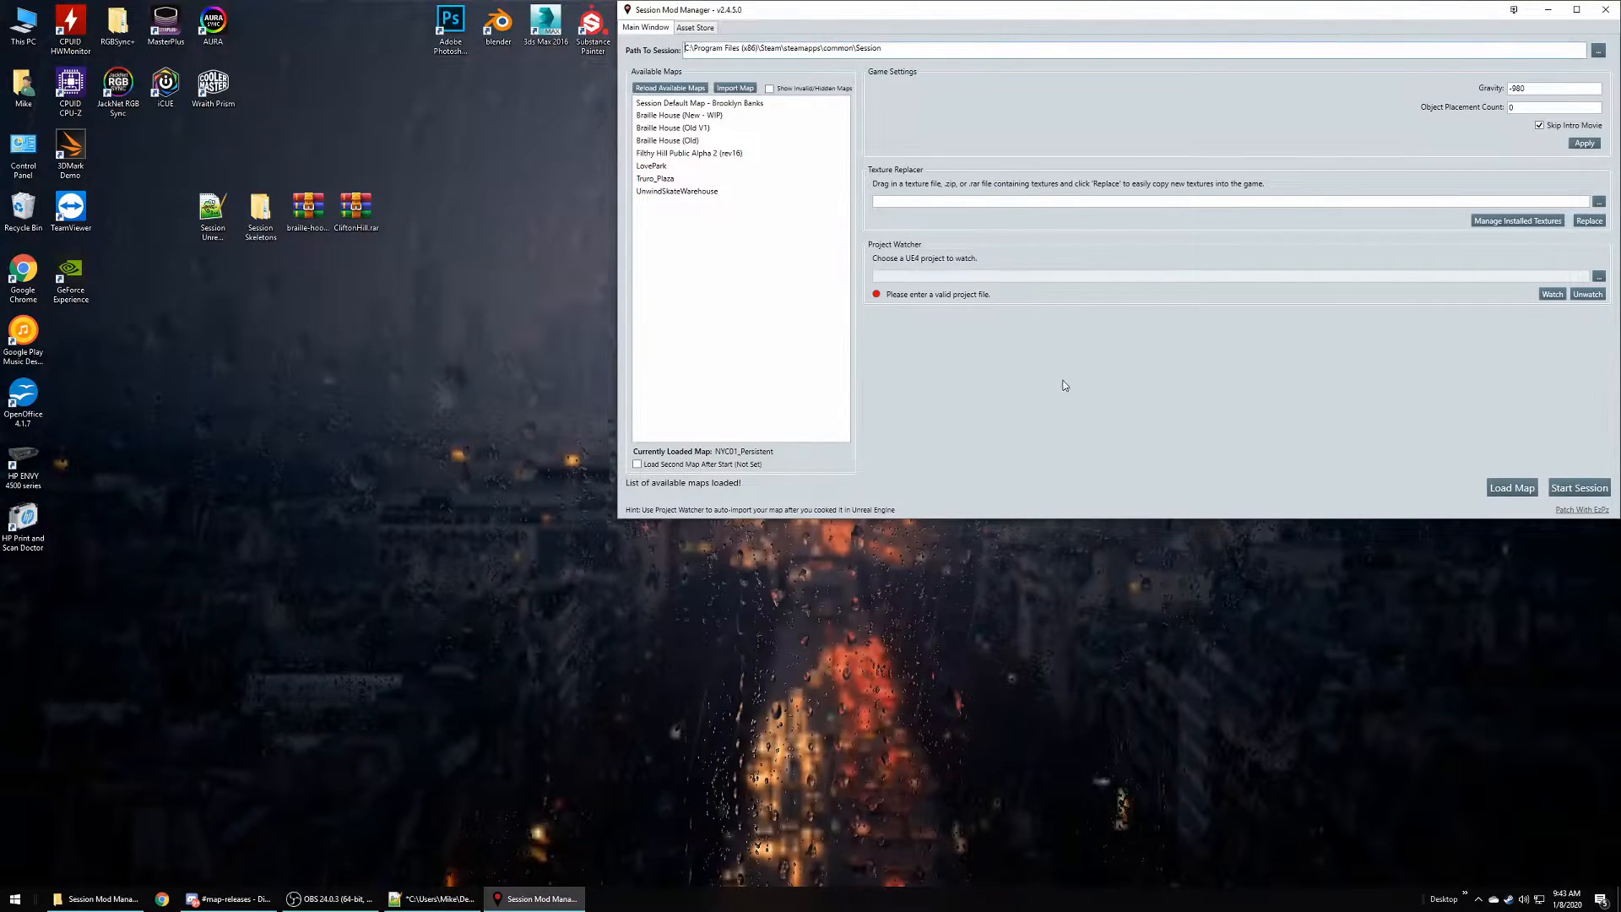
mouse_move(1068, 390)
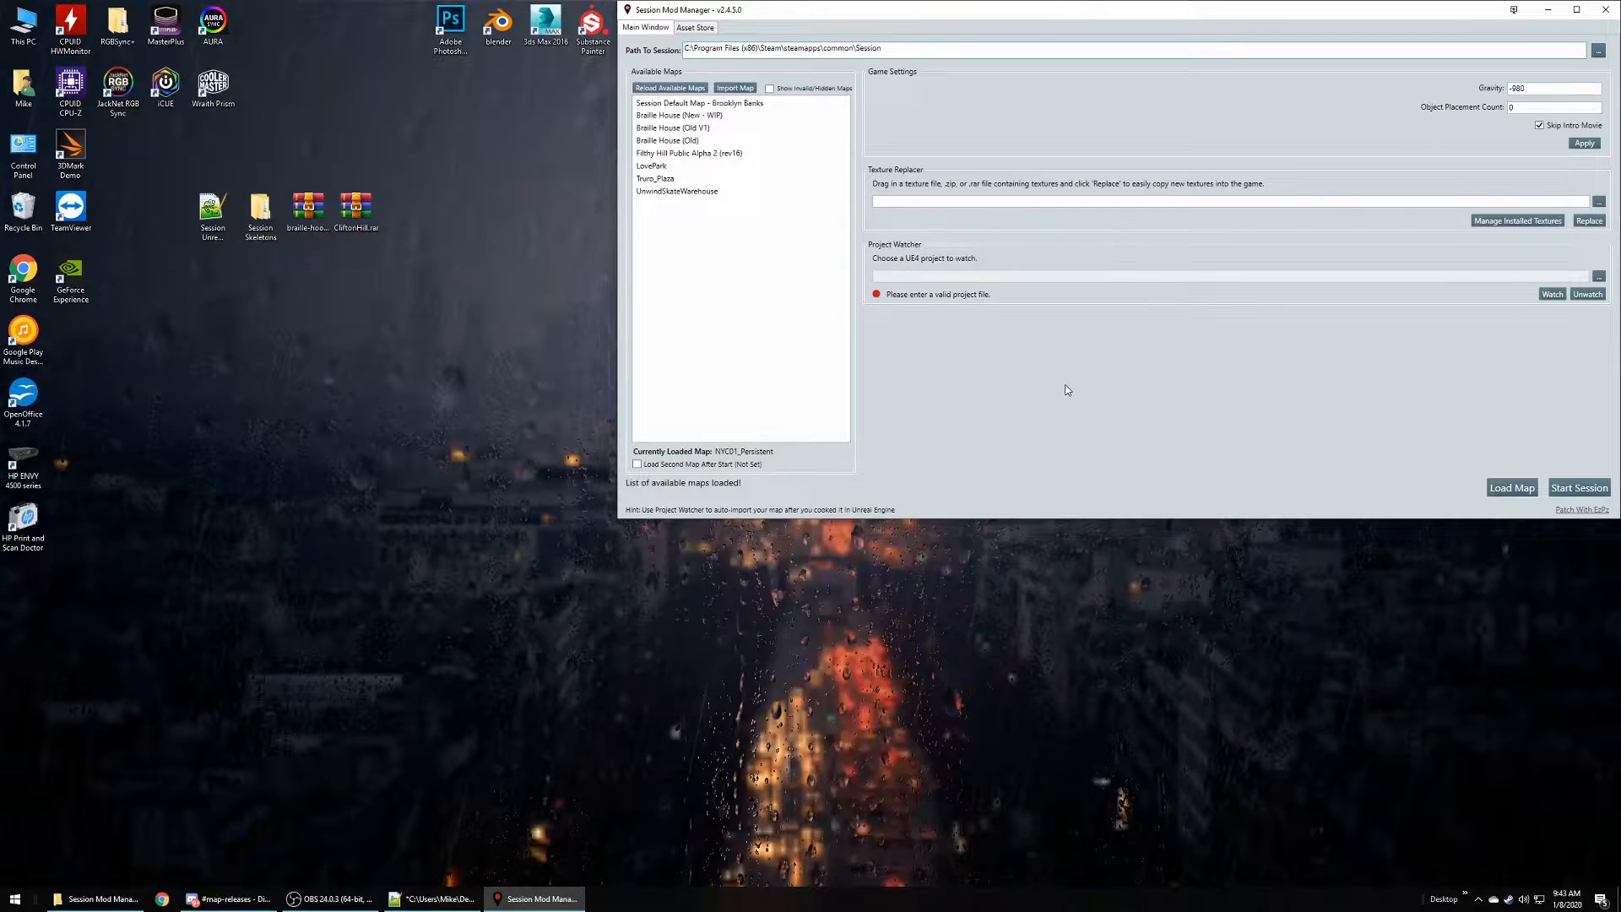
mouse_move(955, 407)
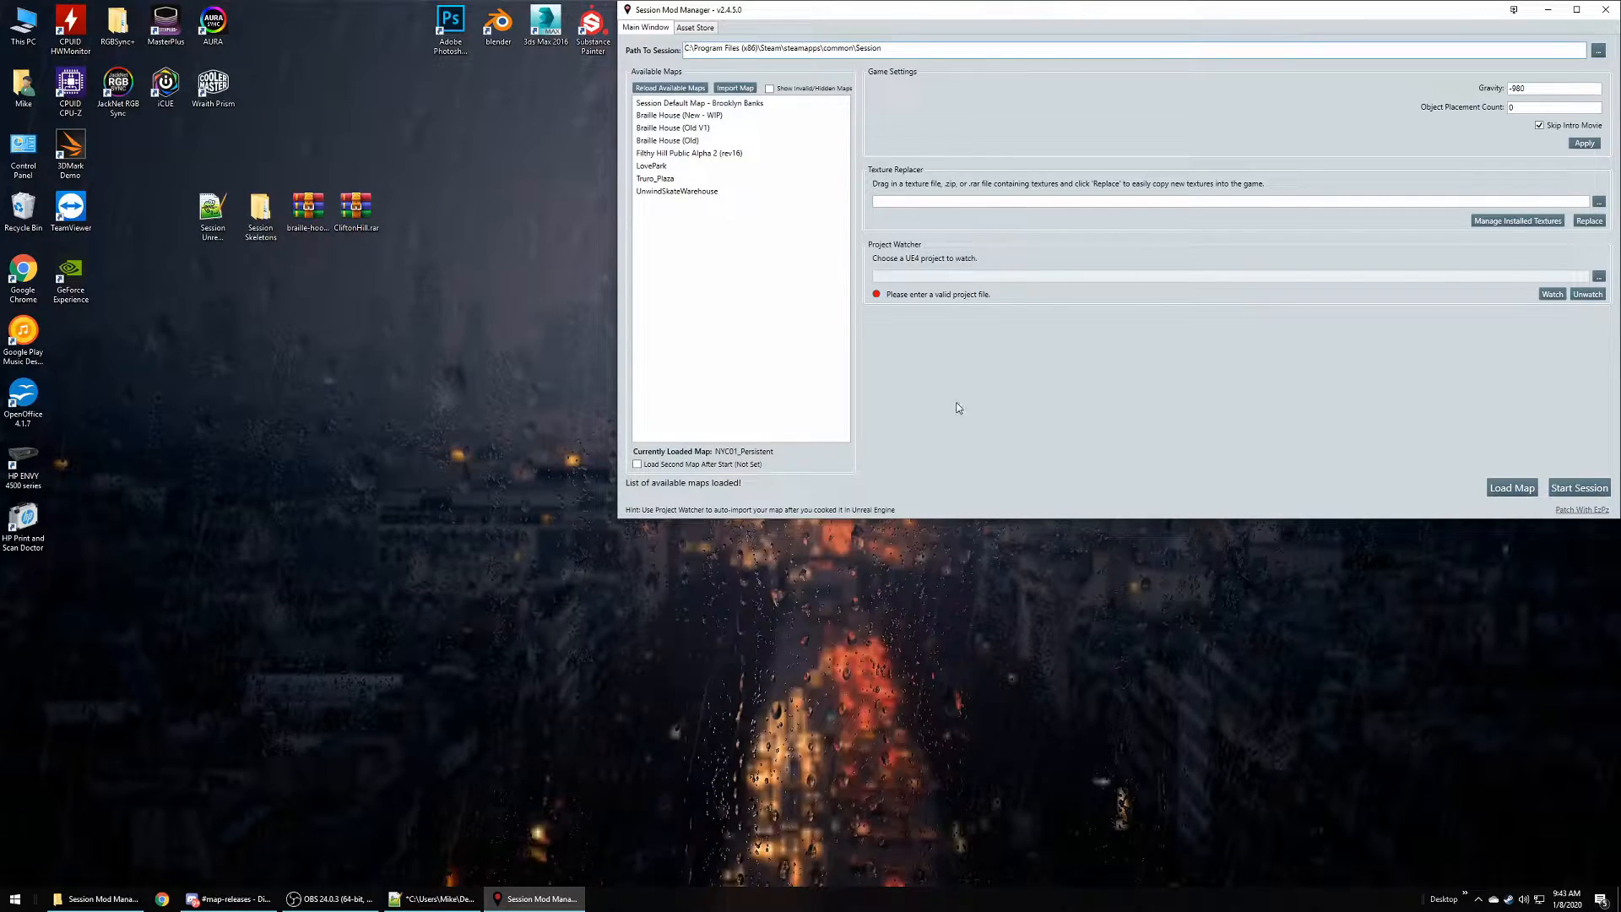
mouse_move(961, 19)
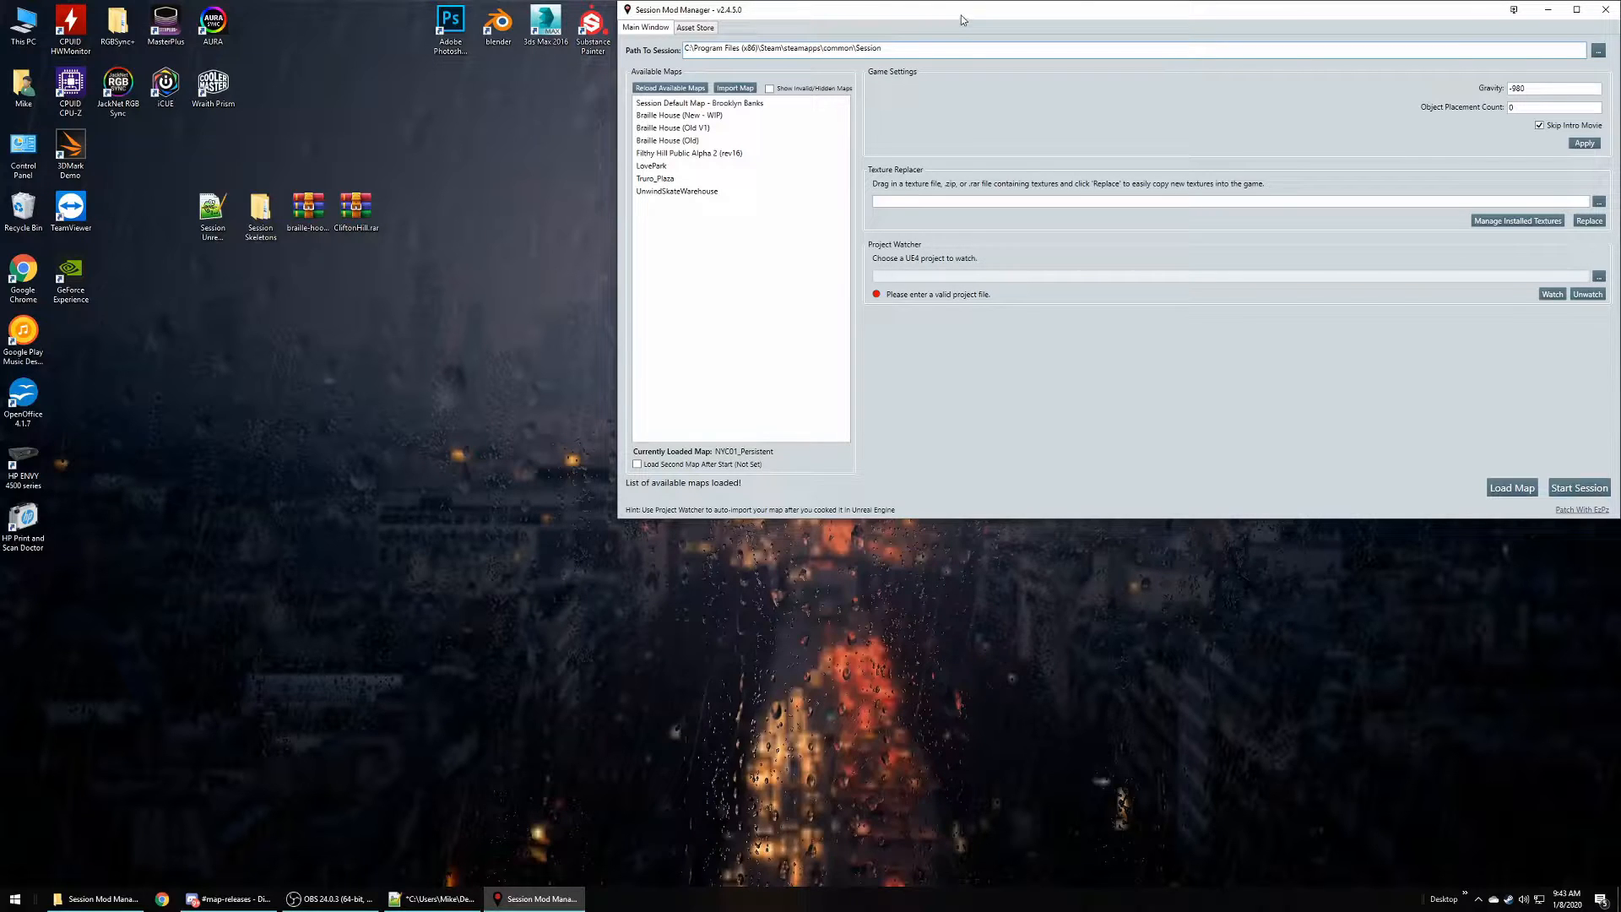
mouse_move(1022, 406)
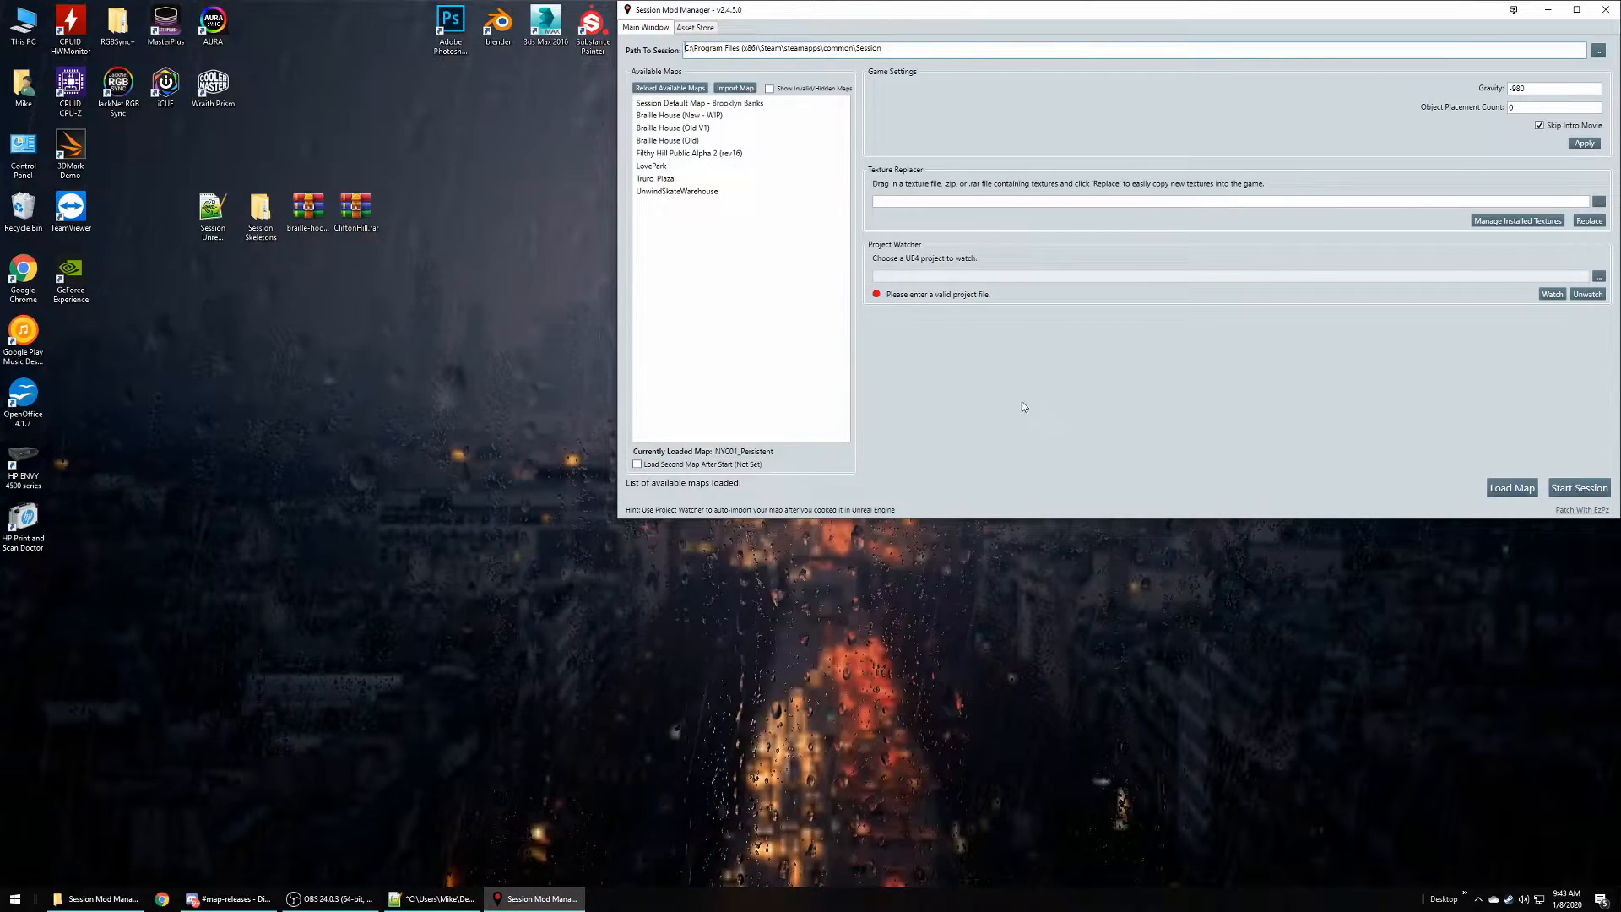
mouse_move(931, 81)
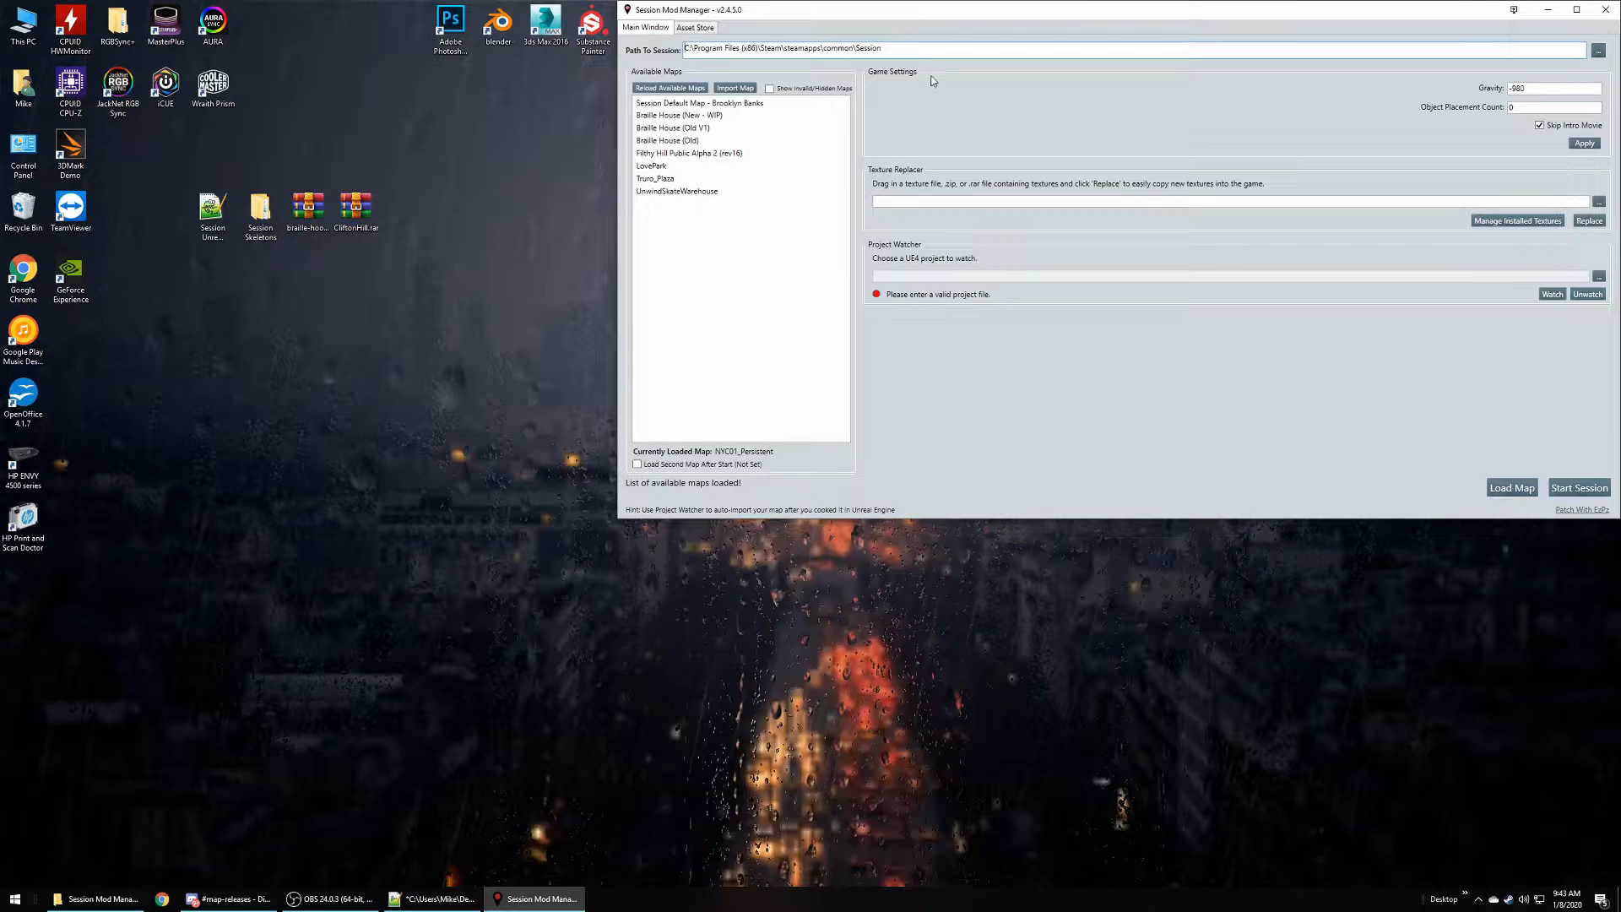
- Dismiss the game patch download prompt, then select and deselect the Braille House (Old V1) map
triple_click(781, 49)
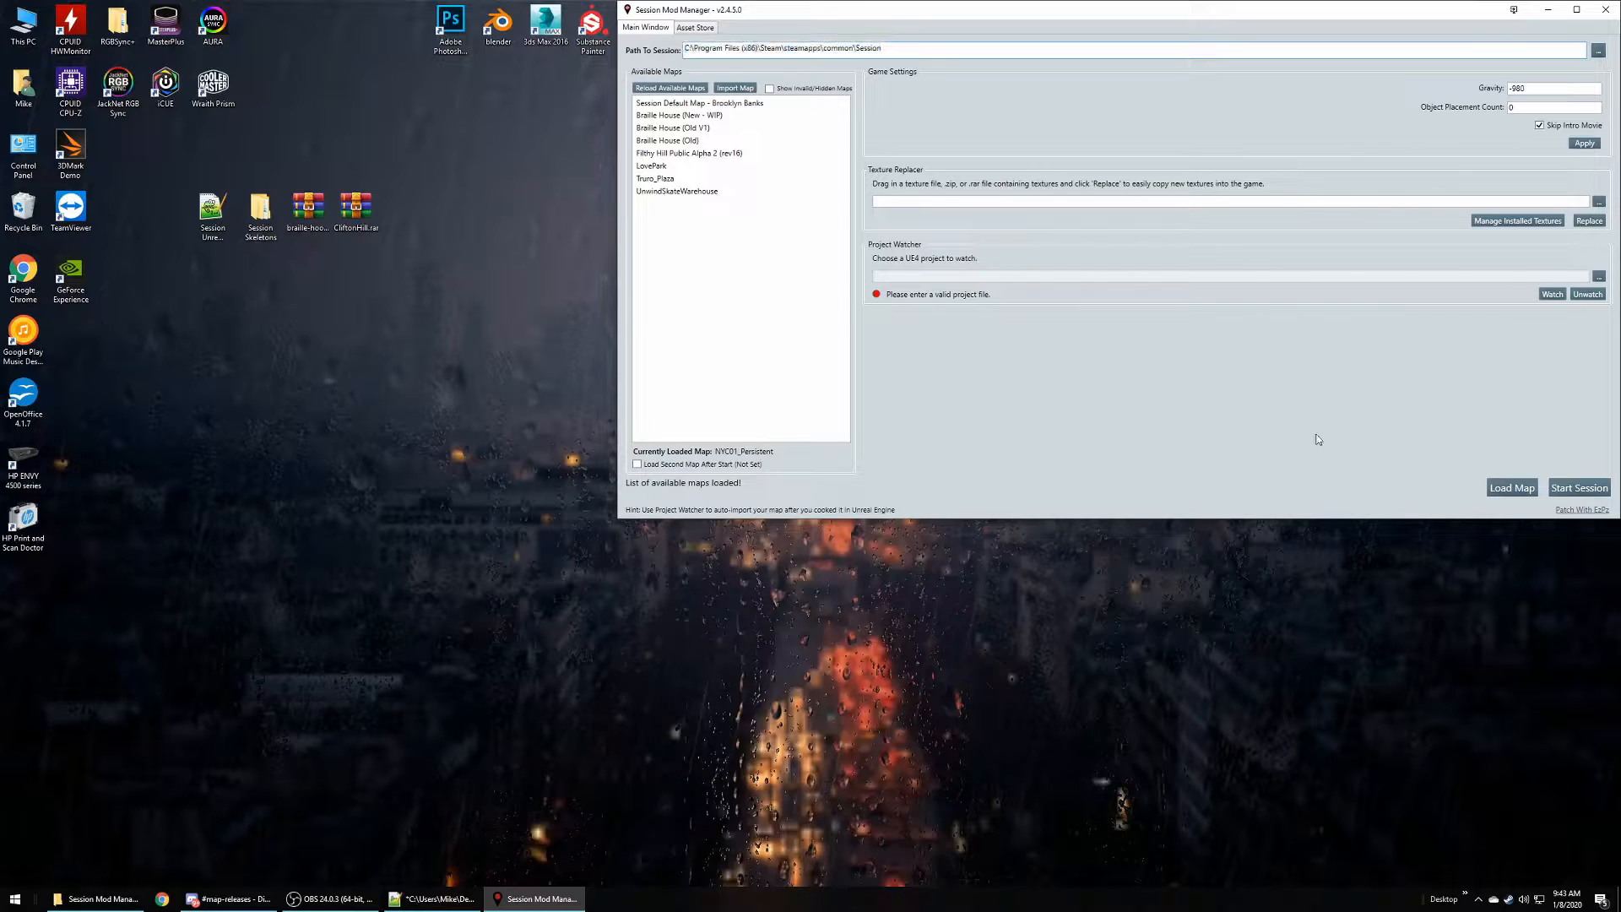
mouse_move(1581, 510)
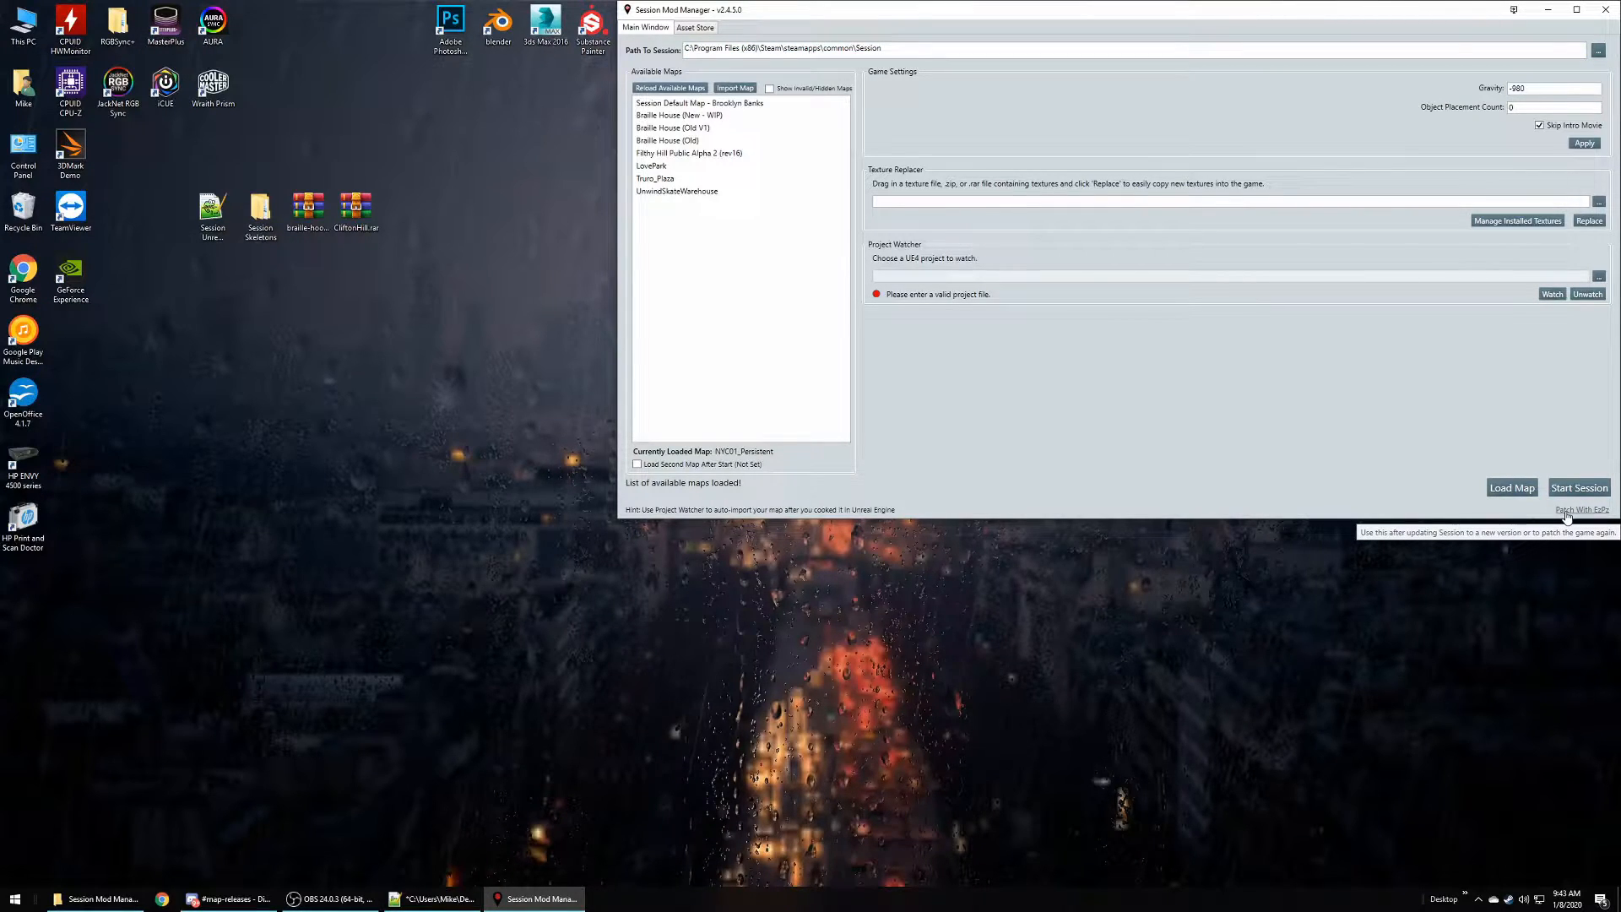
left_click(1581, 510)
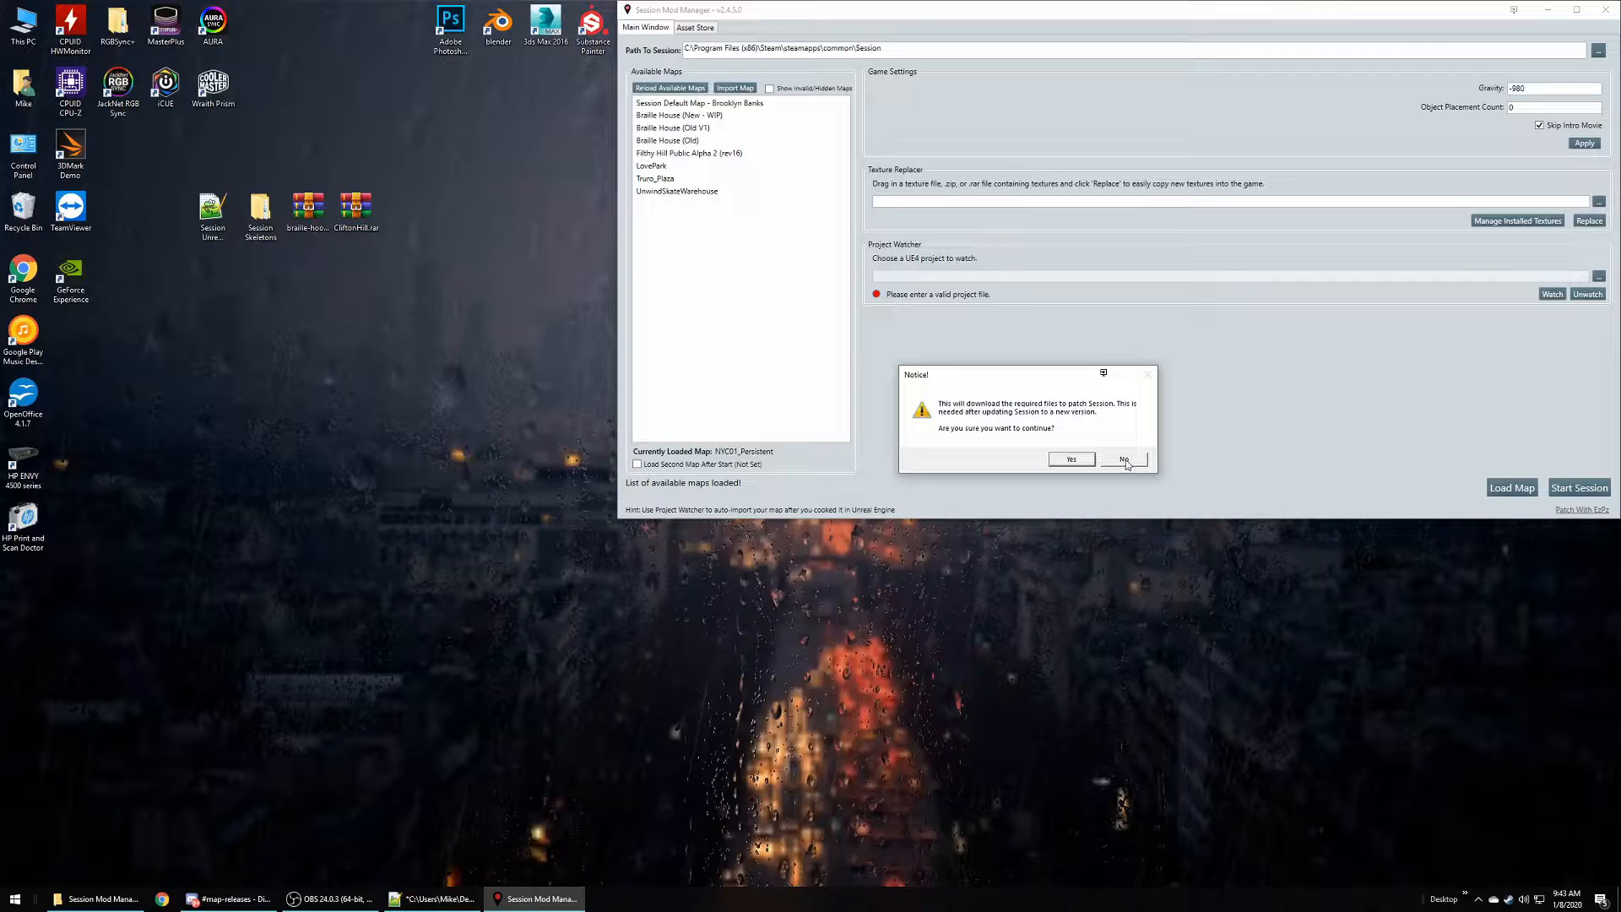
left_click(1123, 459)
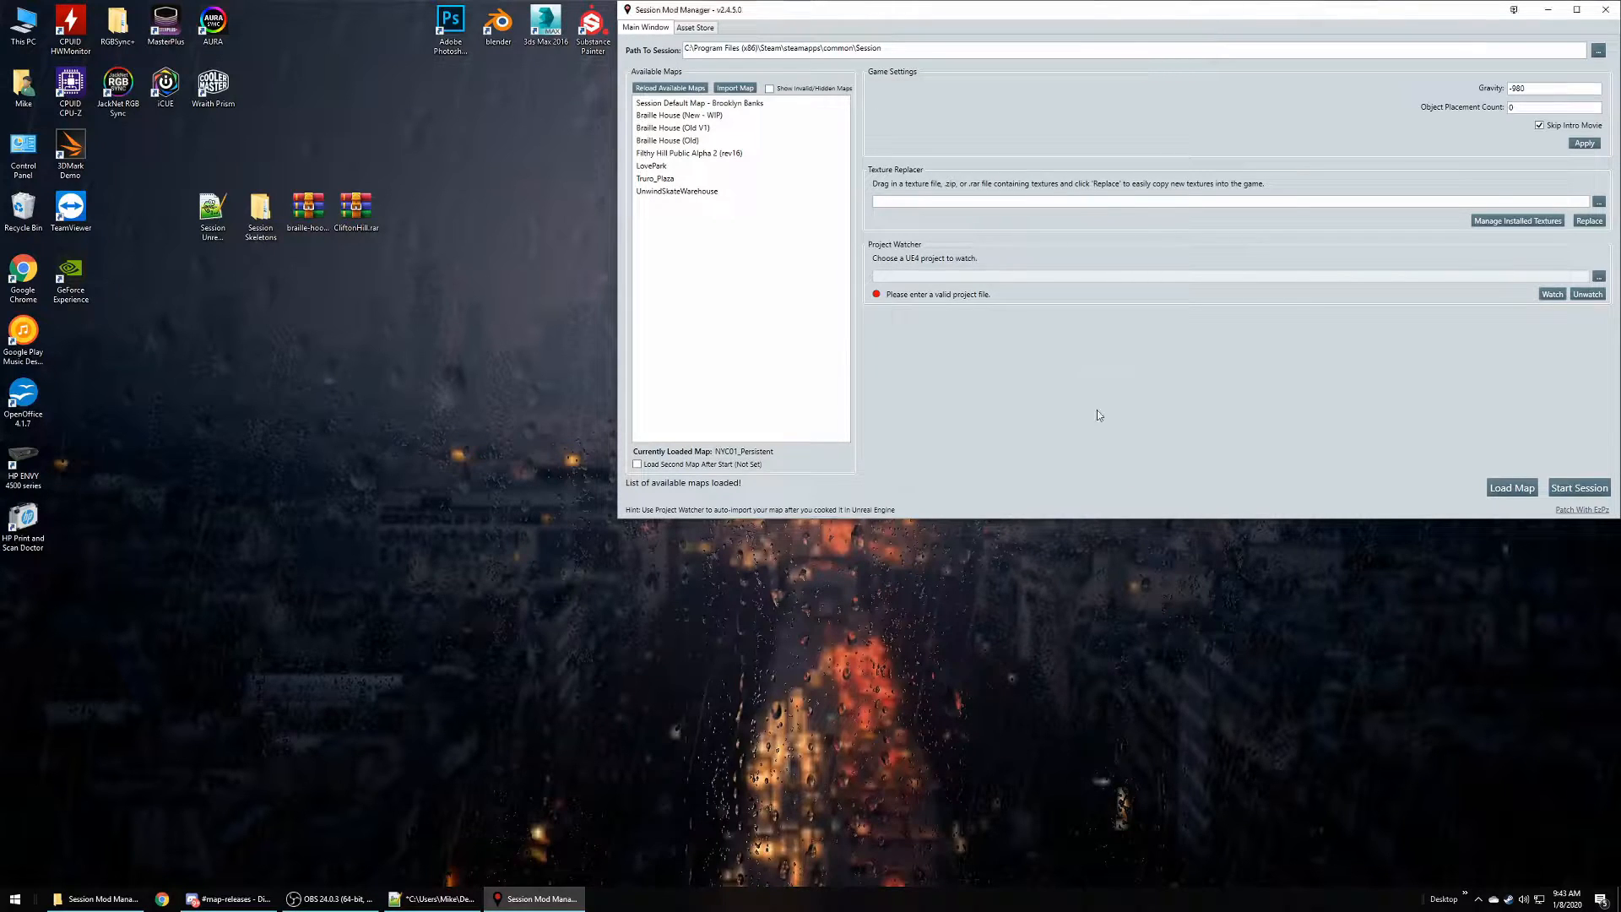
mouse_move(755, 235)
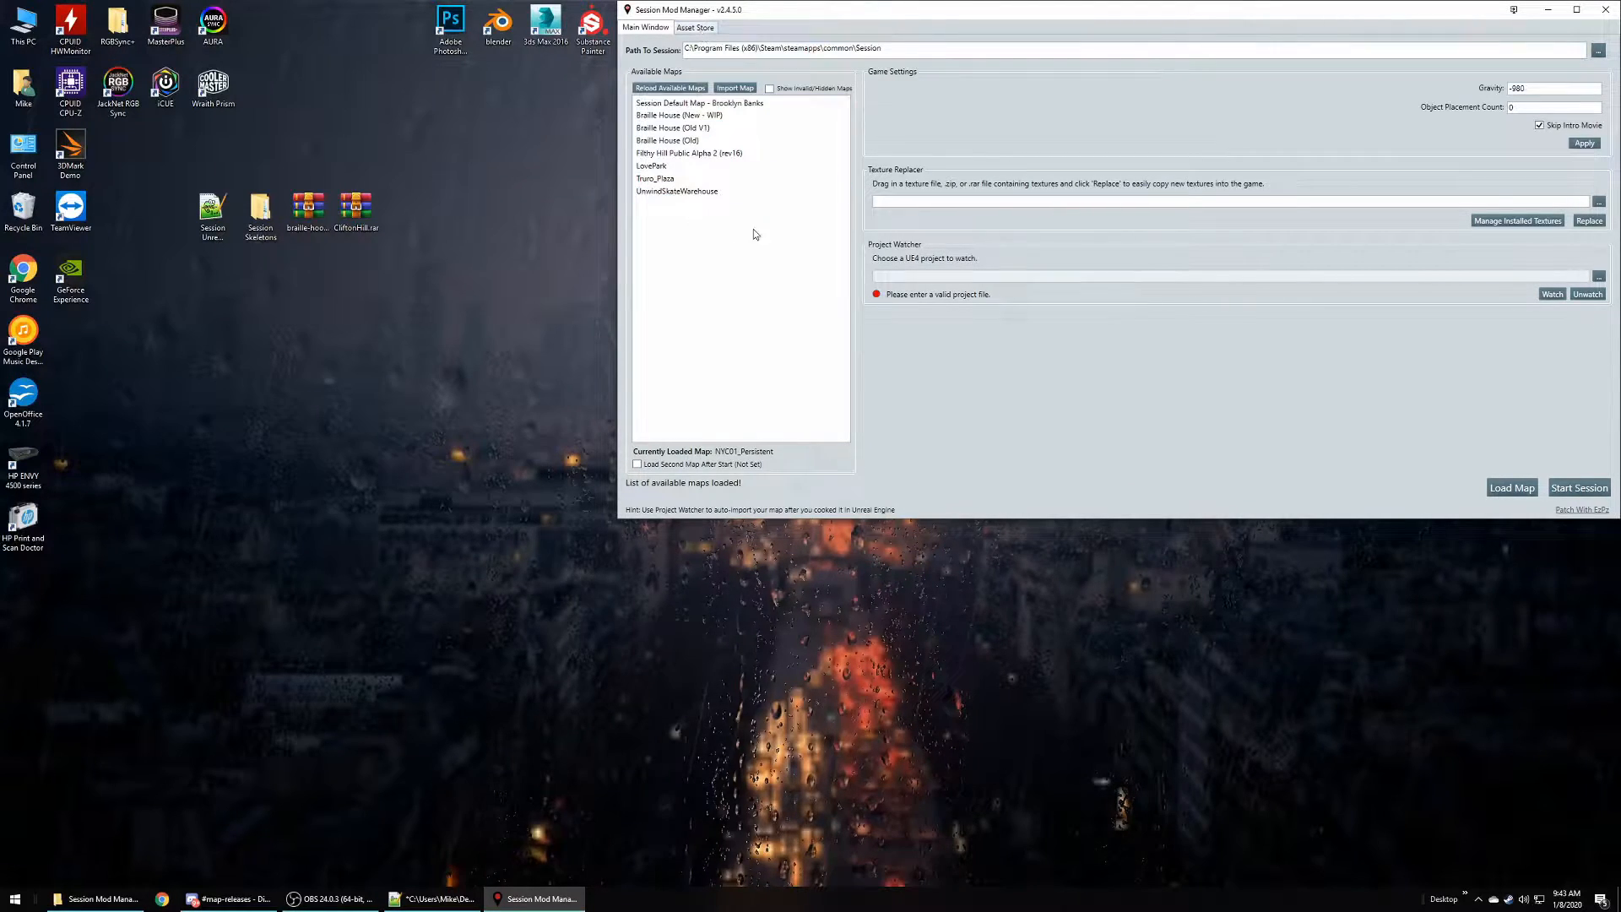
left_click(674, 127)
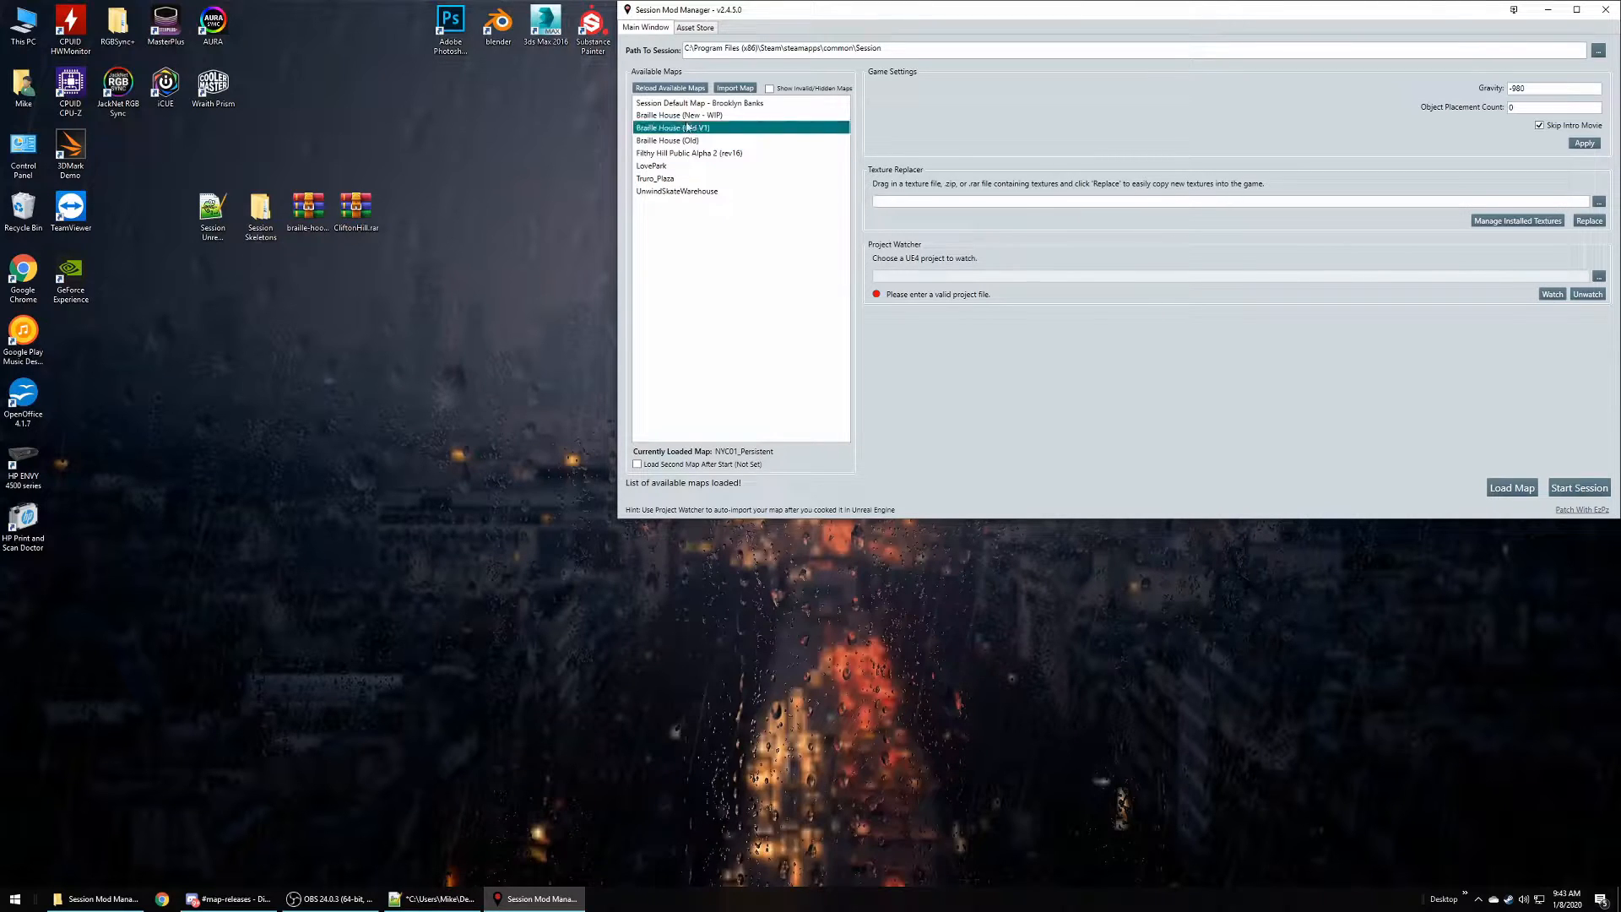
left_click(651, 166)
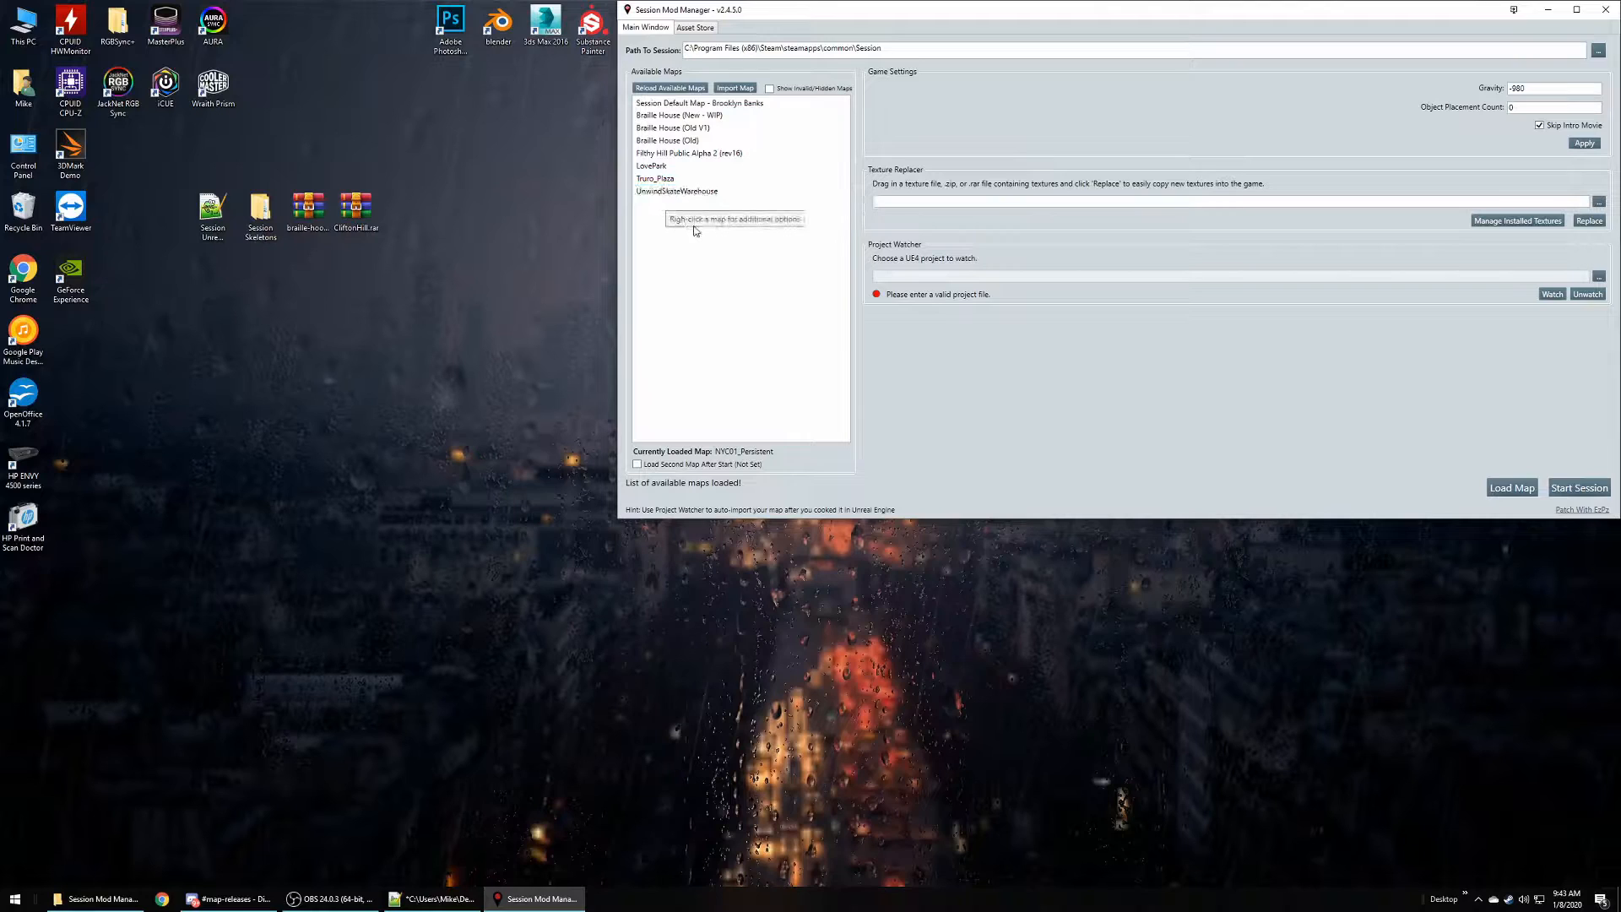
mouse_move(708, 274)
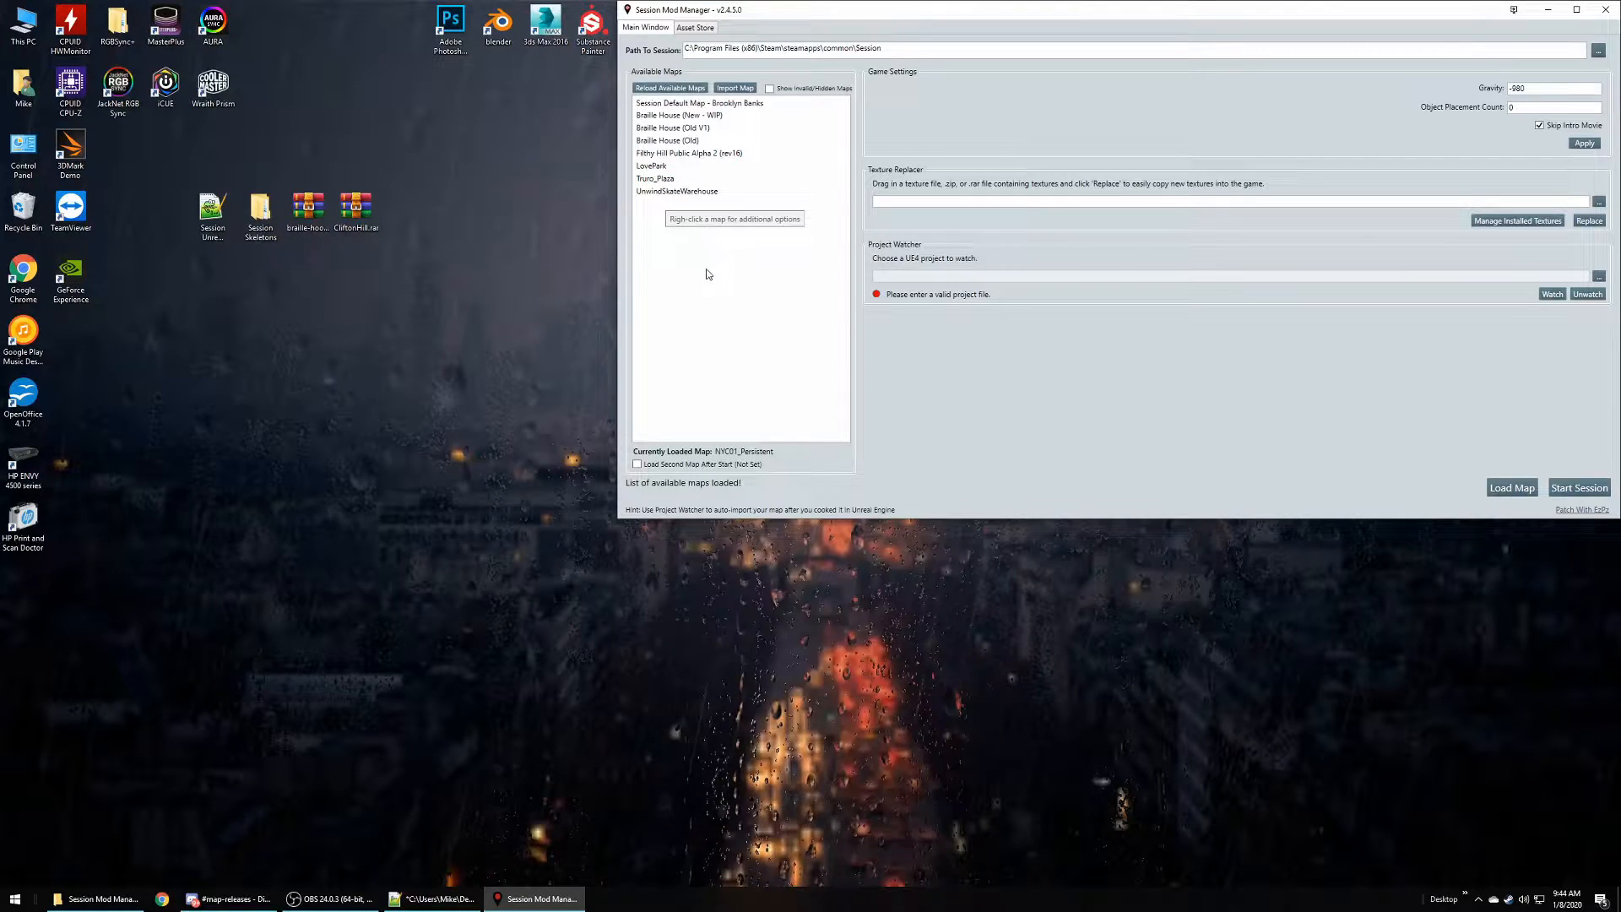
mouse_move(733, 314)
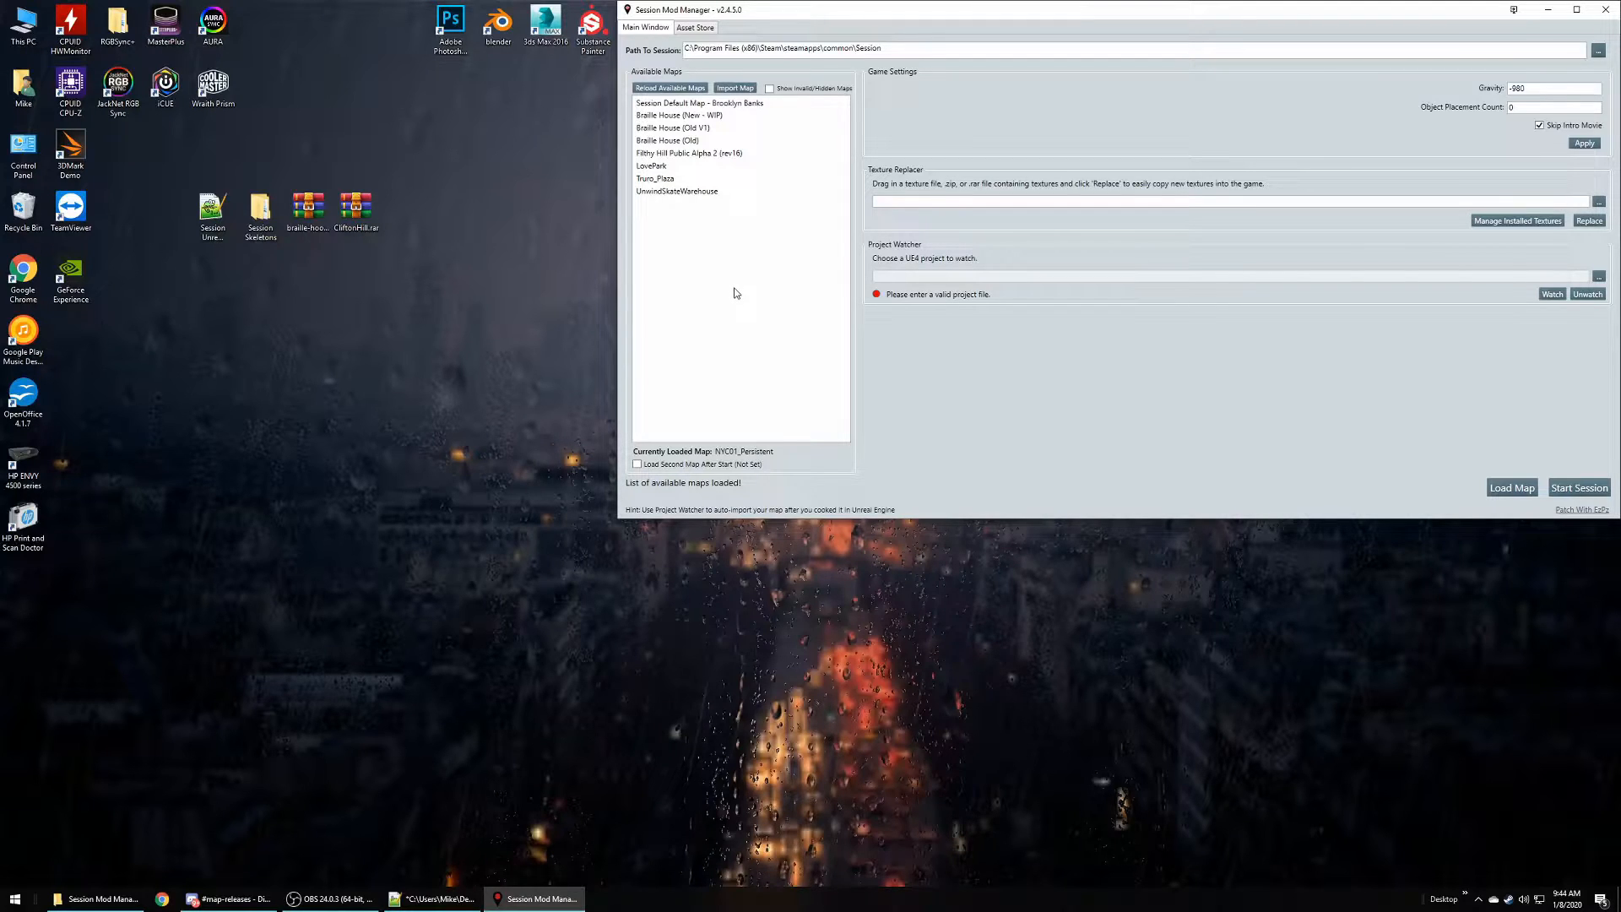
mouse_move(728, 280)
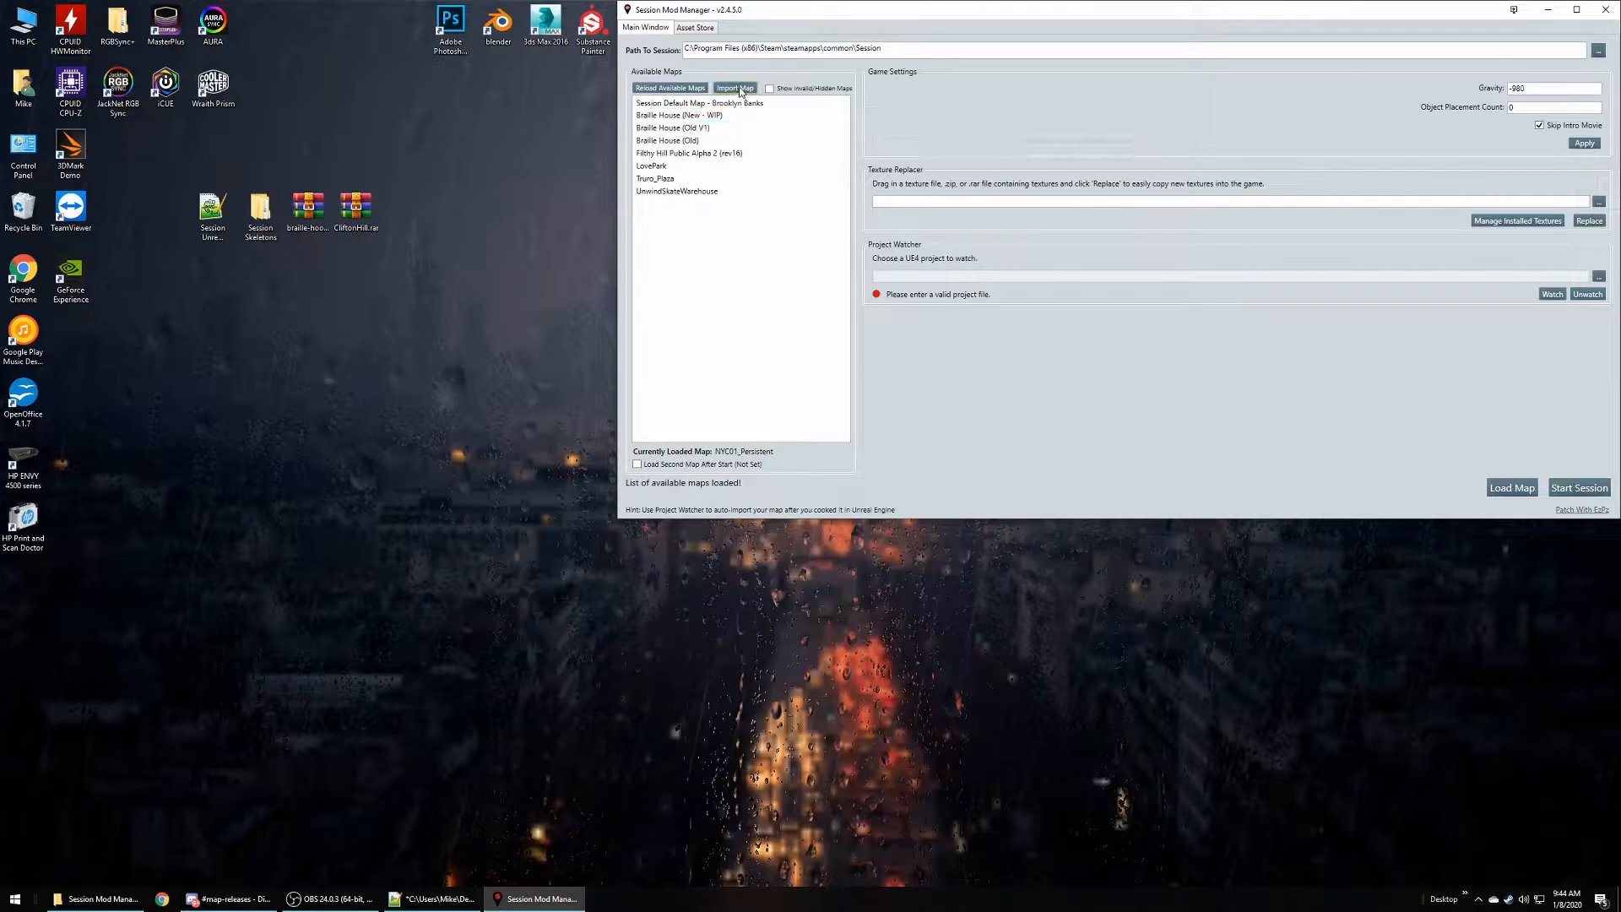
- Set up a From Computer map import of C:\Users\Mike\Desktop\CliftonHill.rar as a .zip/.rar file
left_click(735, 87)
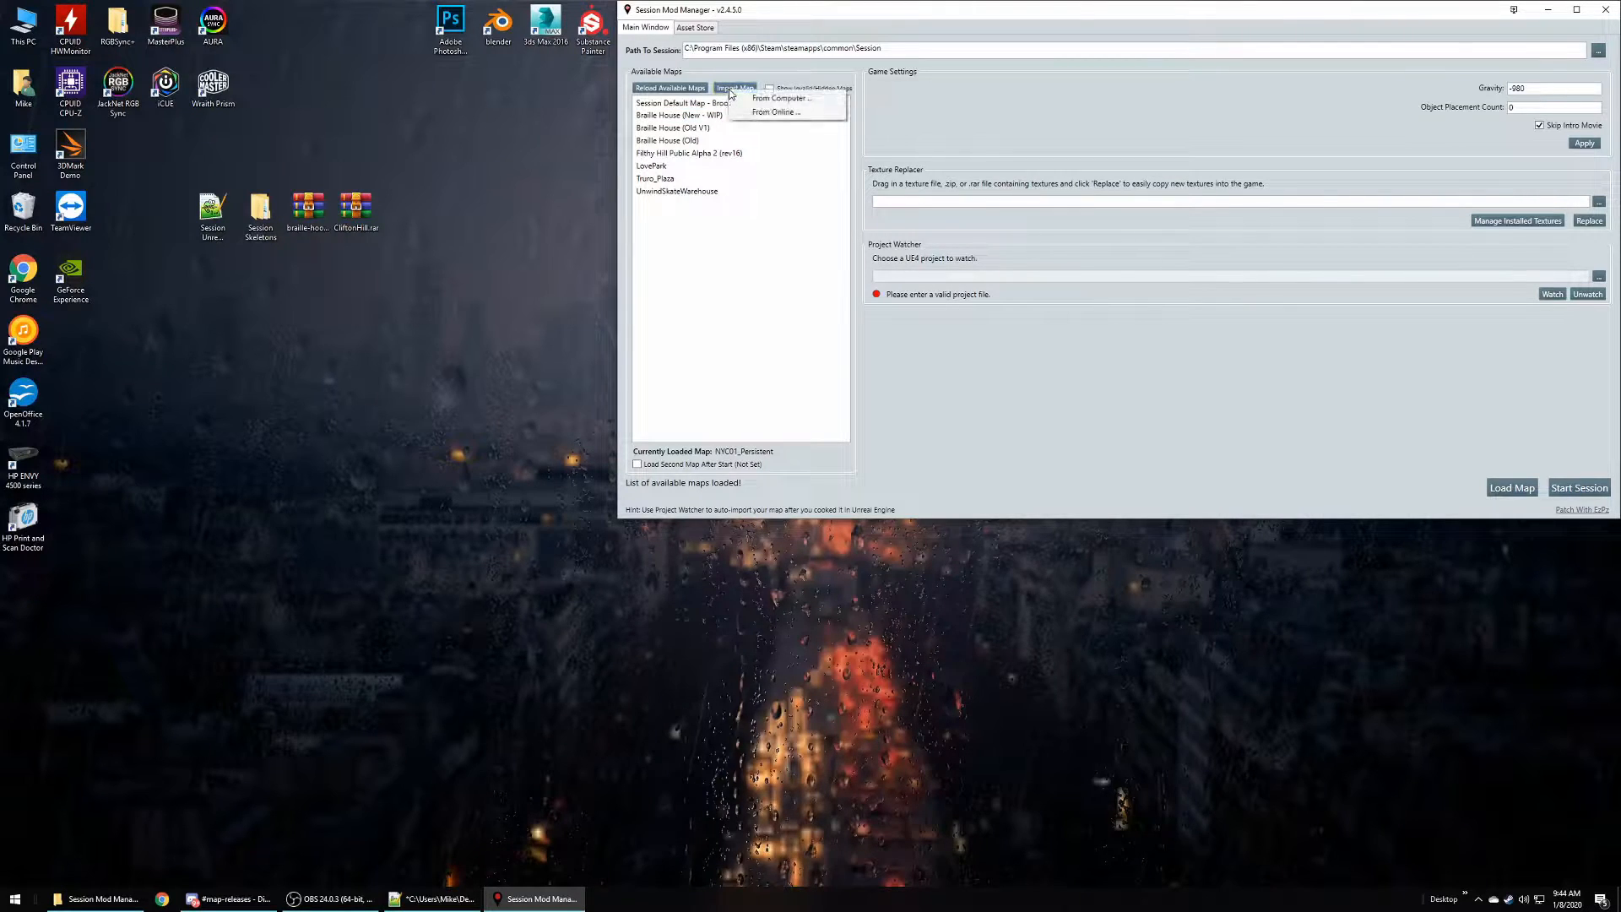
mouse_move(783, 97)
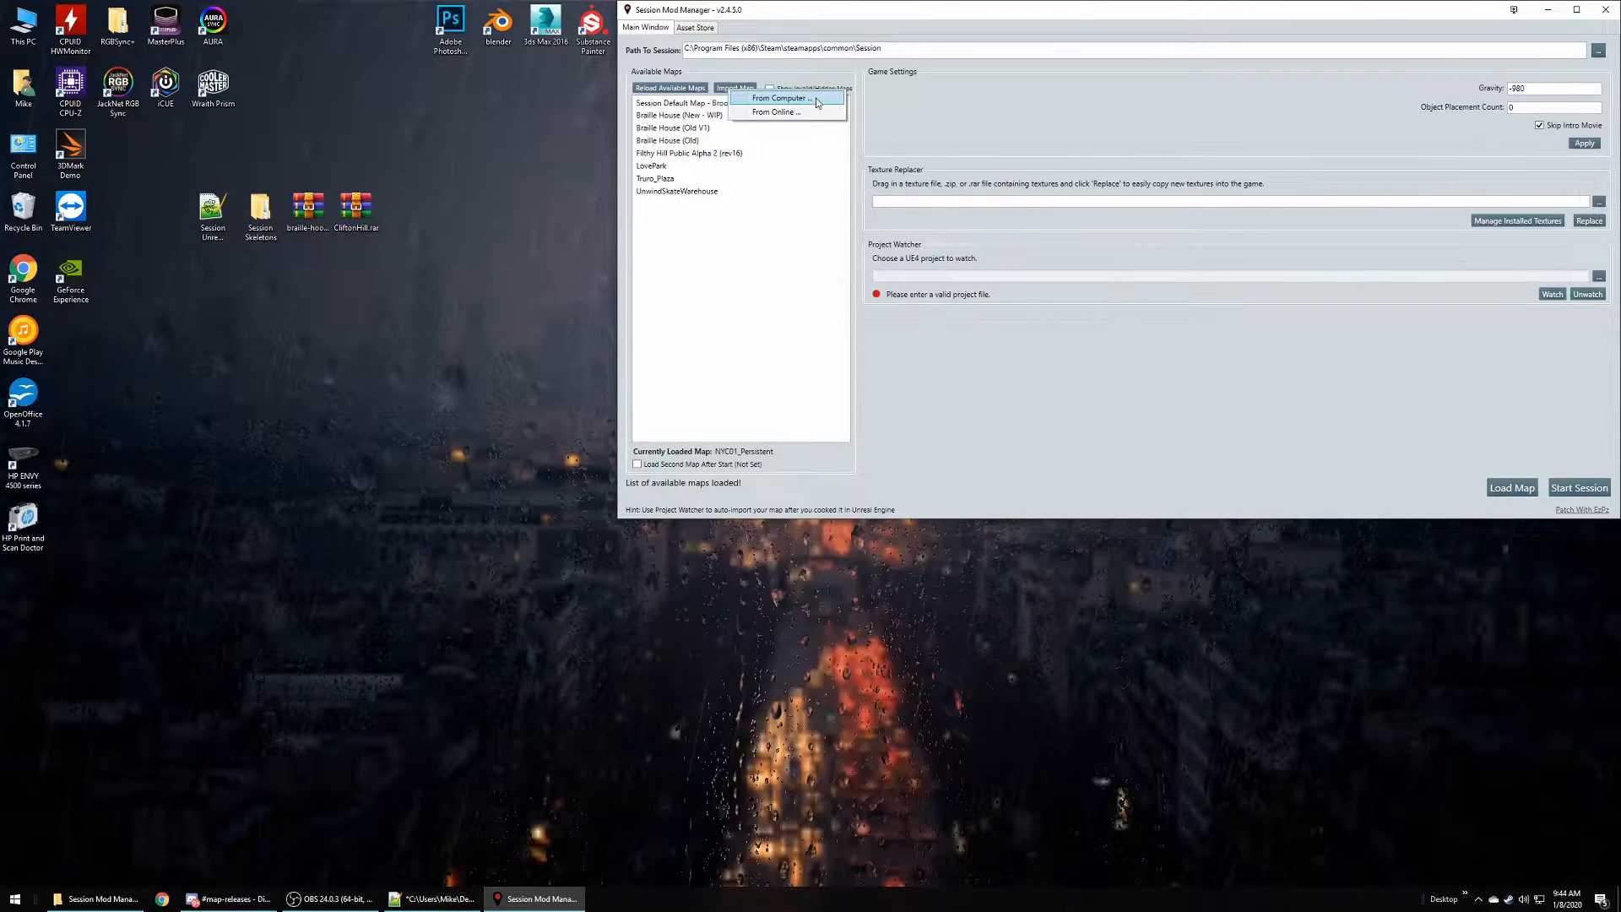
mouse_move(796, 109)
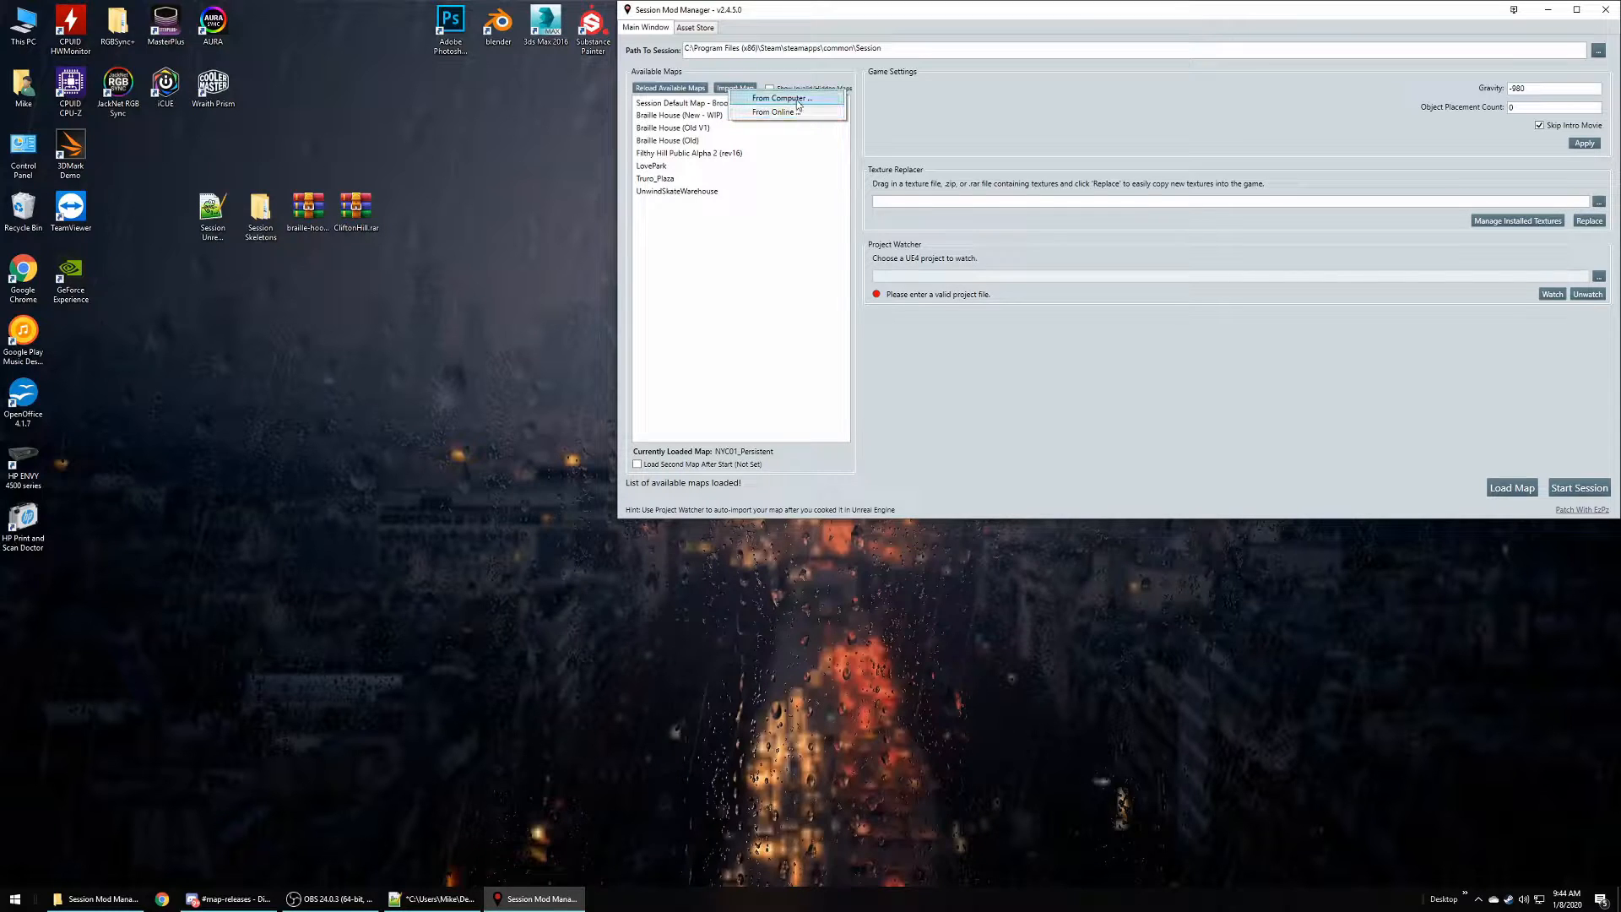
left_click(780, 97)
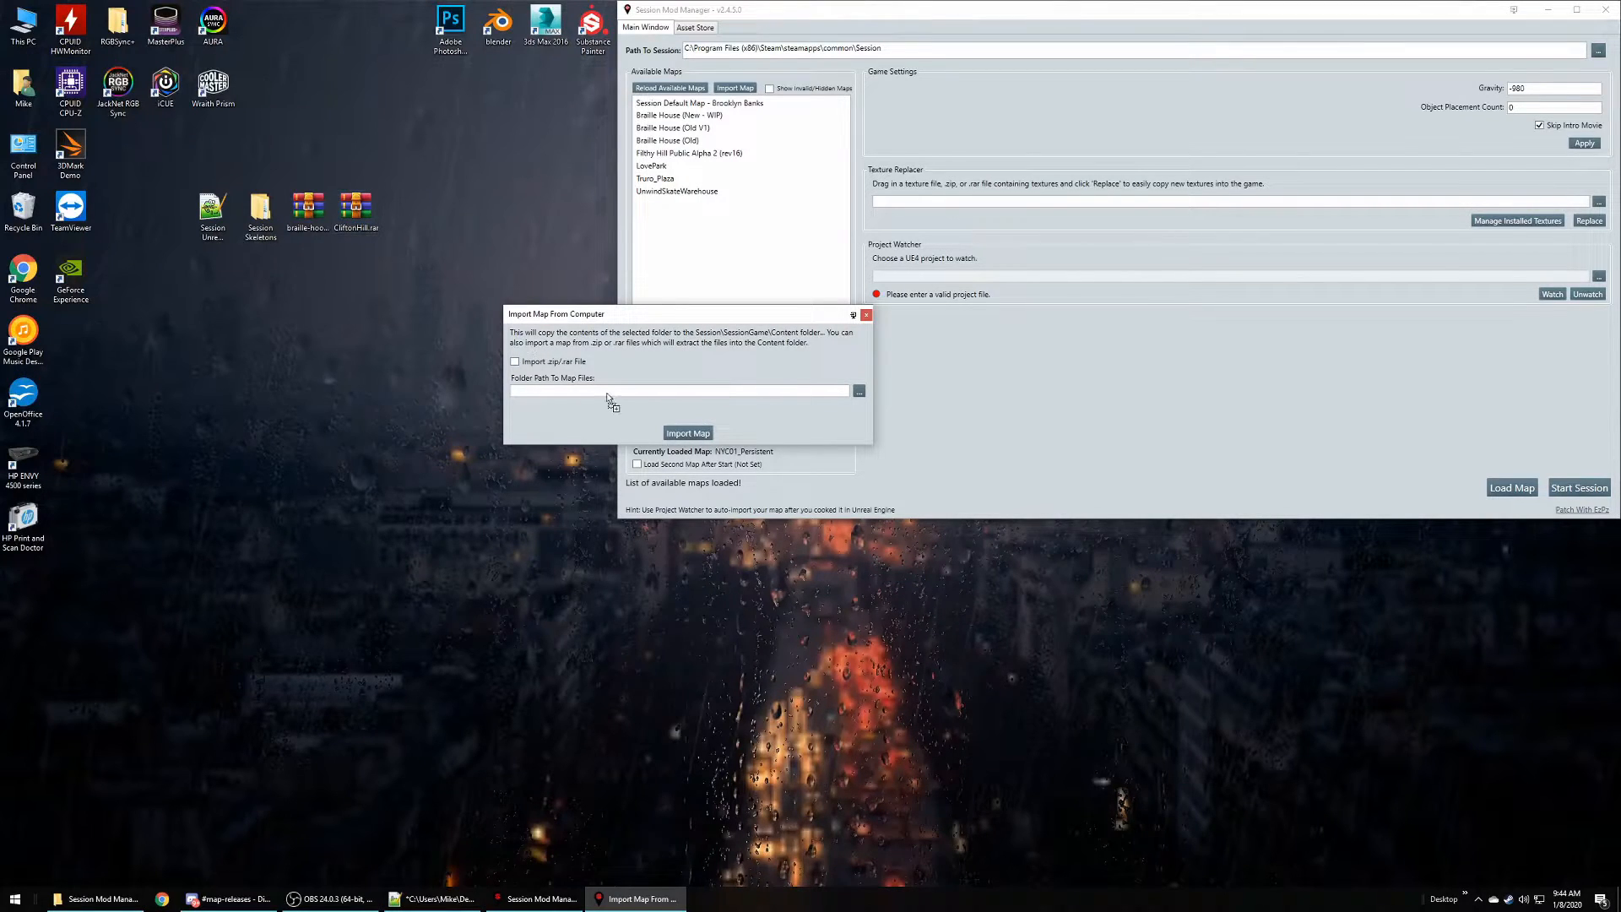
type("C:\\Users\\Mike\\Desktop\\CliftonHill.rar")
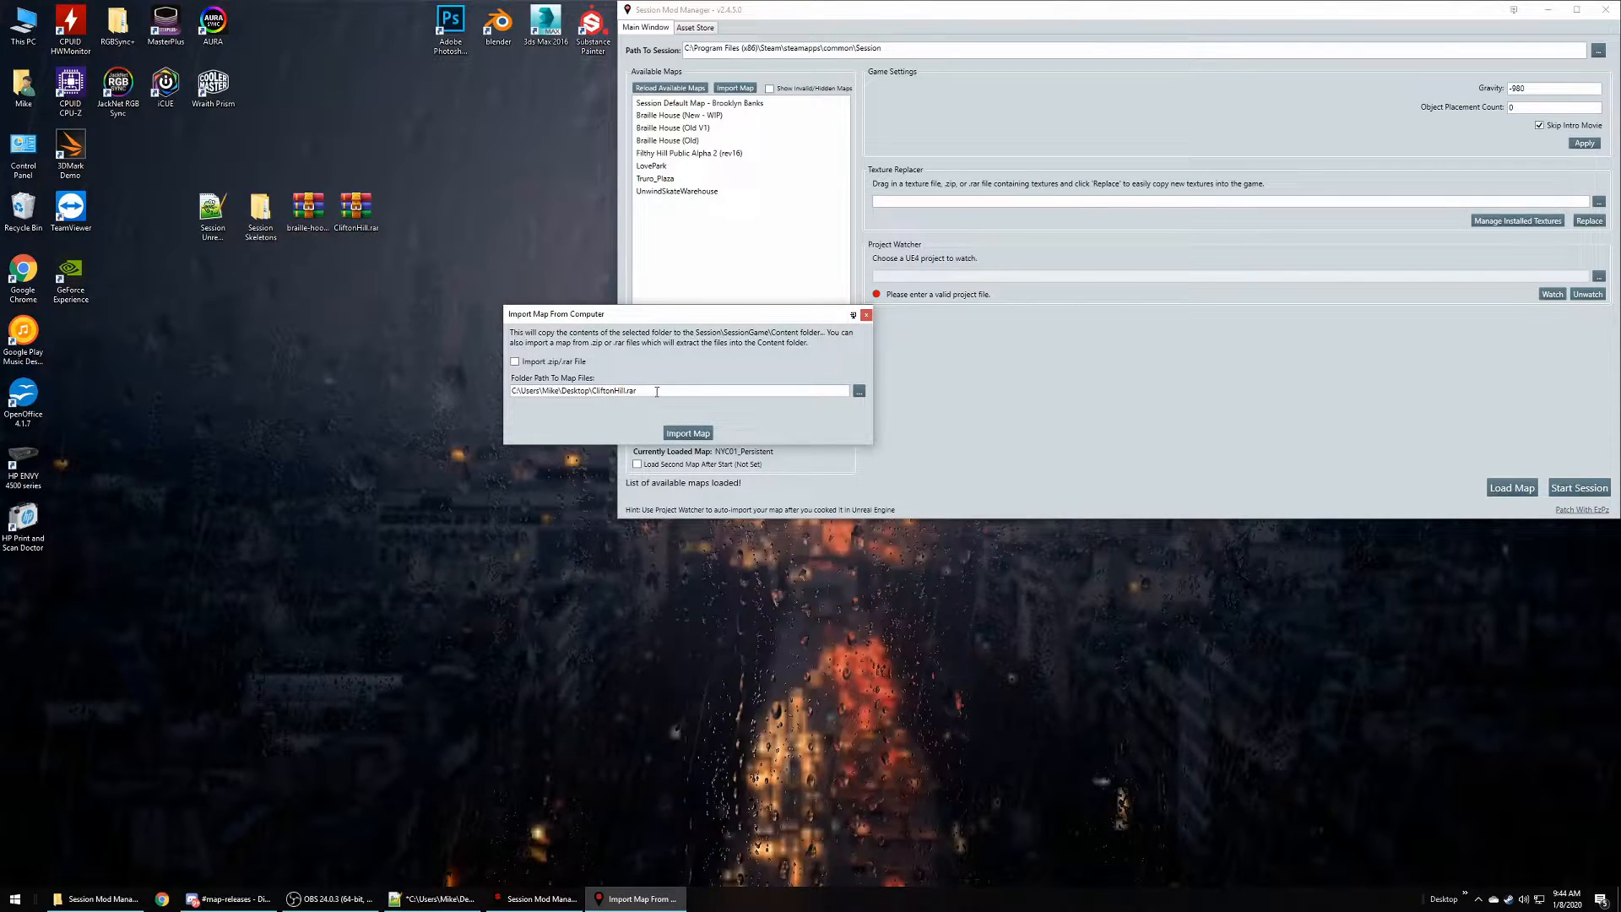
mouse_move(516, 362)
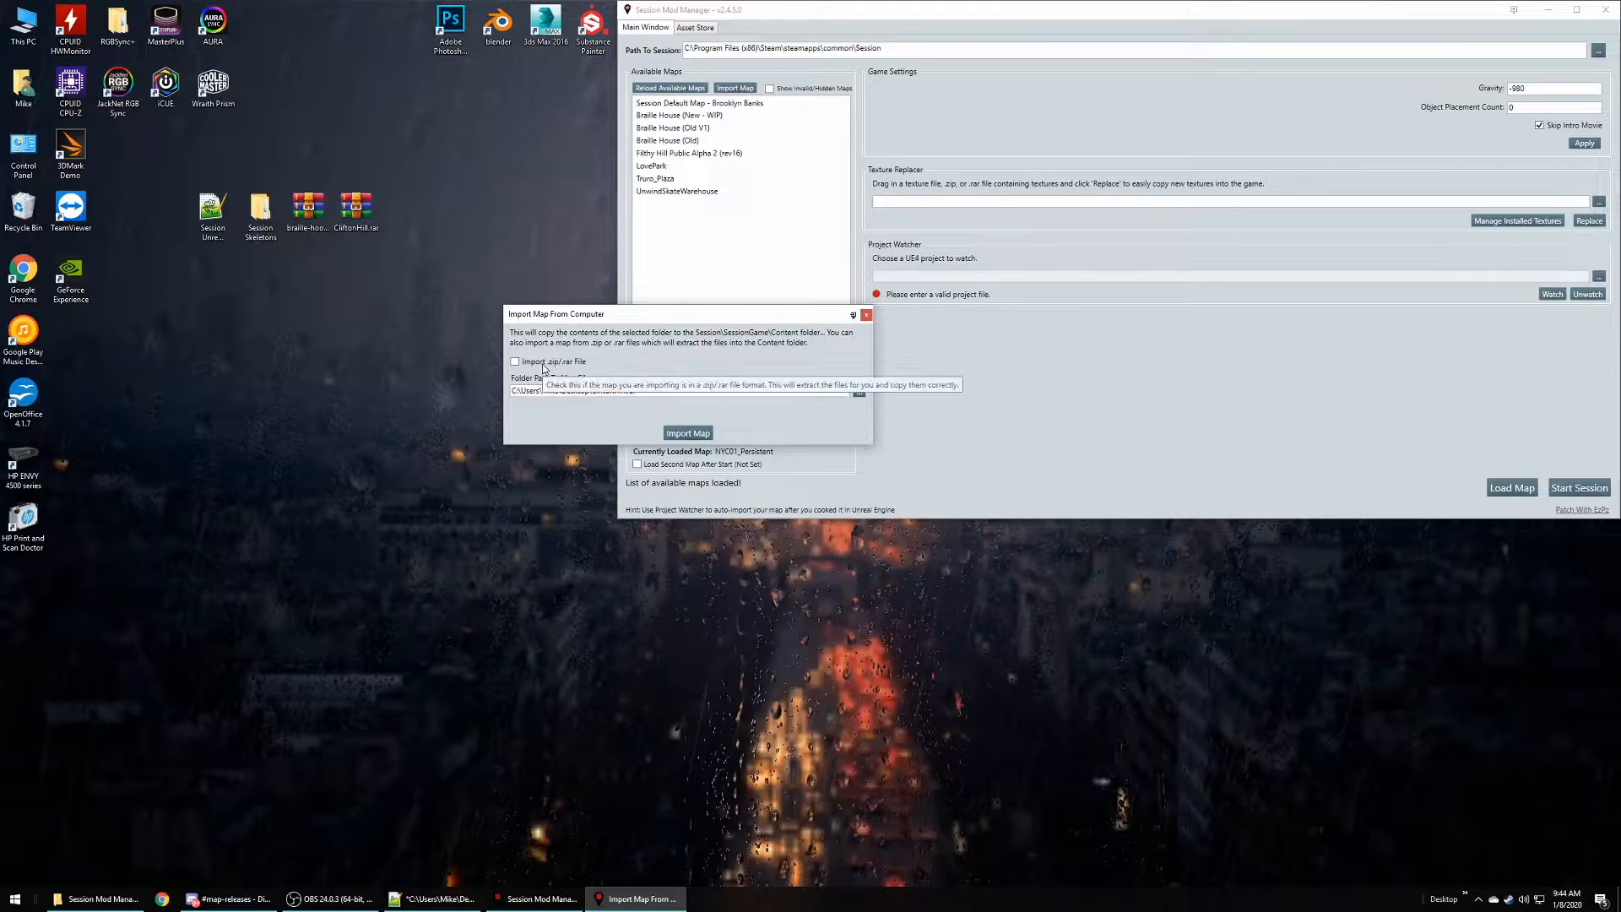
left_click(516, 361)
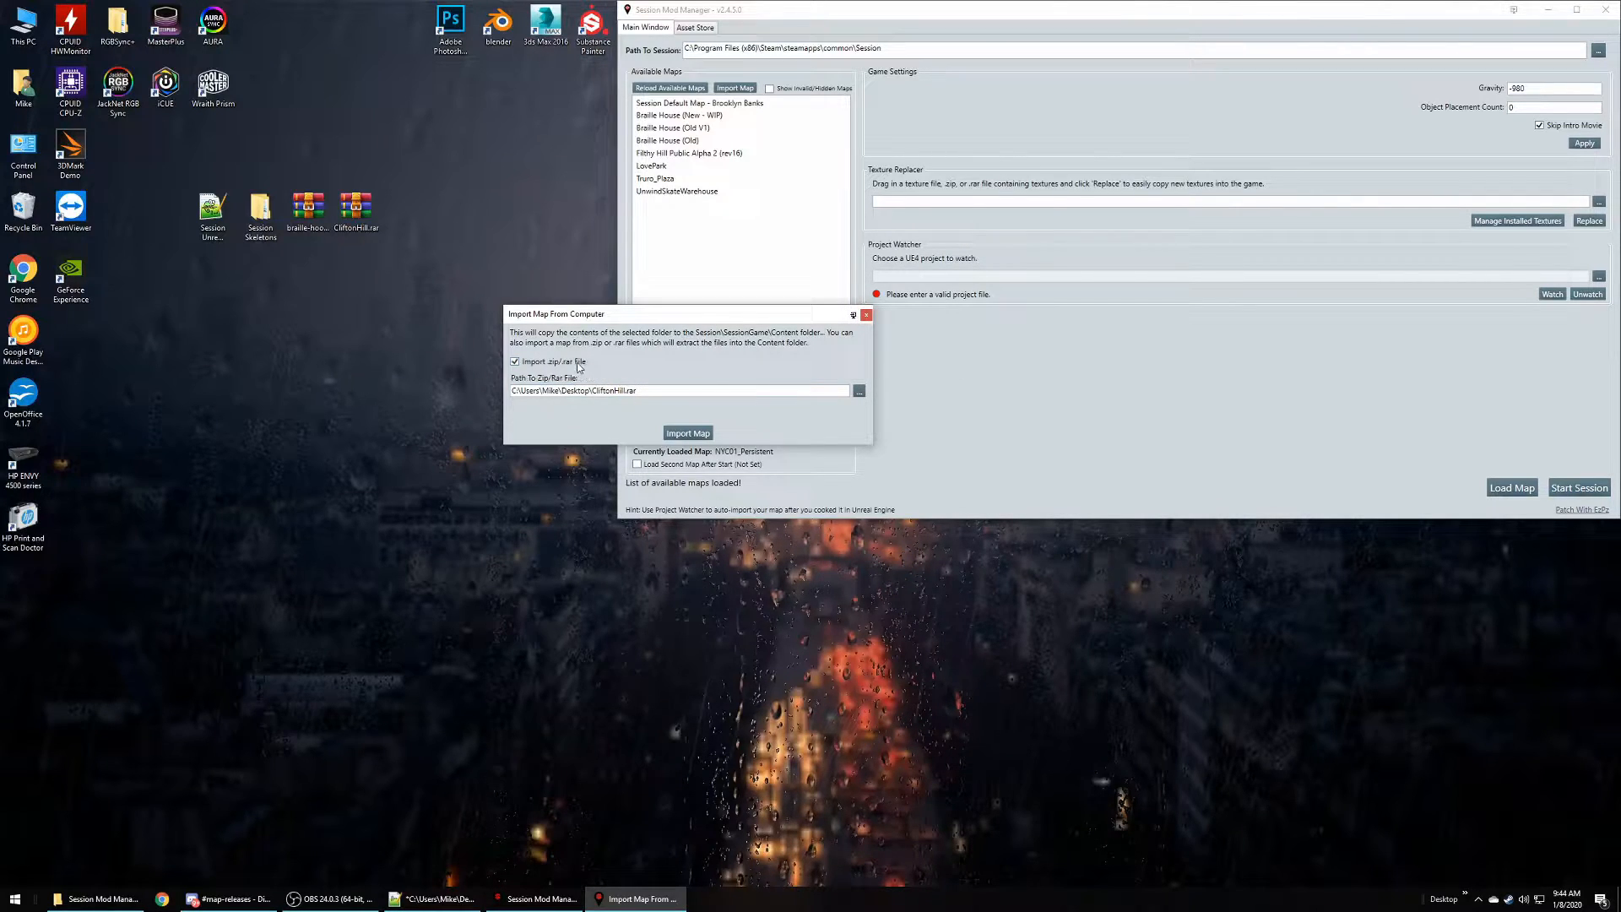
mouse_move(651, 370)
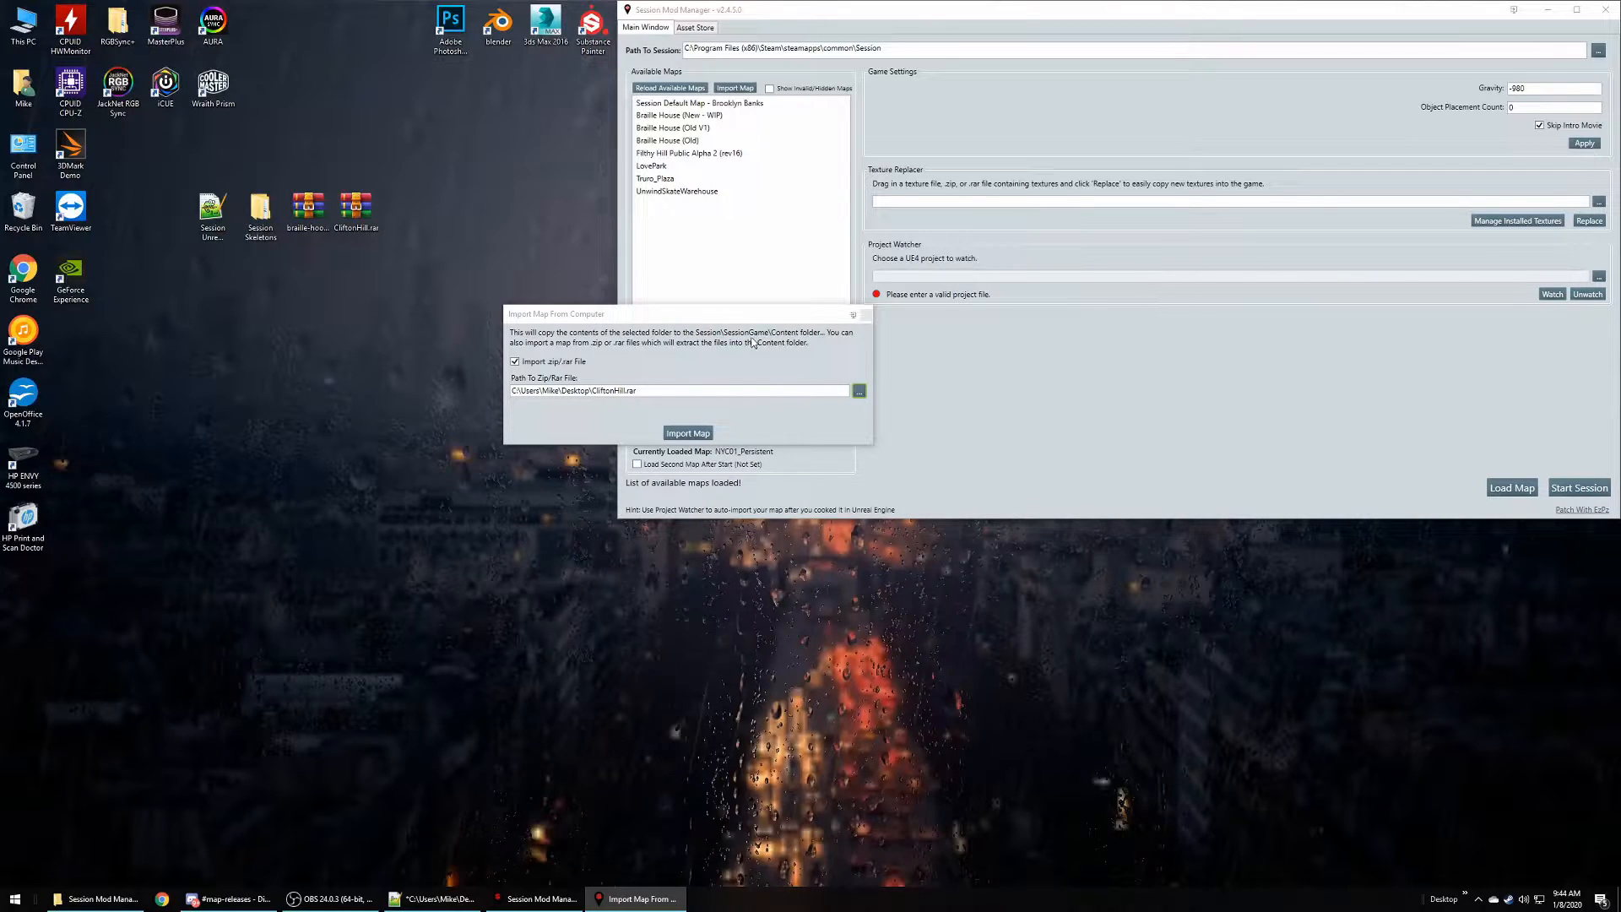
left_click(858, 391)
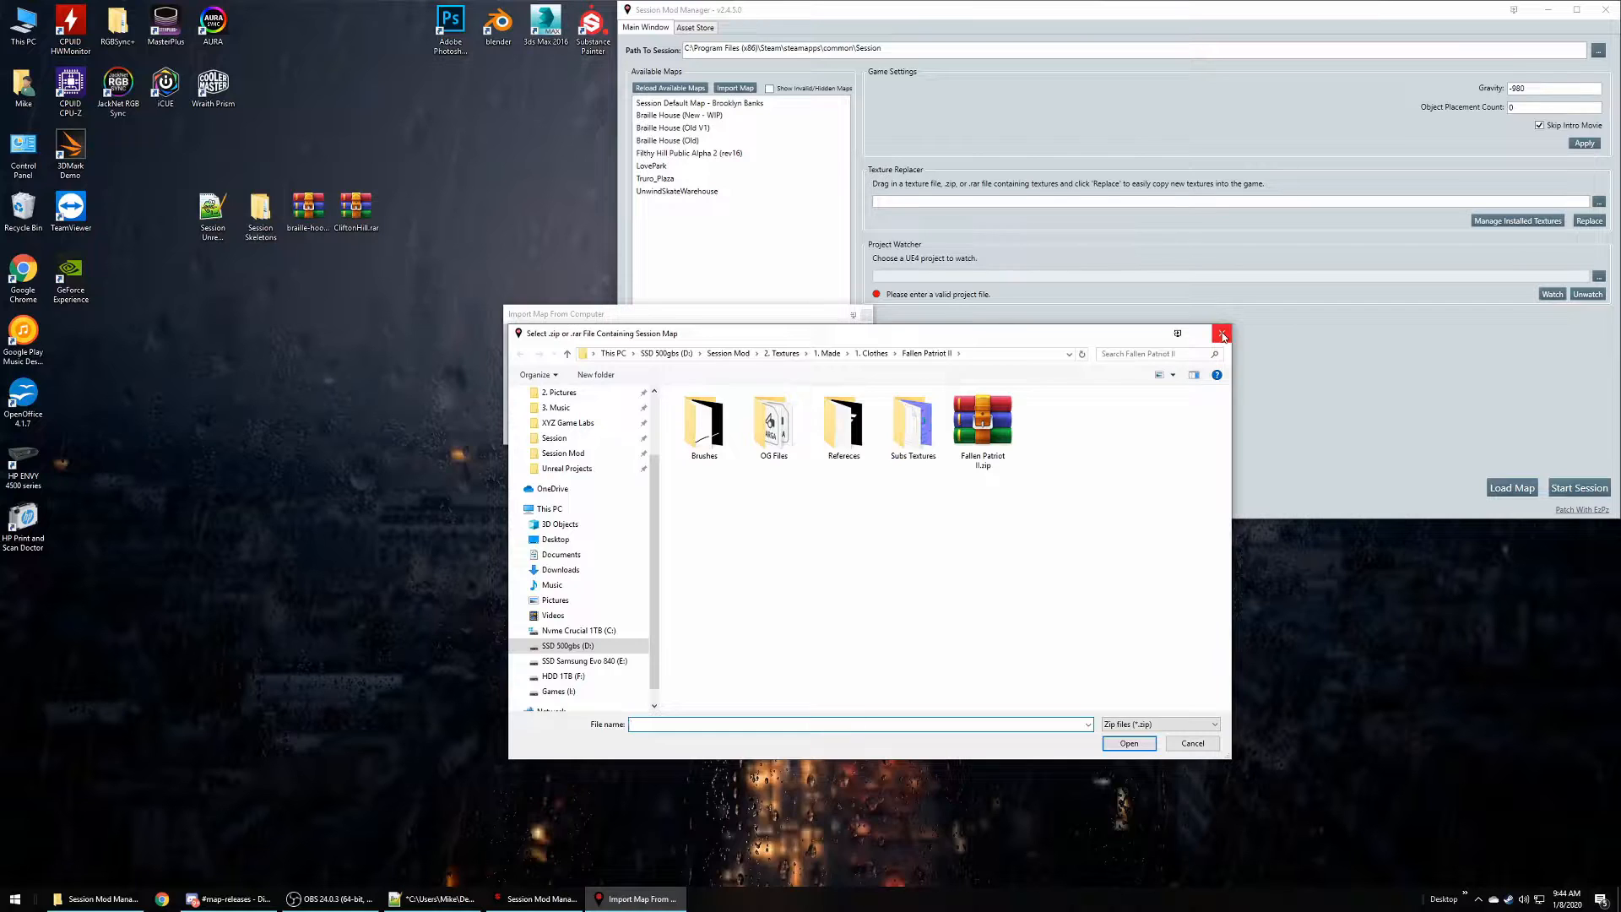
left_click(1223, 334)
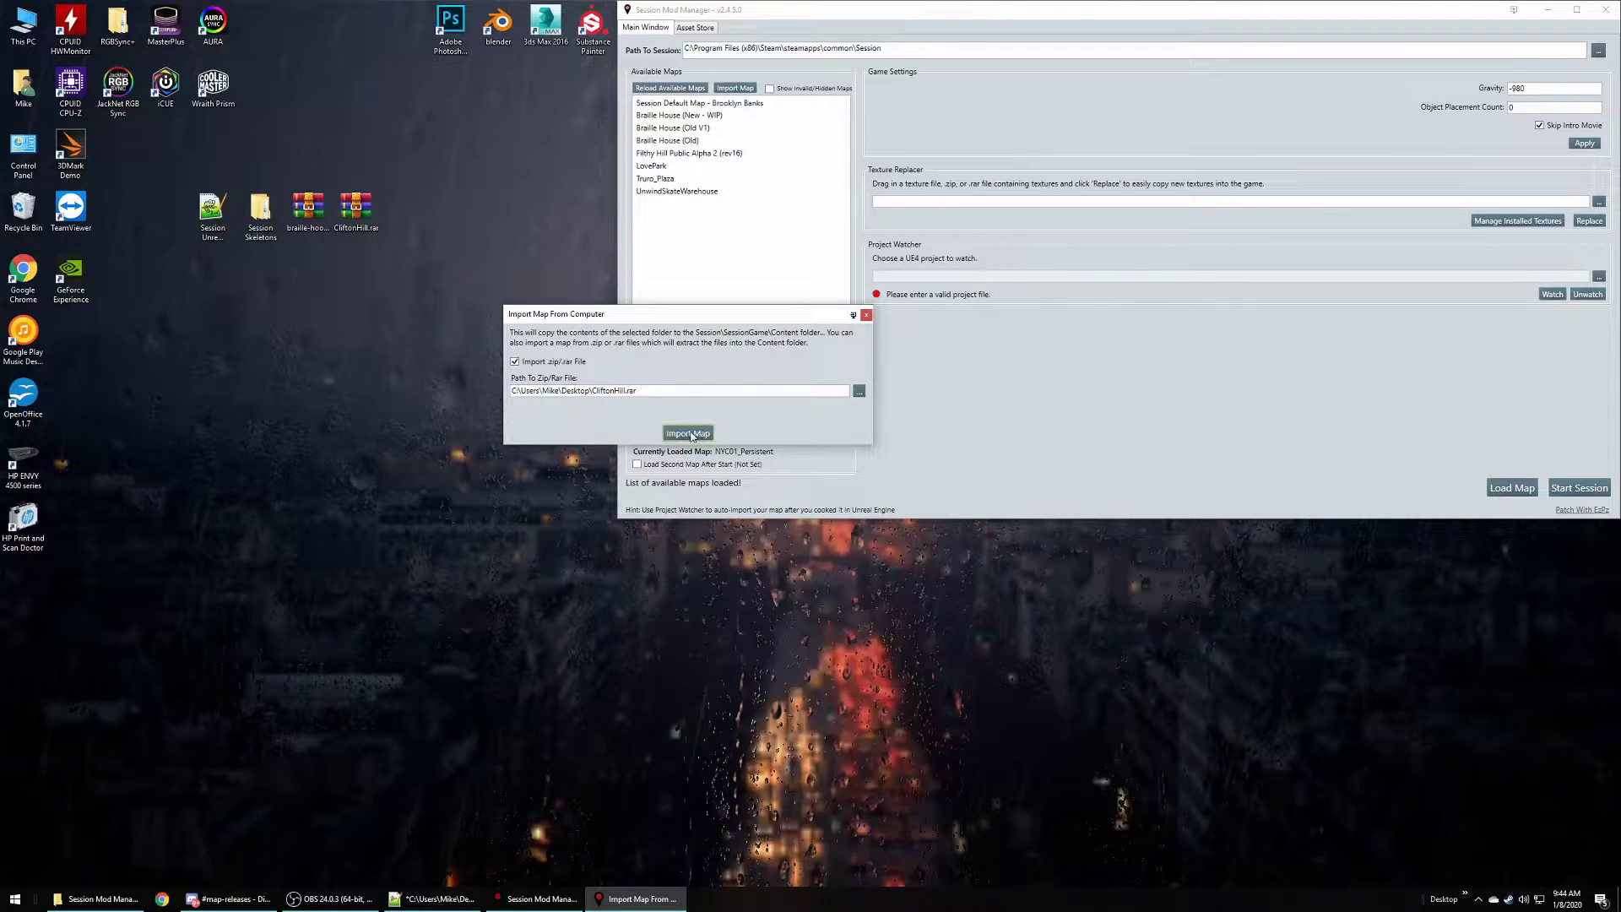
- Import the CliftonHill archive, close the Map Imported! window, and select CliftonHill
left_click(687, 432)
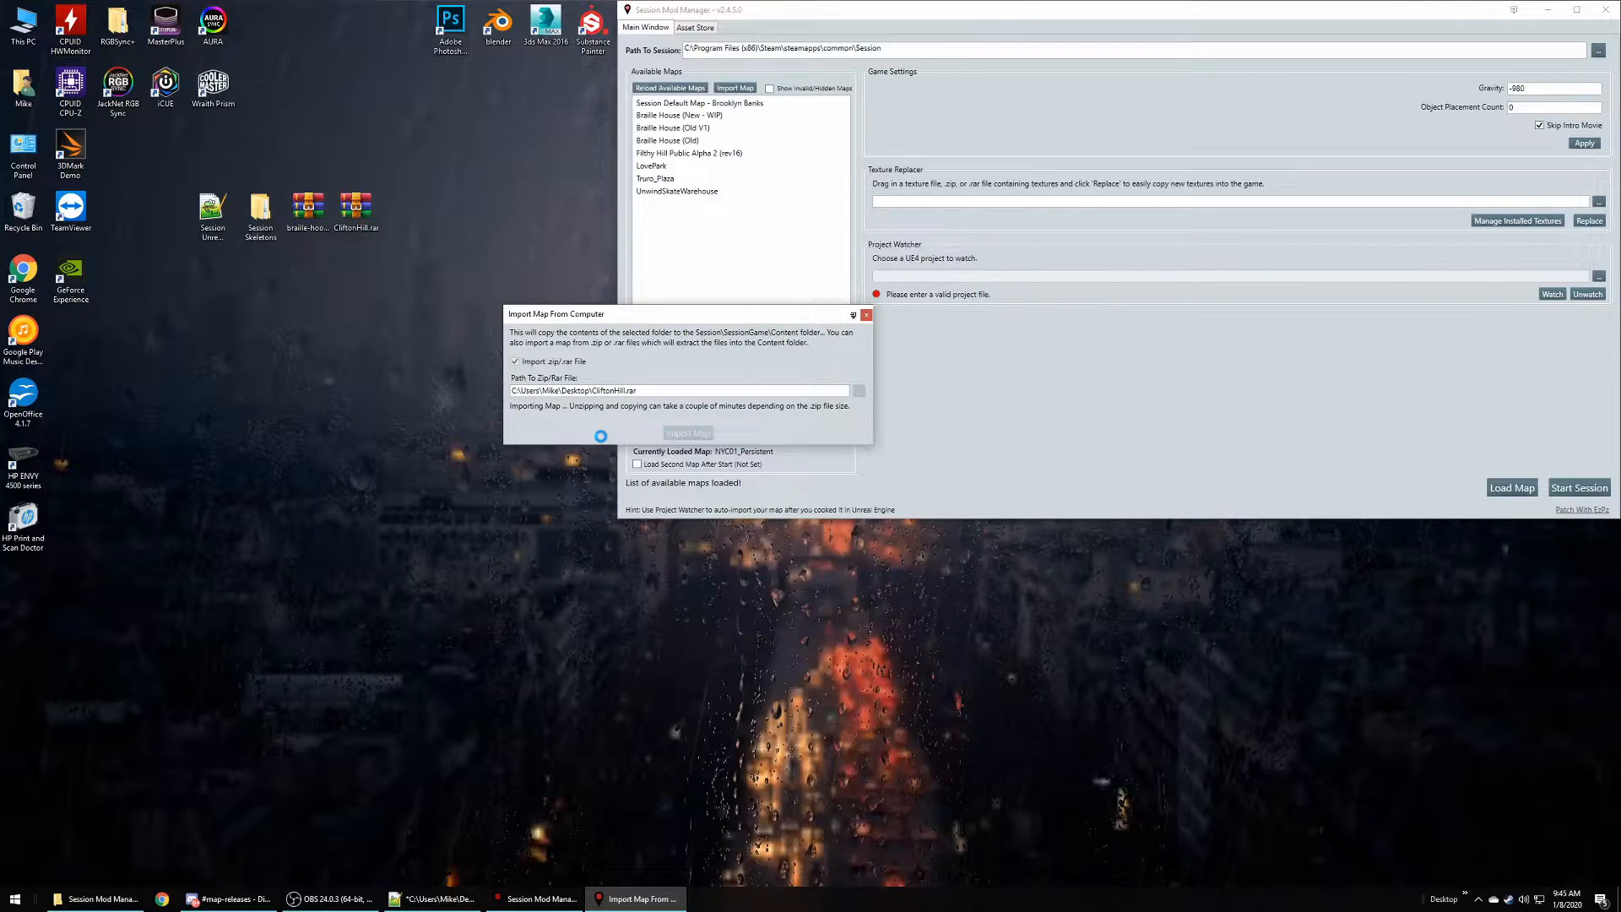
left_click(688, 433)
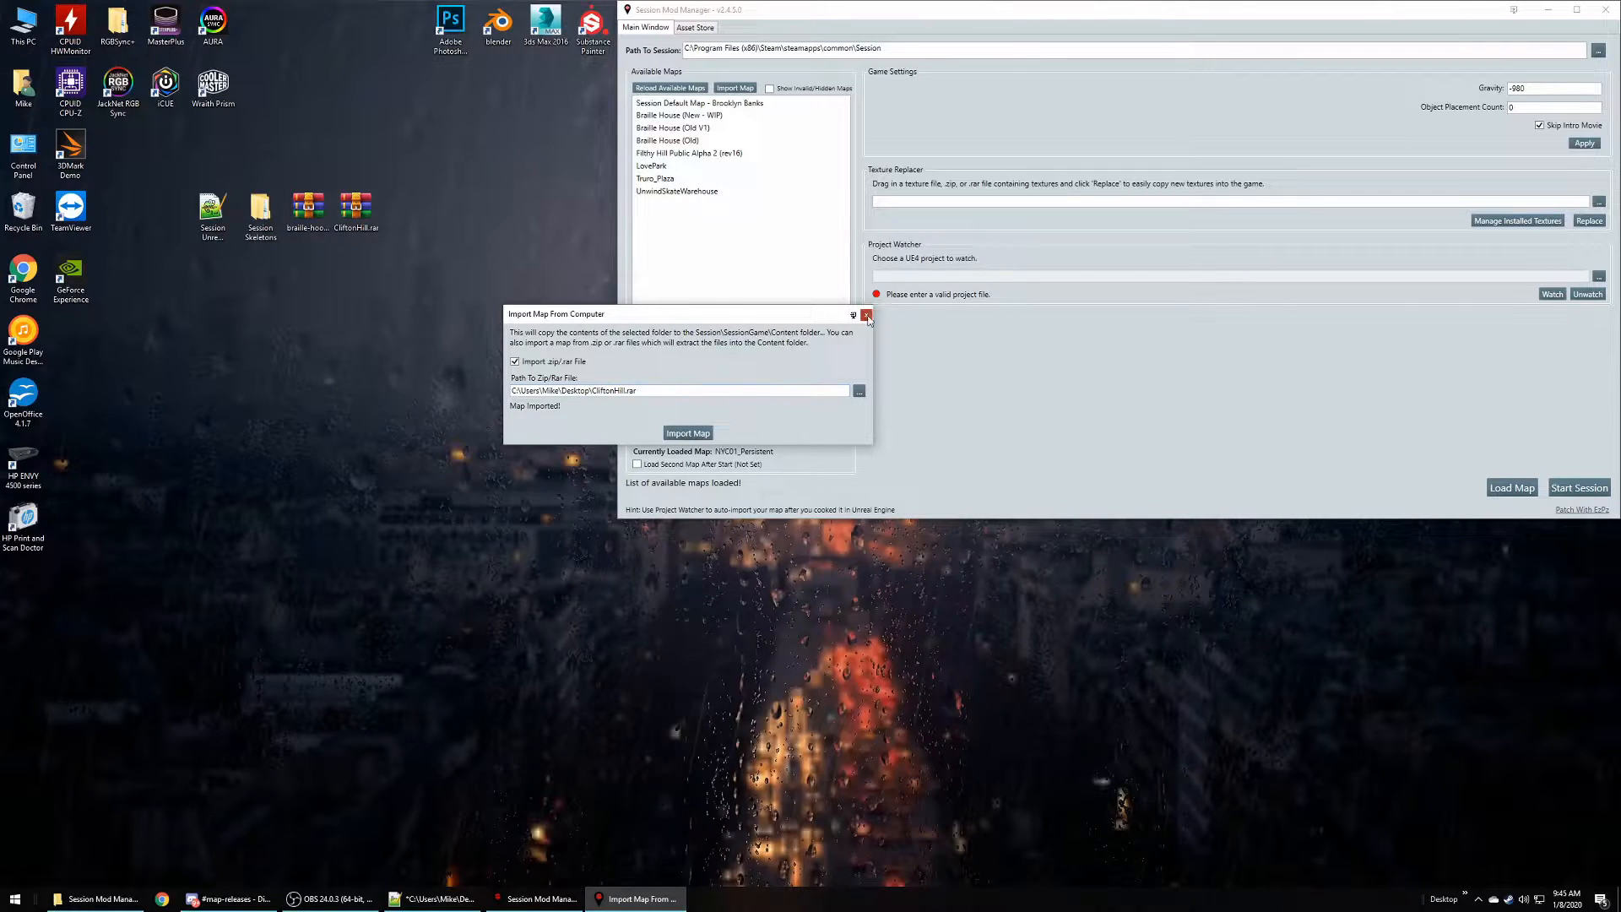
left_click(865, 313)
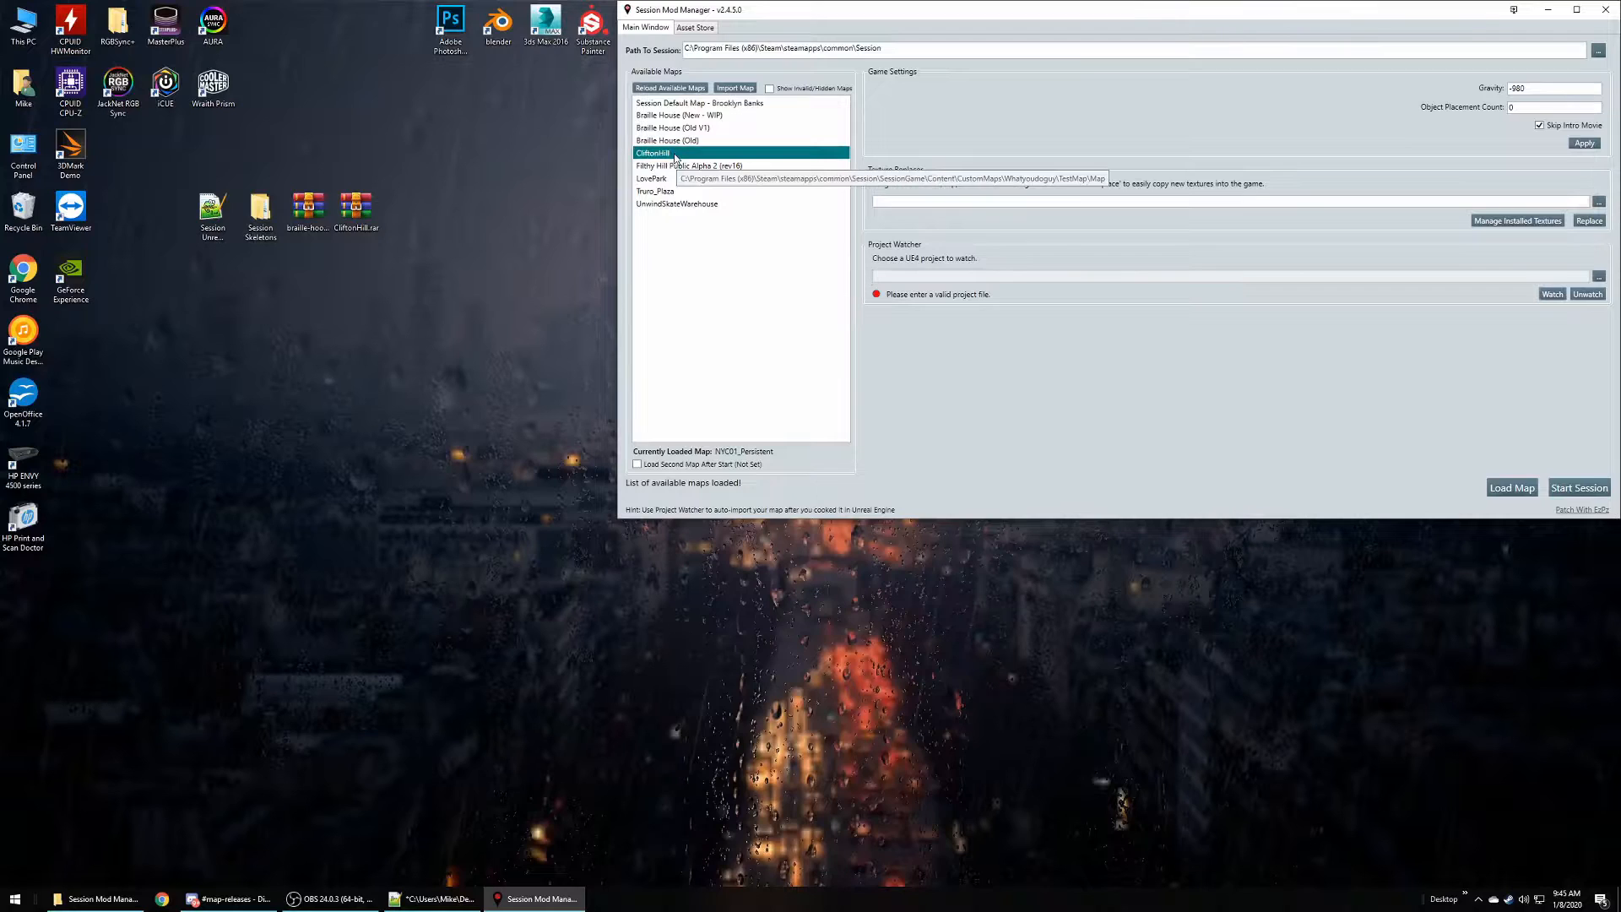
left_click(690, 165)
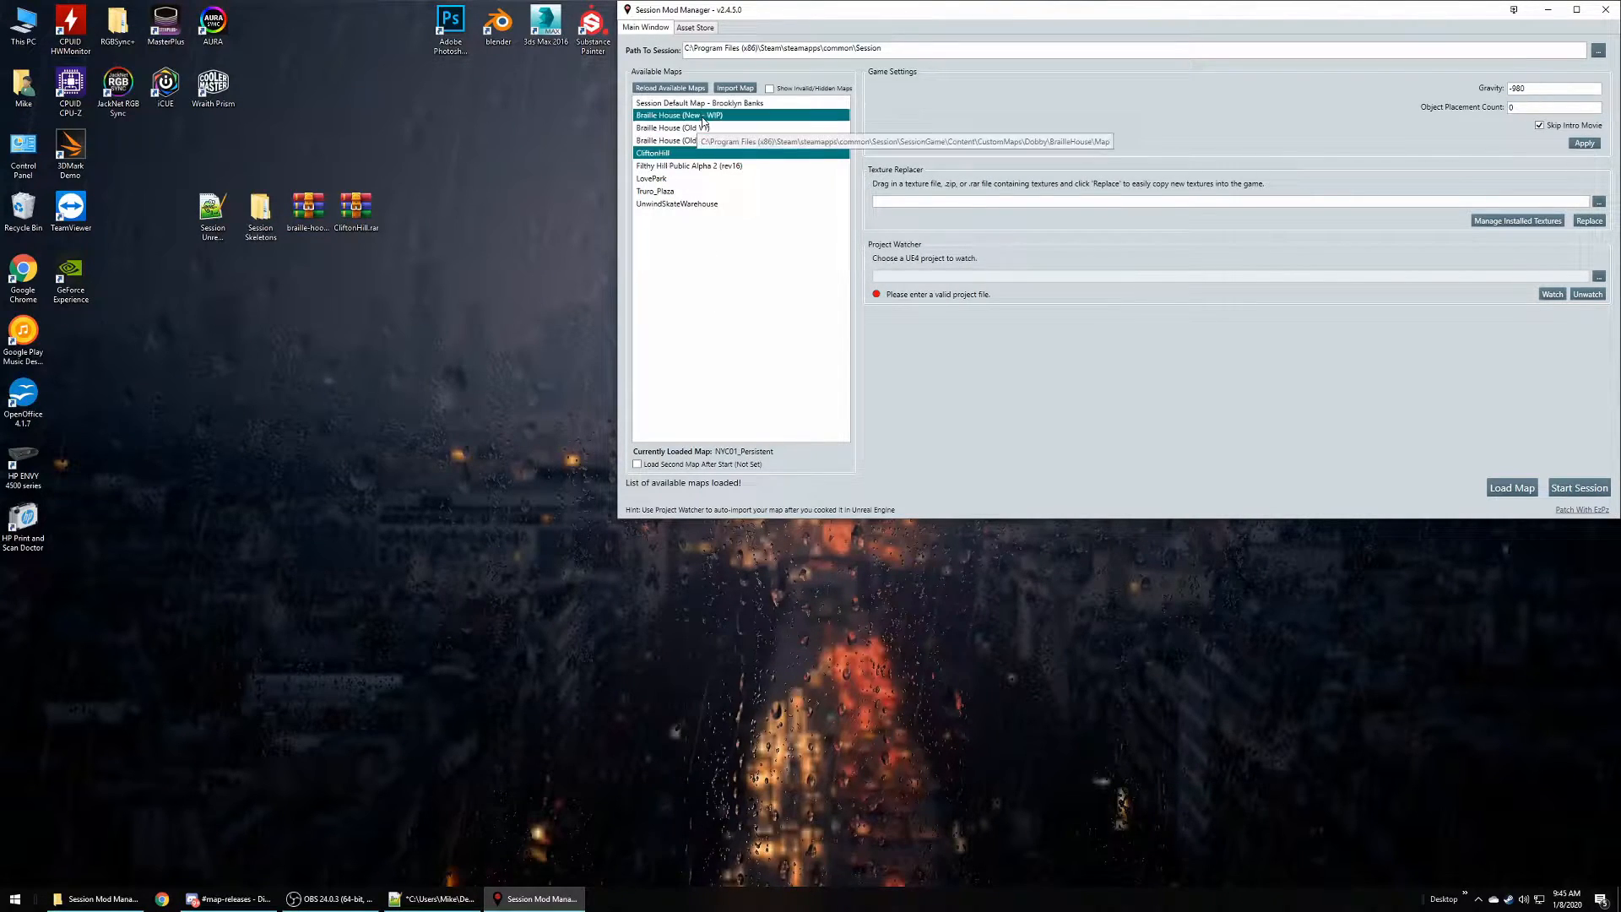
- Use Rename Selected Map on CliftonHill and focus the new-name field for 'Clifton Hill'
right_click(653, 152)
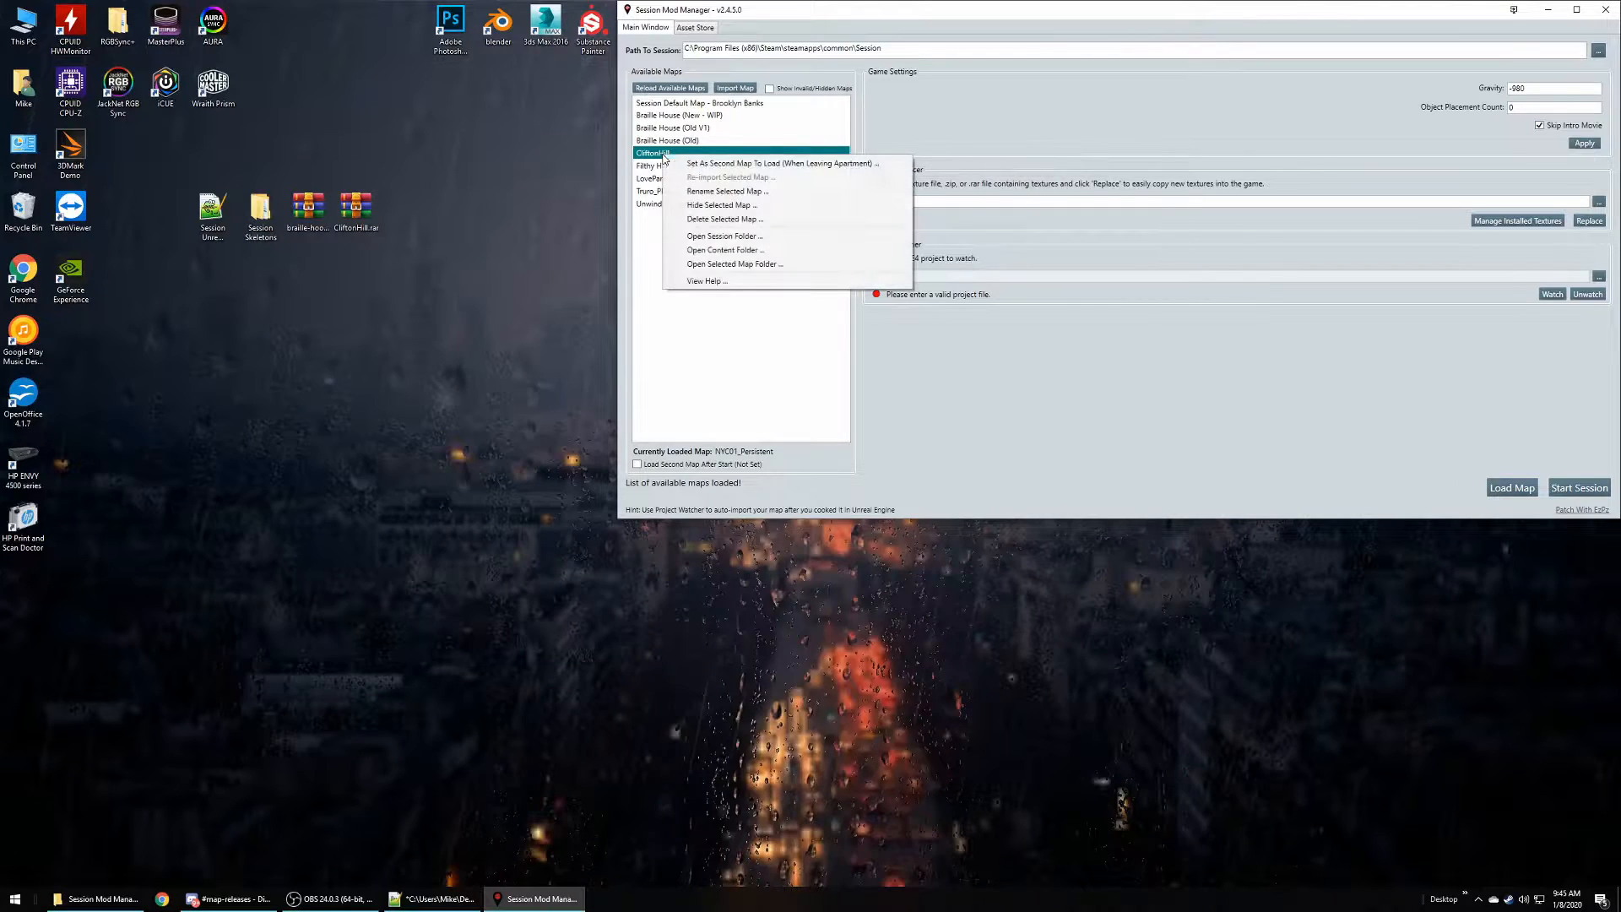
mouse_move(776, 218)
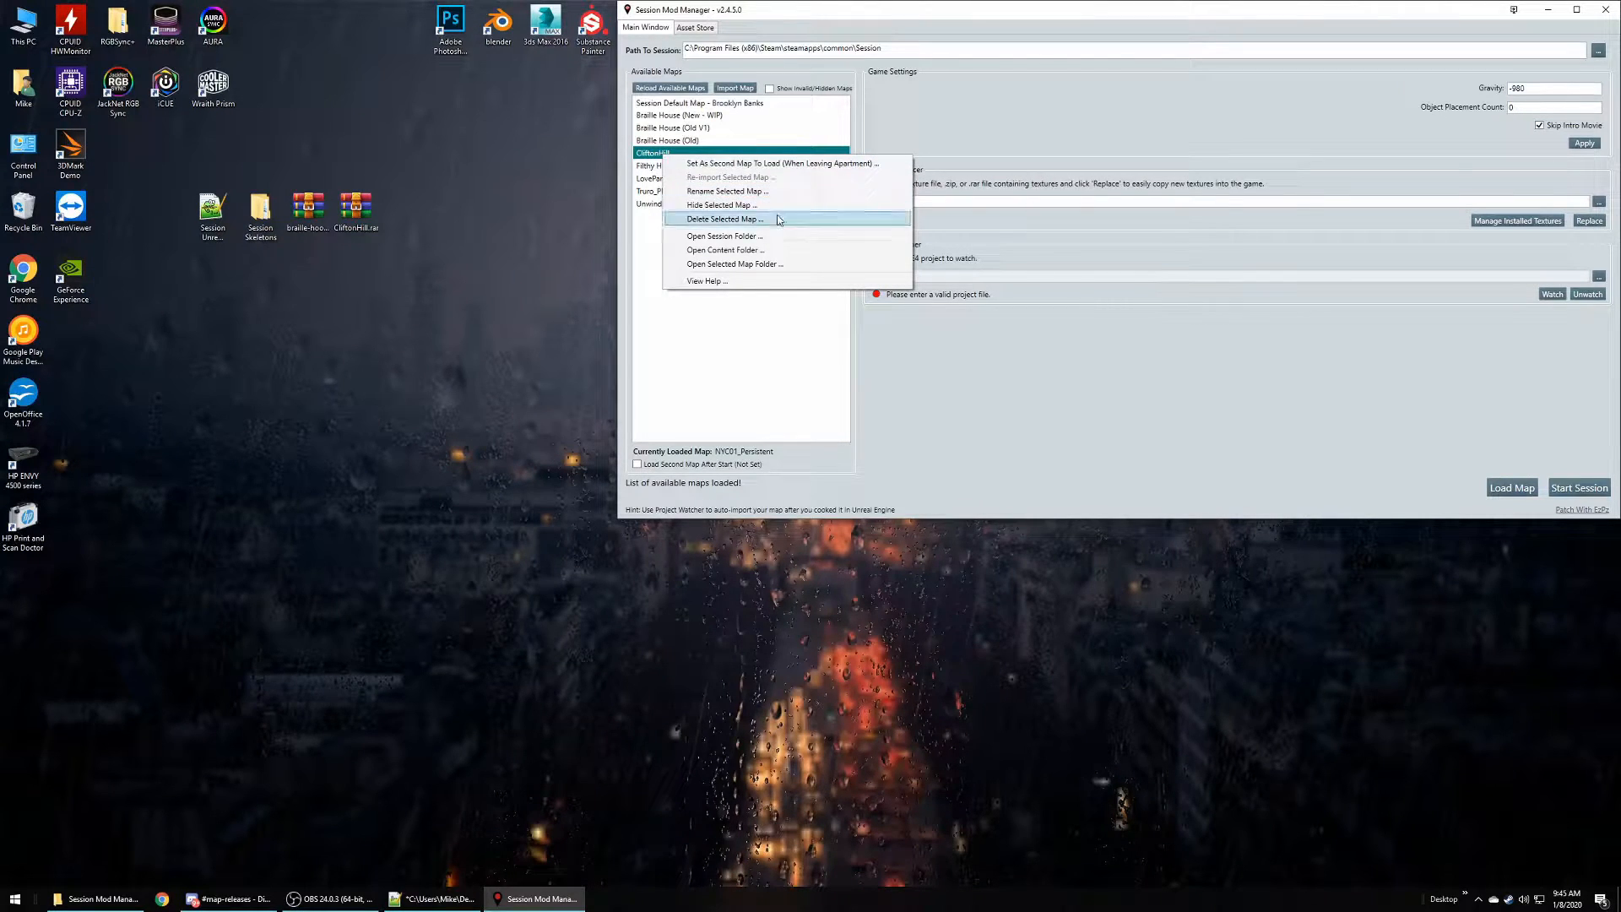
mouse_move(770, 192)
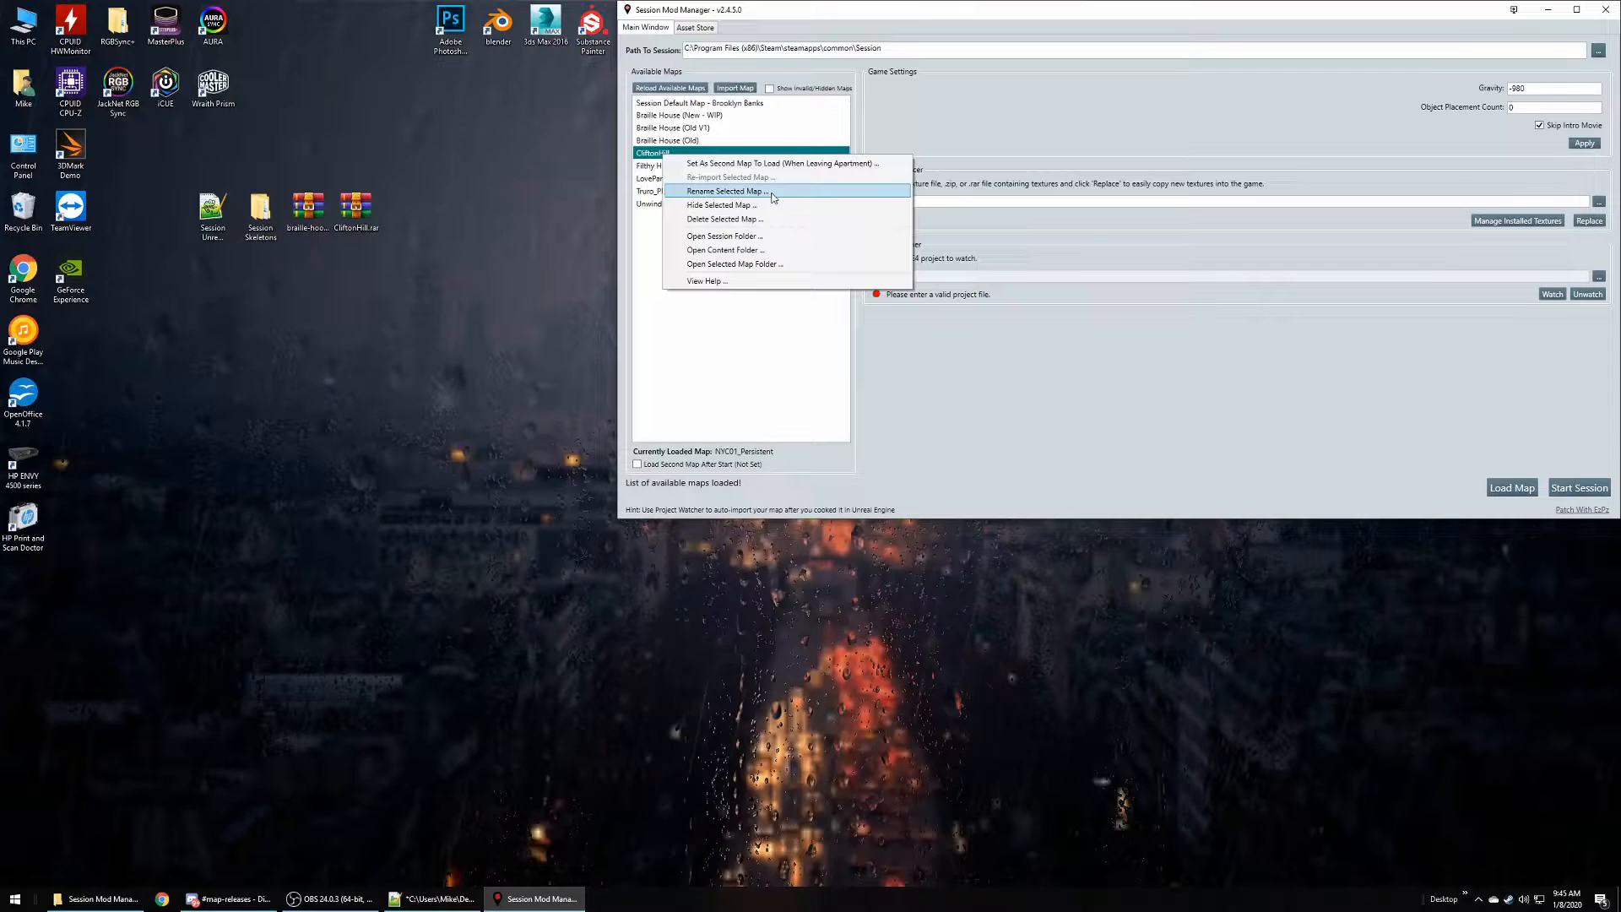
left_click(725, 192)
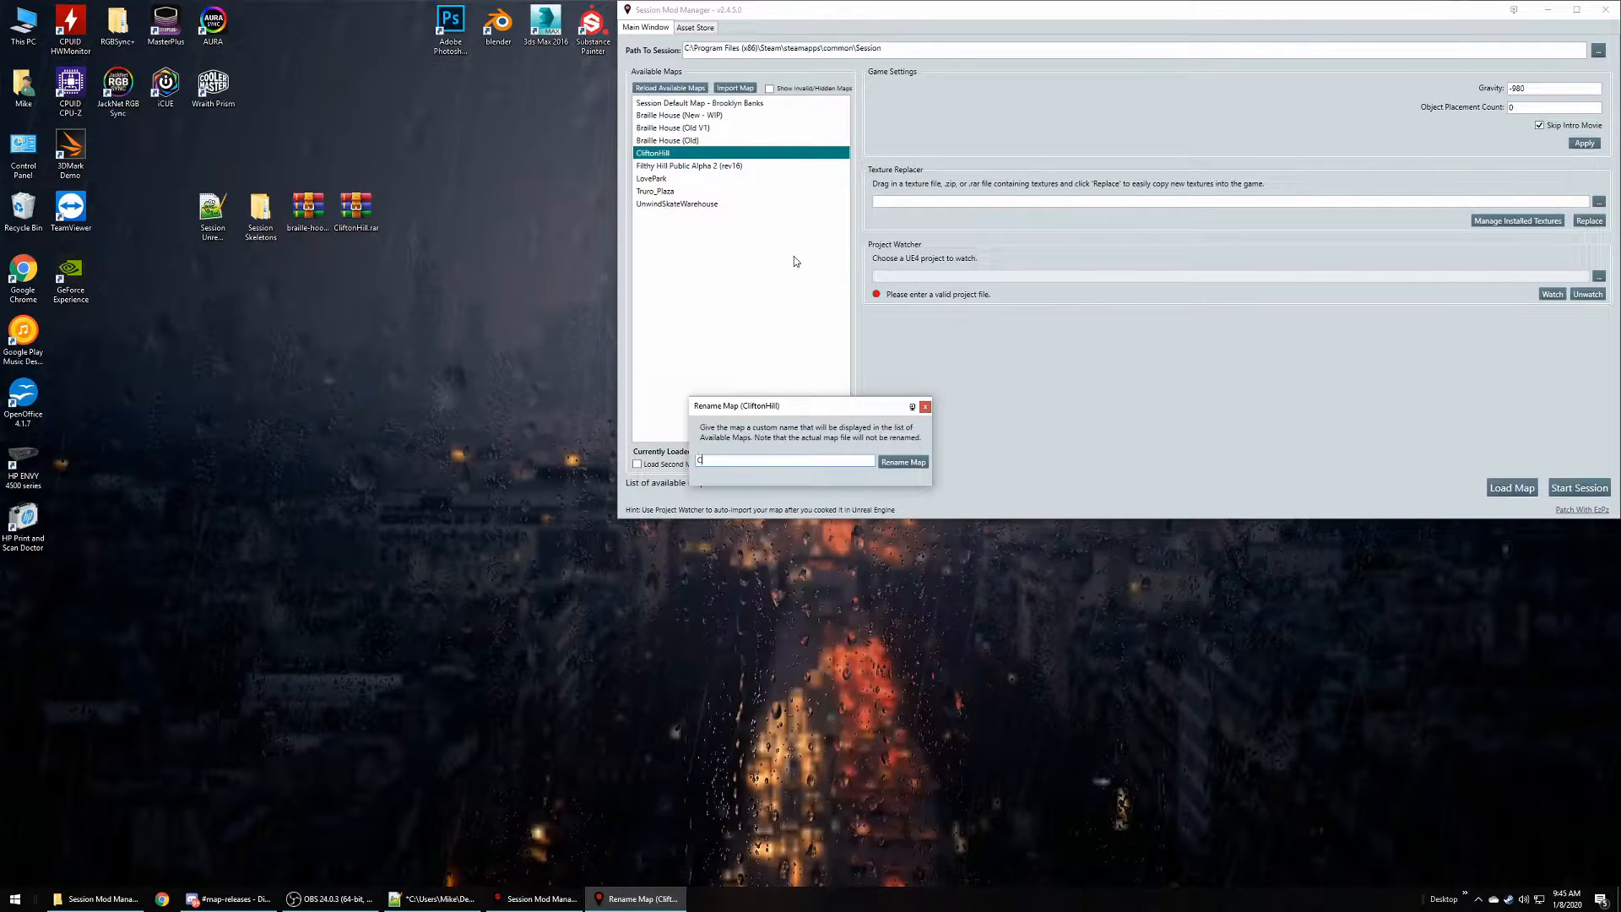
left_click(925, 406)
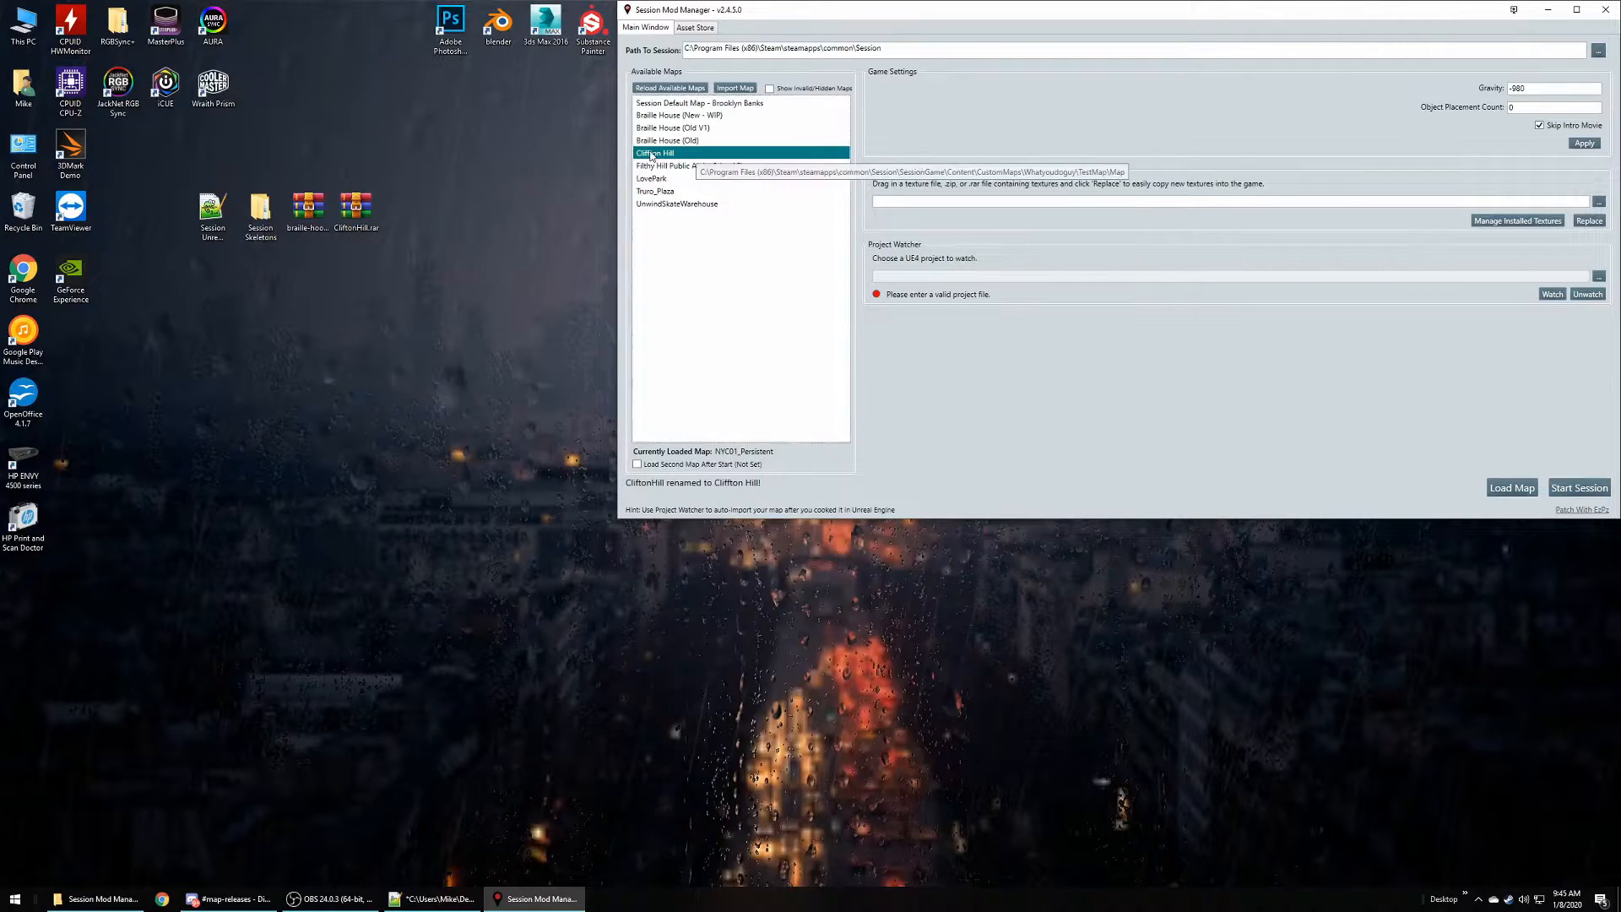
right_click(655, 153)
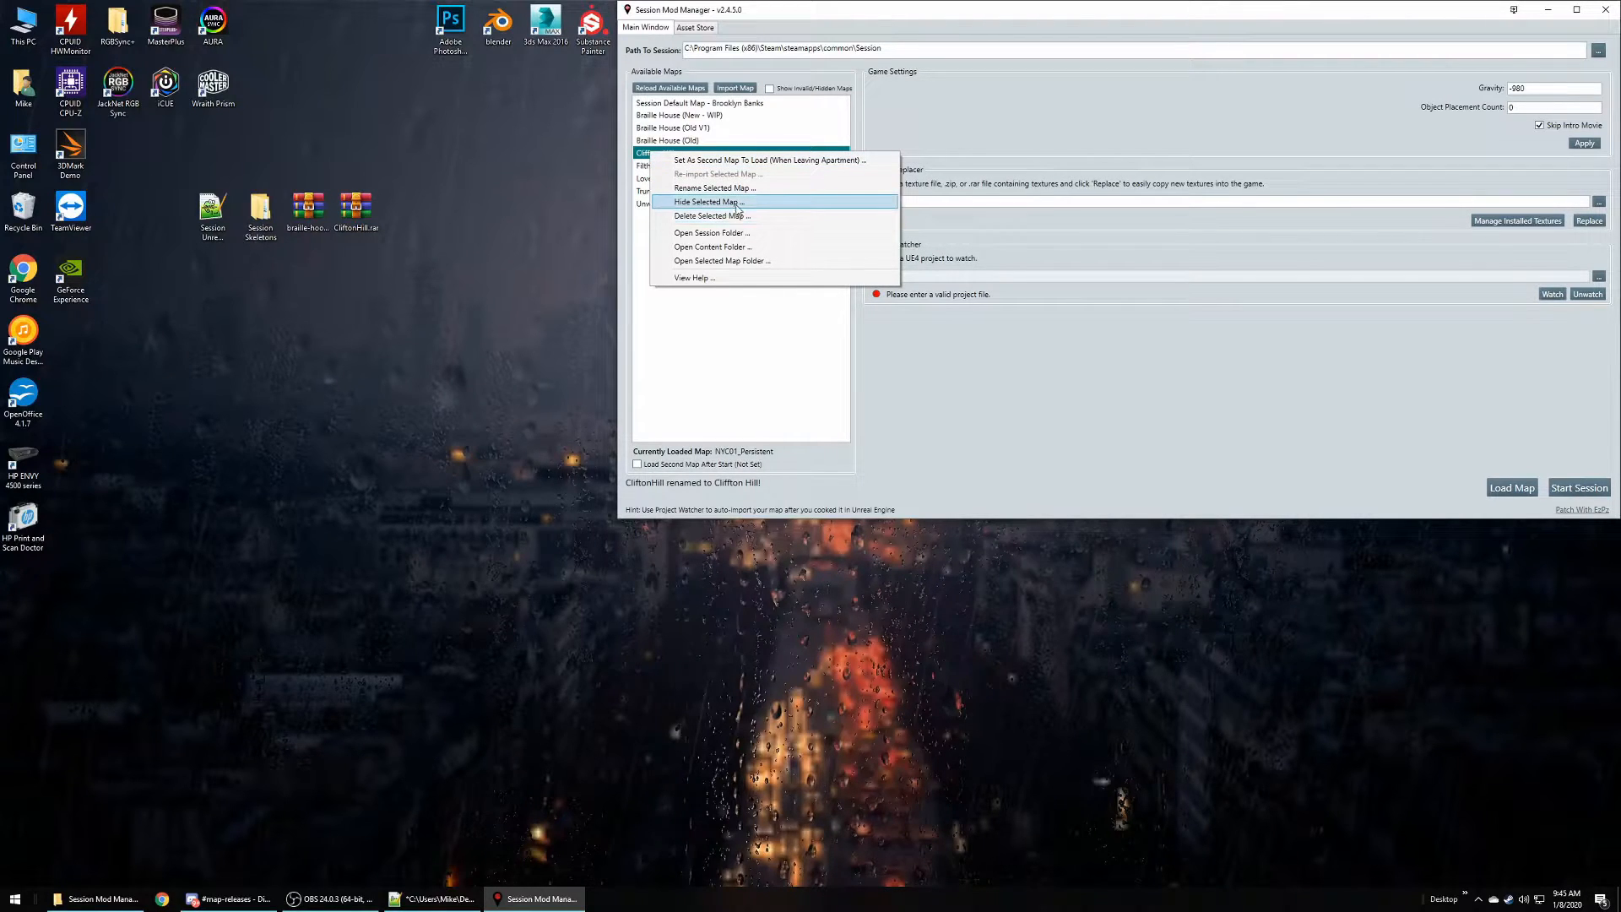
mouse_move(750, 215)
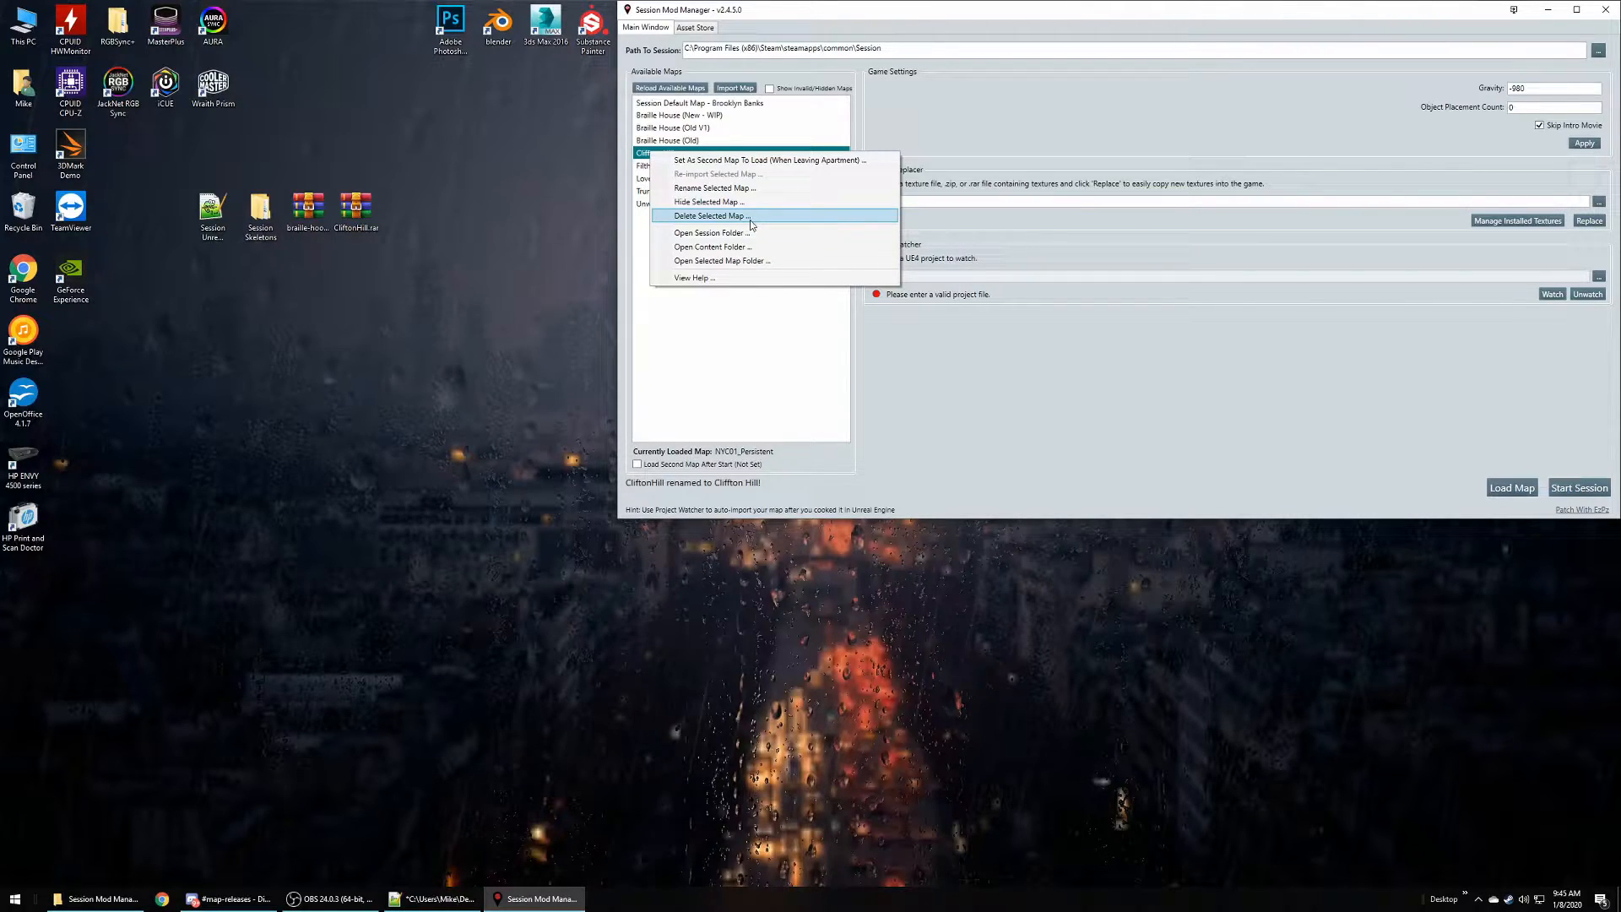
mouse_move(750, 229)
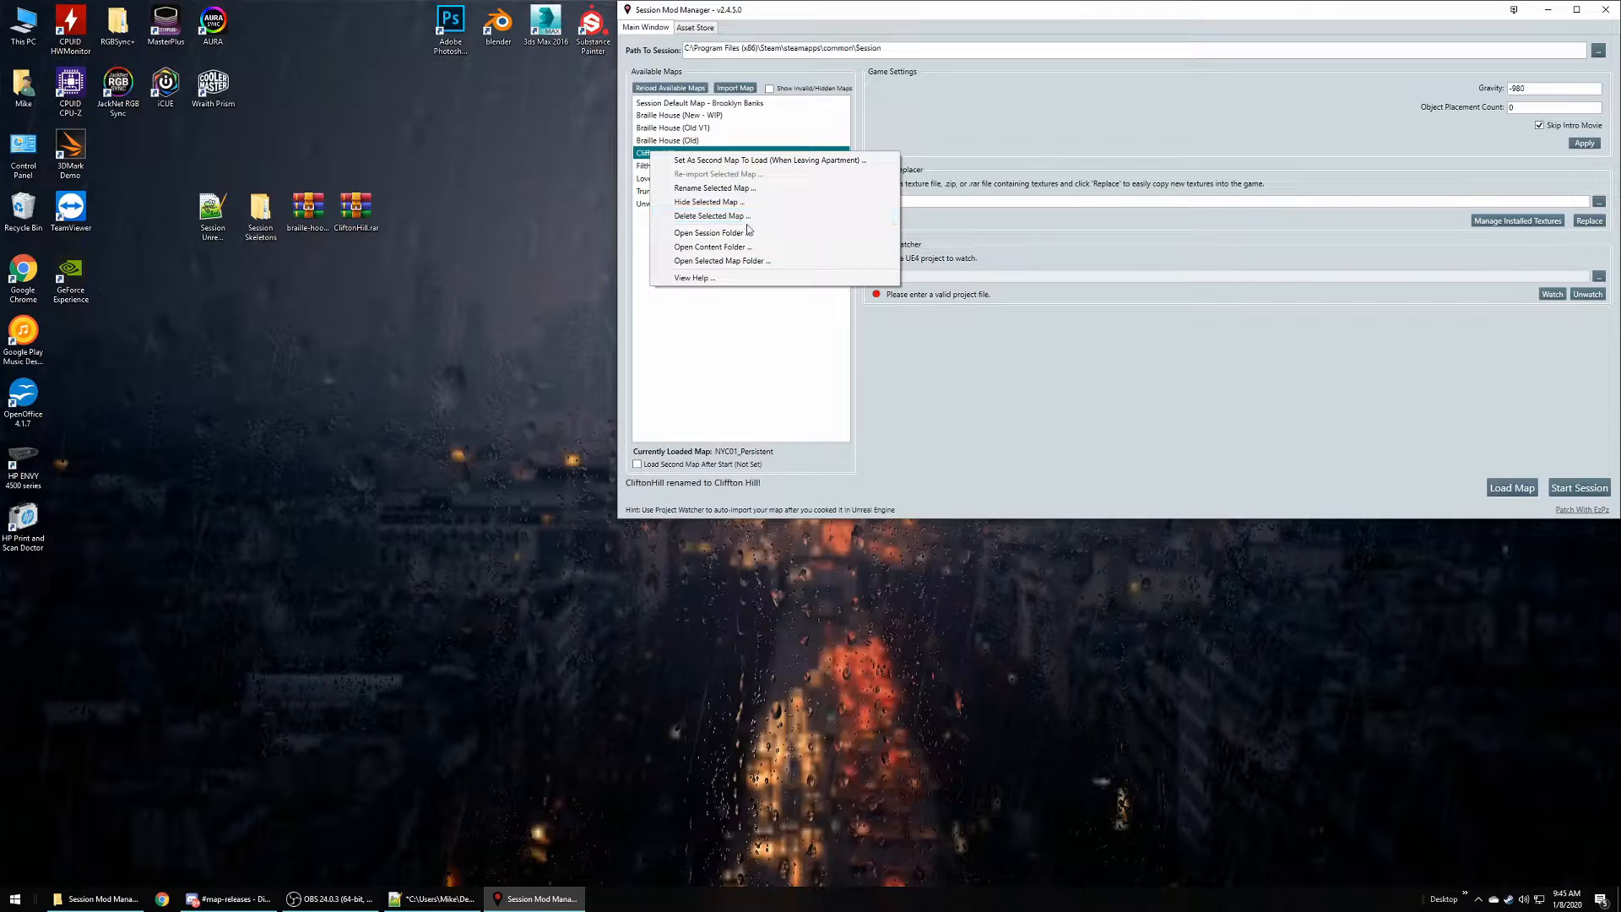
mouse_move(804, 261)
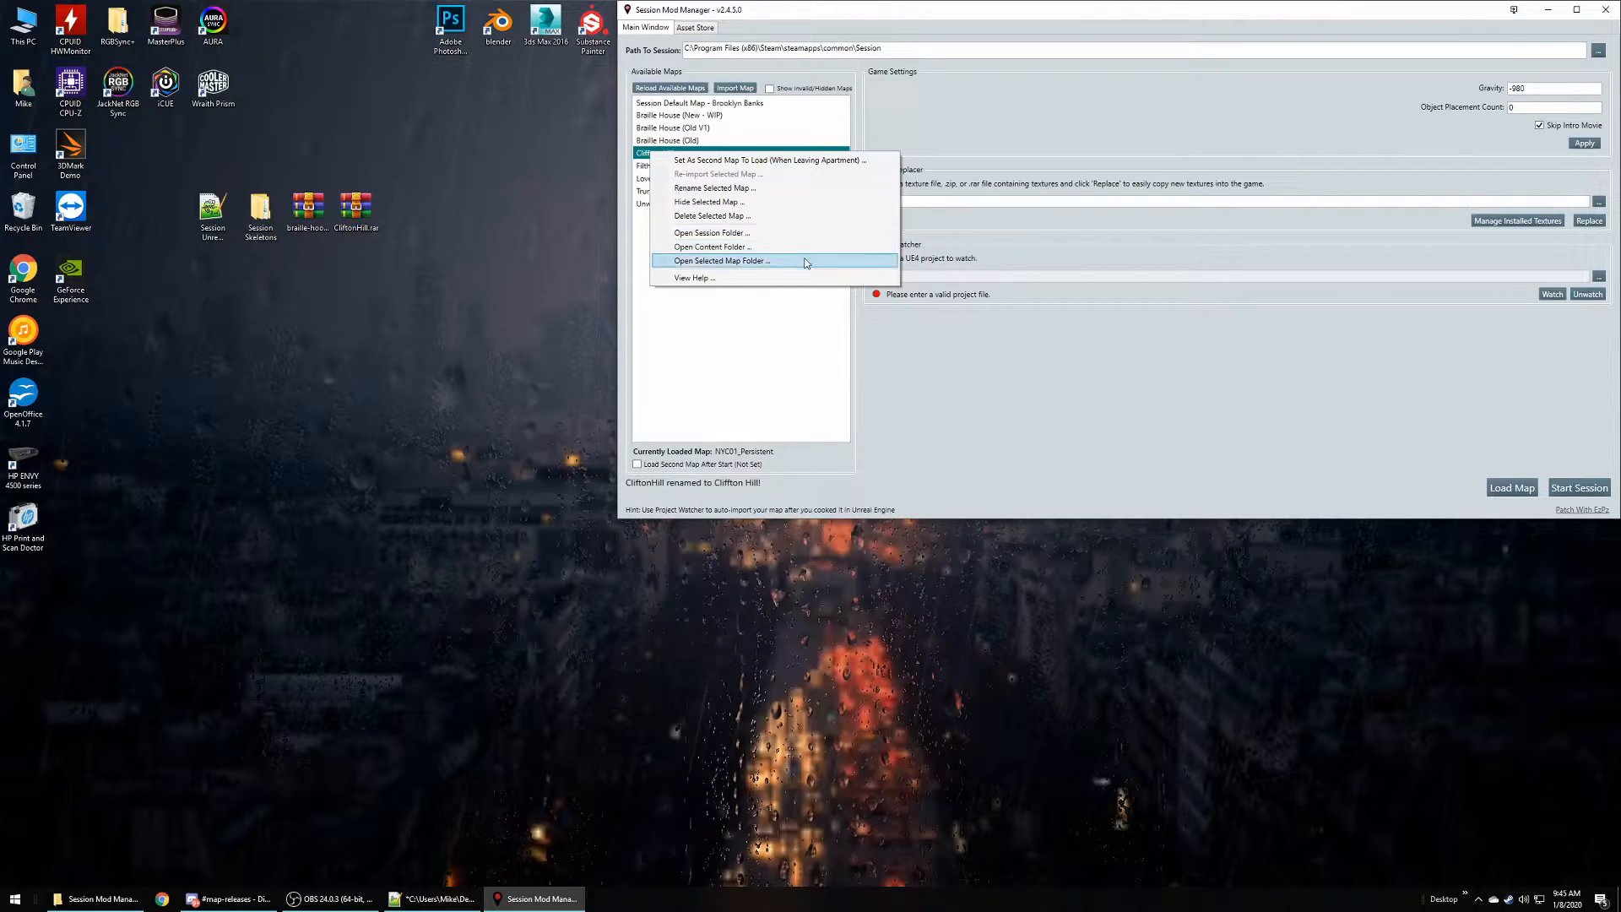
mouse_move(807, 233)
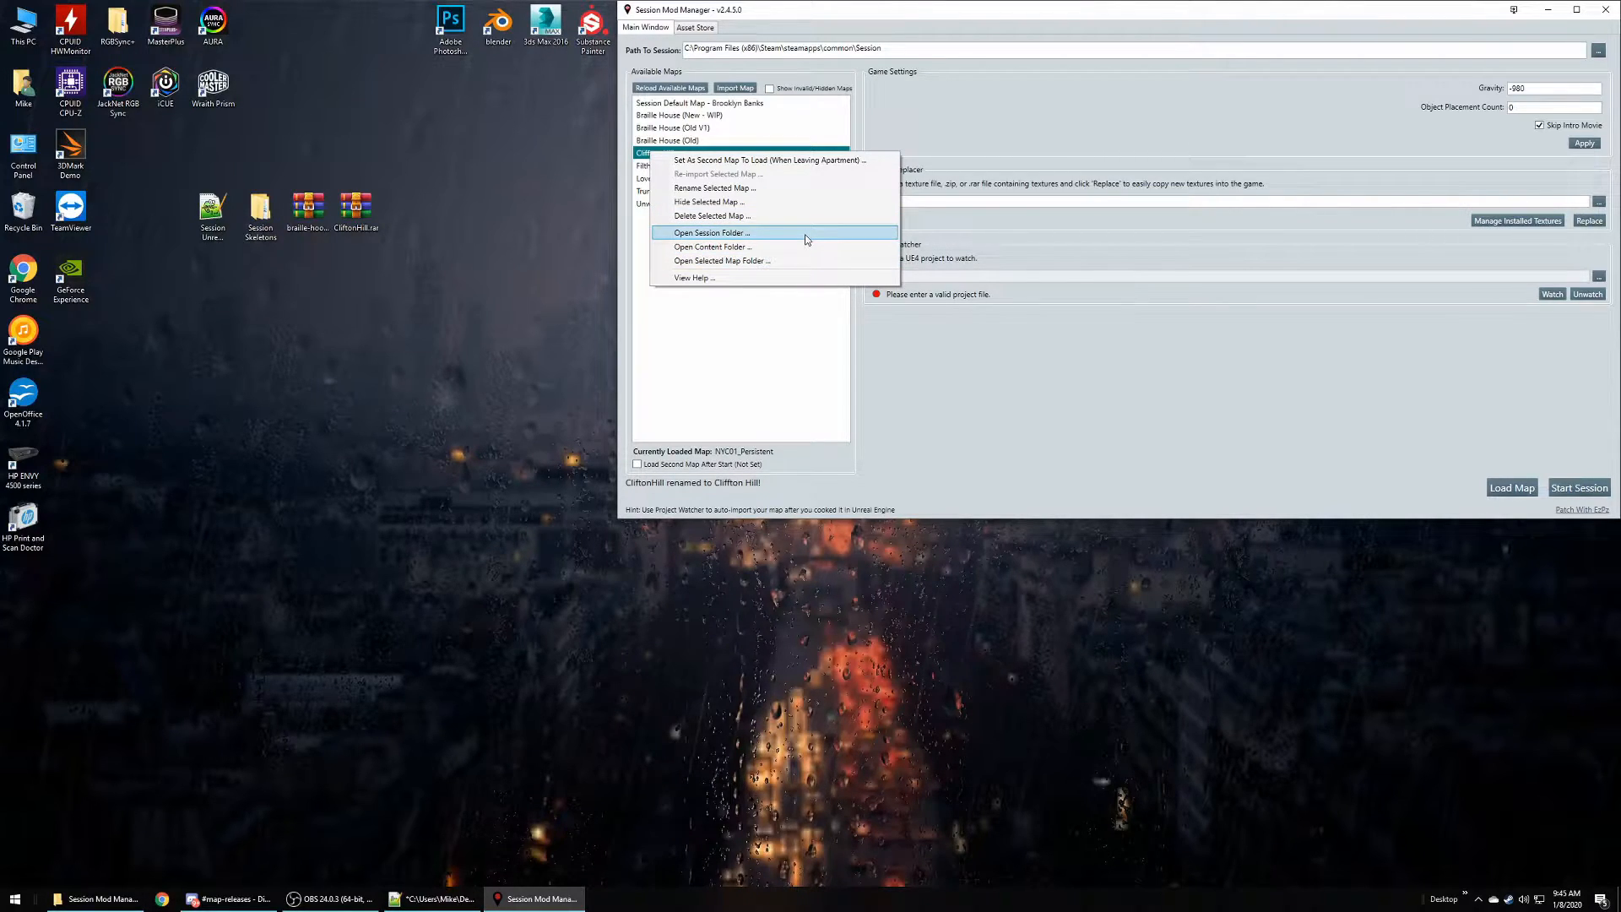
left_click(751, 346)
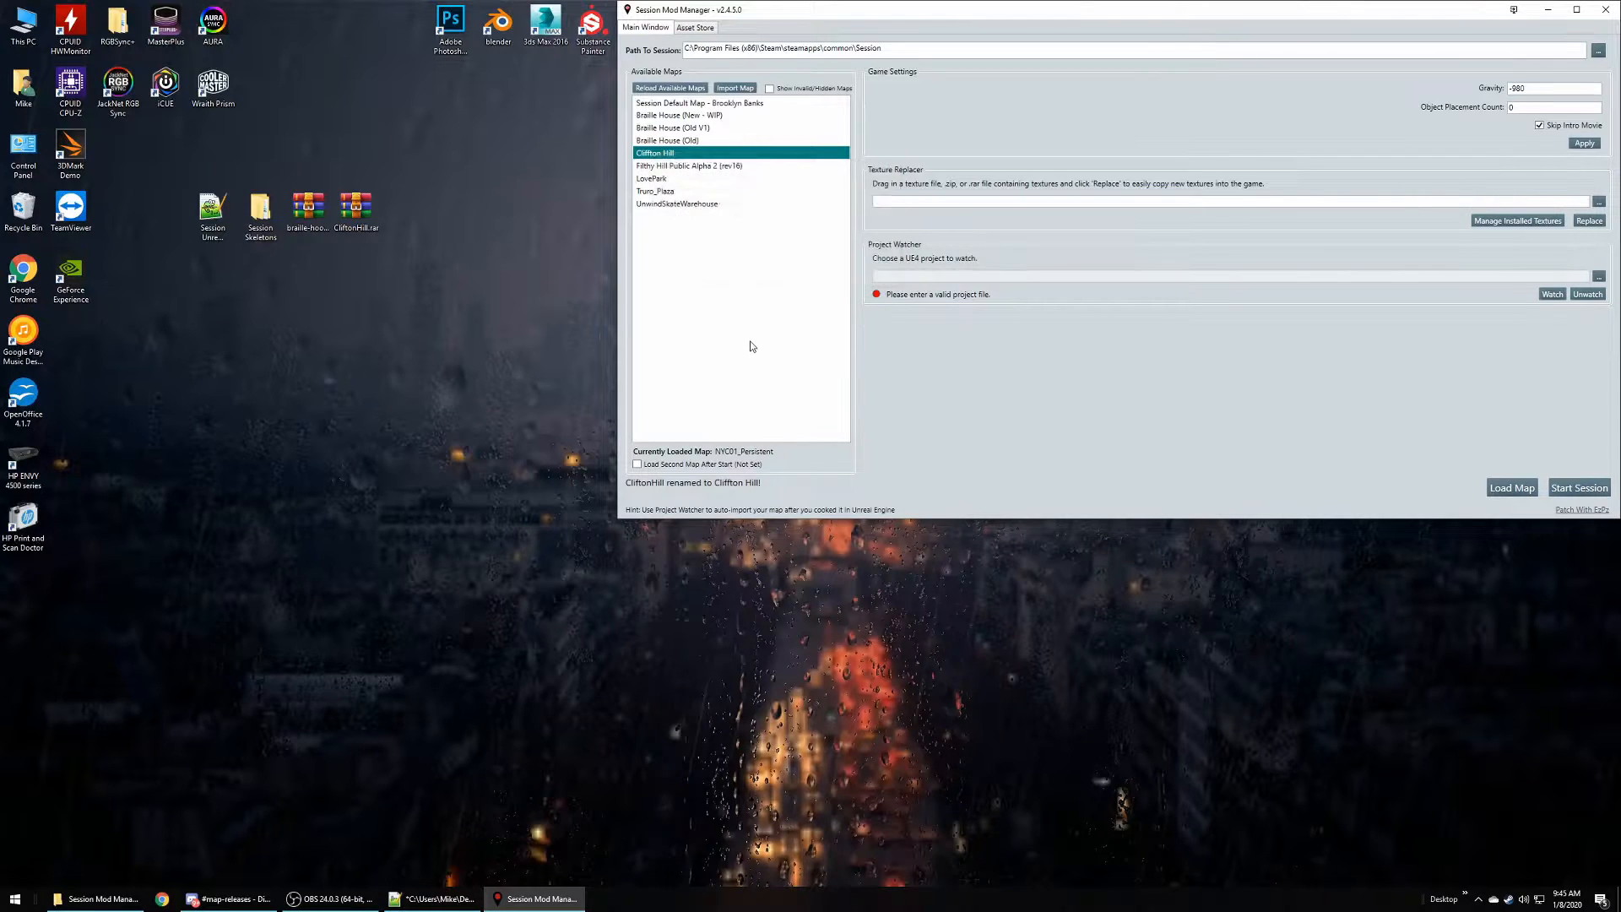
mouse_move(708, 471)
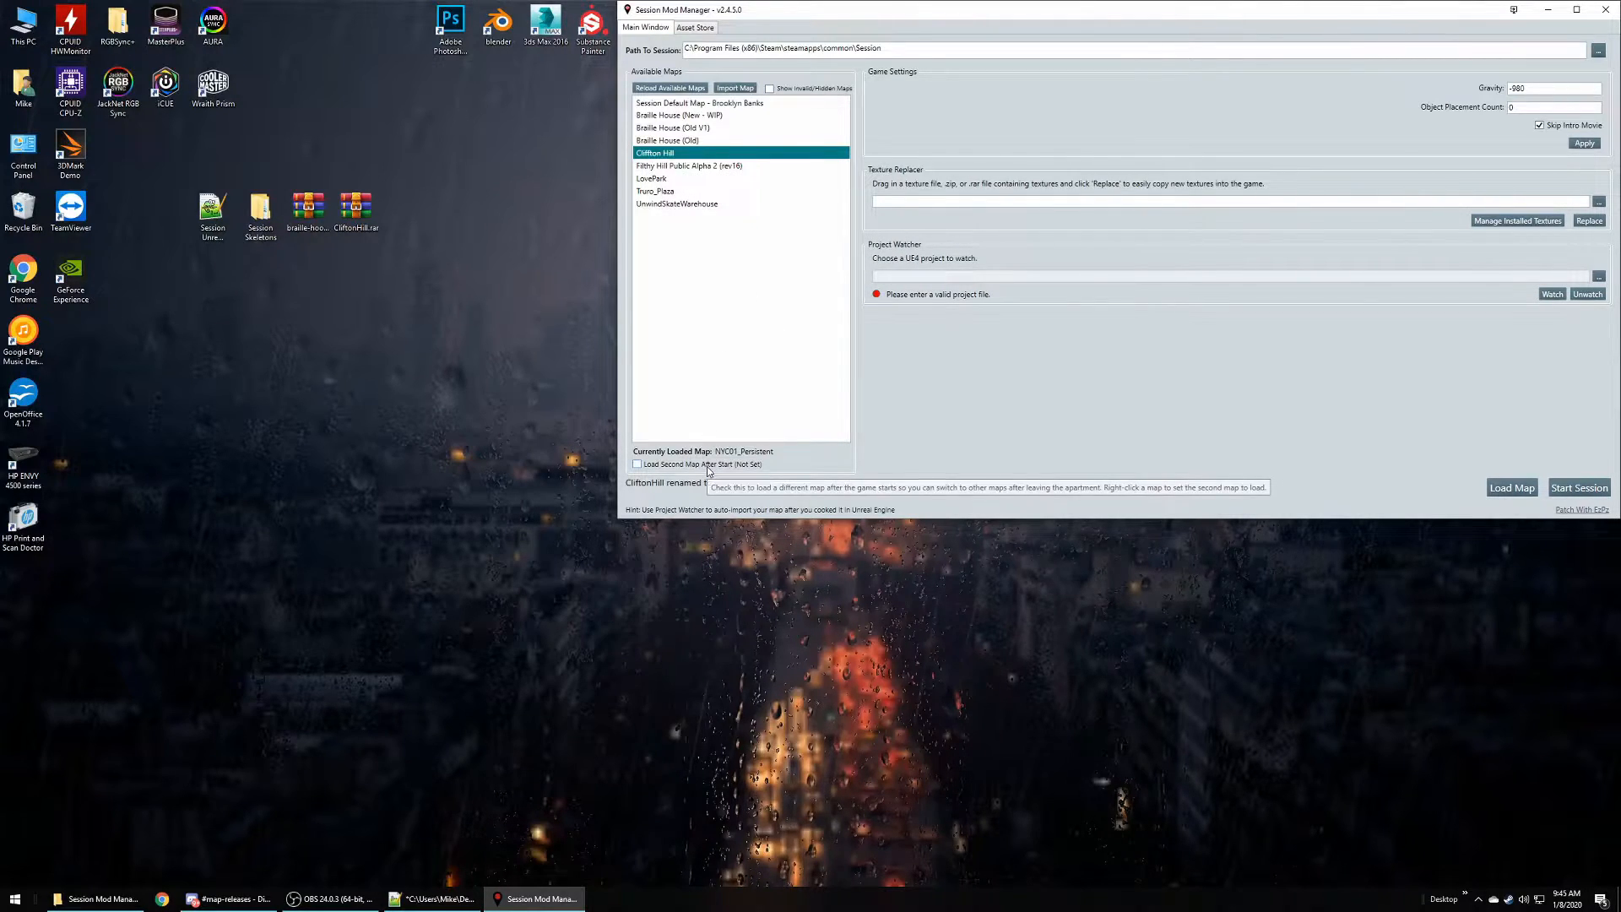
- Enable Load Second Map After Start (NYC01_Persistent) and reselect Clifton Hill
left_click(636, 464)
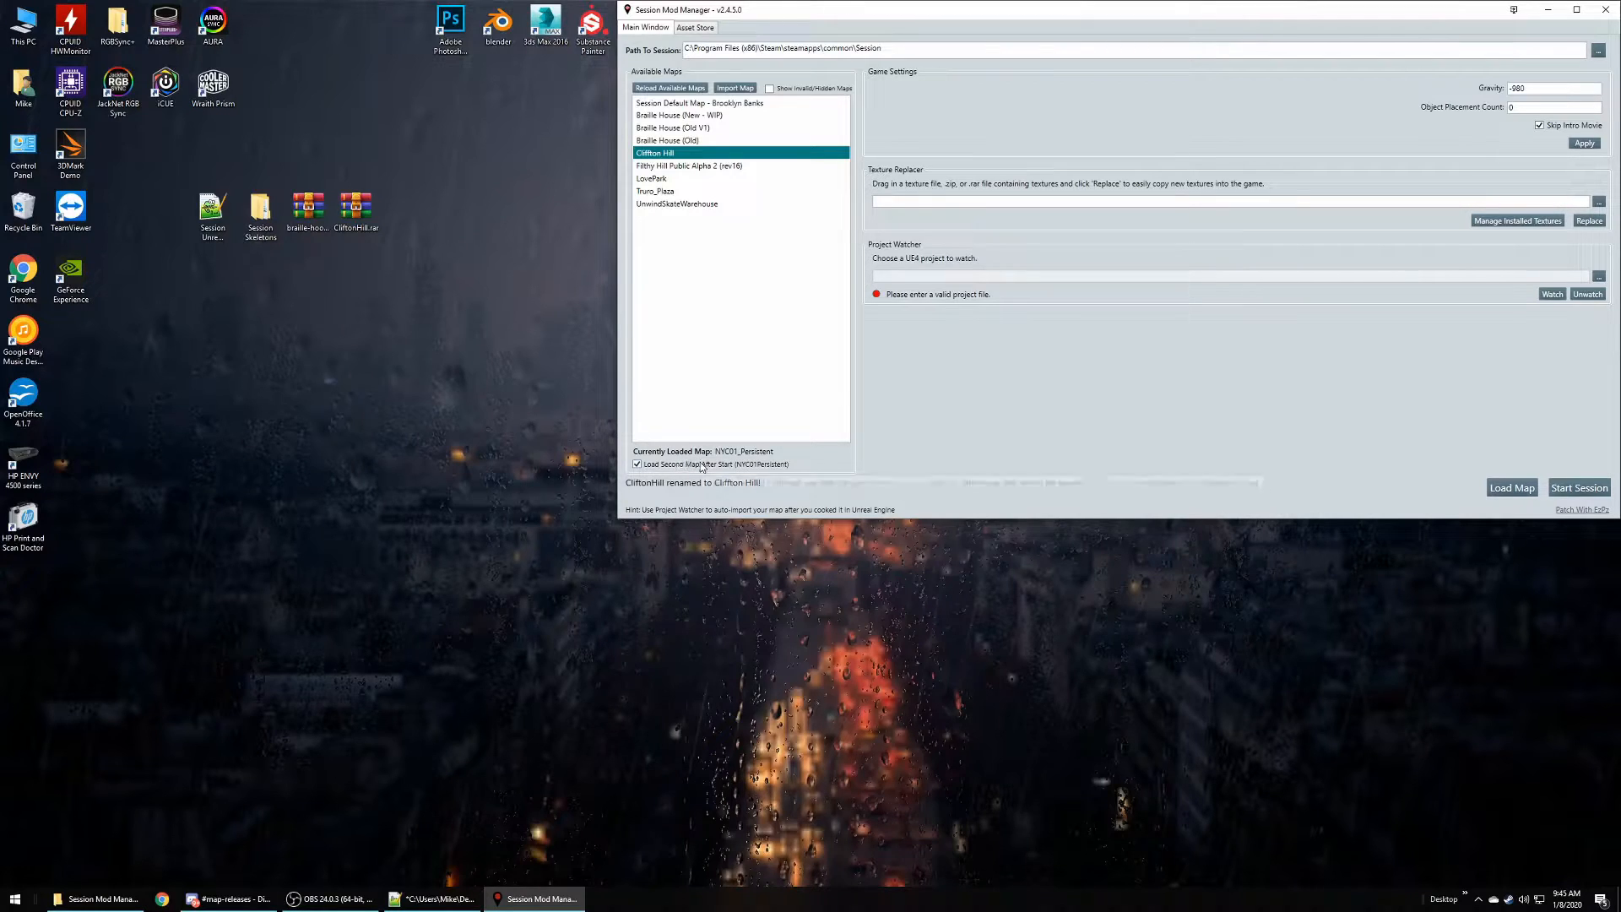
mouse_move(711, 308)
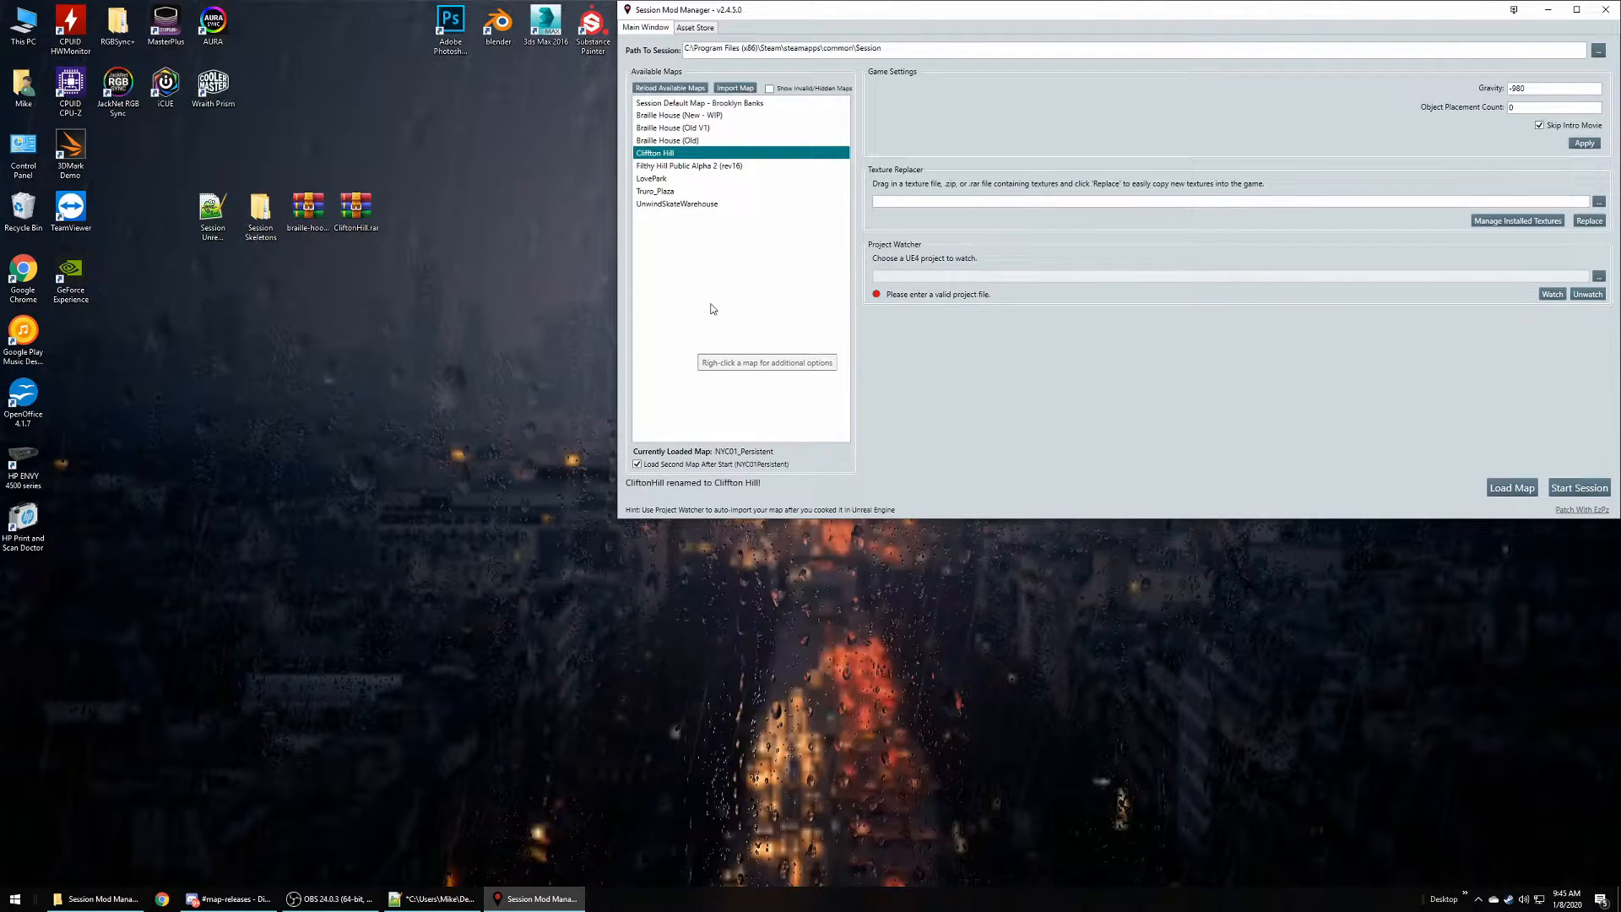
mouse_move(702, 240)
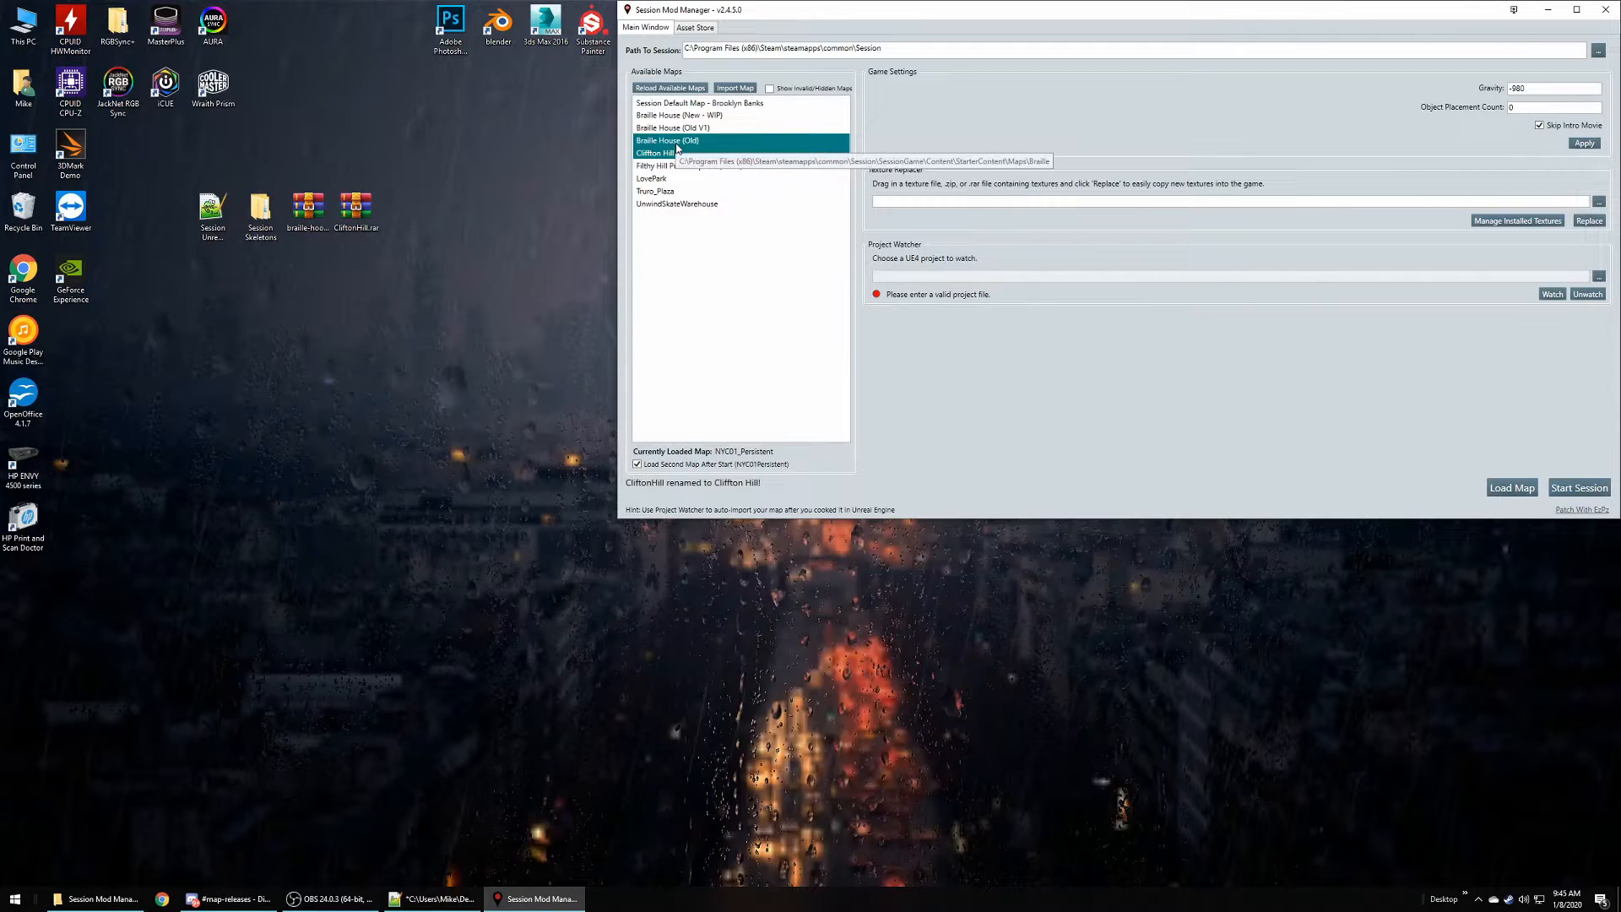
left_click(655, 152)
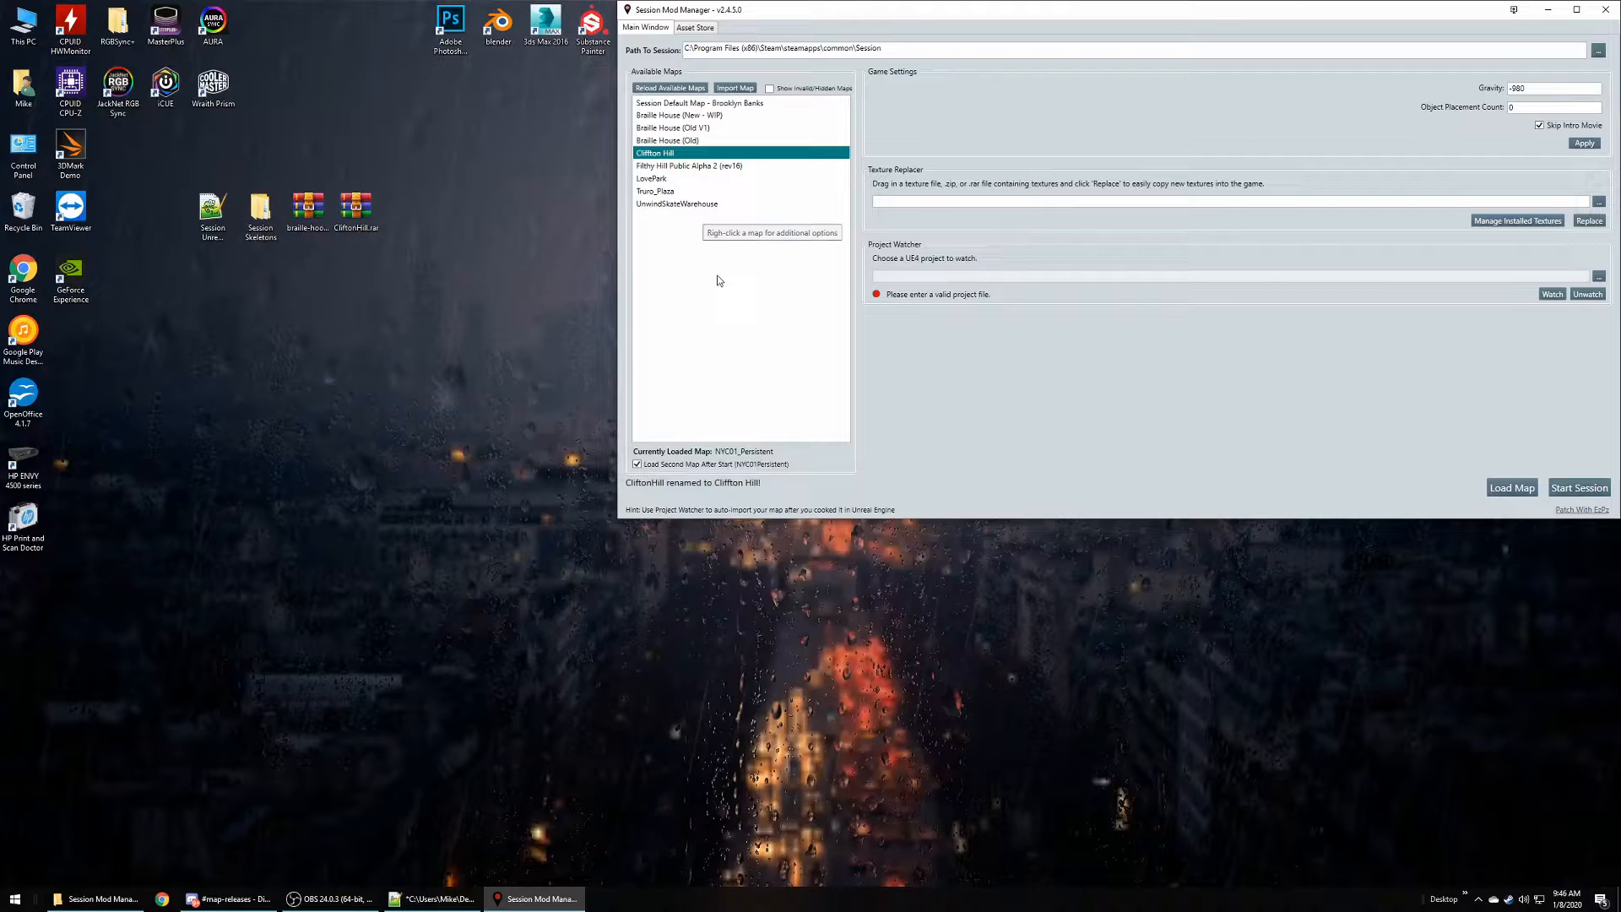
mouse_move(724, 289)
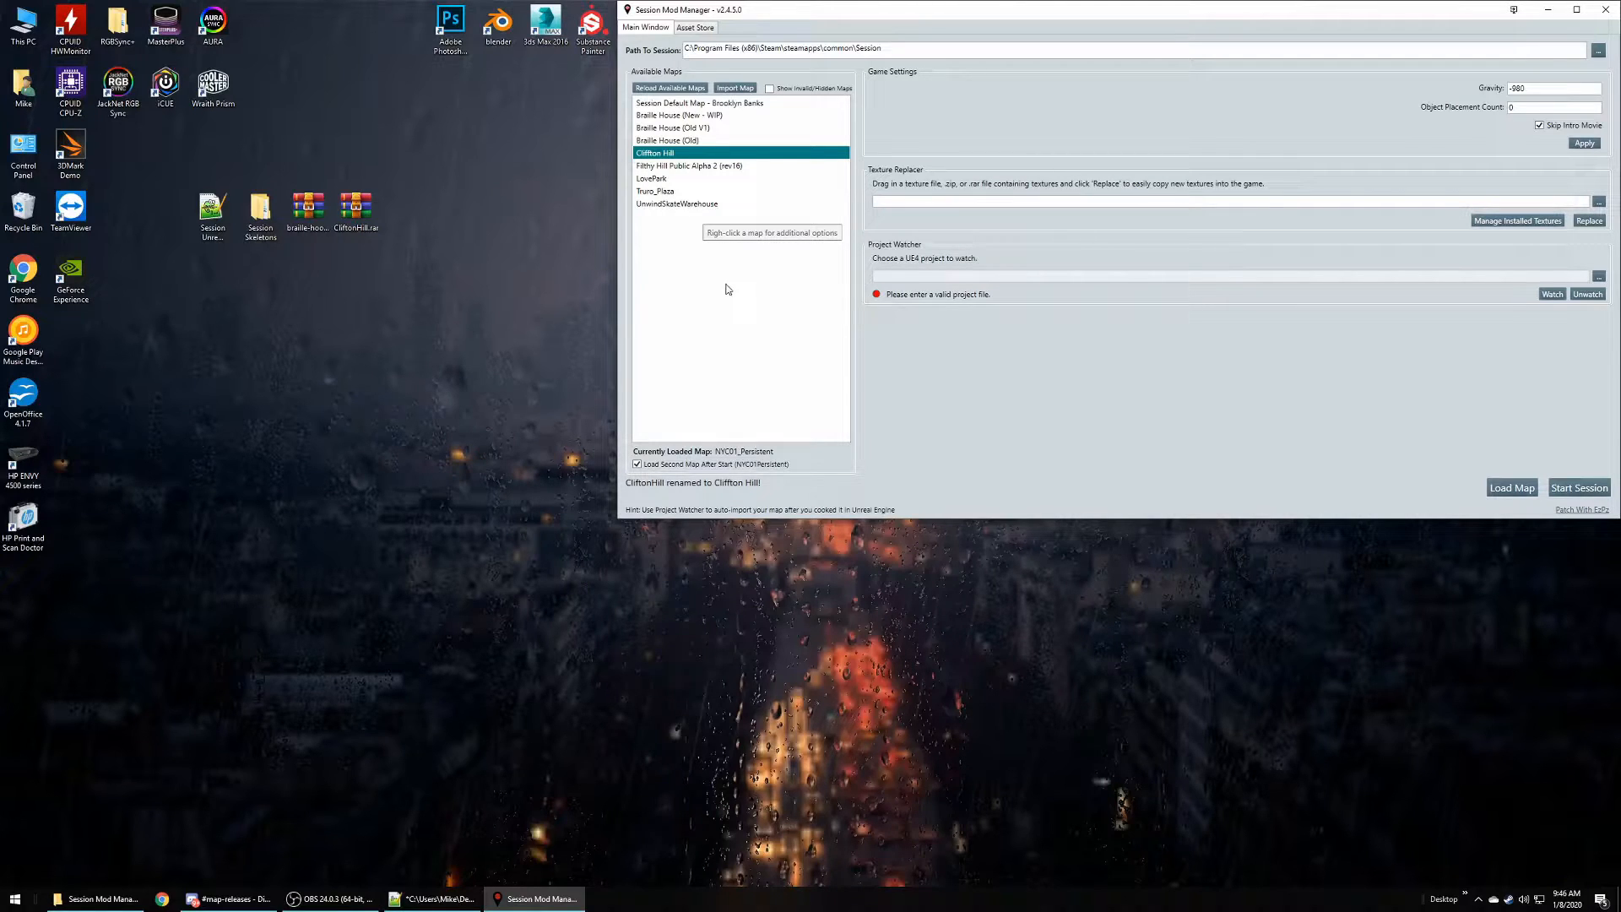
mouse_move(752, 304)
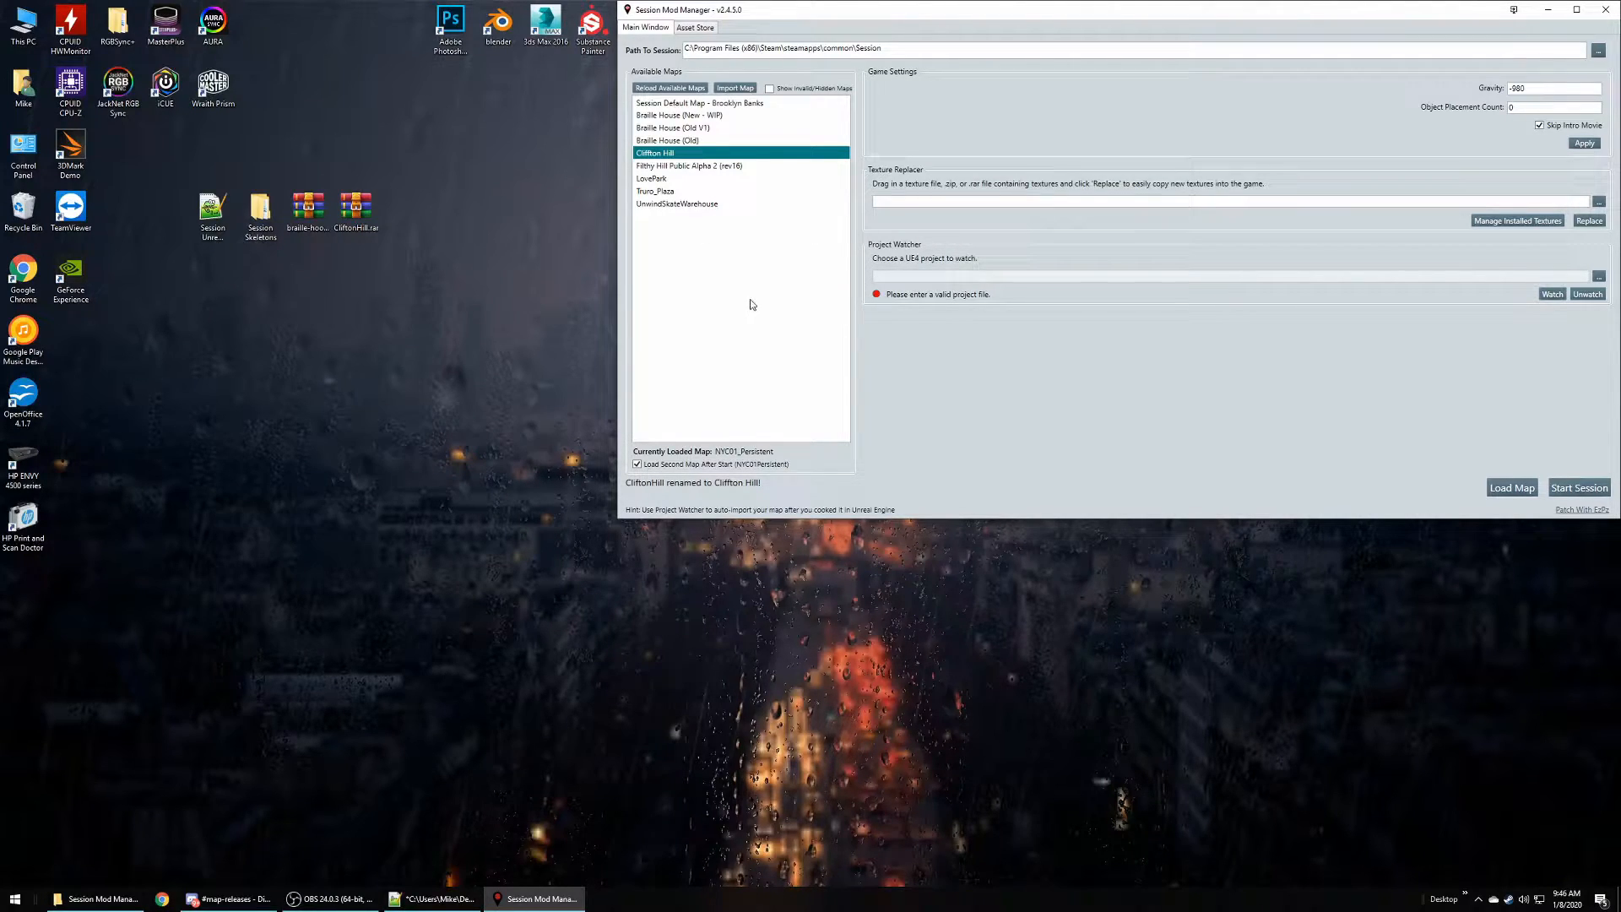
left_click(677, 203)
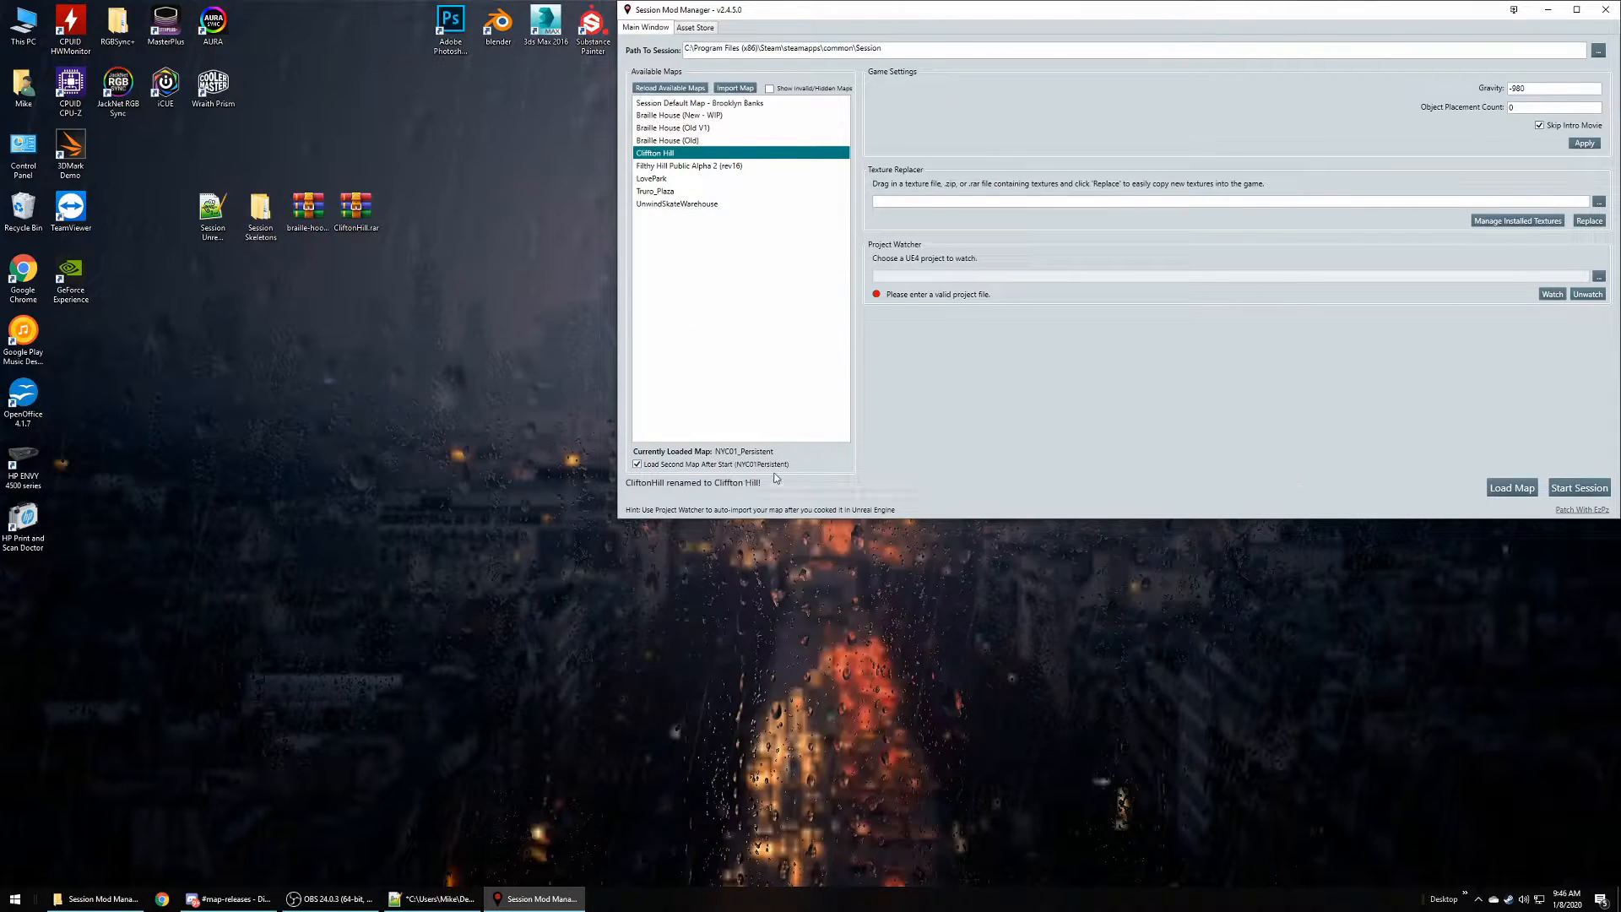
- Set Clifton Hill as the second map to load when leaving the apartment
right_click(687, 166)
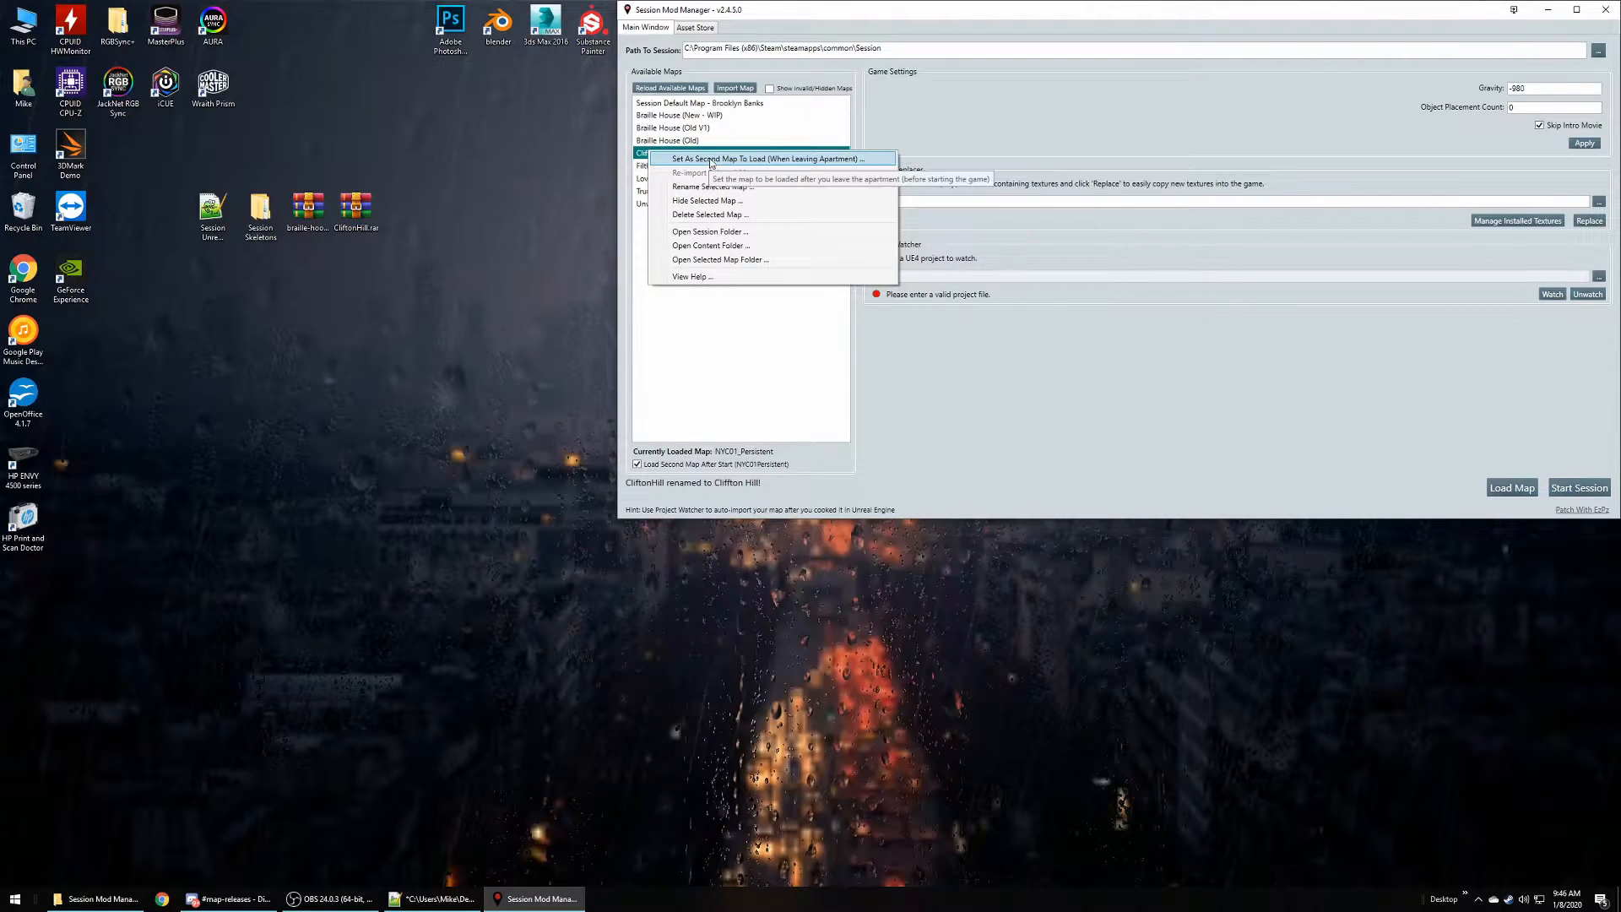
left_click(767, 158)
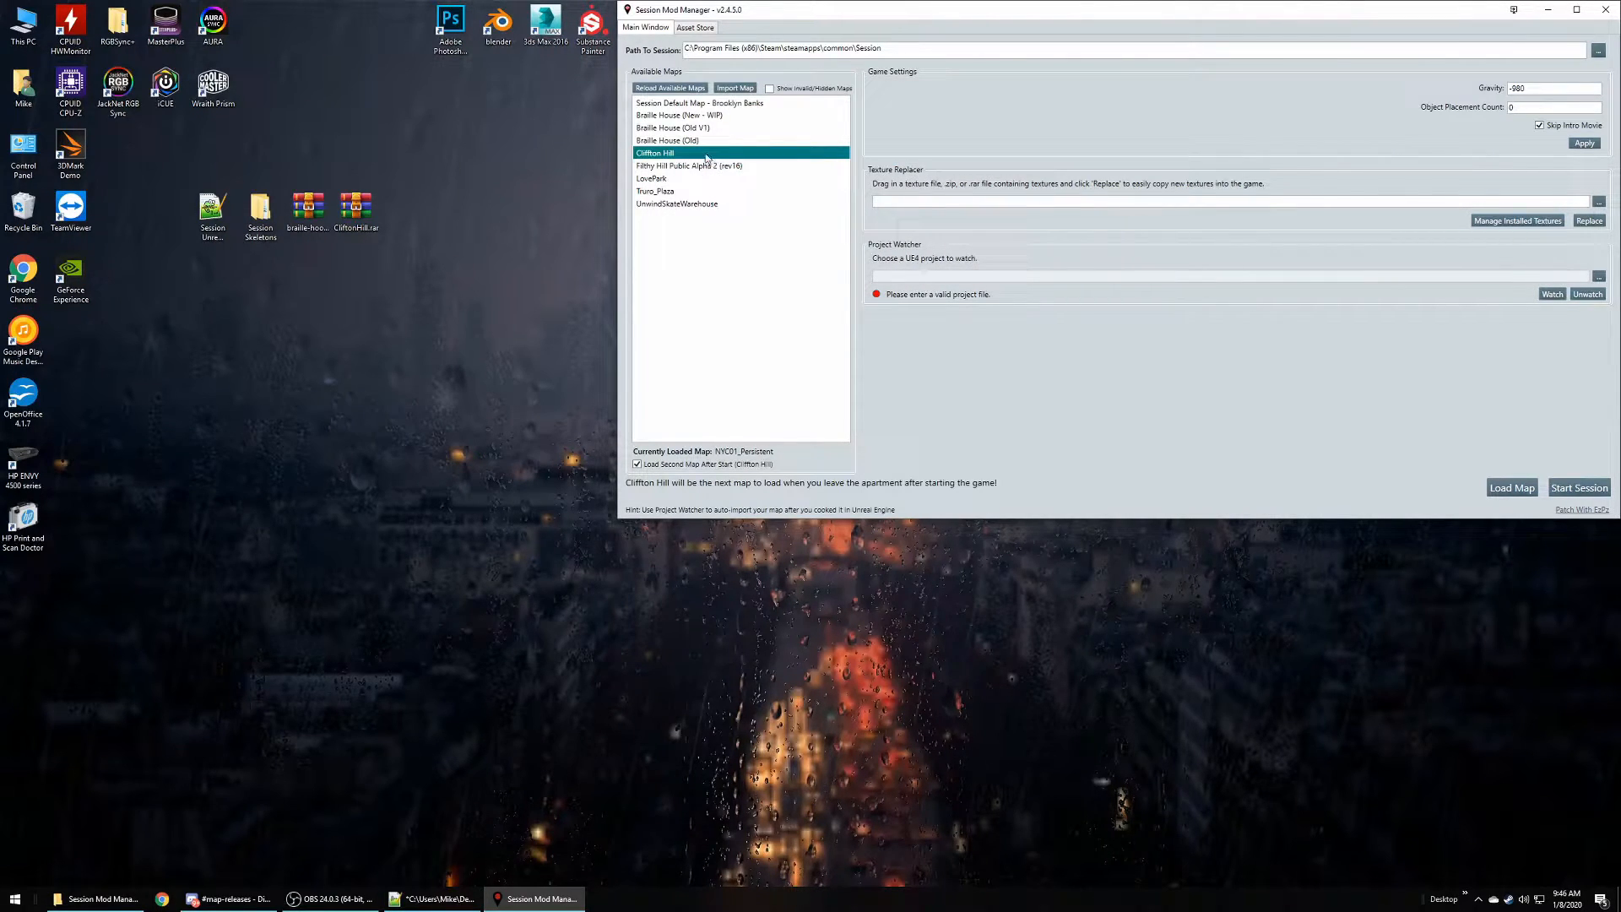
right_click(703, 153)
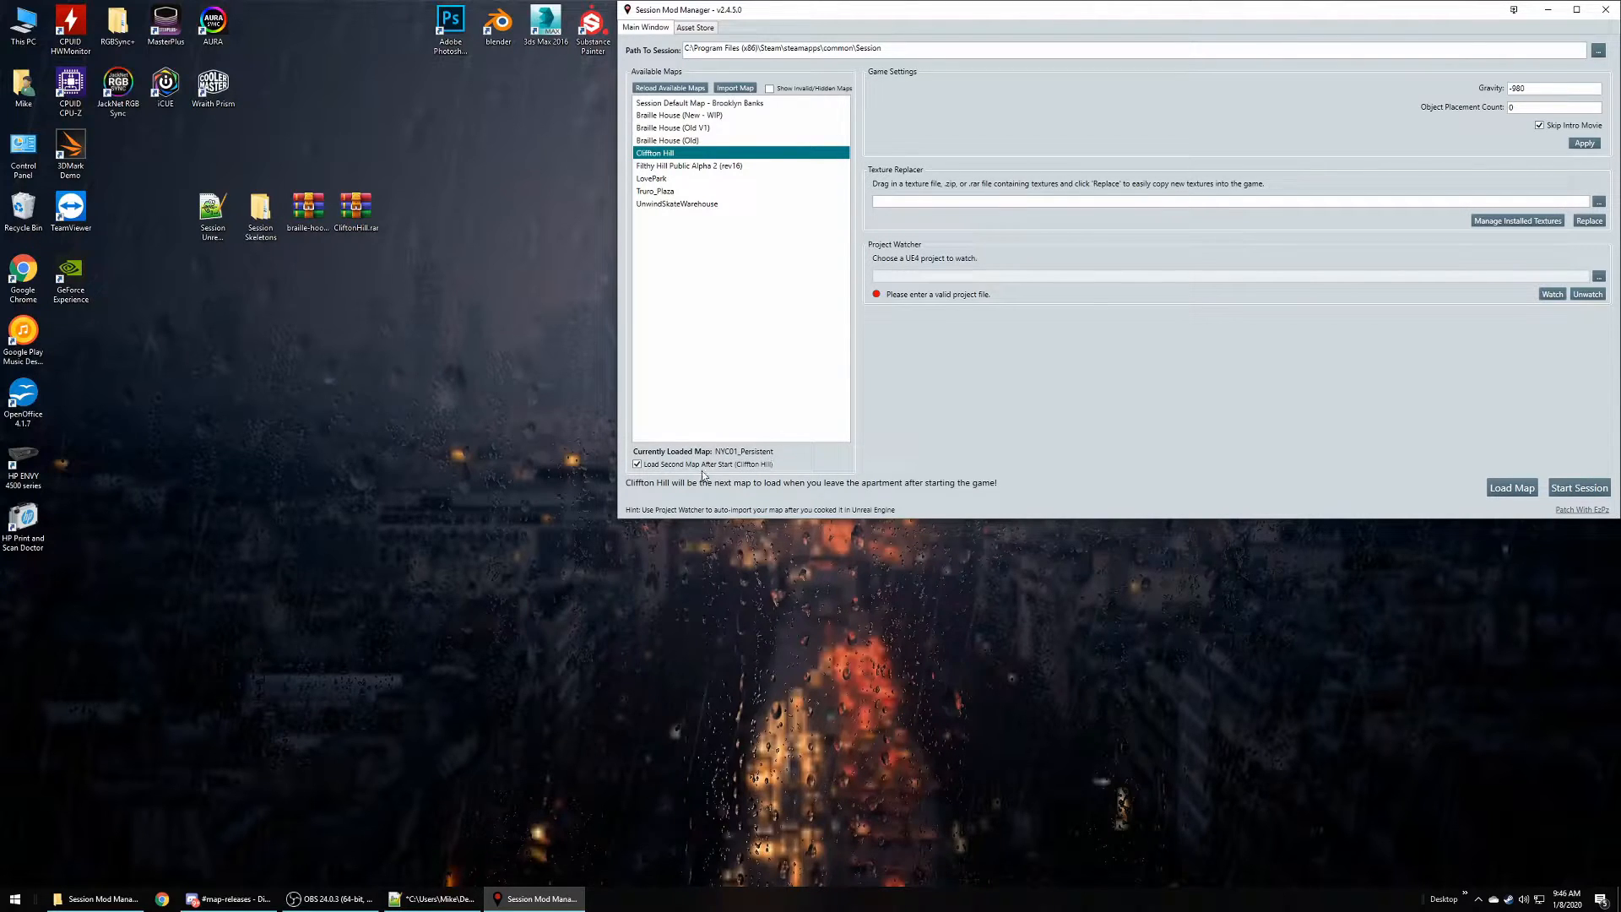
mouse_move(691, 463)
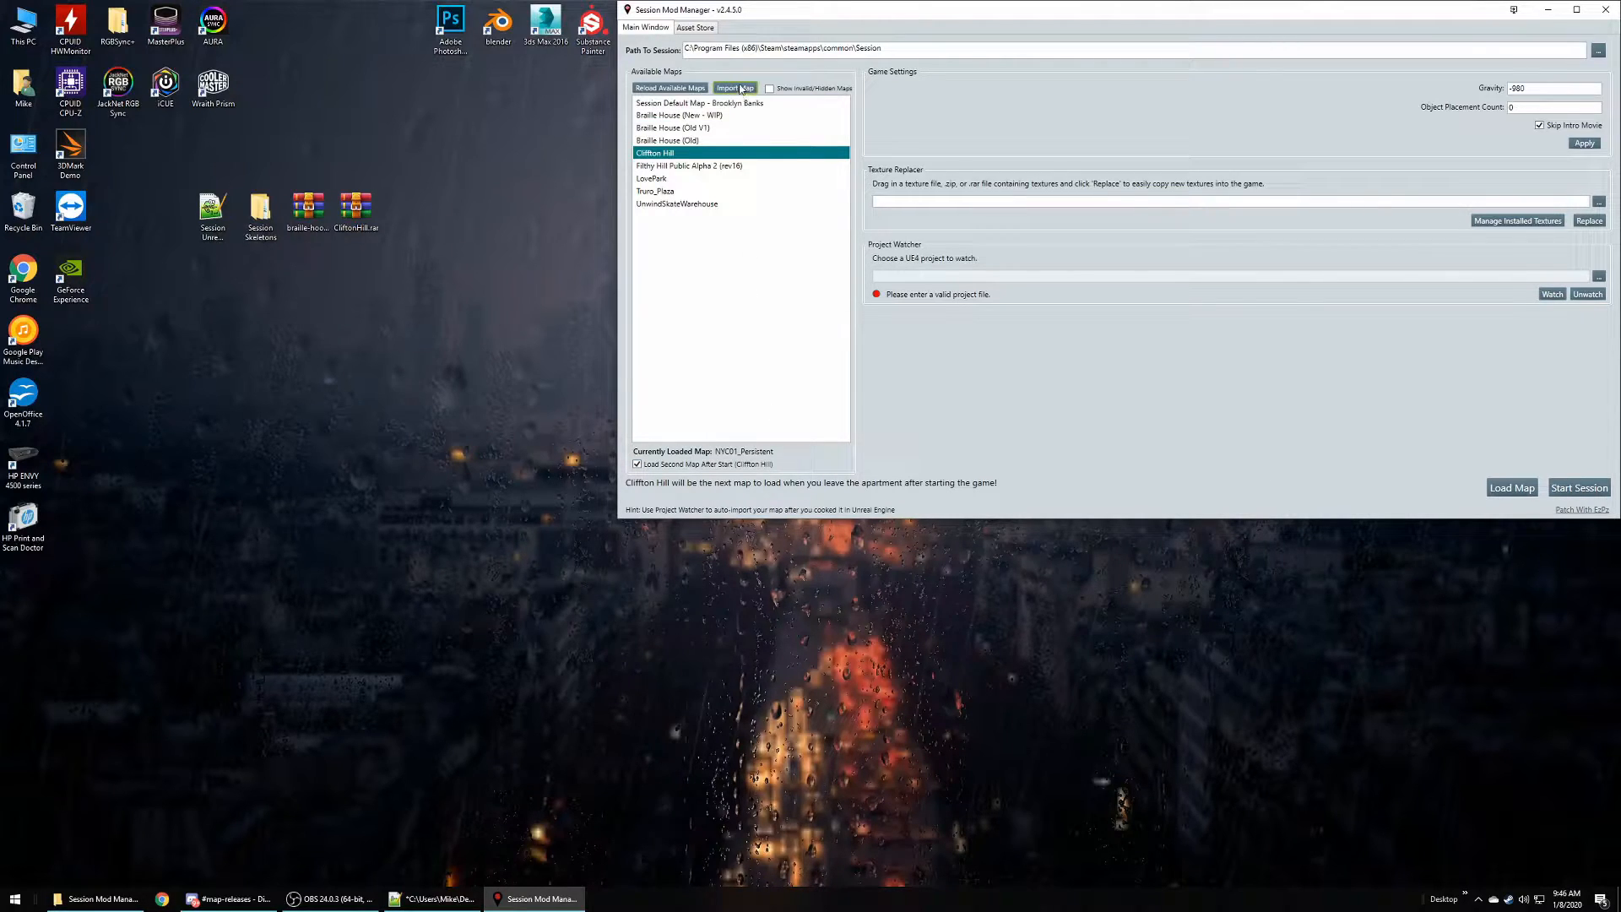
- Use Import Map > From Online, return to Main Window, then reopen the Asset Store tab
left_click(736, 87)
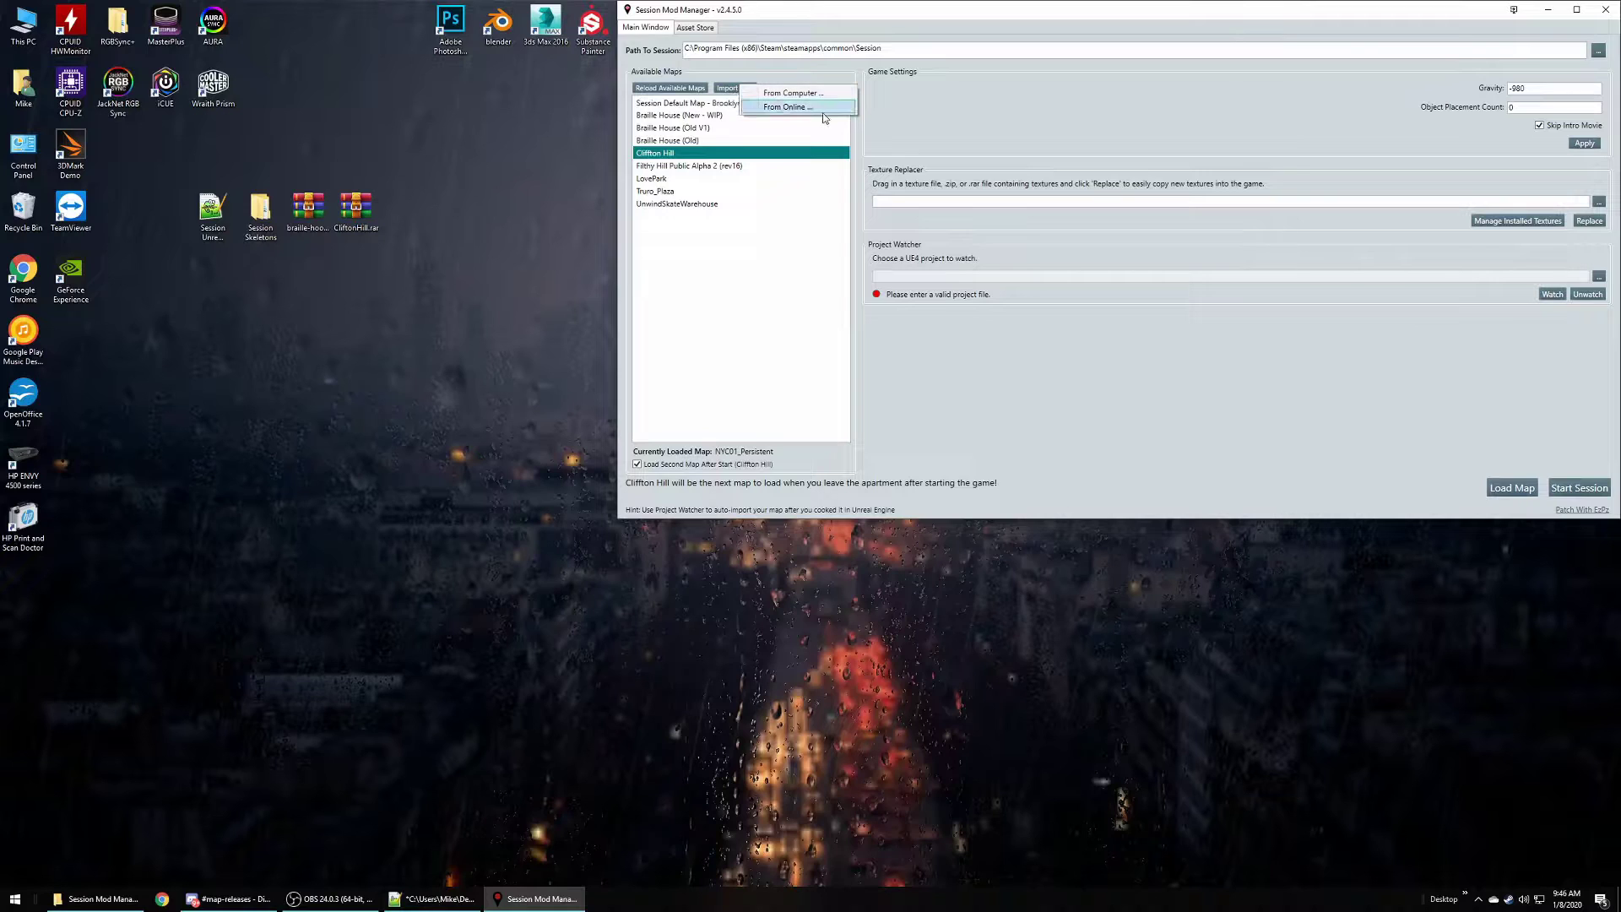
left_click(695, 27)
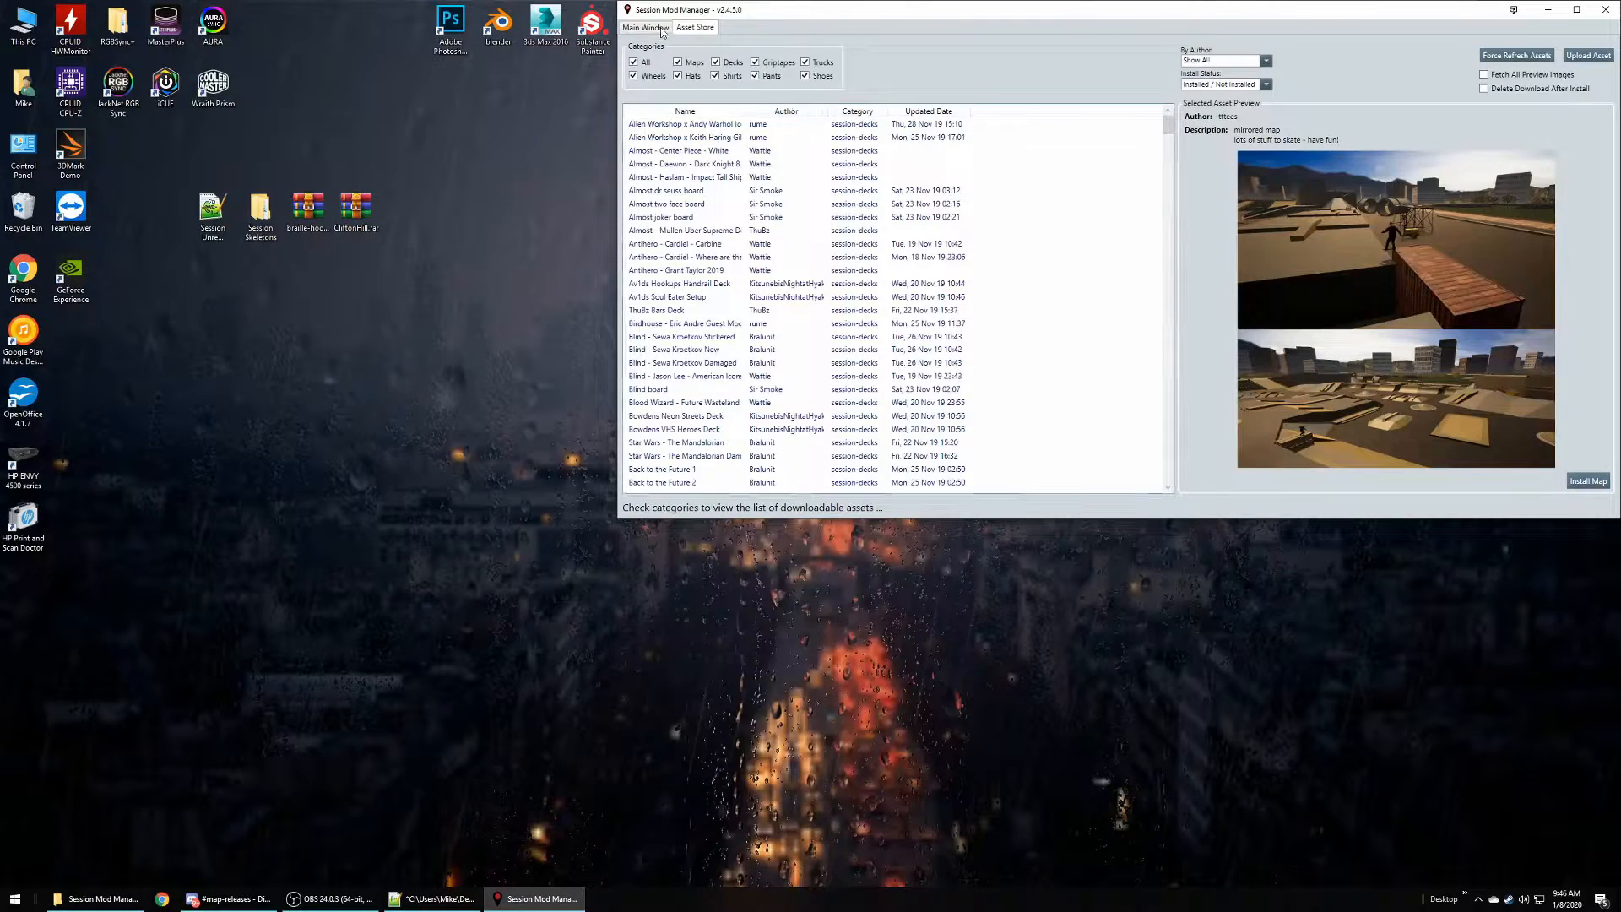
left_click(645, 27)
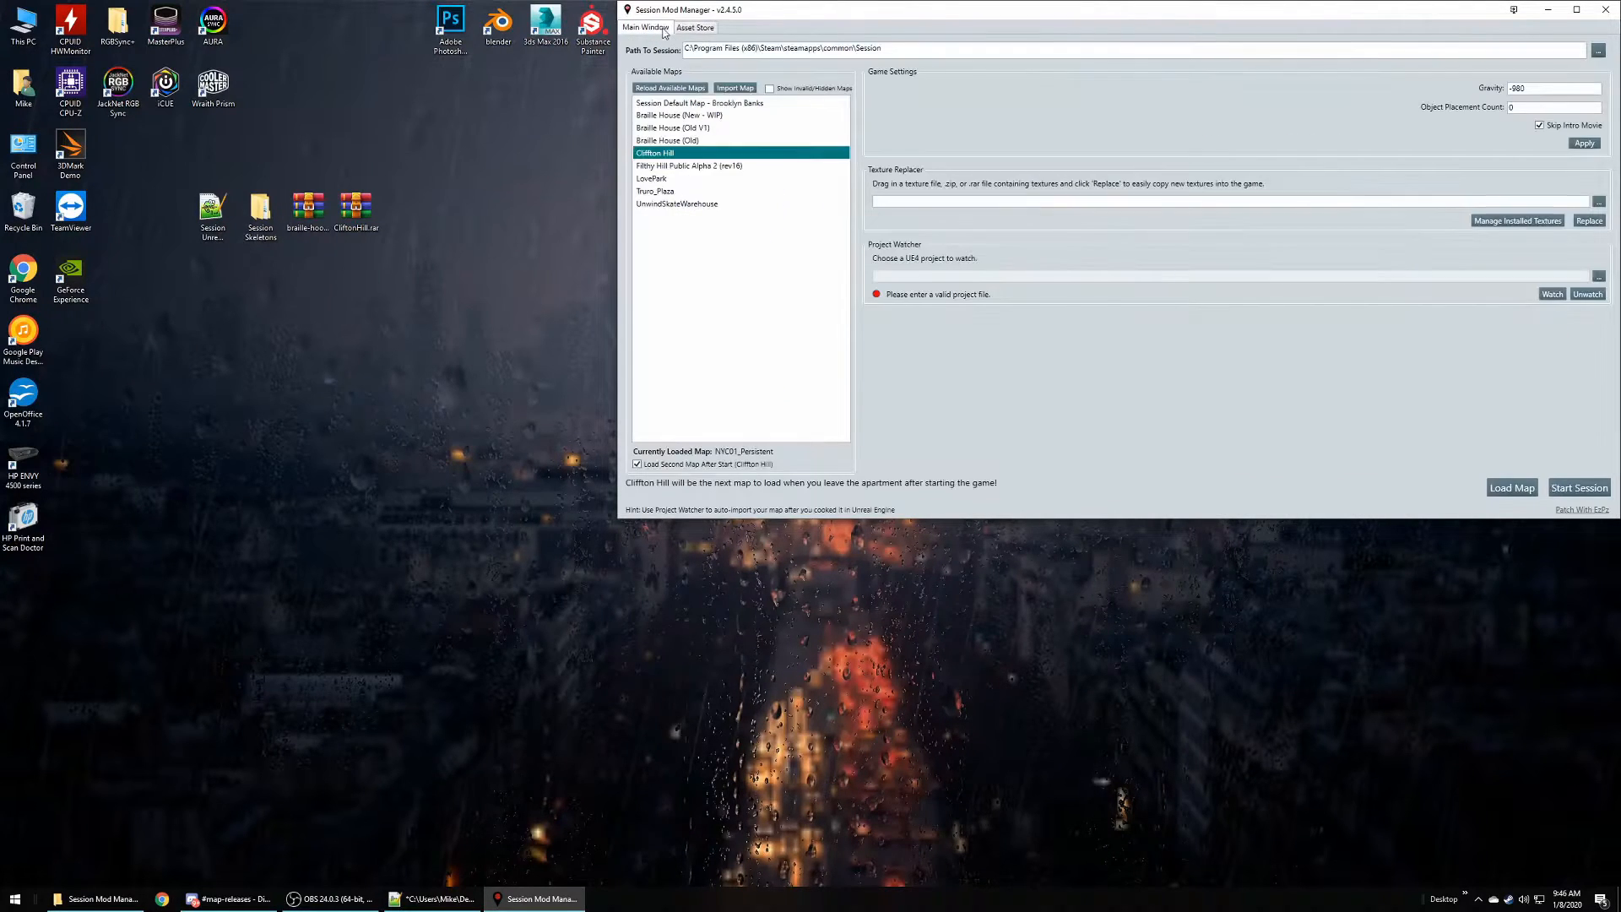
left_click(695, 27)
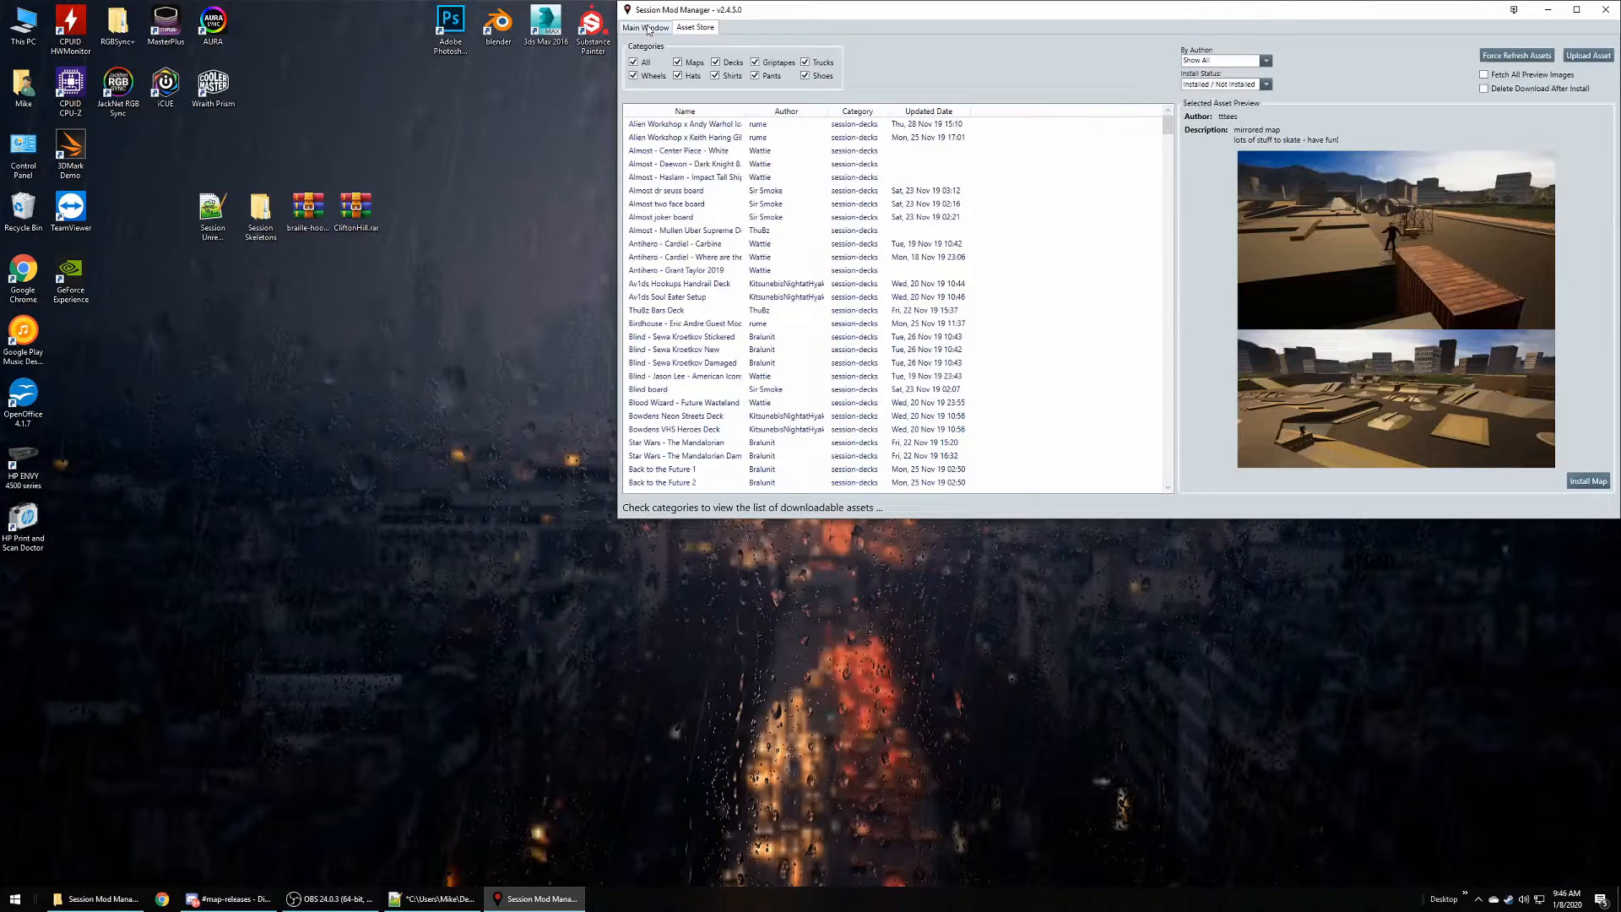
mouse_move(695, 27)
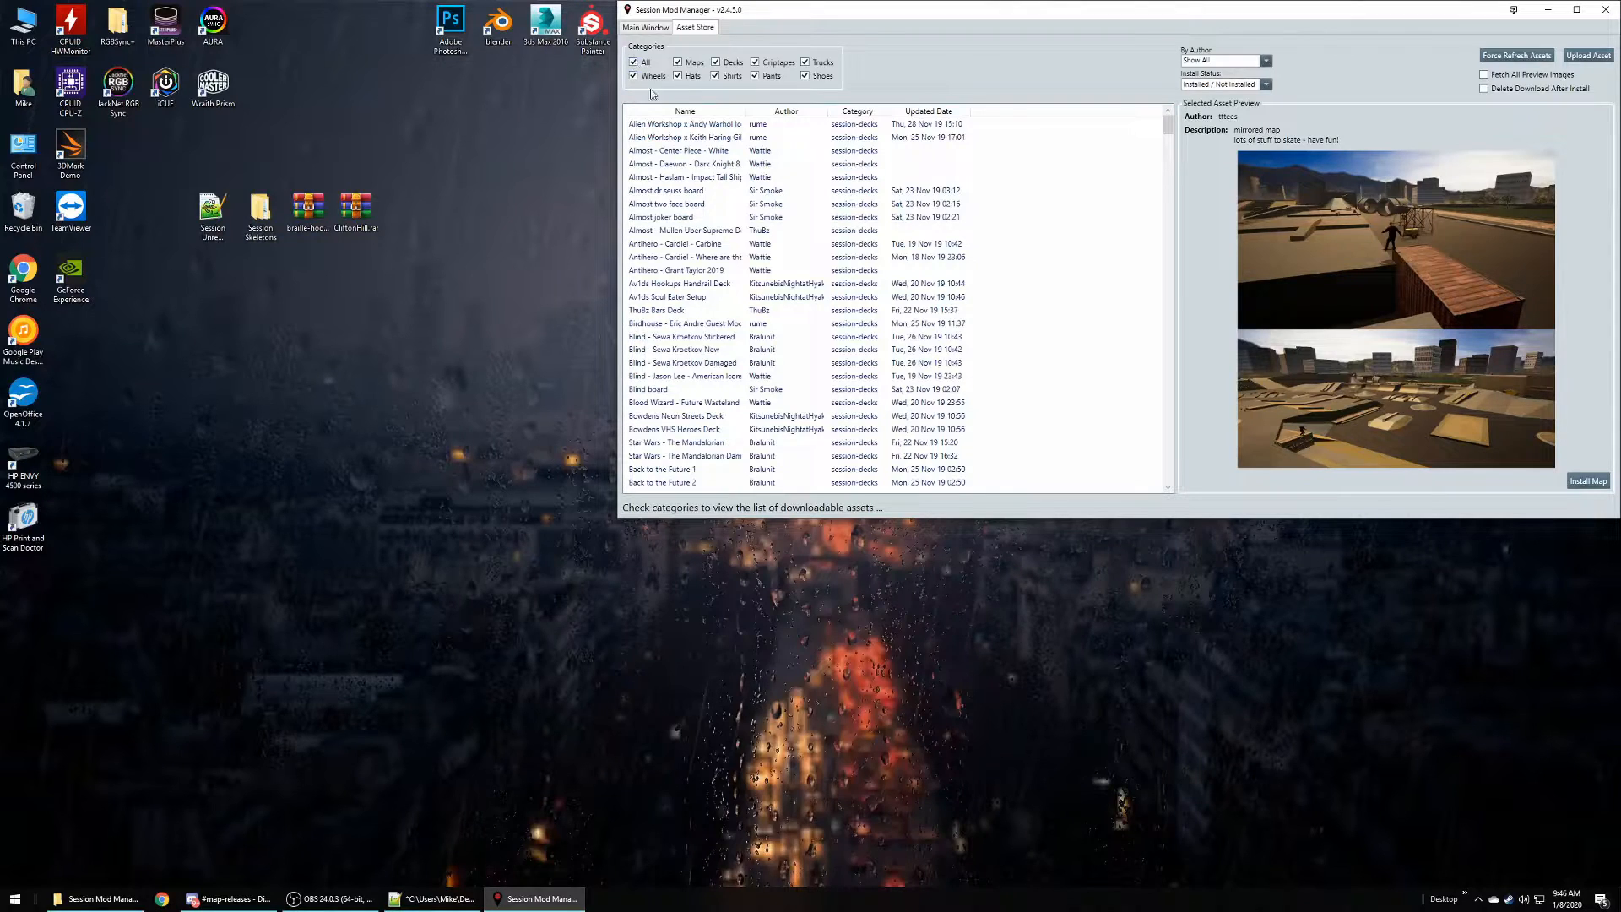
- Filter the Asset Store to Maps, re-sort the list, and view Dew Tour Long Beach's details
left_click(633, 62)
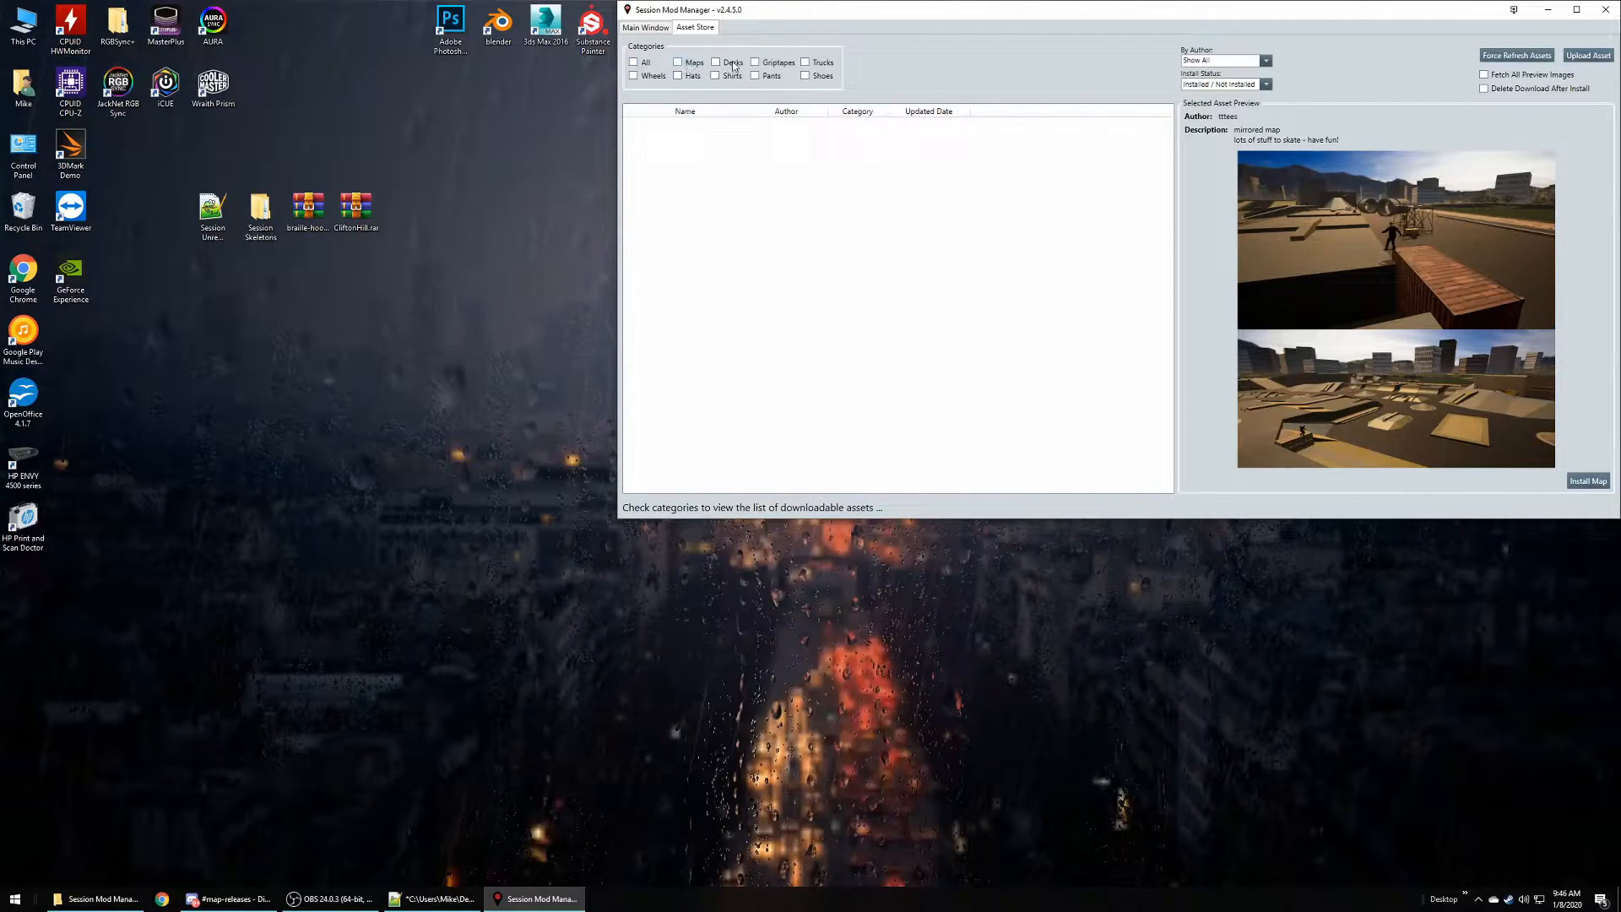
mouse_move(782, 87)
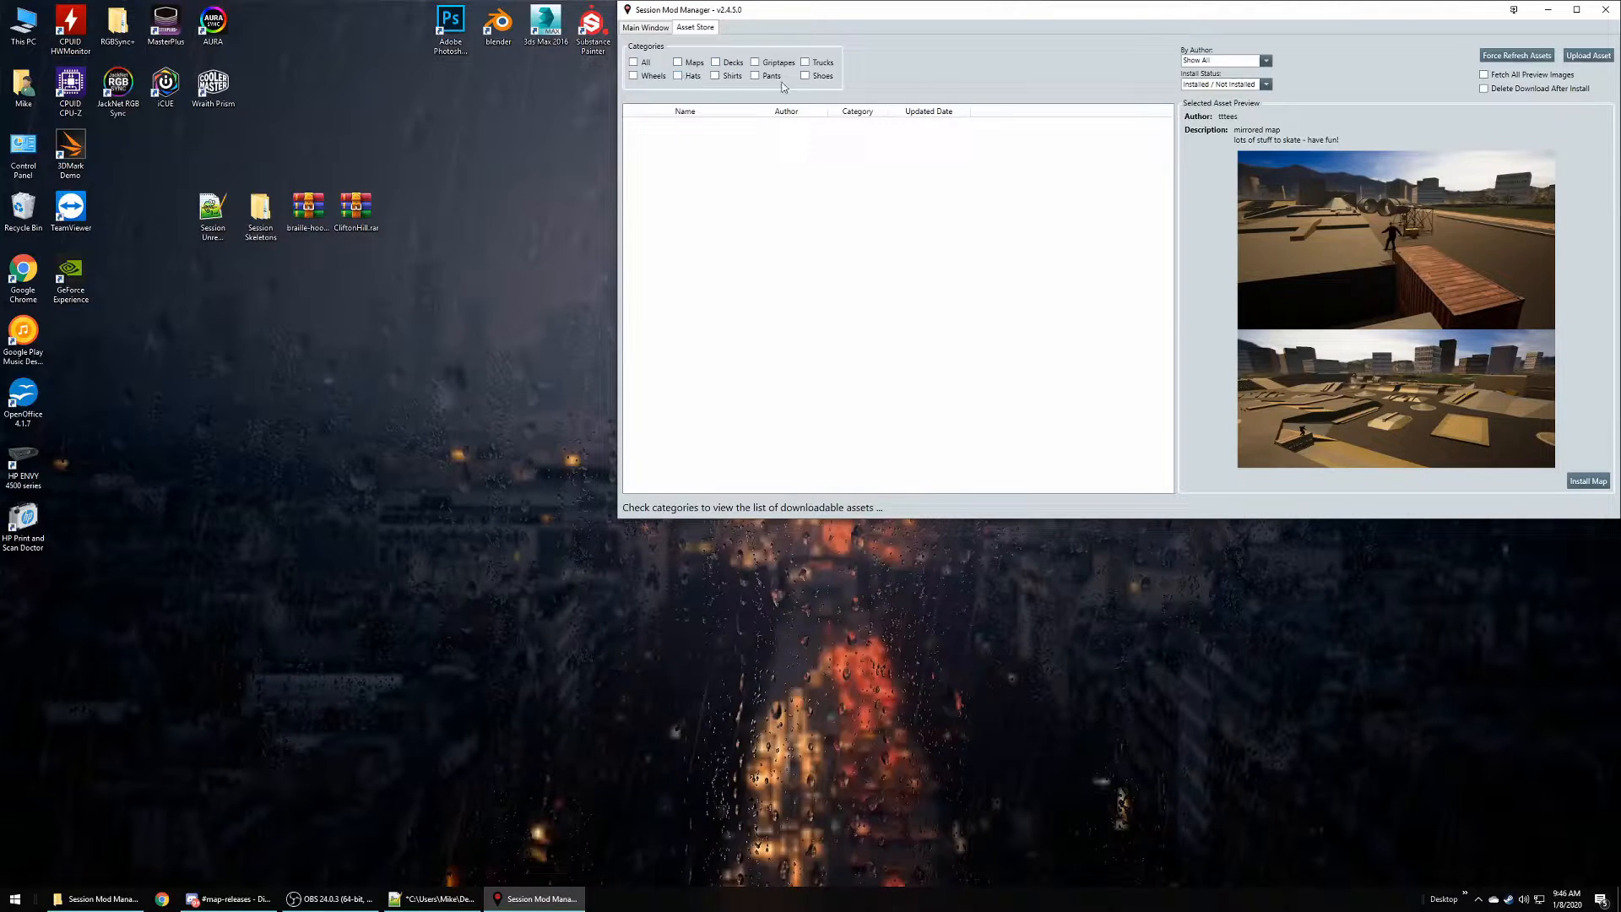
left_click(677, 62)
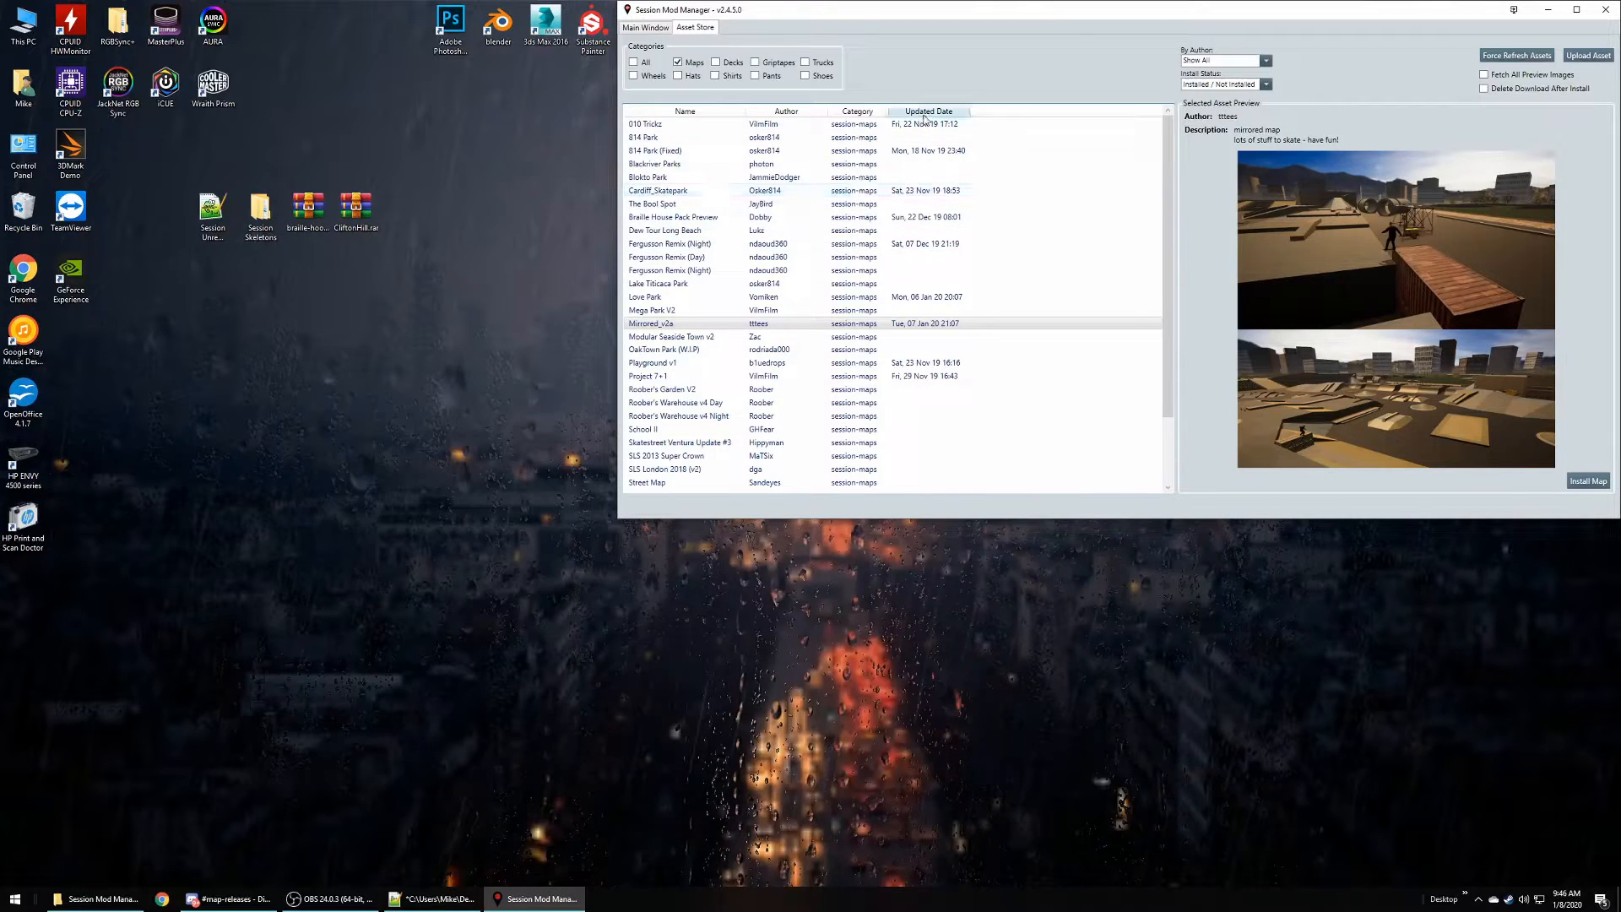
left_click(683, 111)
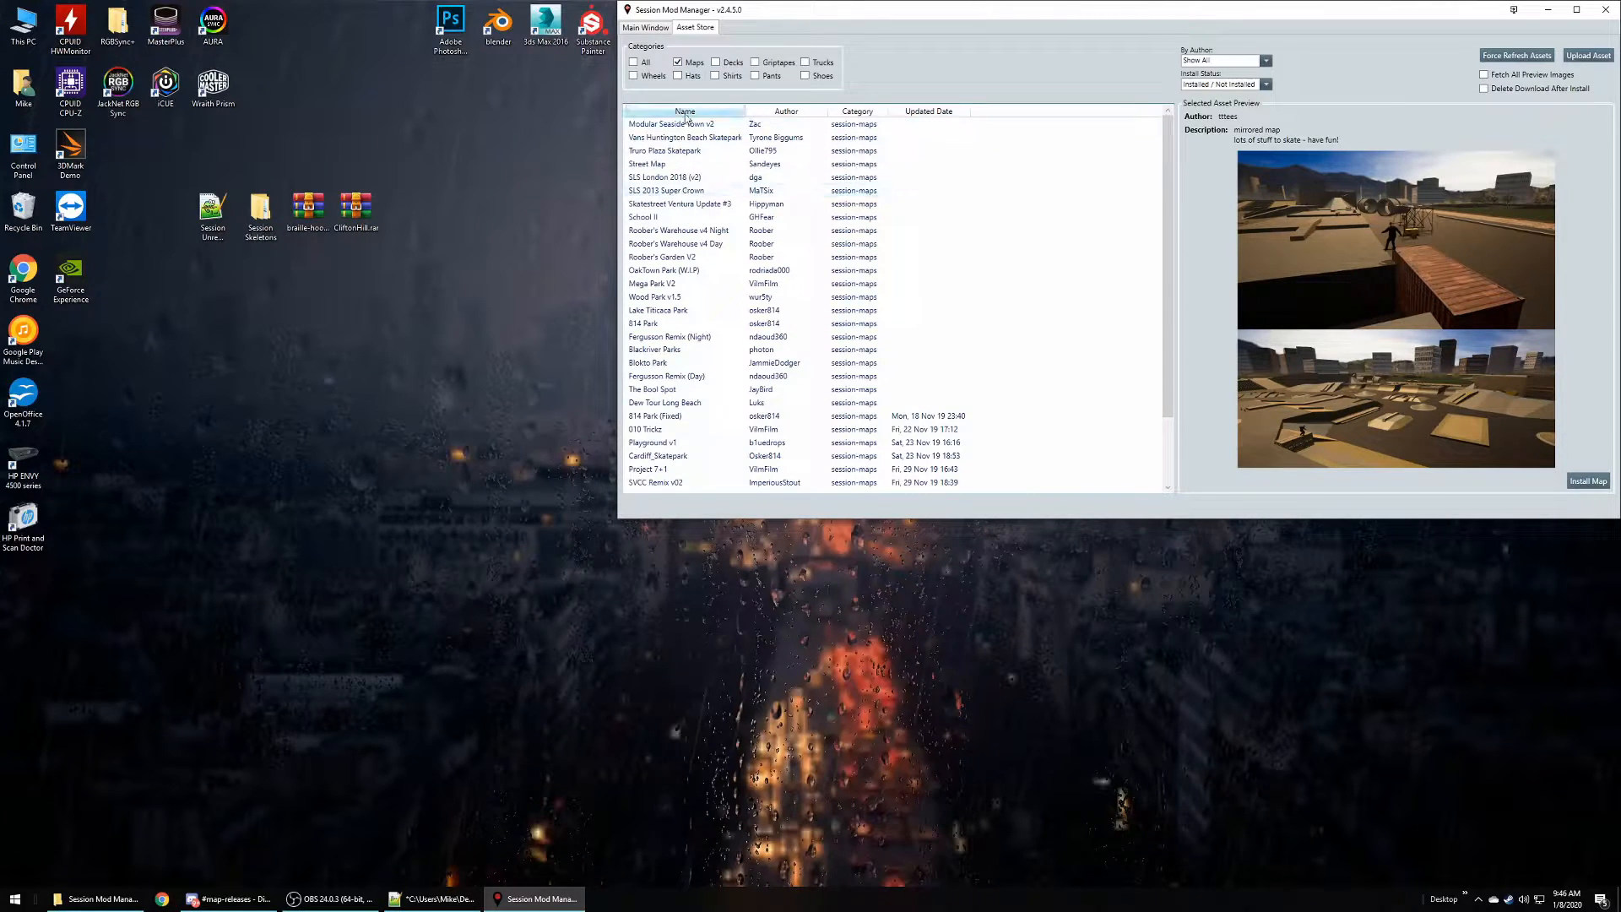
left_click(683, 110)
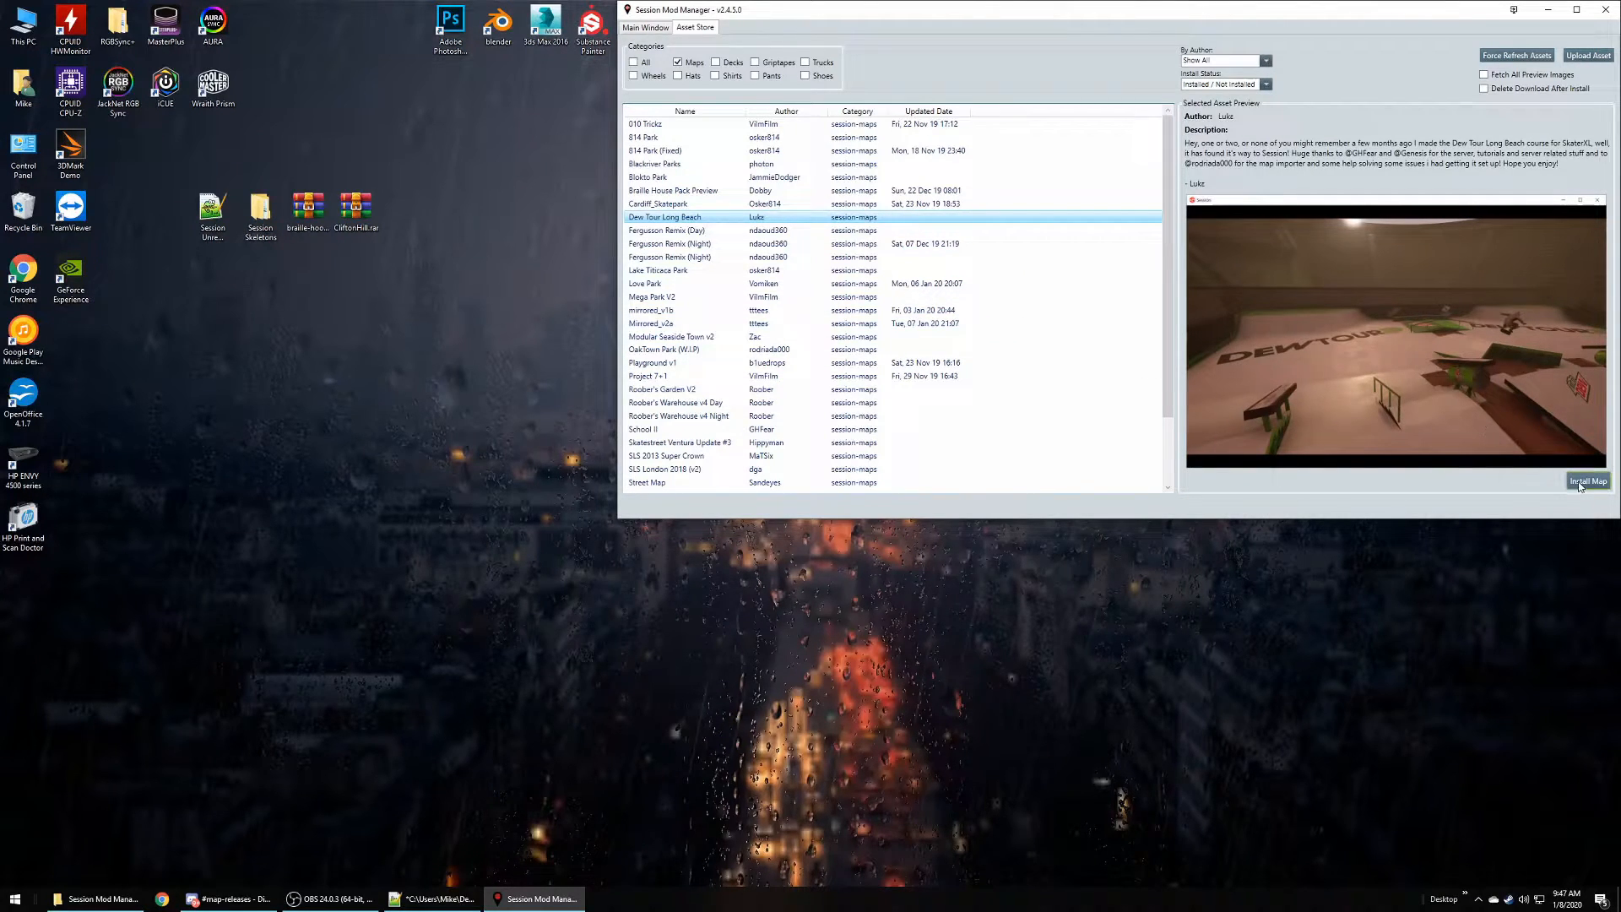
- Install the Dew Tour Long Beach map until Remove Map appears
left_click(1589, 480)
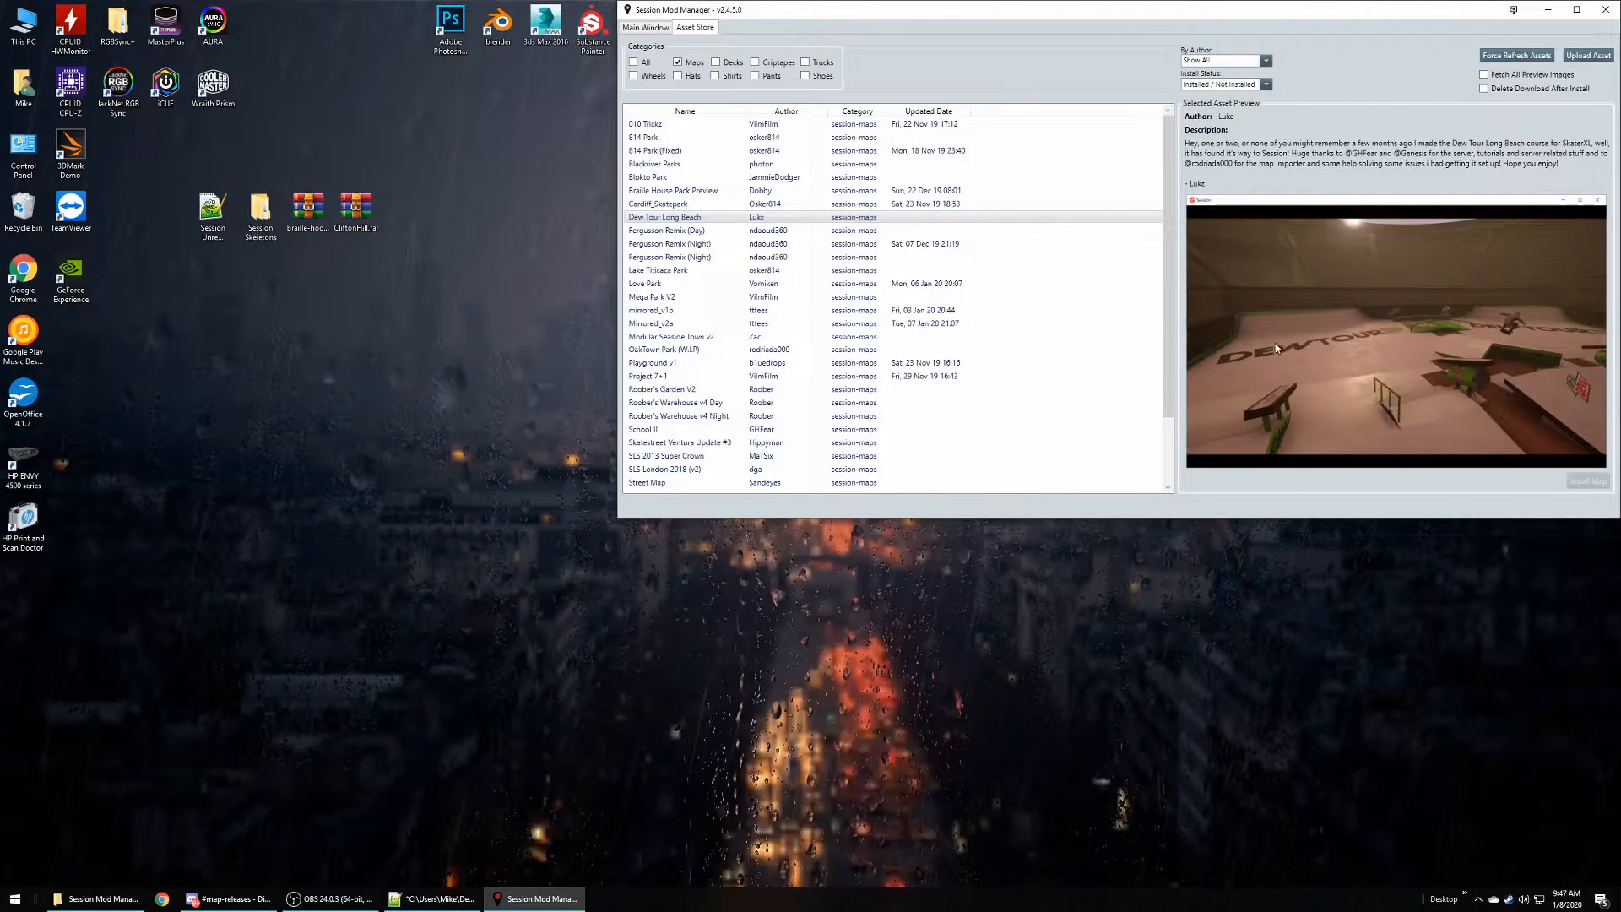
left_click(1588, 480)
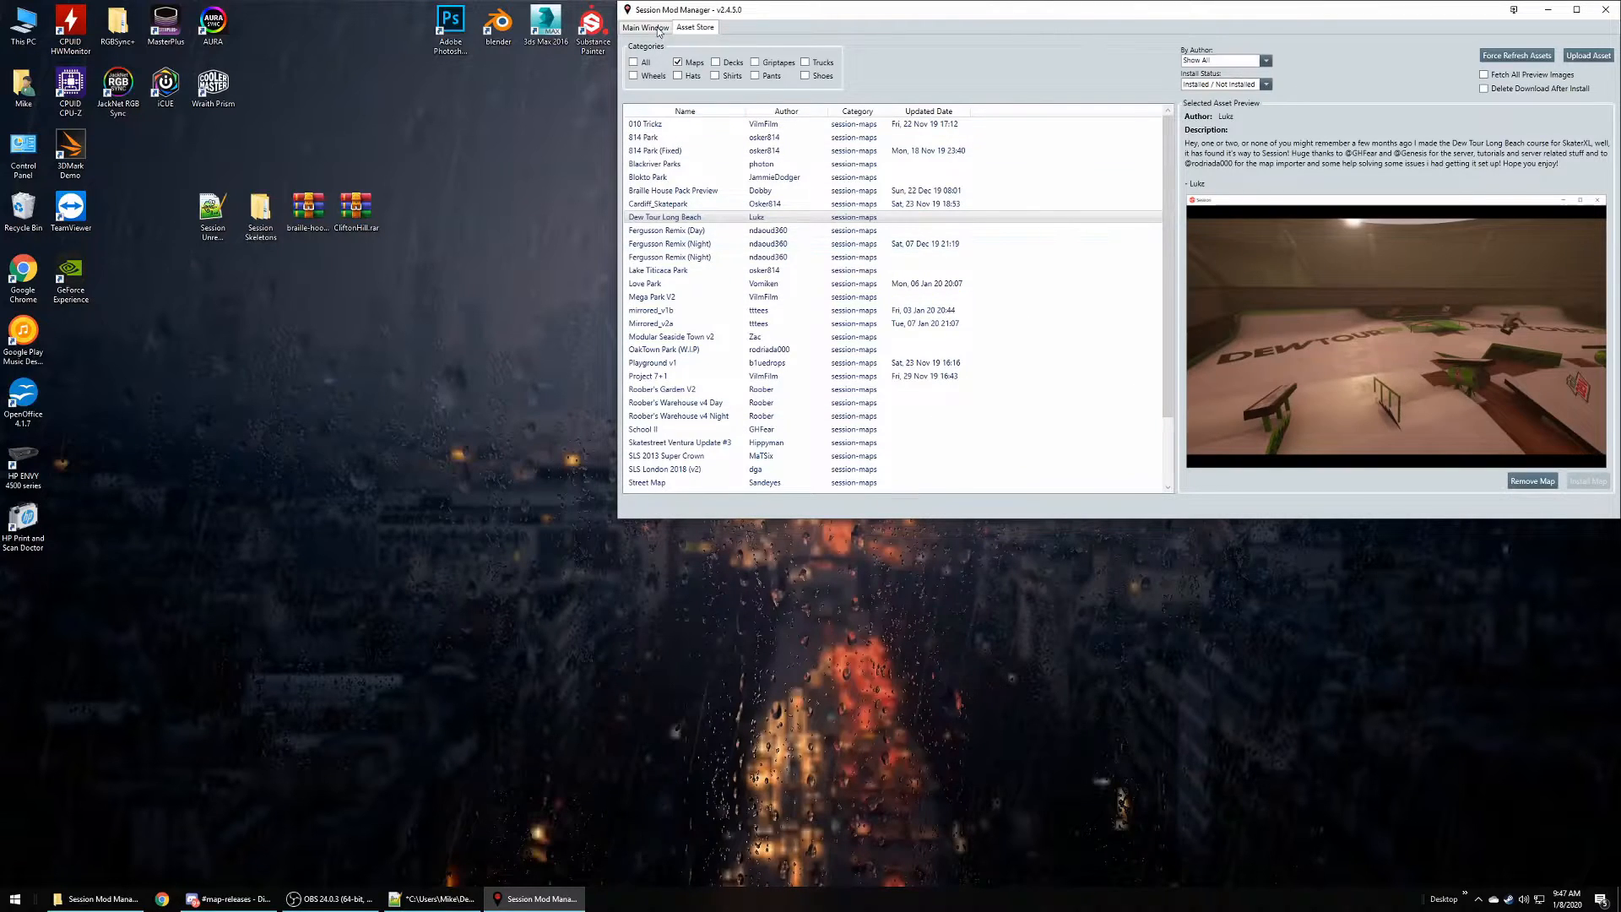
- In Main Window, select DewTour_LongBeach and load it as the current map
left_click(644, 27)
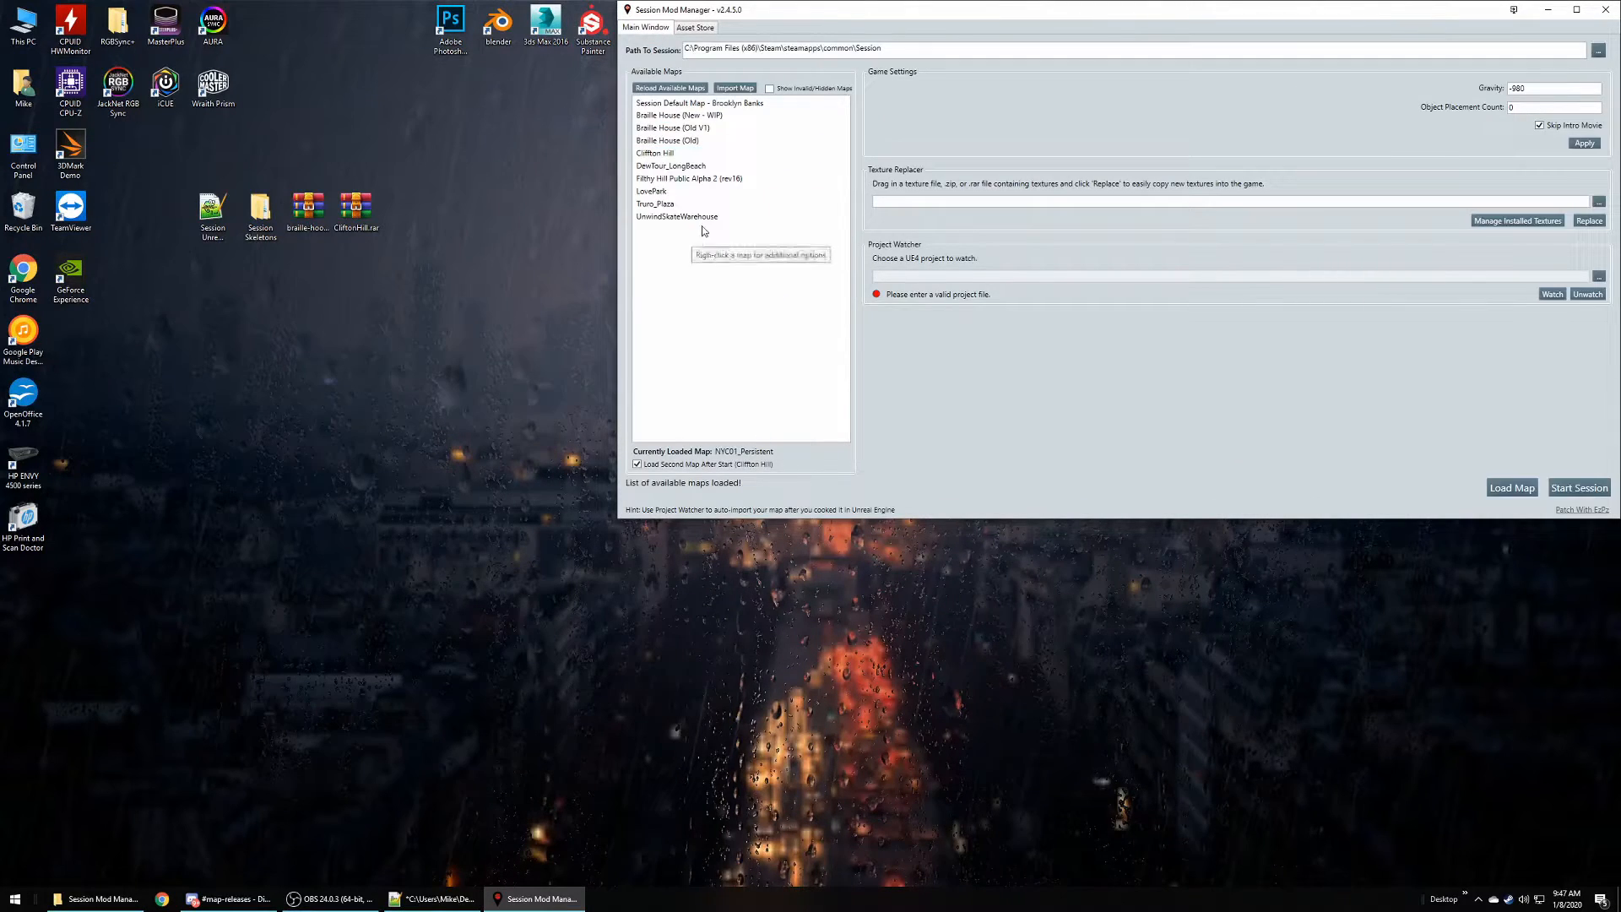
left_click(672, 166)
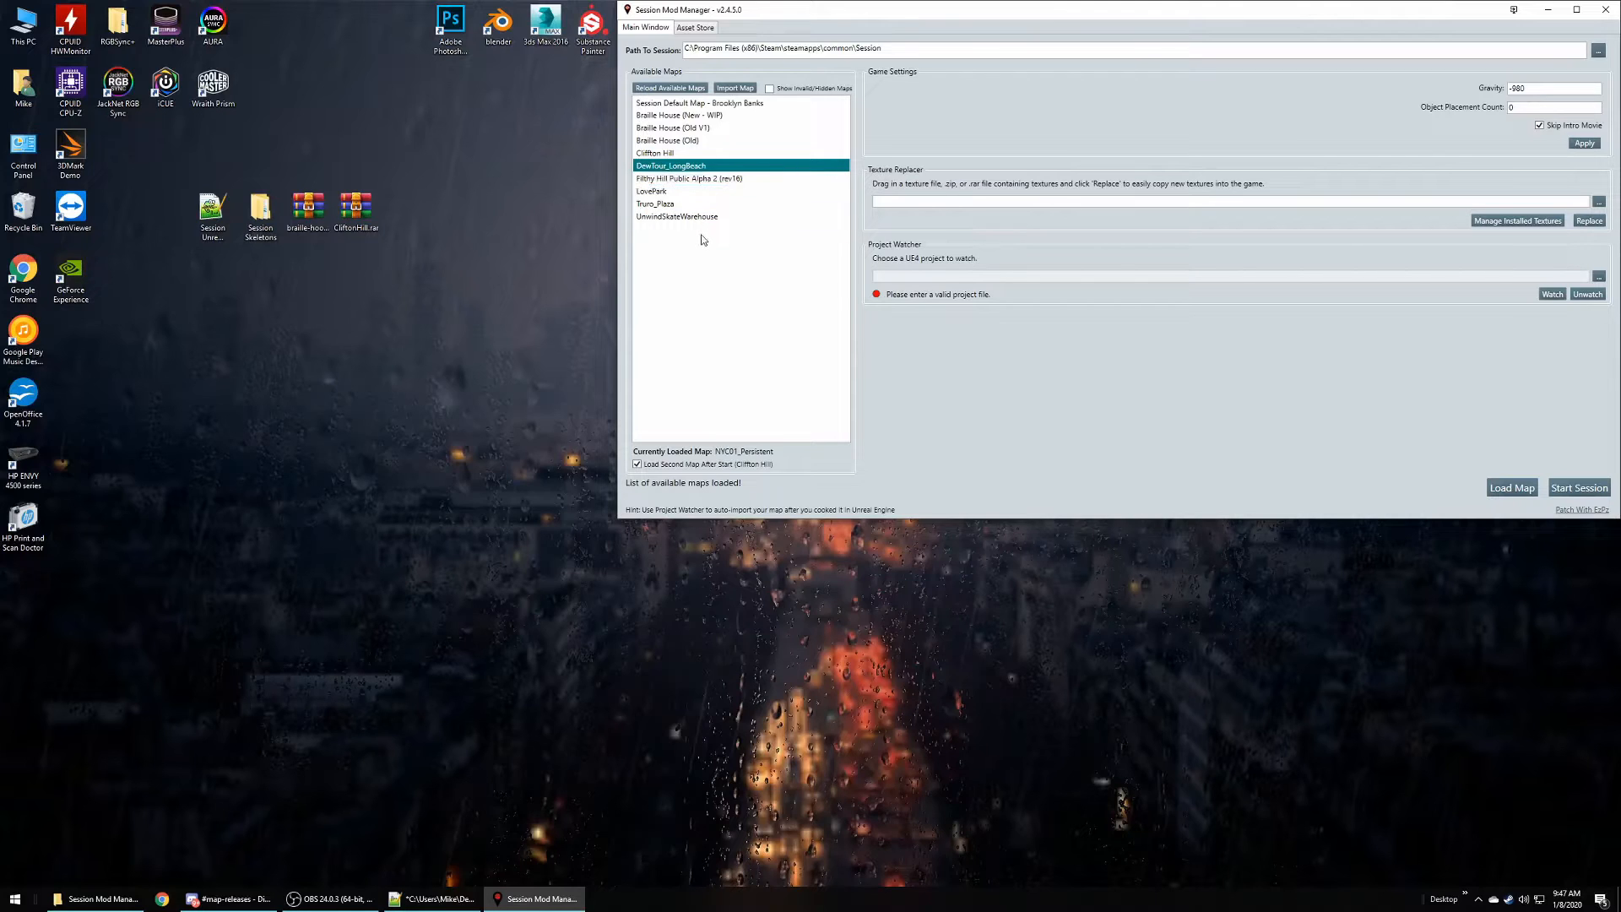
right_click(670, 165)
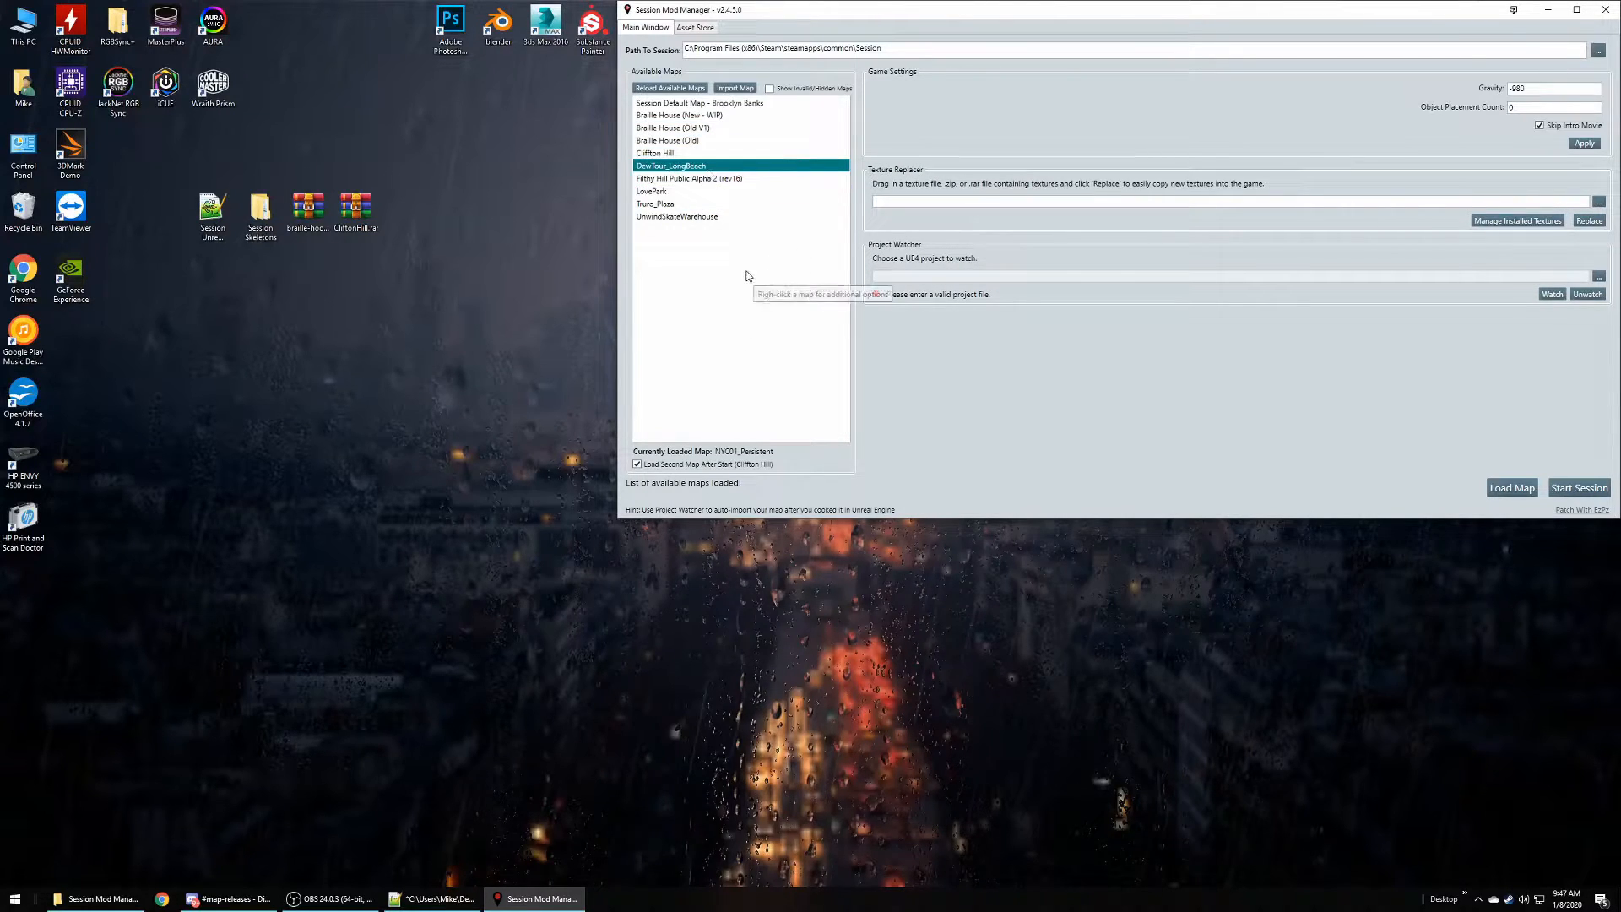
mouse_move(721, 167)
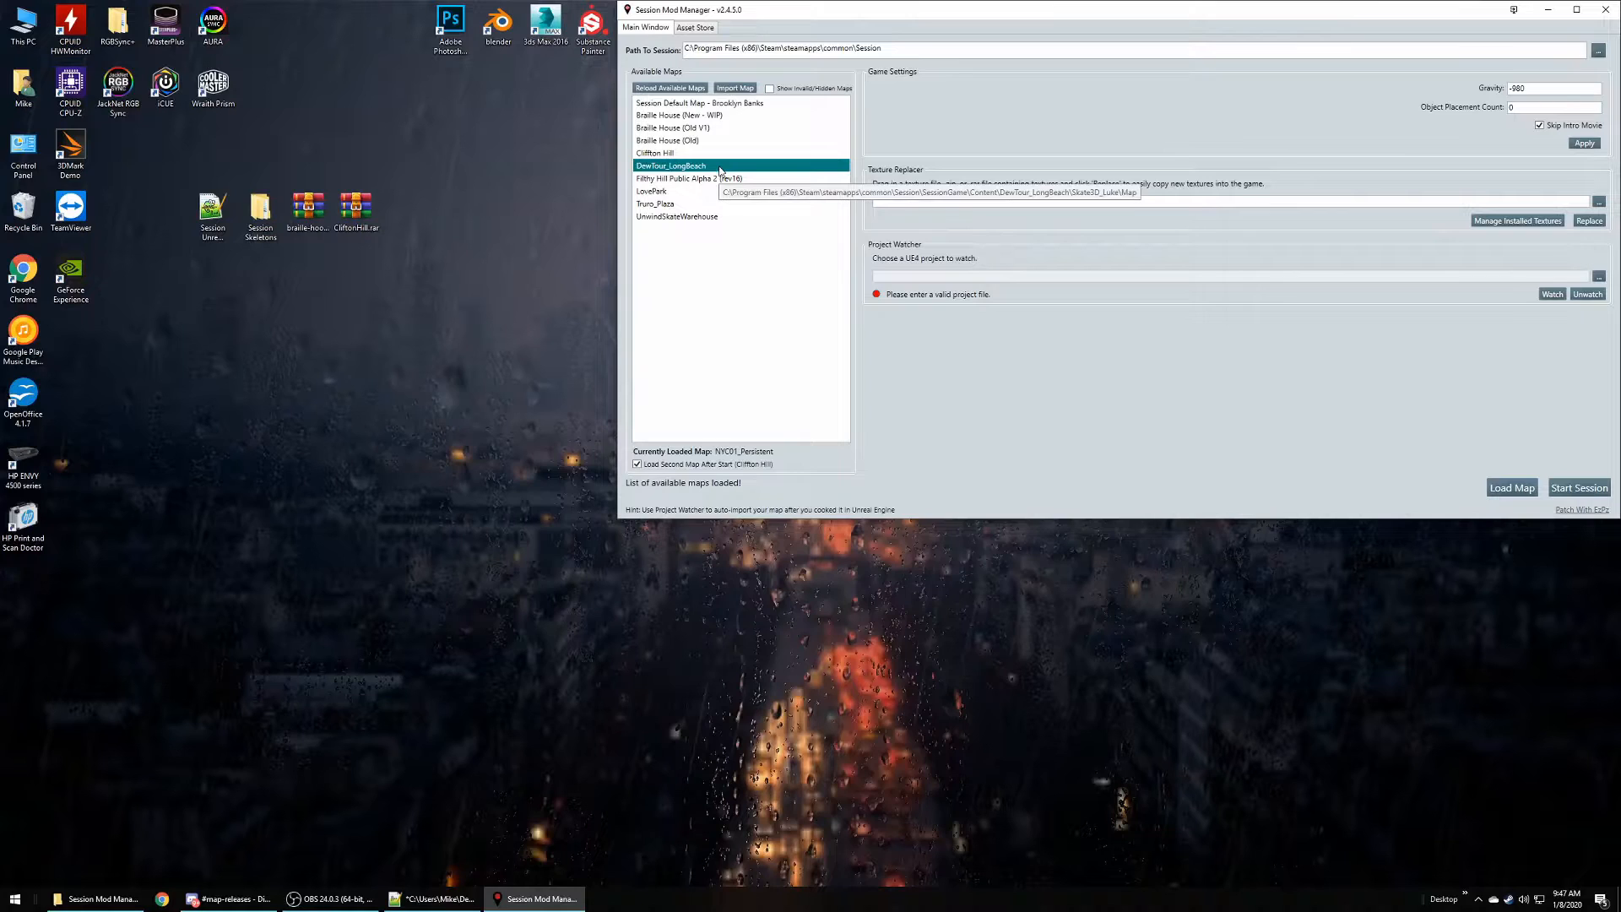
mouse_move(1511, 487)
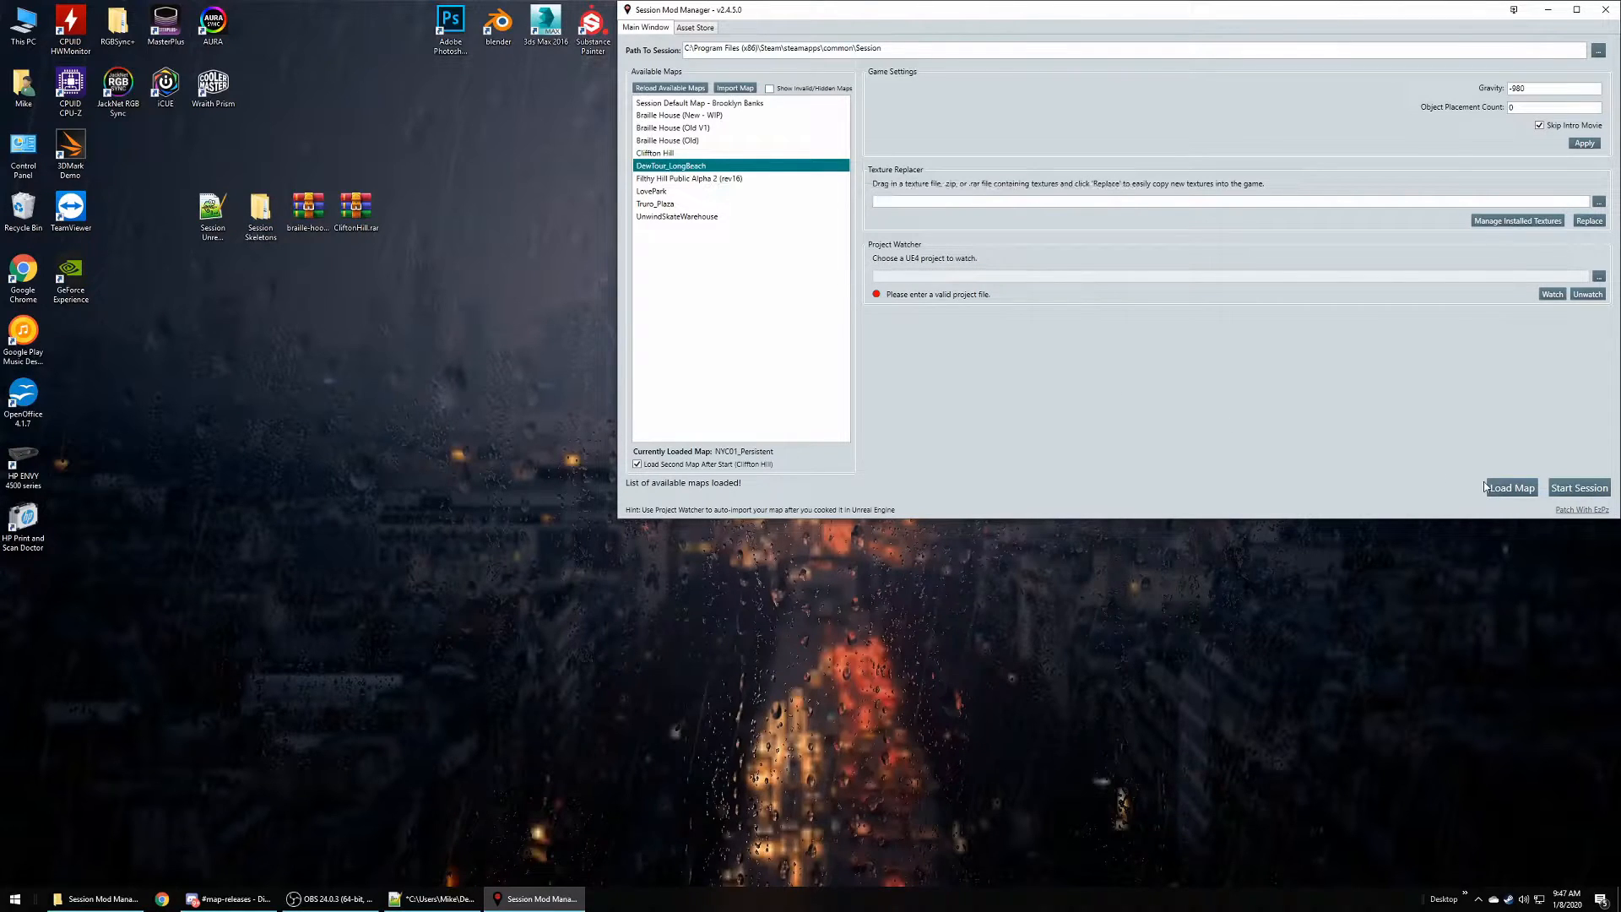
left_click(1511, 488)
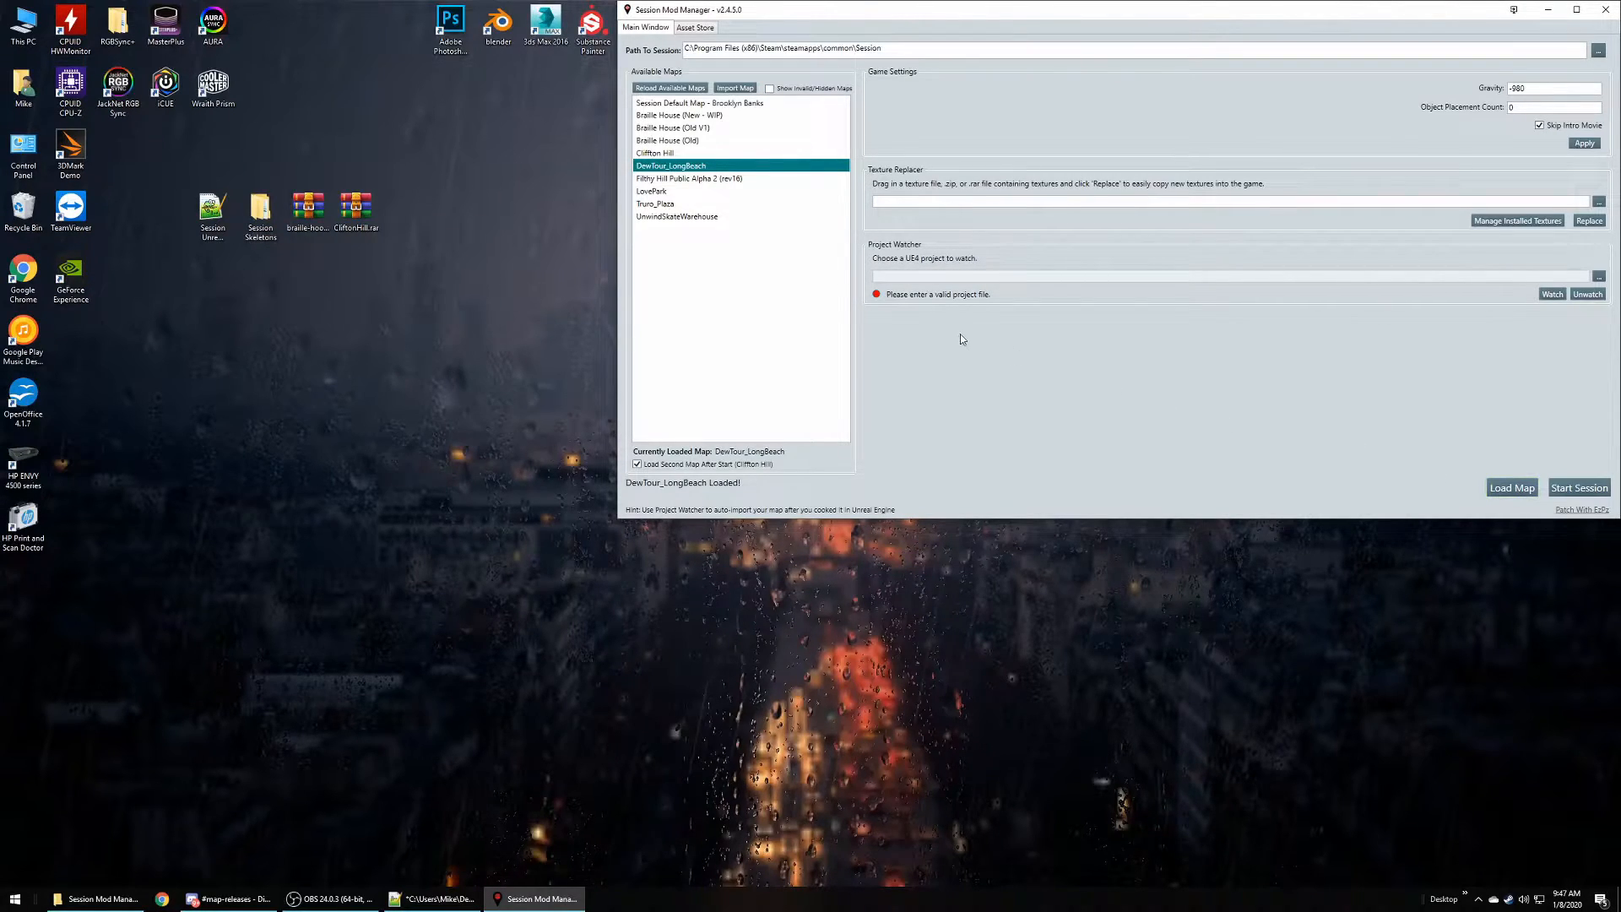
mouse_move(1579, 487)
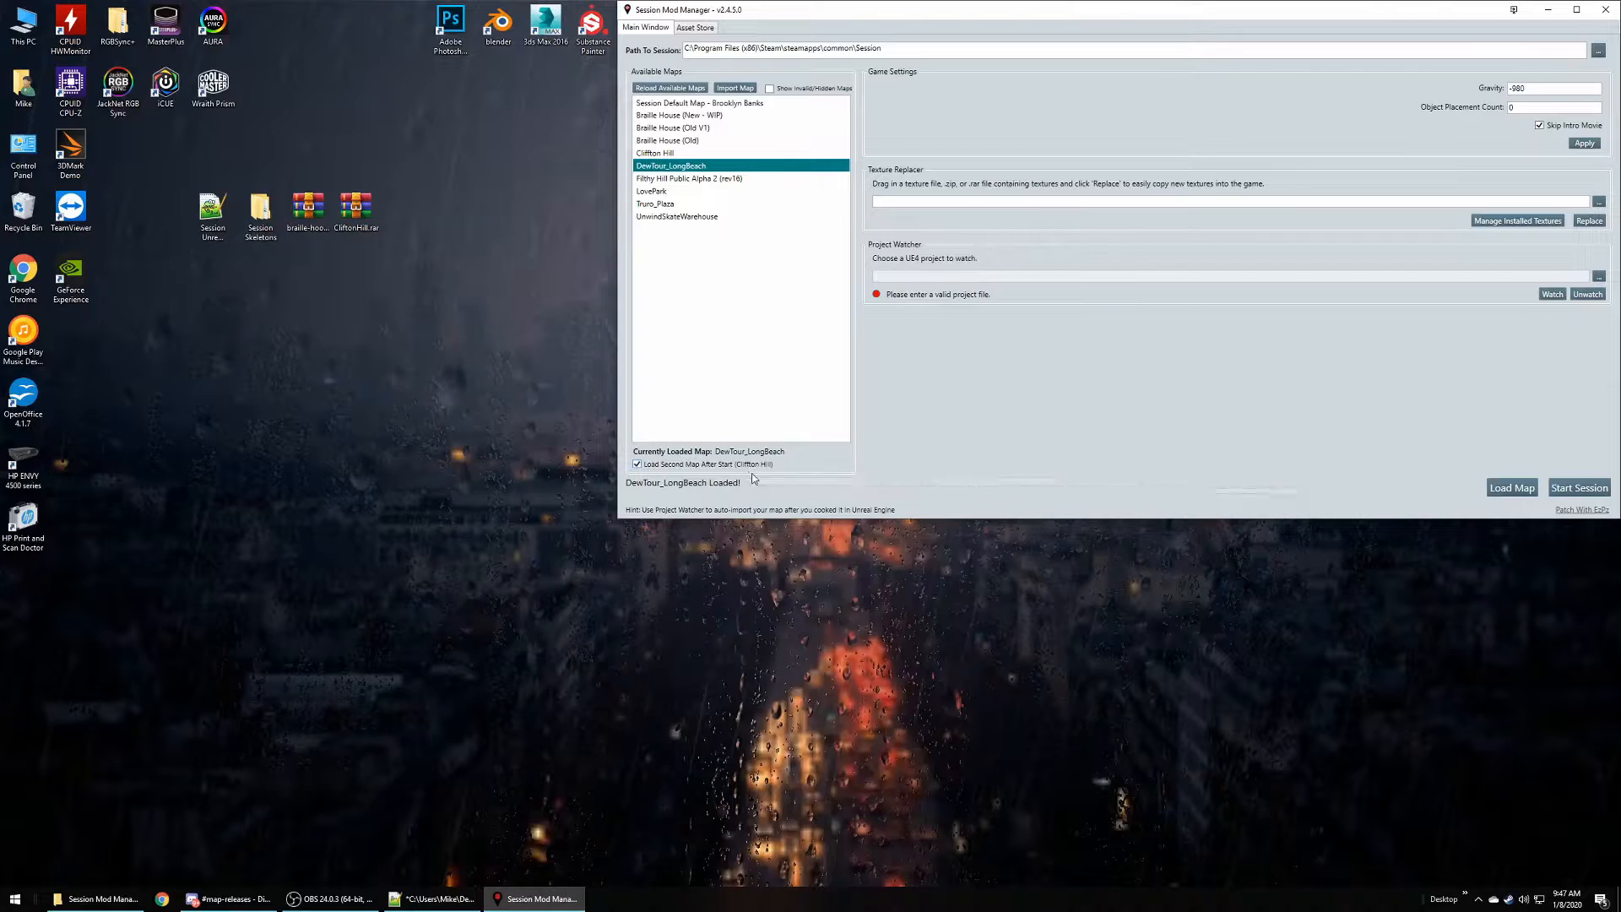
mouse_move(1579, 487)
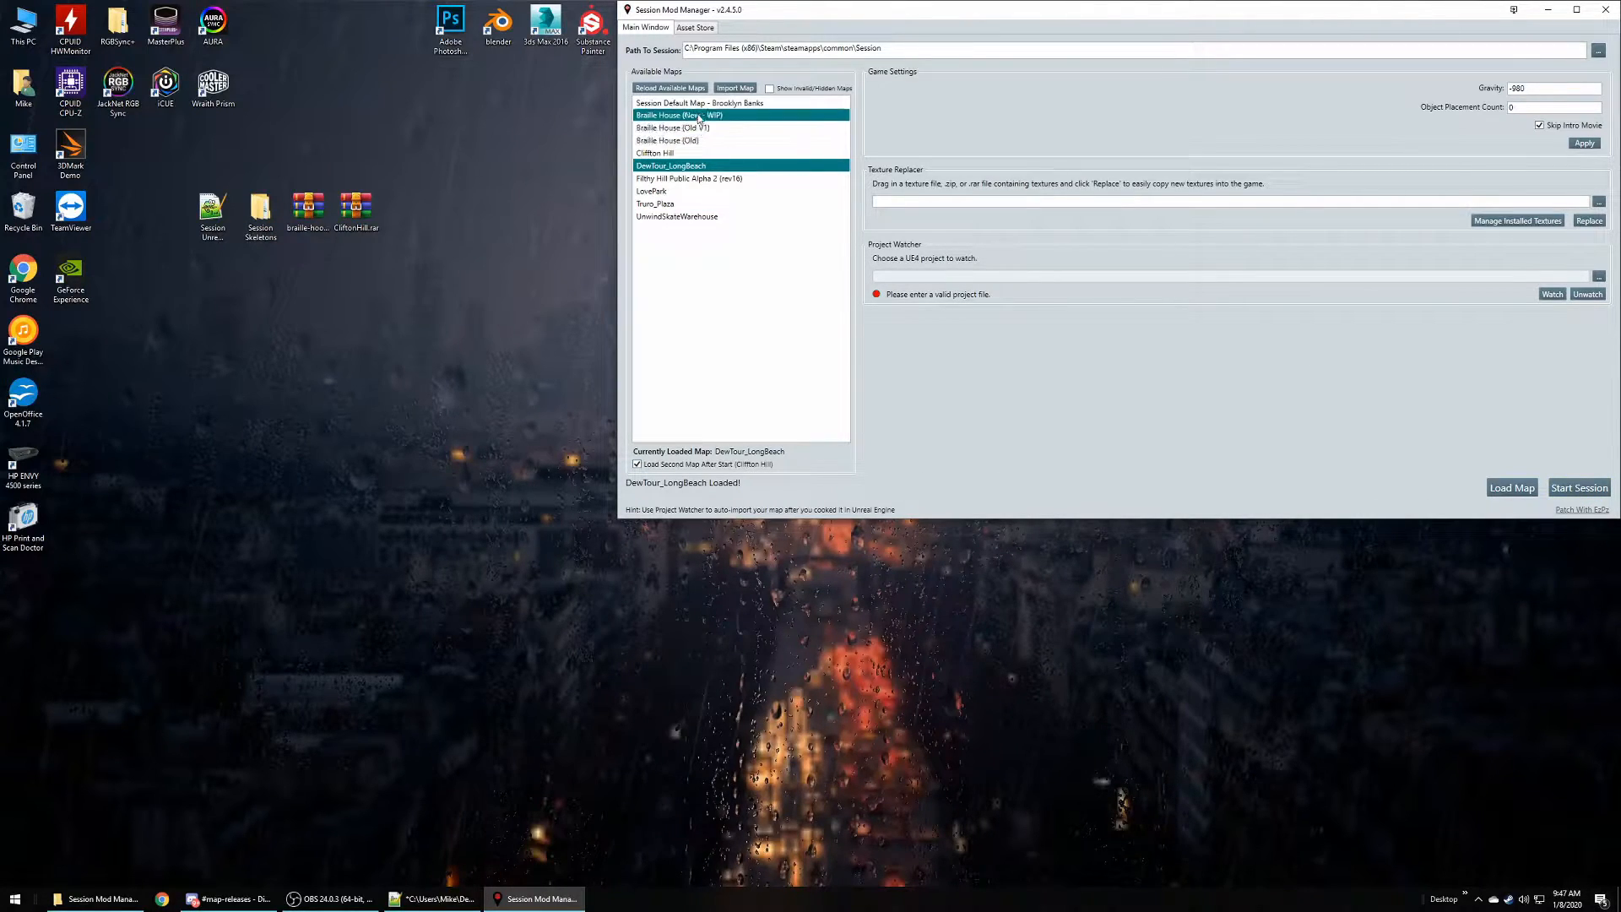
- Load Braille House (New - WIP) and start the Session game
right_click(679, 115)
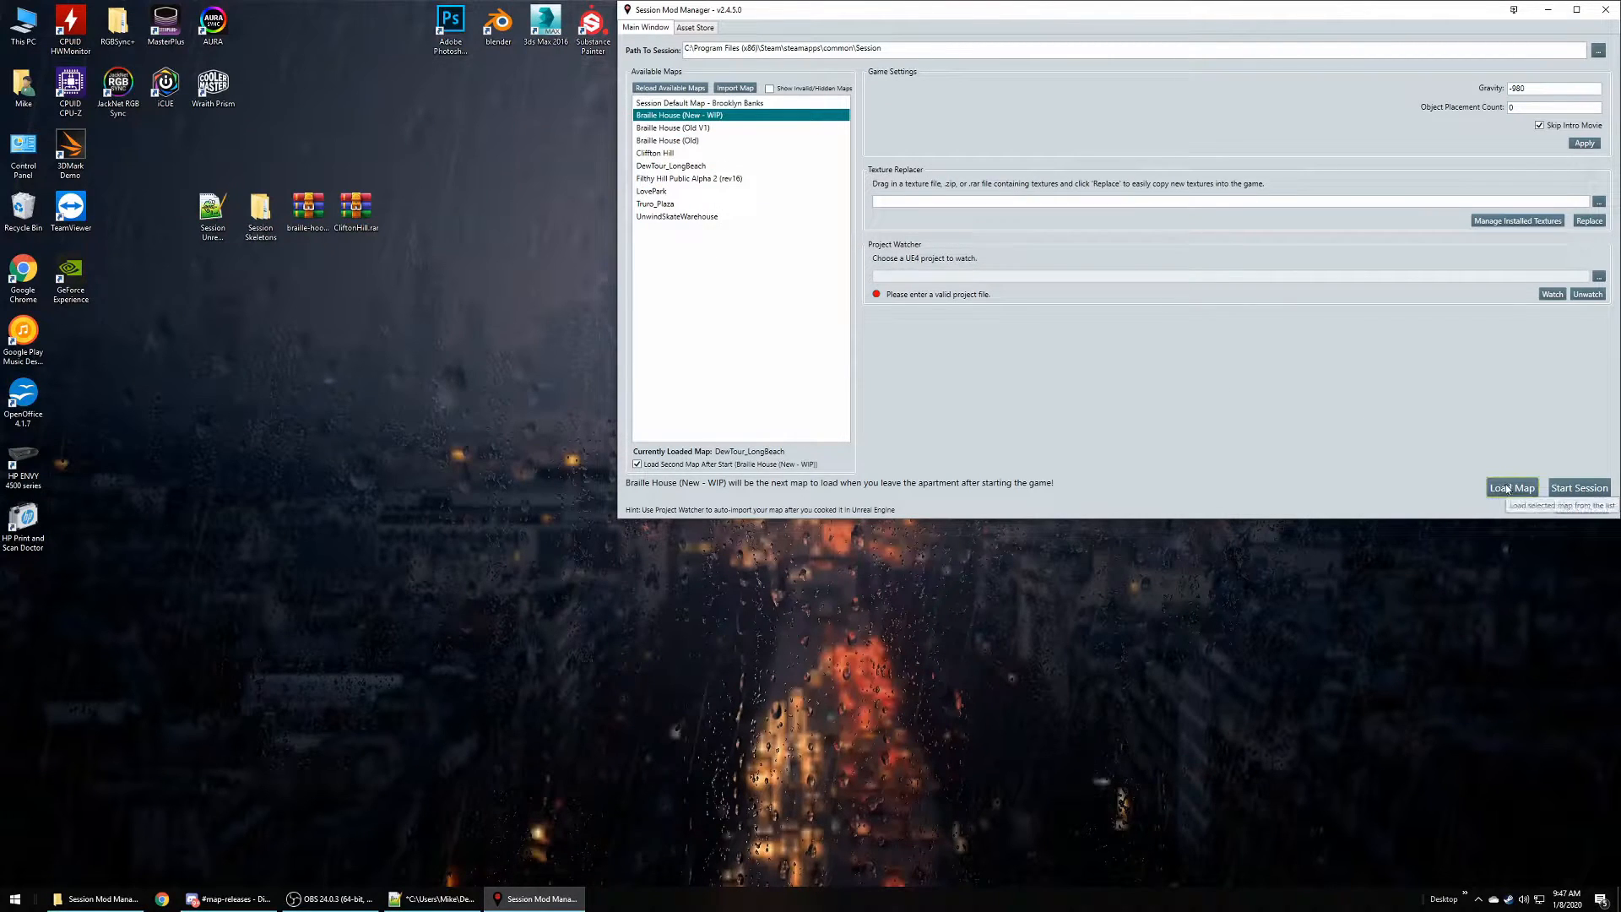
left_click(1511, 488)
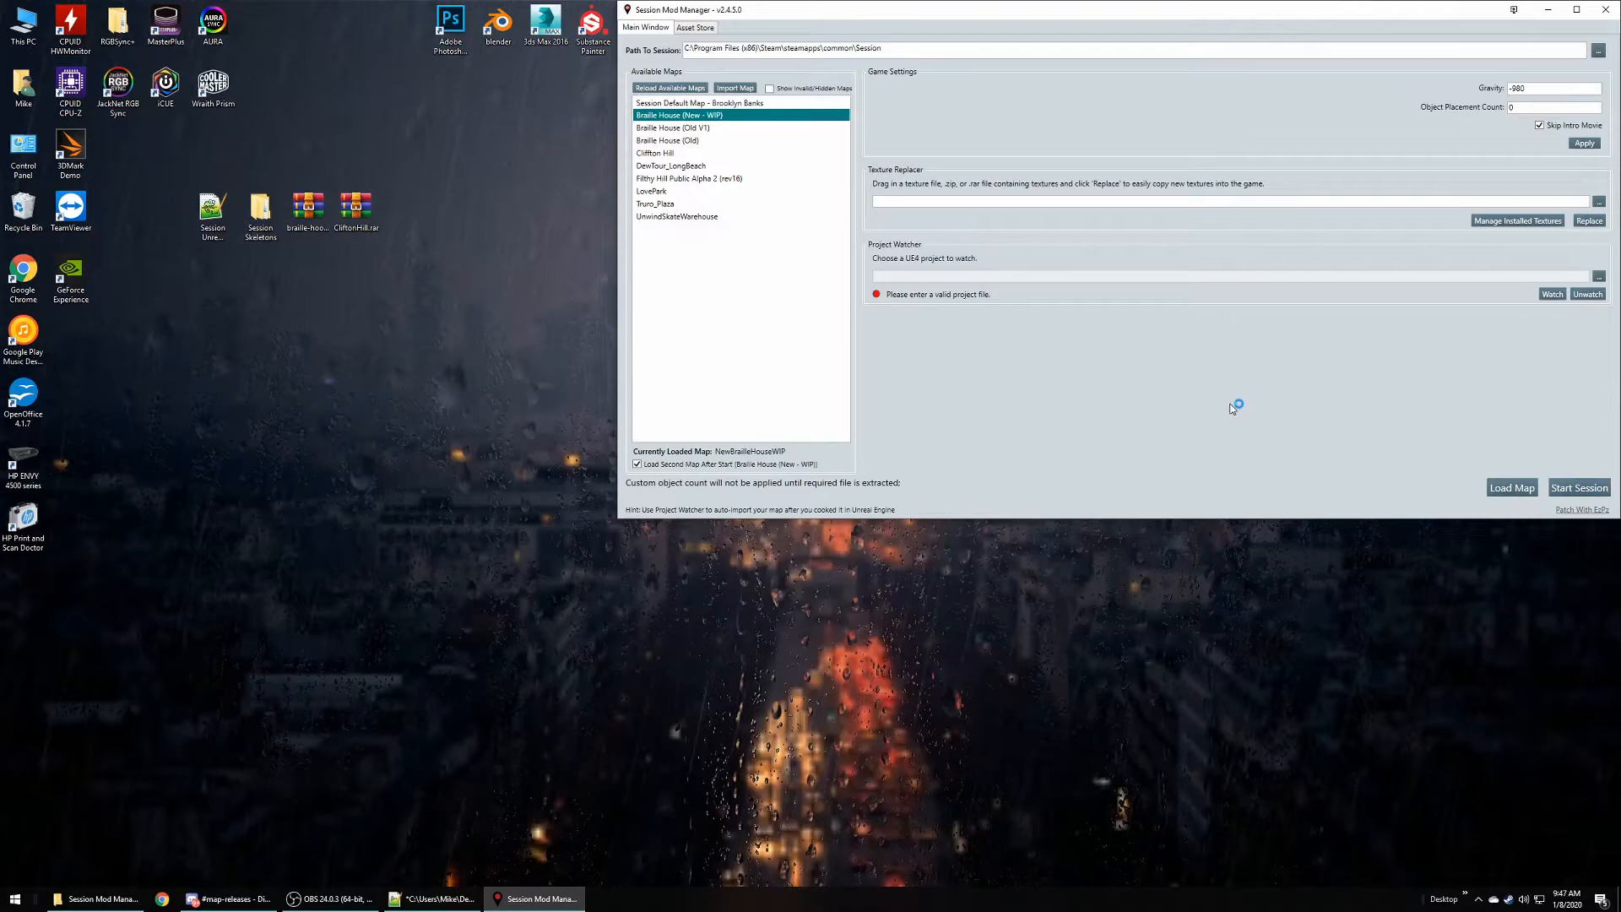
mouse_move(1189, 409)
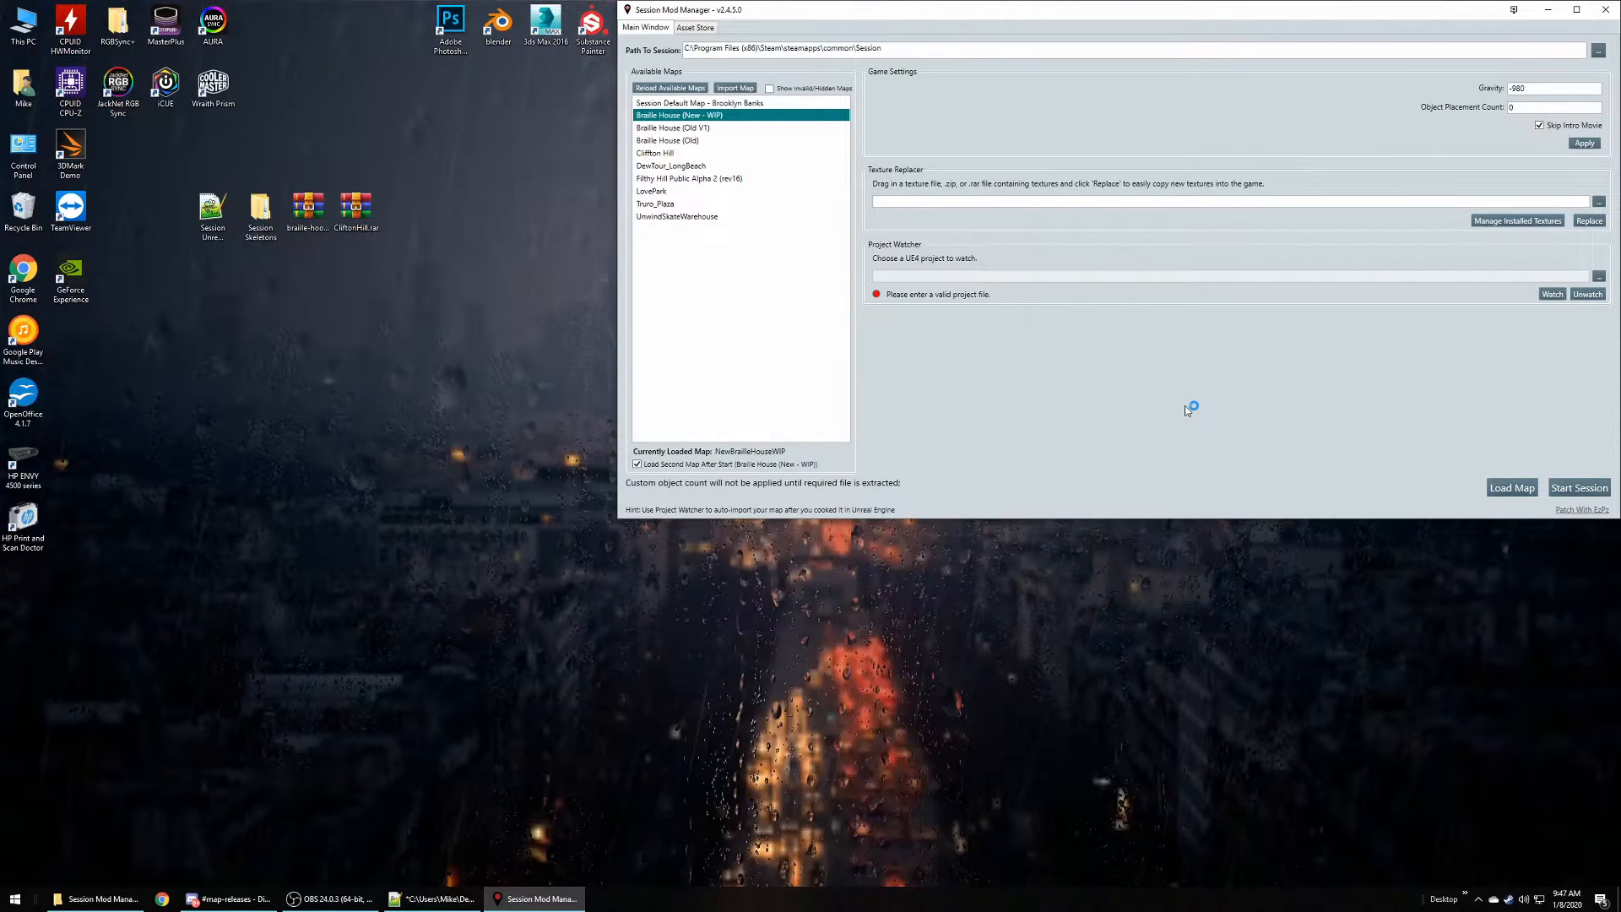
left_click(1579, 487)
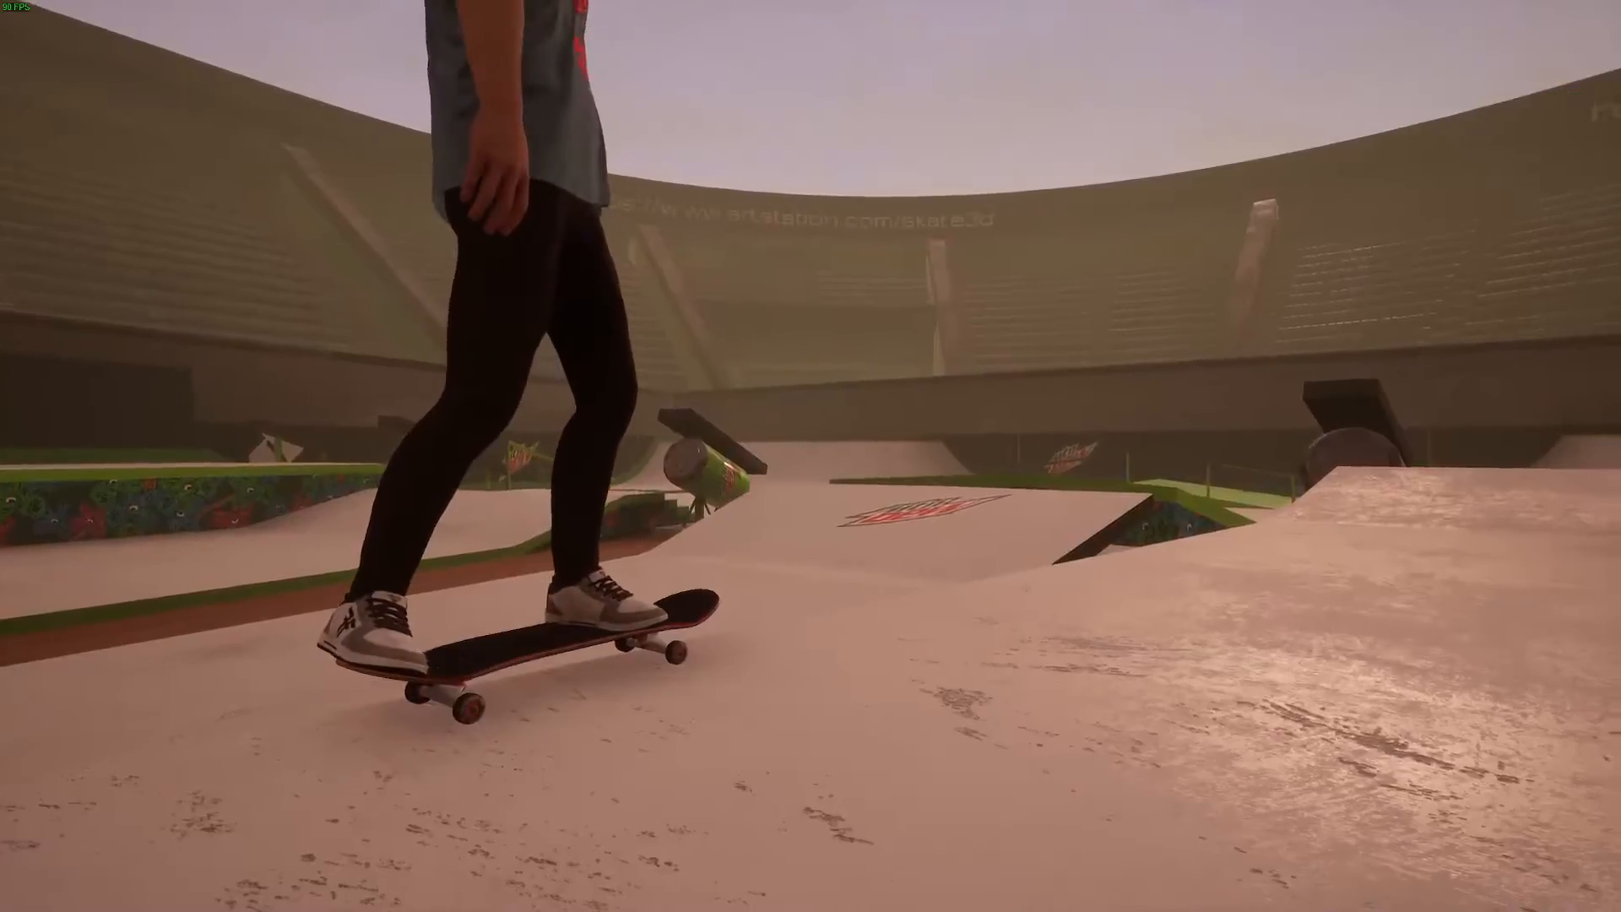
- Browse the Deck Graphics in Skateboard Customization, then back out to the apartment
key("Escape")
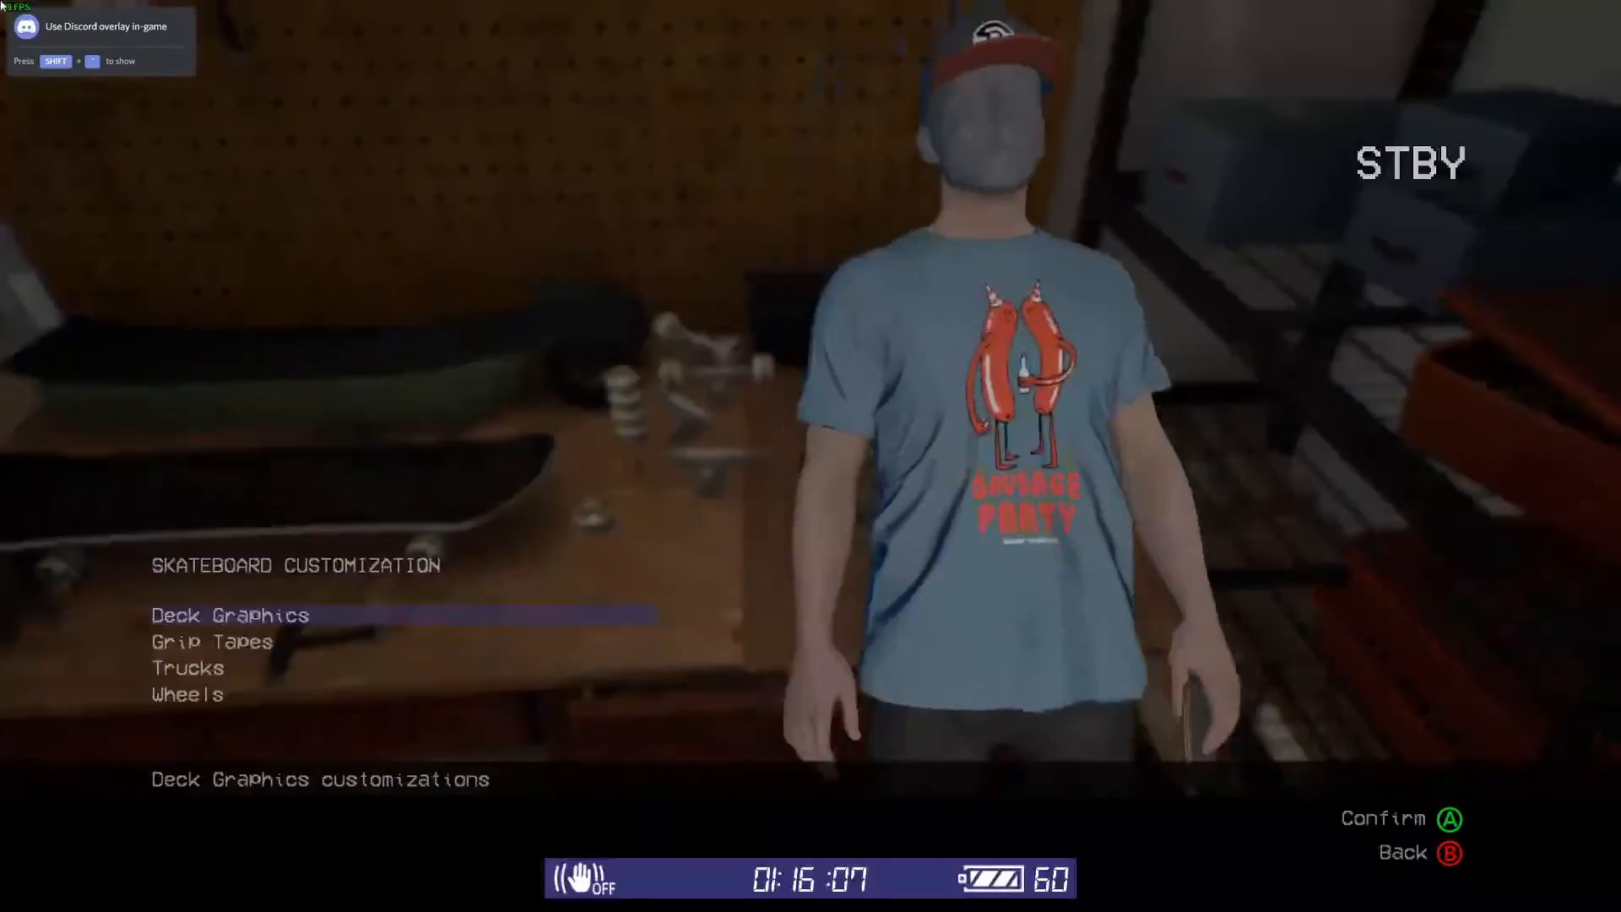
left_click(229, 614)
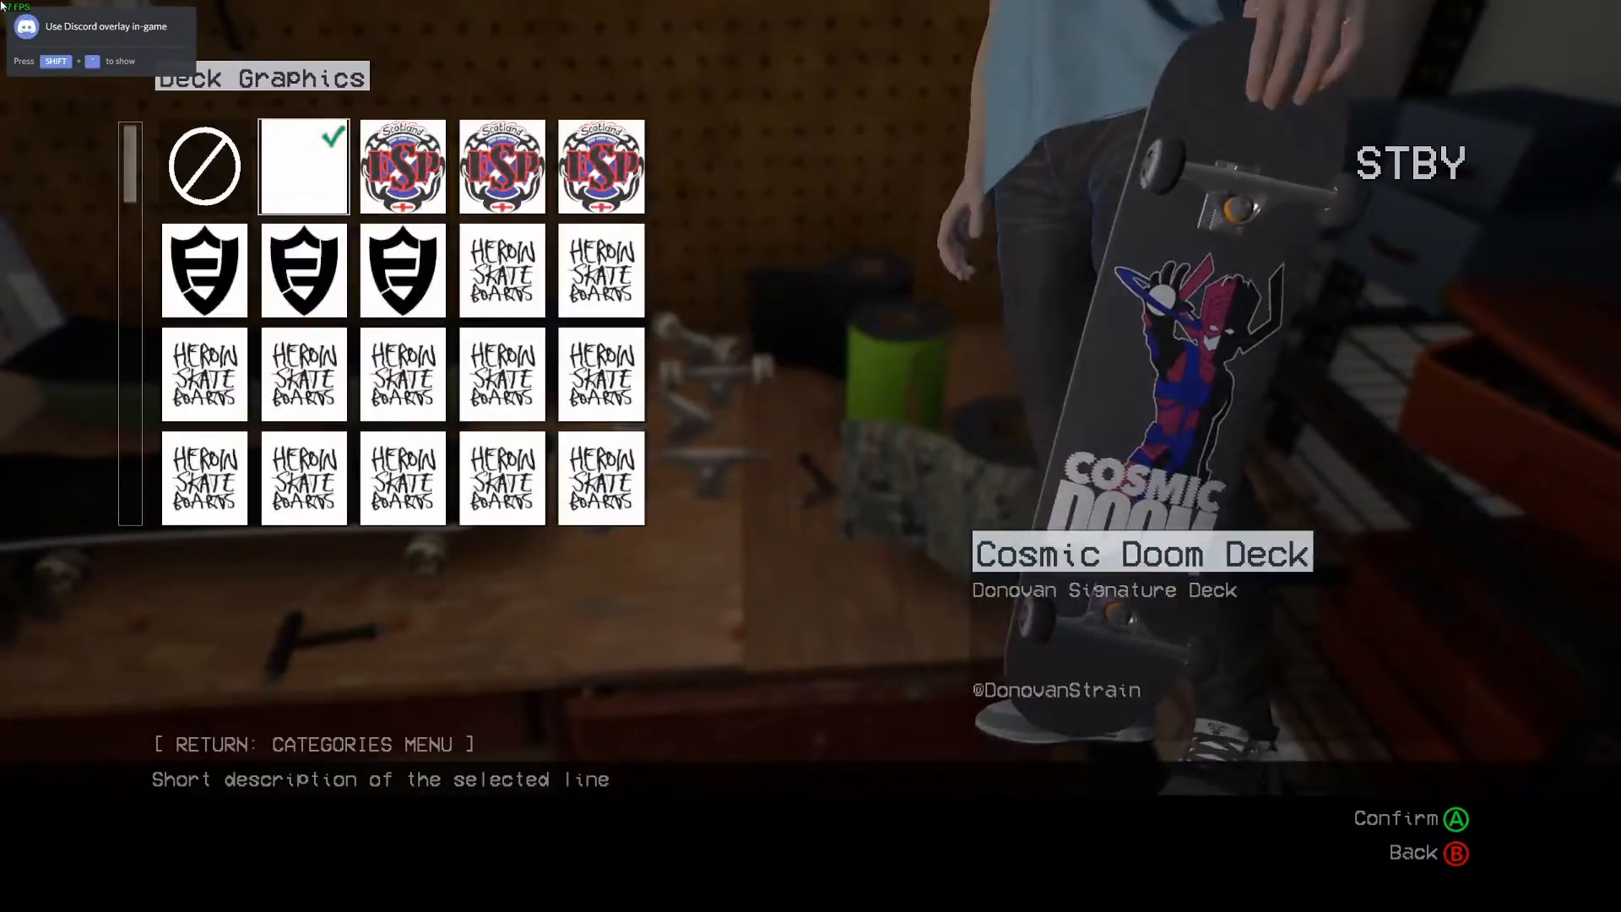
key("b")
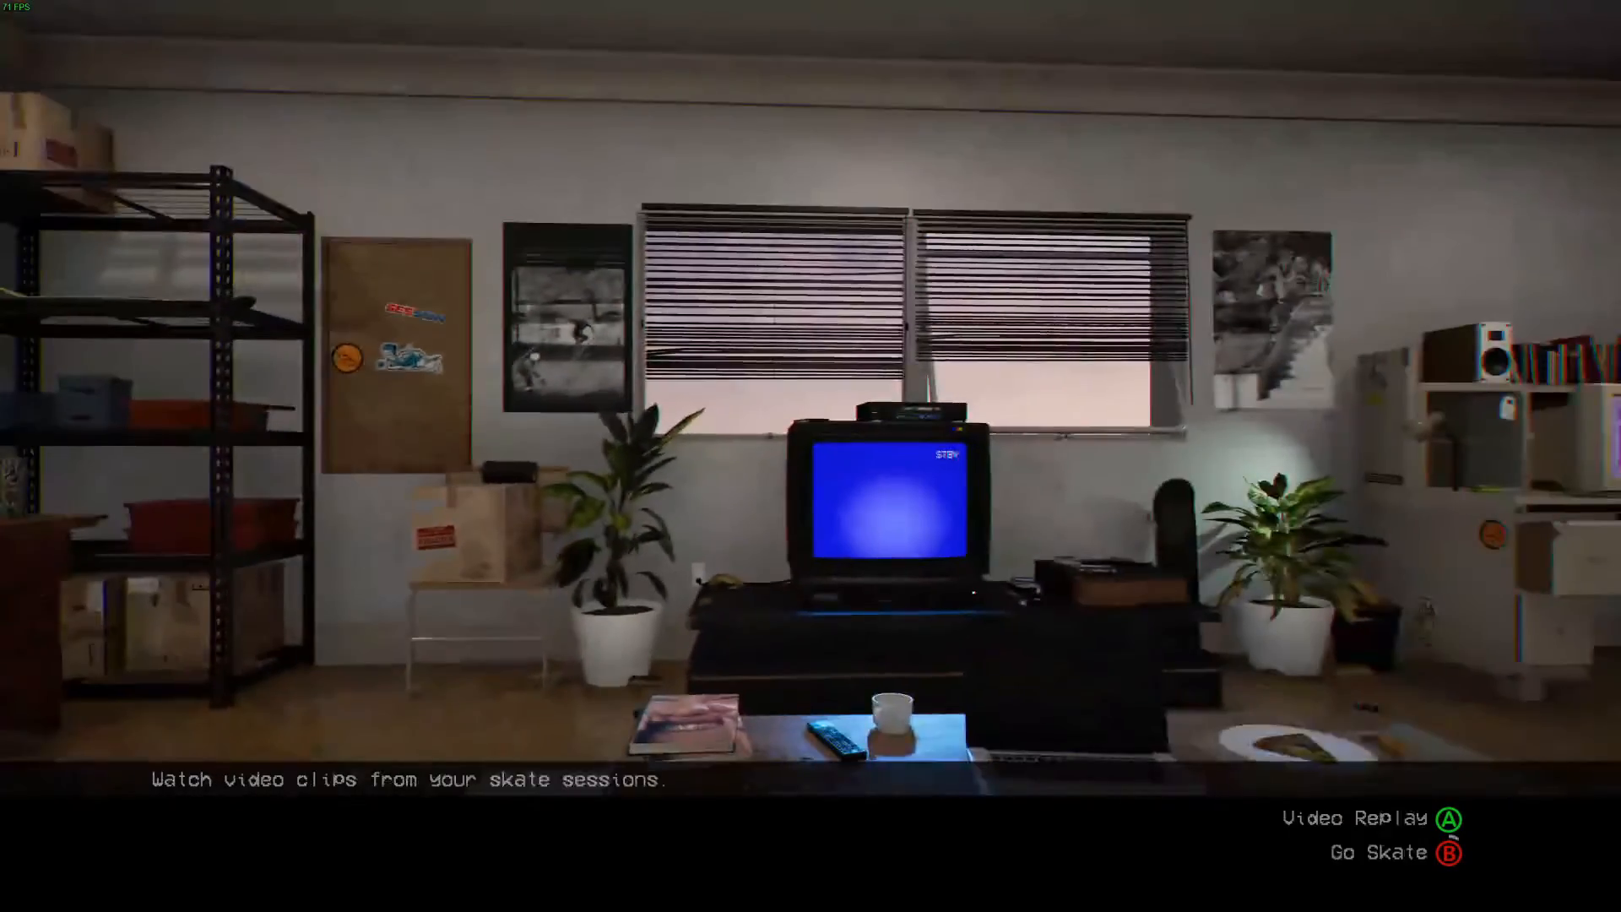
key("b")
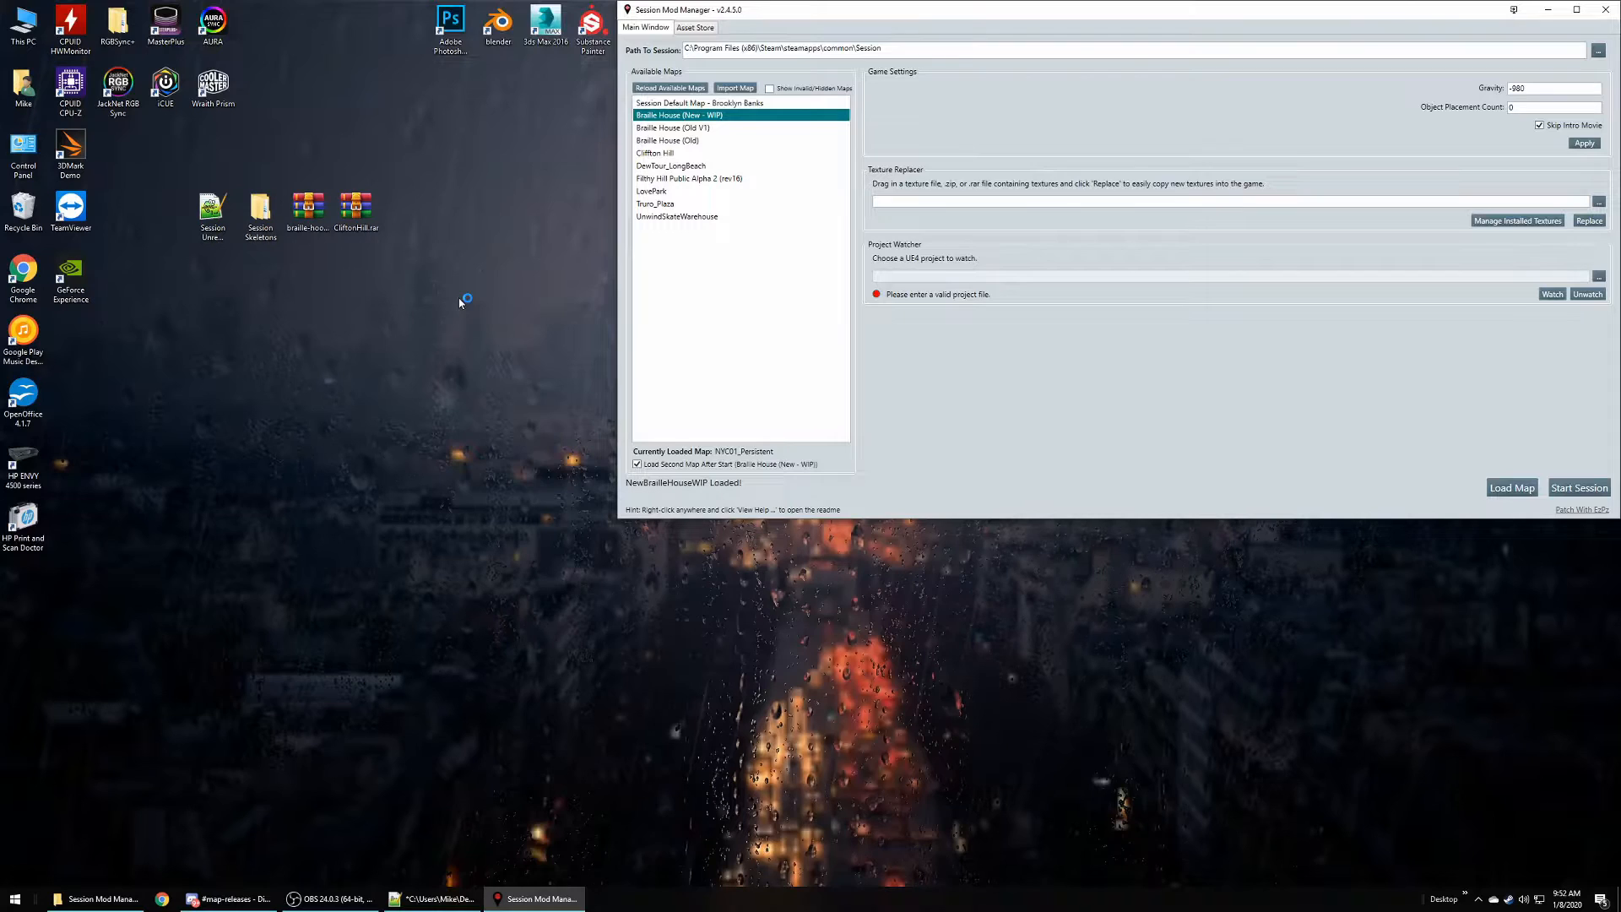
mouse_move(469, 315)
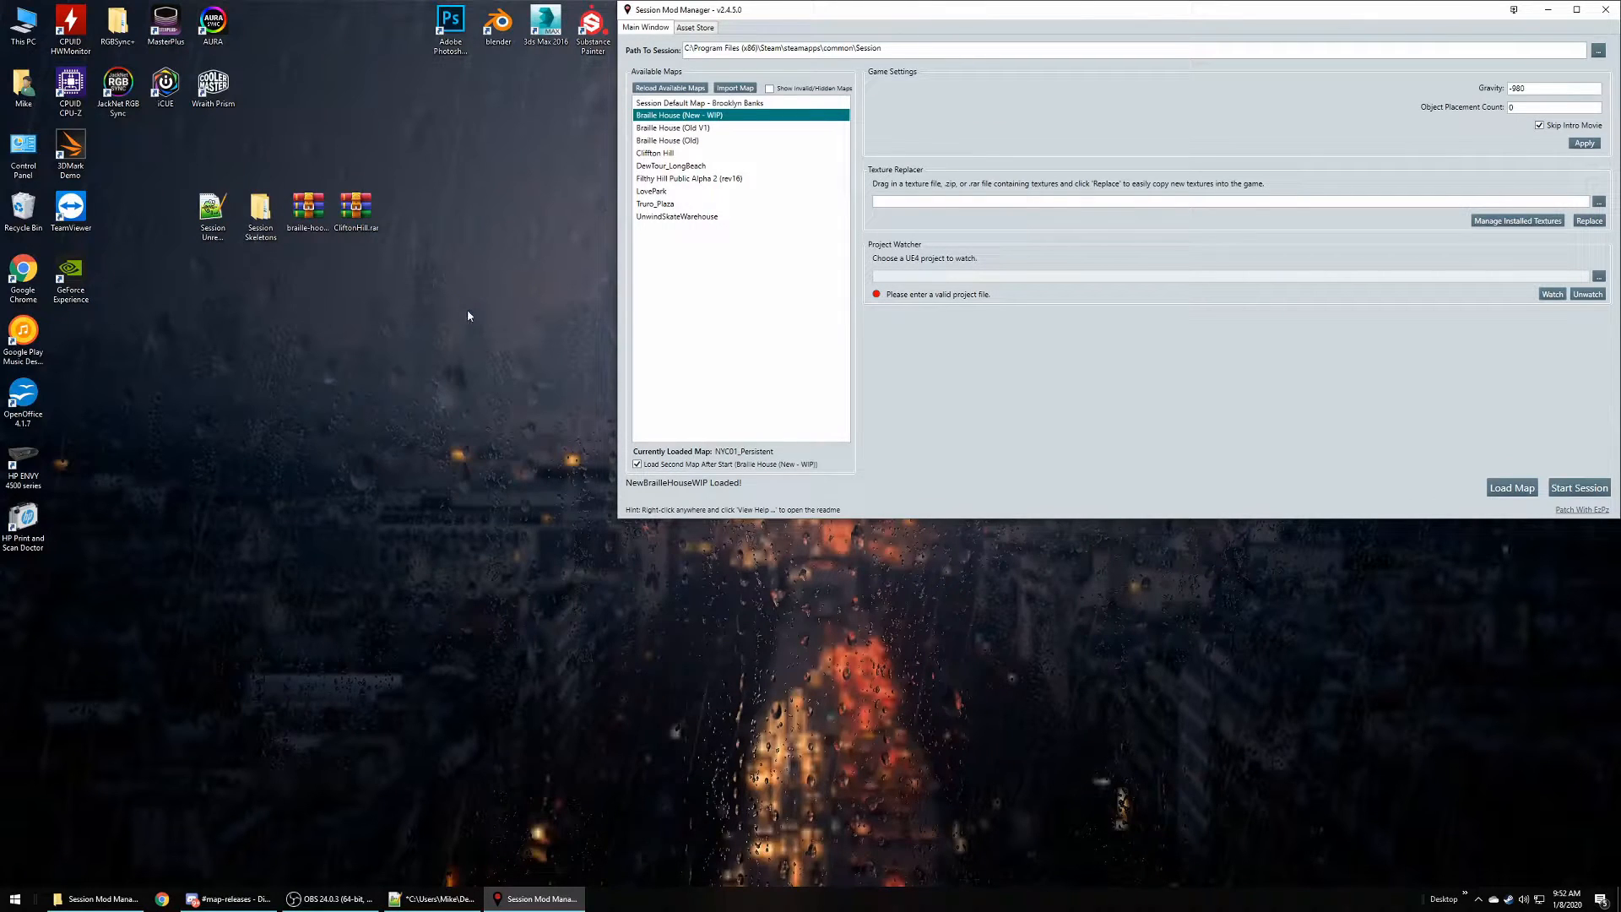
mouse_move(461, 306)
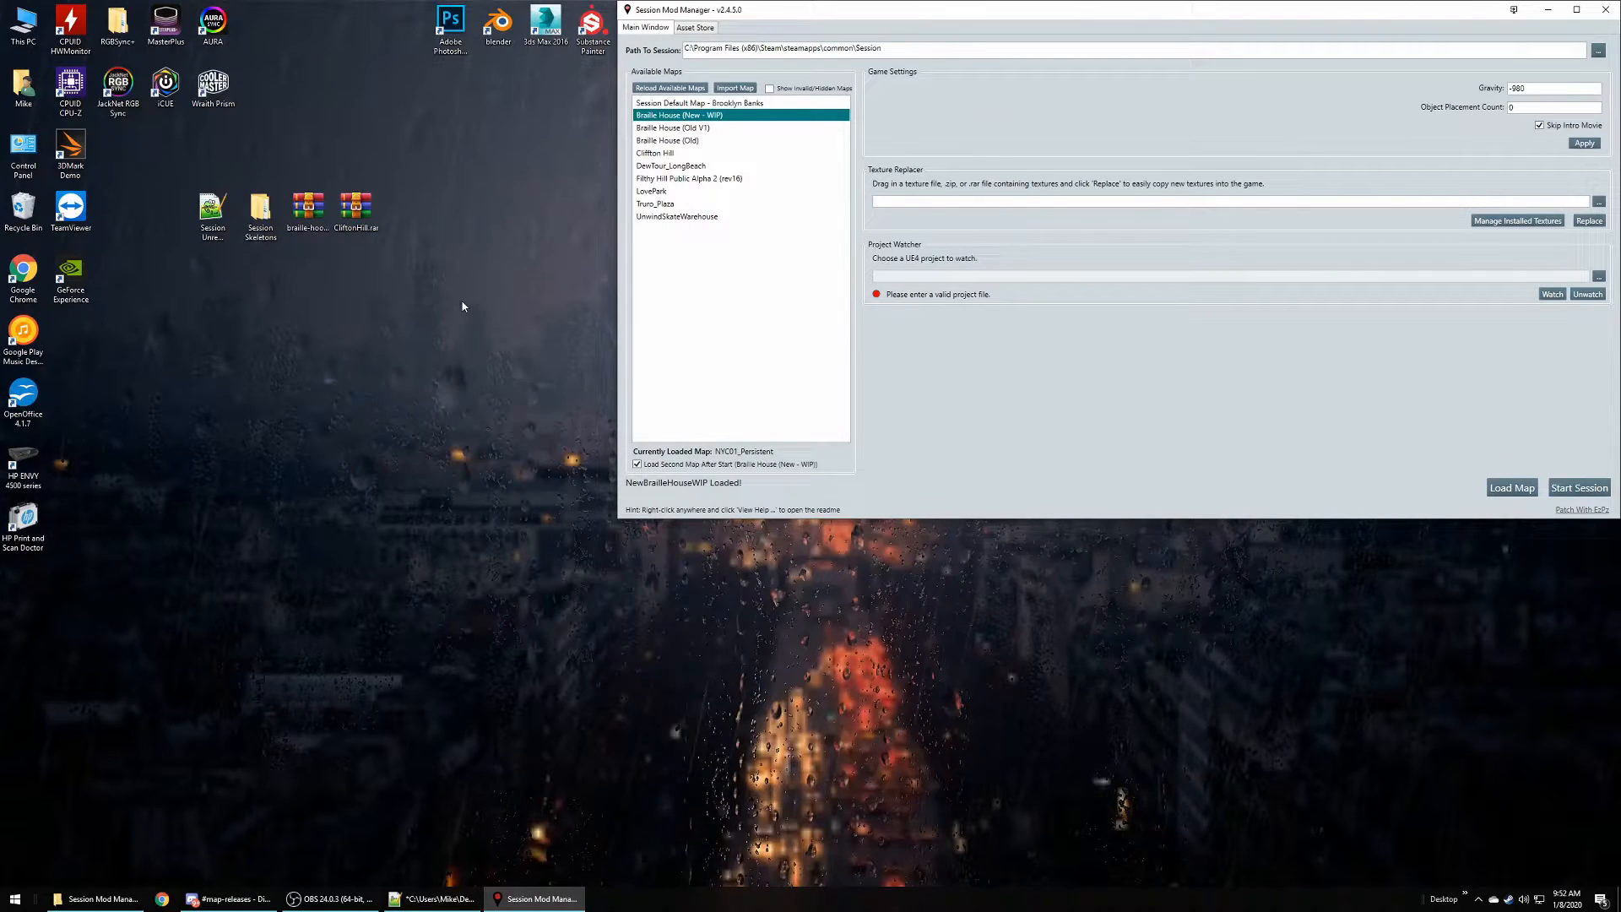
mouse_move(184, 266)
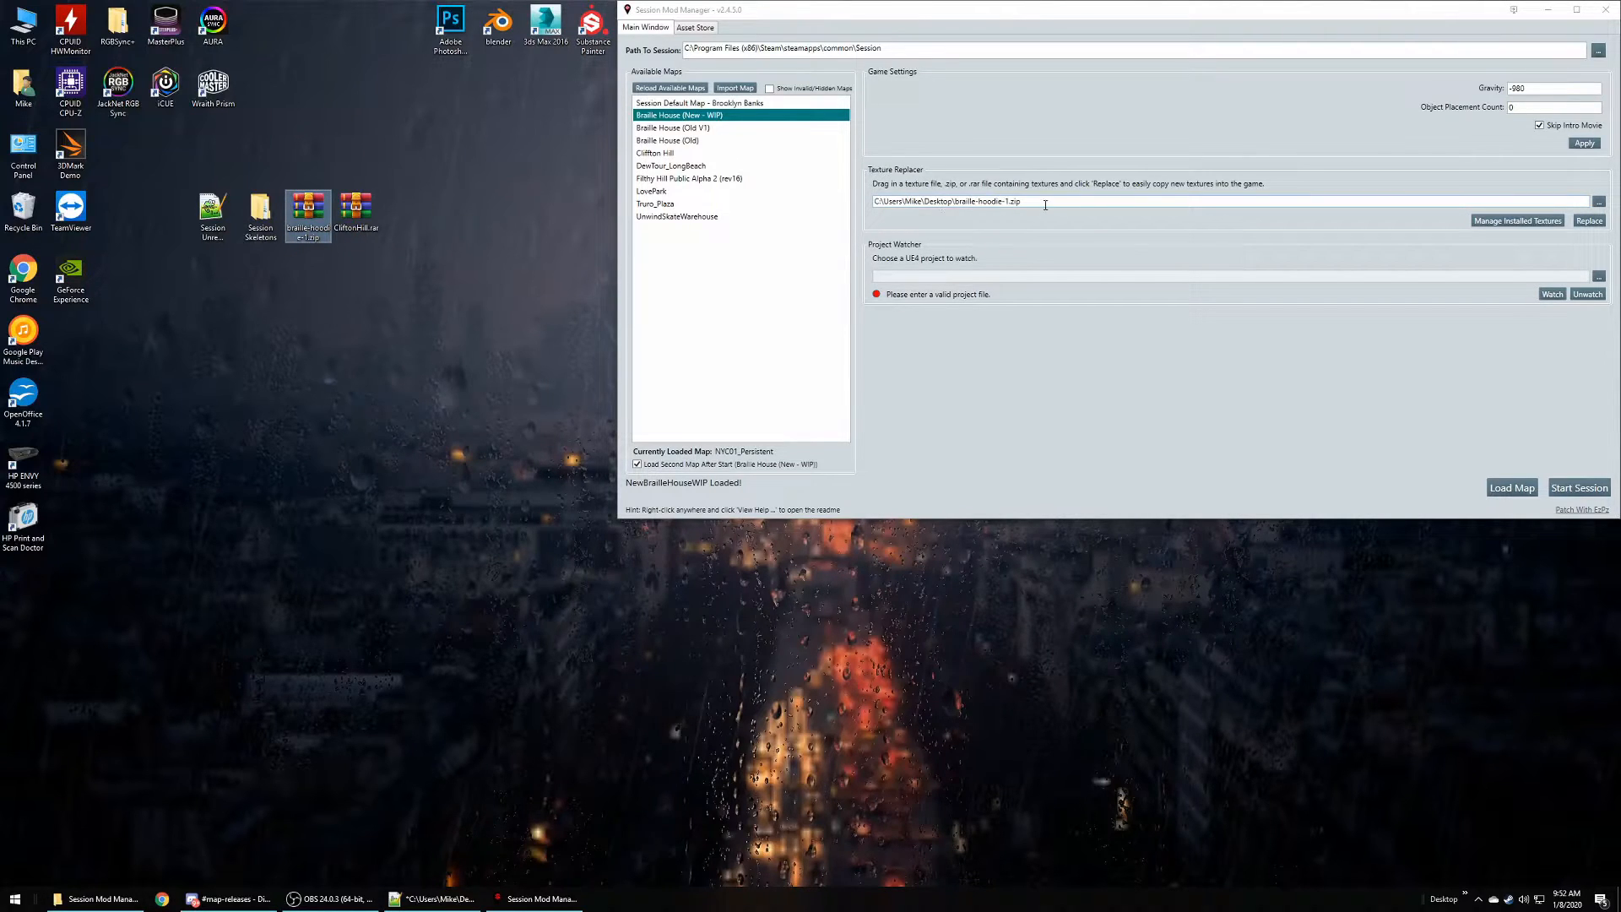
mouse_move(1501, 192)
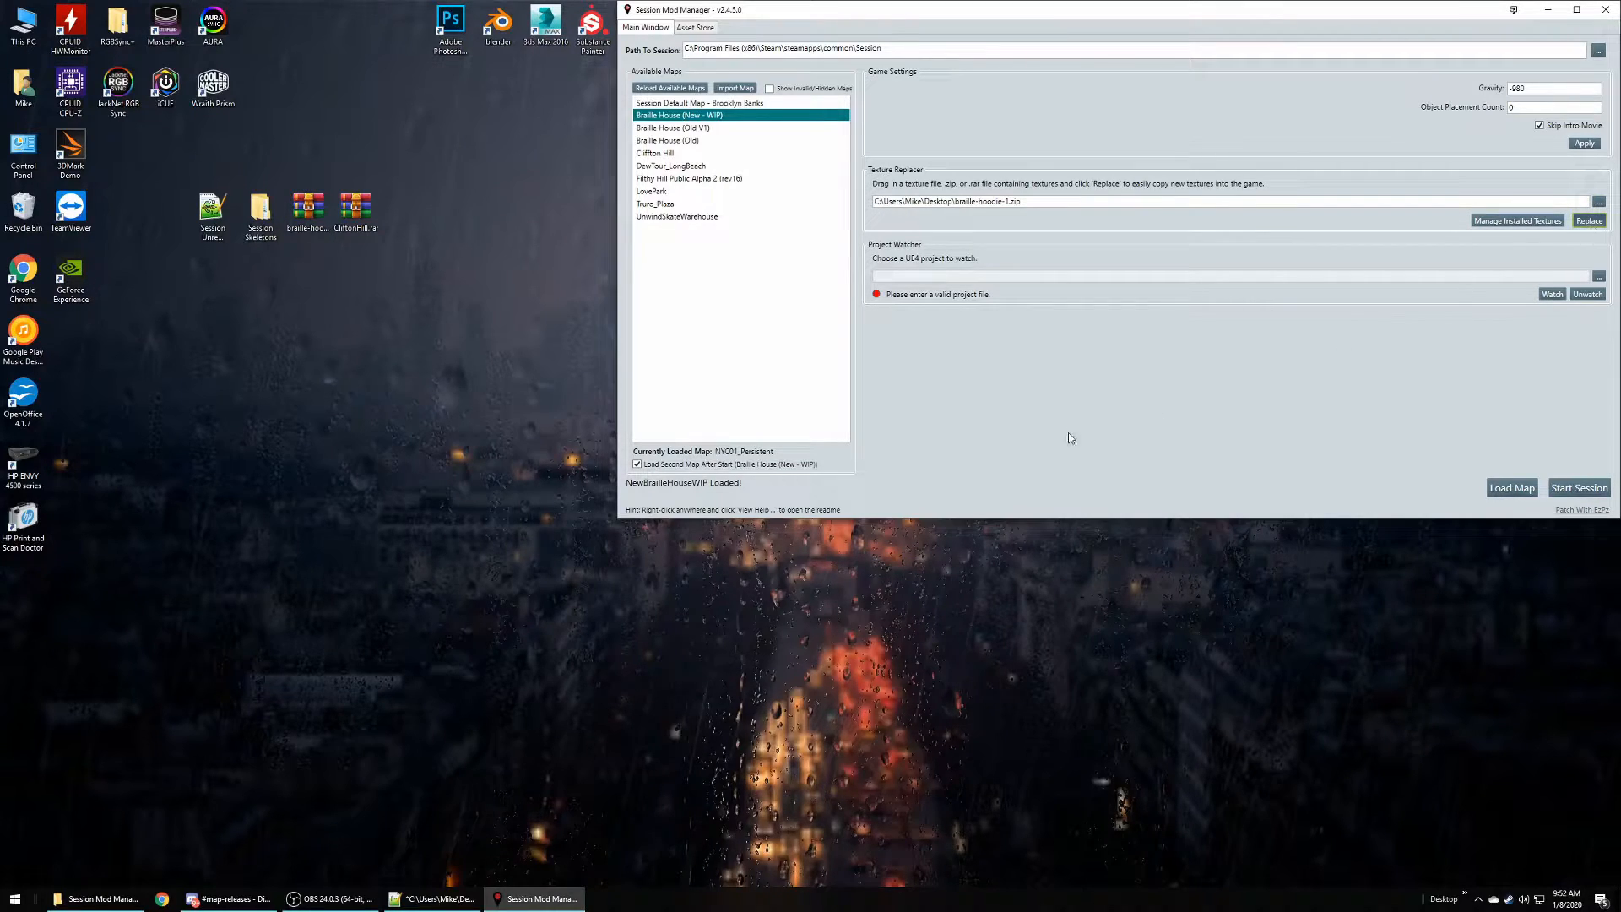
mouse_move(717, 503)
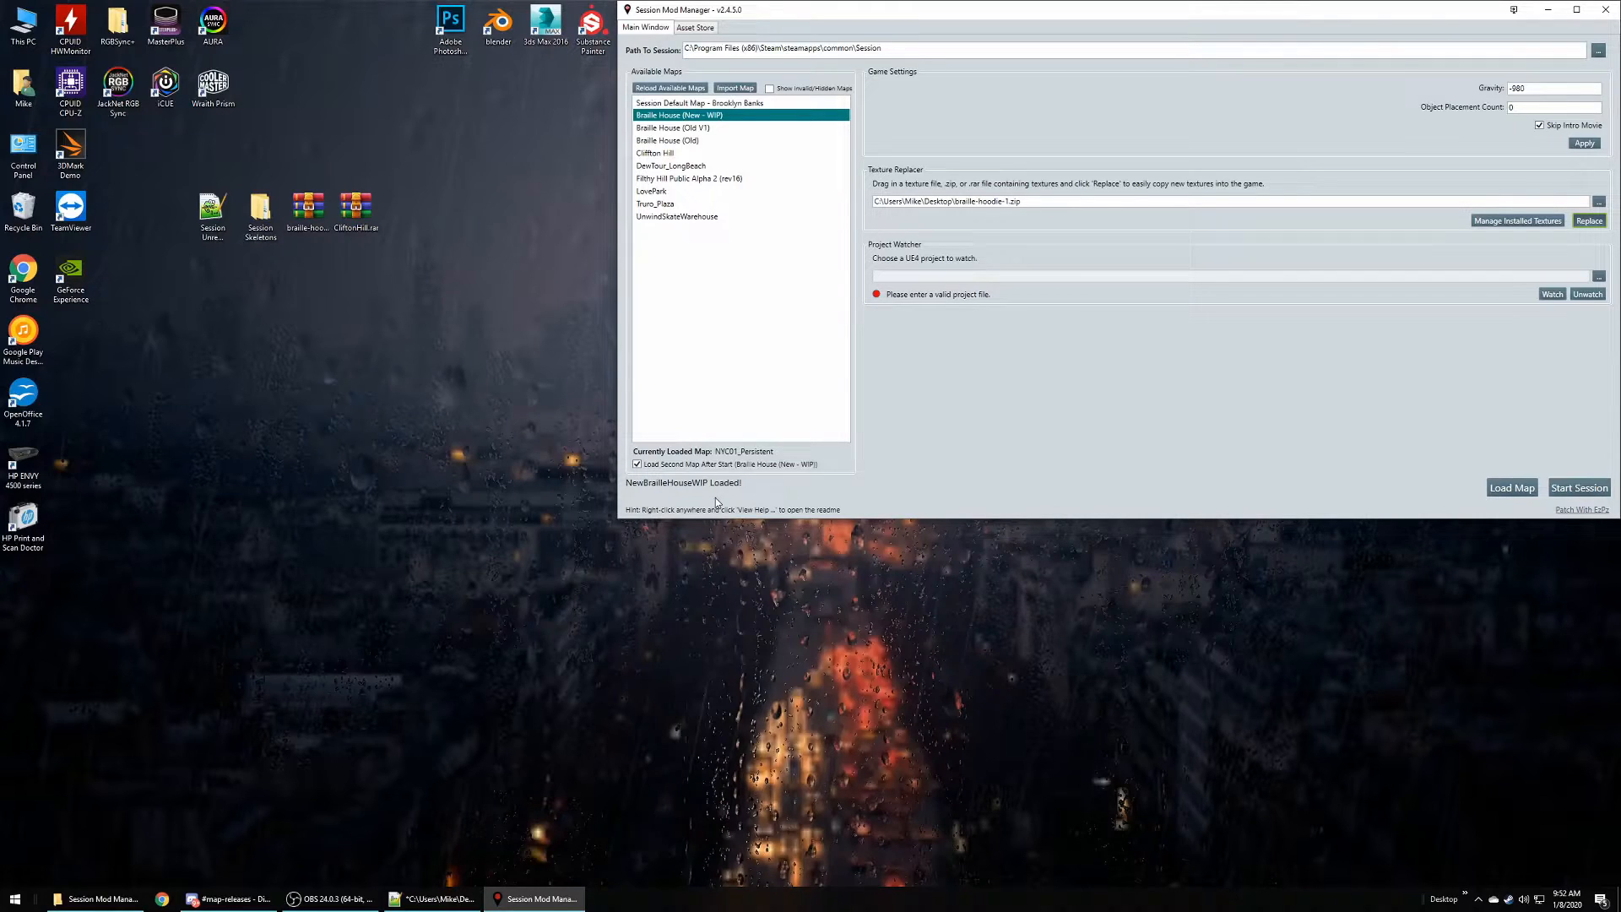
- Apply the braille-hoodie-1.zip texture pack to replace the black hoodie textures
left_click(1589, 221)
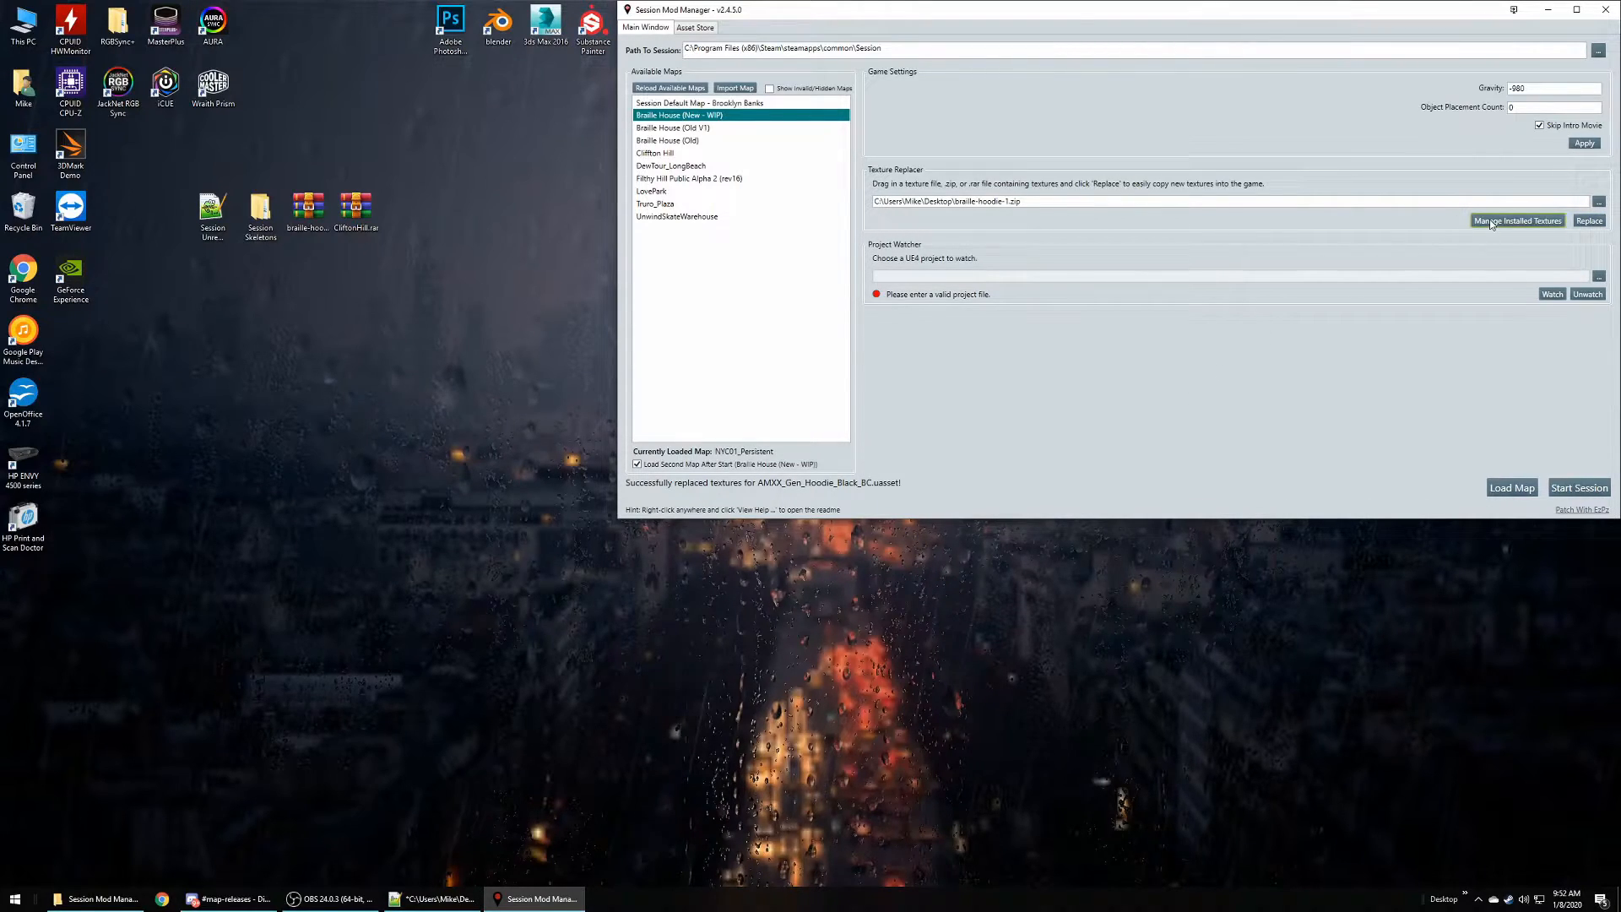
- Open Manage Installed Textures and browse entries like Fallen Patroit II and braille hoodie-1.zip
left_click(1517, 221)
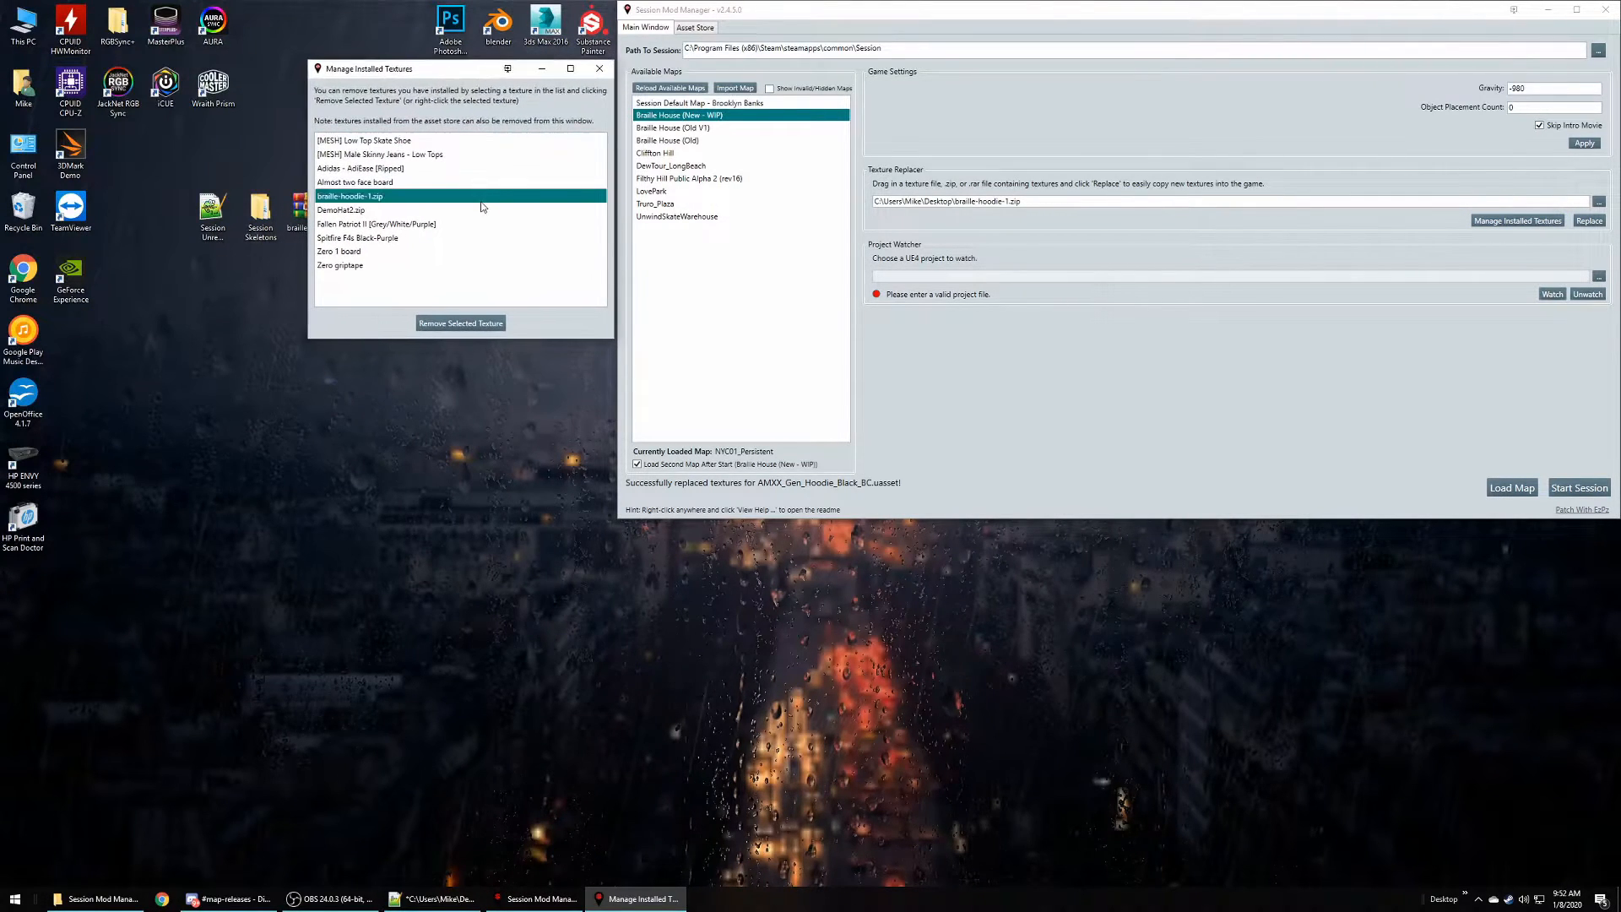
left_click(383, 210)
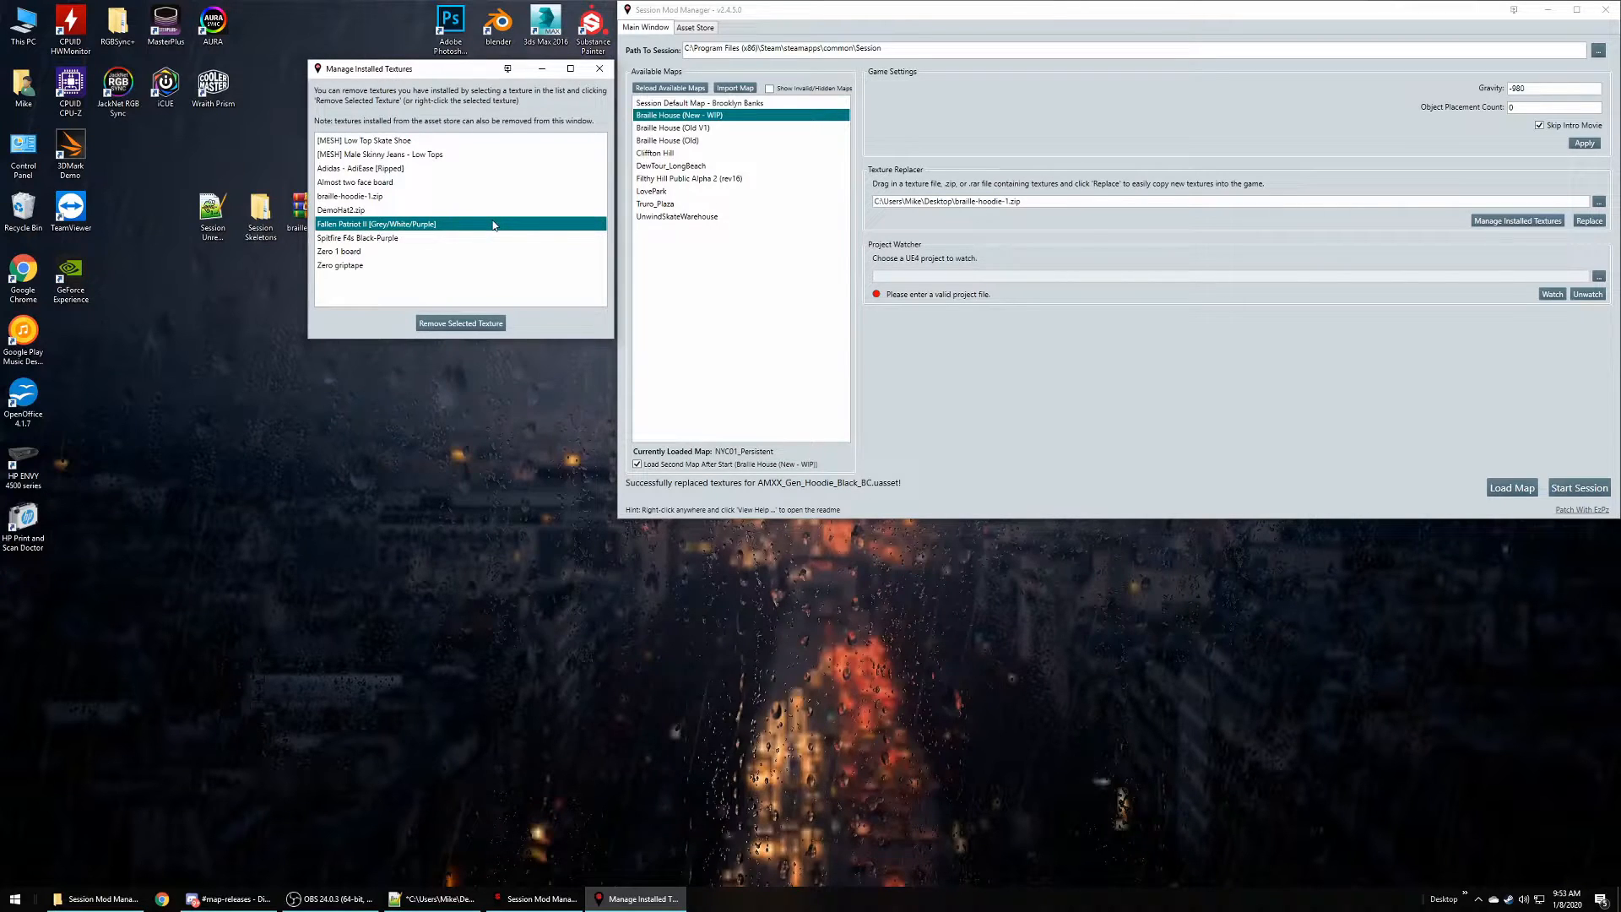
left_click(377, 223)
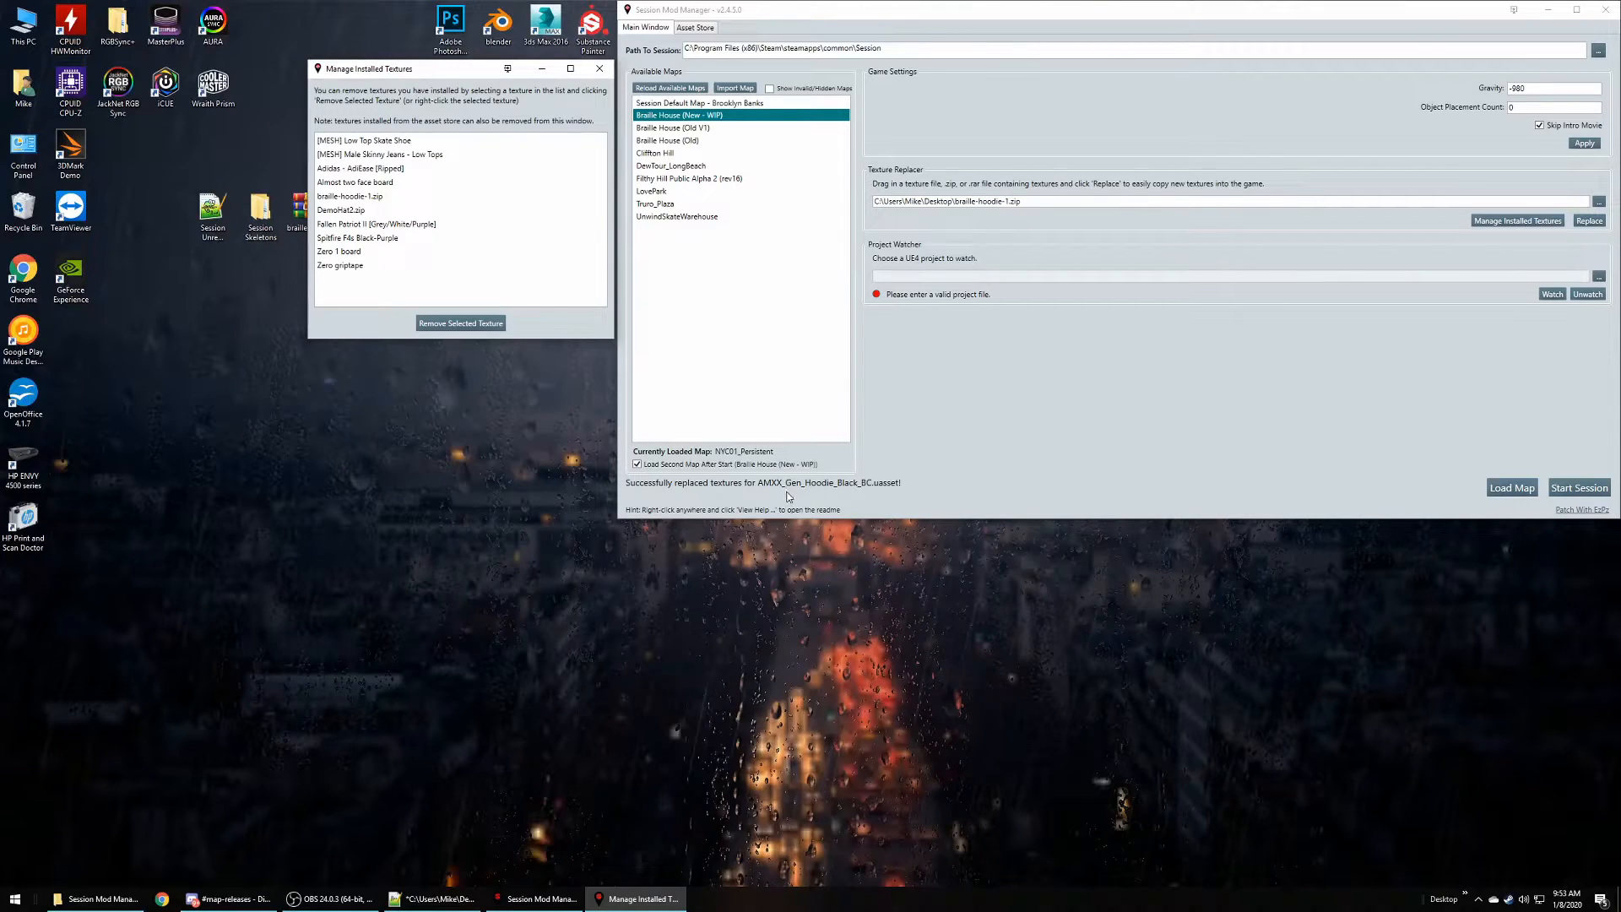
mouse_move(765, 495)
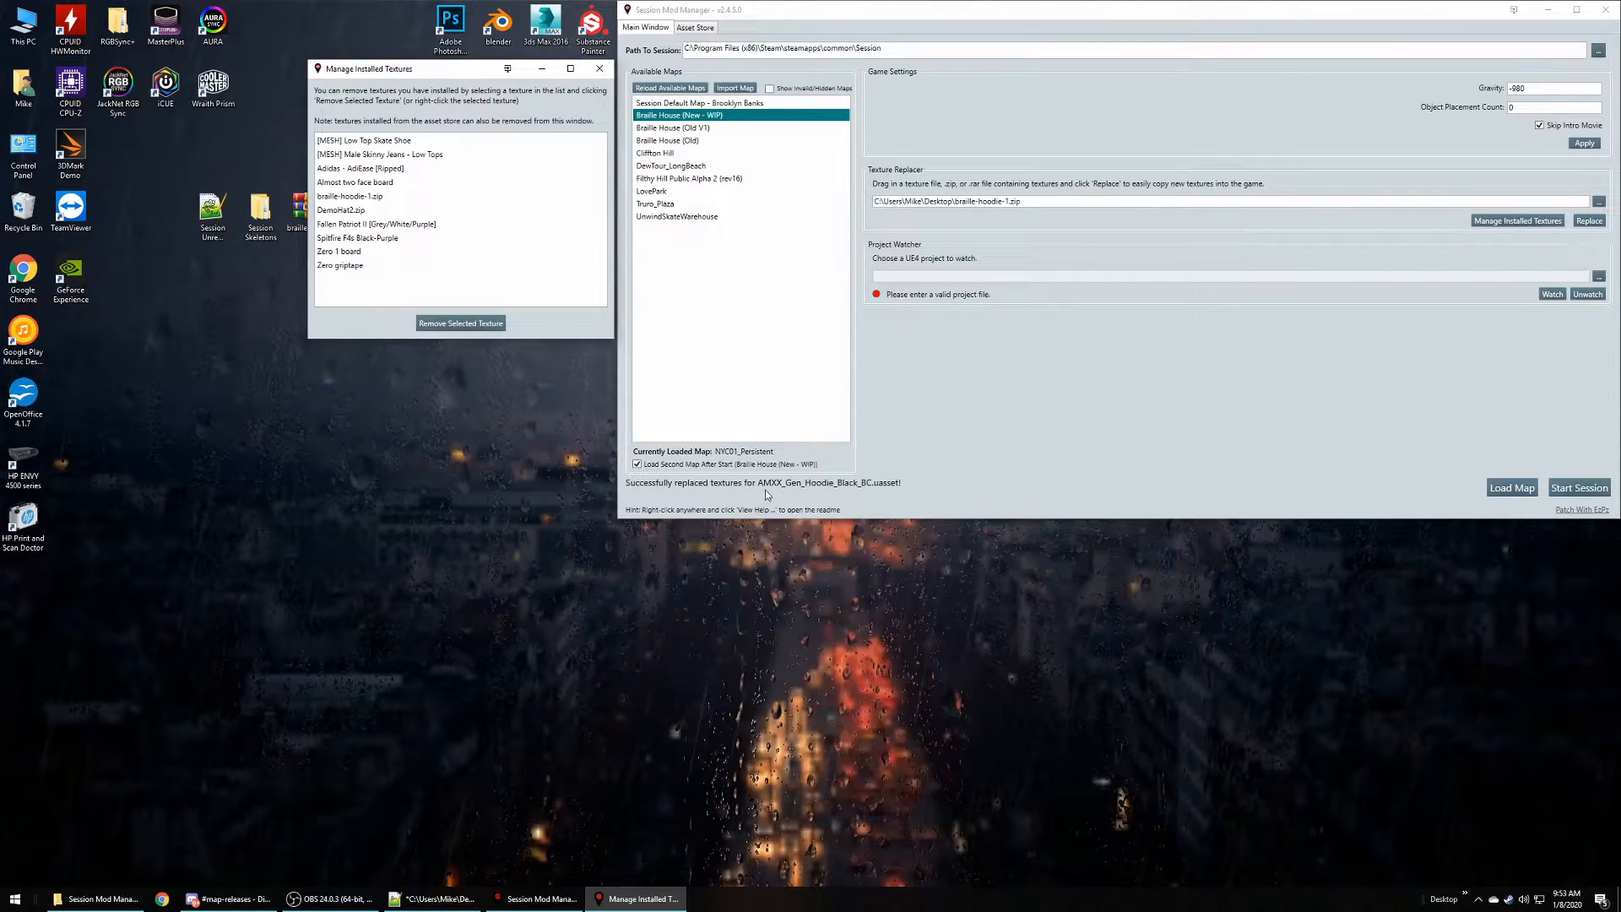
mouse_move(854, 496)
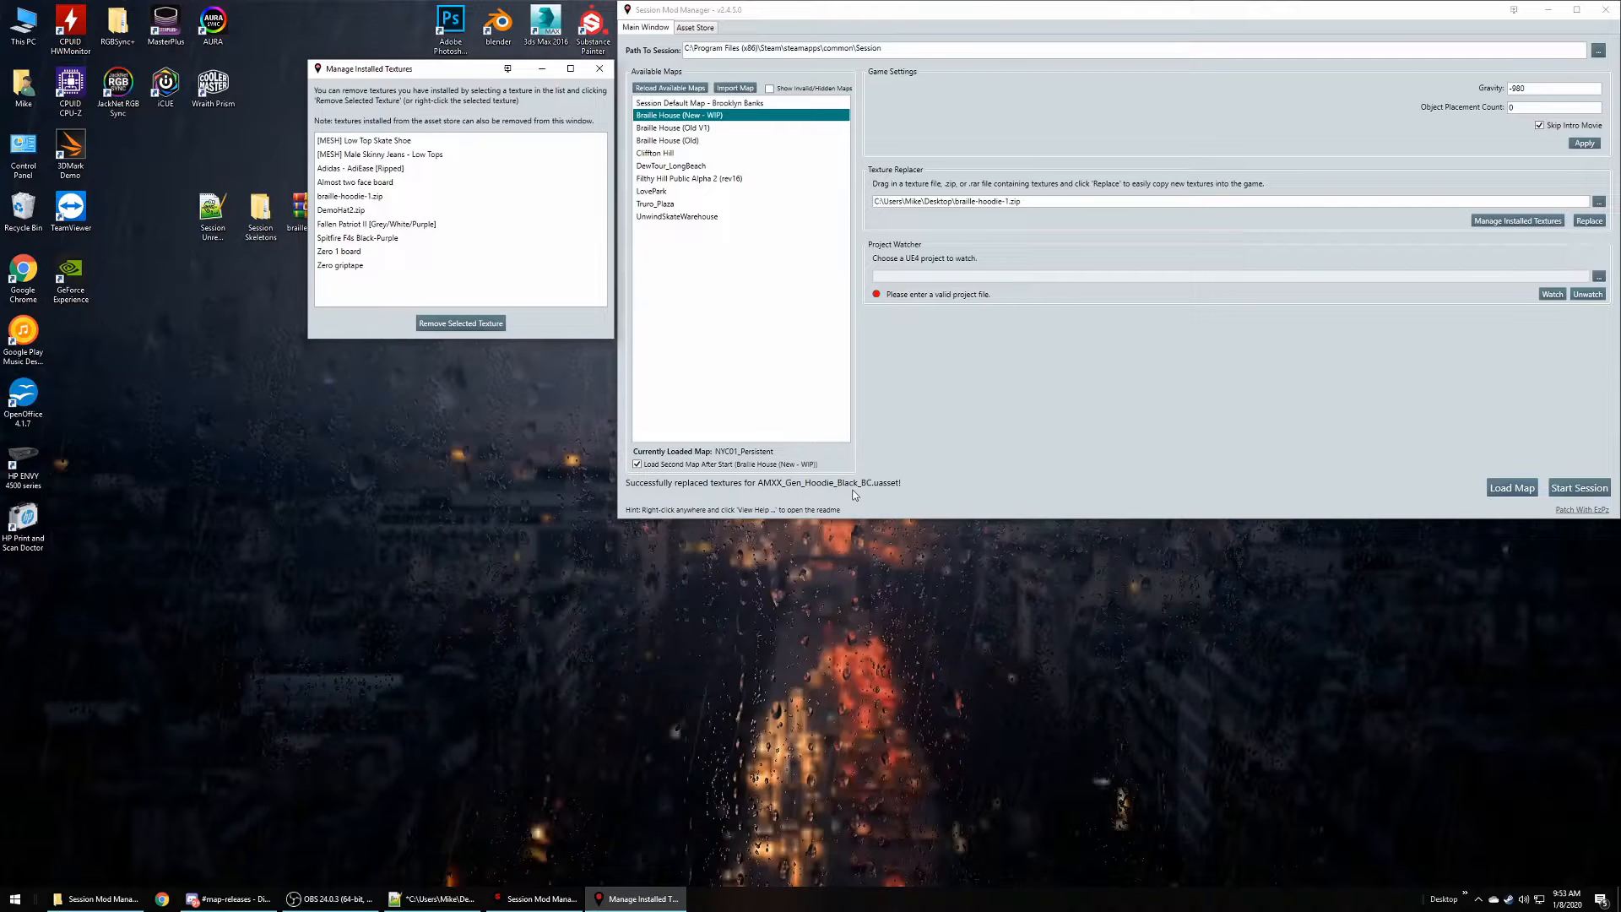
left_click(351, 197)
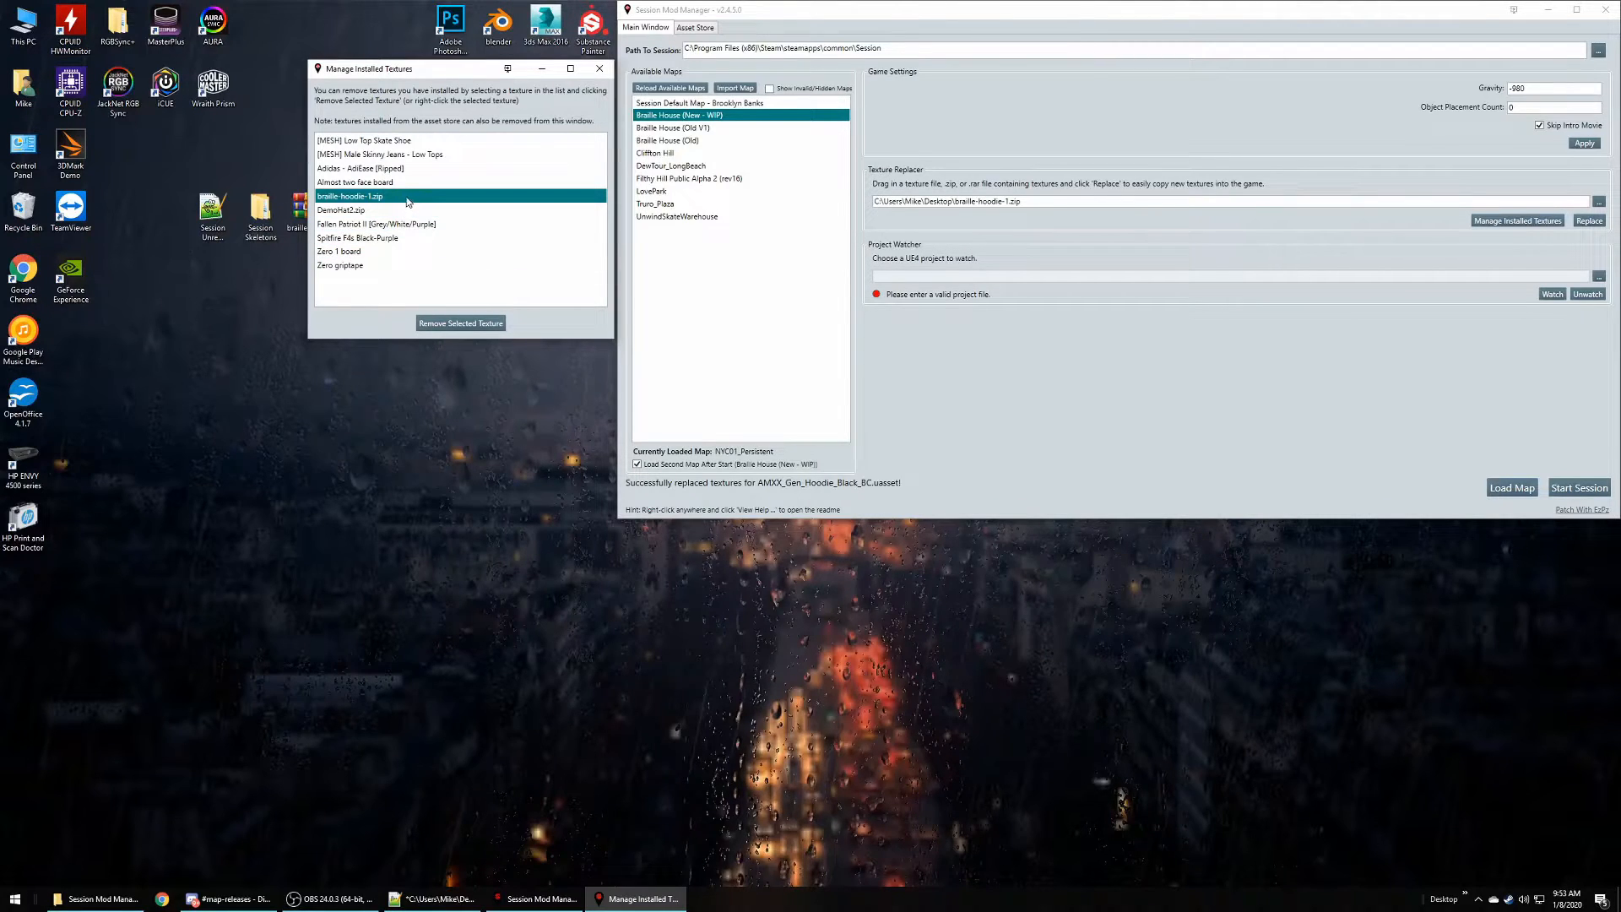
mouse_move(382, 199)
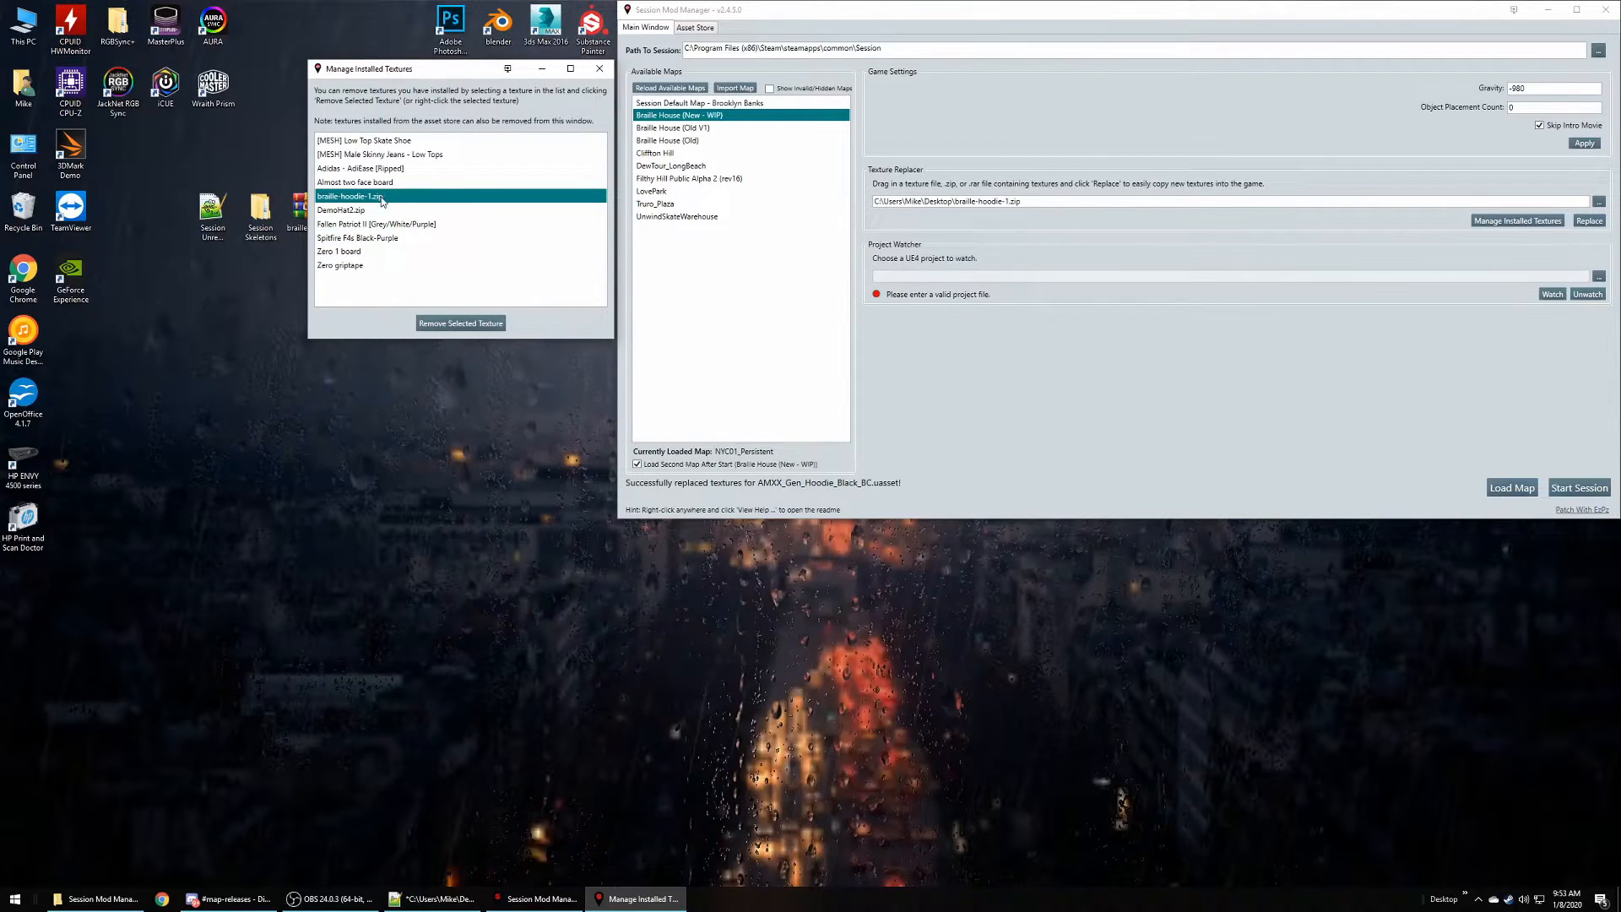
mouse_move(1517, 220)
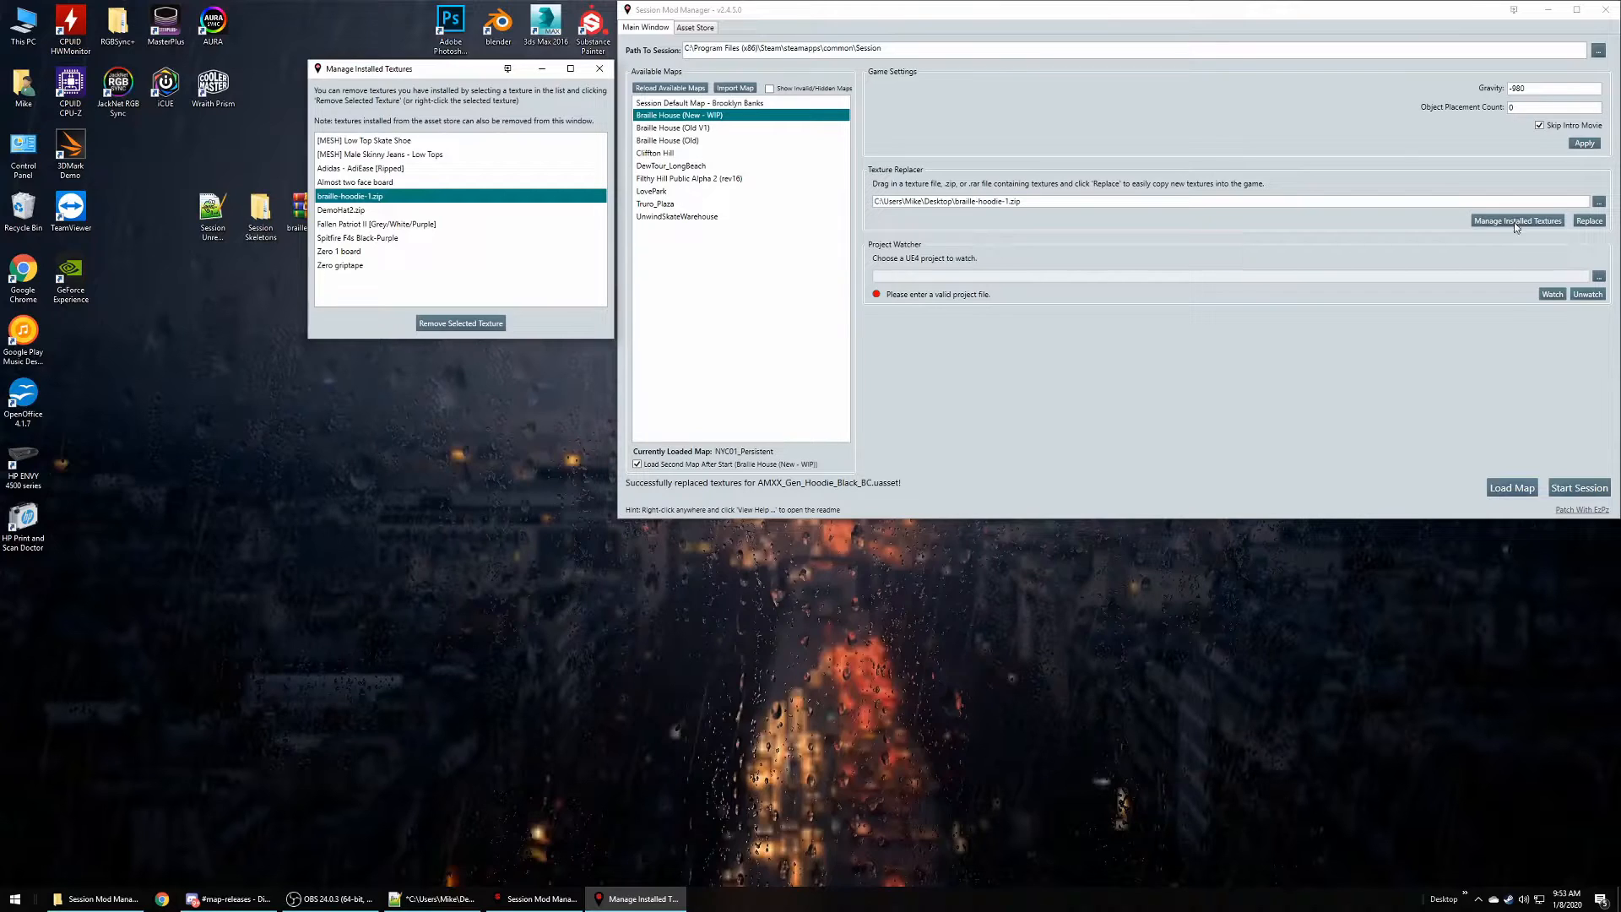
mouse_move(1505, 229)
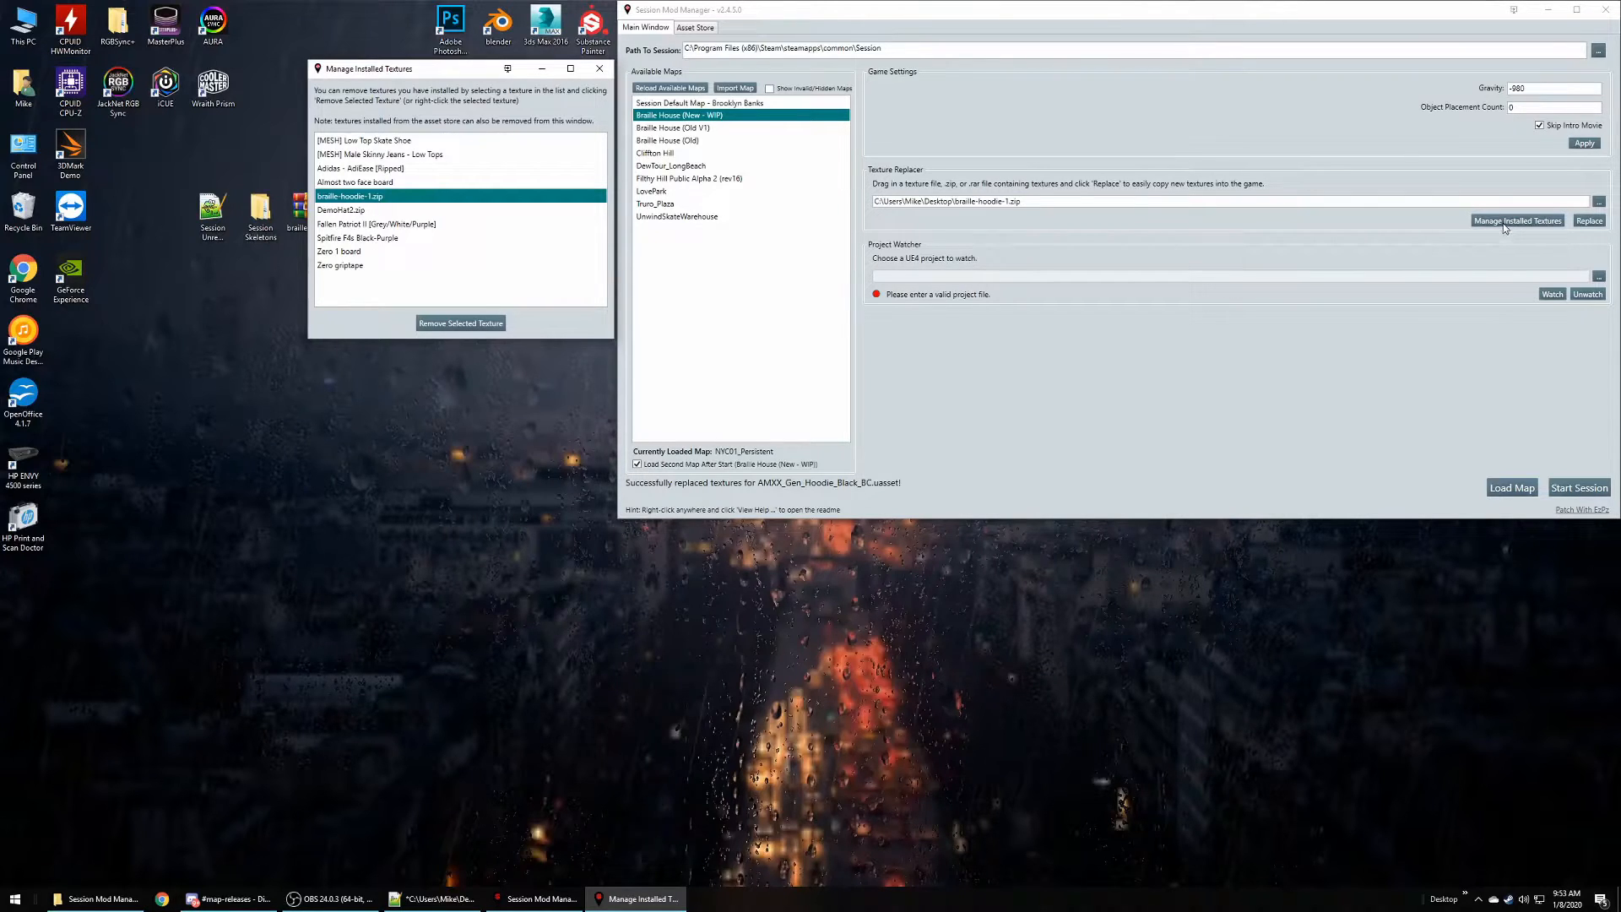
- Reopen the manager, remove DemoHat2.zip, and close the window
left_click(355, 182)
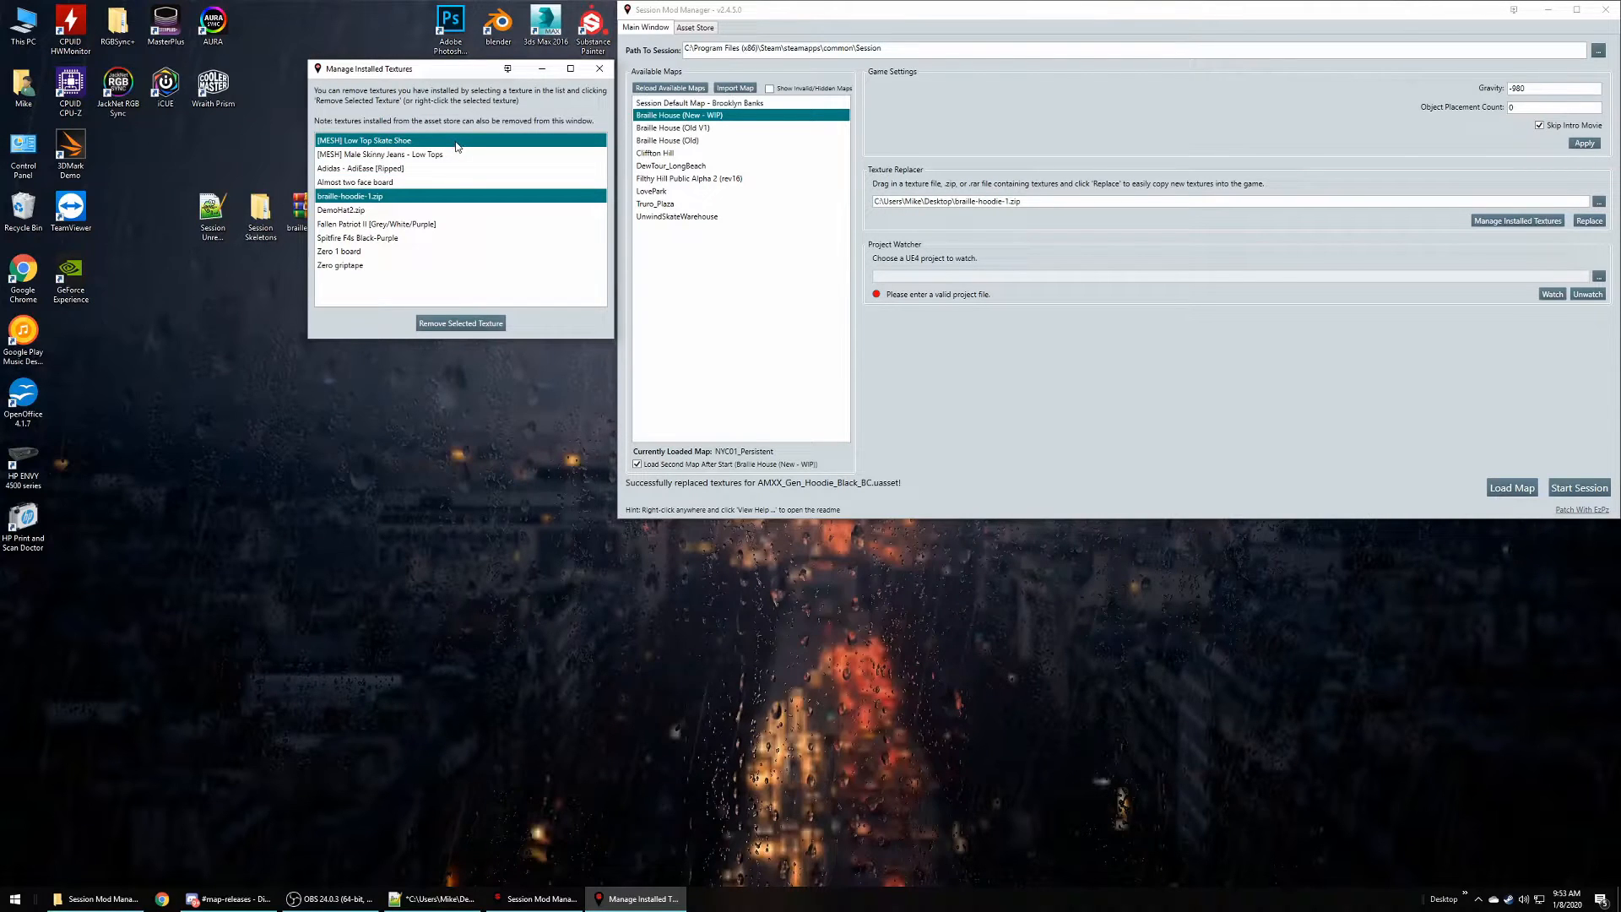
left_click(379, 154)
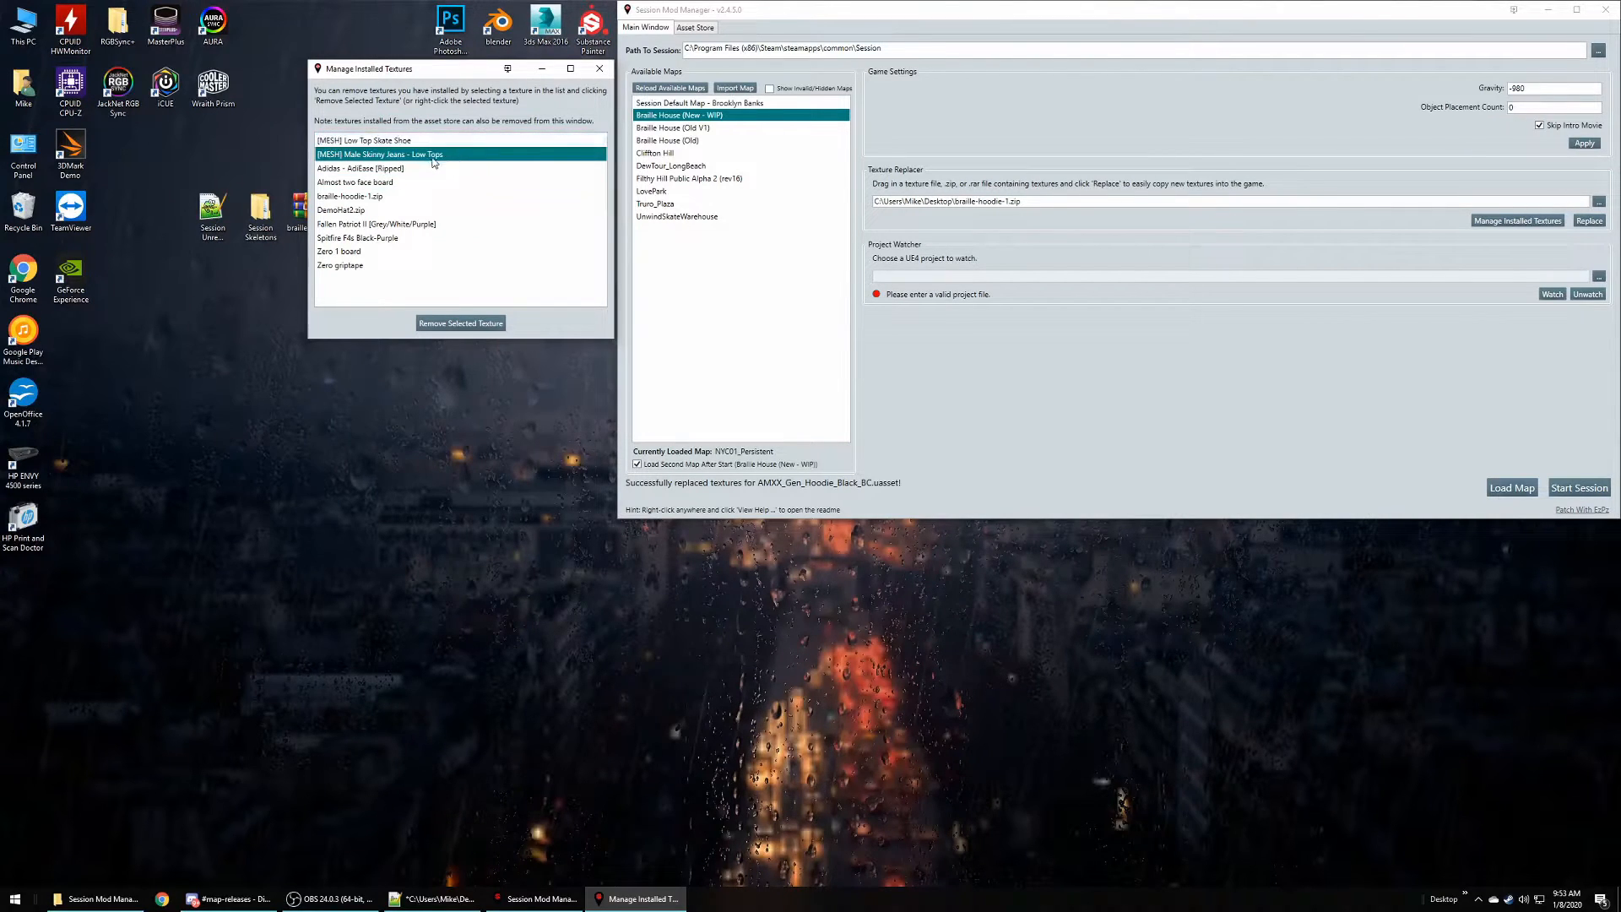
left_click(359, 169)
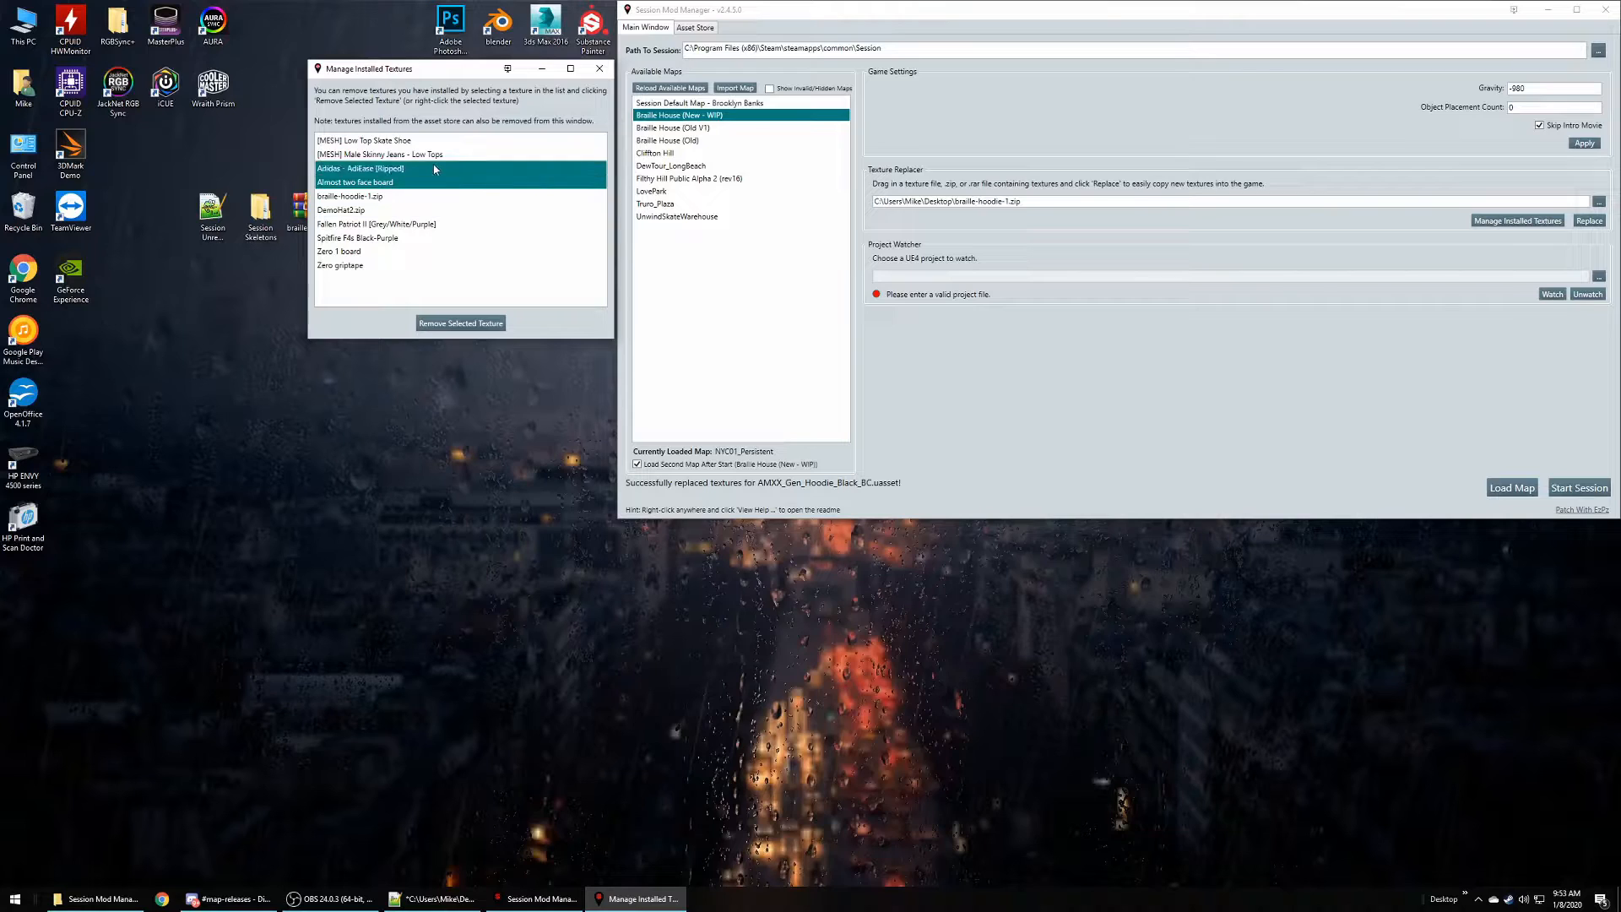
left_click(339, 264)
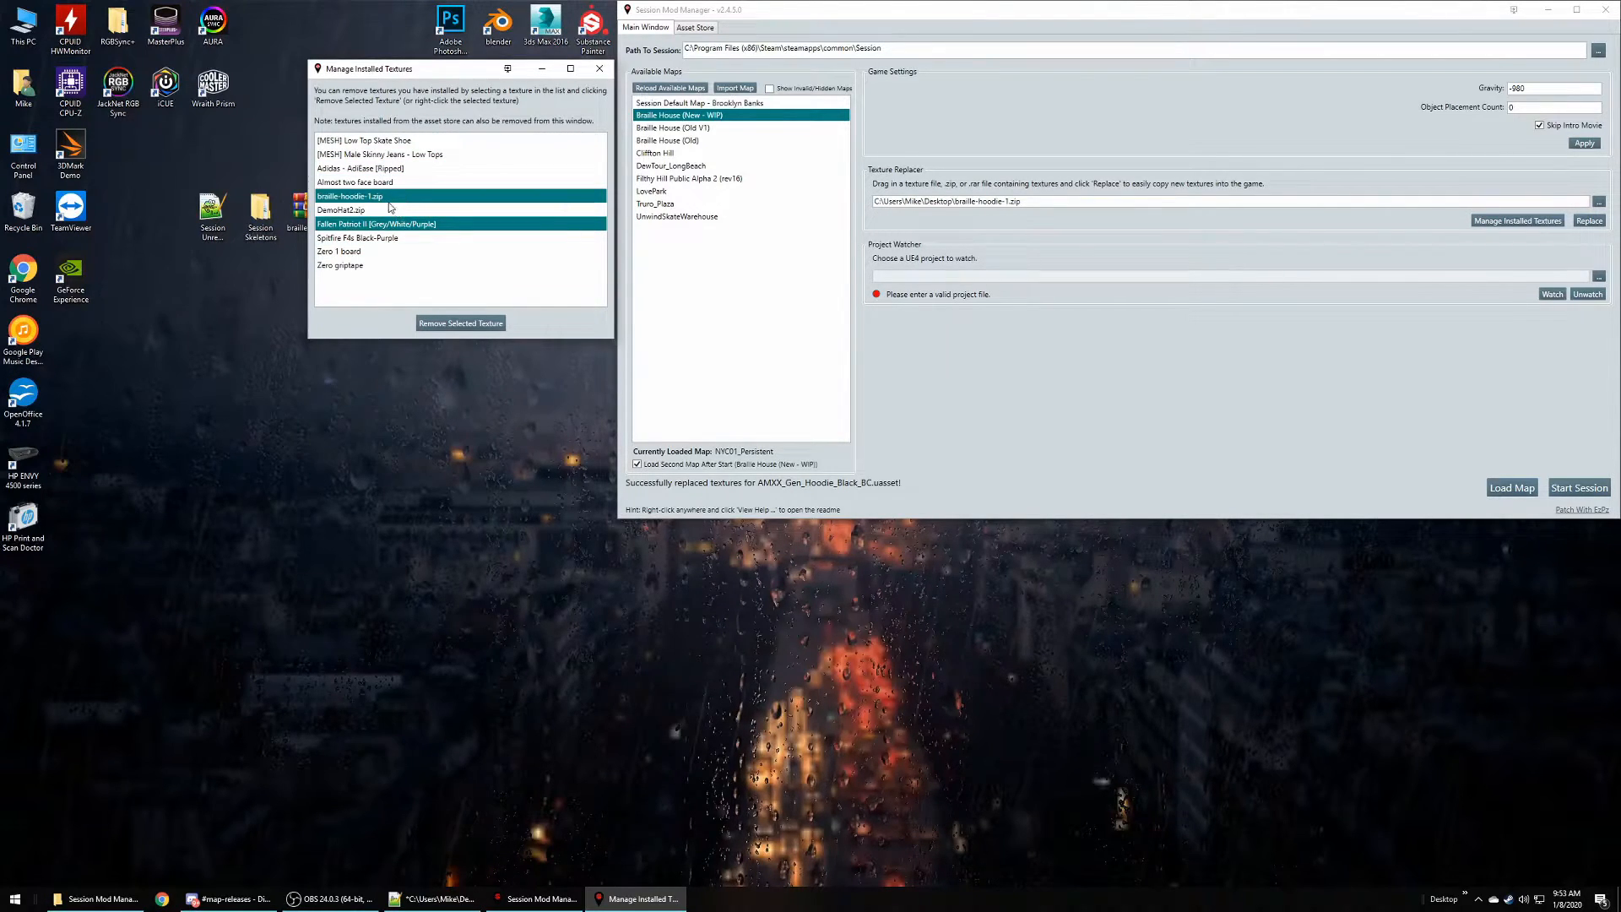
left_click(349, 195)
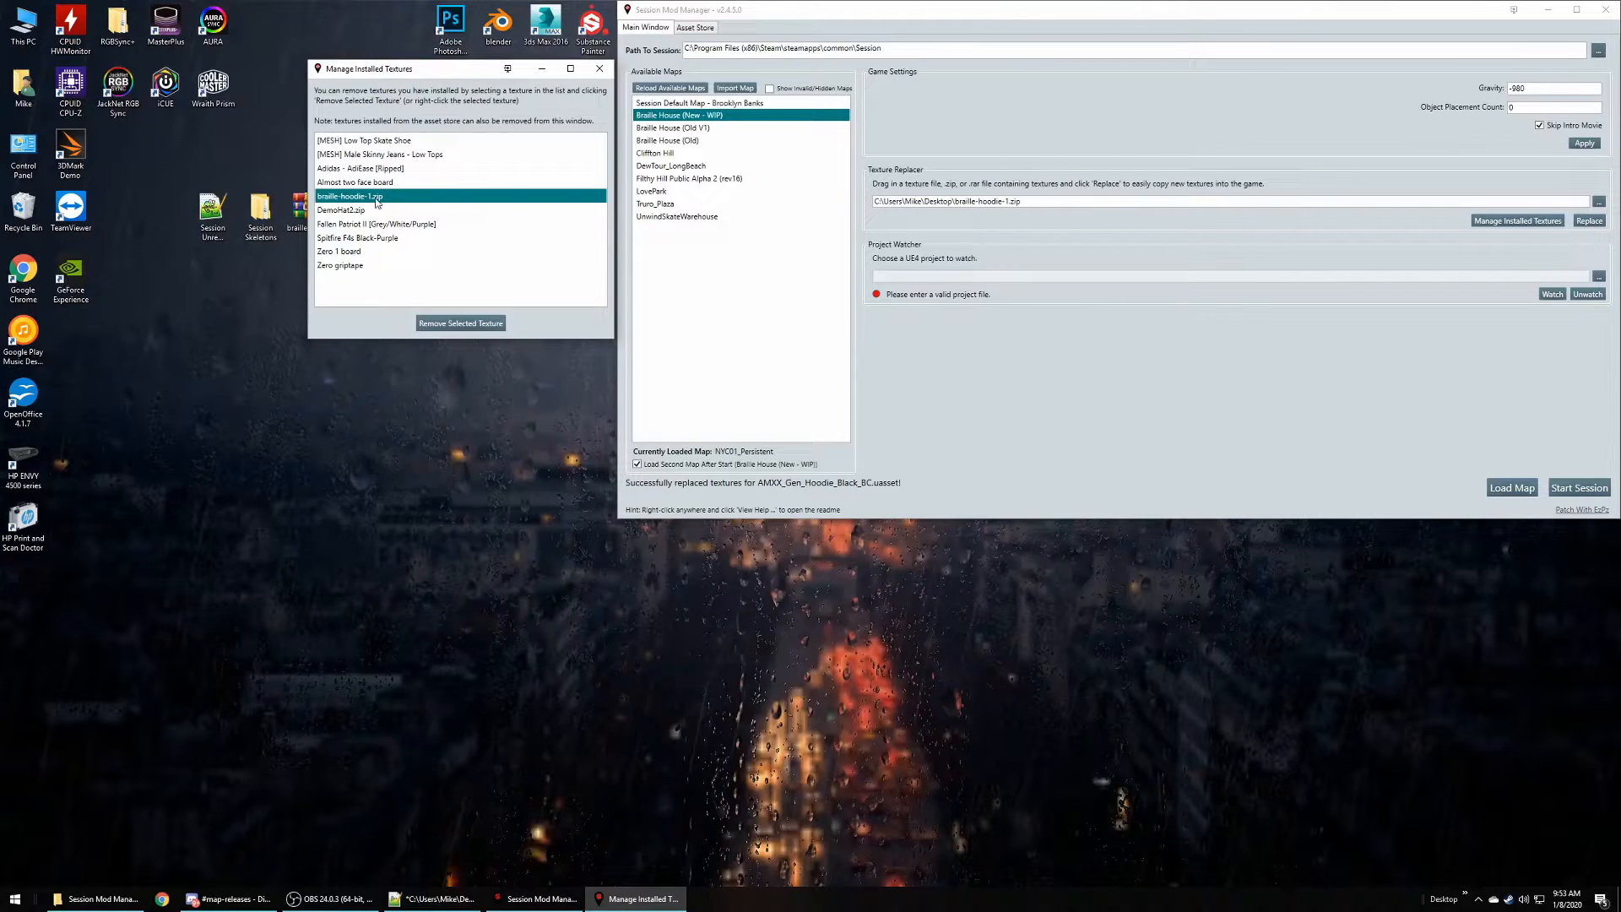
mouse_move(599, 68)
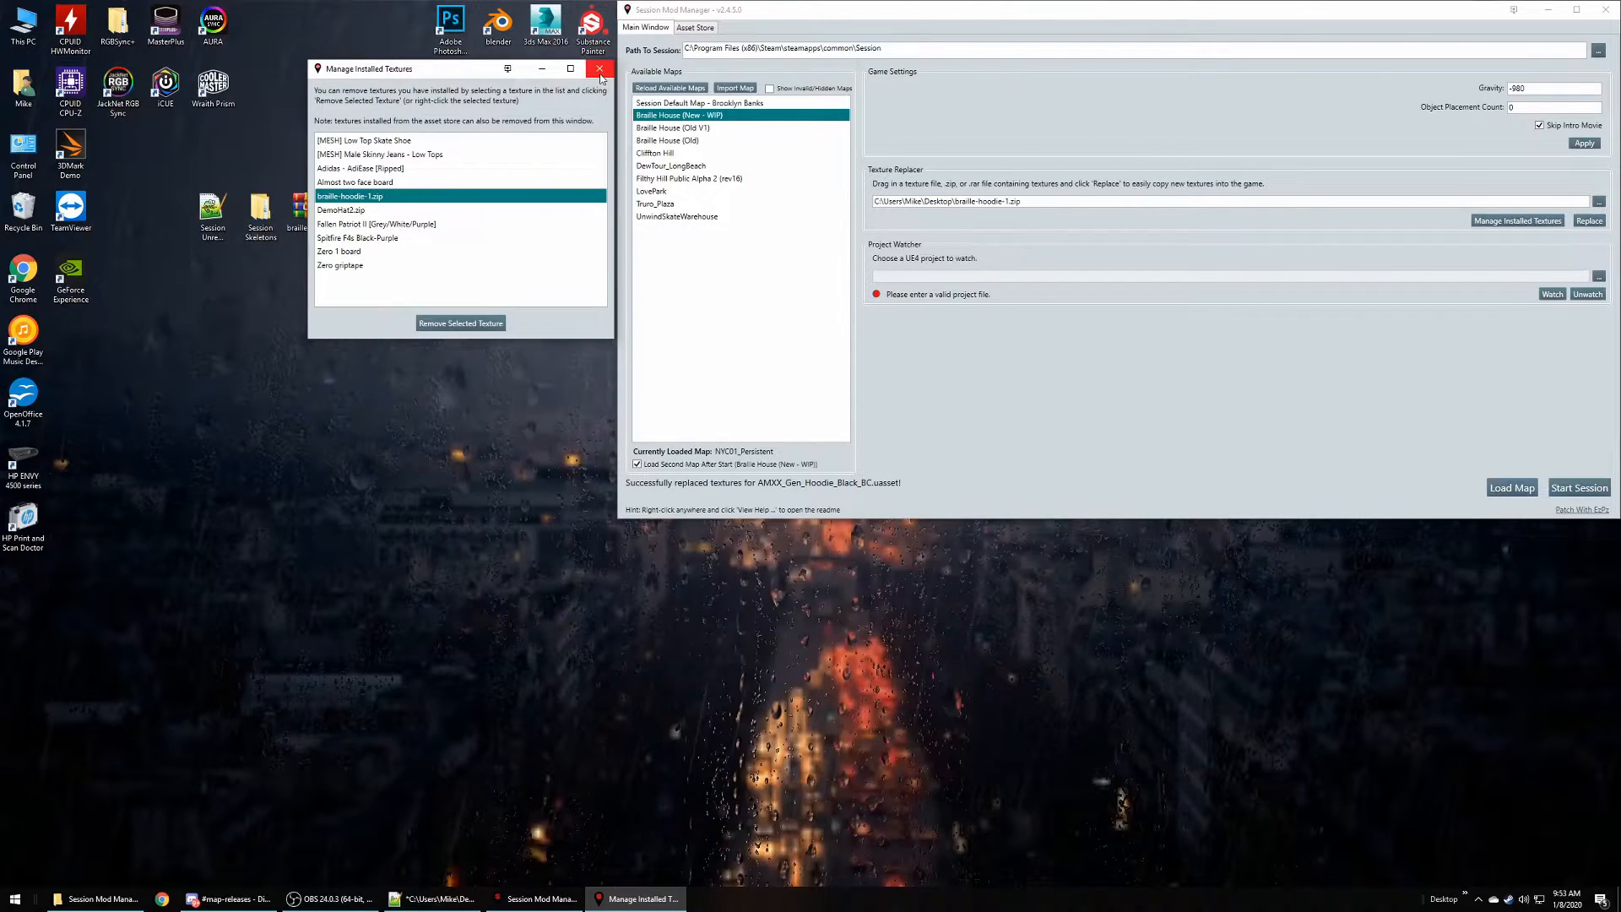
left_click(460, 323)
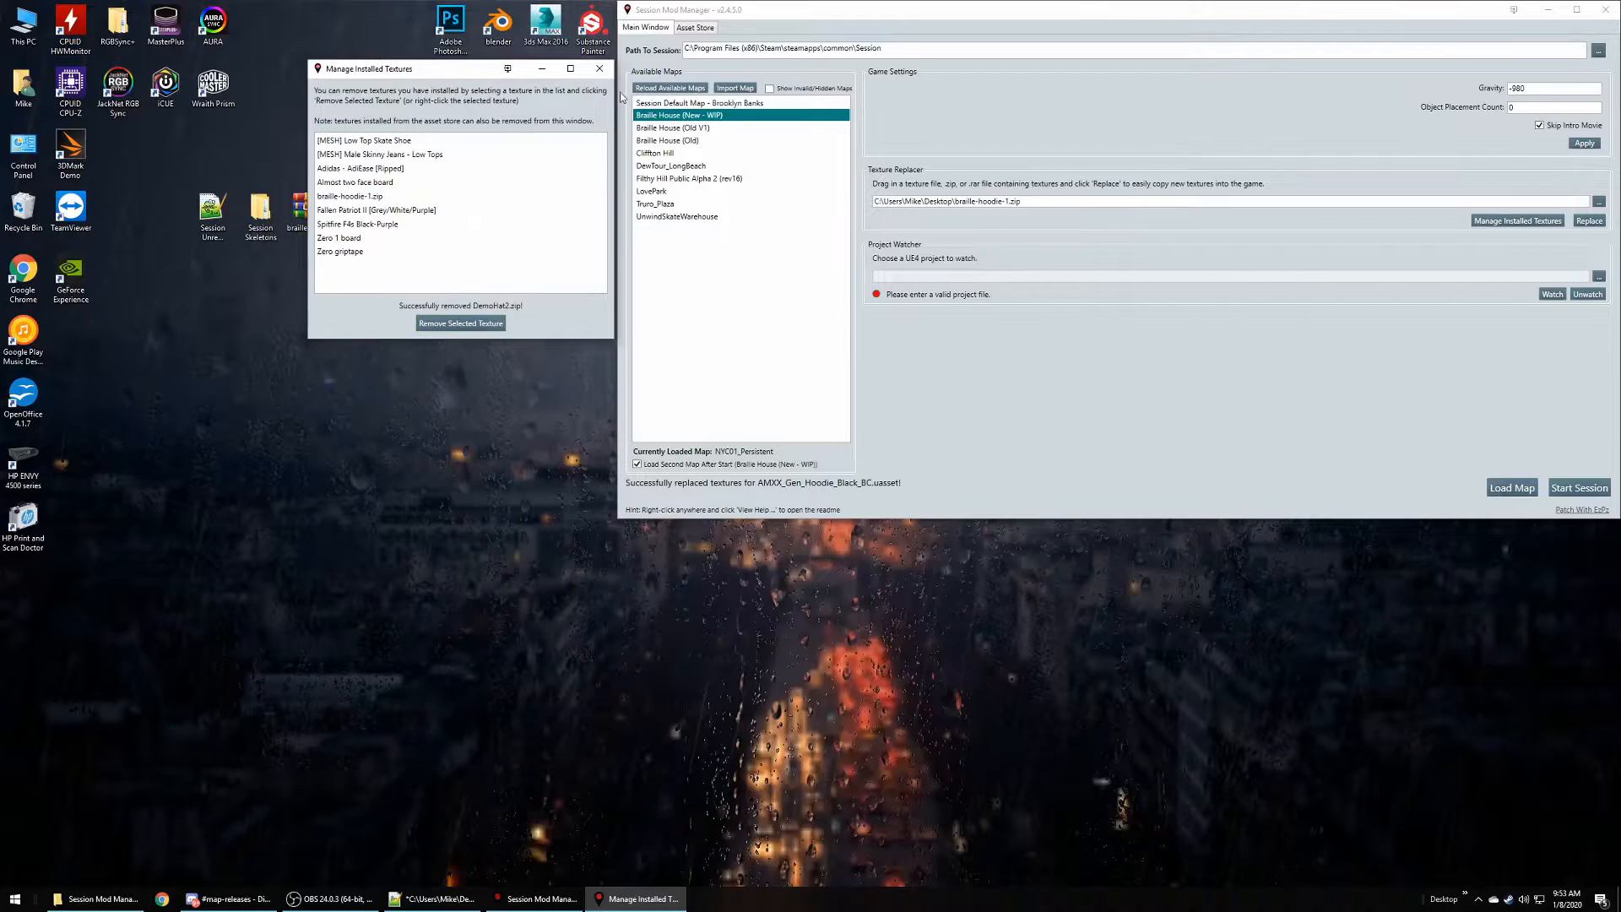
left_click(599, 69)
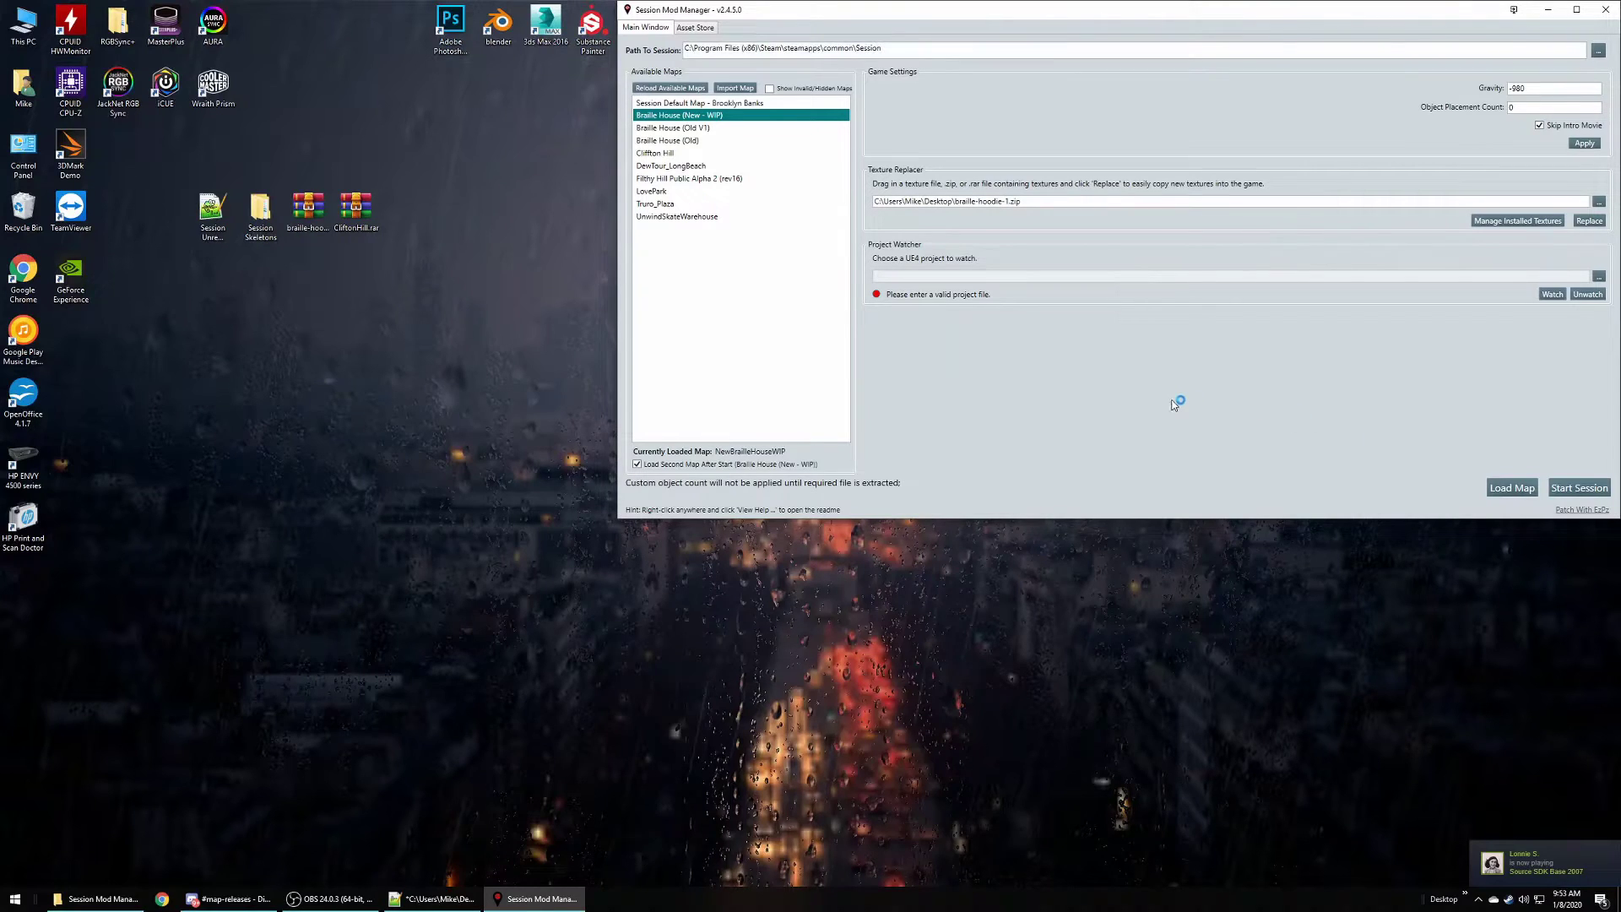
- Start Session with the Braille House (New - WIP) map loaded
left_click(1579, 487)
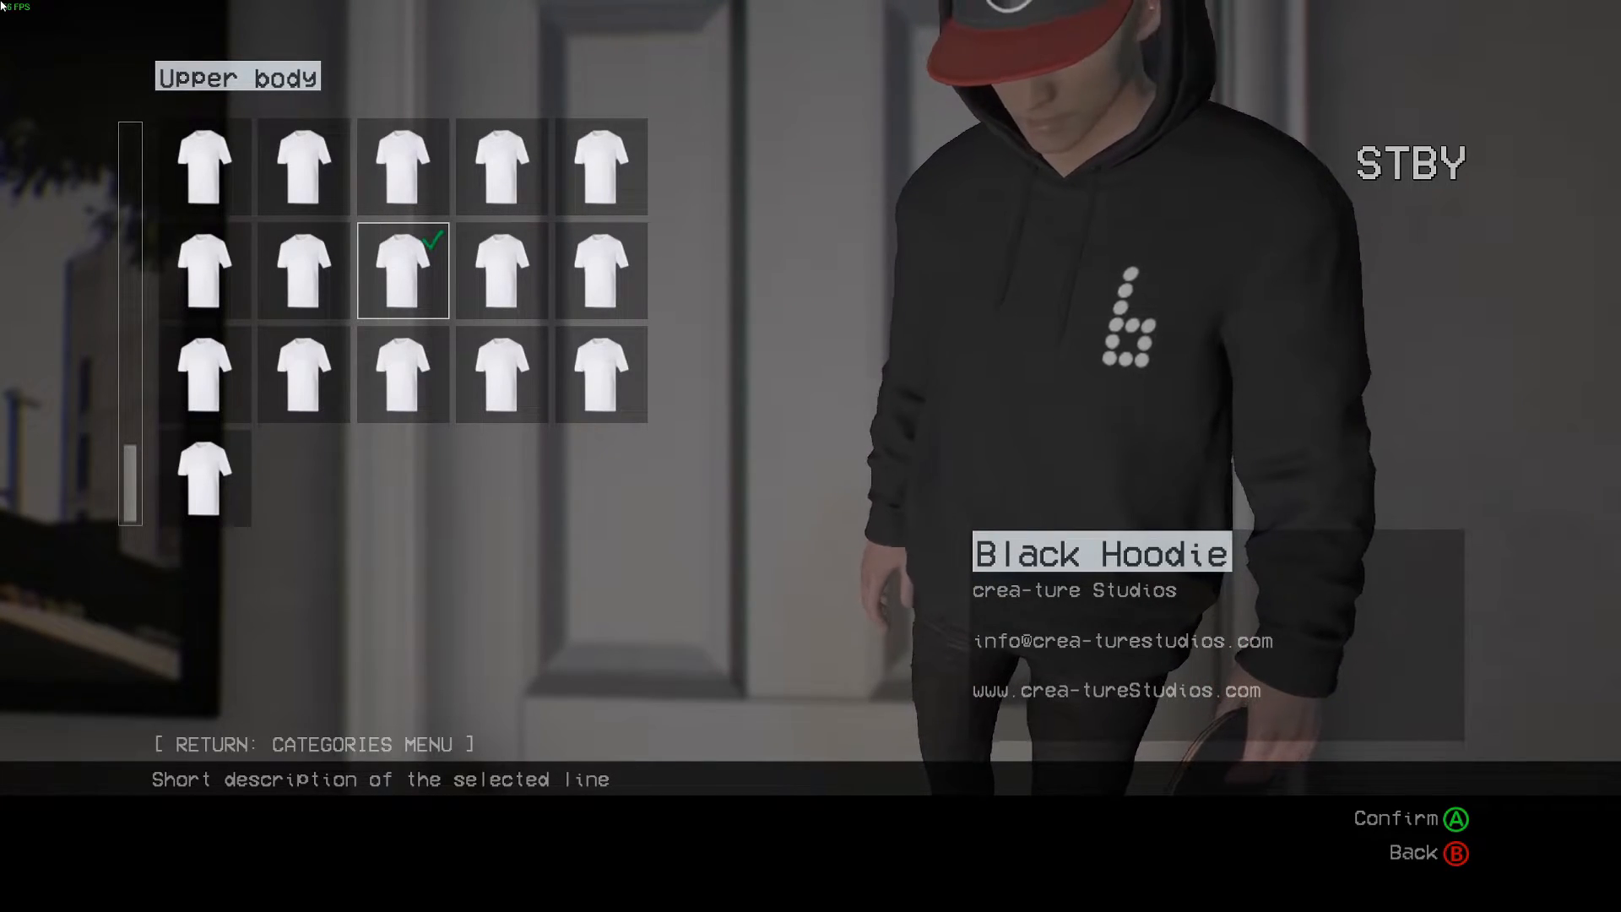
- Preview the Orange Hoodie and Hoodie Blue, then back out of customization to the apartment
left_click(302, 271)
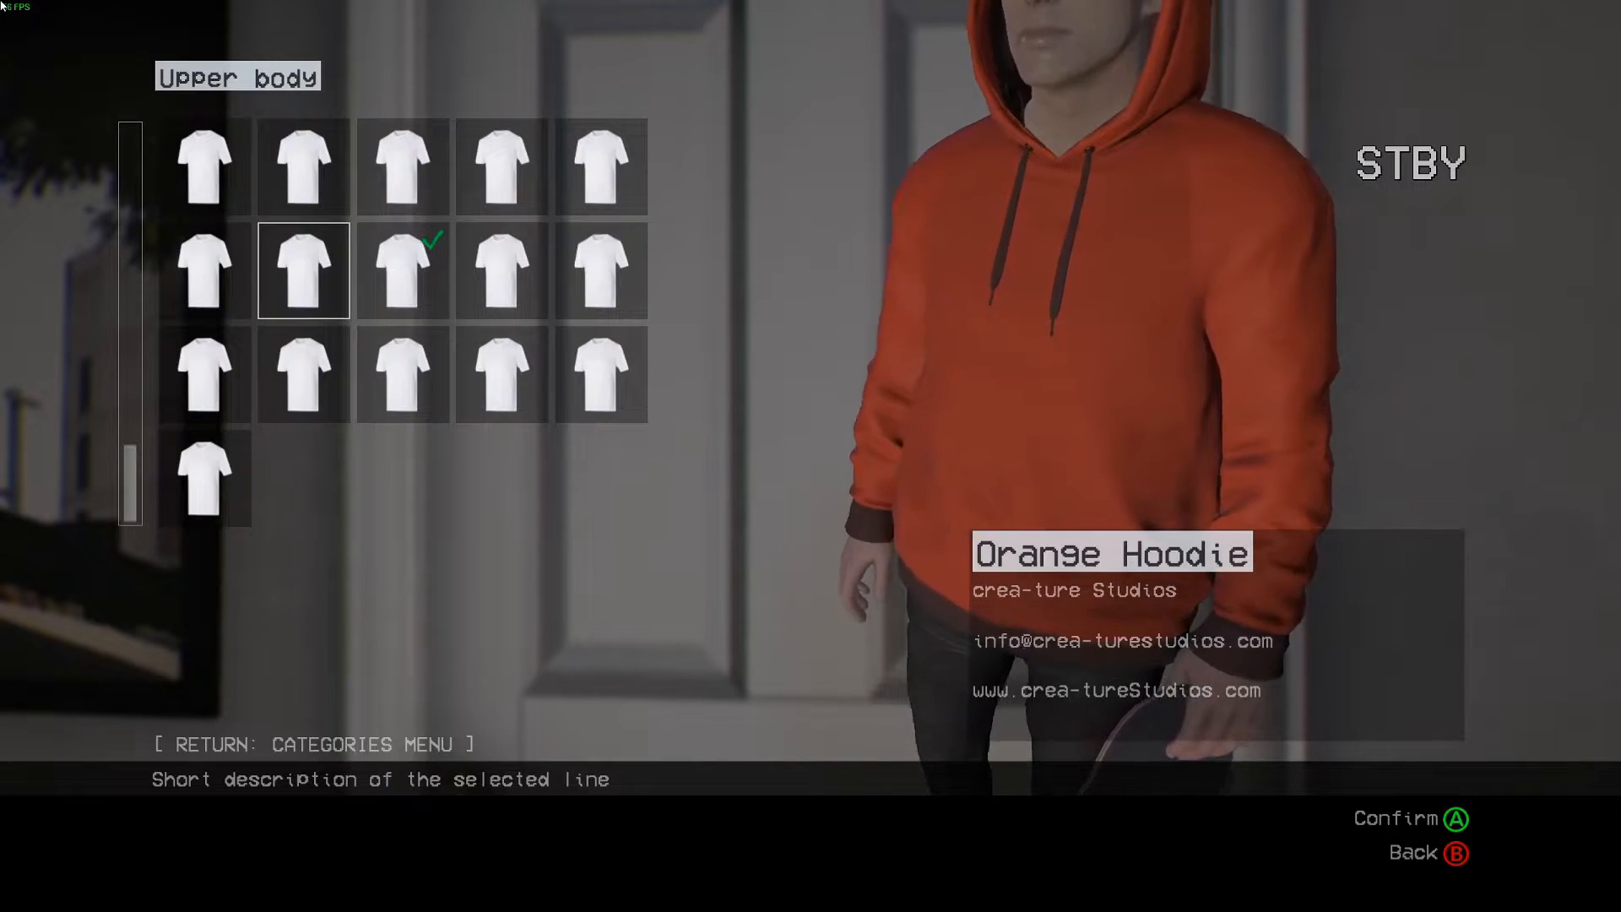
left_click(303, 166)
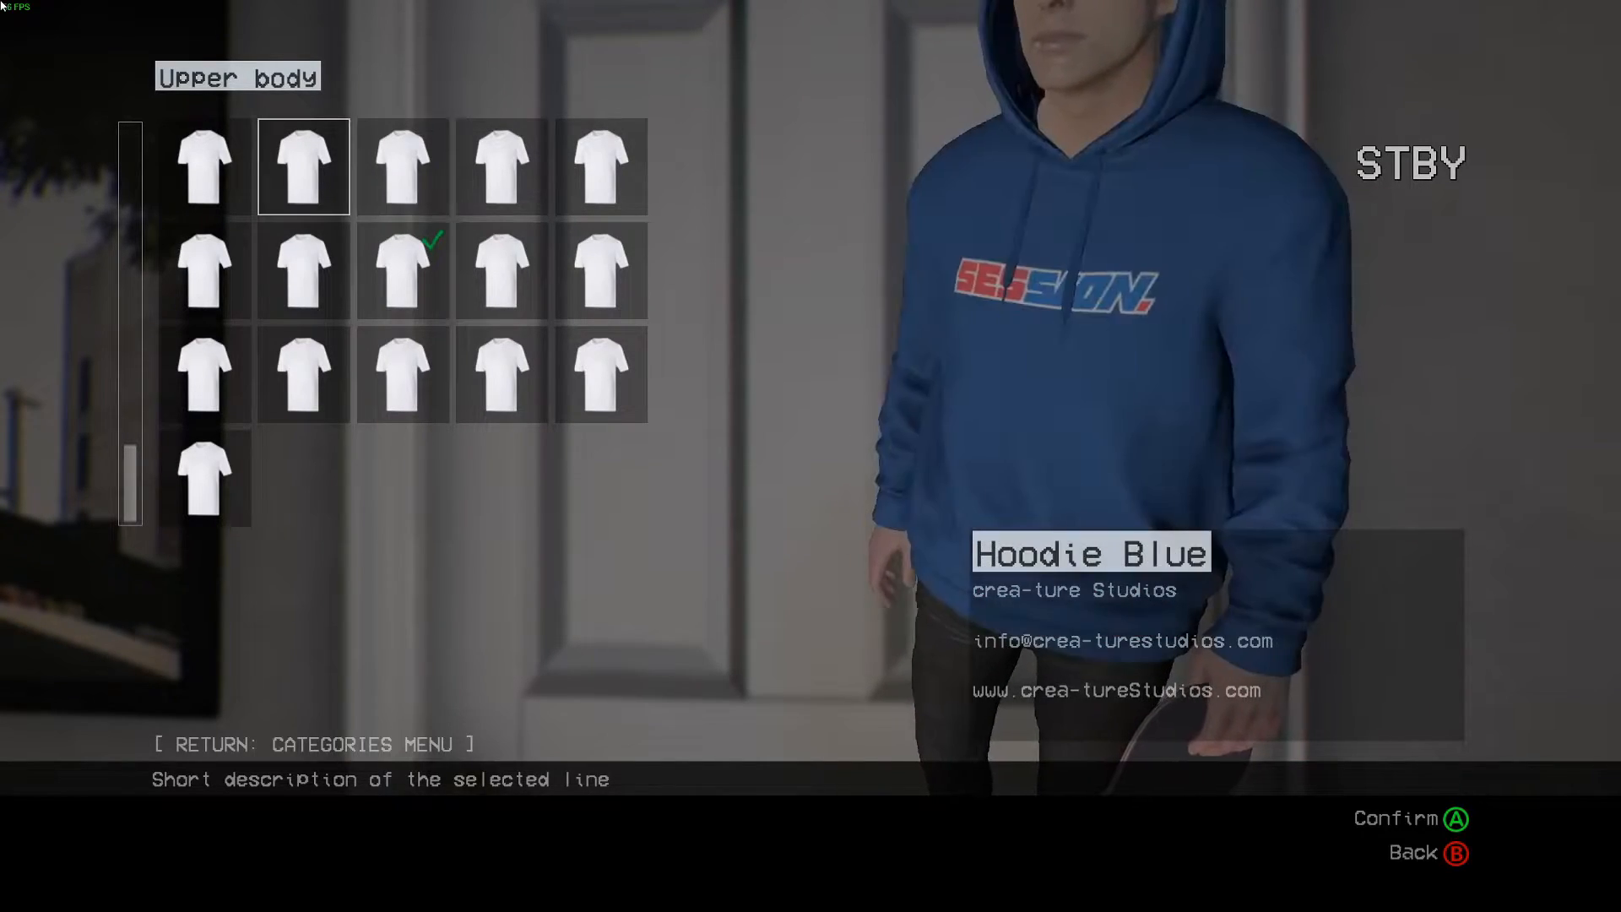
key("B")
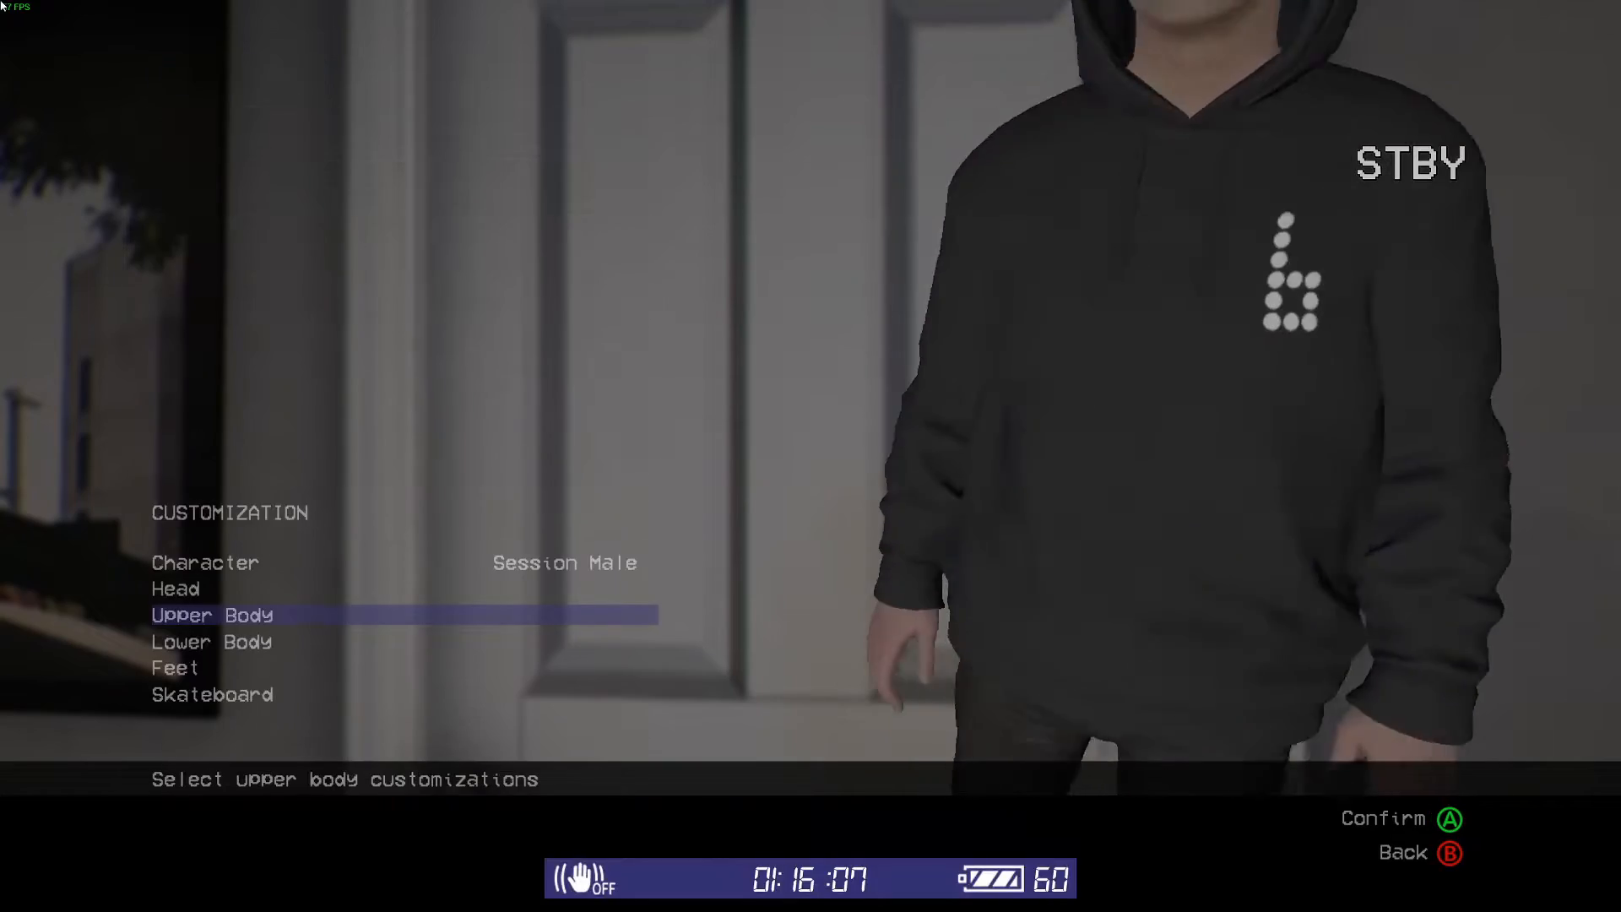
key("B")
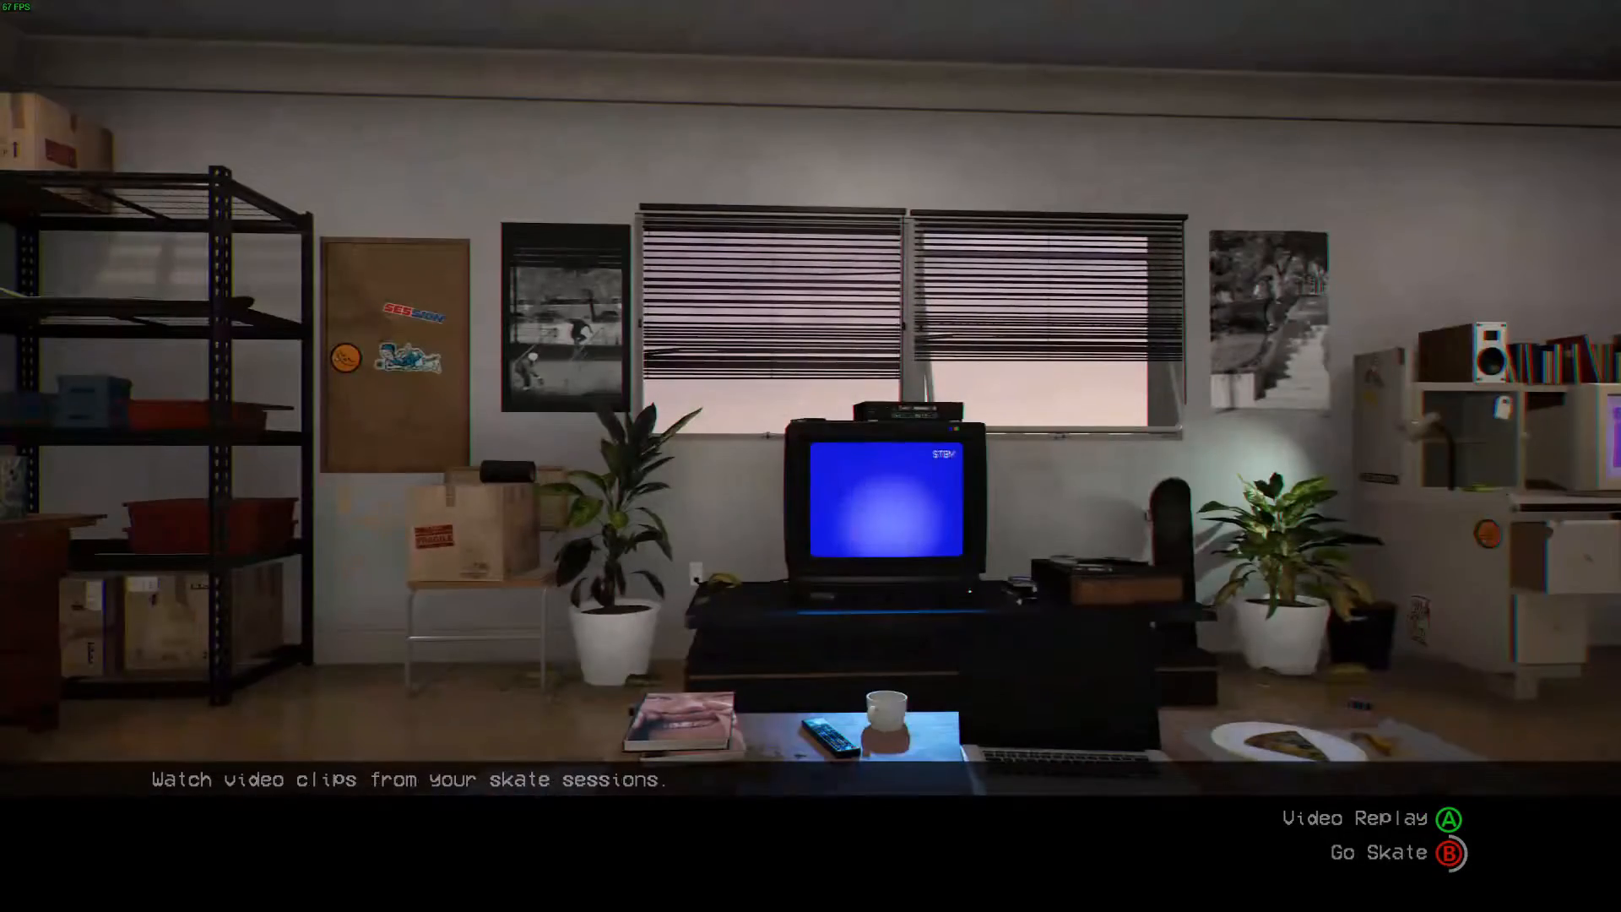
key("b")
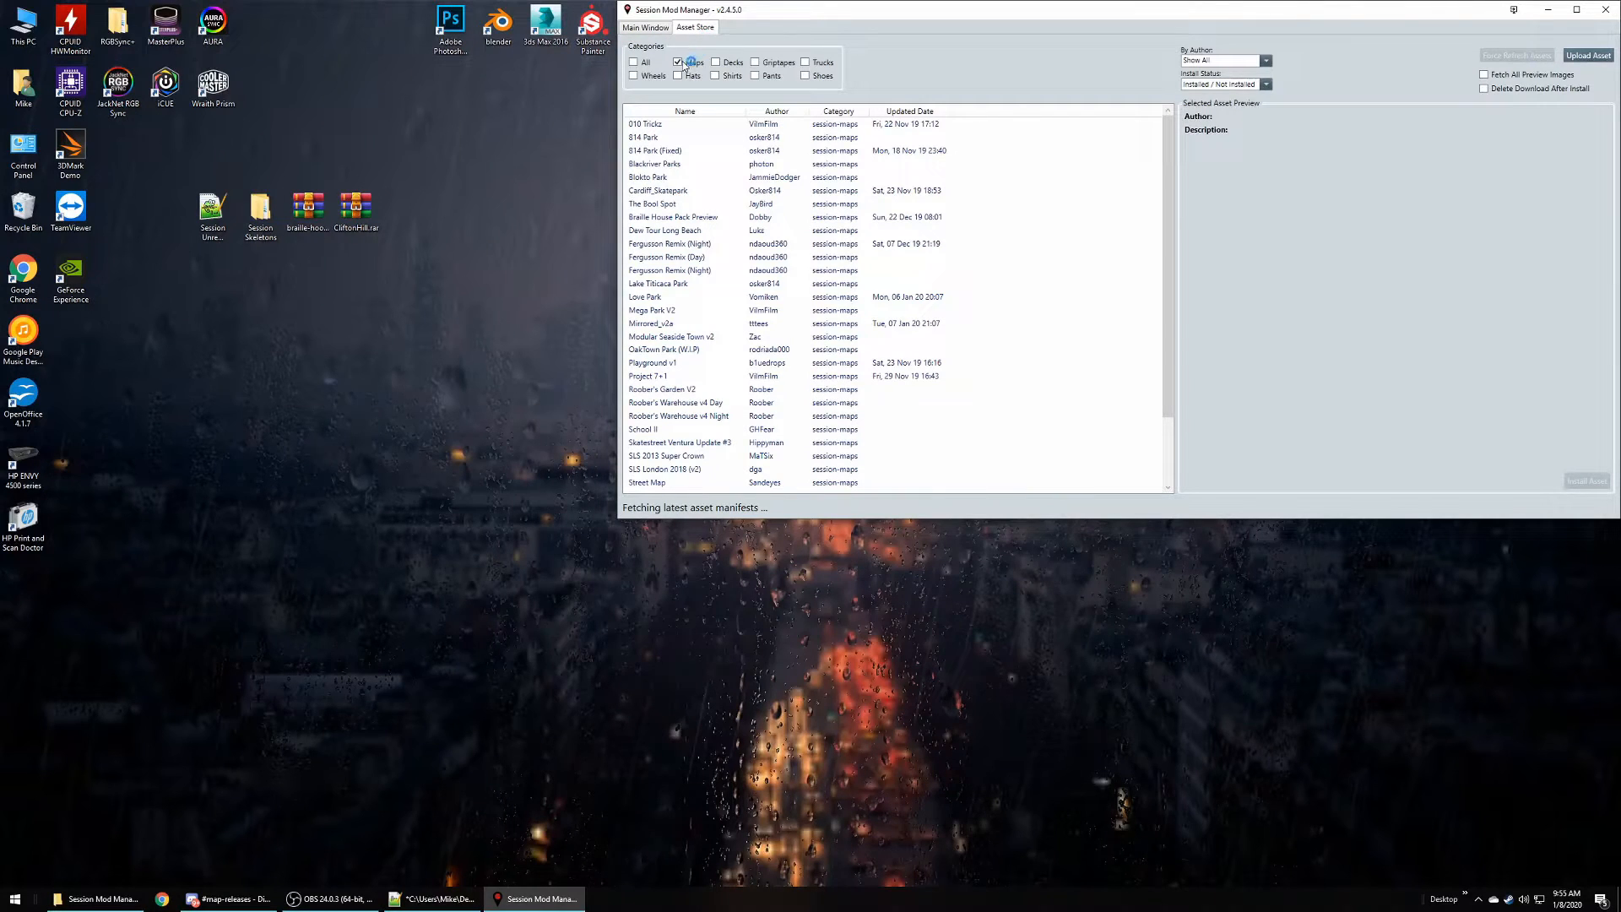
- Uncheck the Maps filter and check Shirts in the Asset Store listing
left_click(678, 61)
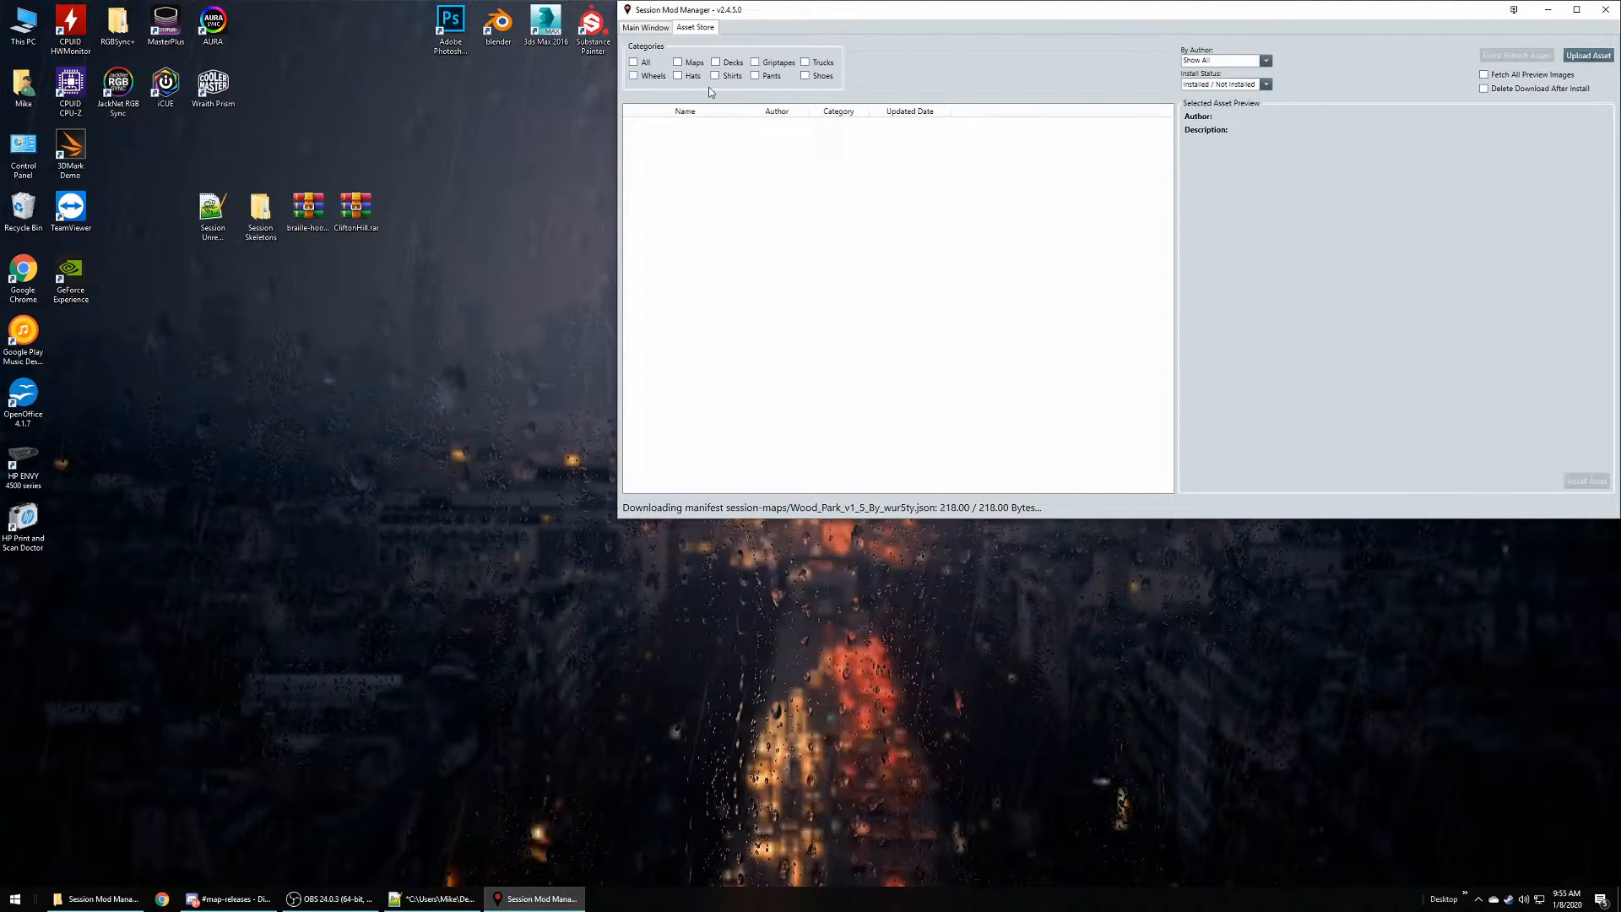
left_click(716, 75)
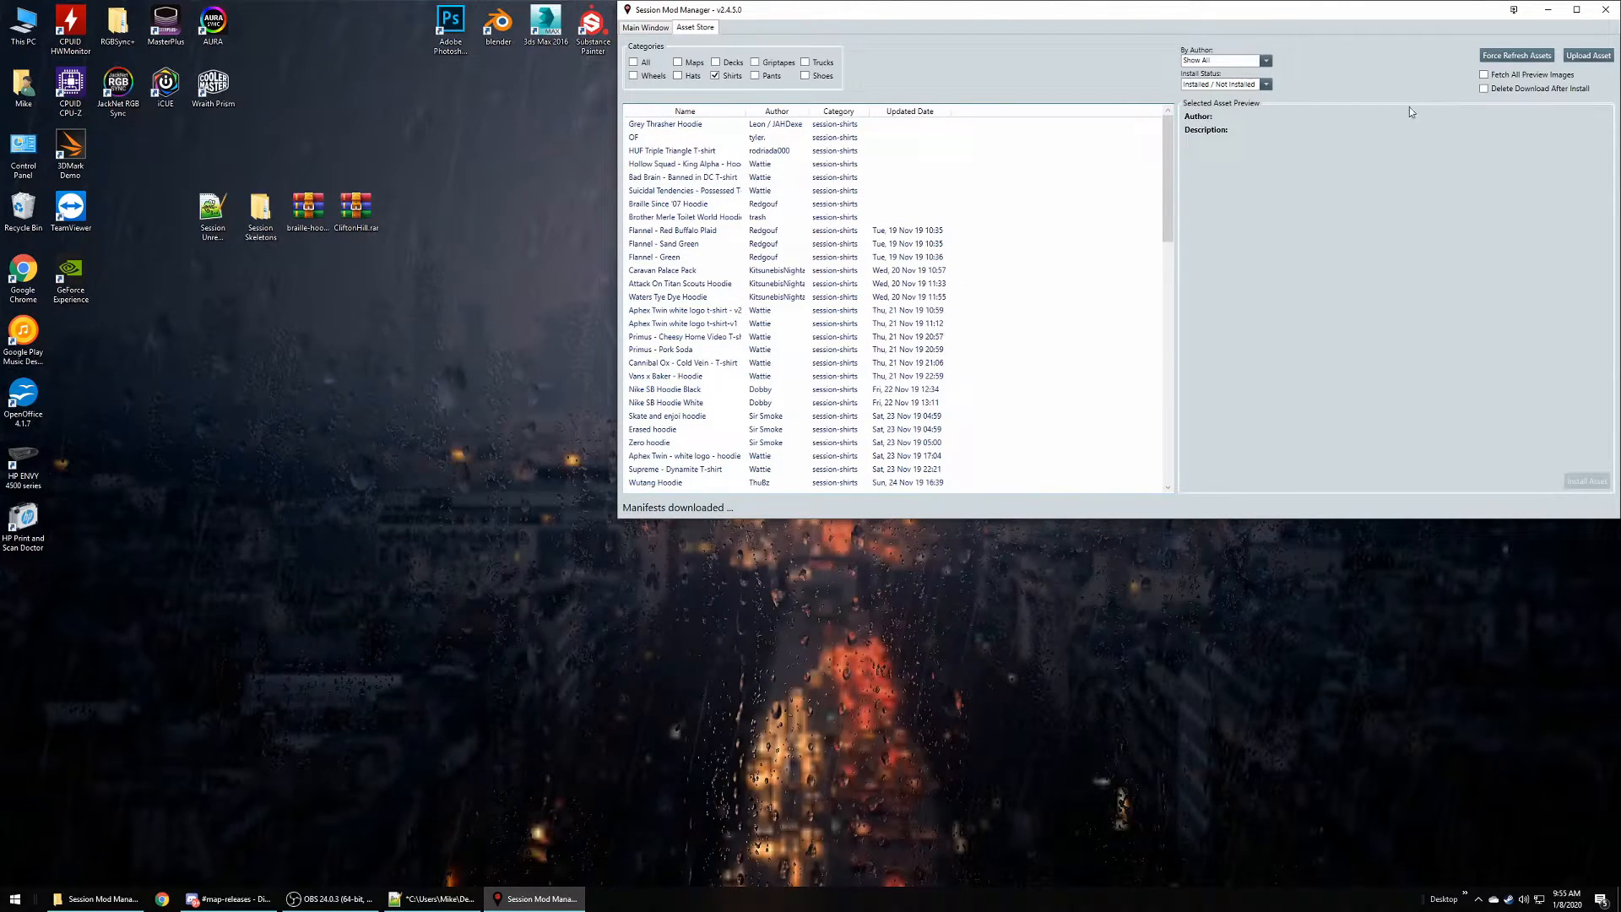
mouse_move(1486, 75)
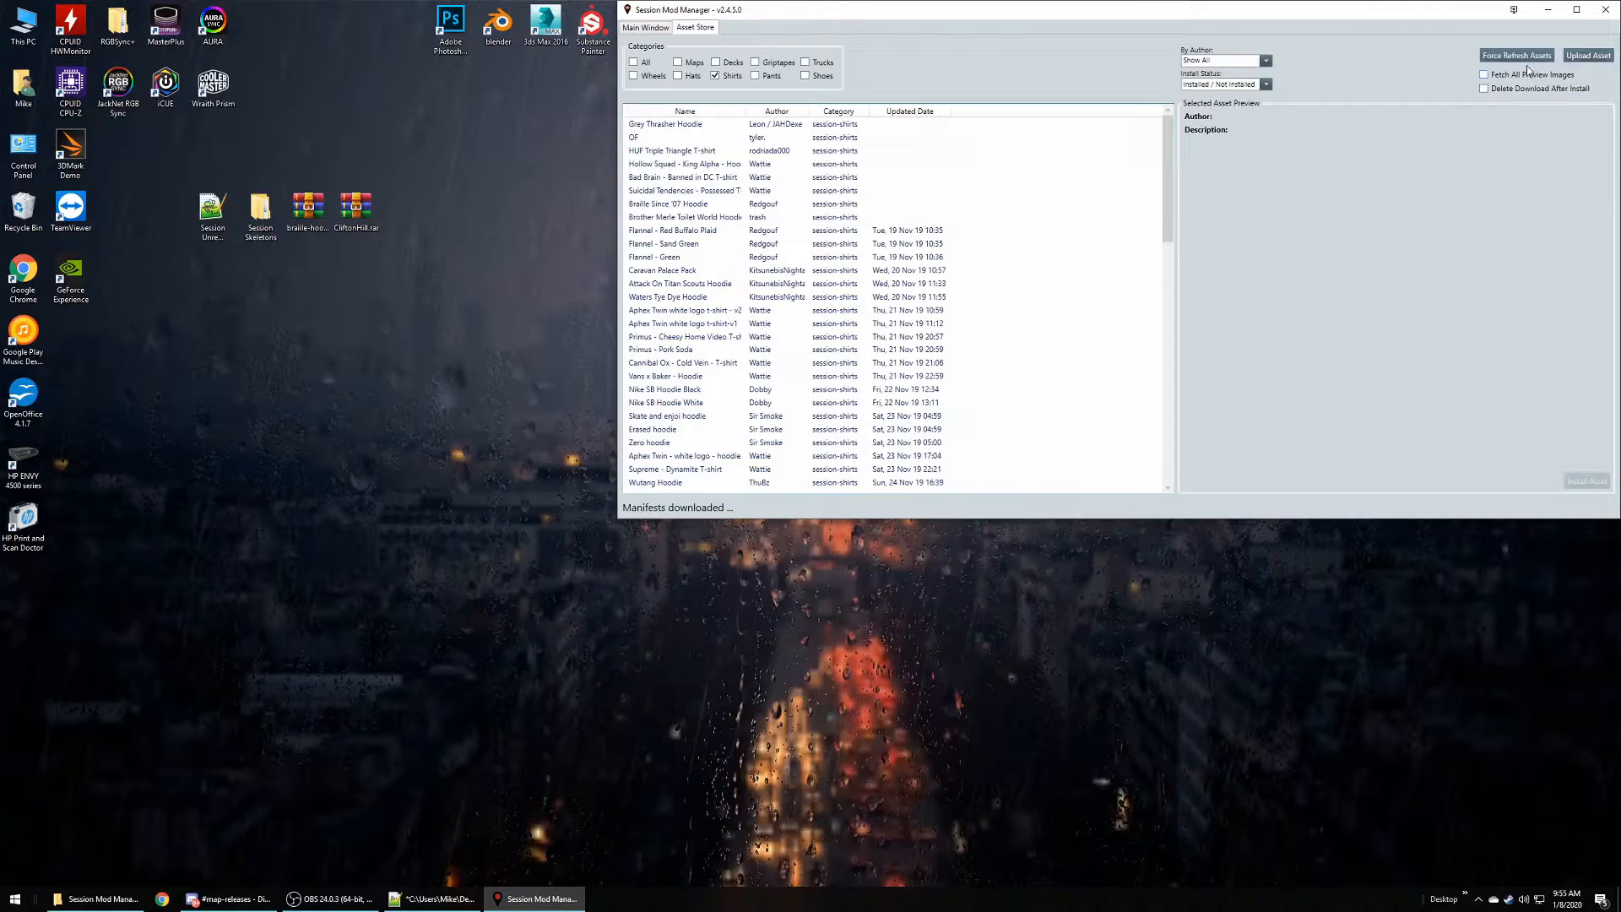
mouse_move(1528, 75)
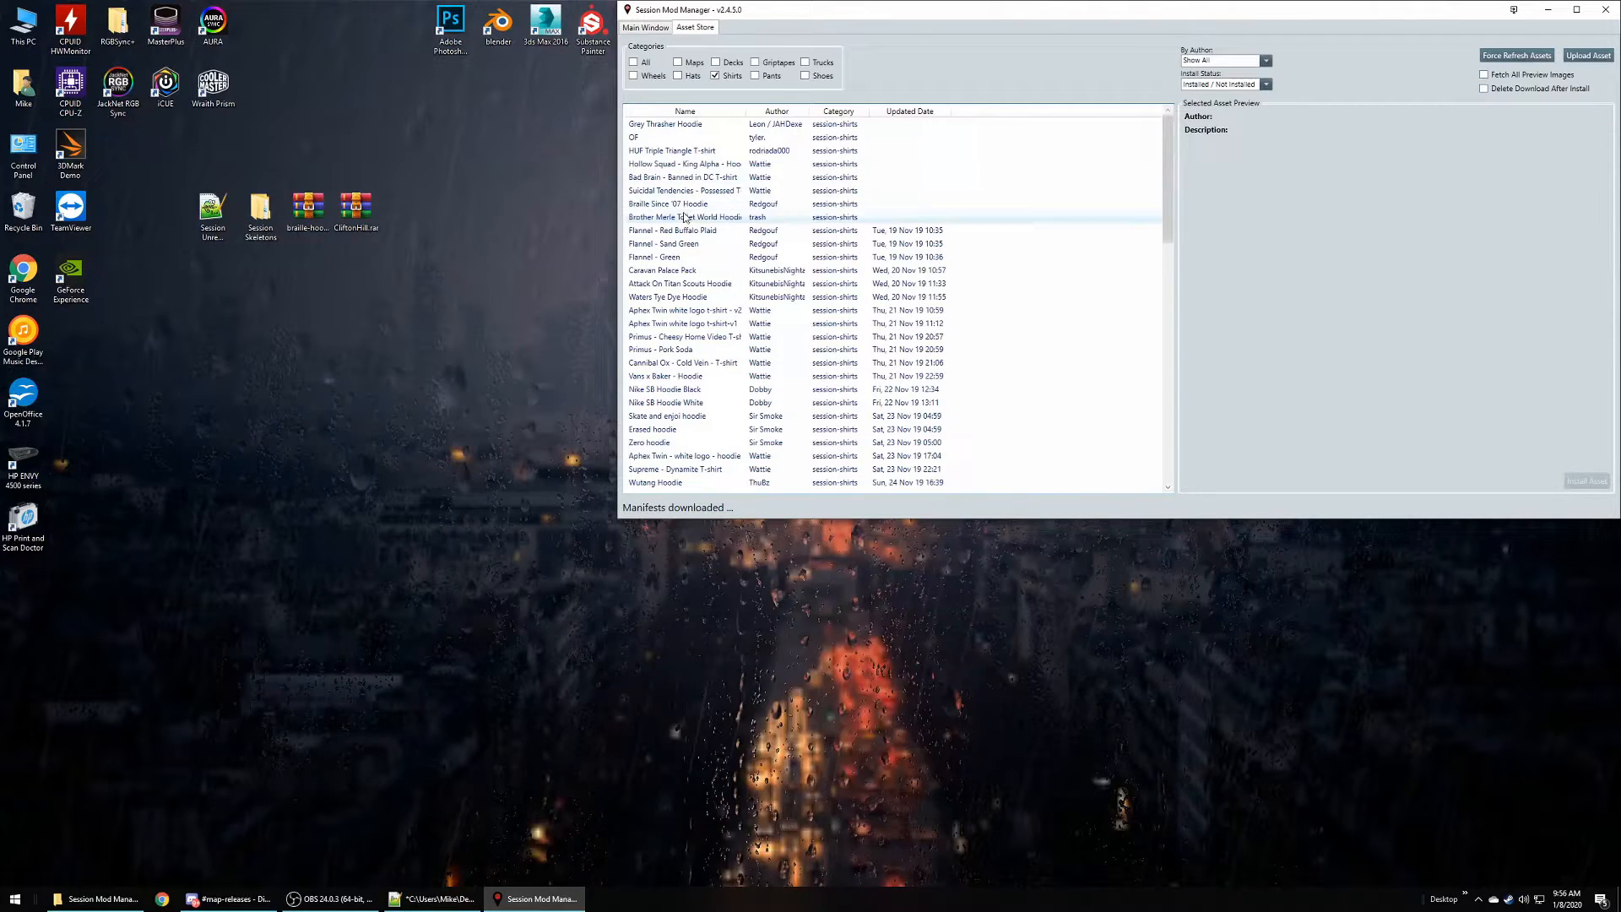
- Browse shirts like Braille Since '07 Hoodie and Final Fantasy 8, then select Hockey grey hoodie
left_click(668, 204)
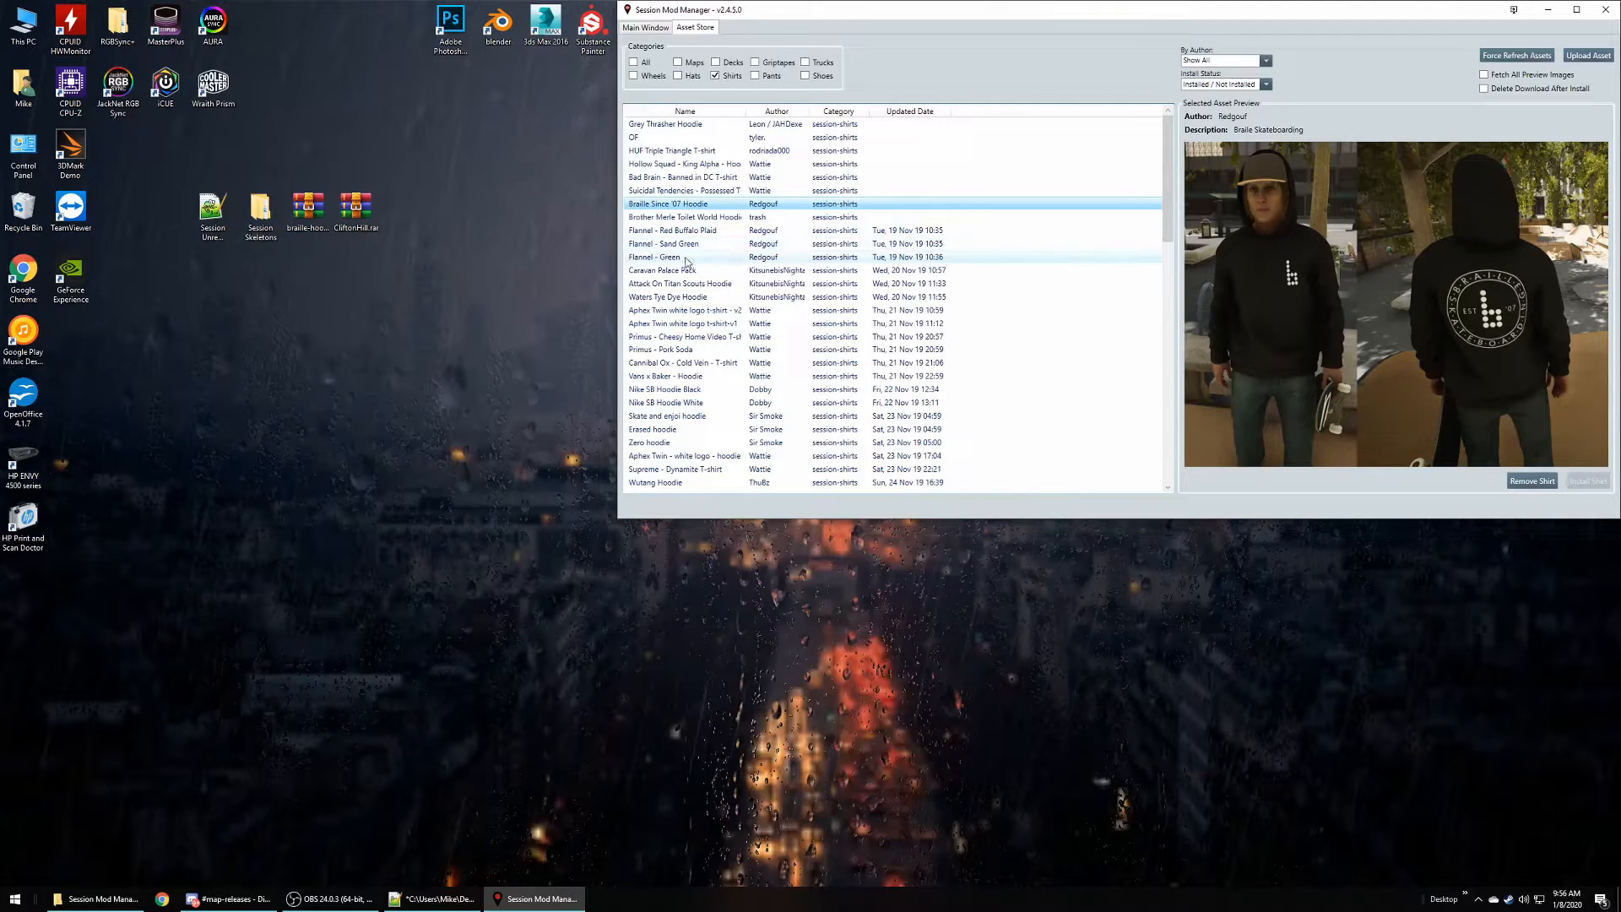
left_click(664, 389)
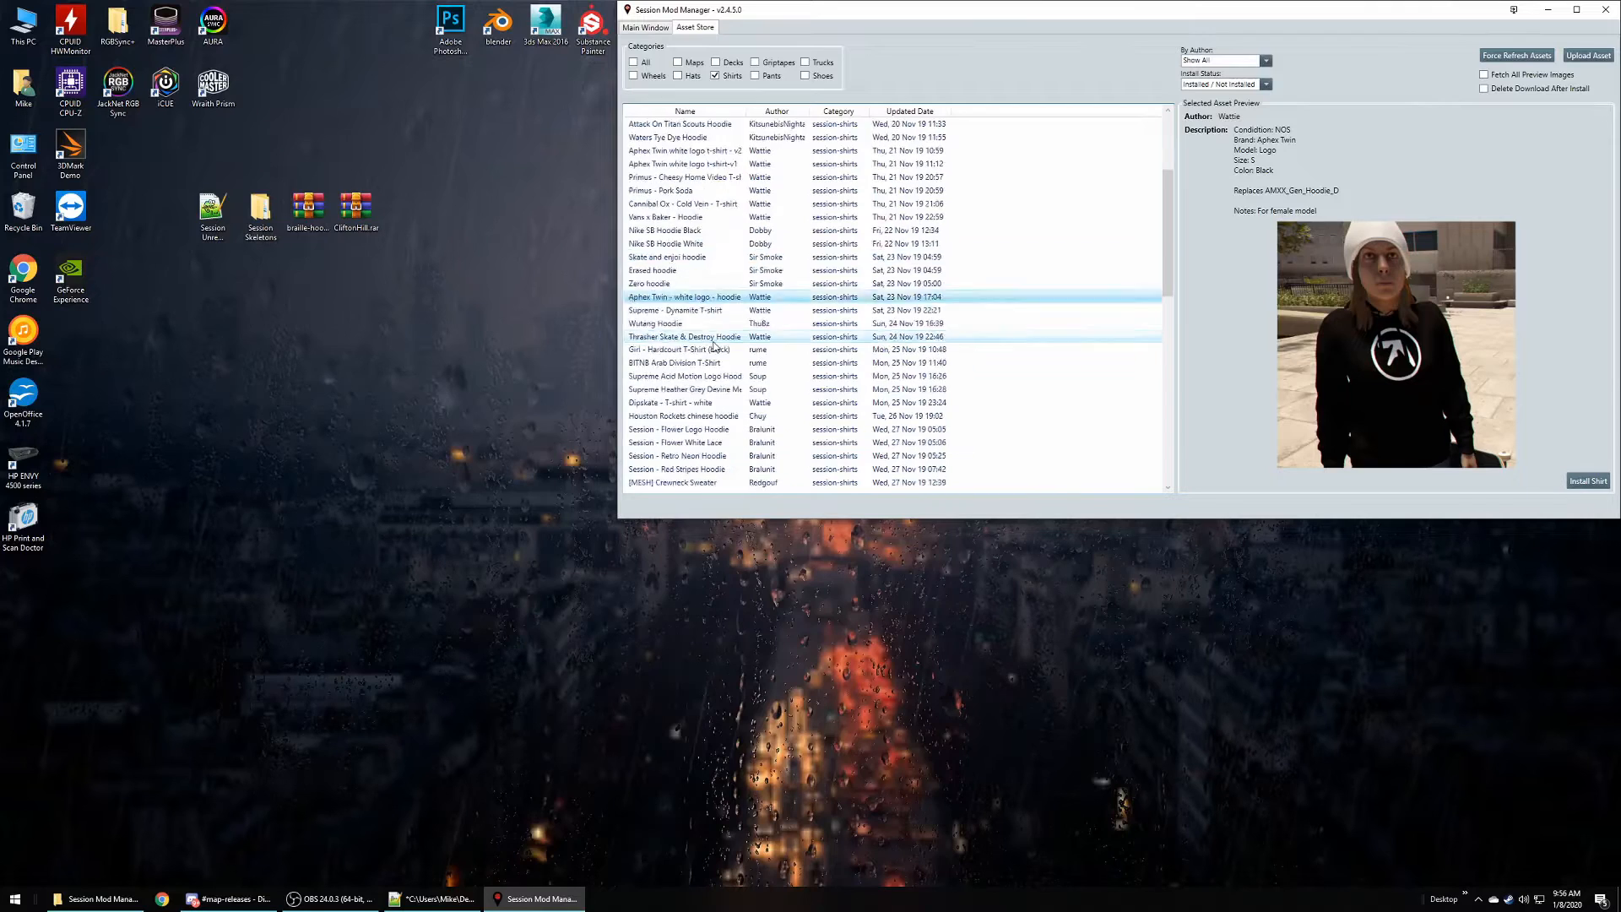
scroll("up", 3)
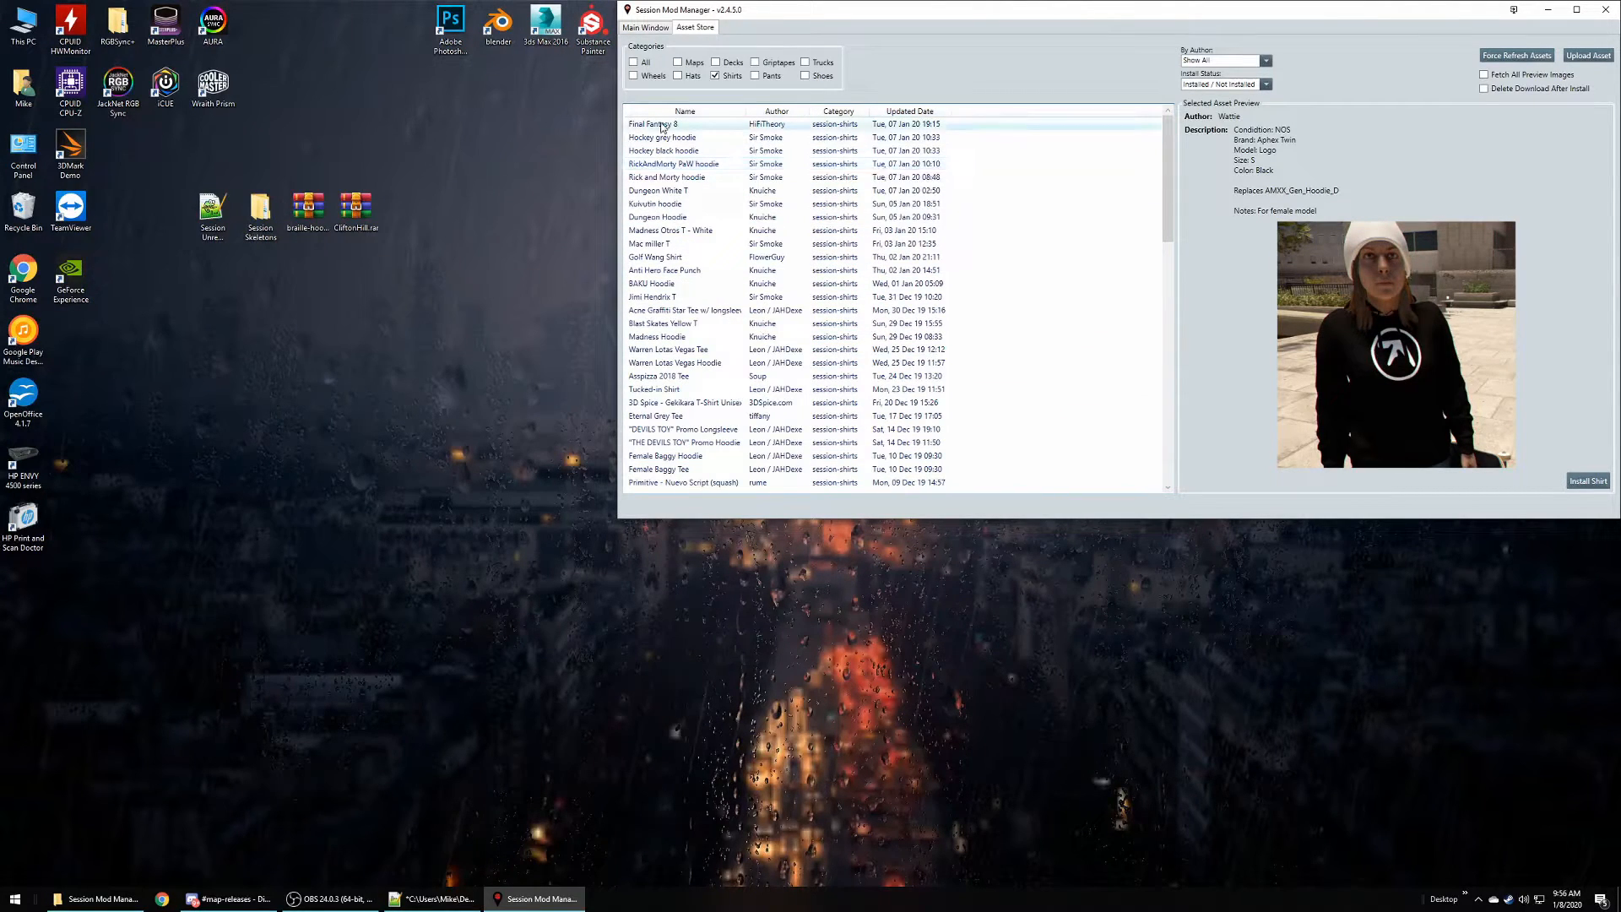
left_click(653, 124)
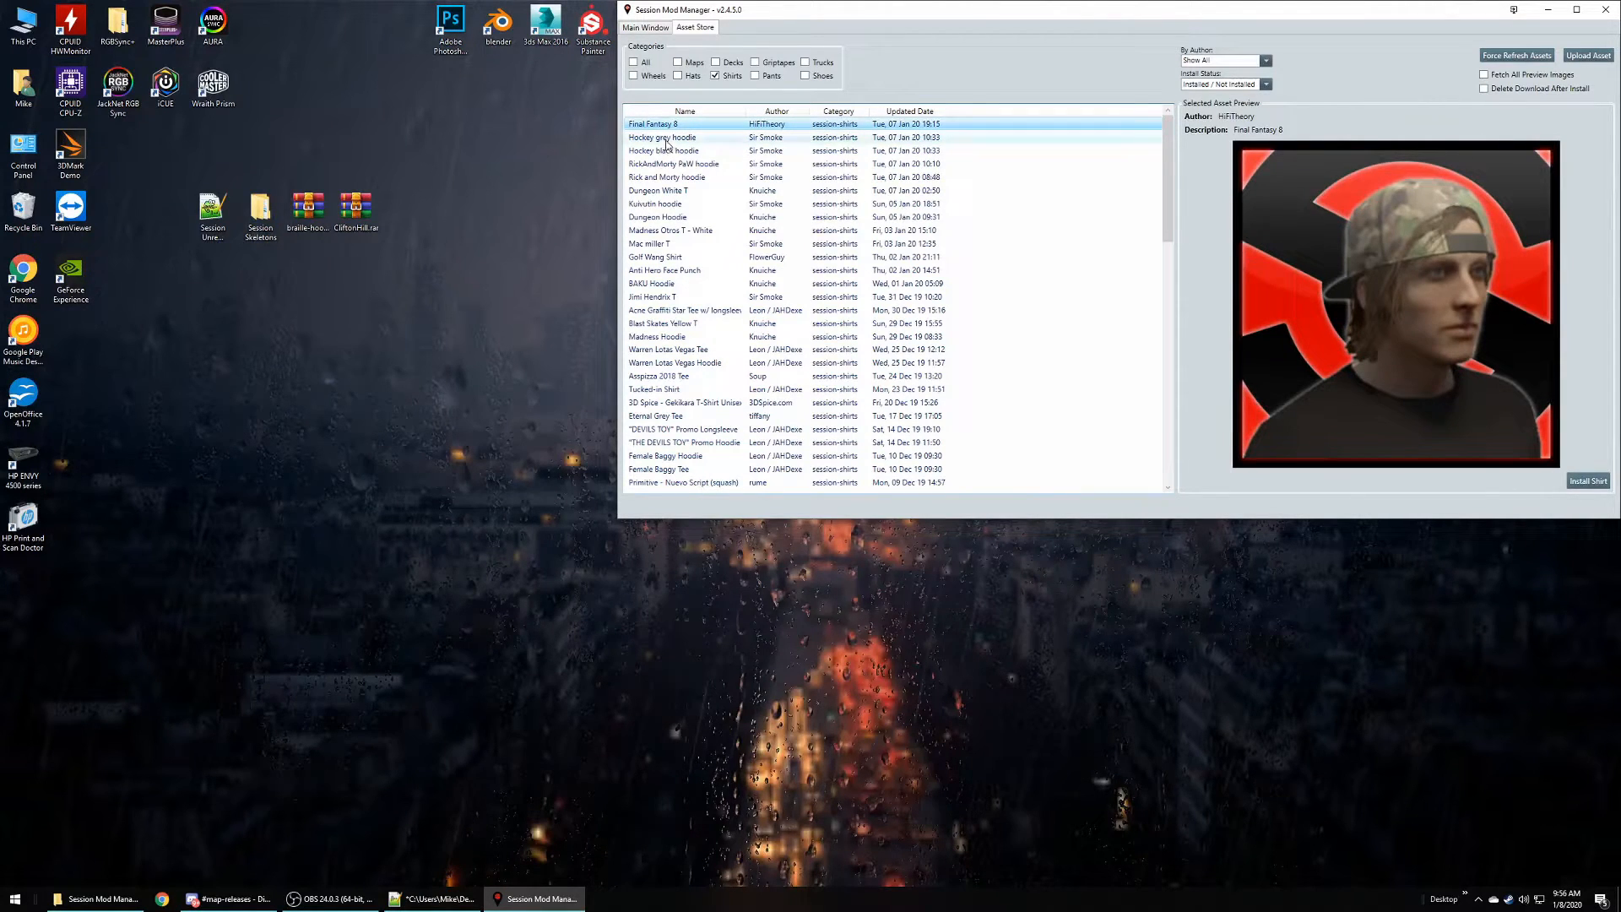
left_click(662, 137)
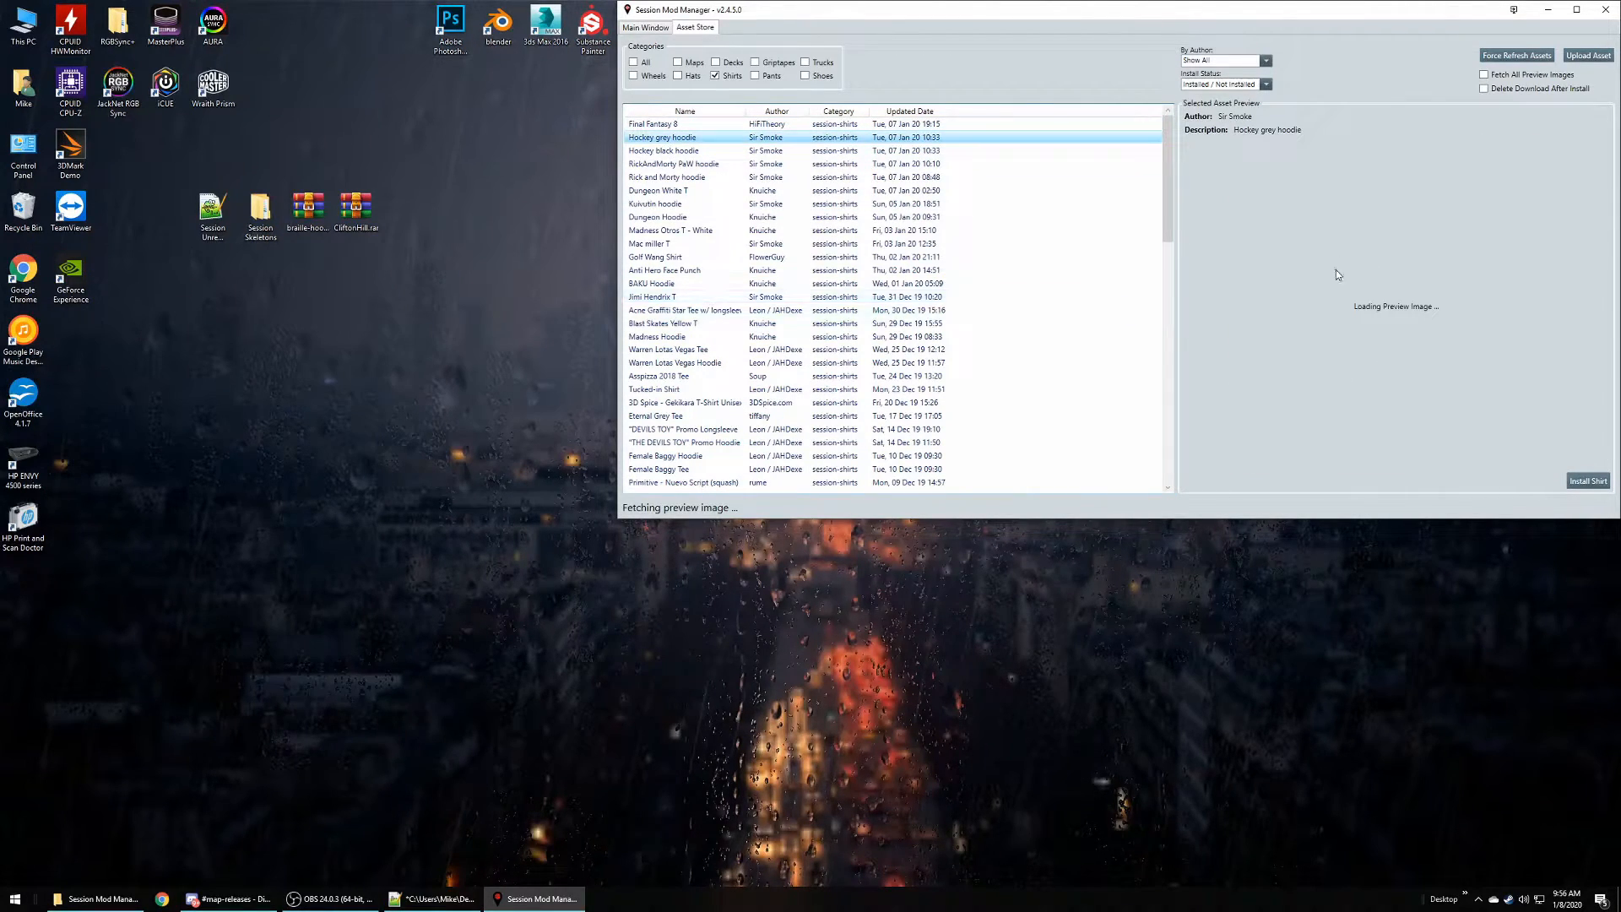
mouse_move(1418, 329)
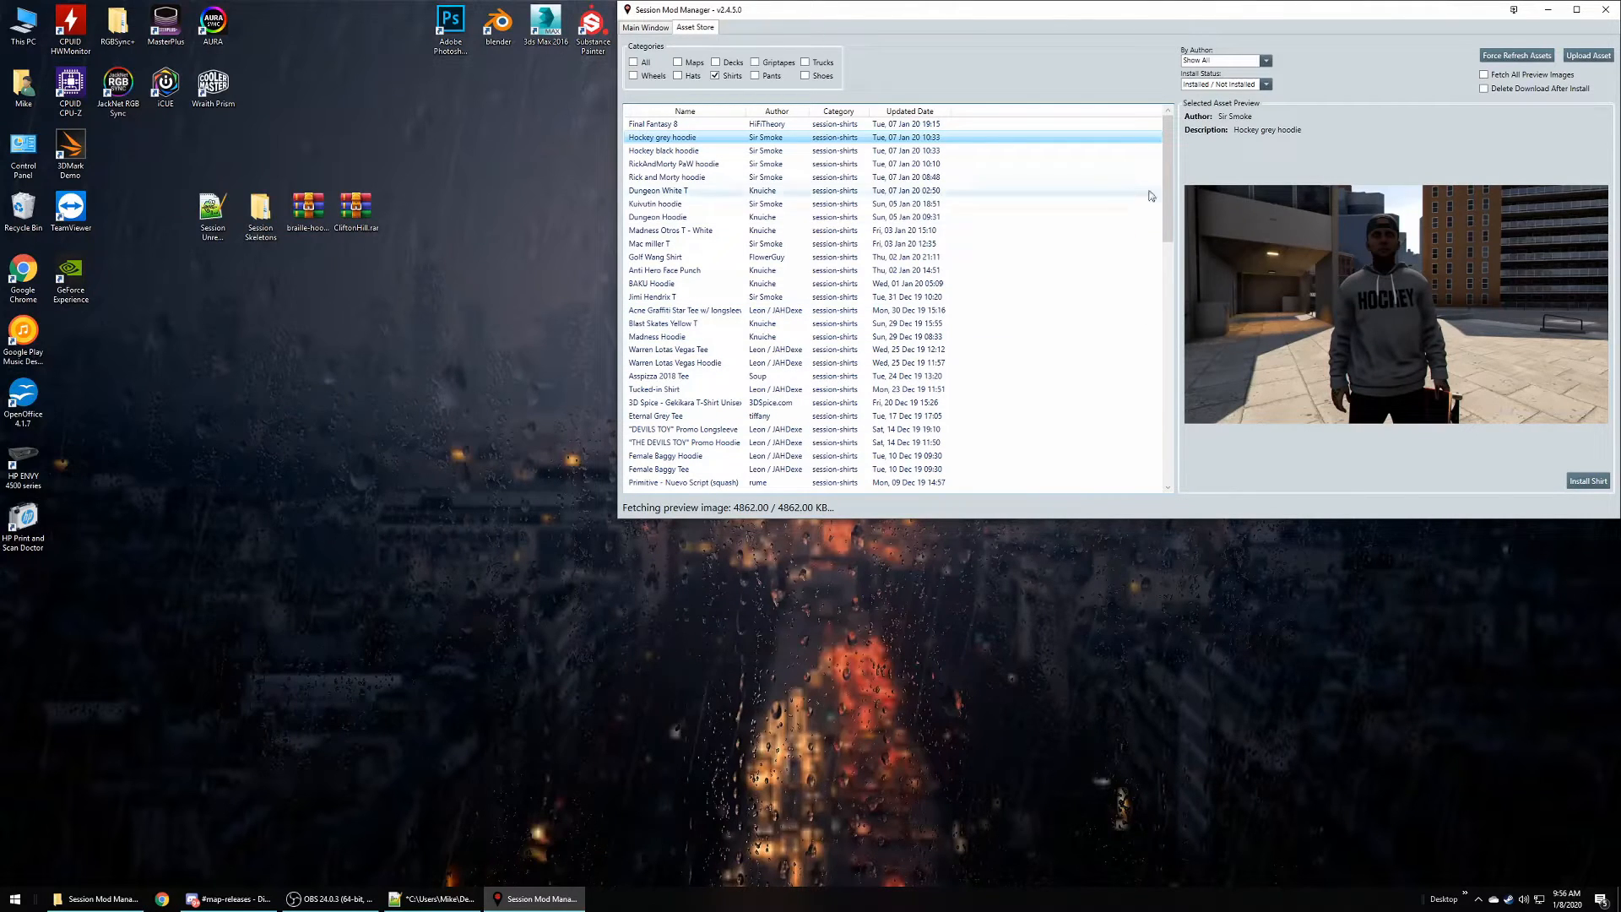
mouse_move(1512, 93)
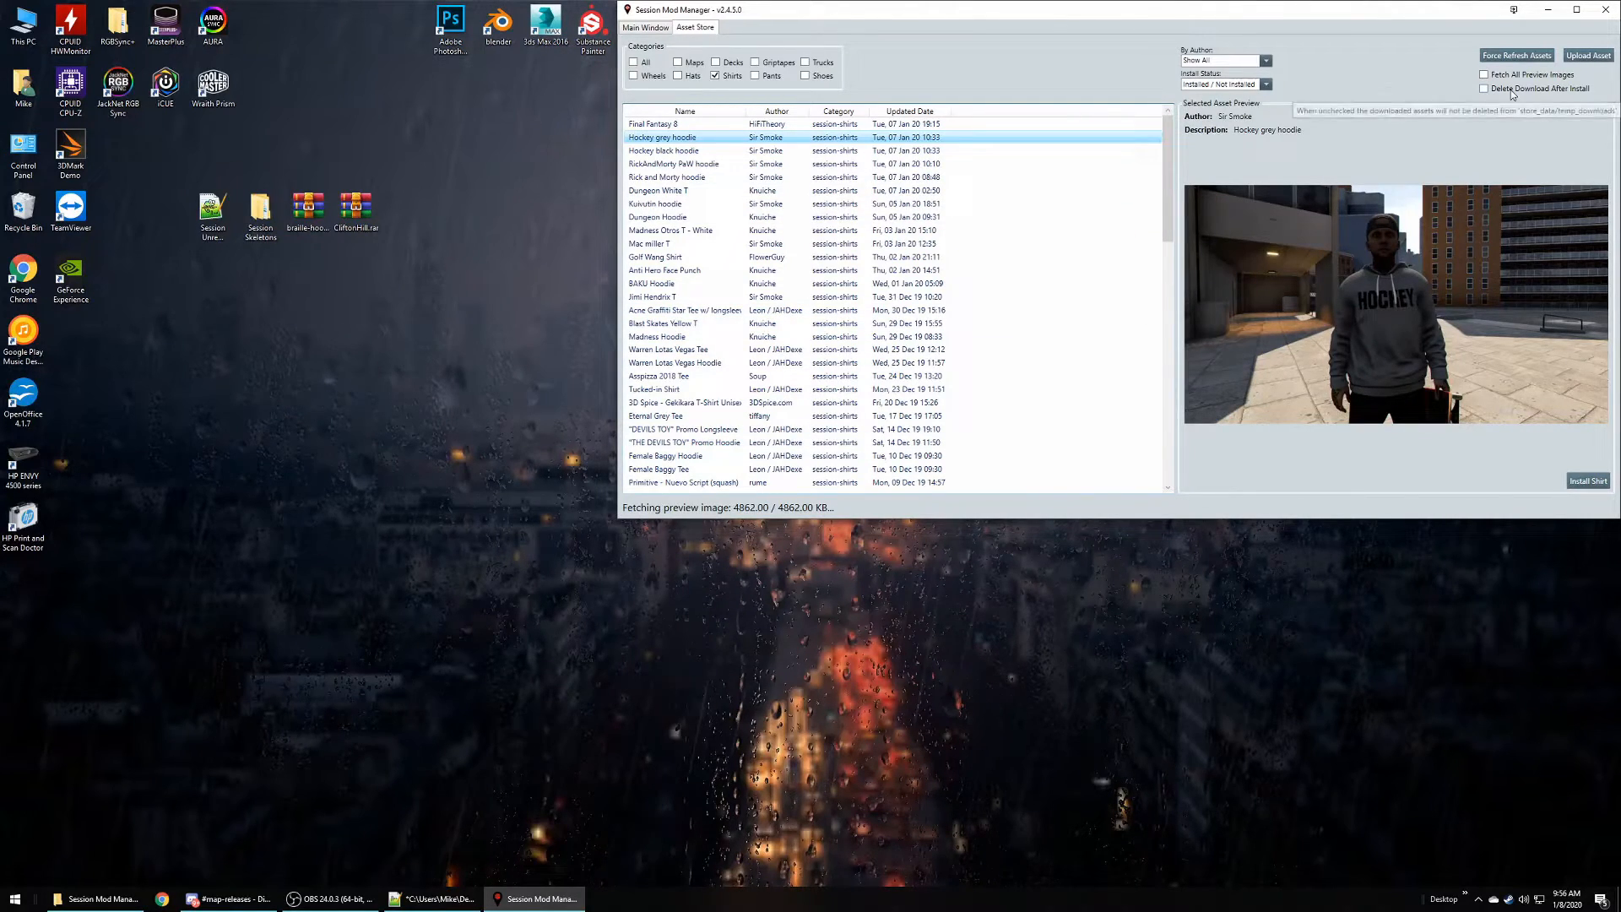
mouse_move(1493, 134)
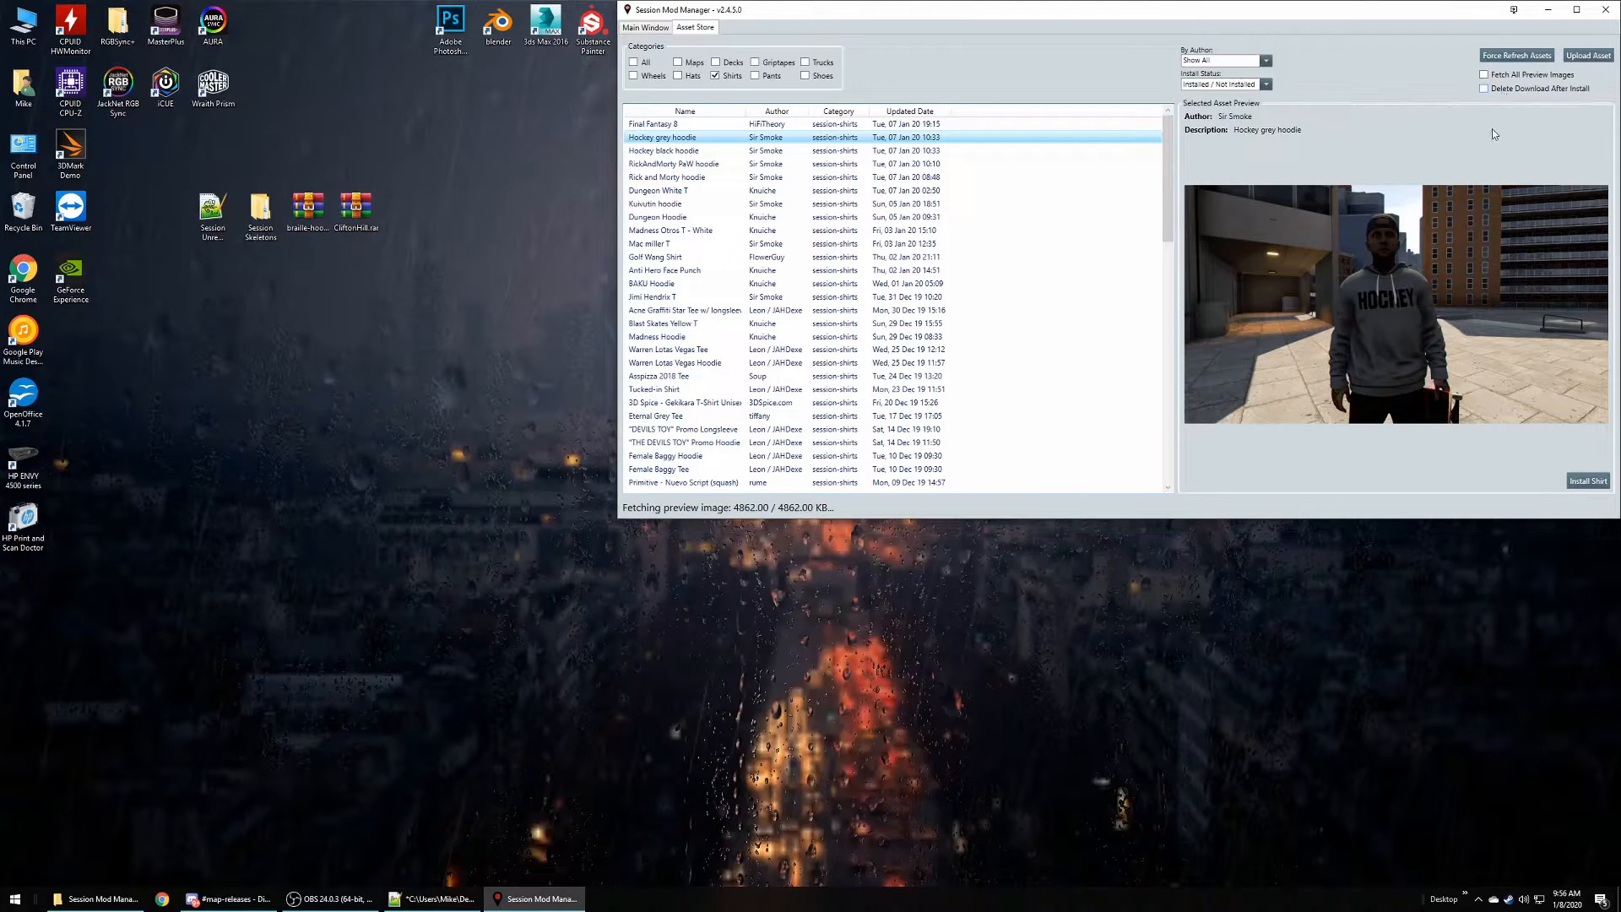
mouse_move(1487, 143)
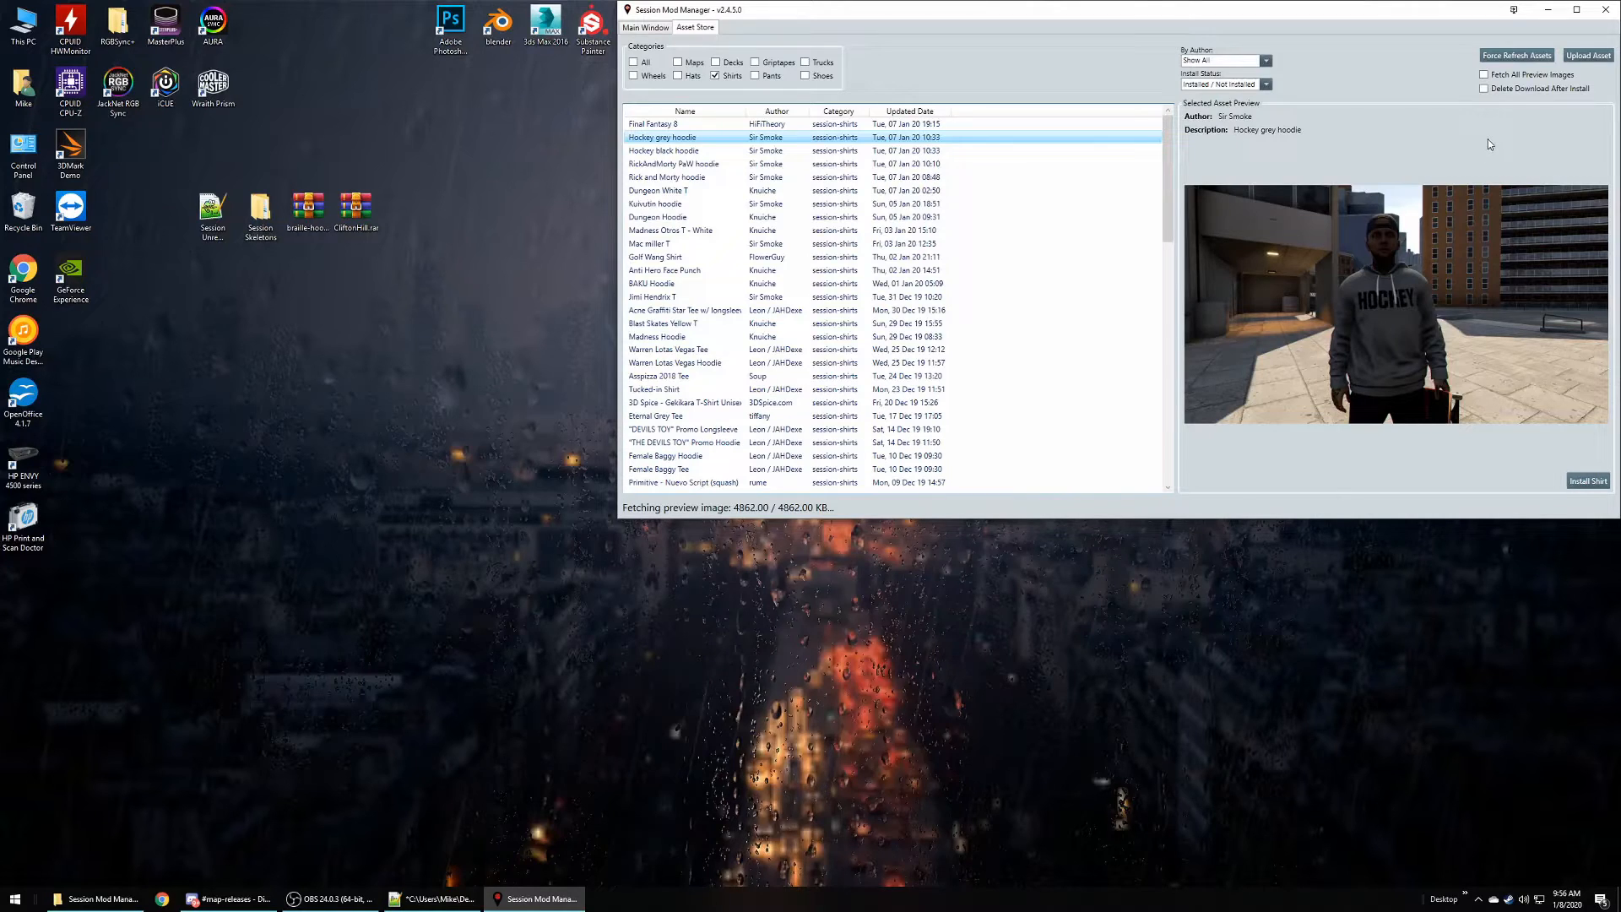
mouse_move(1507, 119)
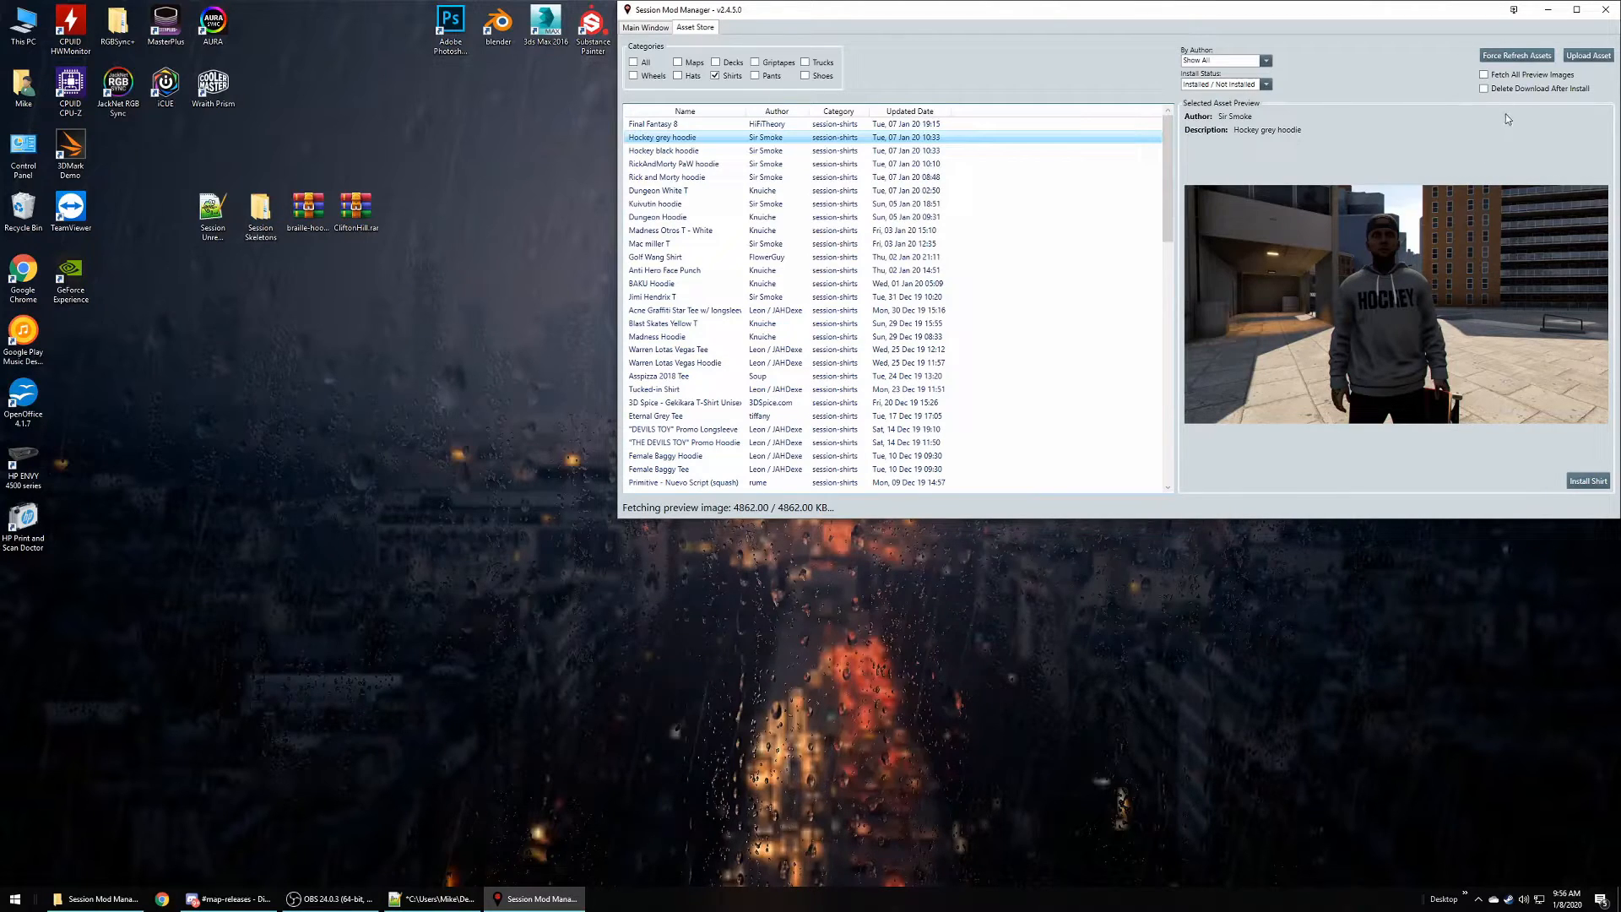
mouse_move(1506, 125)
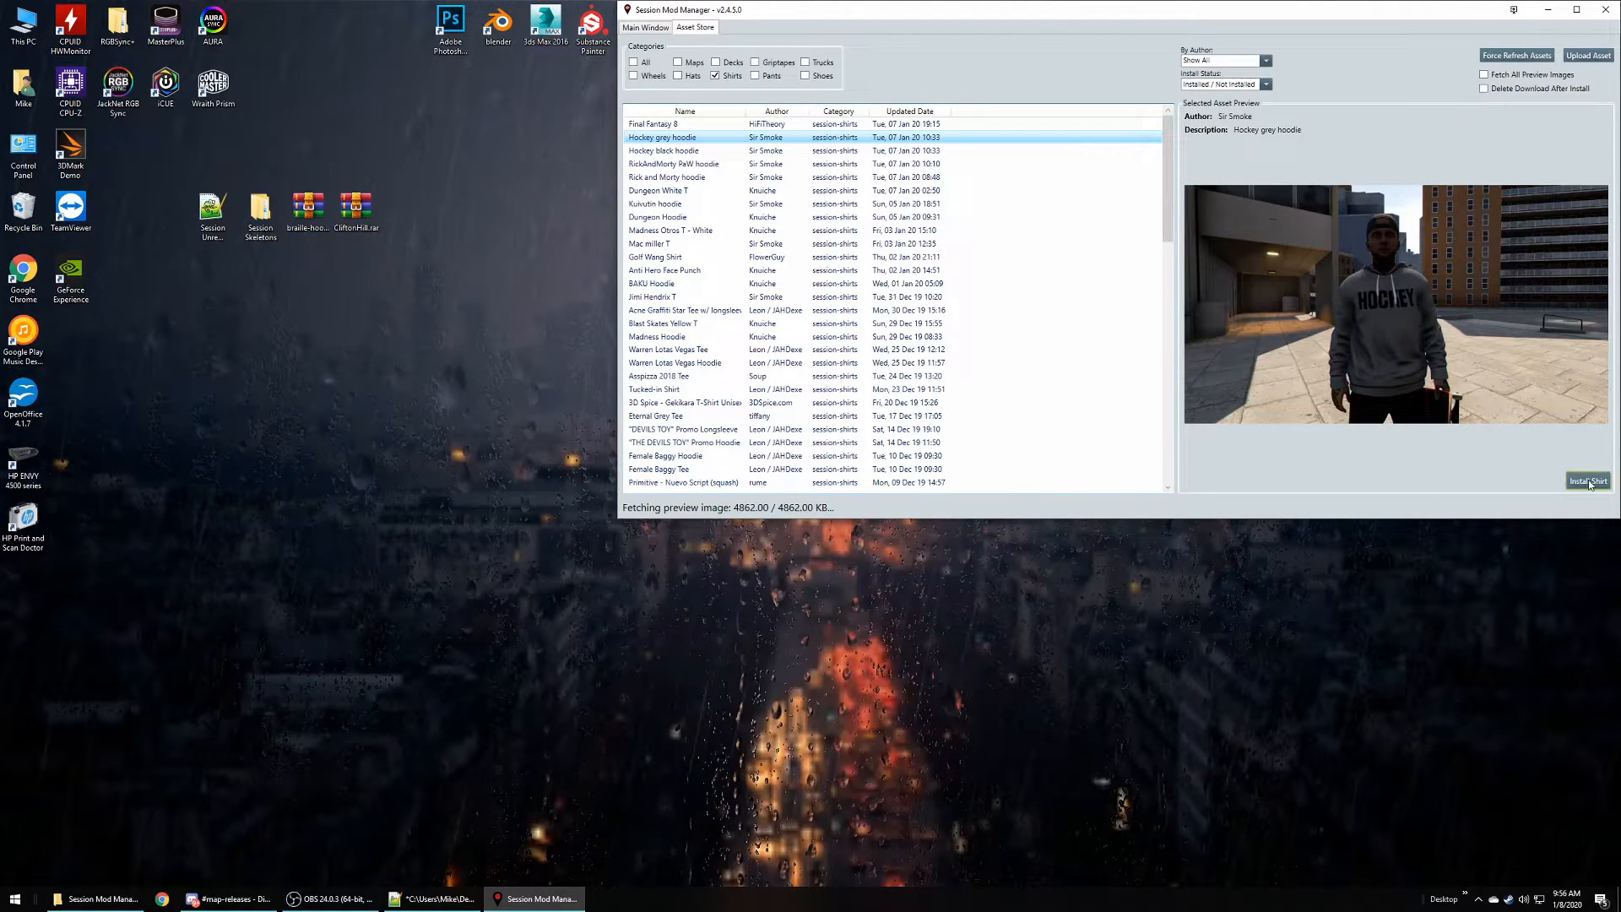
- Install the Hockey grey hoodie from the Selected Asset Preview panel's Install Shirt button
left_click(1588, 480)
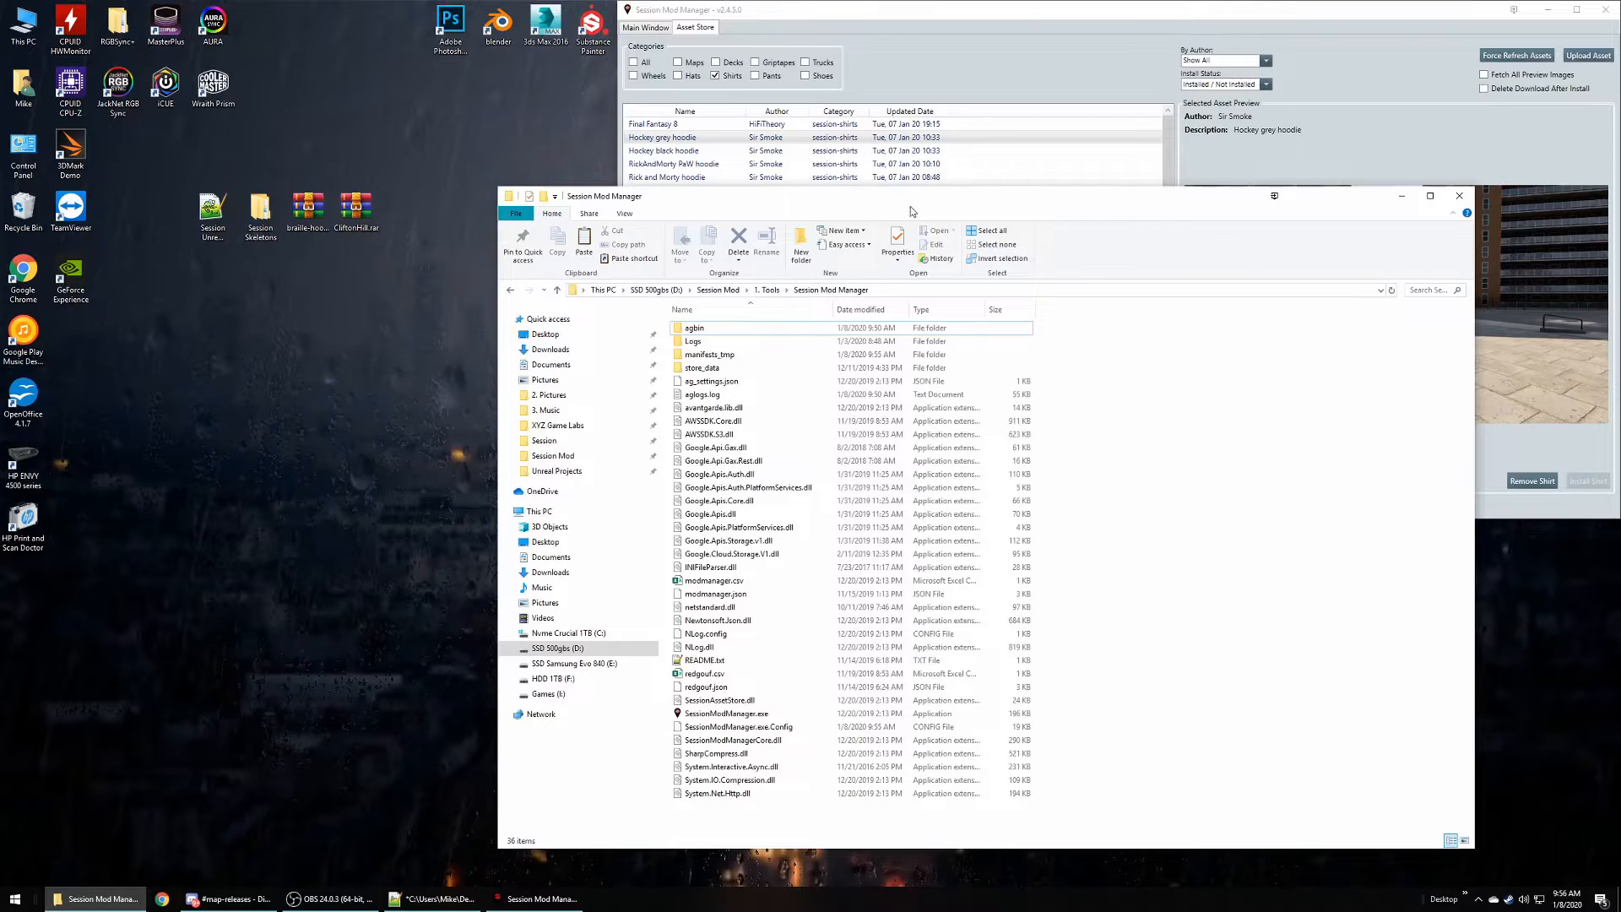
mouse_move(702, 368)
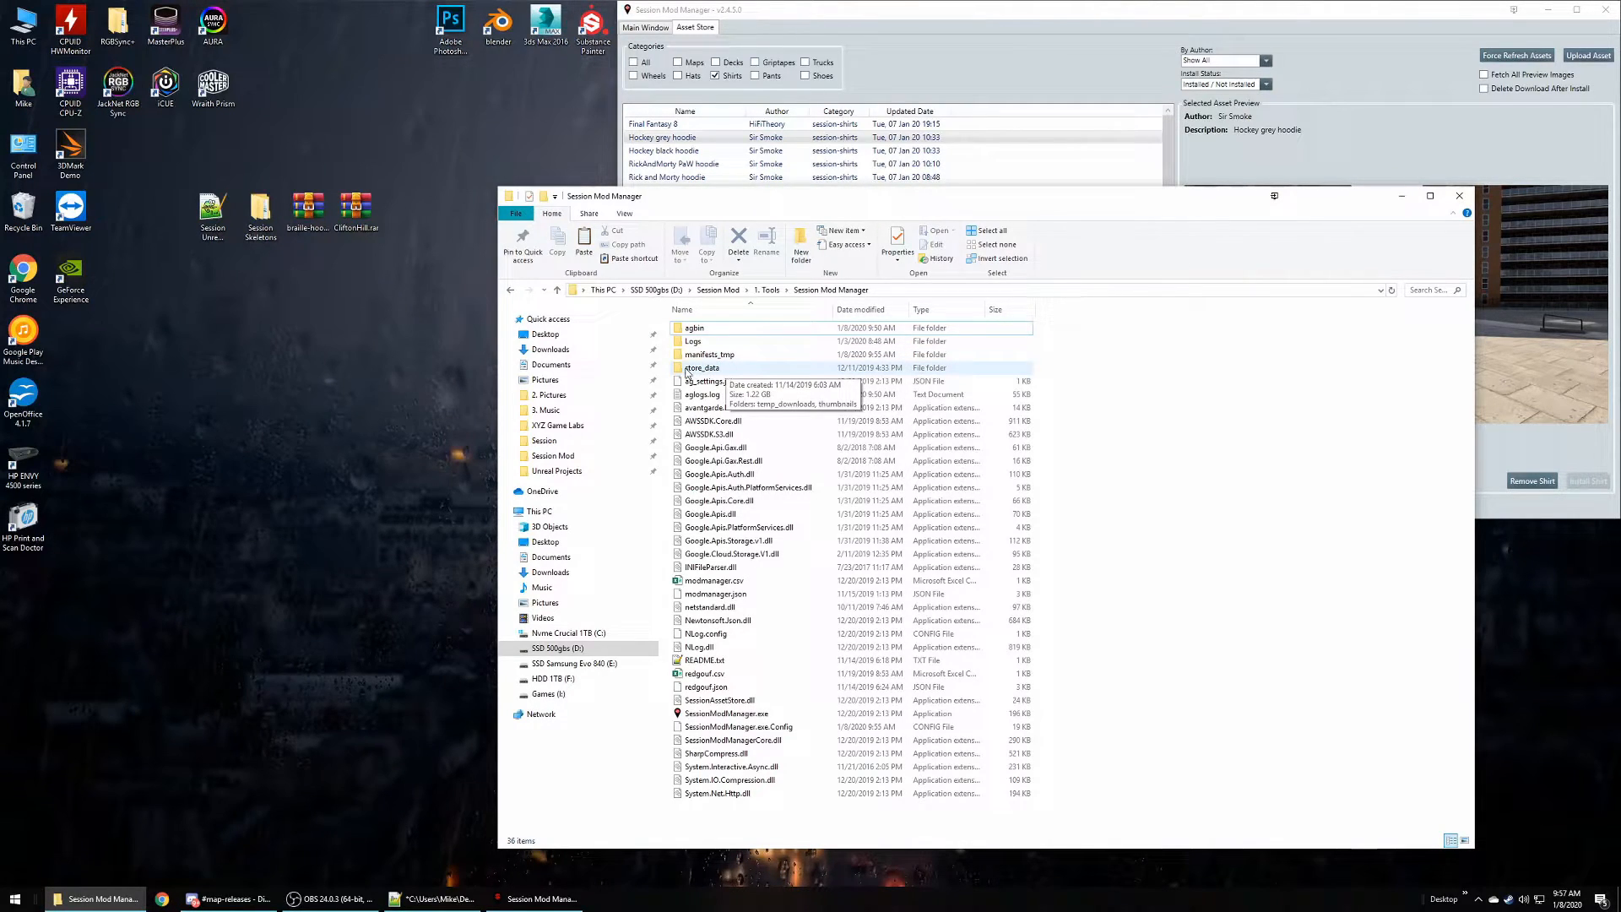
- Navigate into store_data\temp_downloads and open Hockey_grey_hoodie.zip in WinRAR
double_click(703, 367)
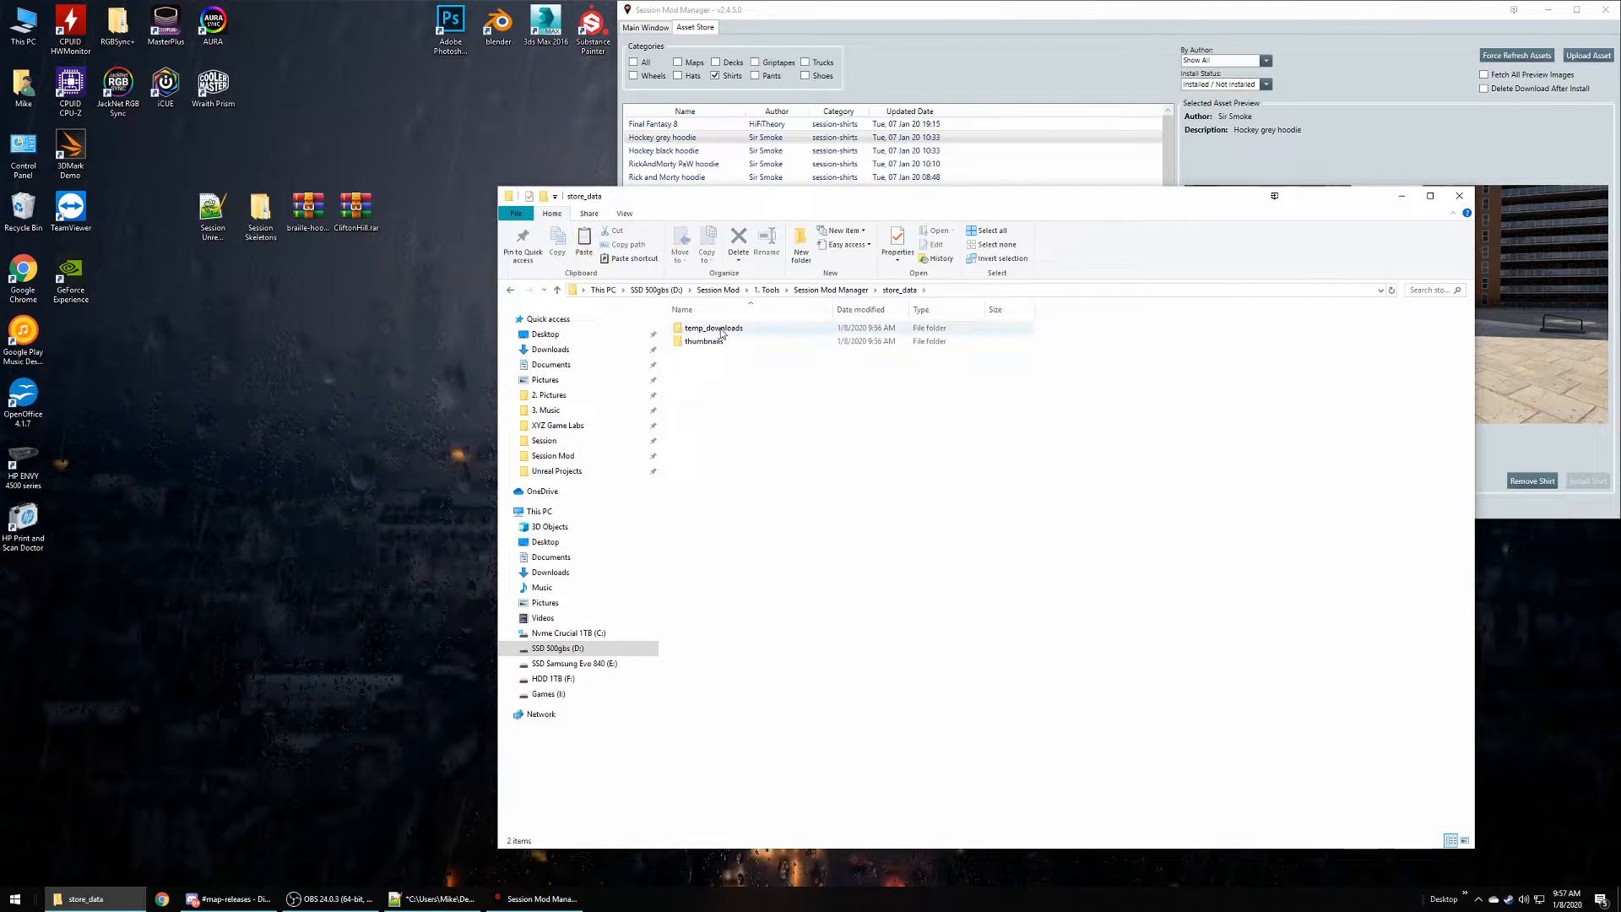
double_click(712, 328)
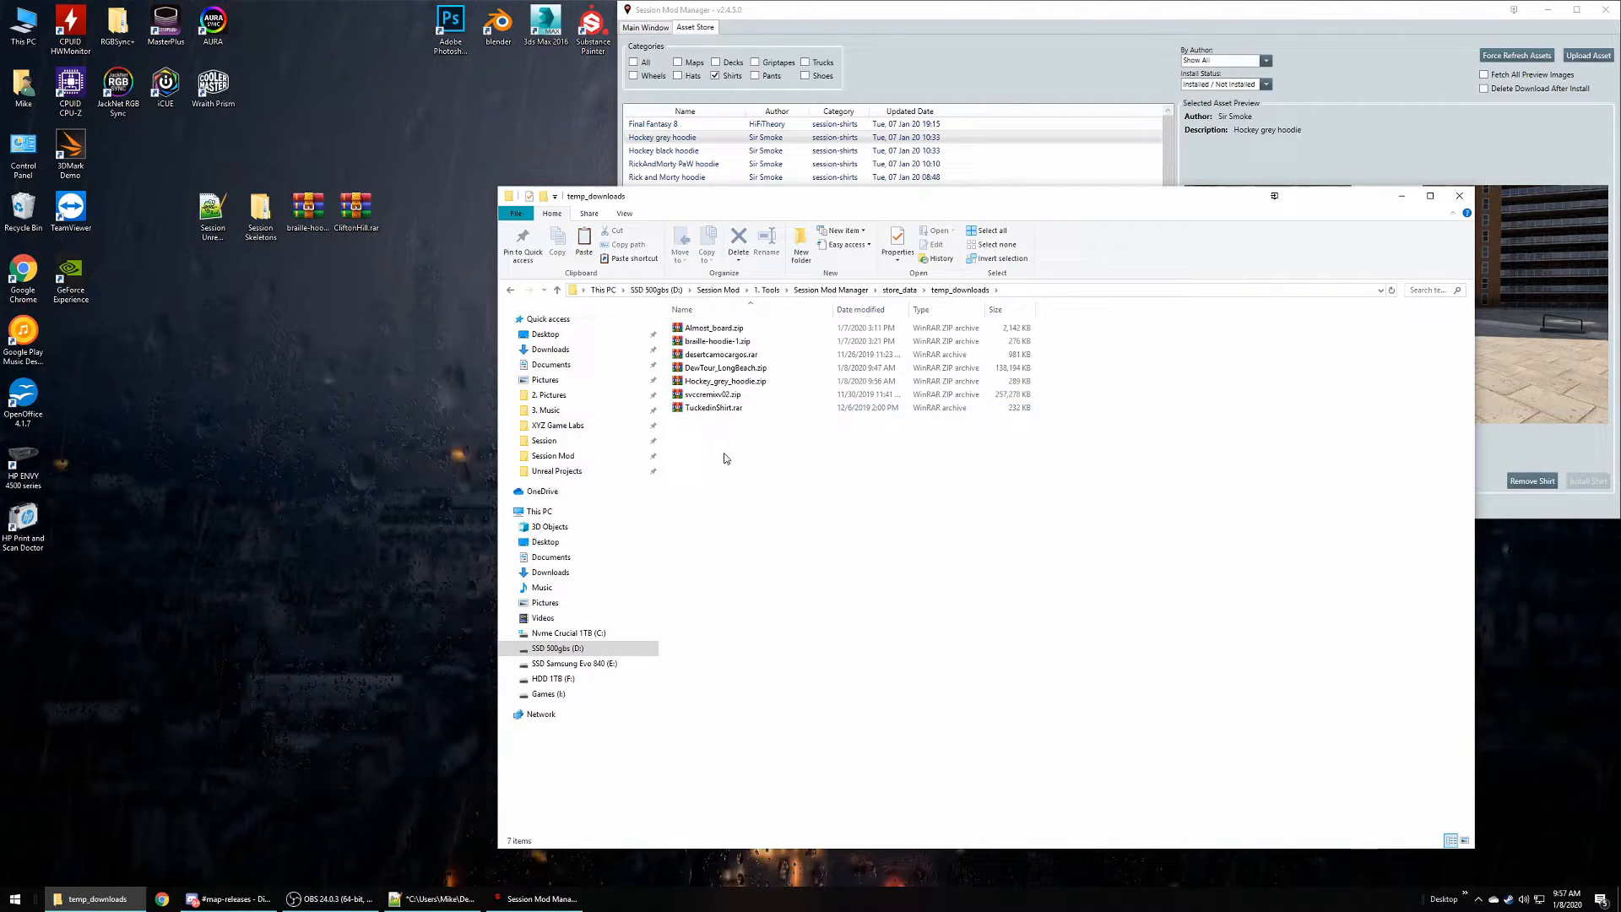
left_click(725, 381)
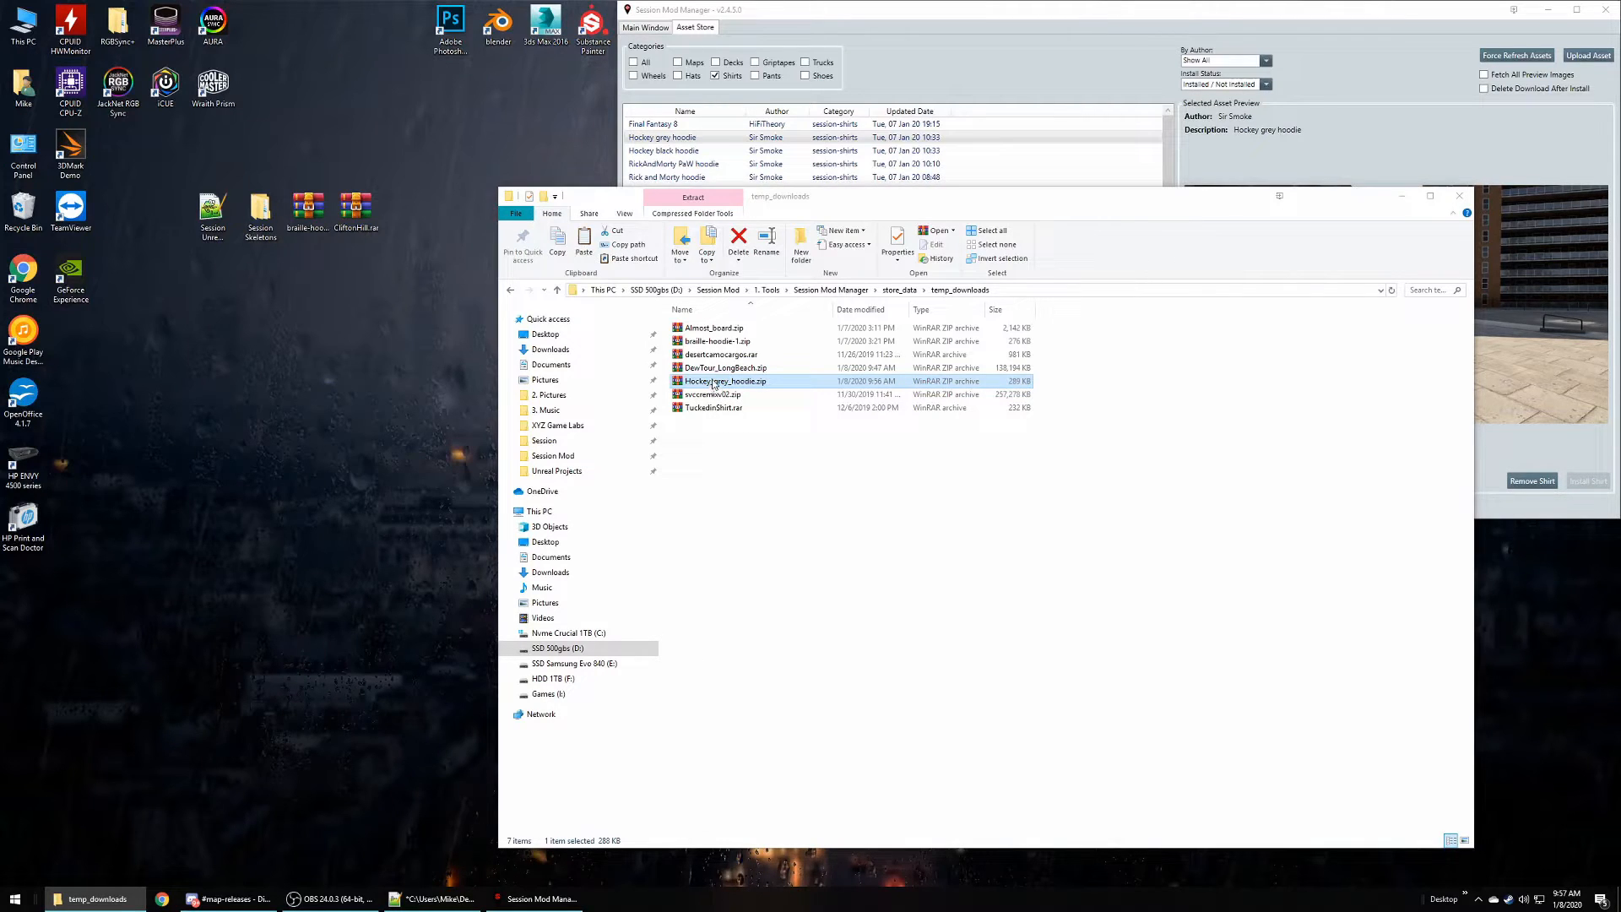
double_click(724, 381)
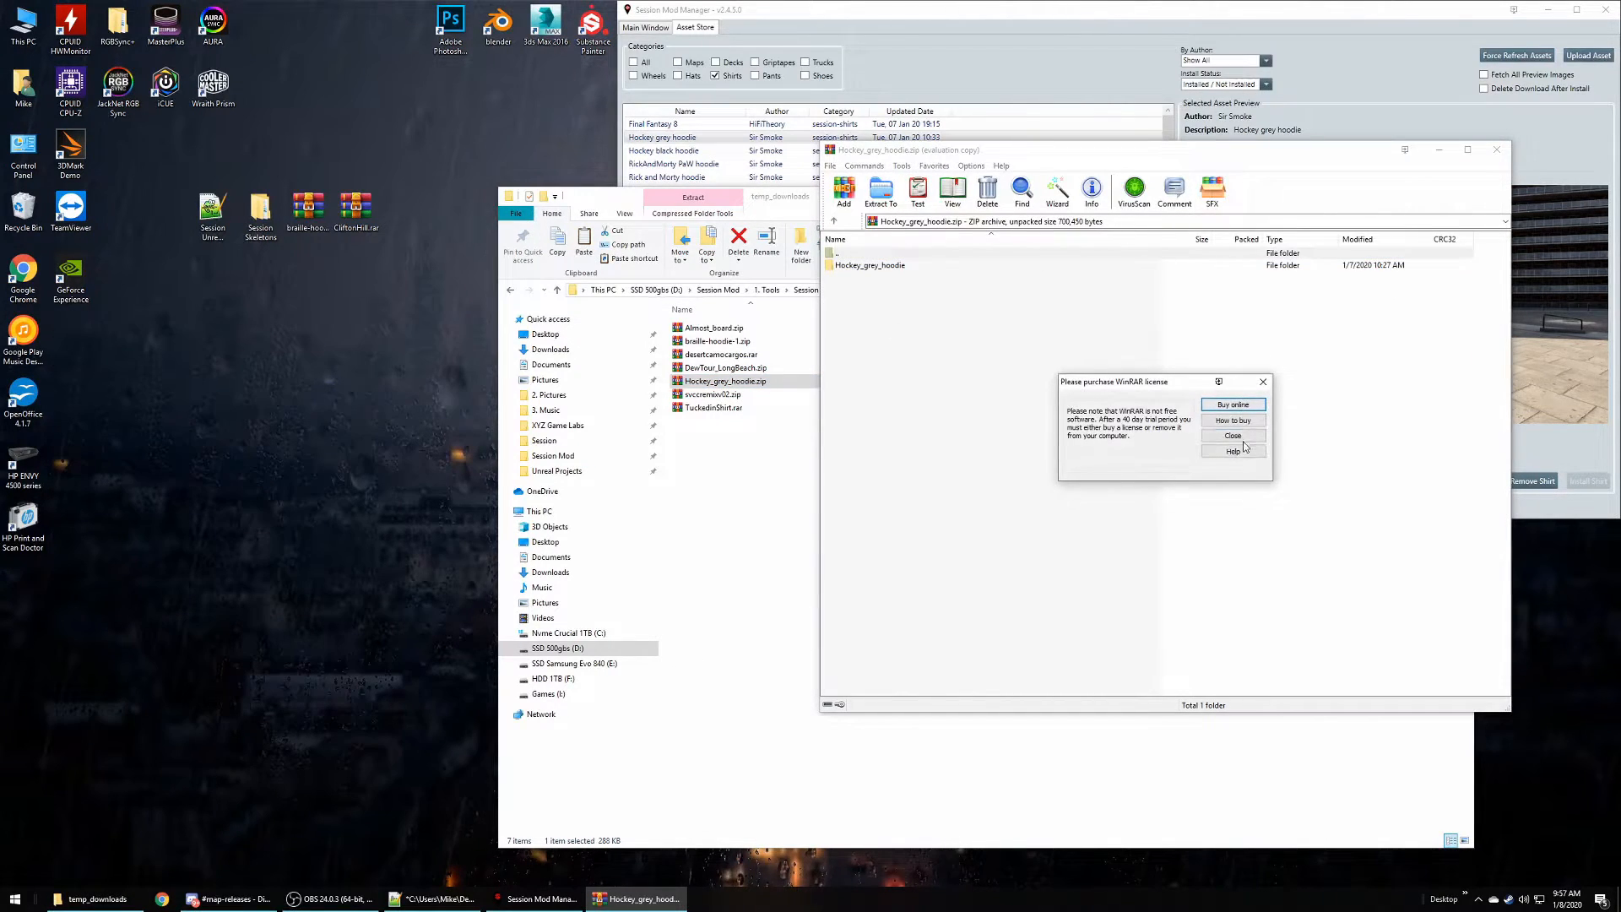
- Dismiss the license nag, browse the archive's folders to the textures, then close WinRAR
left_click(1233, 436)
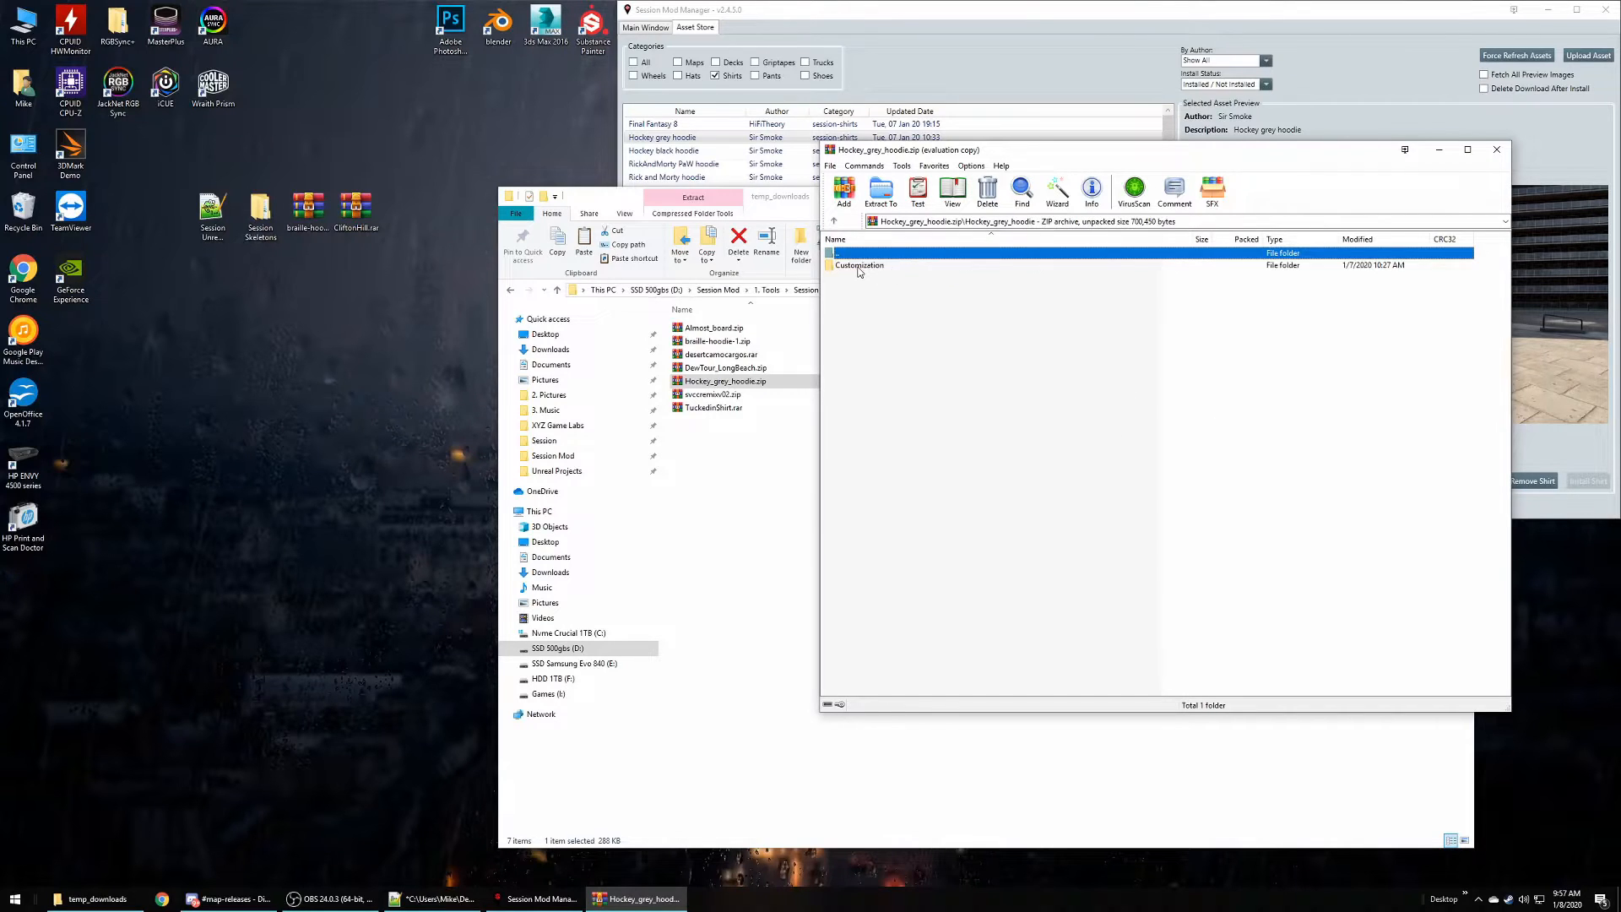
double_click(857, 264)
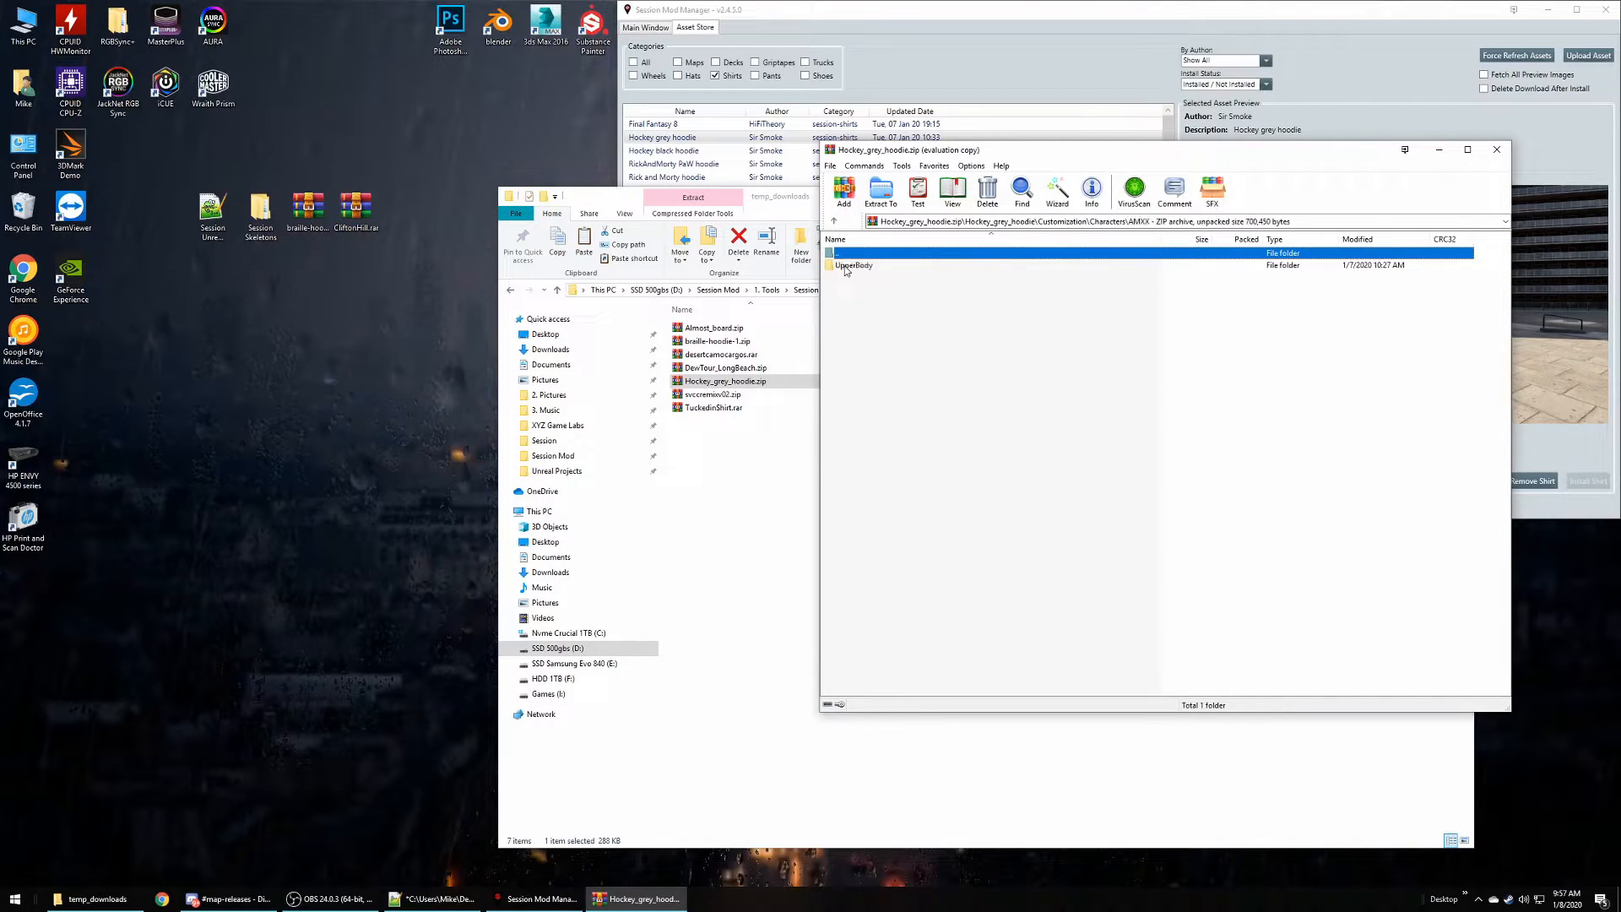
double_click(853, 264)
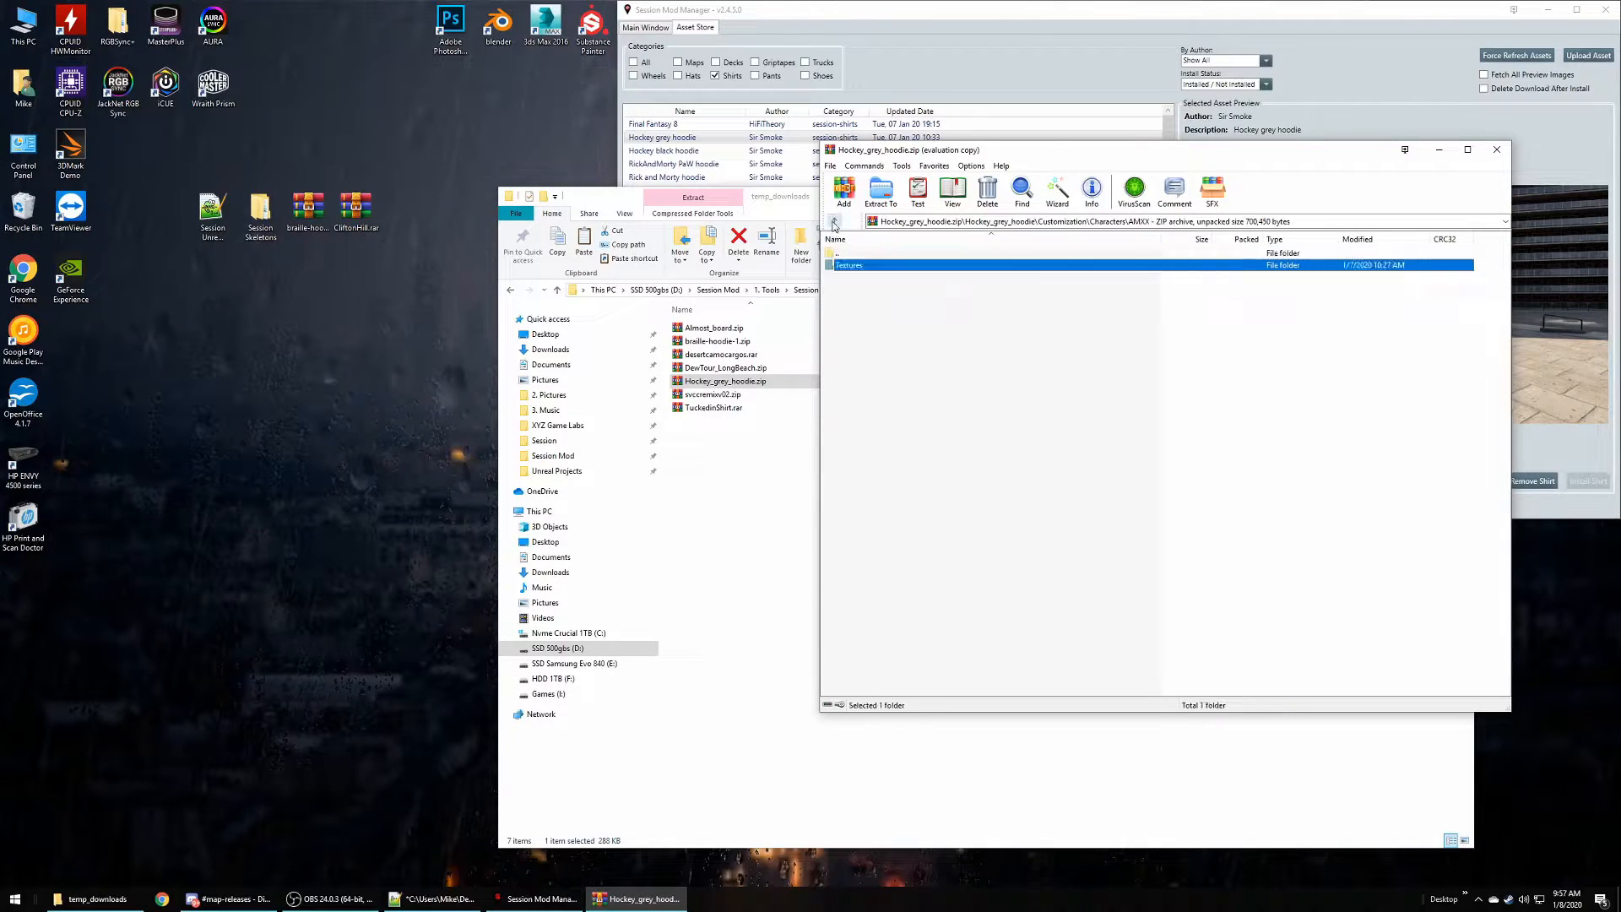
left_click(833, 222)
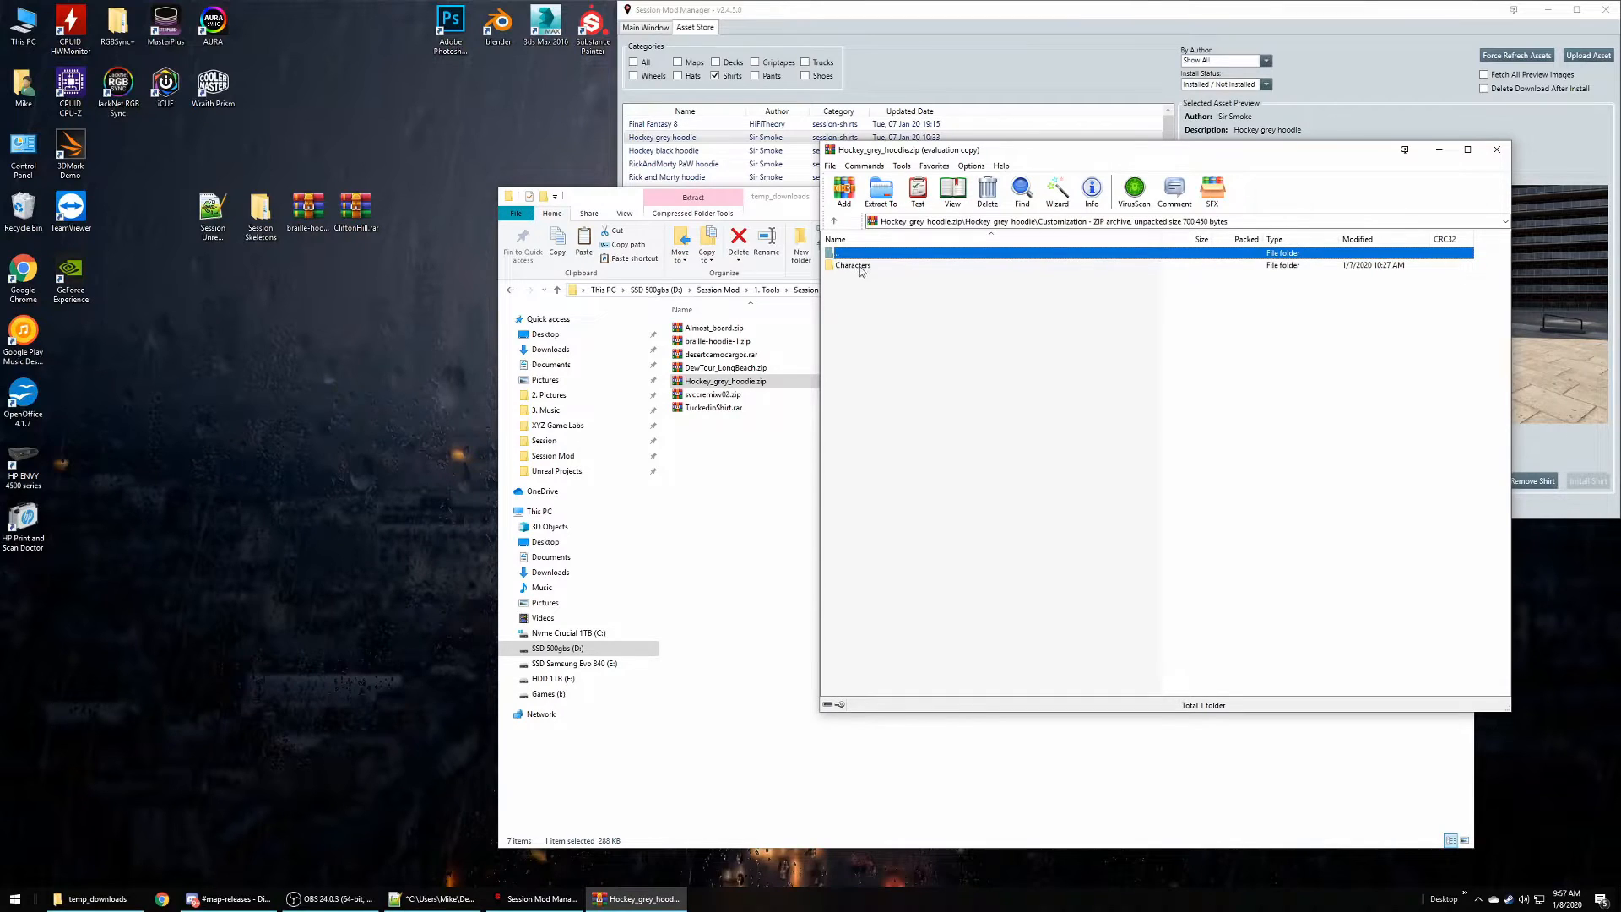
double_click(852, 265)
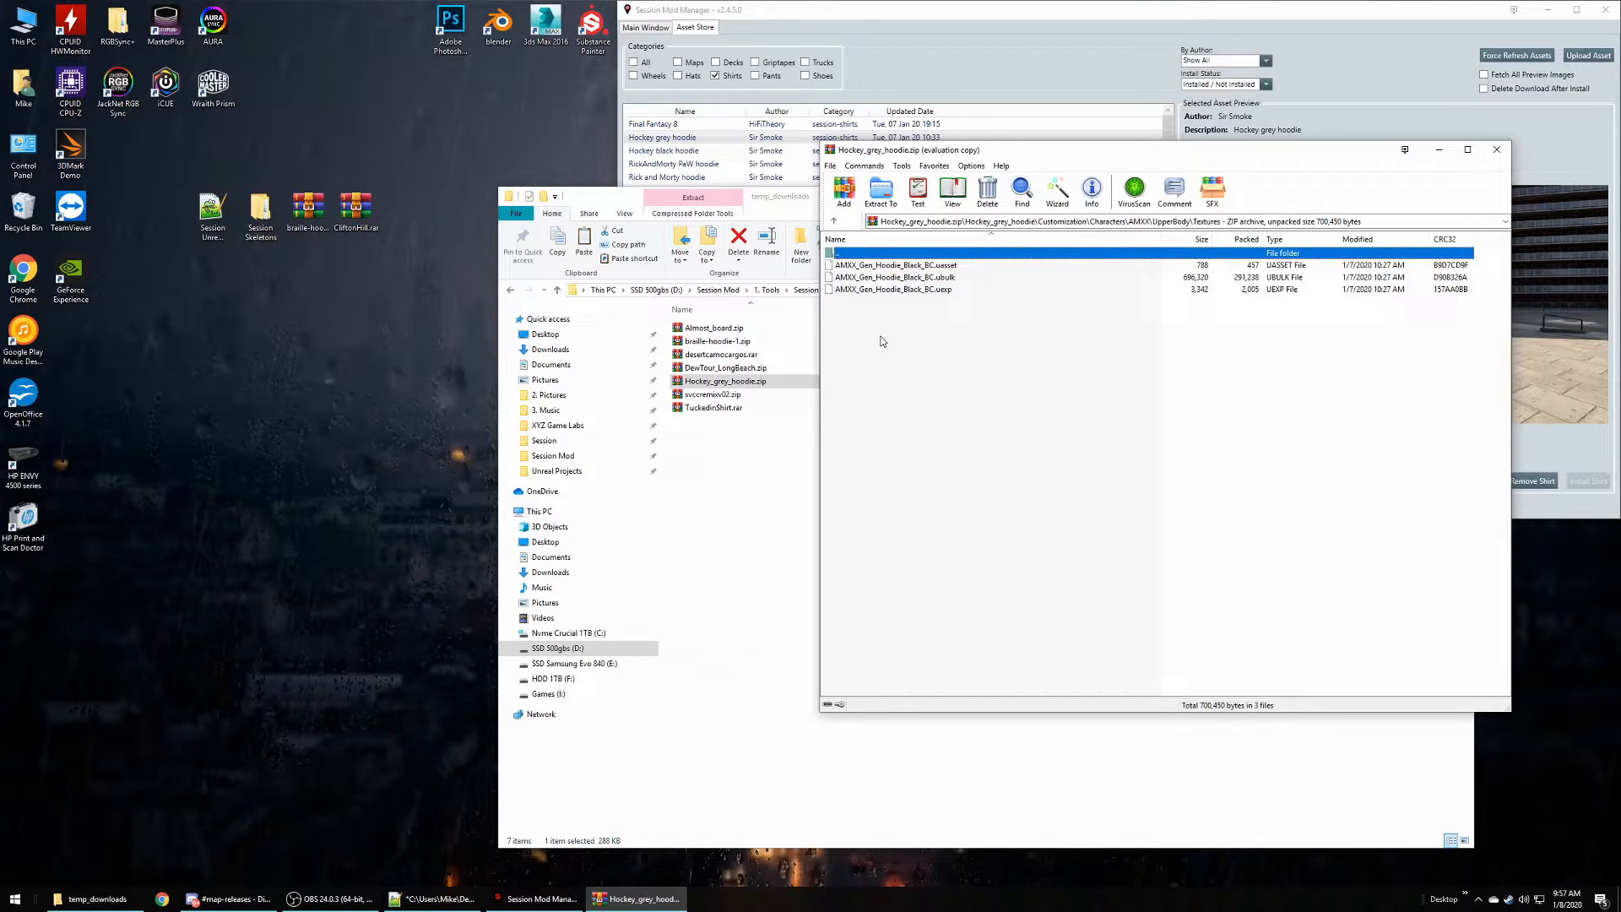
mouse_move(913, 337)
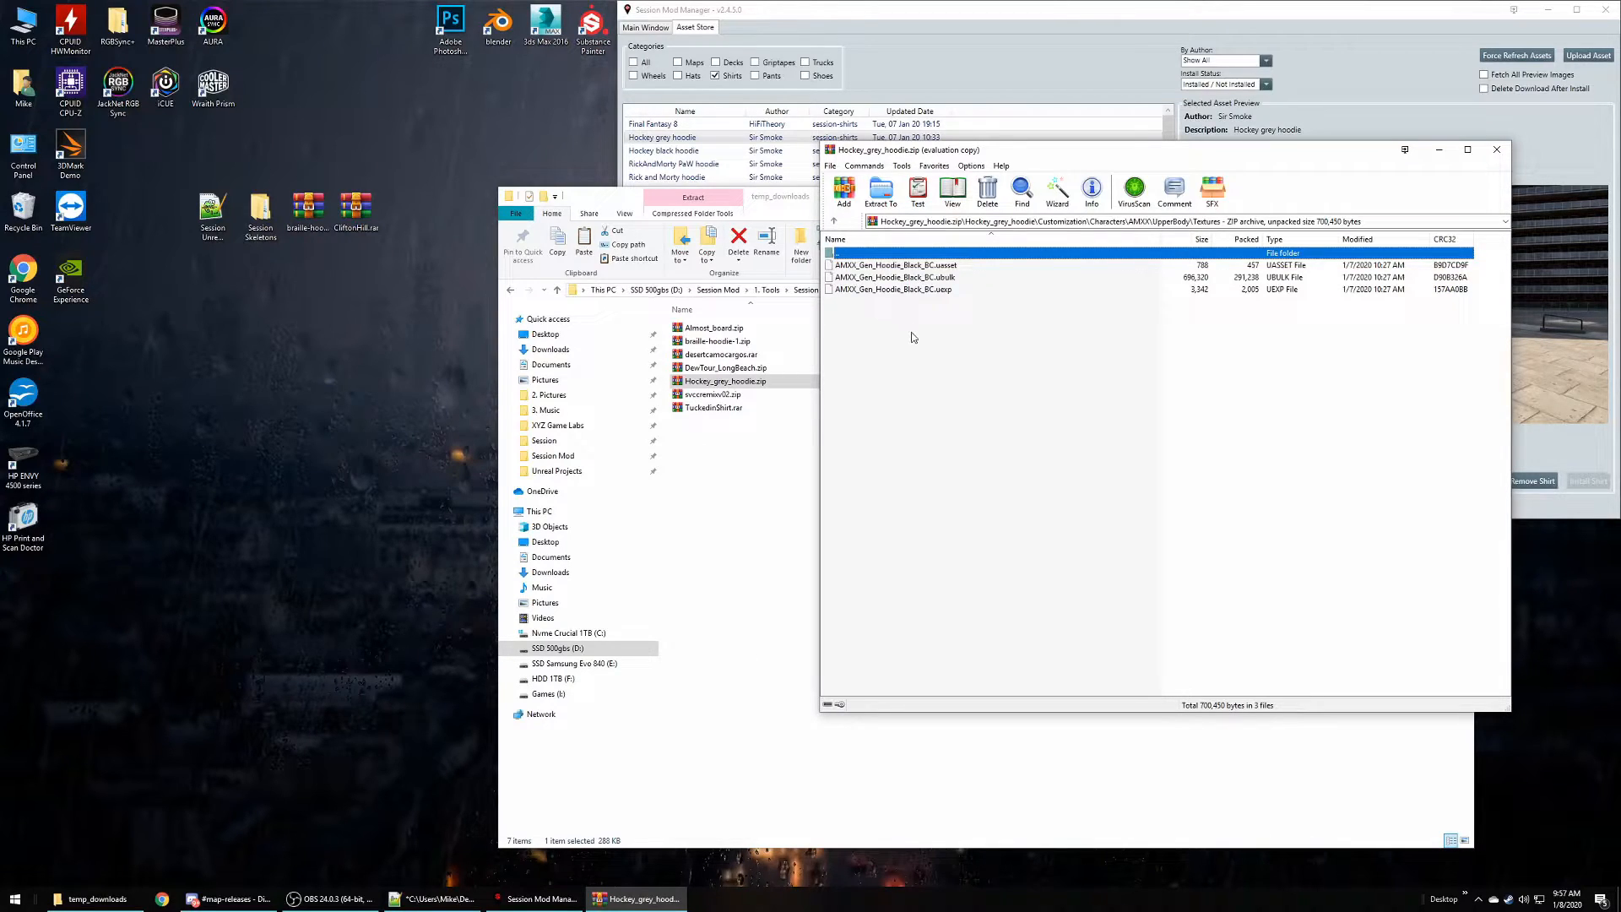
mouse_move(922, 353)
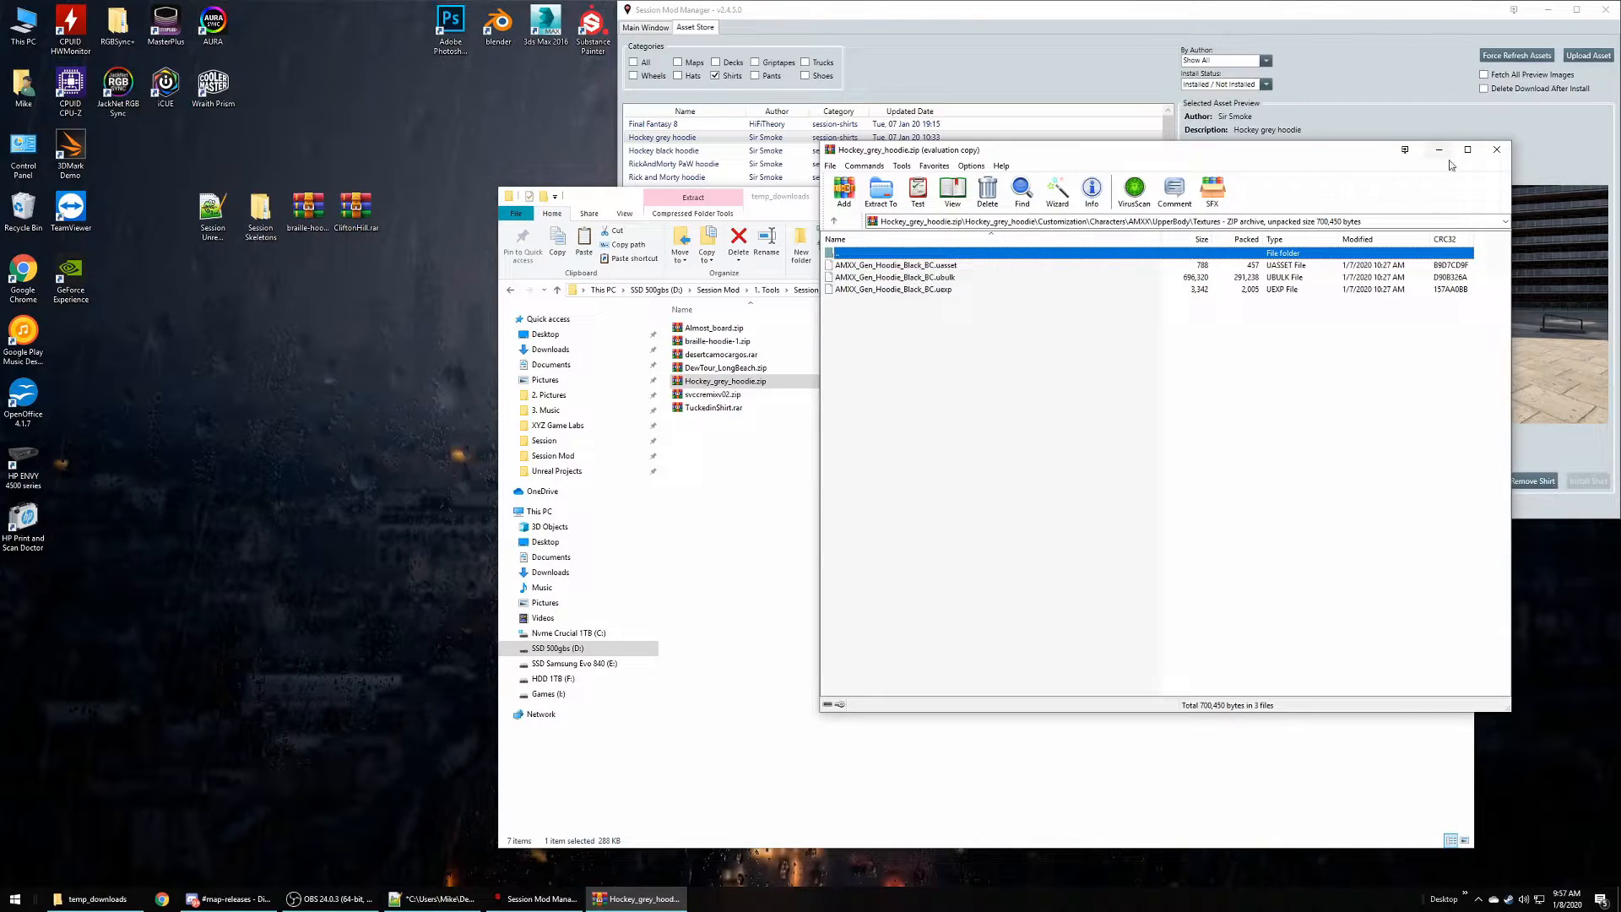
left_click(1497, 150)
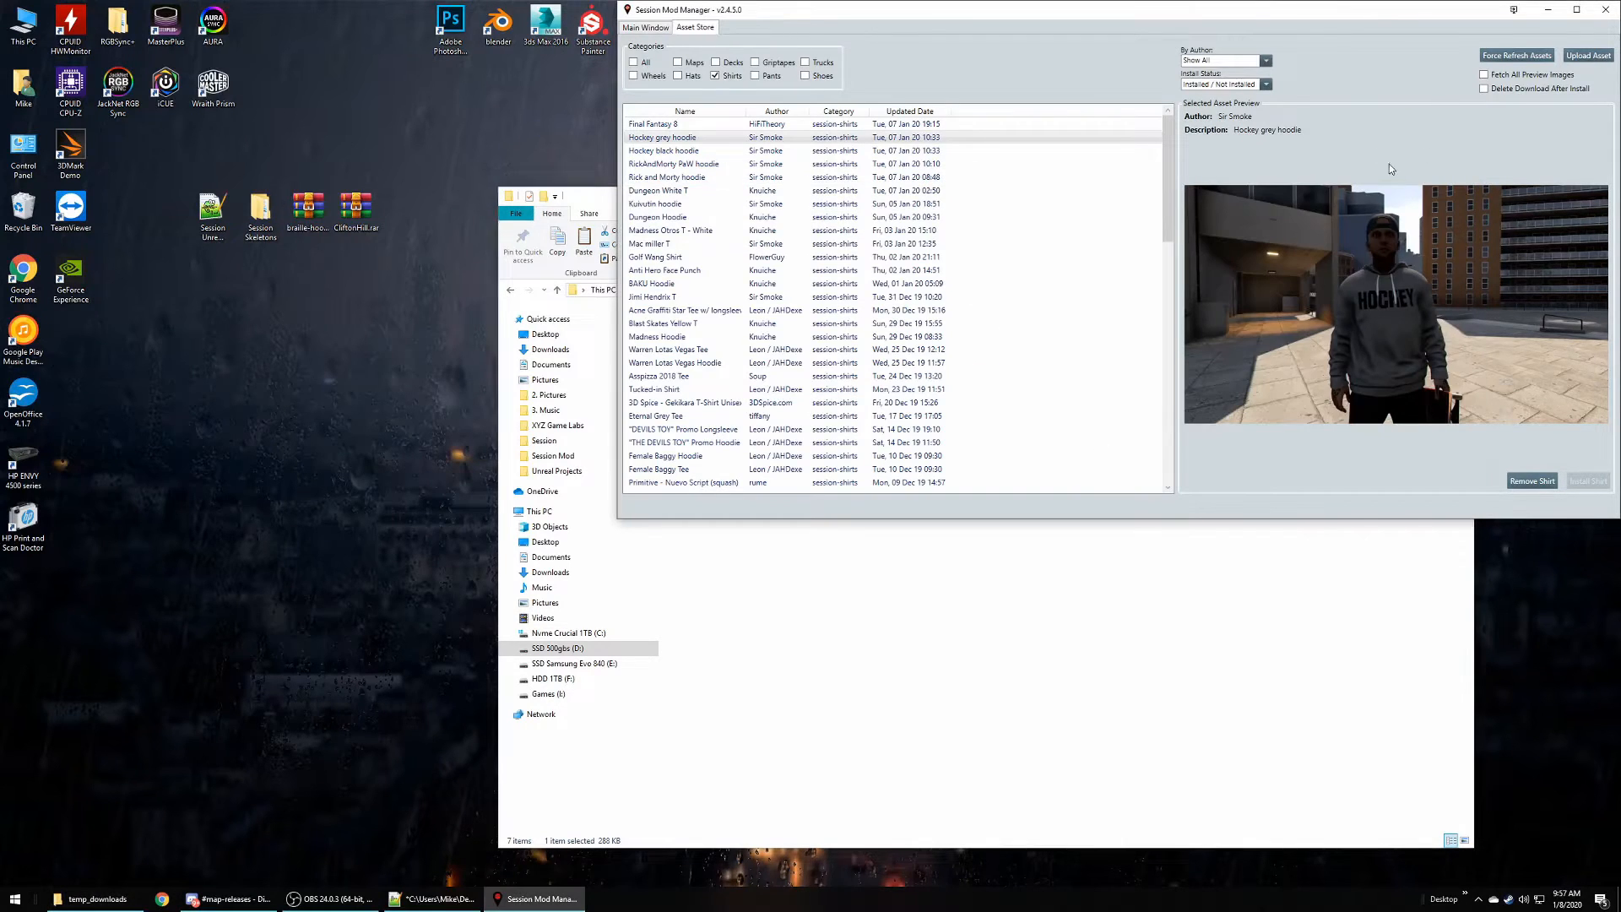
left_click(95, 897)
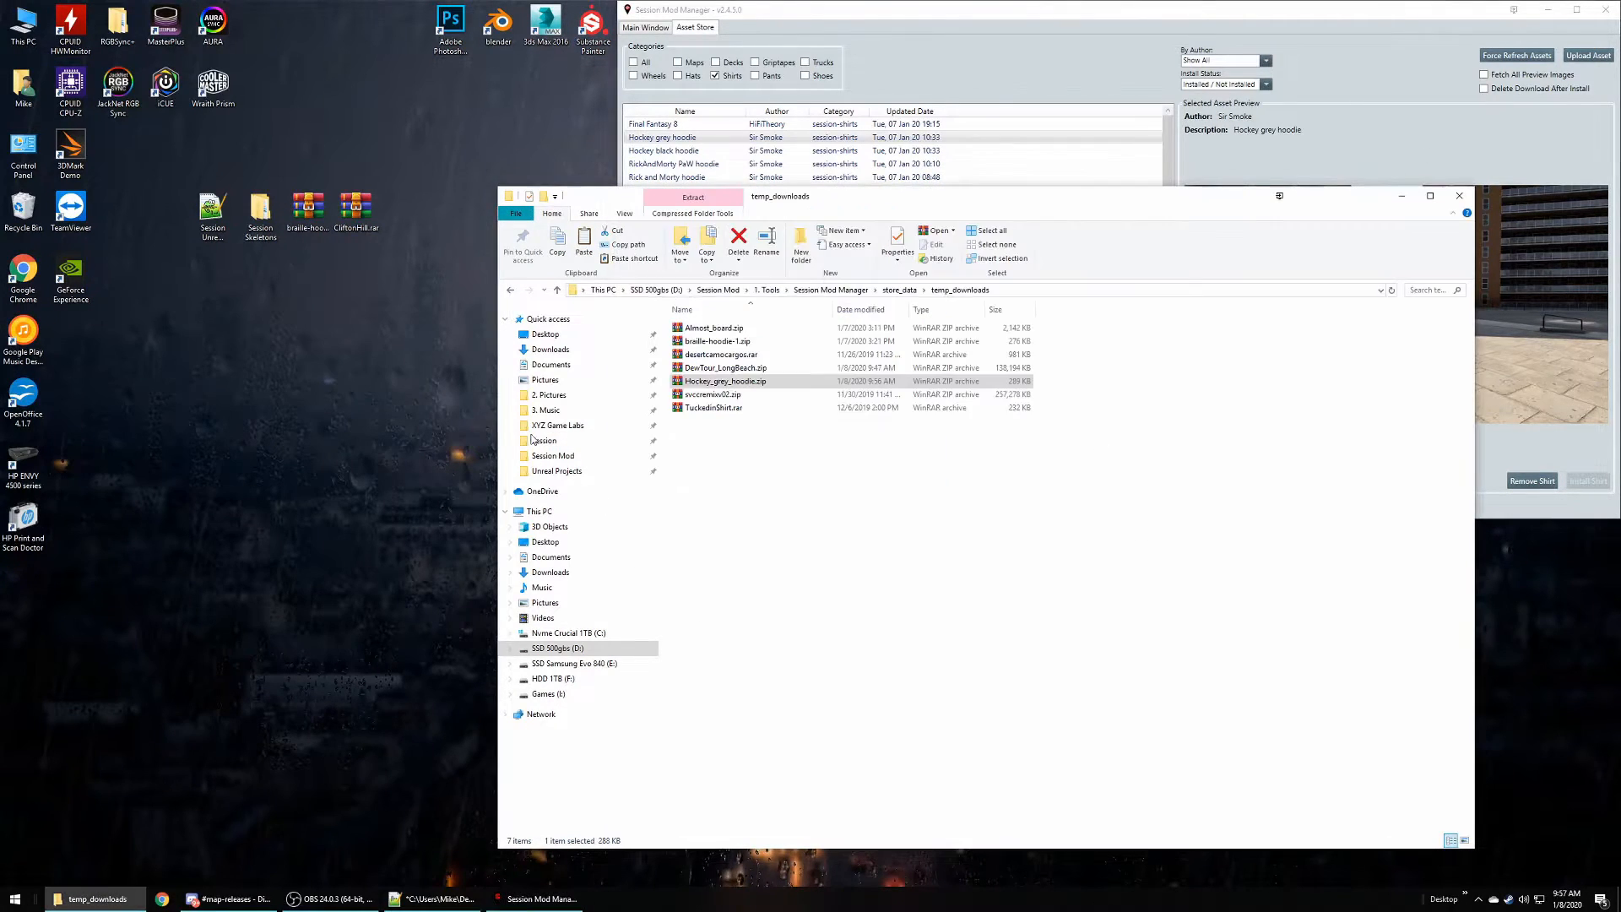
- Browse Content > Customization > Characters > AMXX > UpperBody > Textures, select all three hoodie files, and return to the mod manager
left_click(544, 439)
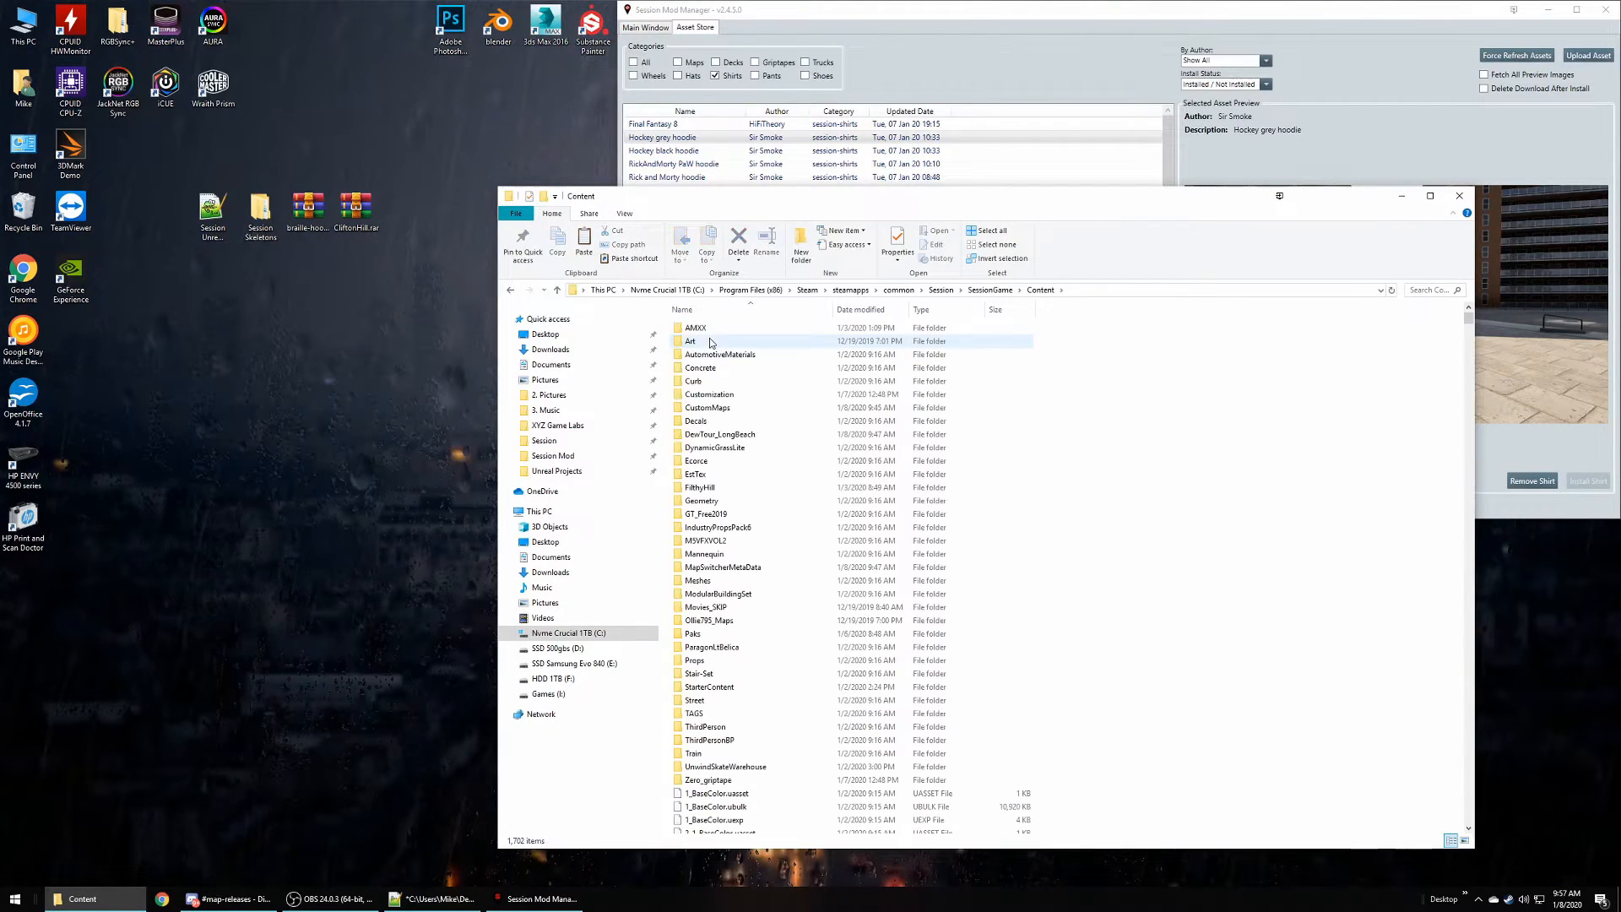
double_click(709, 394)
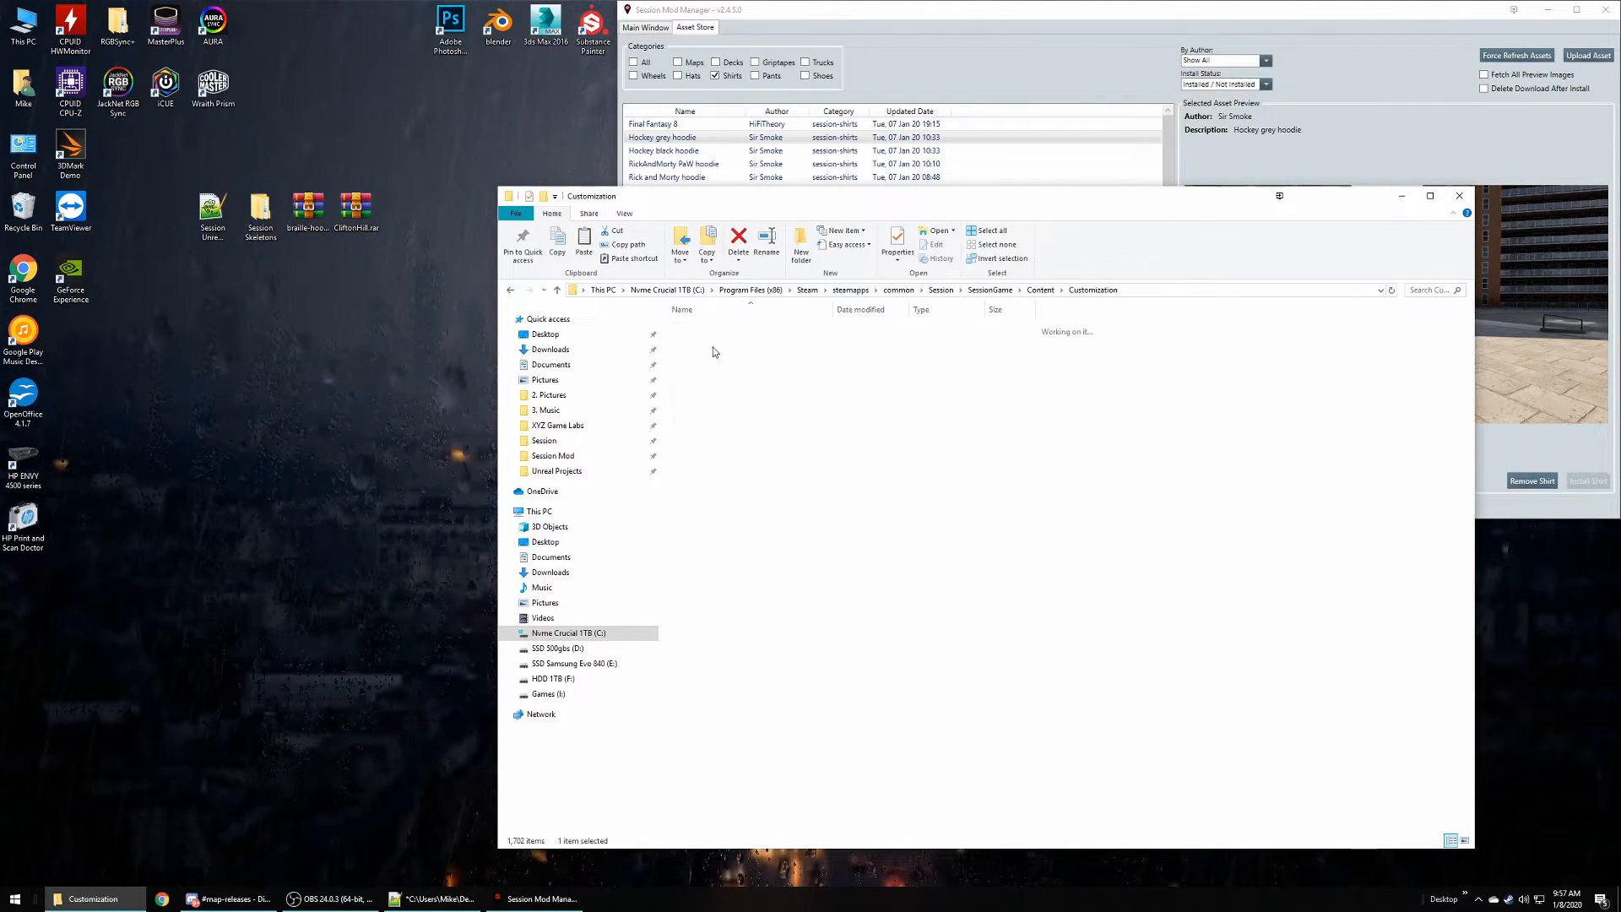
double_click(710, 331)
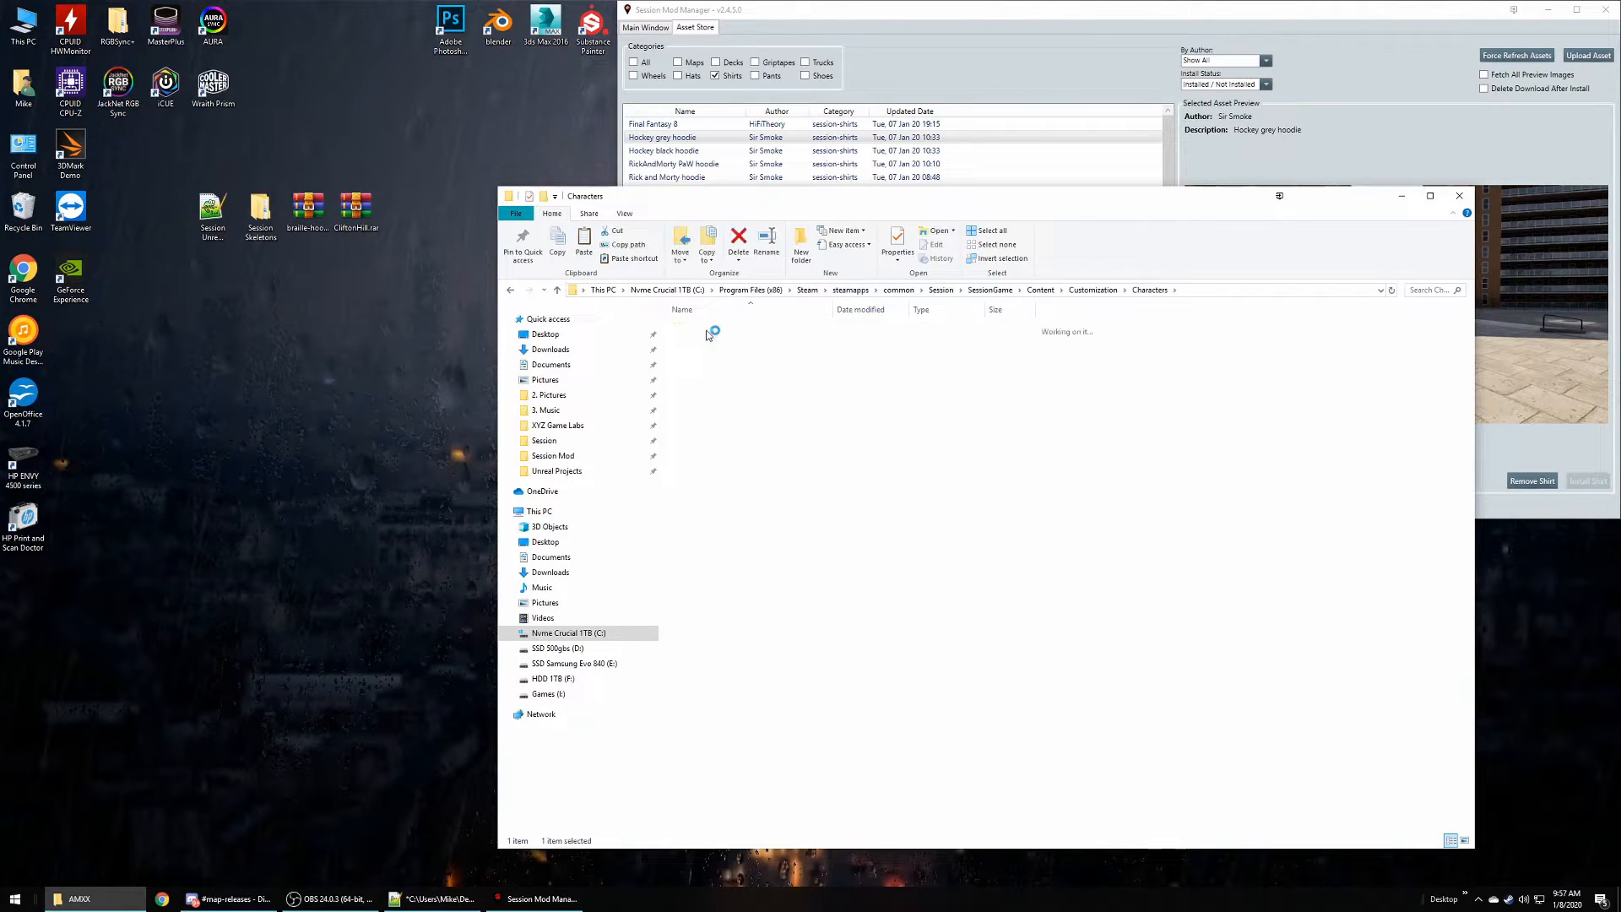
double_click(713, 332)
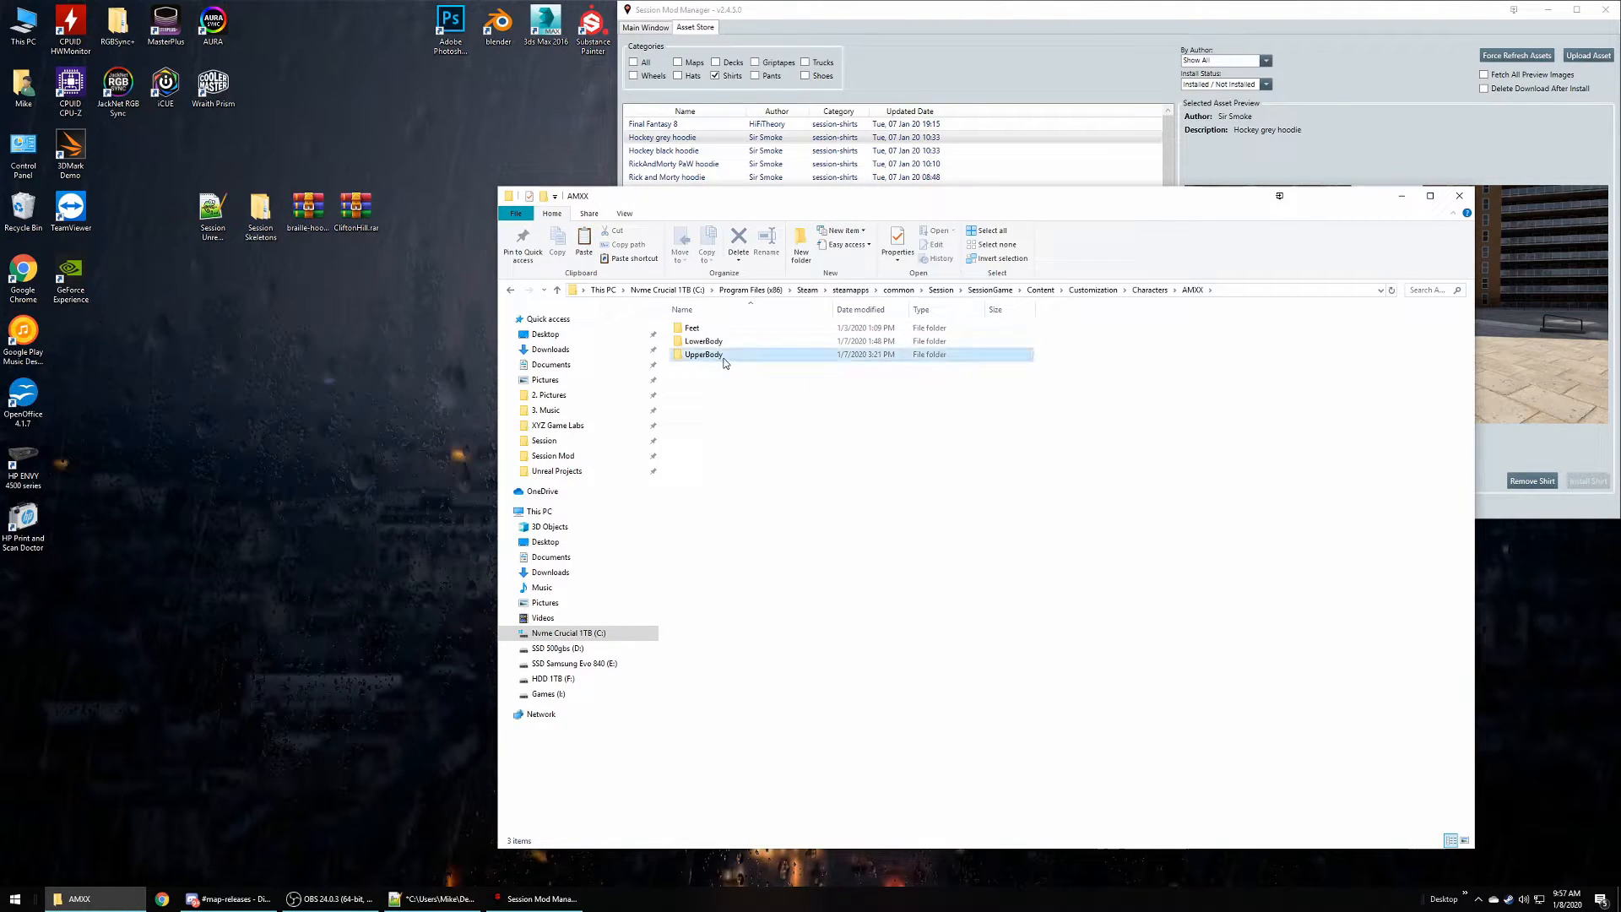
double_click(703, 354)
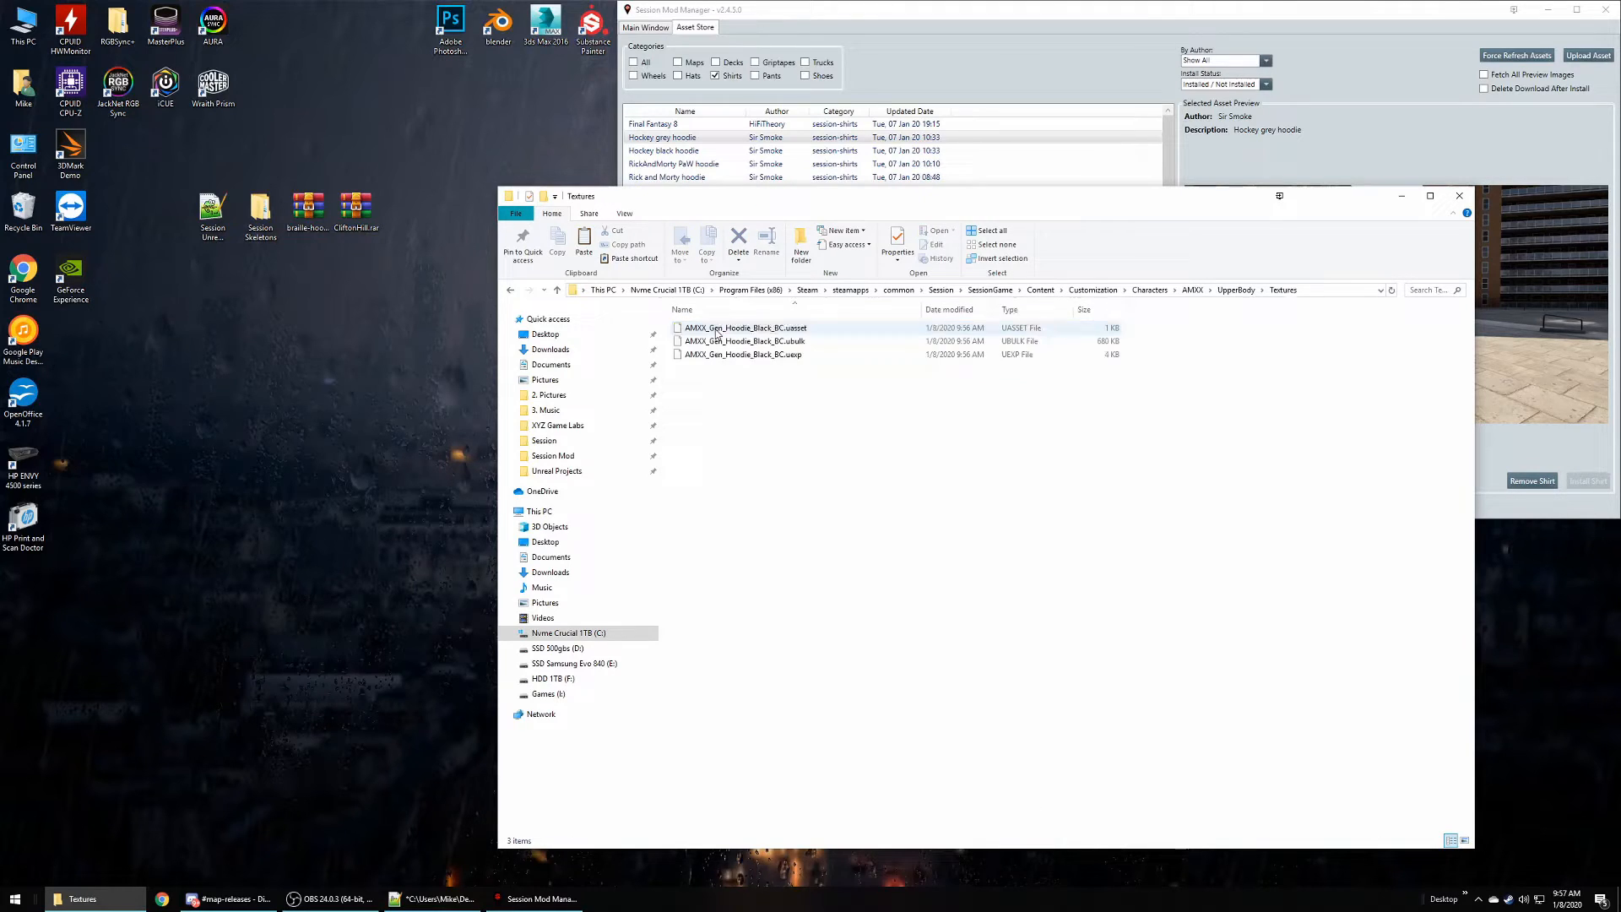
key("ctrl+a")
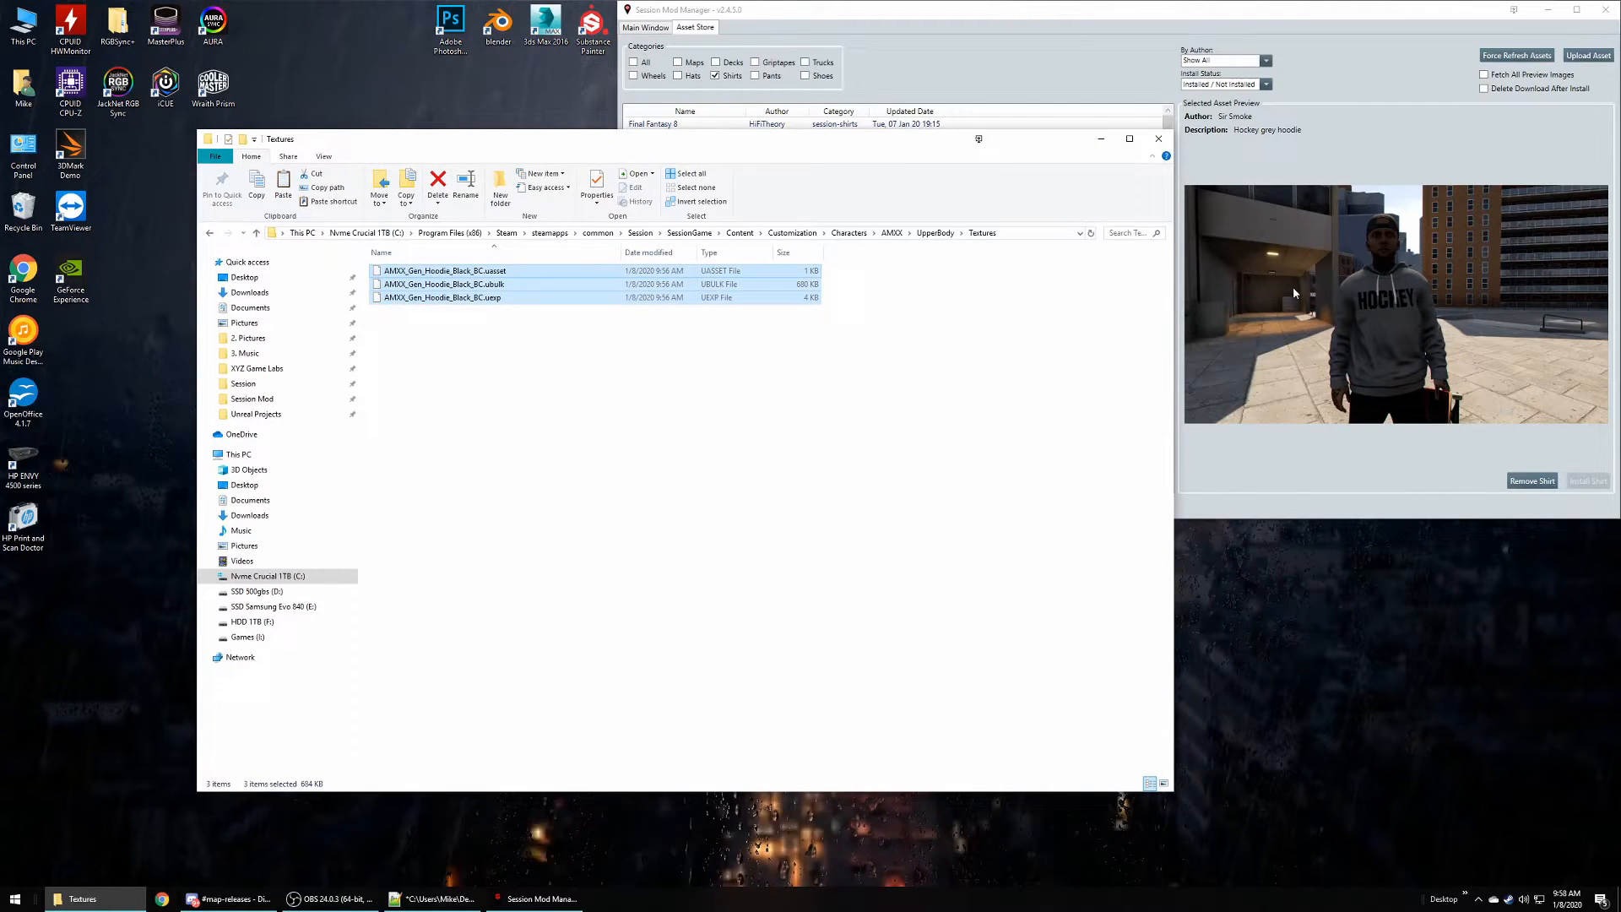
mouse_move(699, 388)
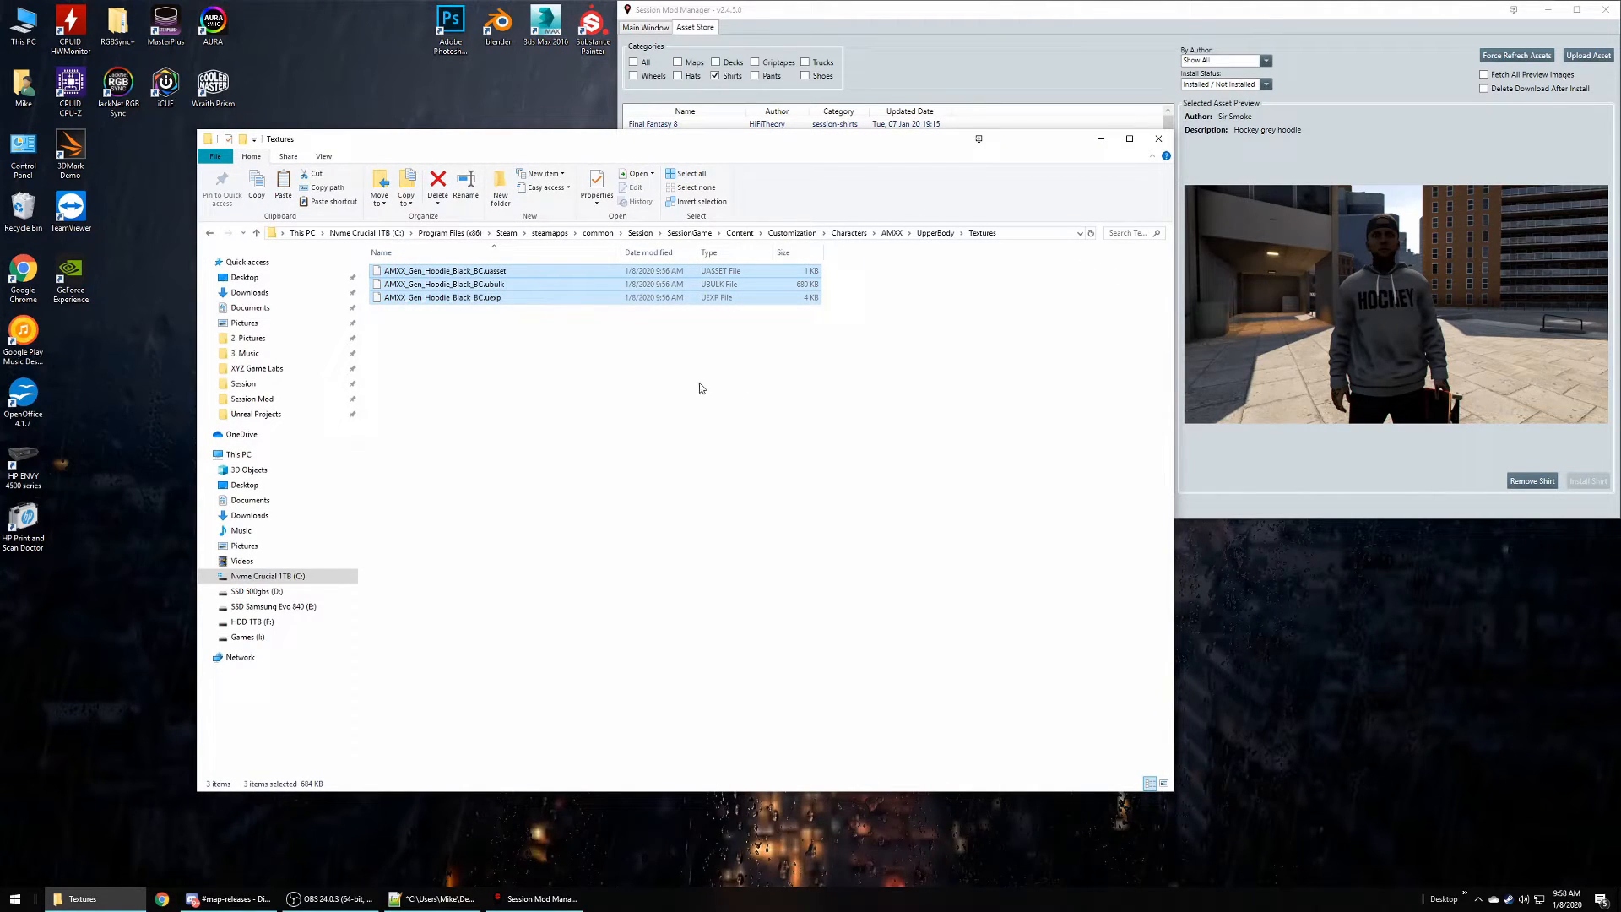
left_click(688, 9)
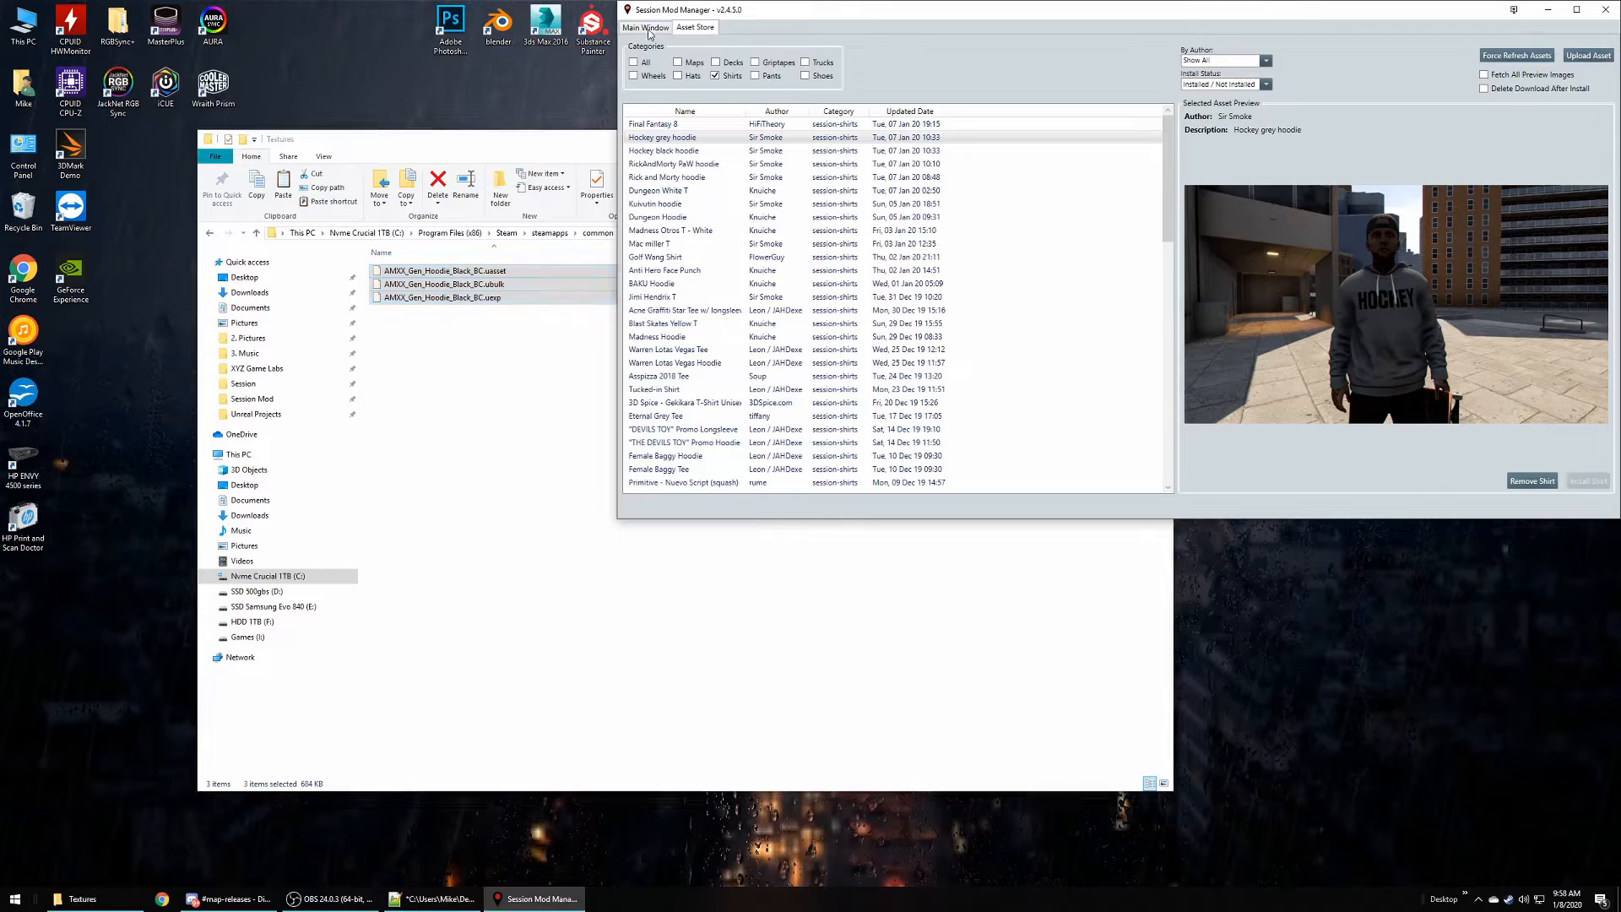
- Remove braille-hoodie-1.zip from the Manage Installed Textures list
left_click(645, 27)
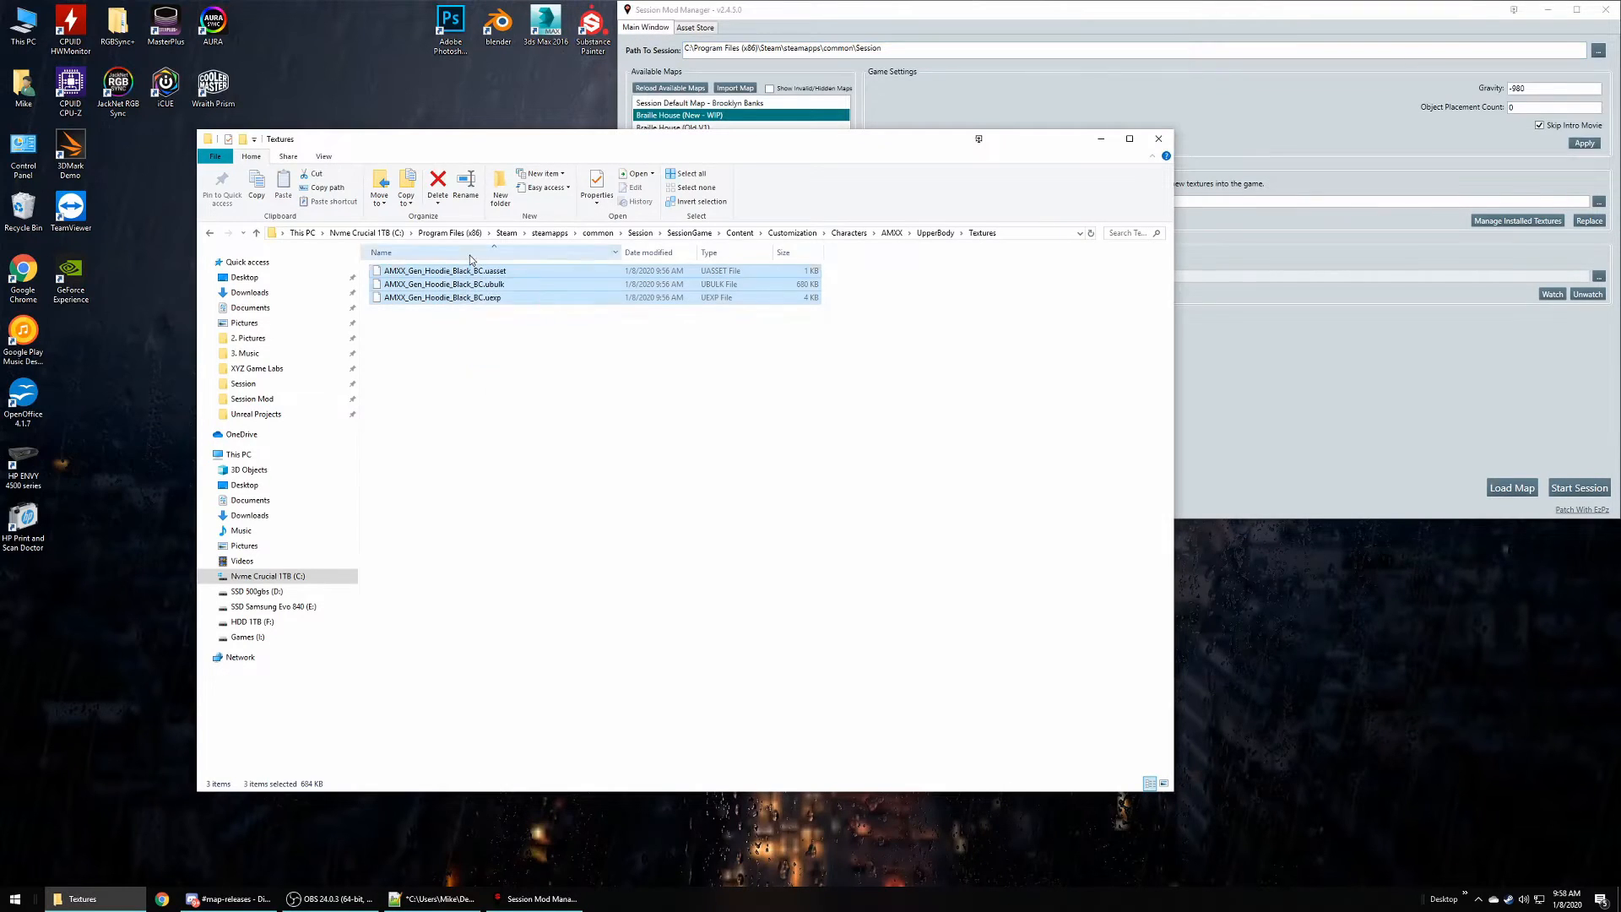
left_click(1517, 221)
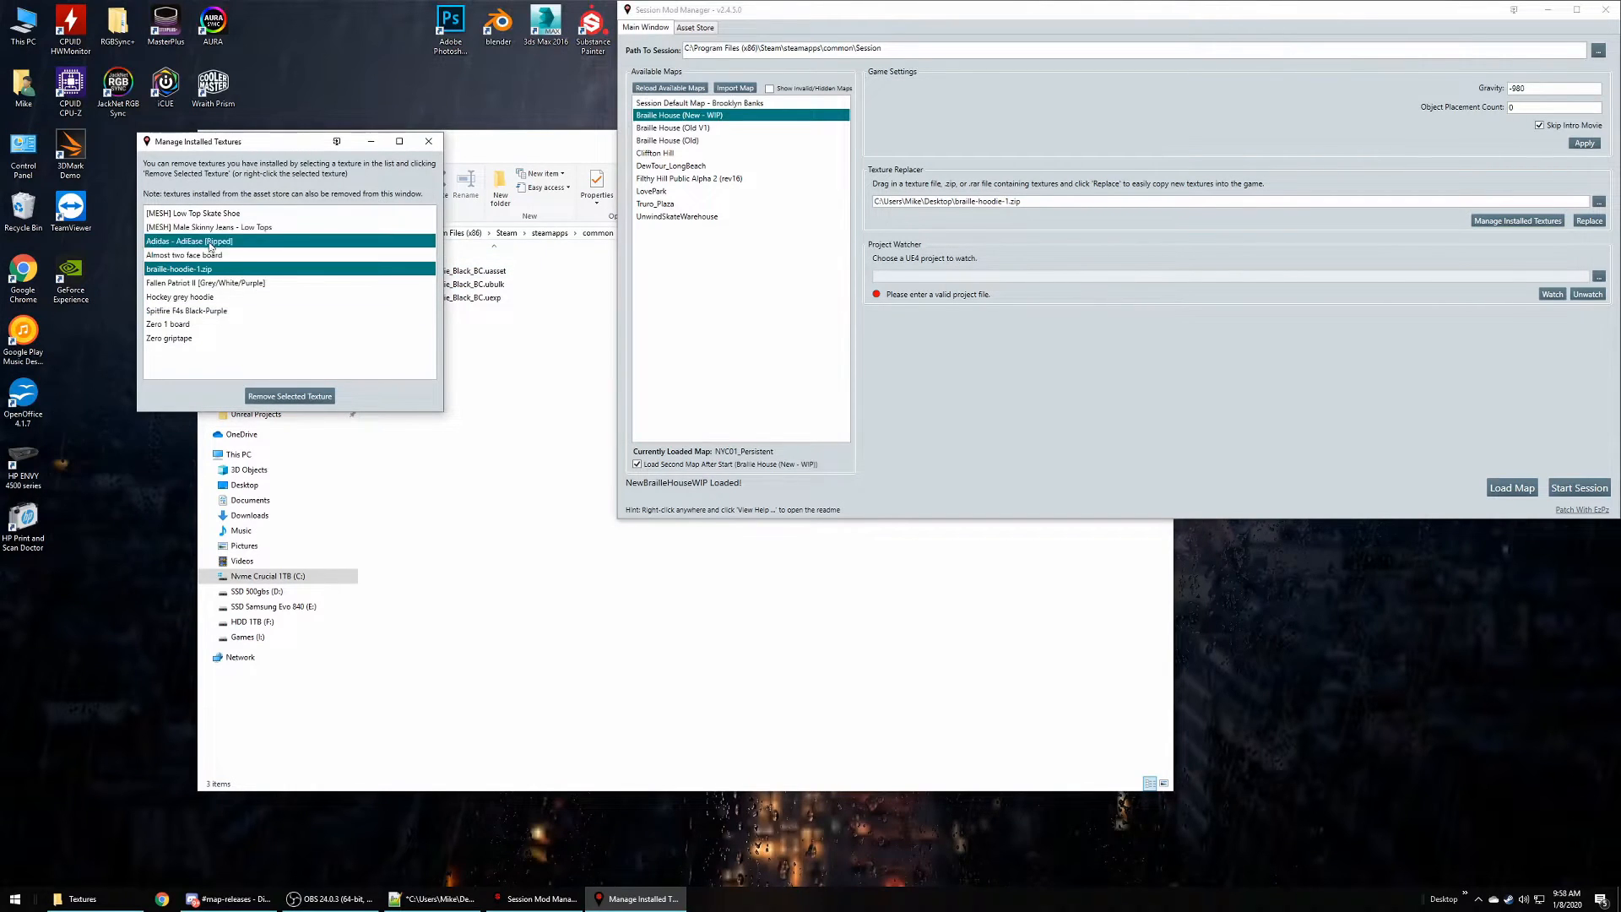
left_click(207, 284)
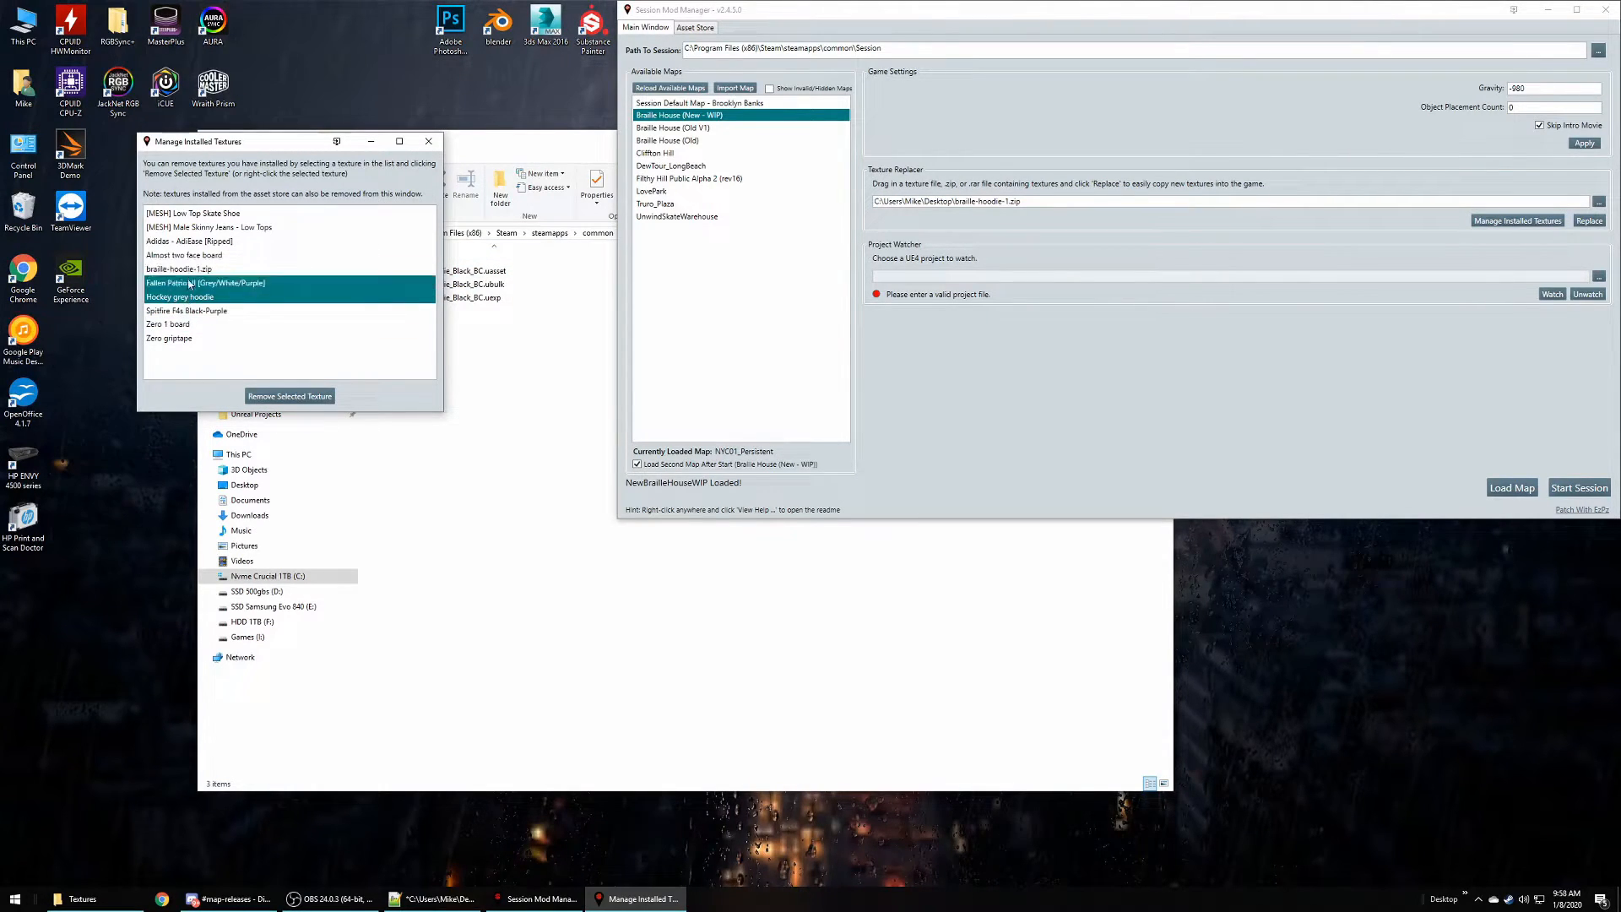
left_click(258, 296)
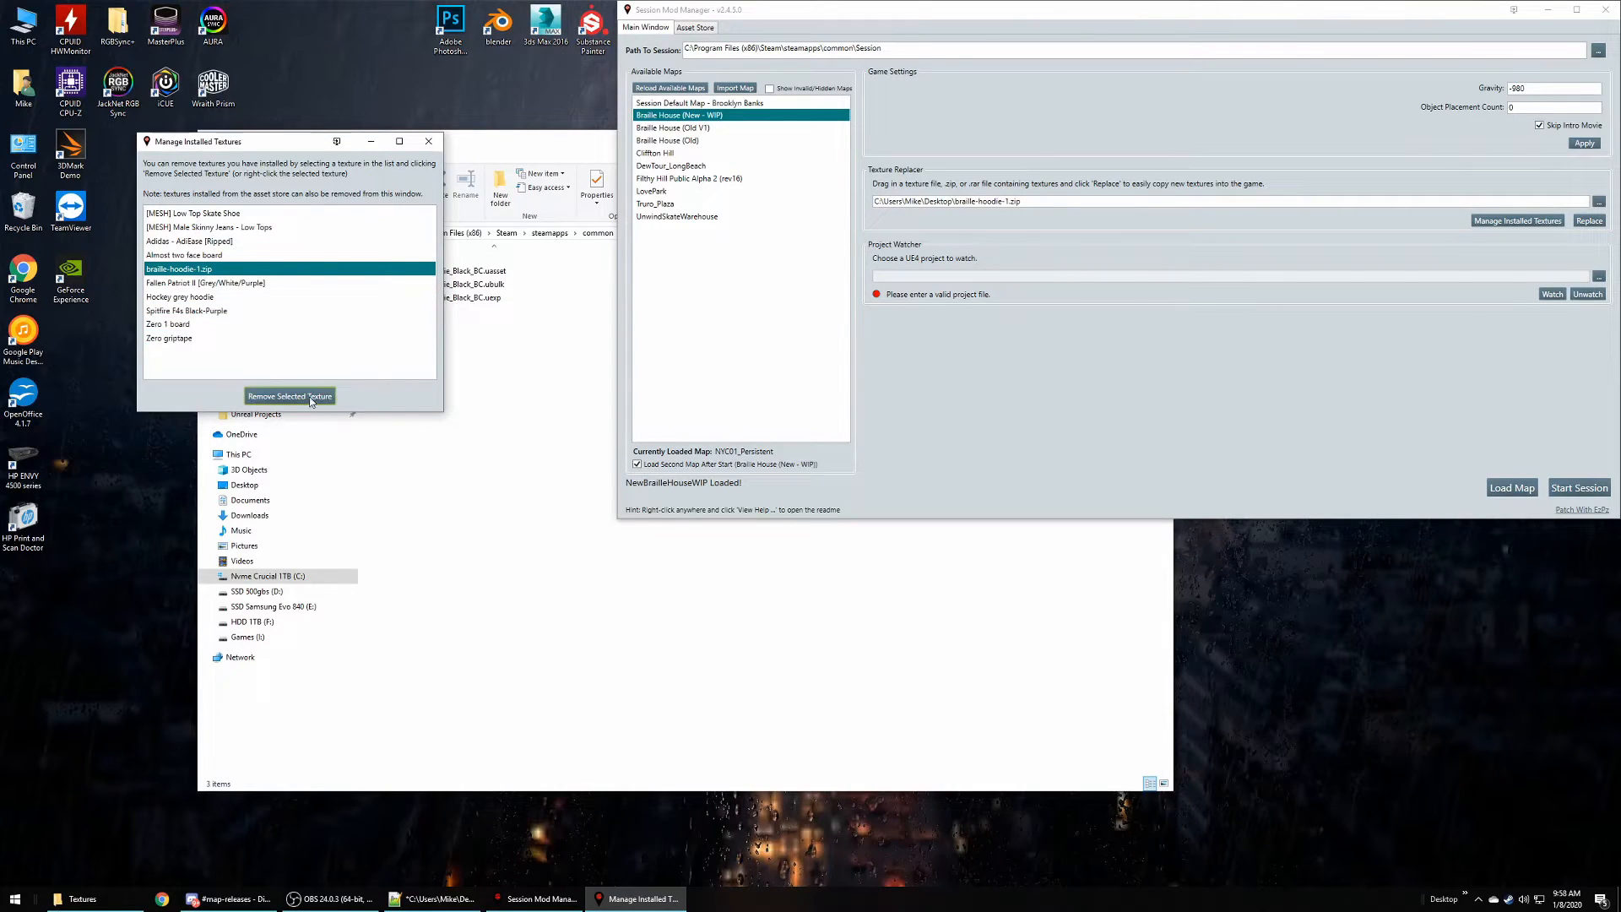
left_click(289, 396)
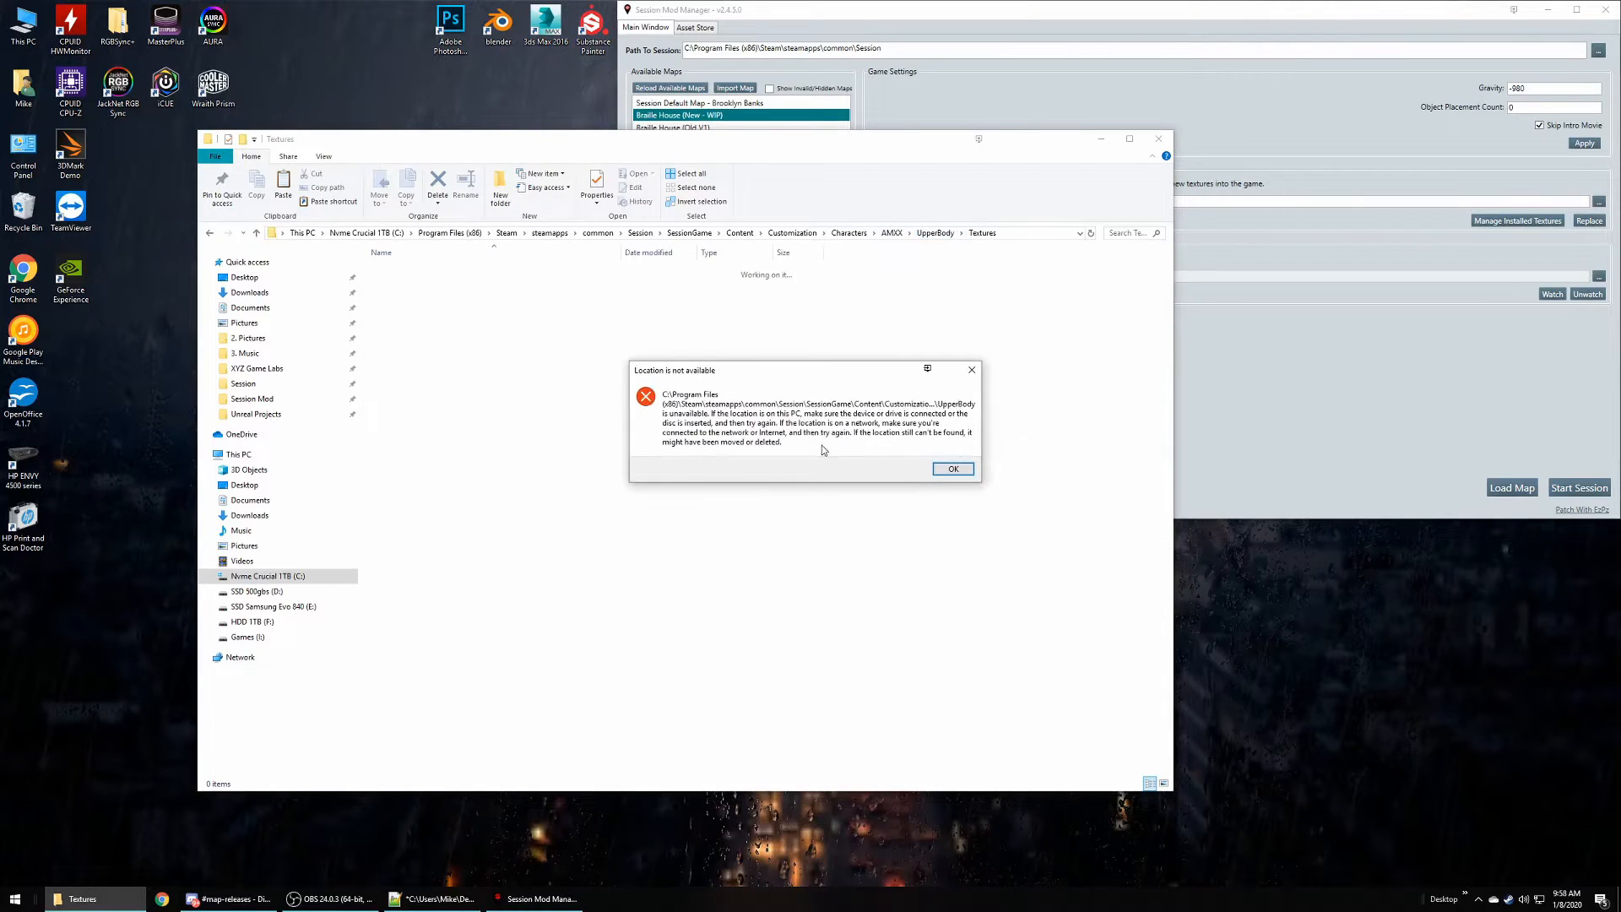
- Dismiss the 'Location is not available' error and view the AMIX folder with Feet and LowerBody
left_click(952, 468)
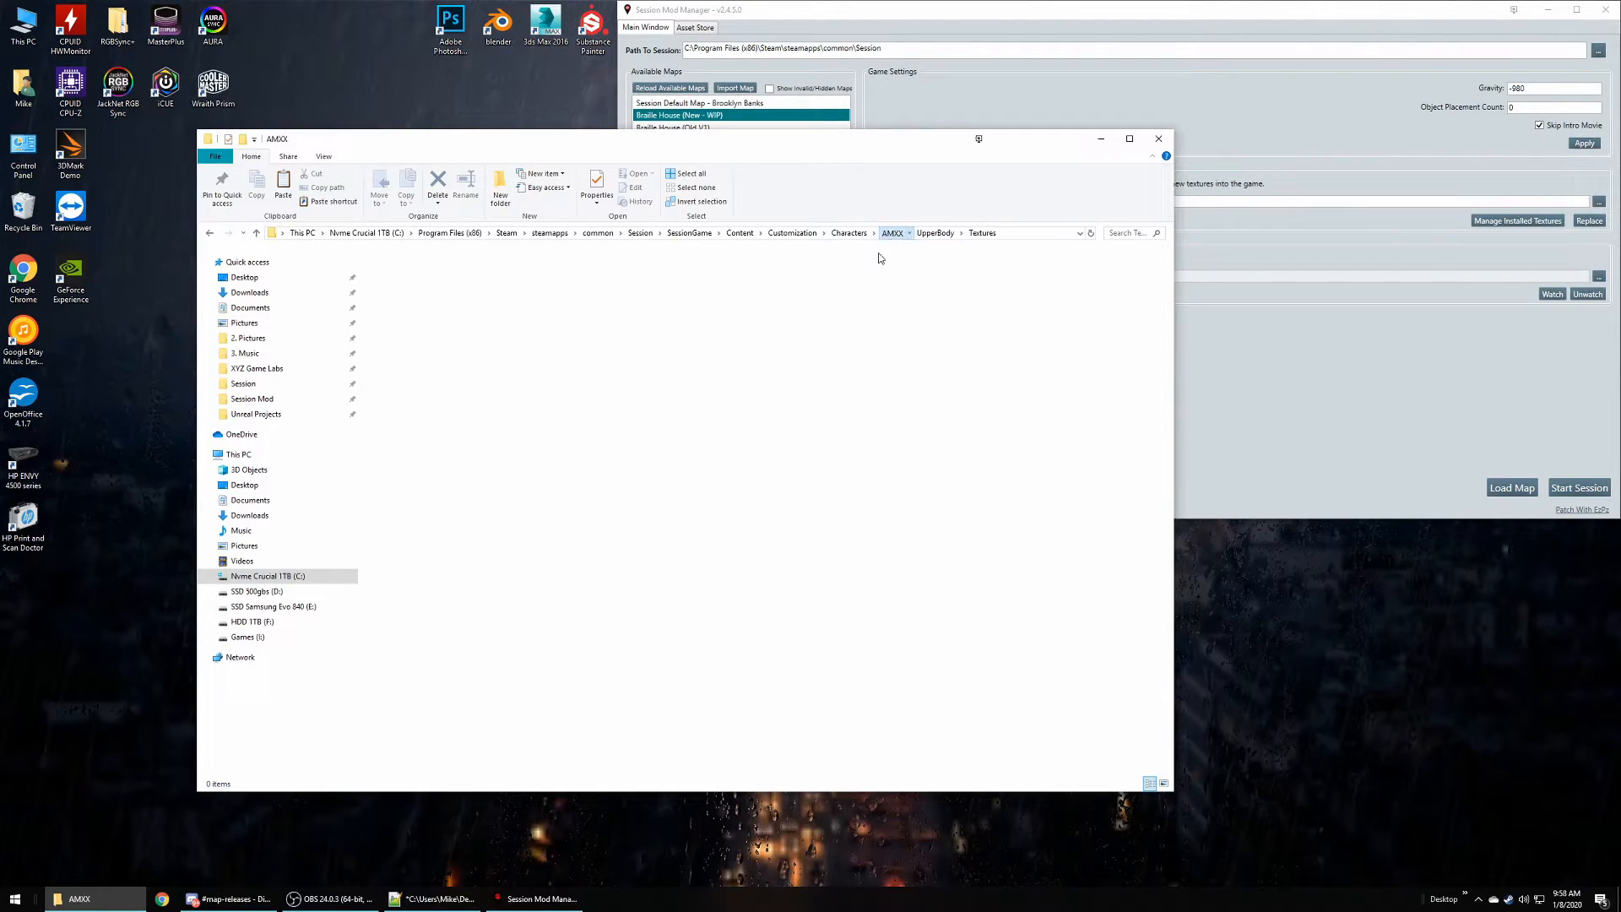
left_click(893, 233)
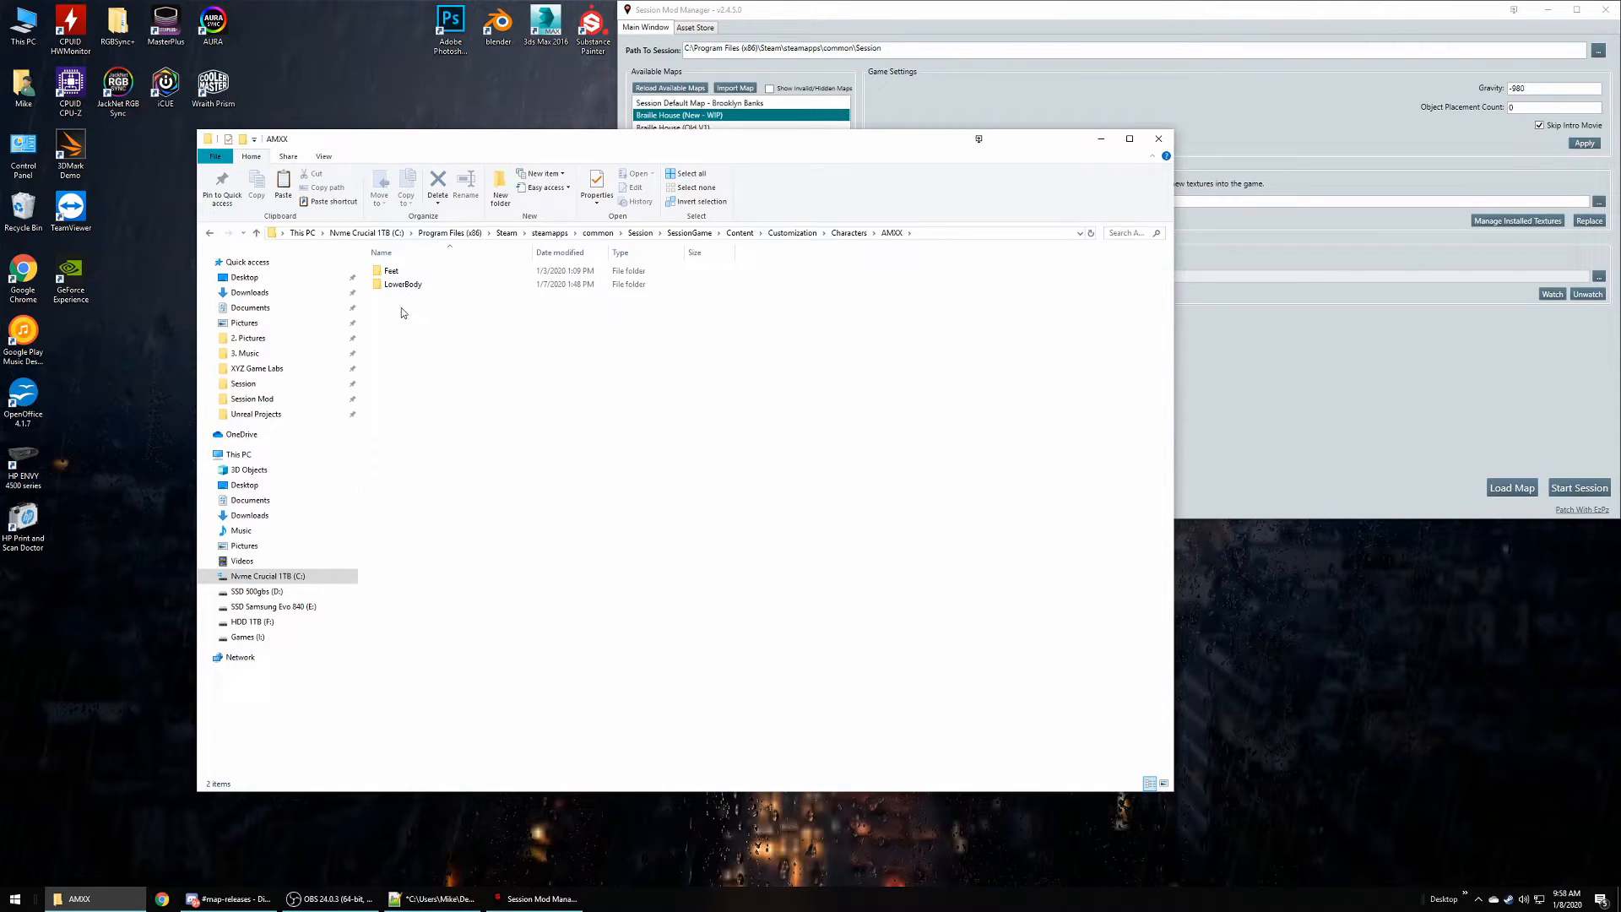
mouse_move(466, 315)
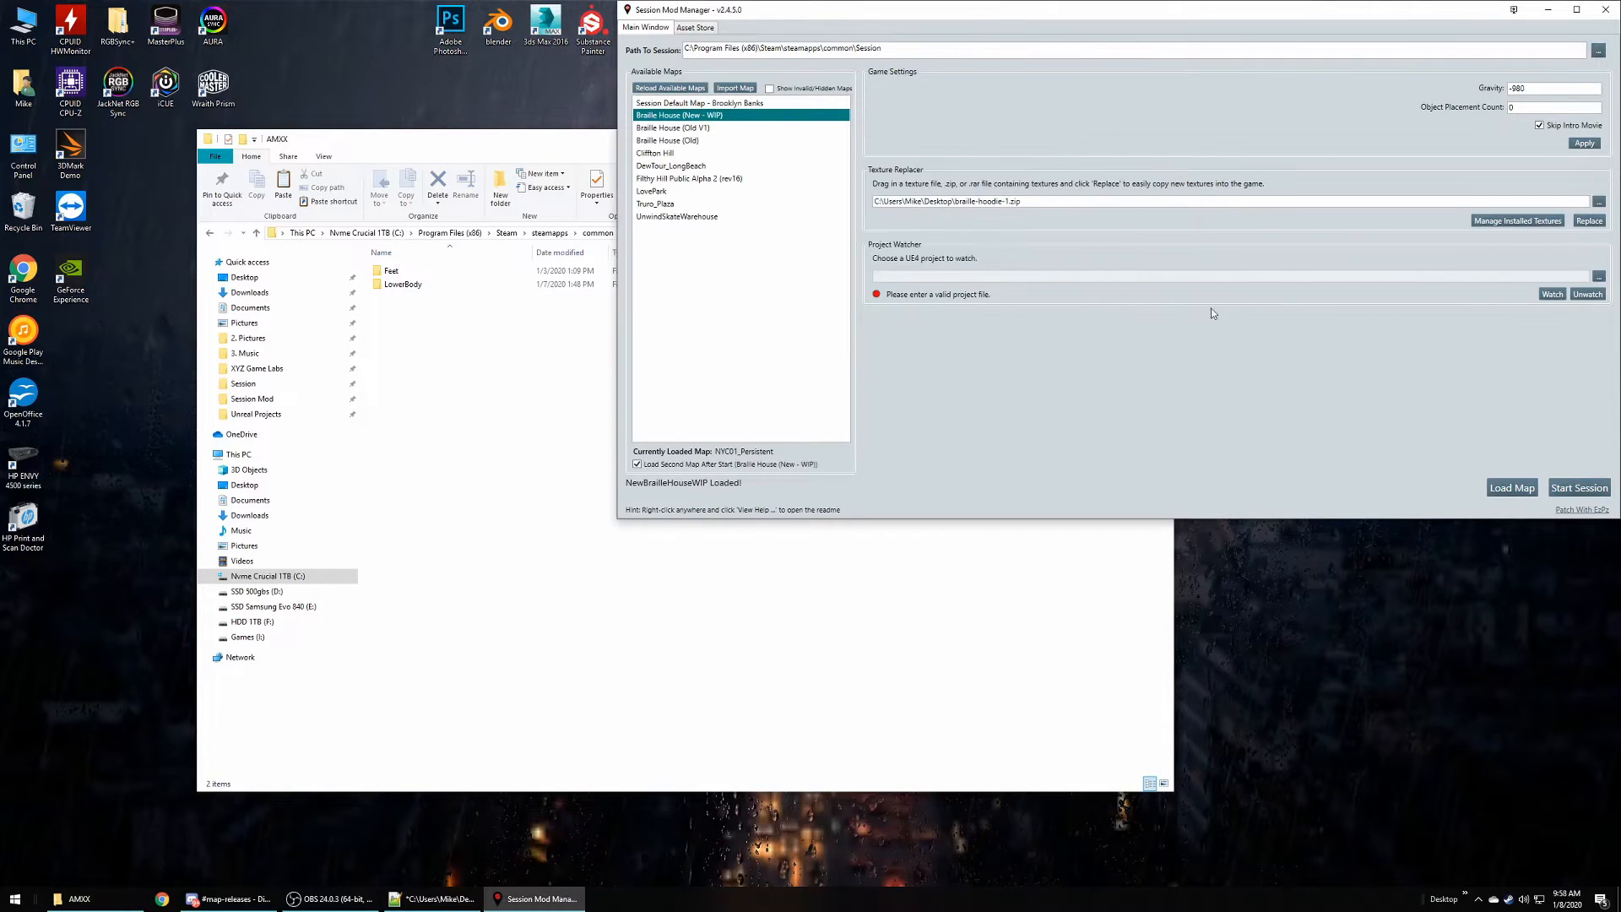
- Preview the Hockey black and Hockey grey hoodie assets in the Asset Store
left_click(694, 27)
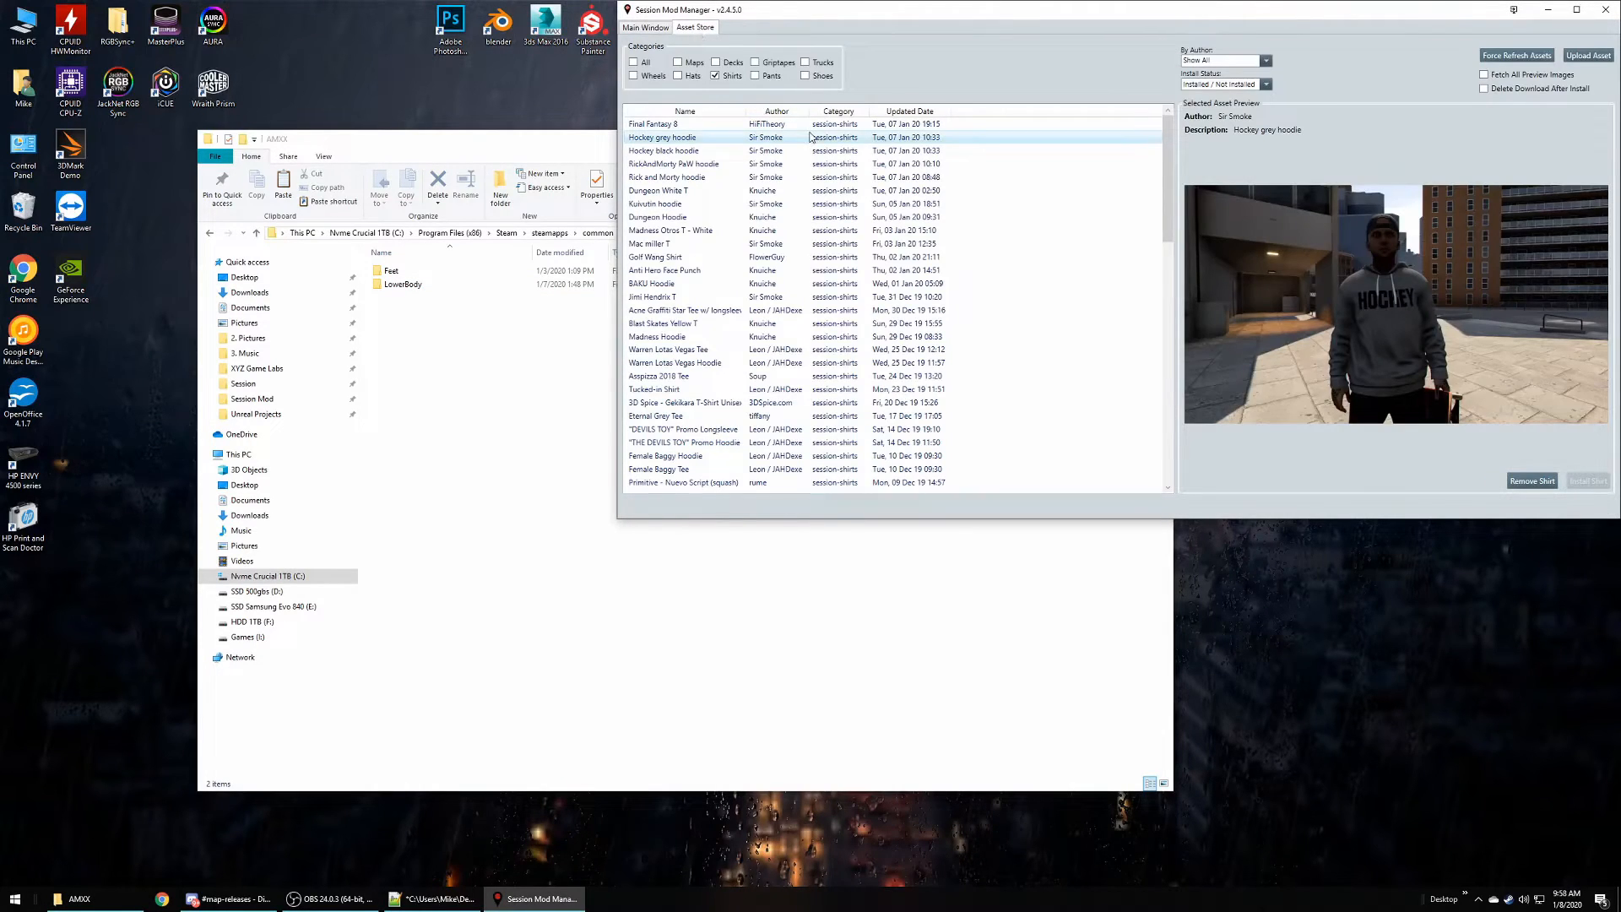
mouse_move(1236, 371)
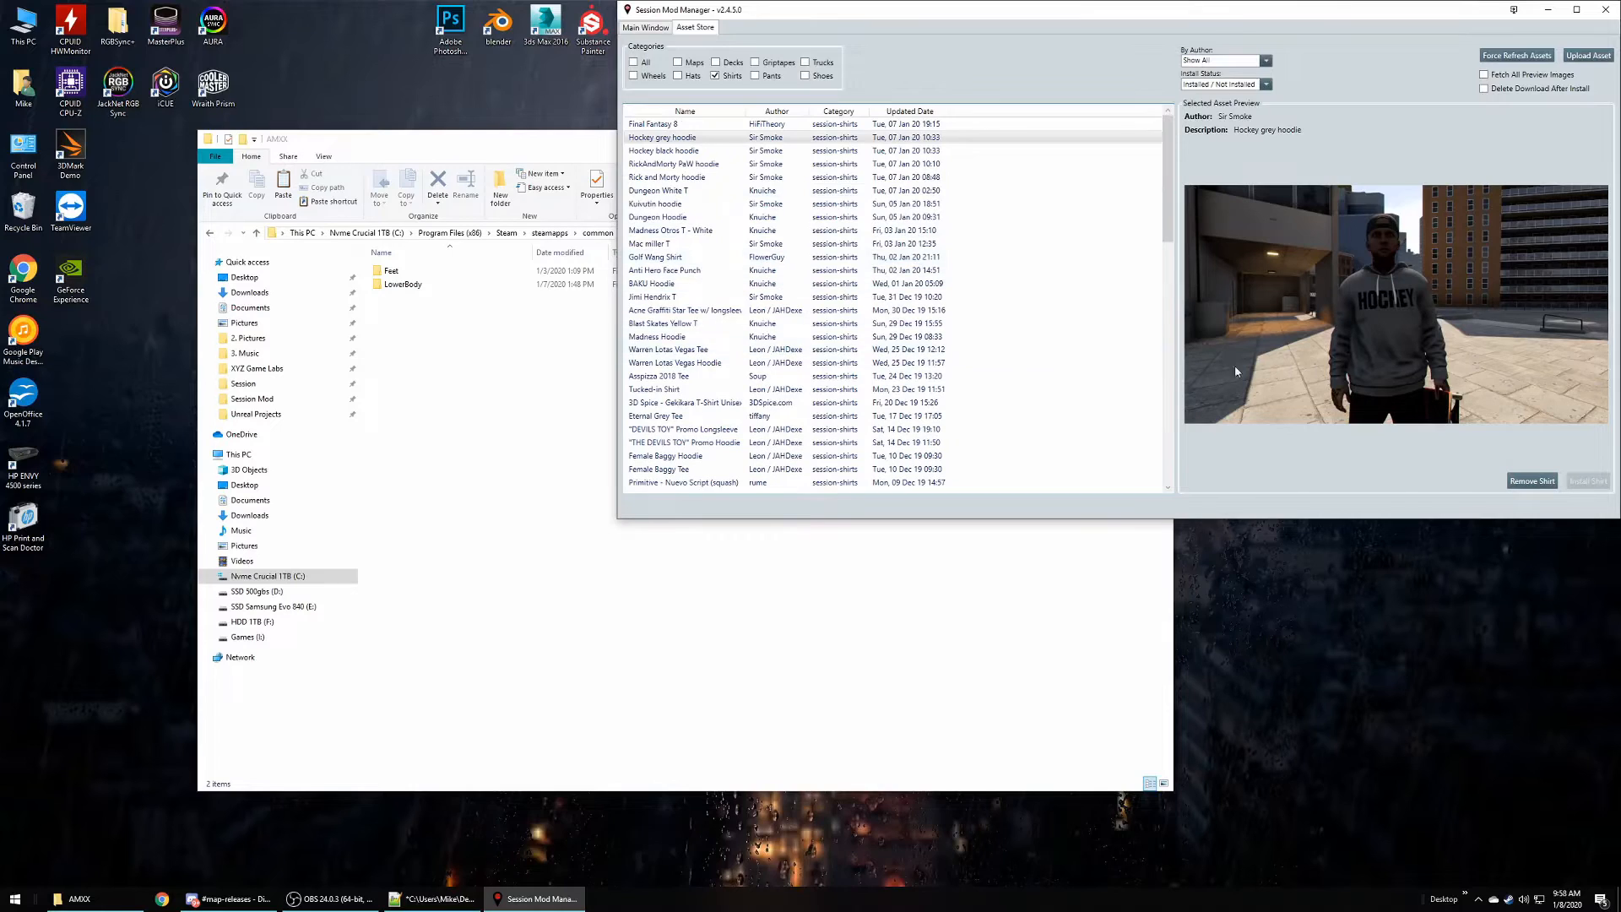
left_click(664, 151)
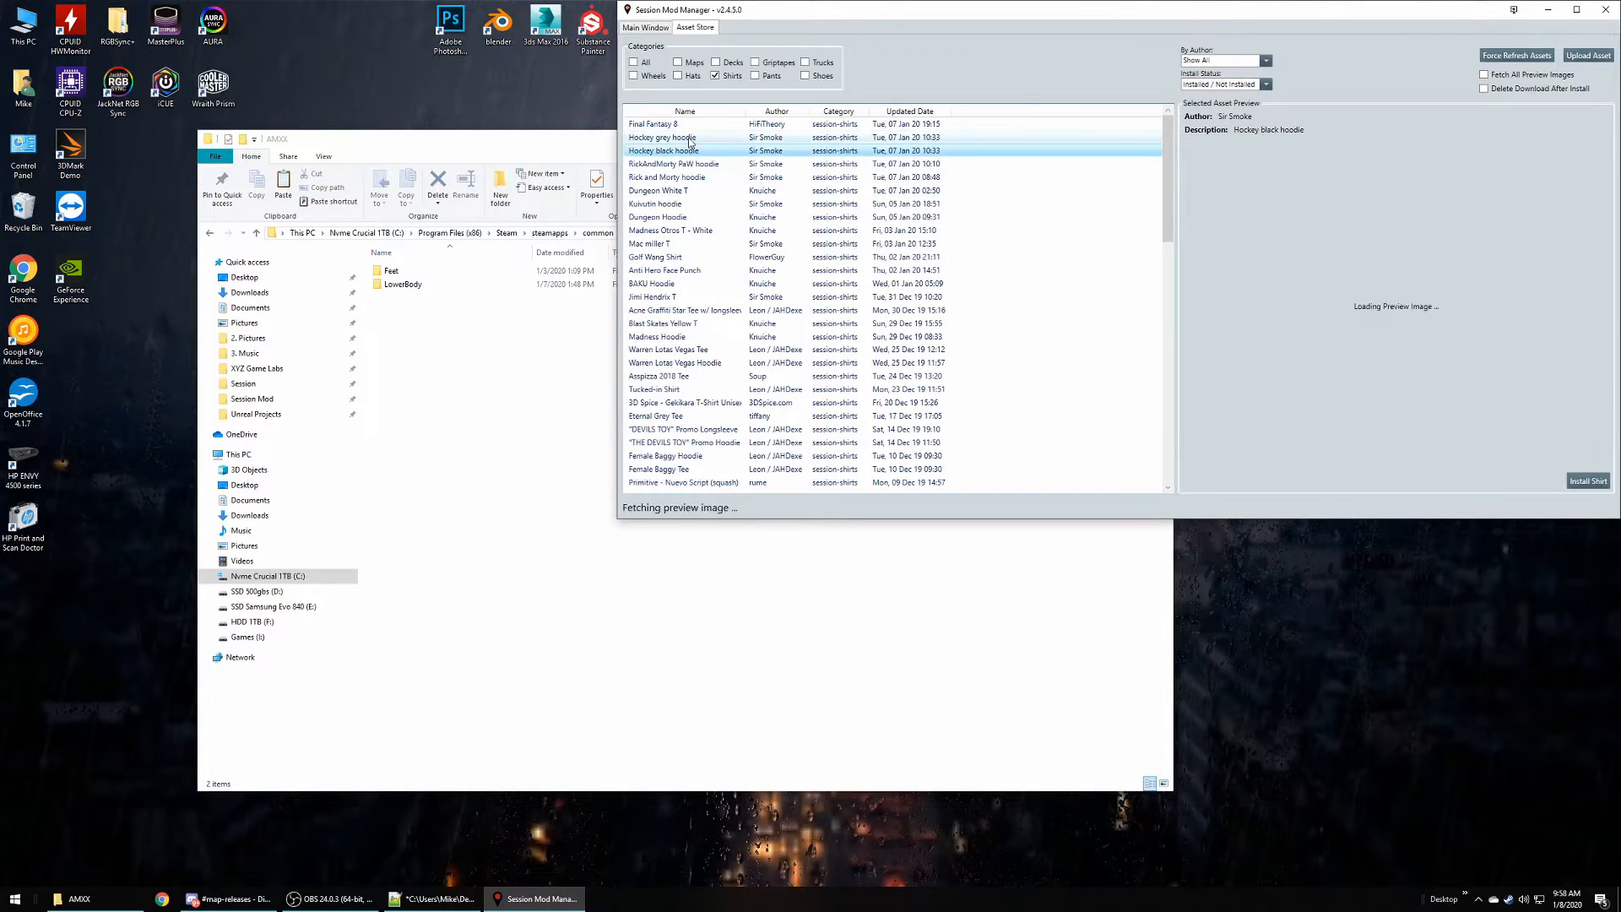
left_click(662, 138)
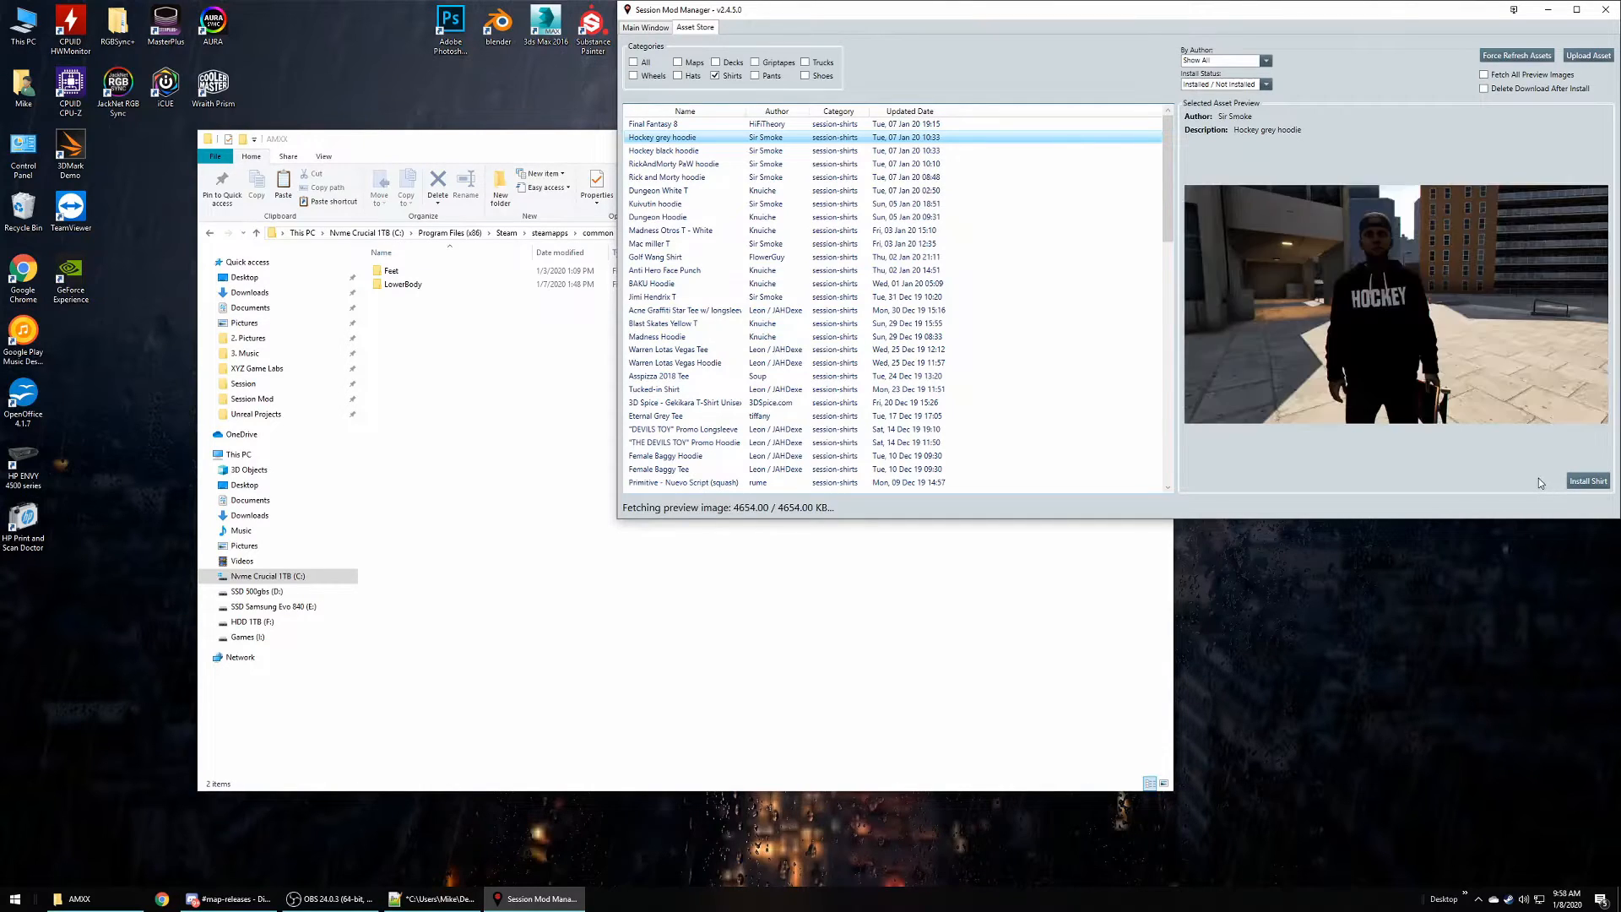
mouse_move(664, 151)
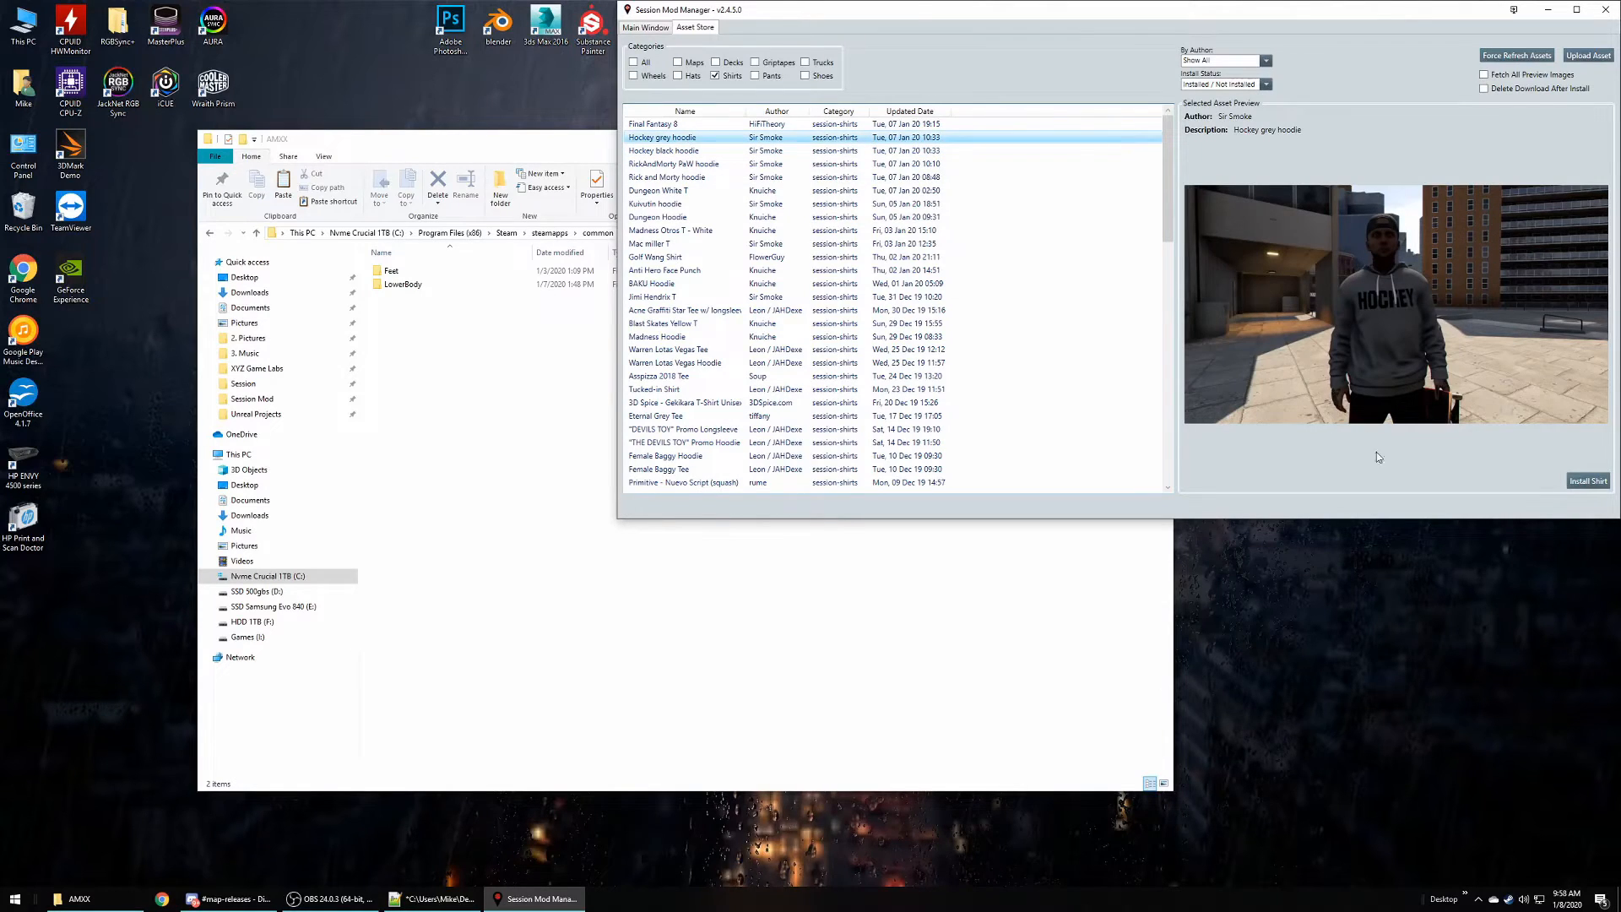
mouse_move(1387, 467)
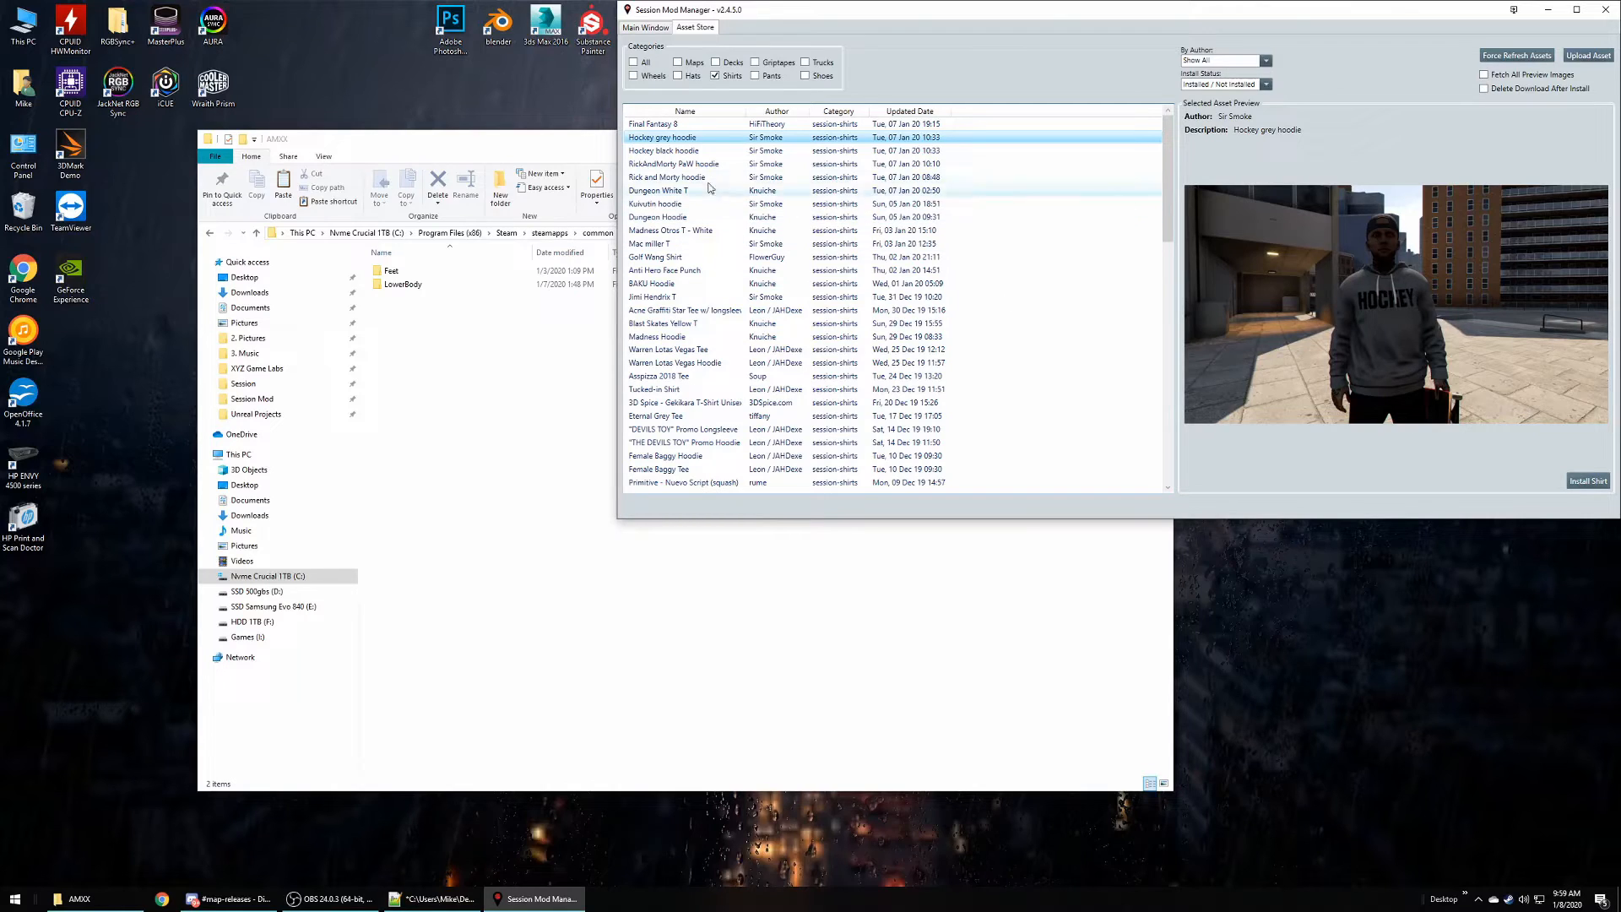
- Filter the Asset Store to show only Pants, dropping Shirts and Shoes
left_click(718, 75)
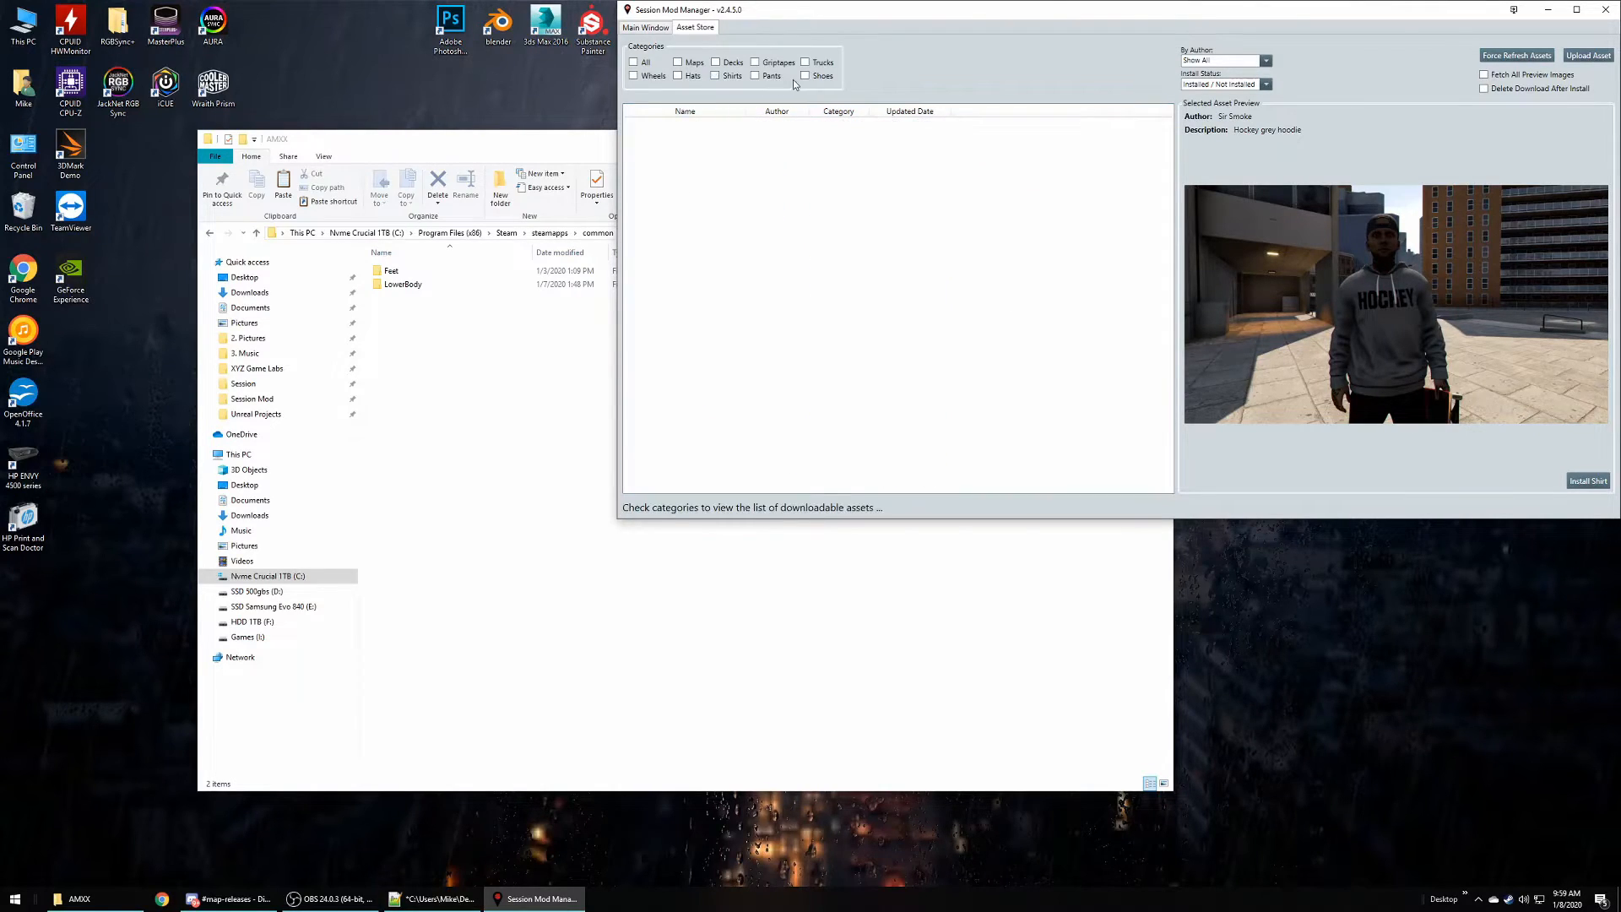
left_click(805, 75)
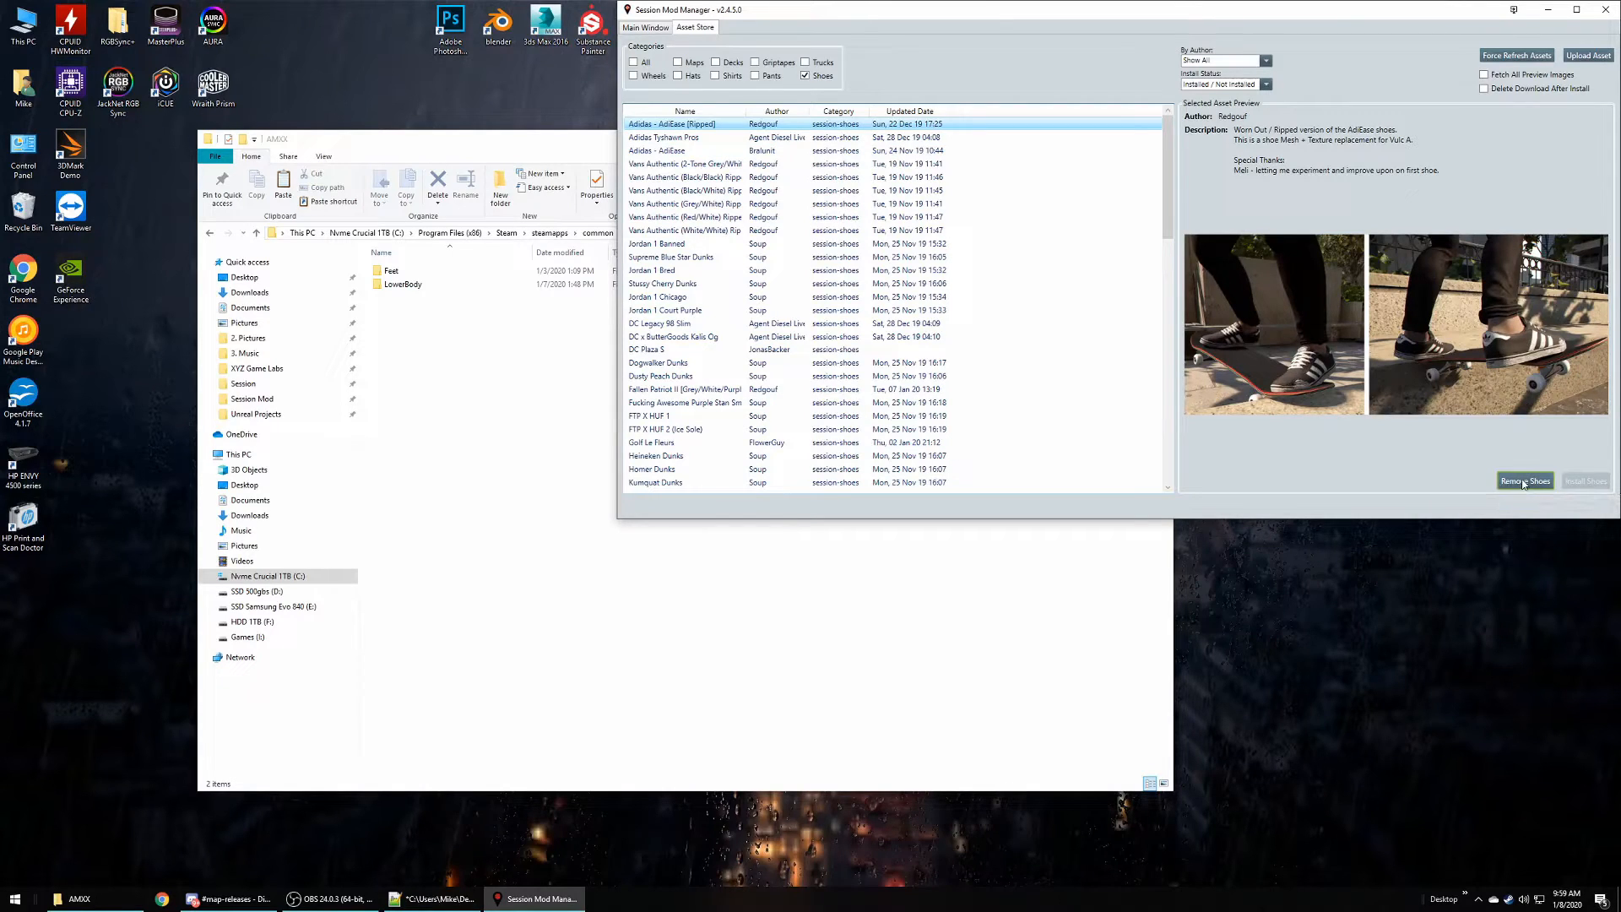
mouse_move(1589, 480)
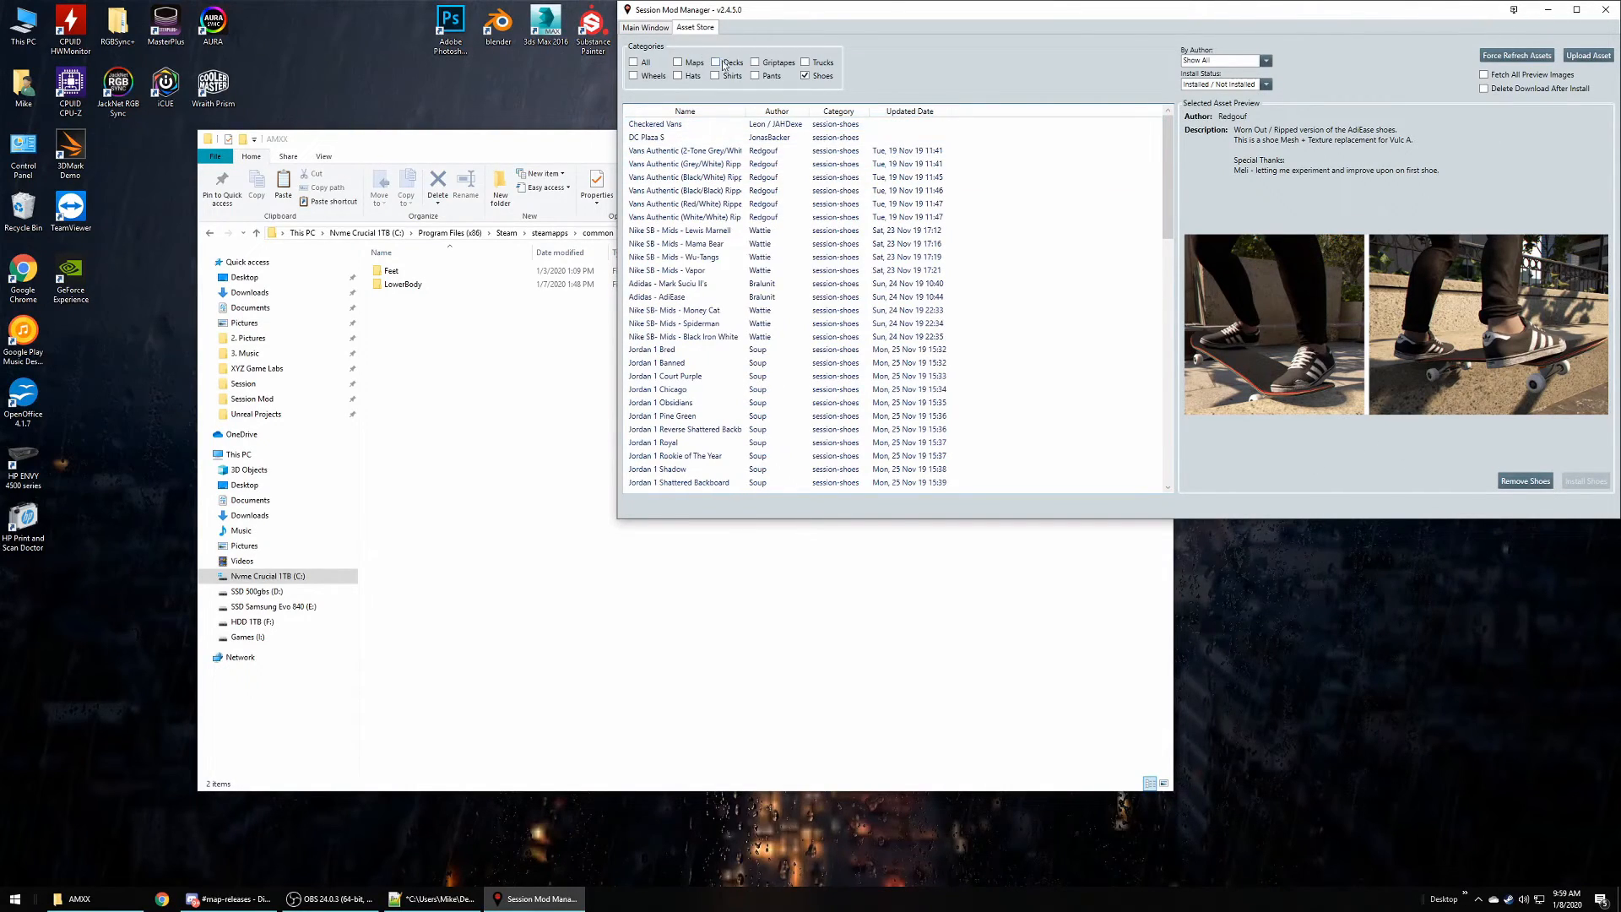
left_click(756, 75)
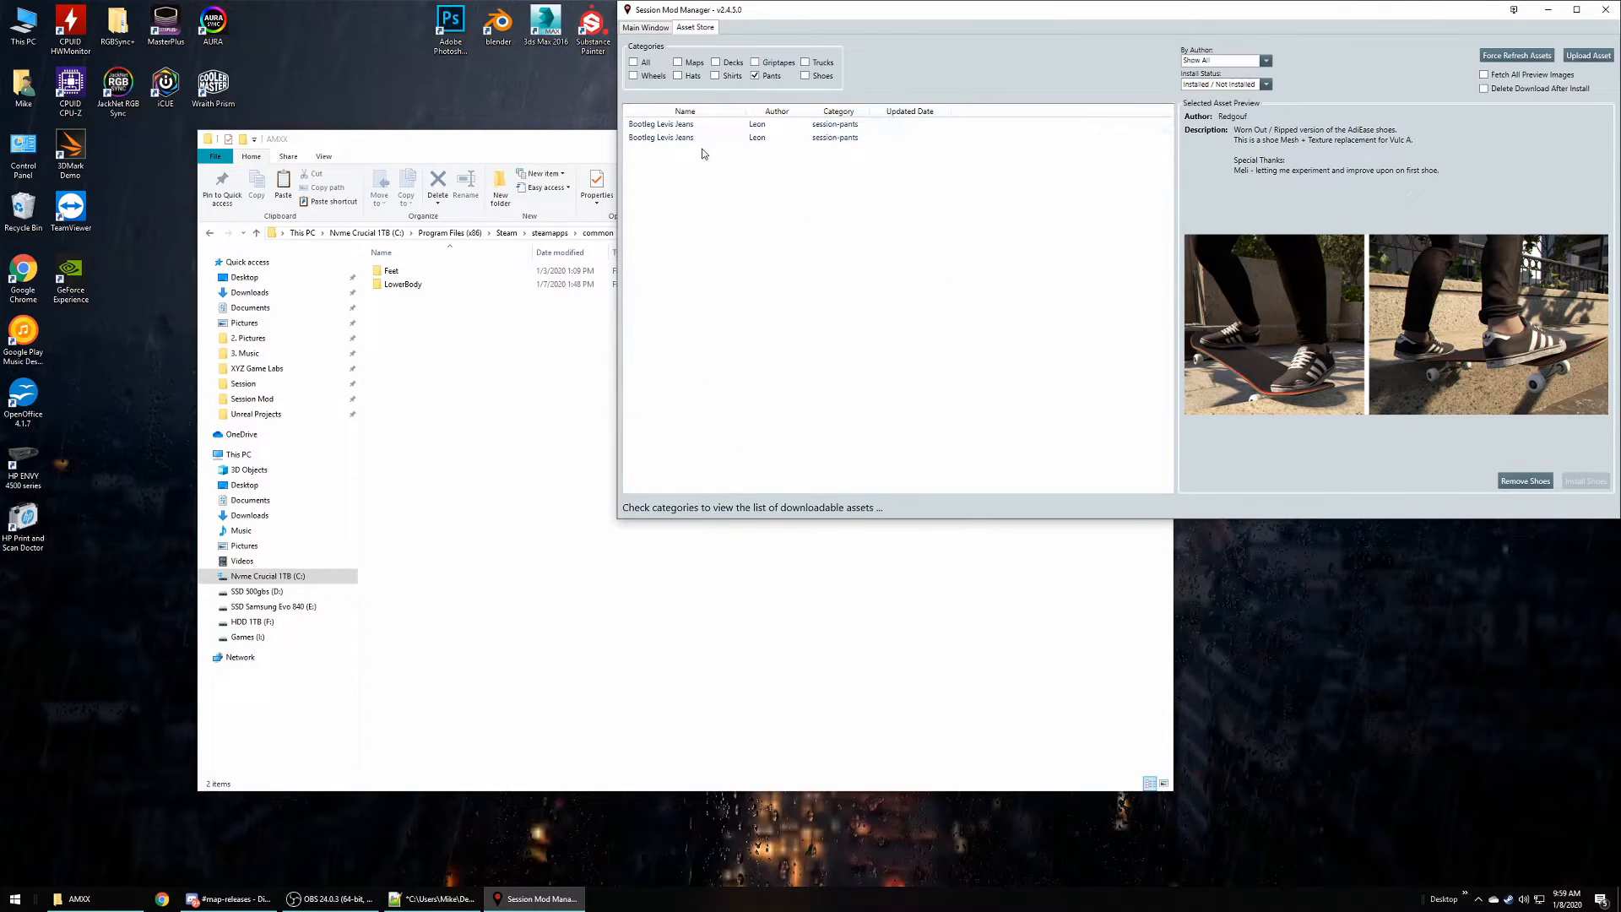
mouse_move(679, 210)
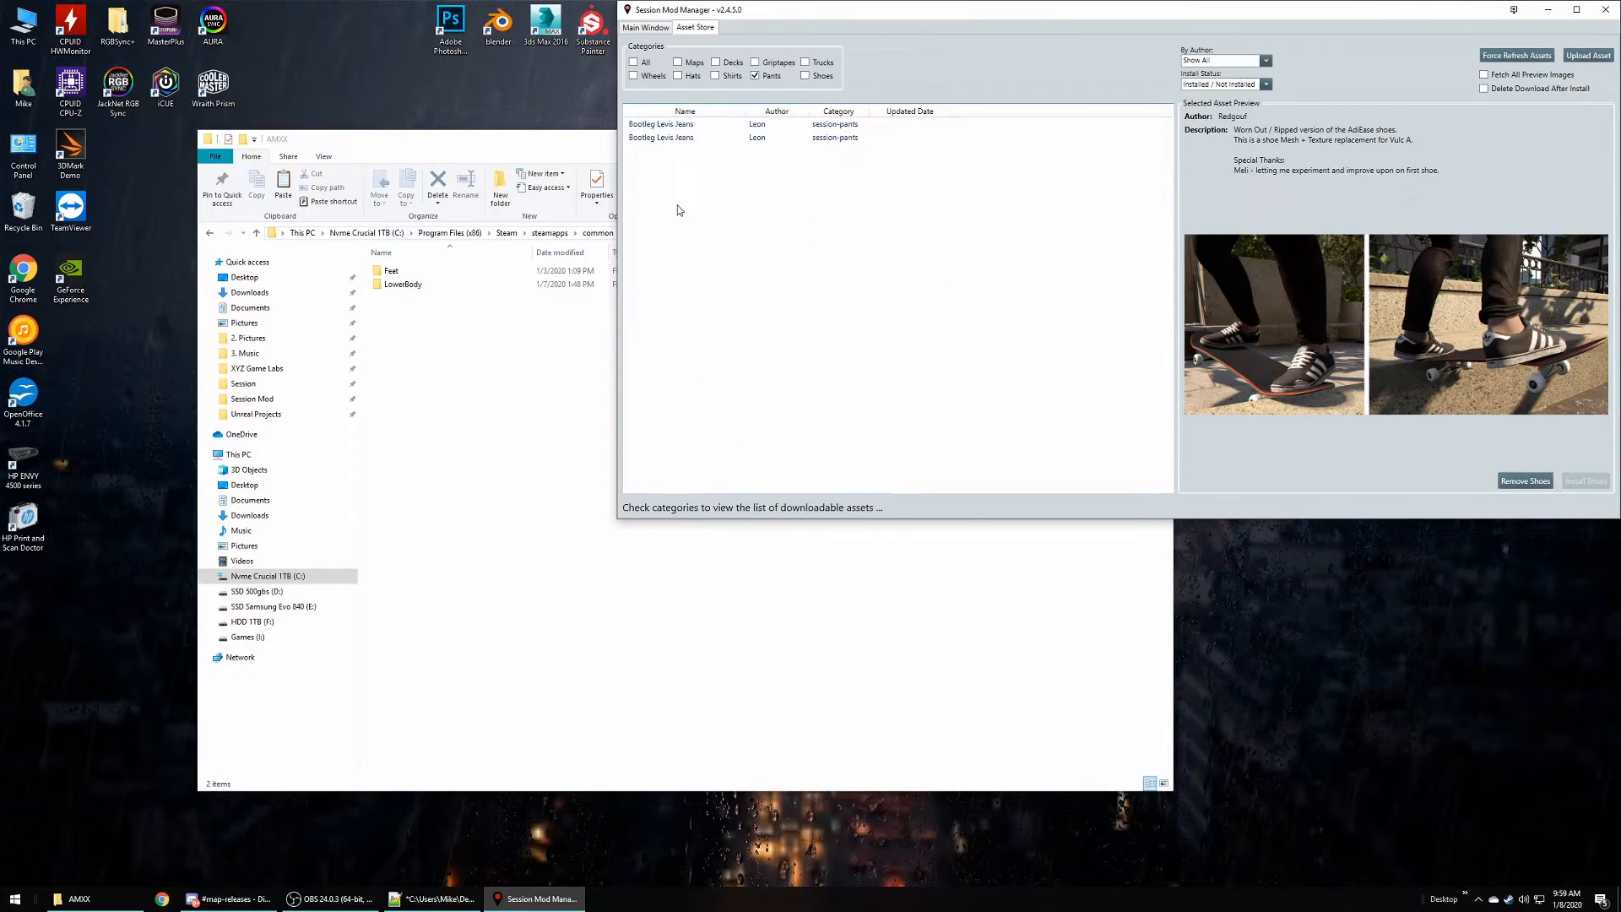
mouse_move(711, 226)
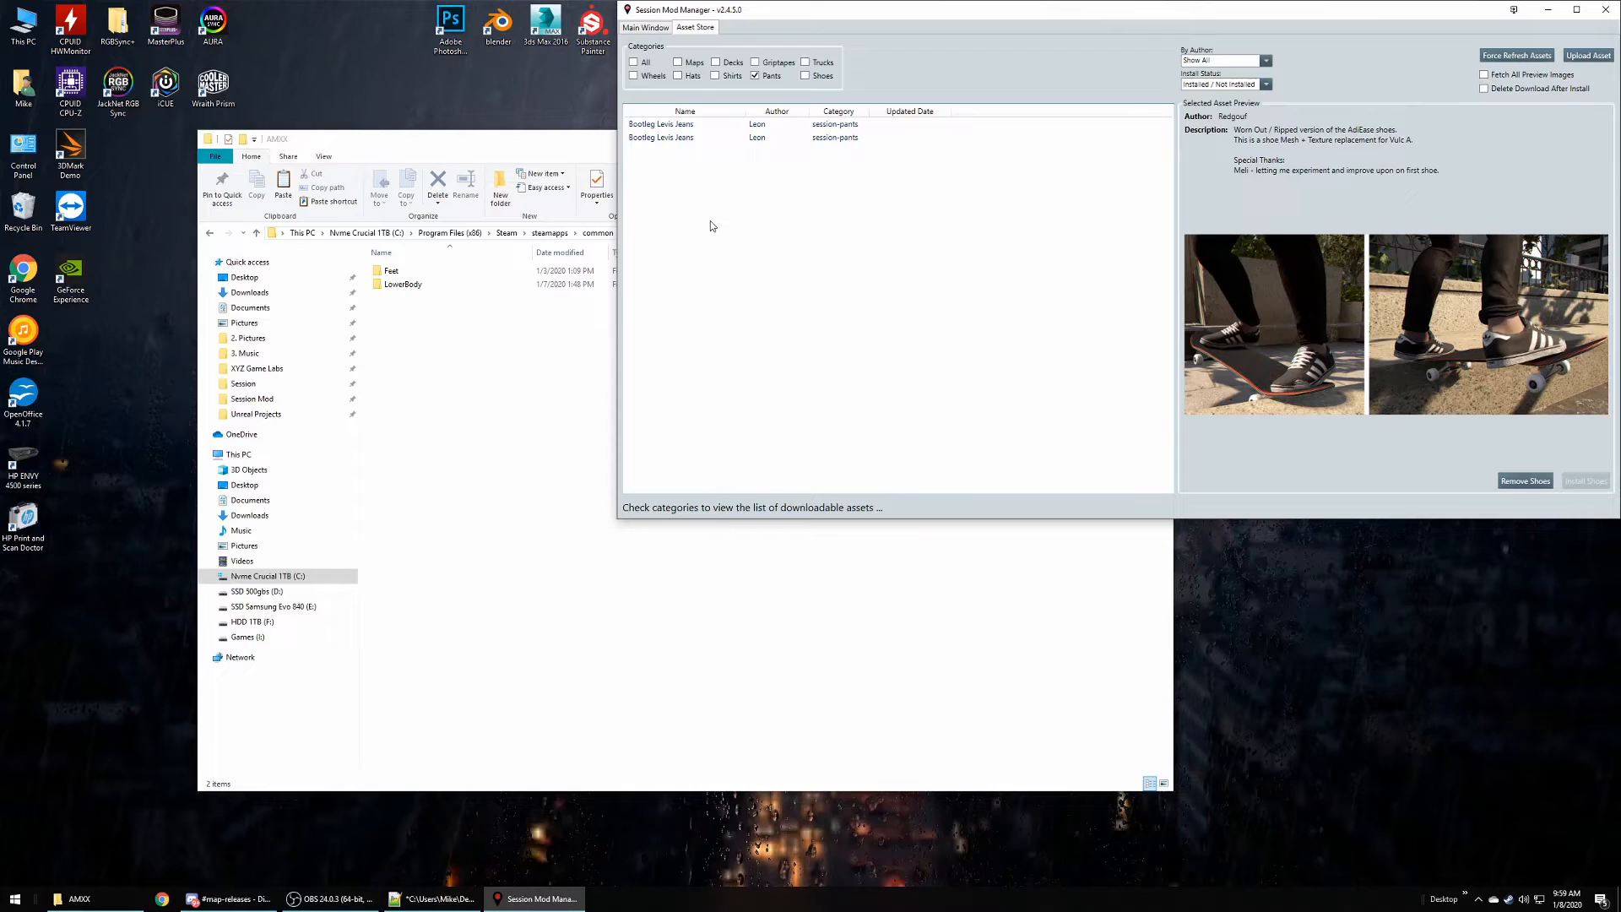
mouse_move(1483, 128)
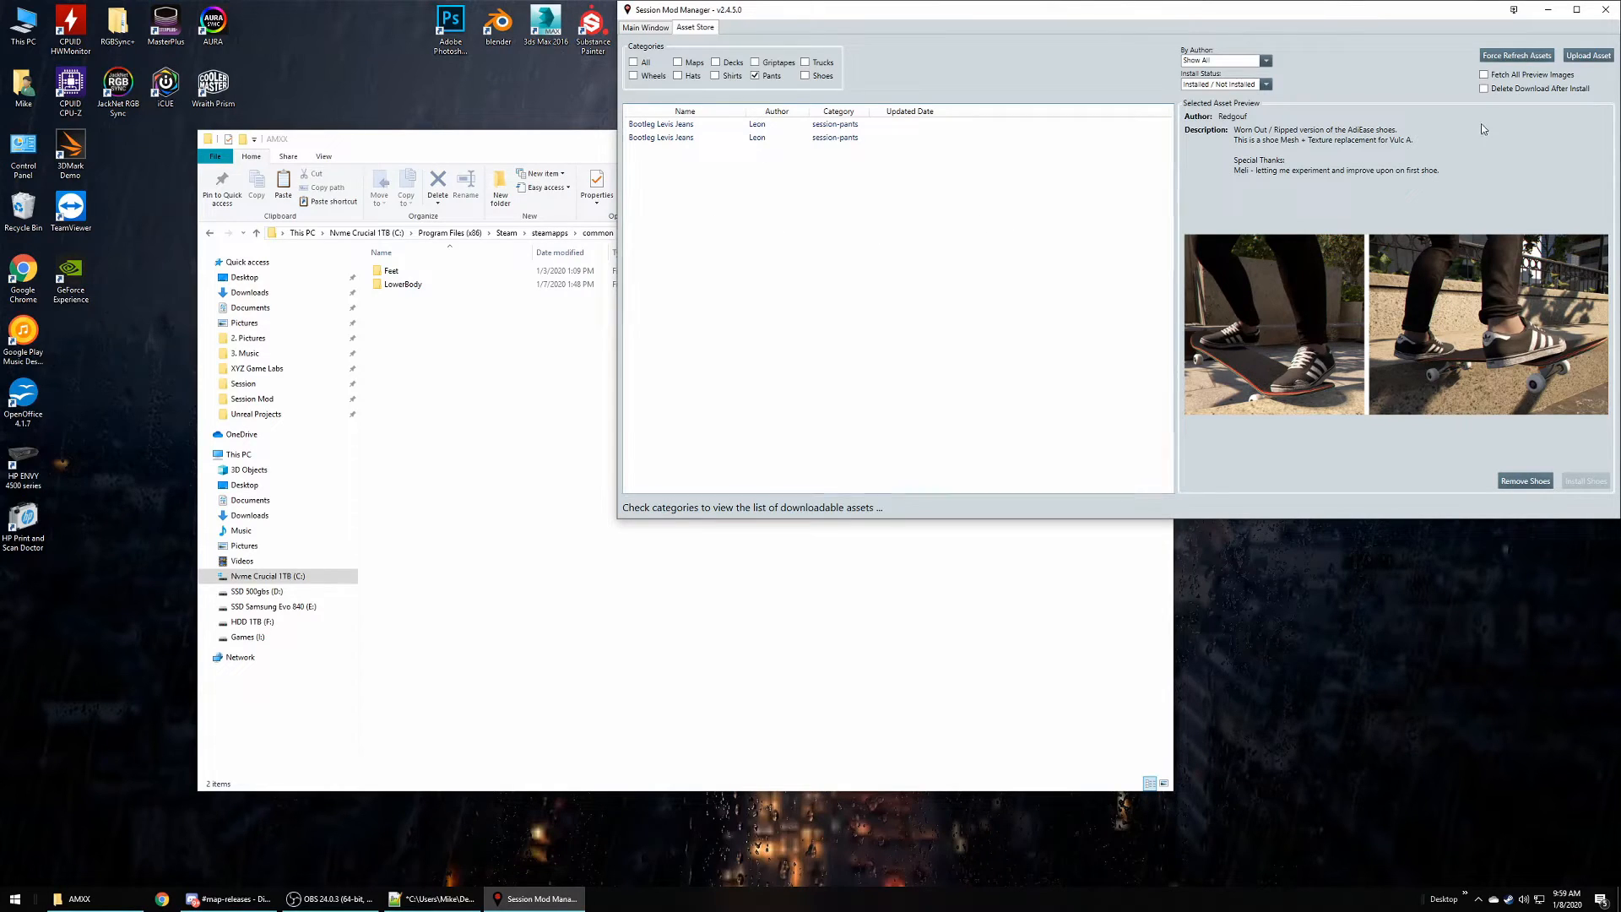
mouse_move(1516, 55)
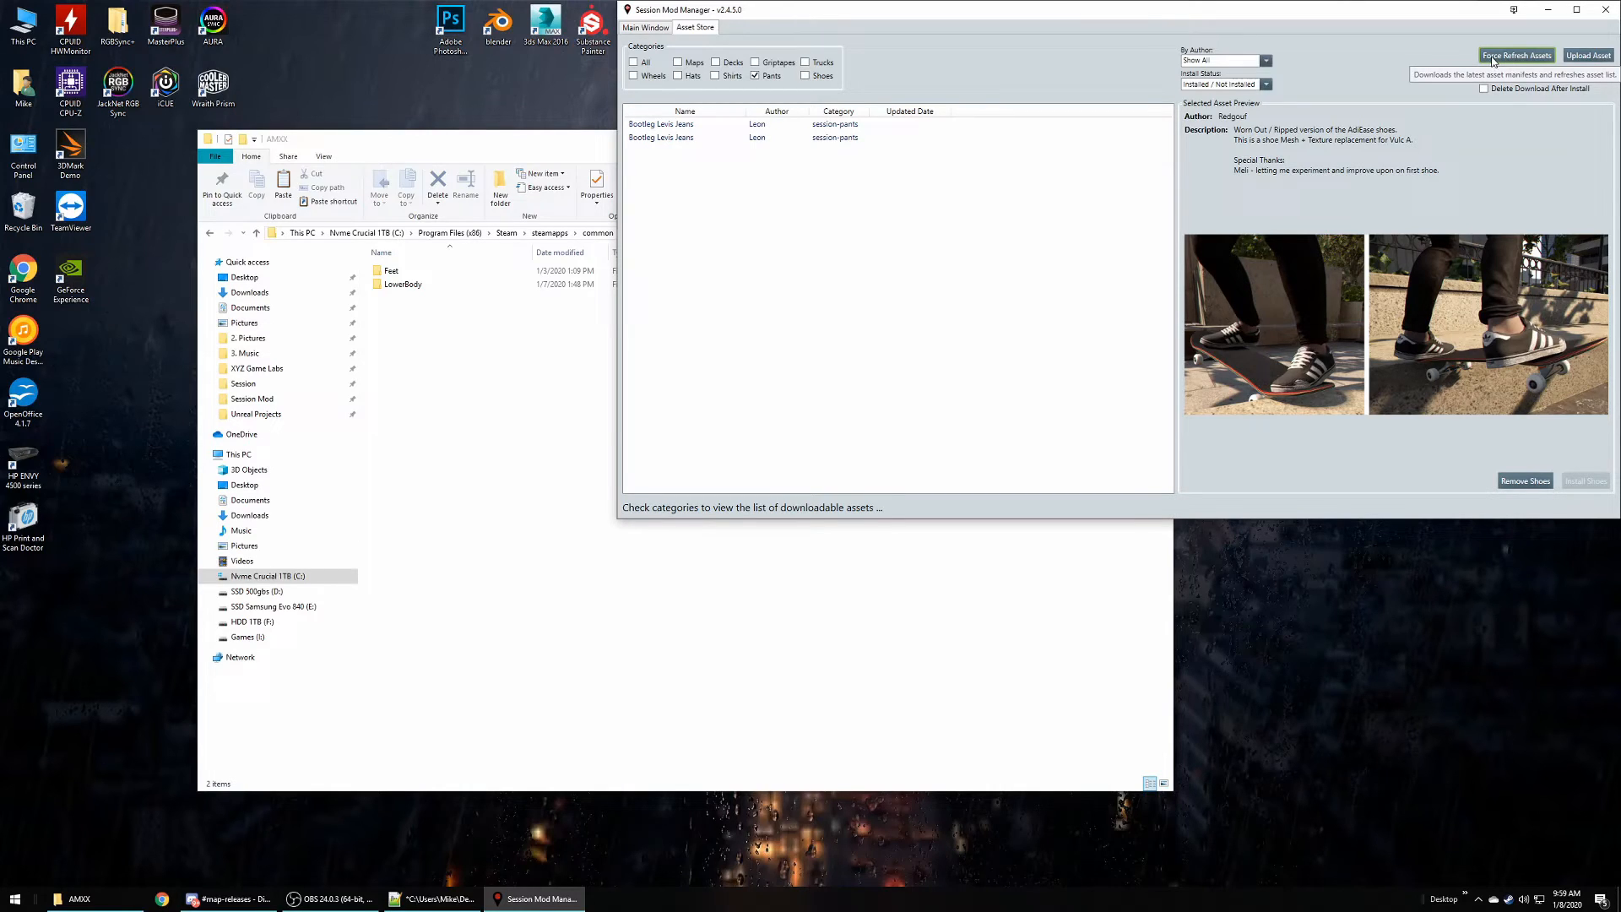
- Force-refresh the Asset Store until the pants manifests finish downloading
left_click(1516, 55)
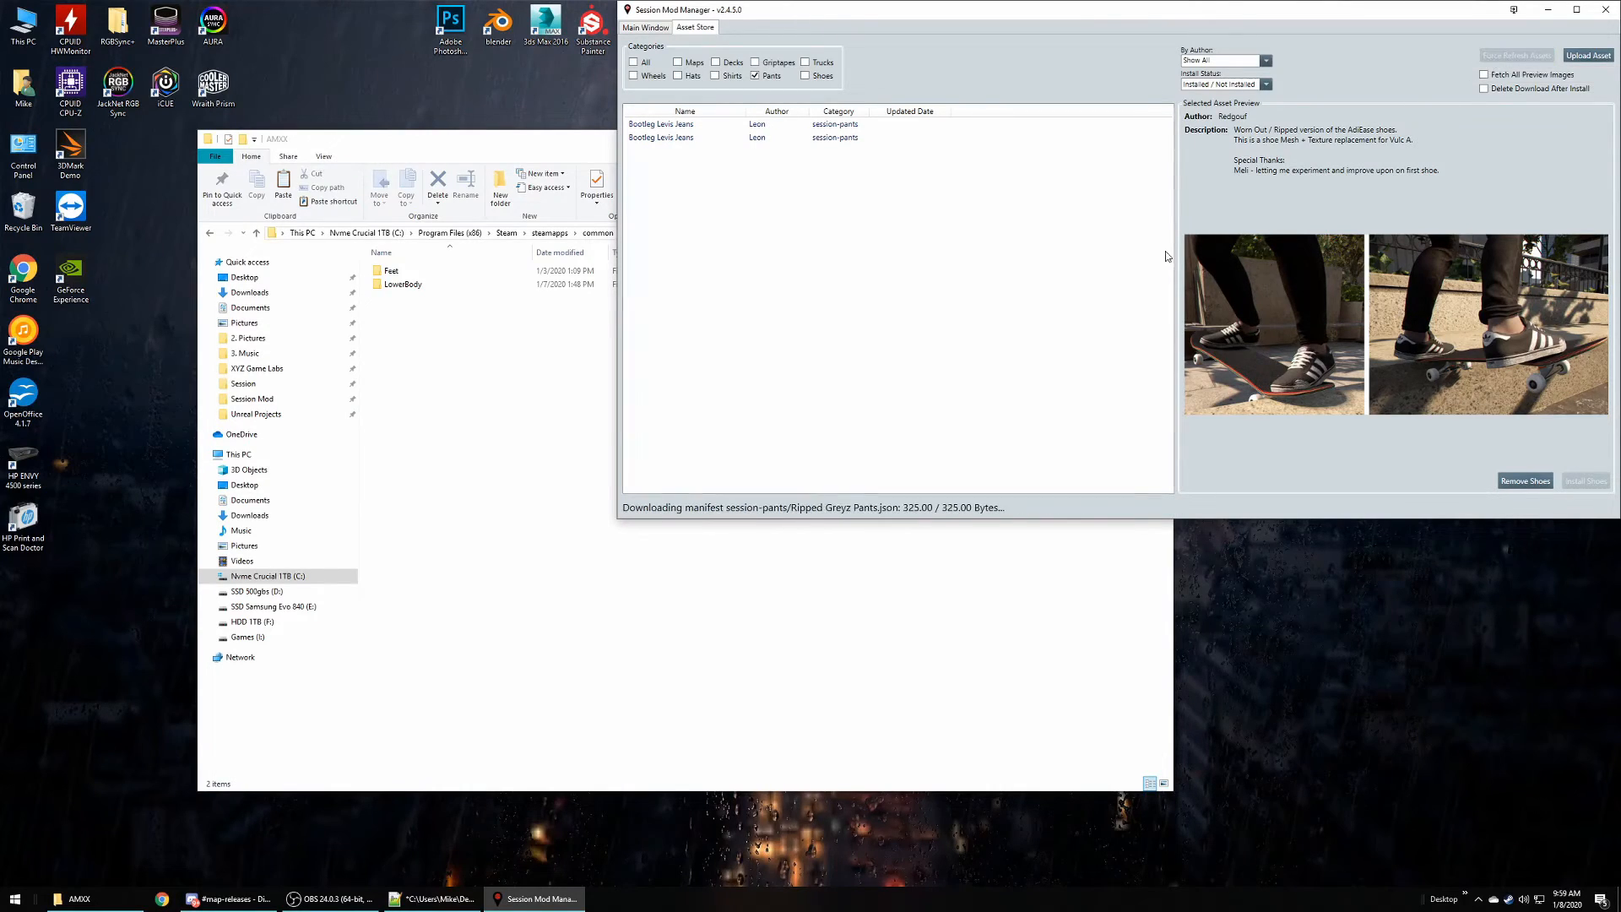
mouse_move(962, 268)
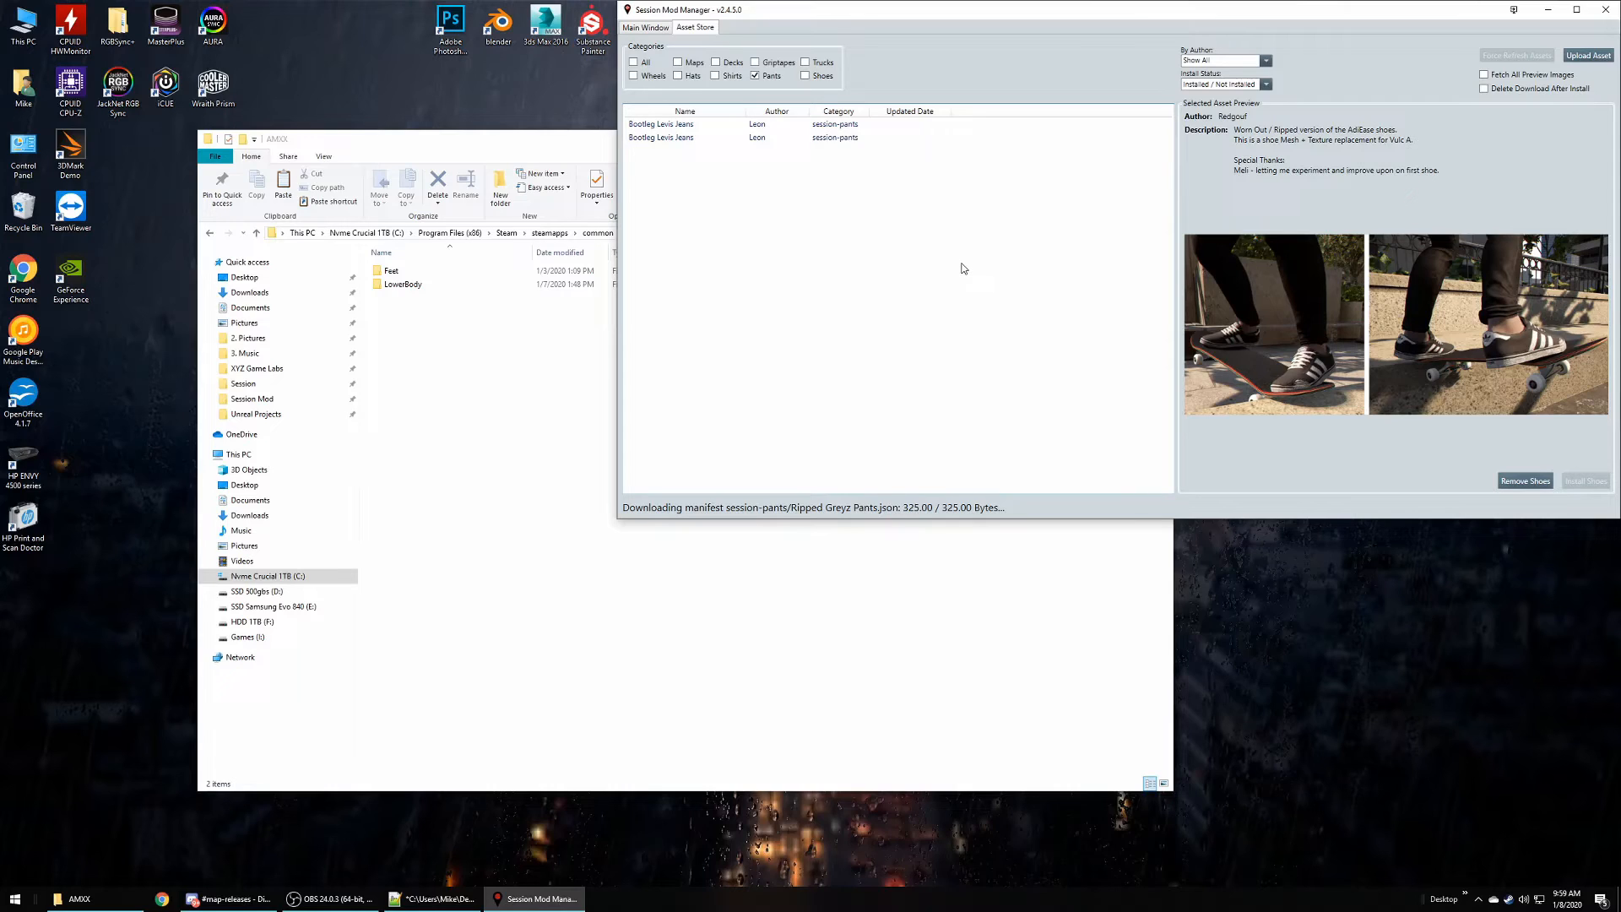
mouse_move(738, 326)
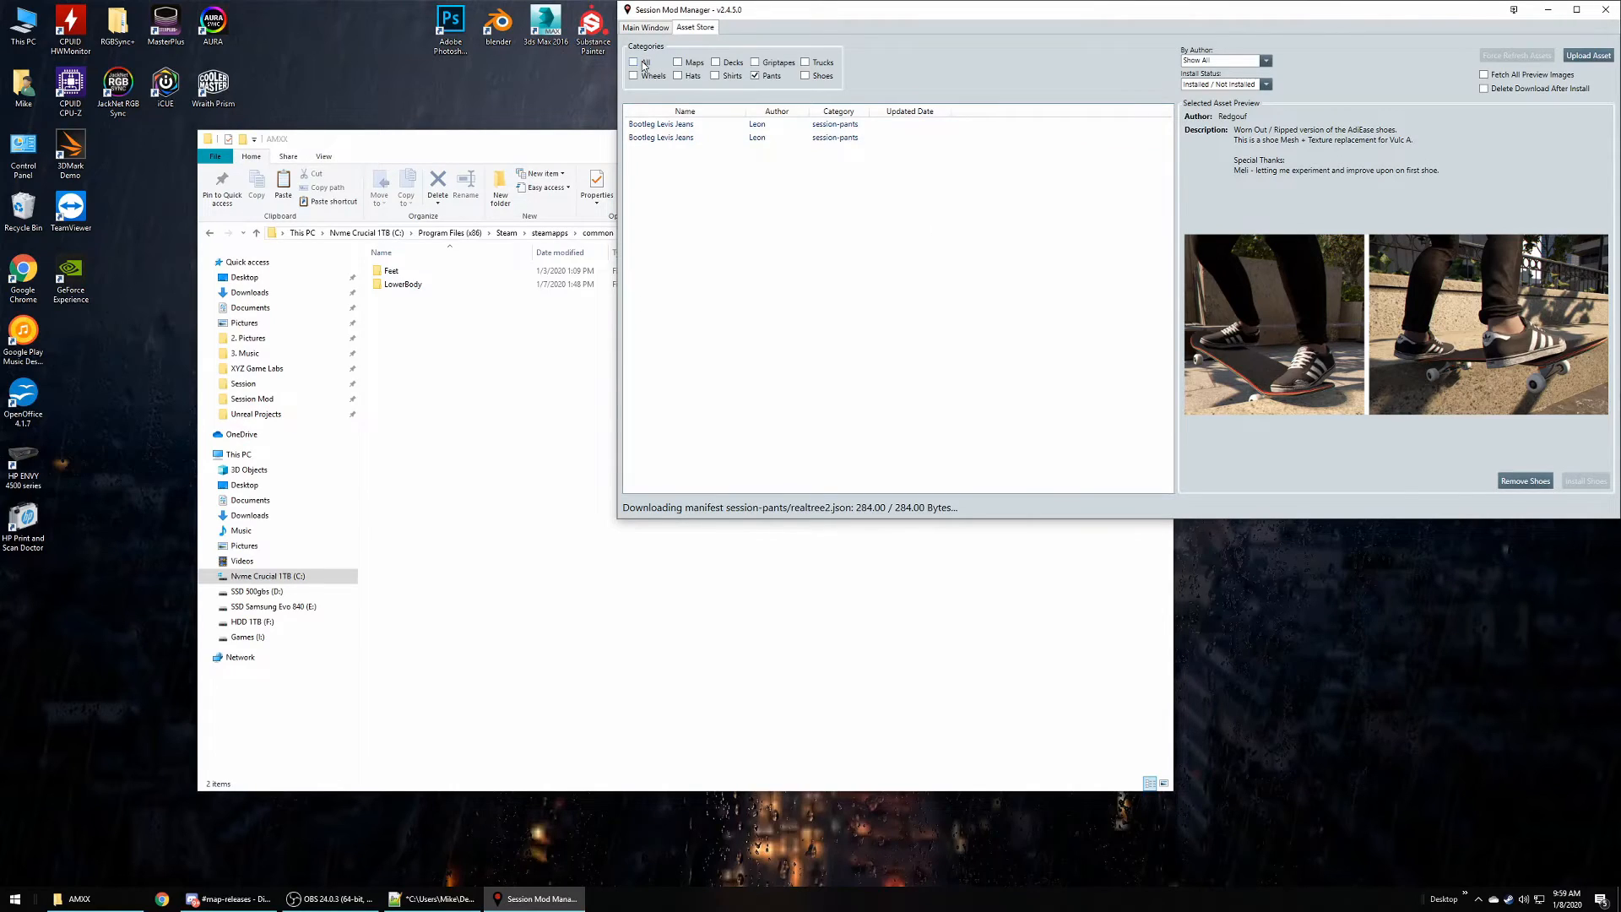
mouse_move(1385, 74)
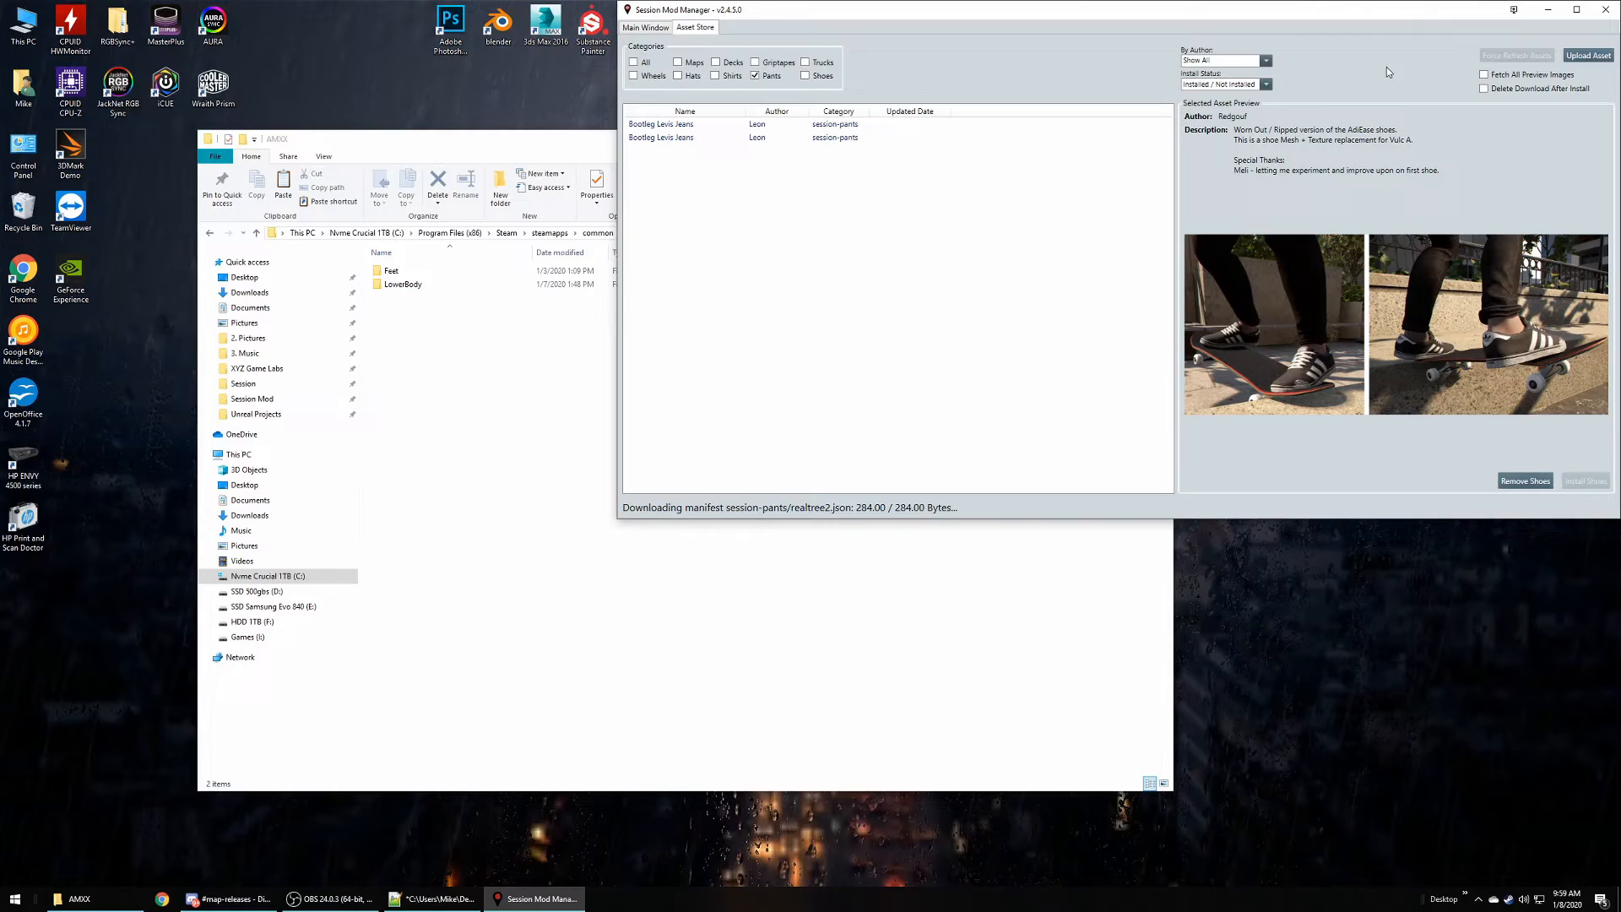
left_click(1516, 55)
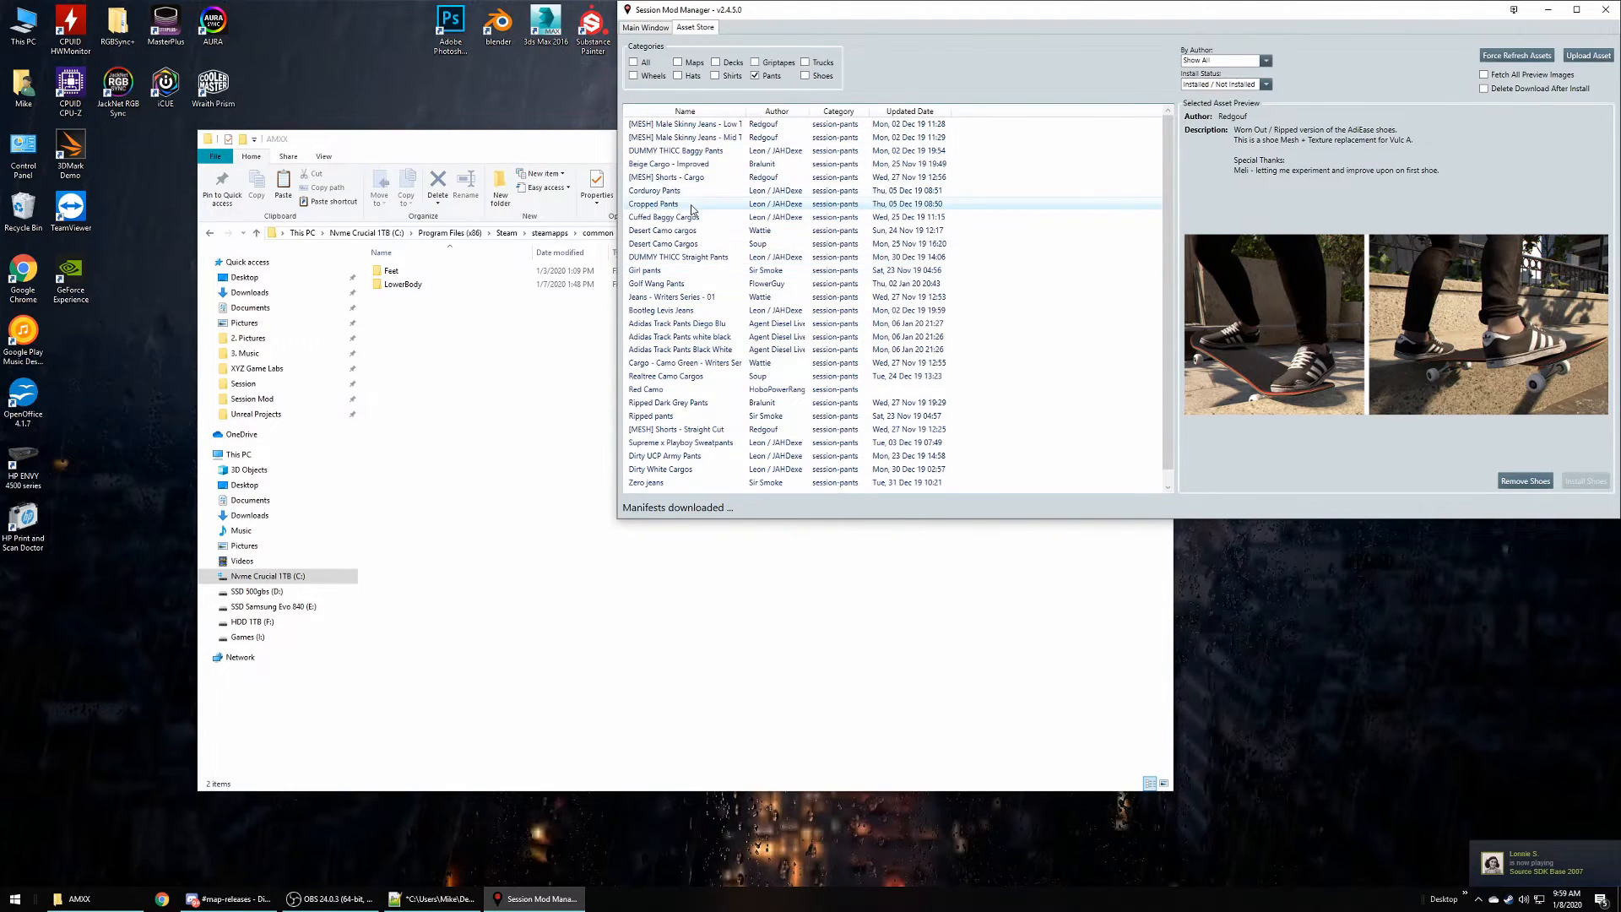
- Sort pants by Updated Date, preview Adidas Track Pants and Zero jeans, then return to Main Window
left_click(683, 110)
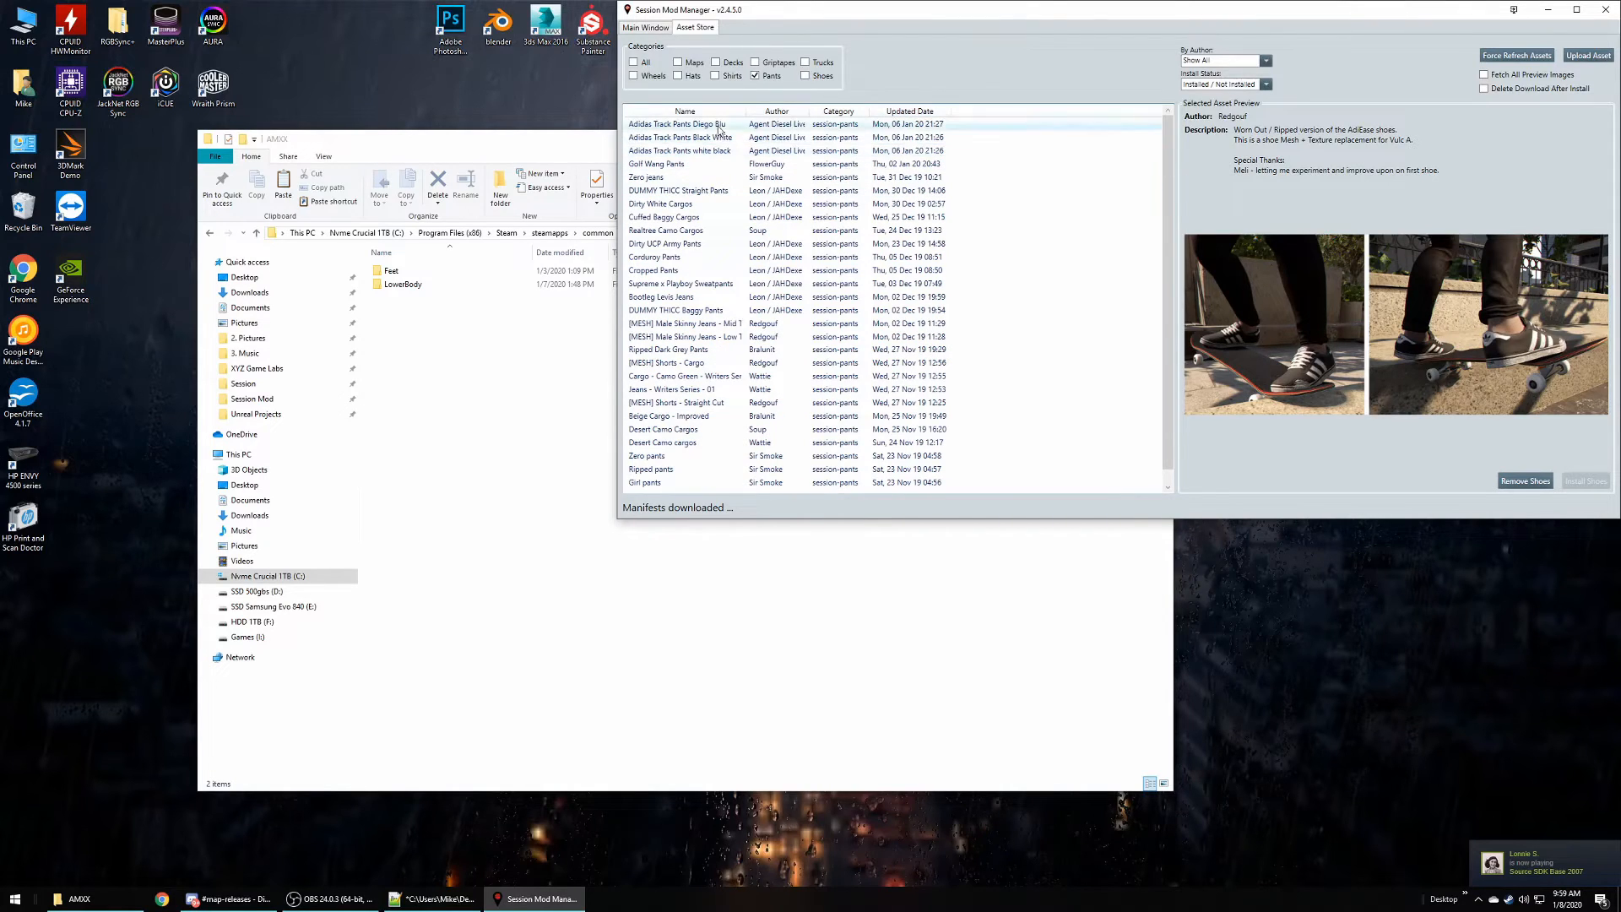
left_click(677, 124)
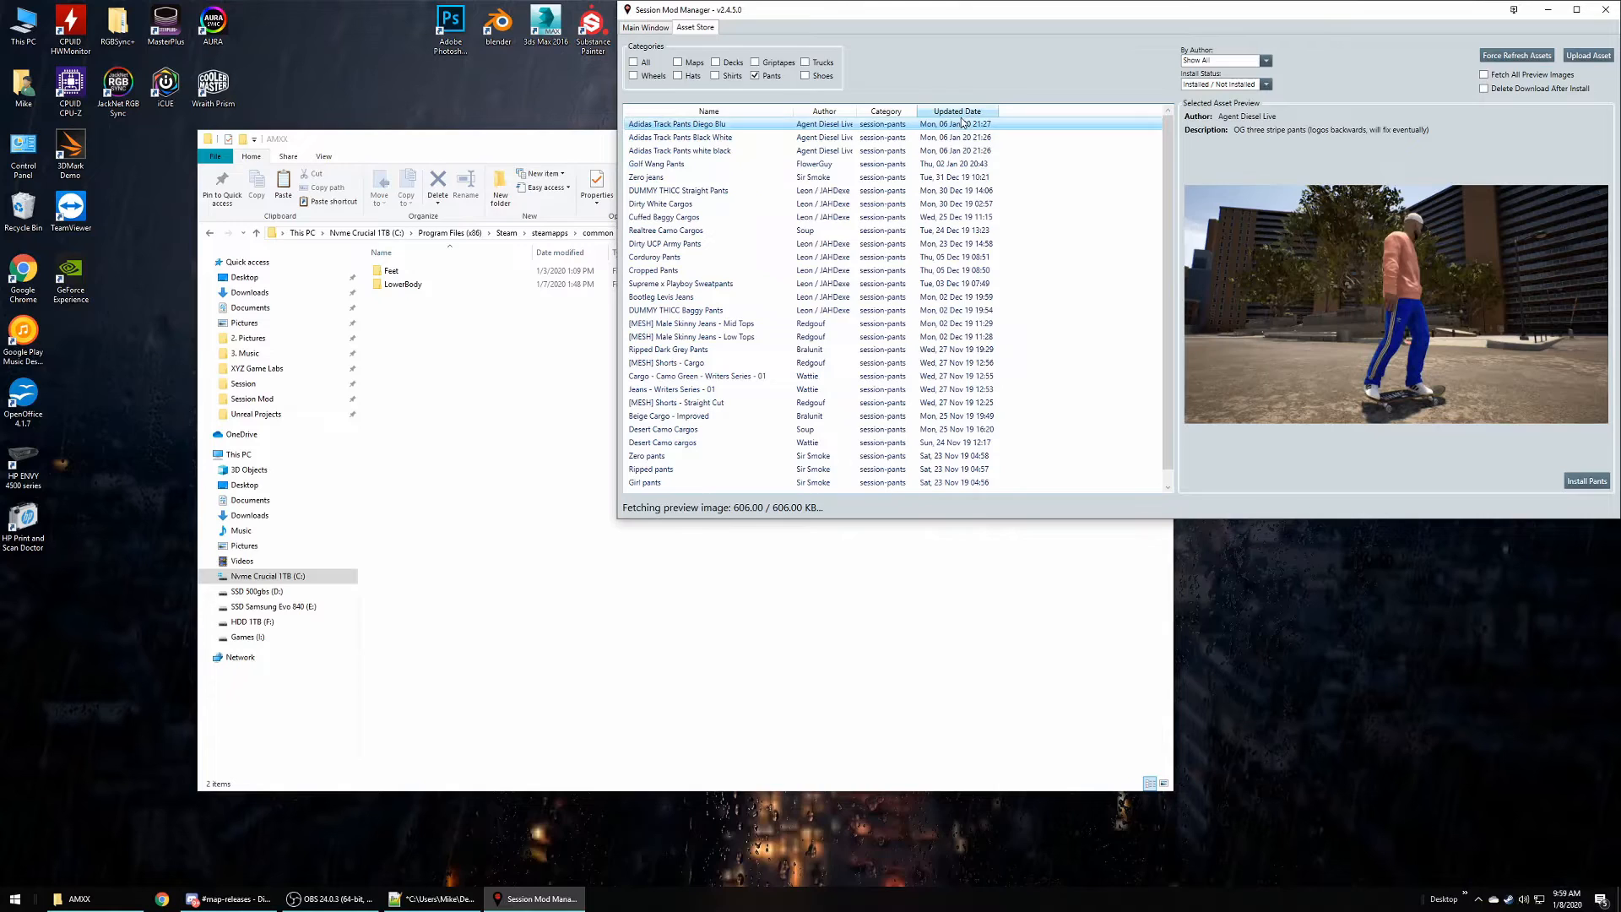
left_click(709, 137)
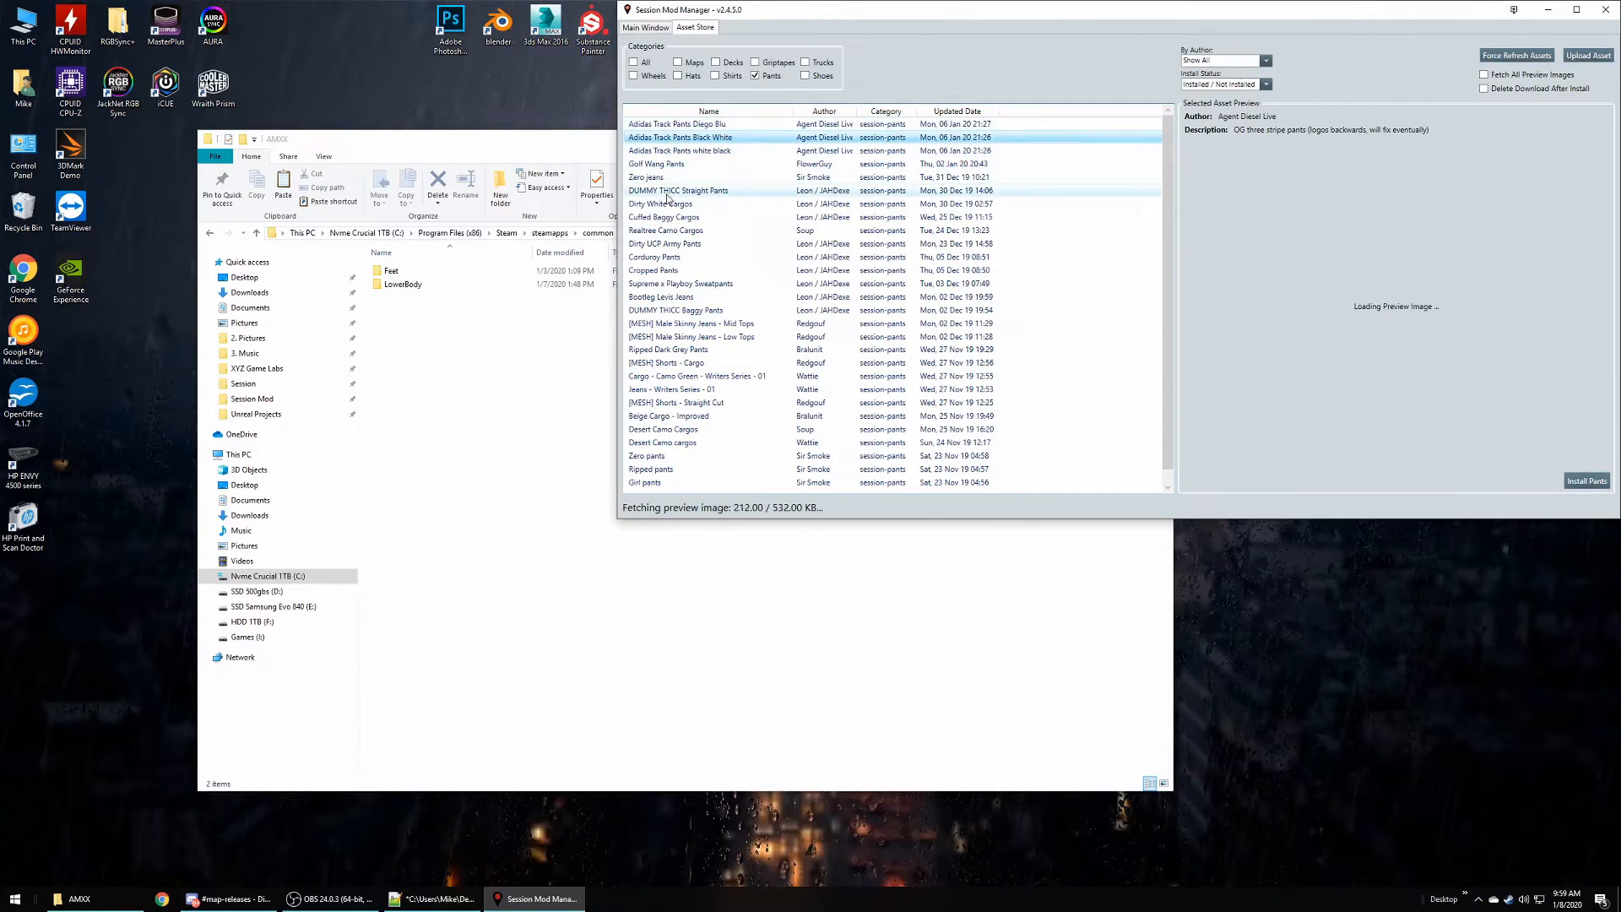
left_click(646, 176)
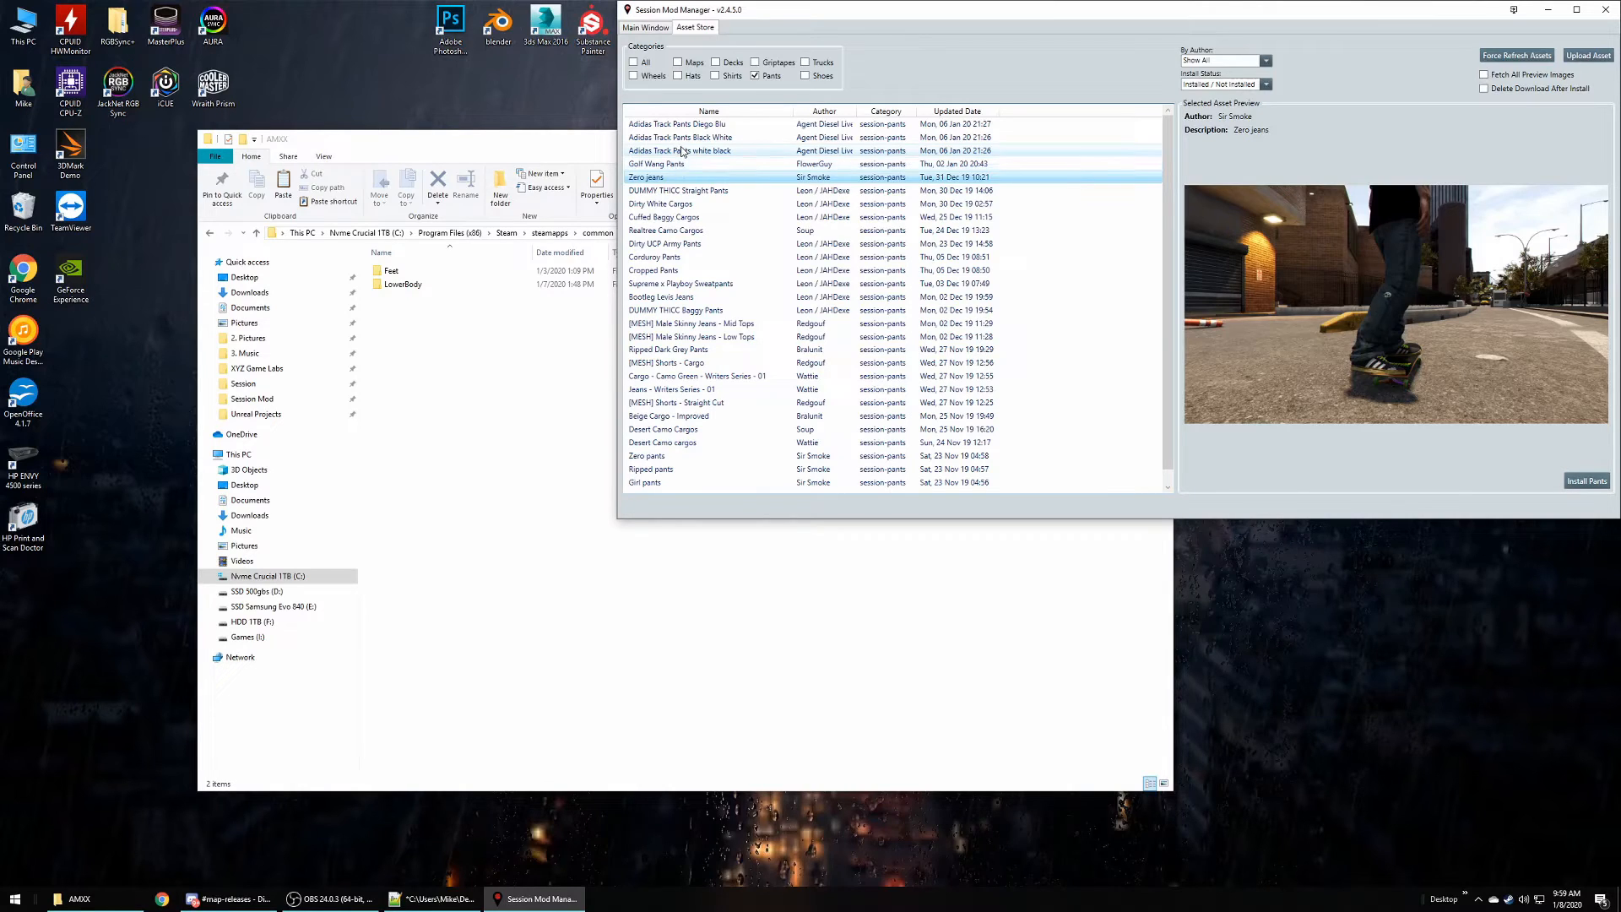
left_click(676, 124)
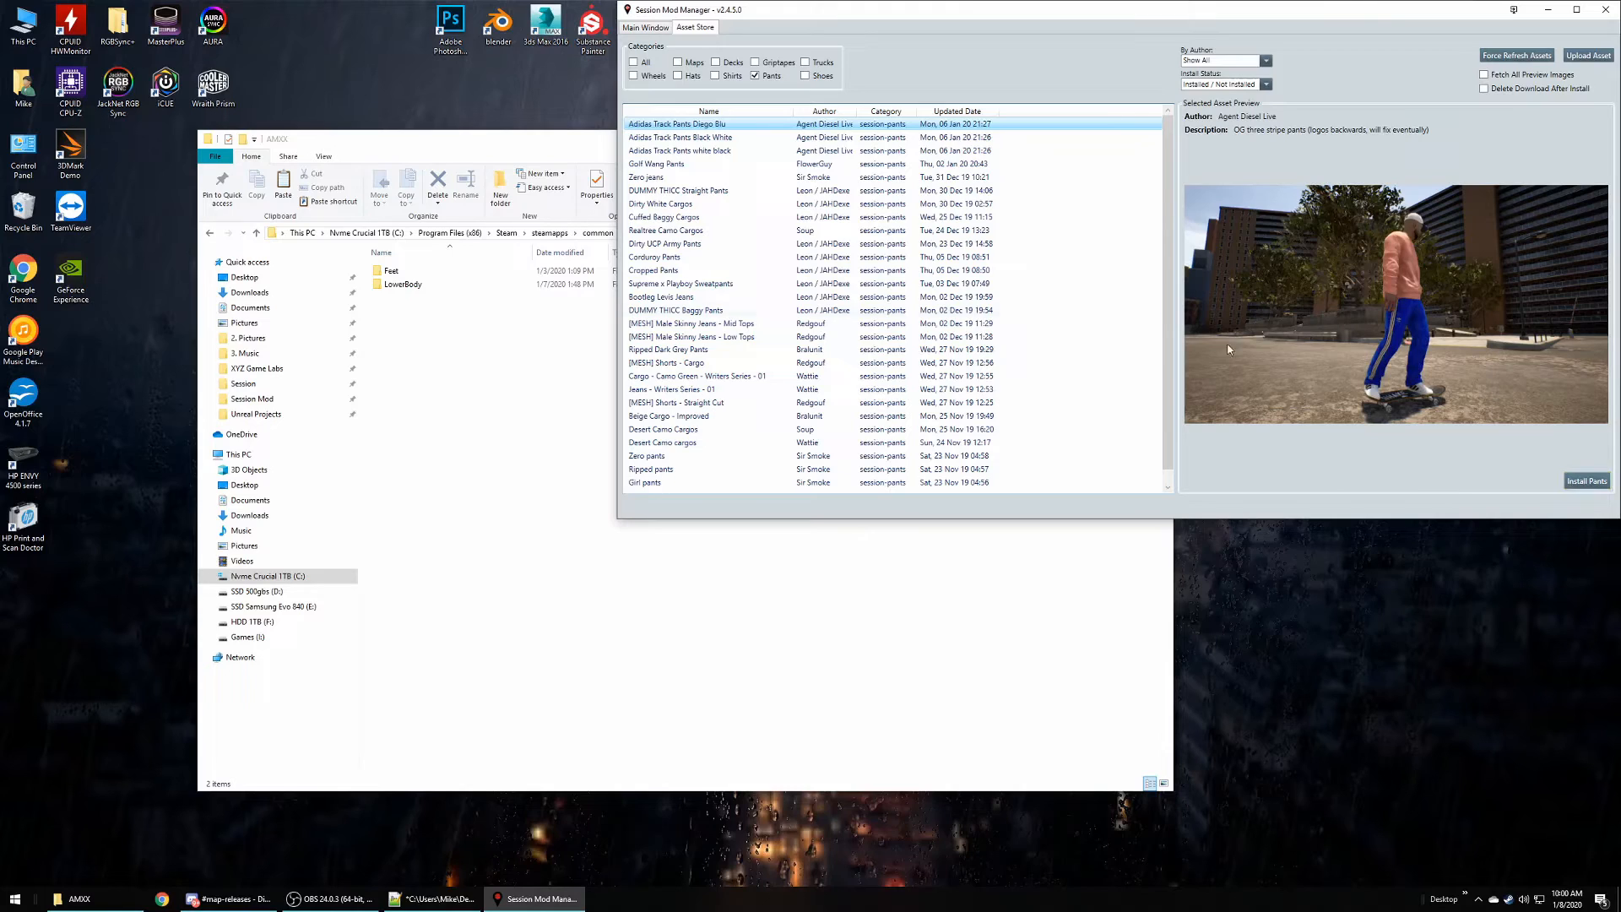
left_click(645, 27)
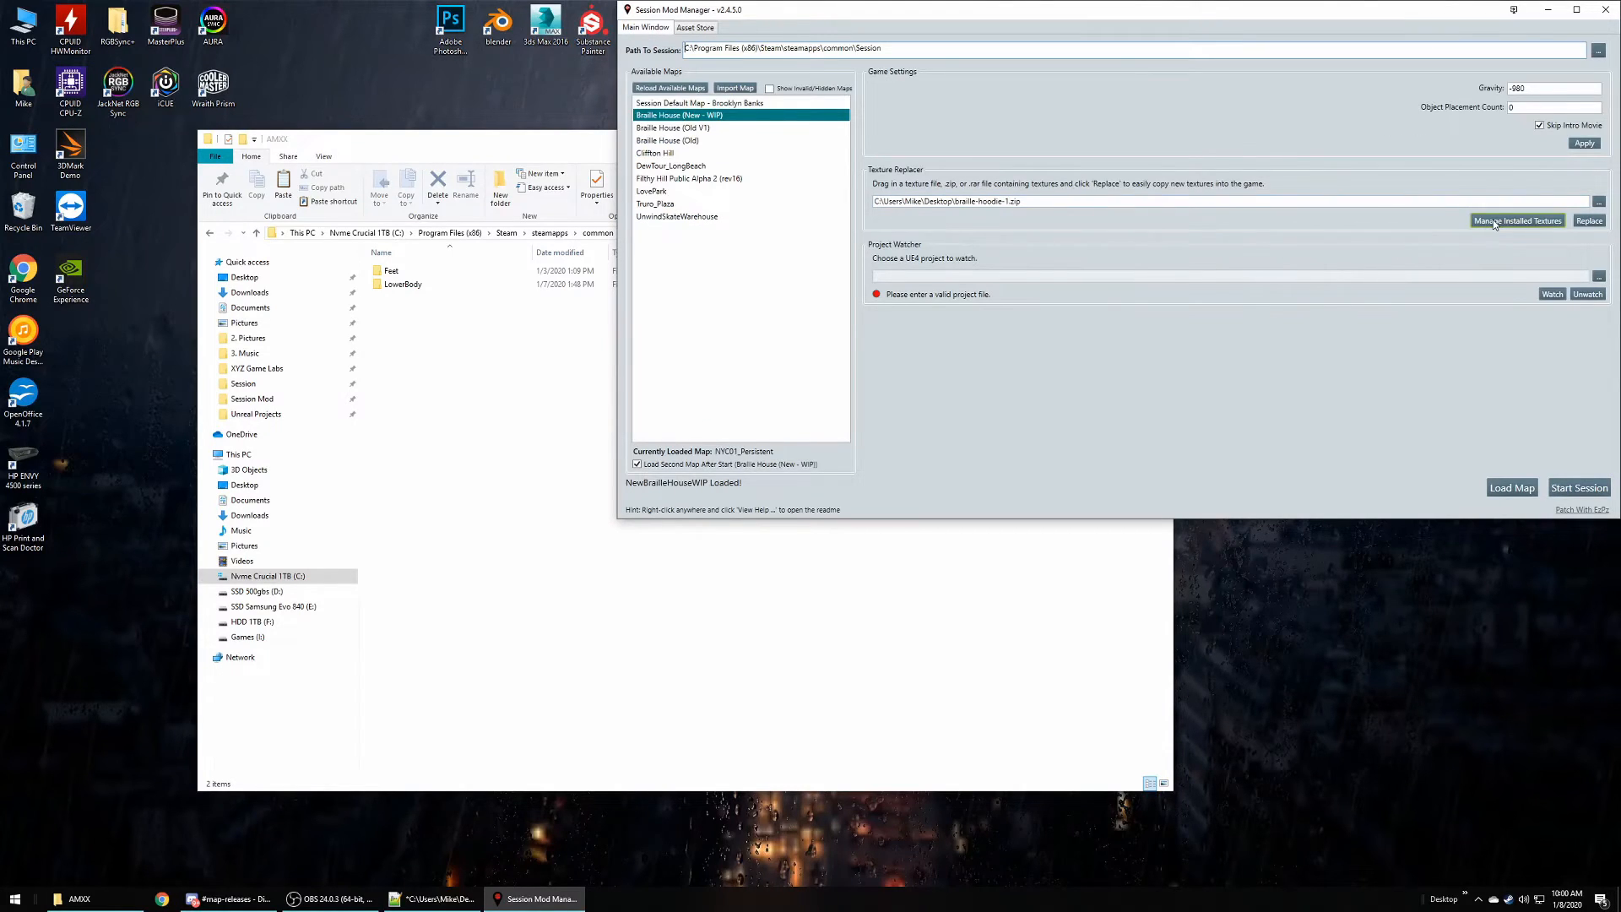
- Browse installed textures: Male Skinny Jeans, Zero 1 board, Fallen Patriot II, Almost two face, AdiEase
left_click(1516, 220)
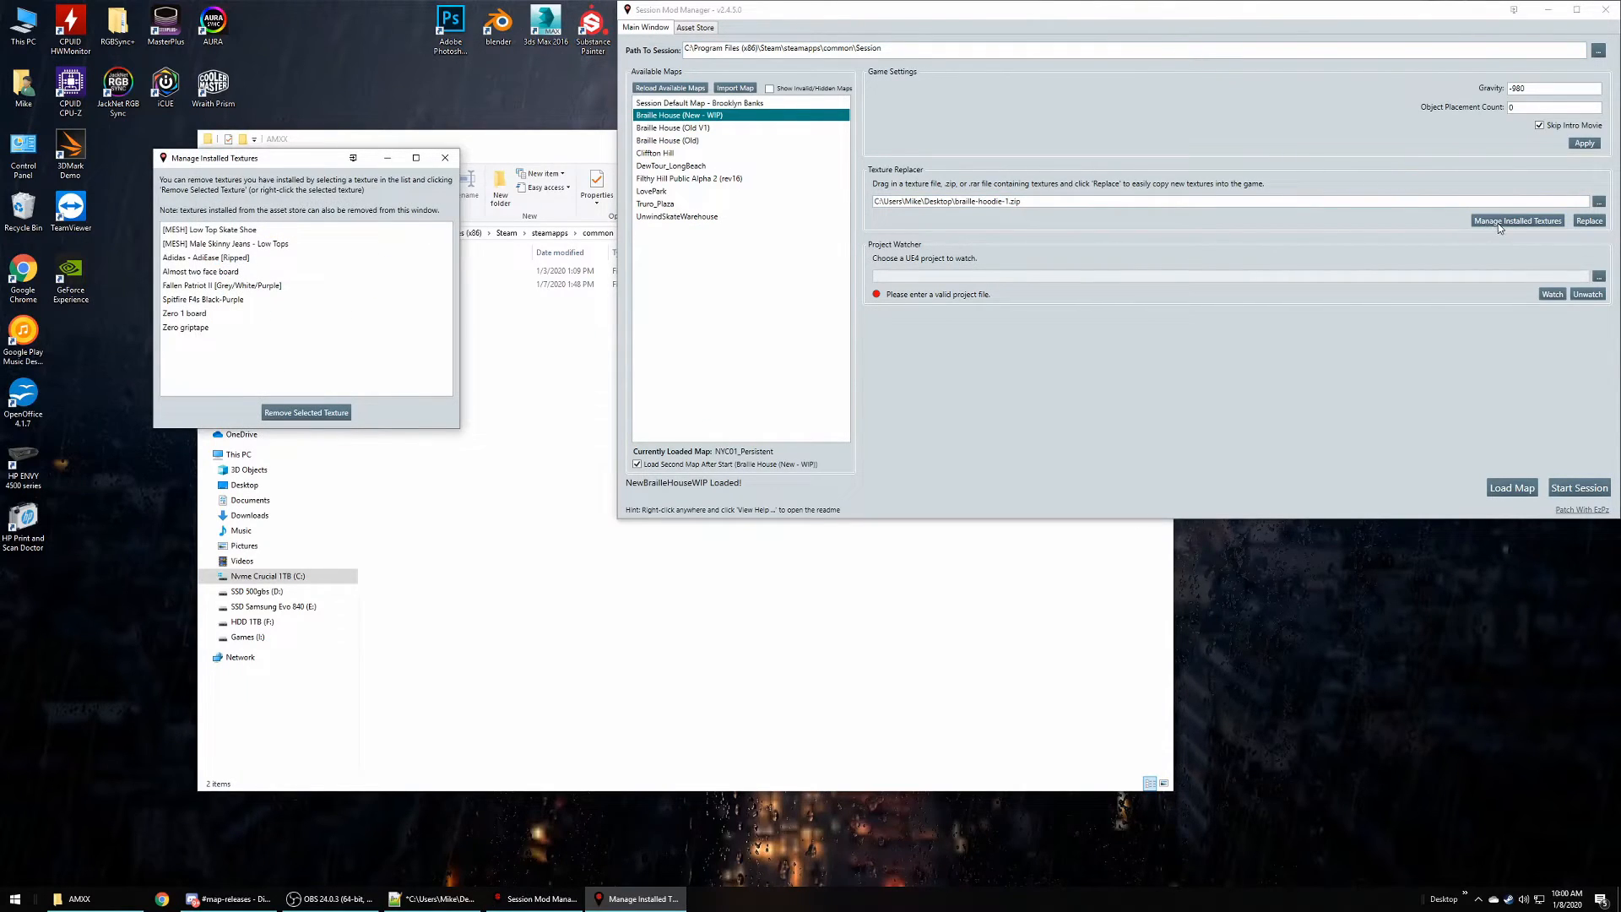
mouse_move(1535, 232)
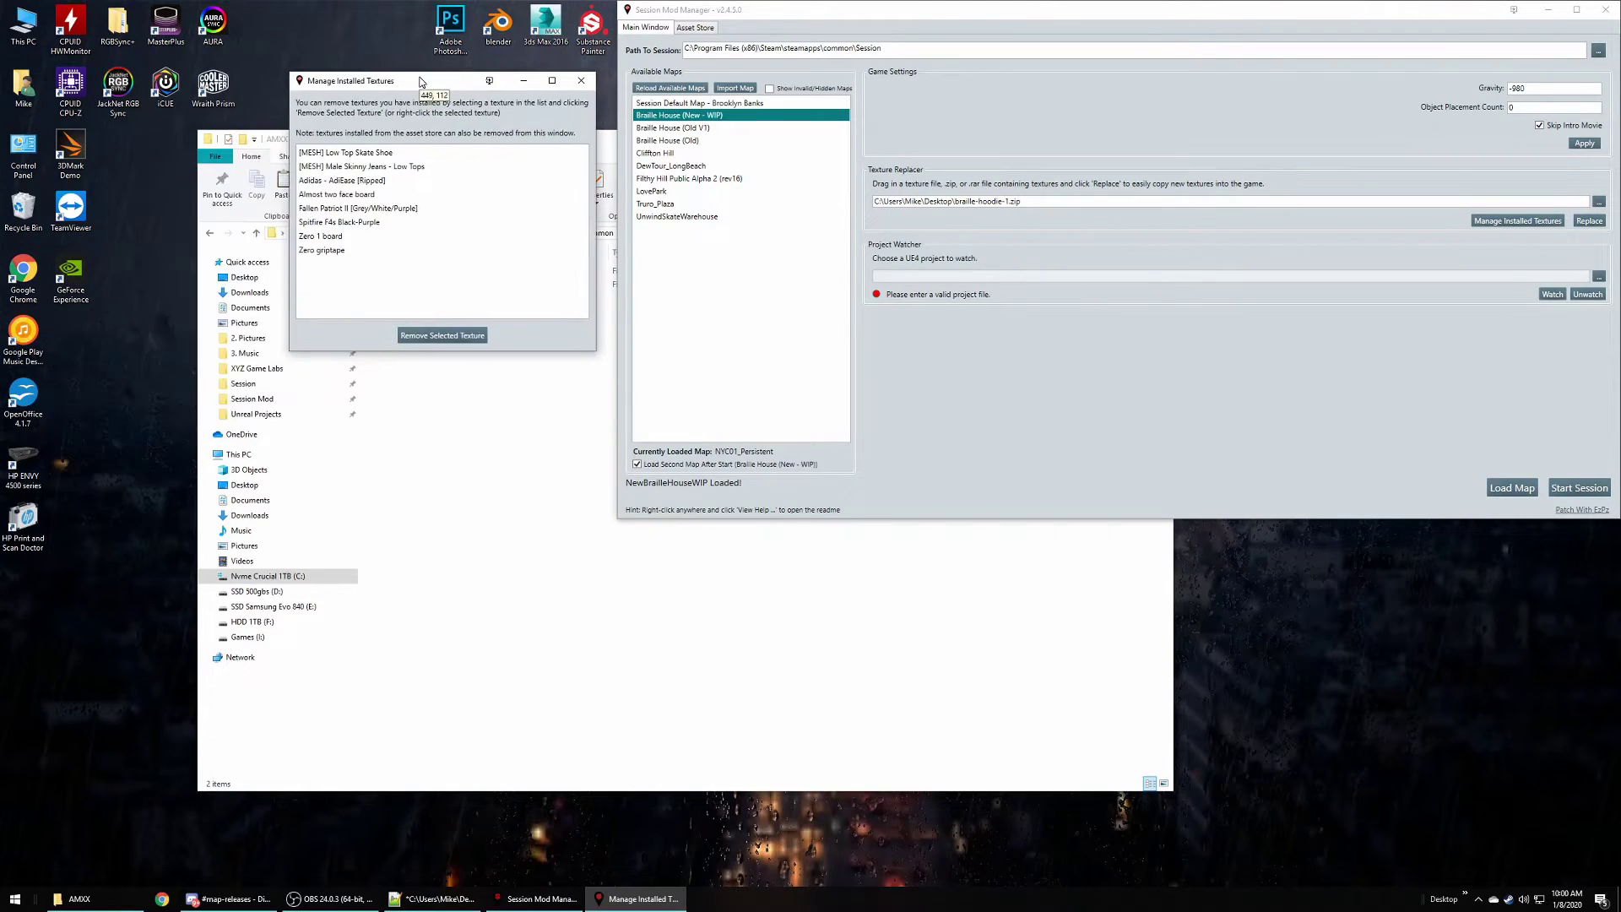
left_click(360, 166)
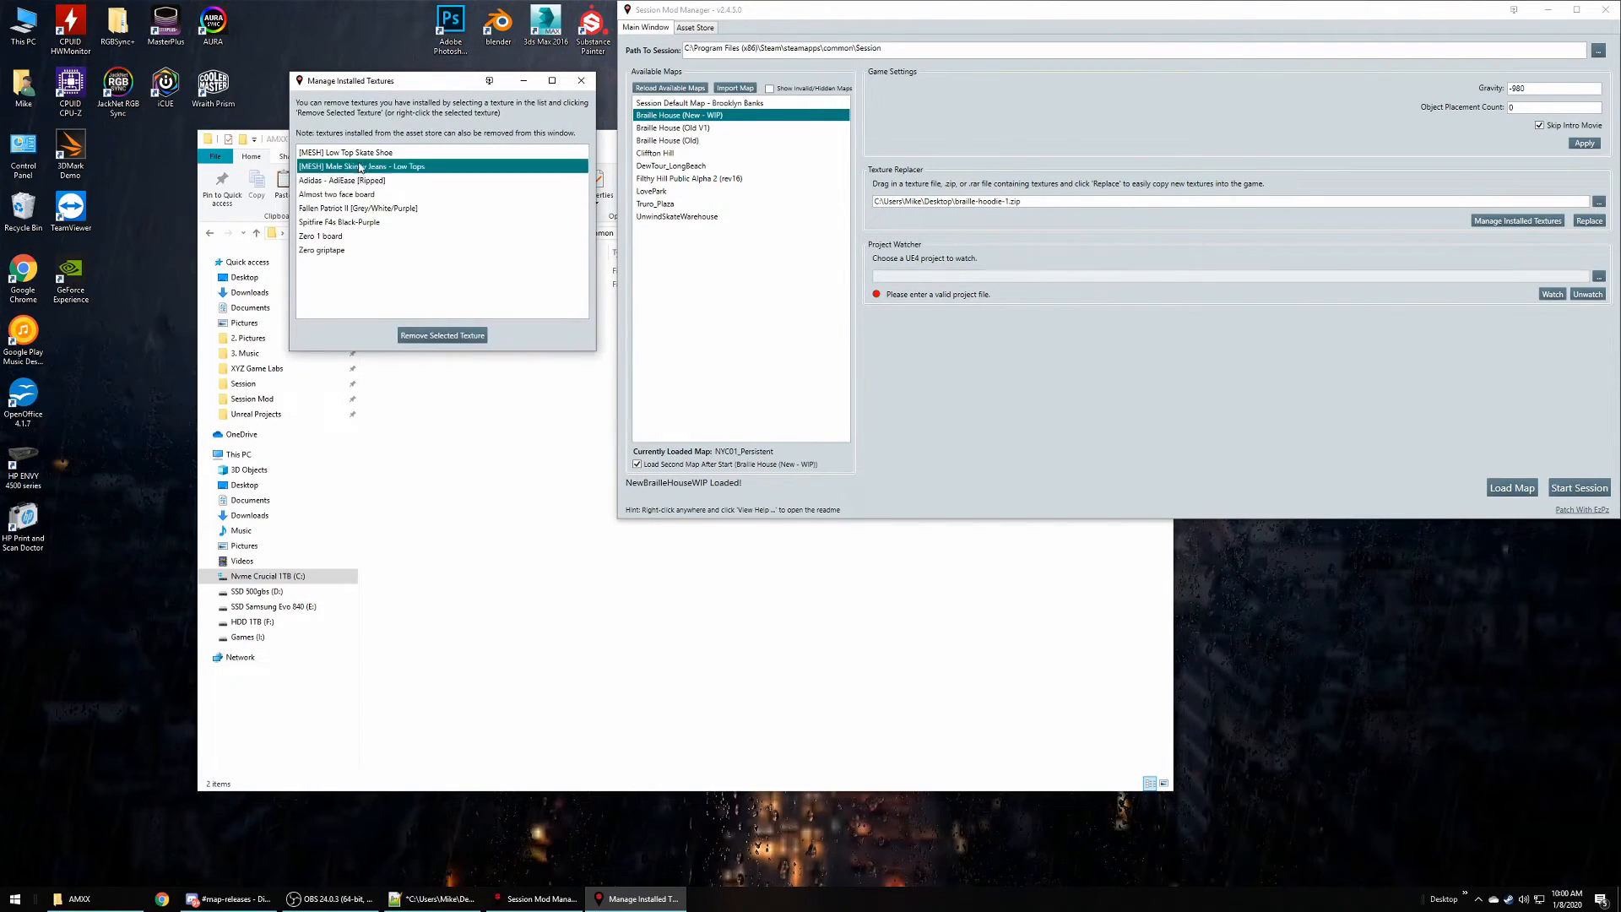
left_click(320, 235)
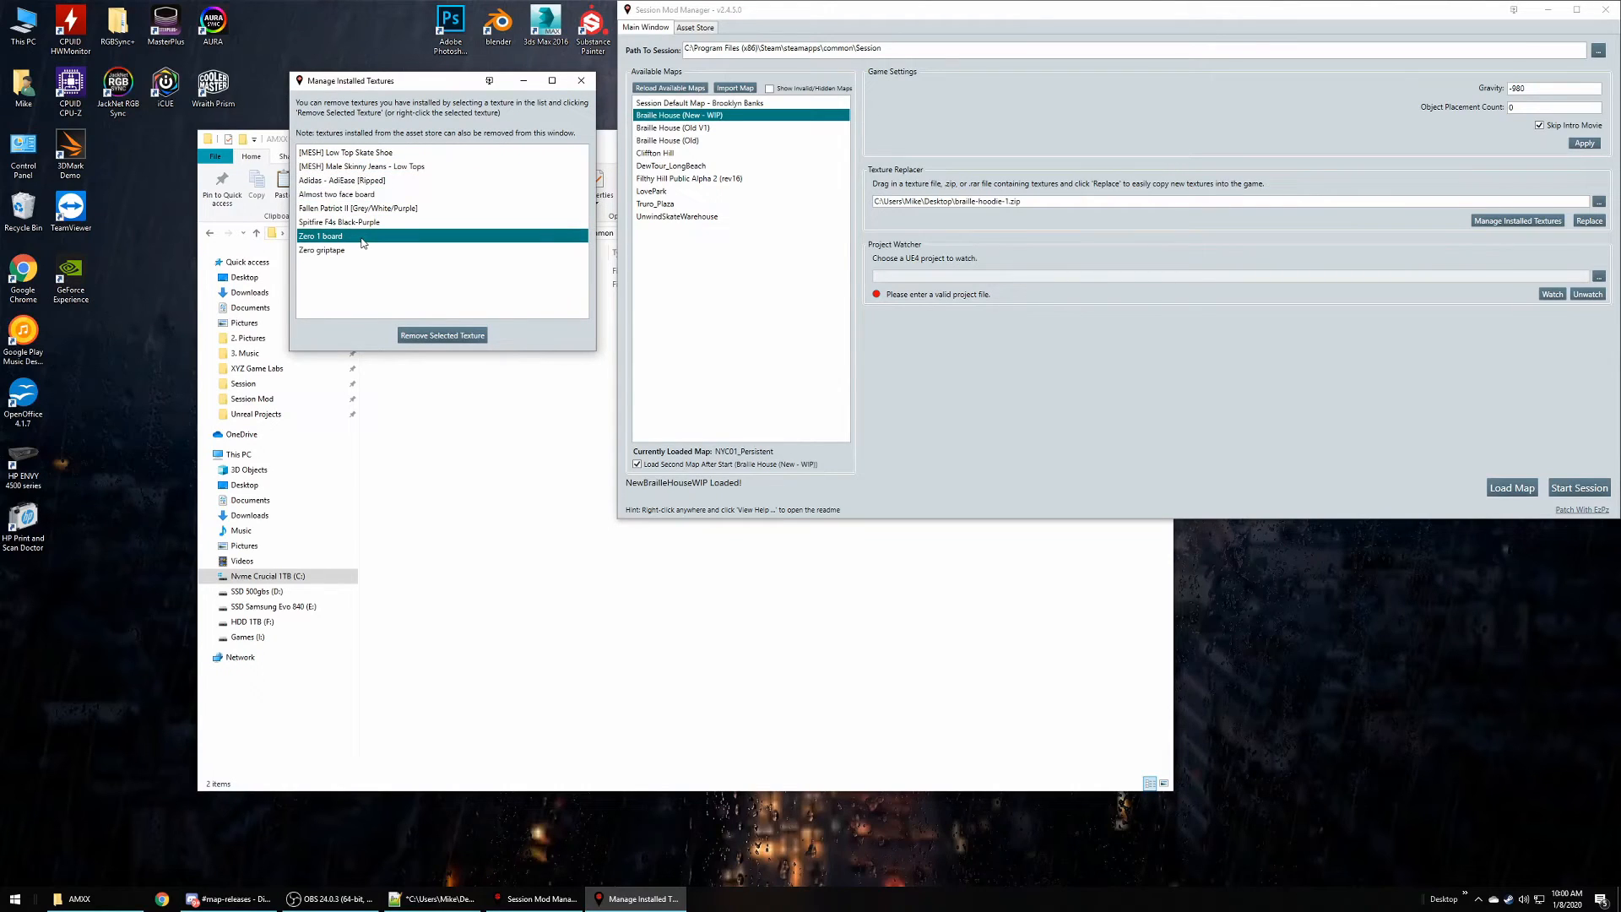
mouse_move(360, 239)
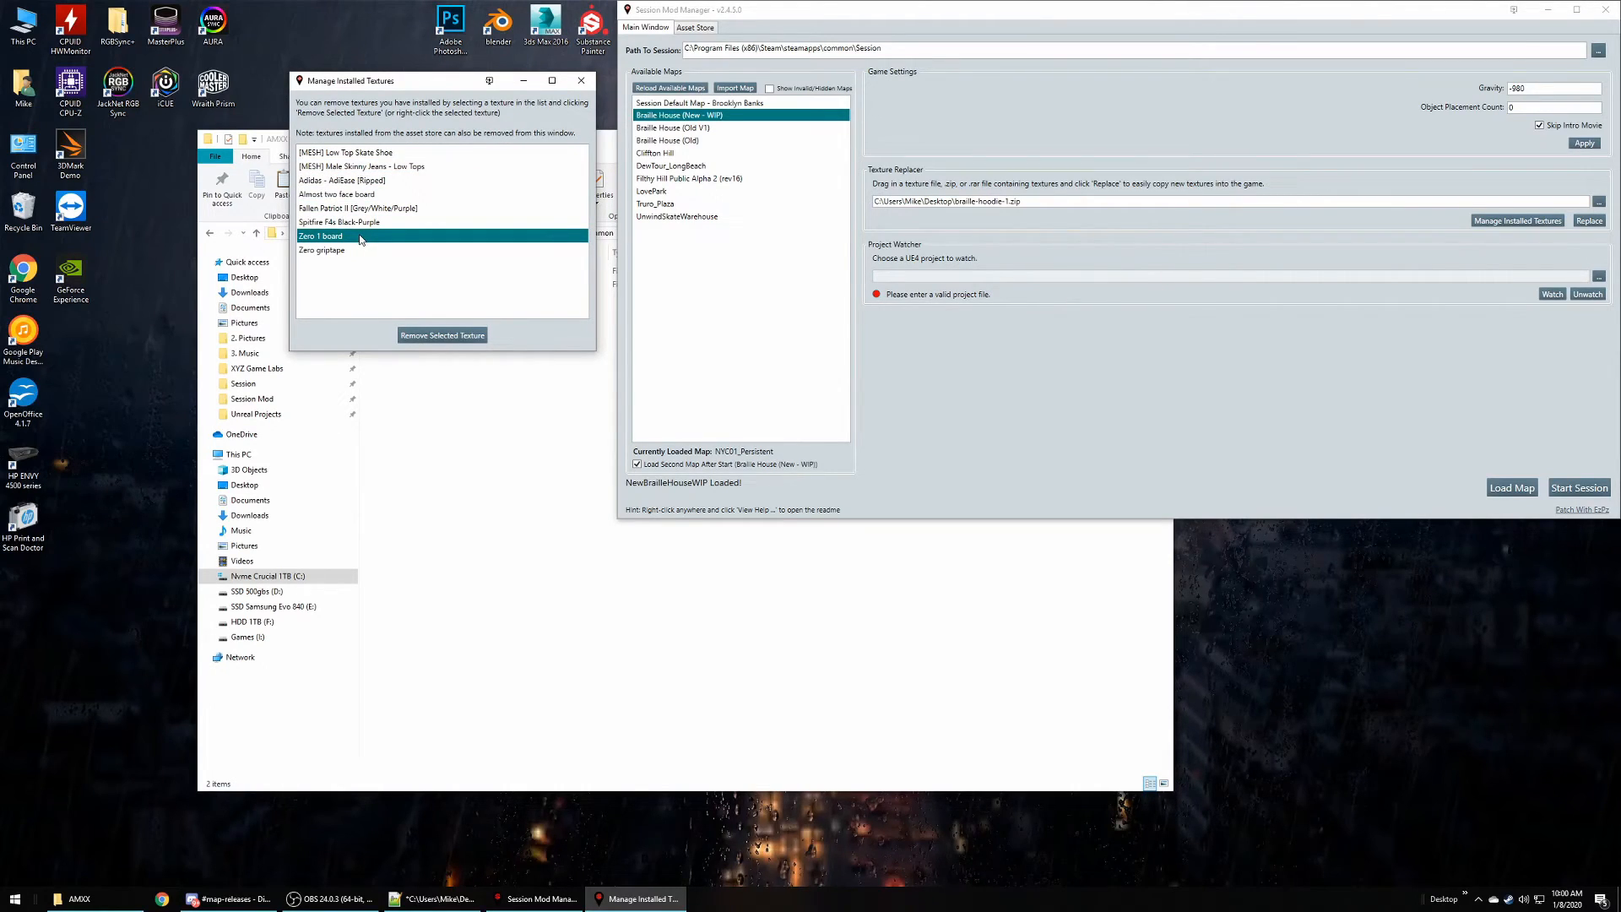
left_click(356, 208)
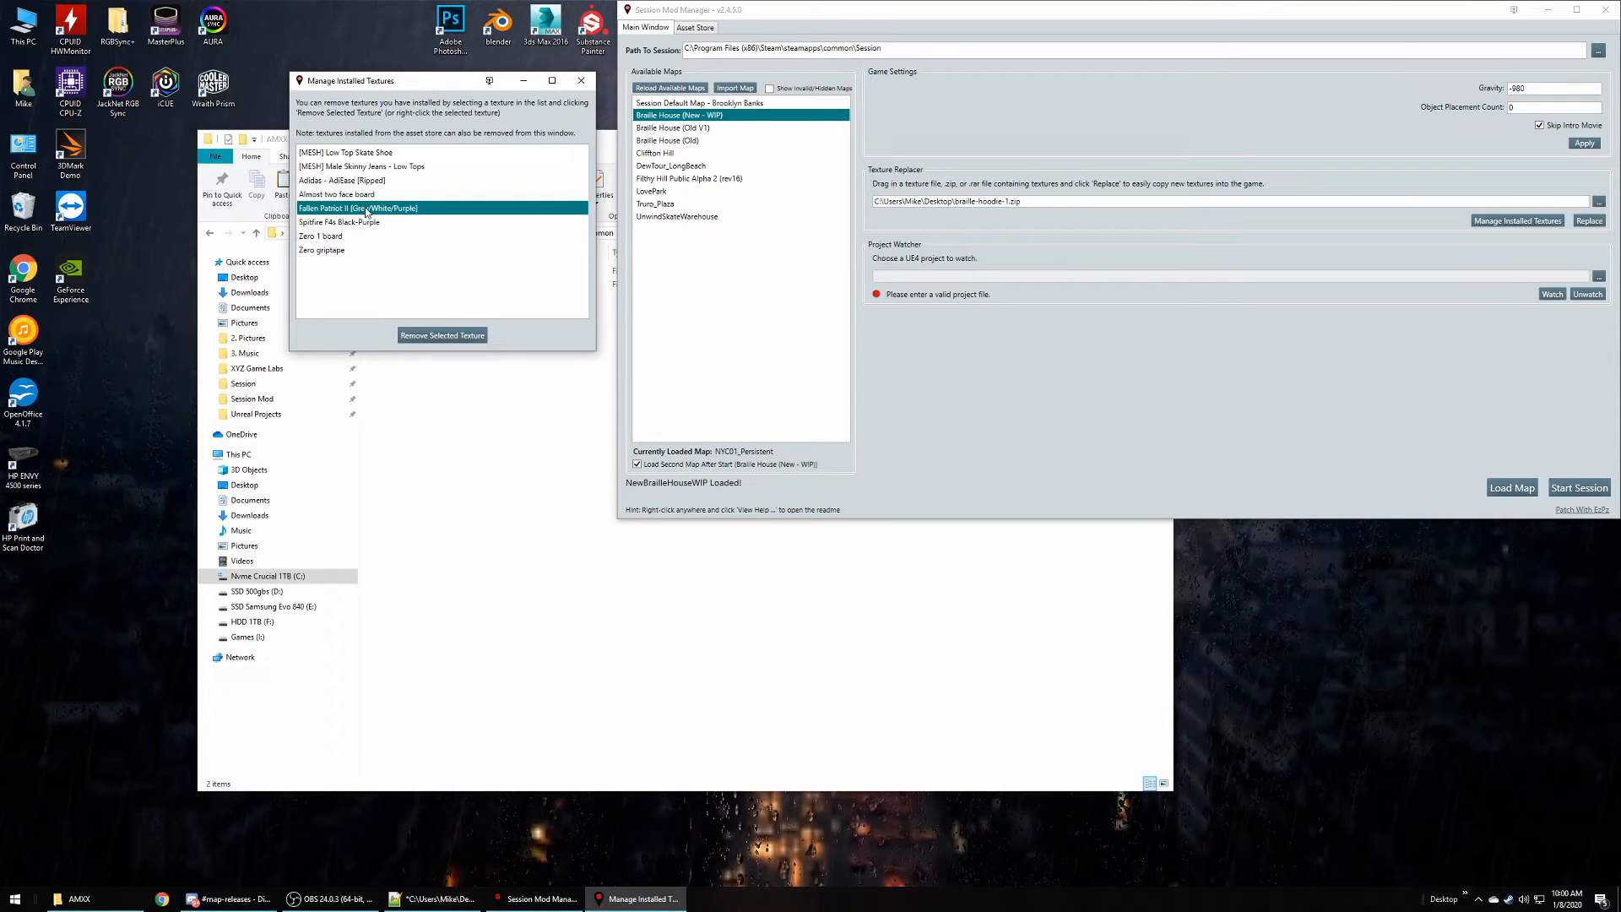
left_click(336, 194)
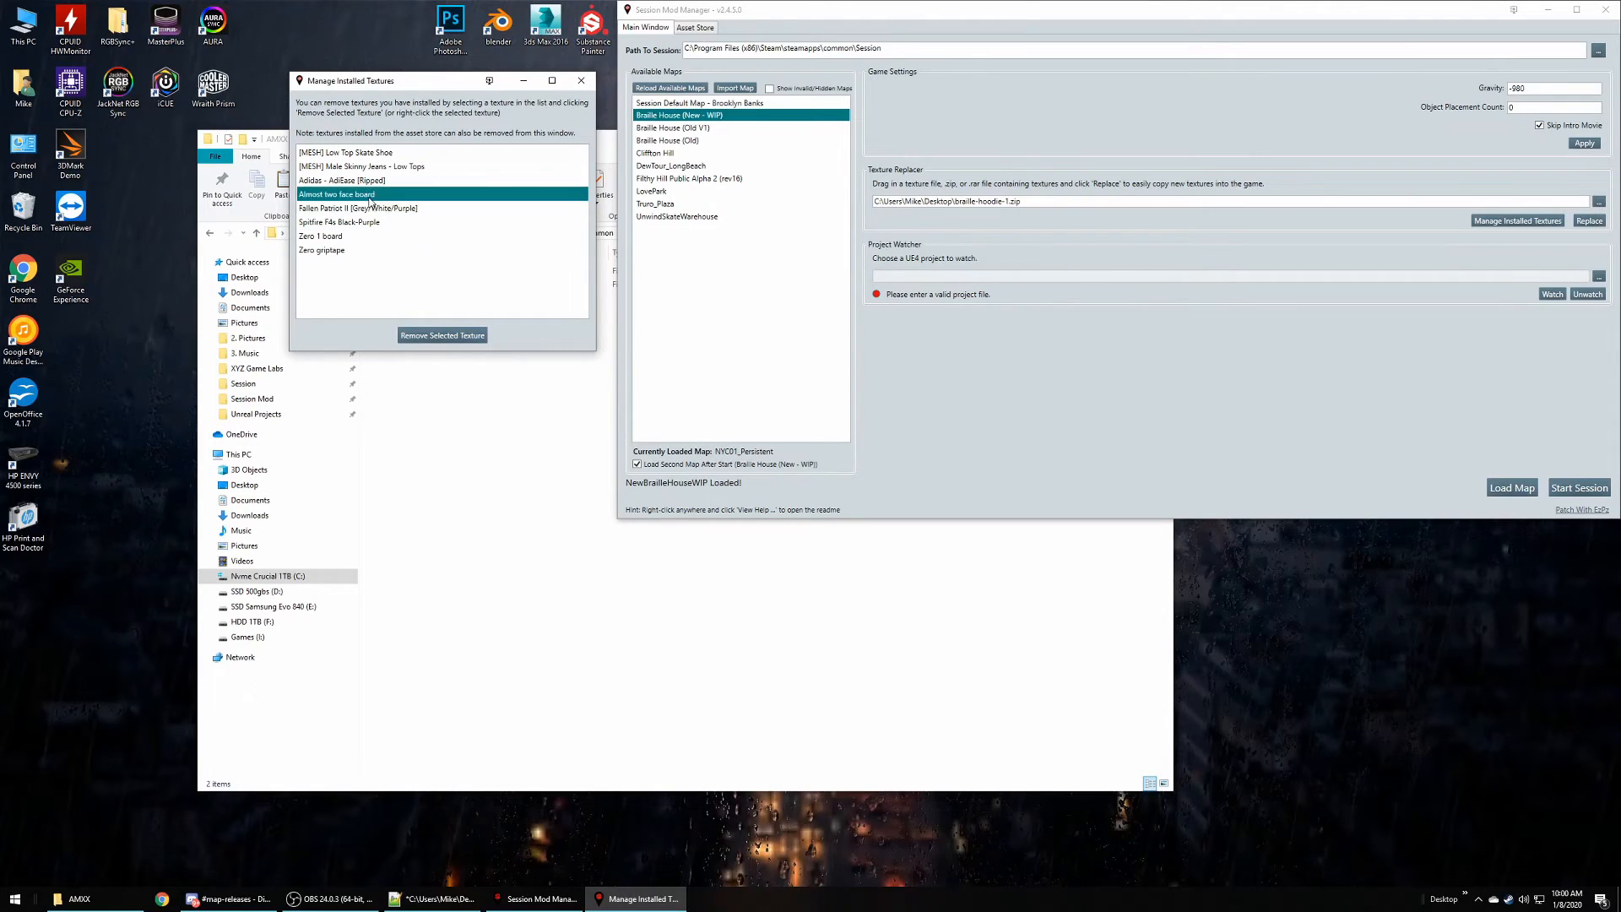
left_click(342, 180)
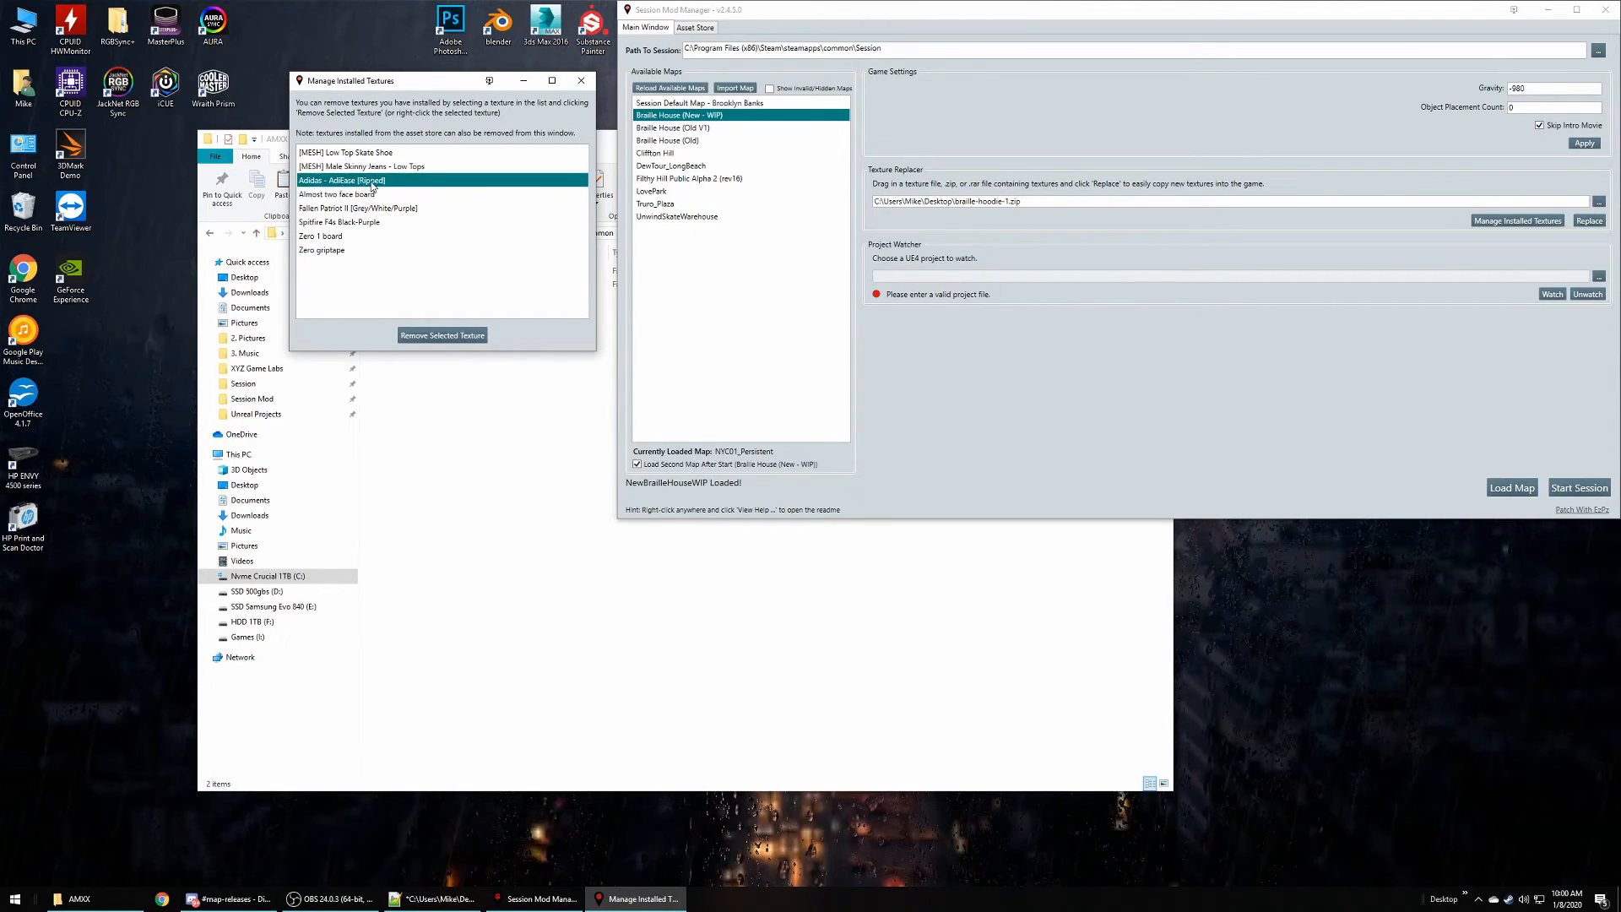
left_click(356, 208)
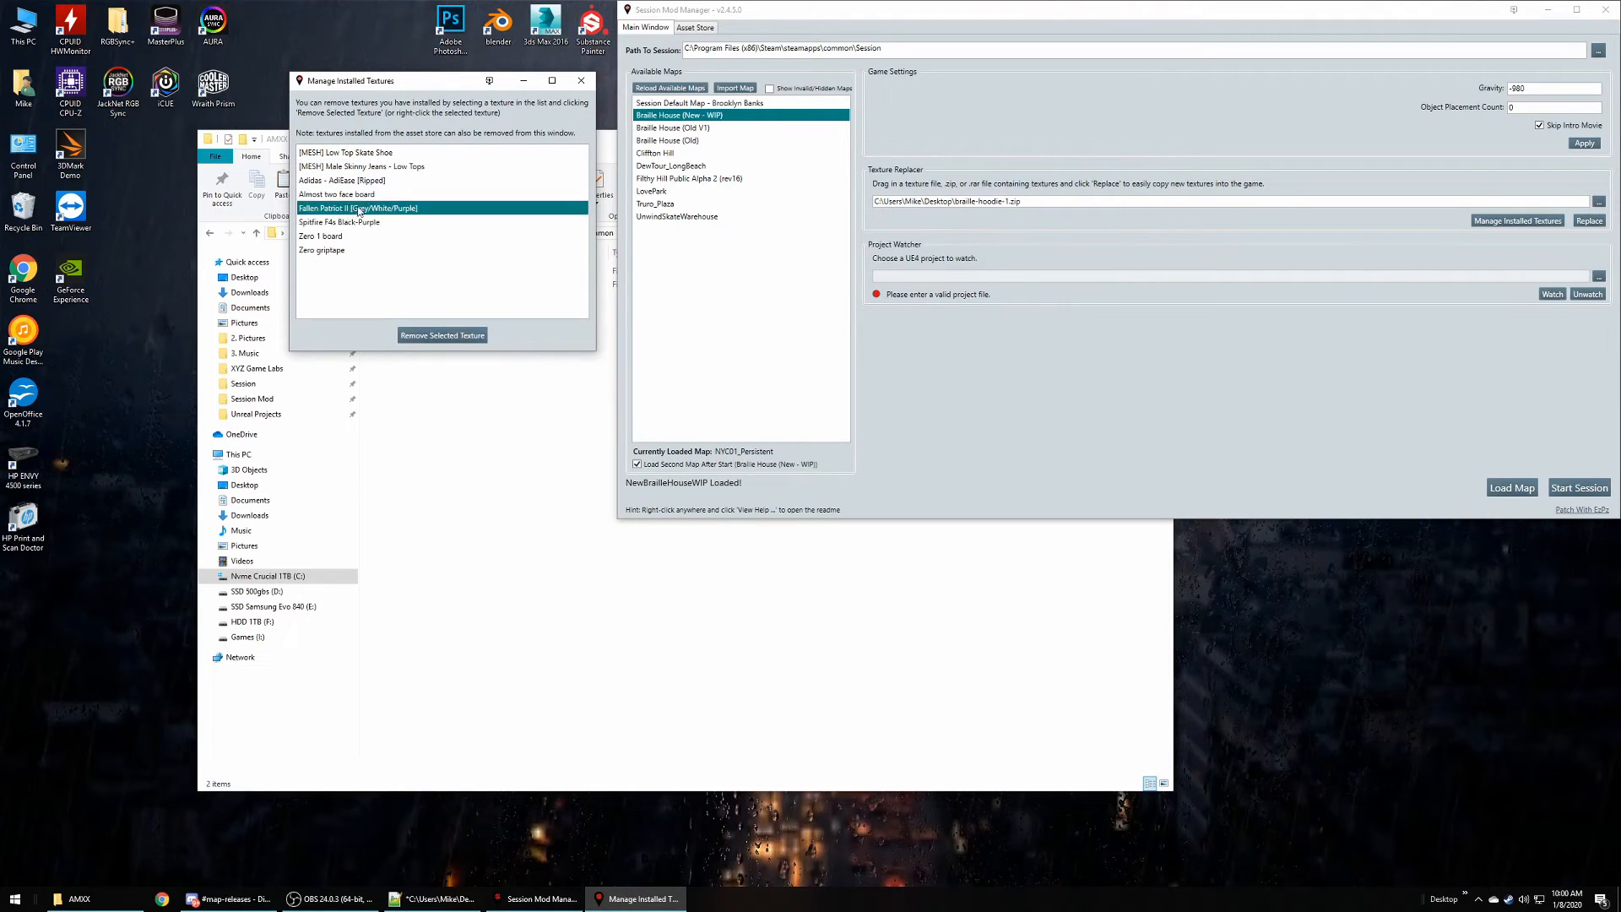
left_click(362, 180)
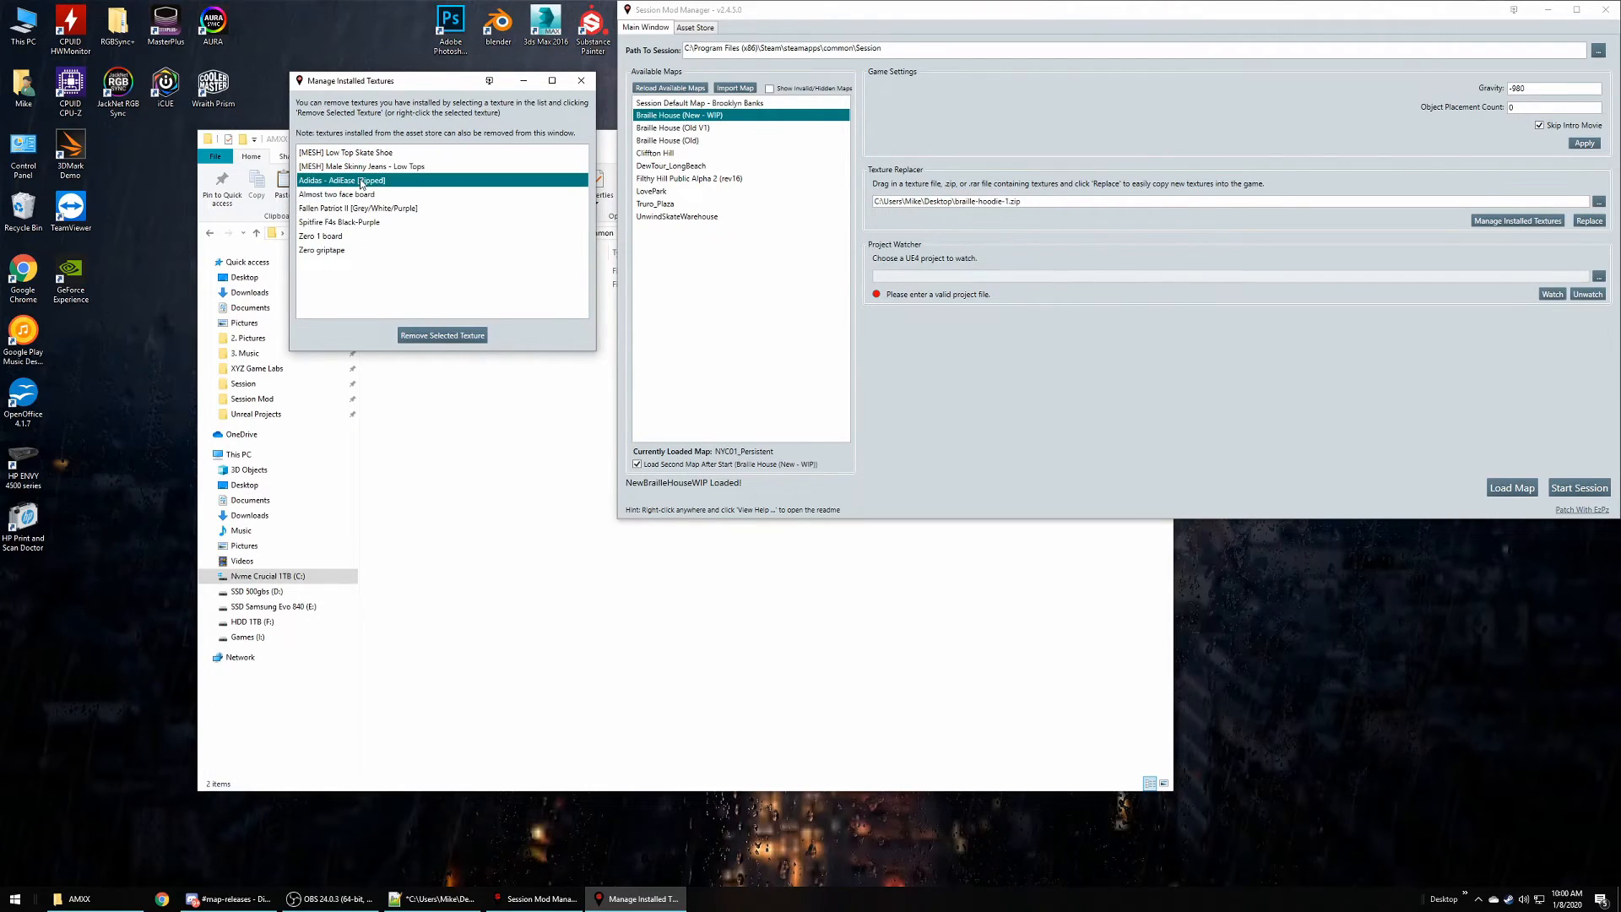
mouse_move(346, 193)
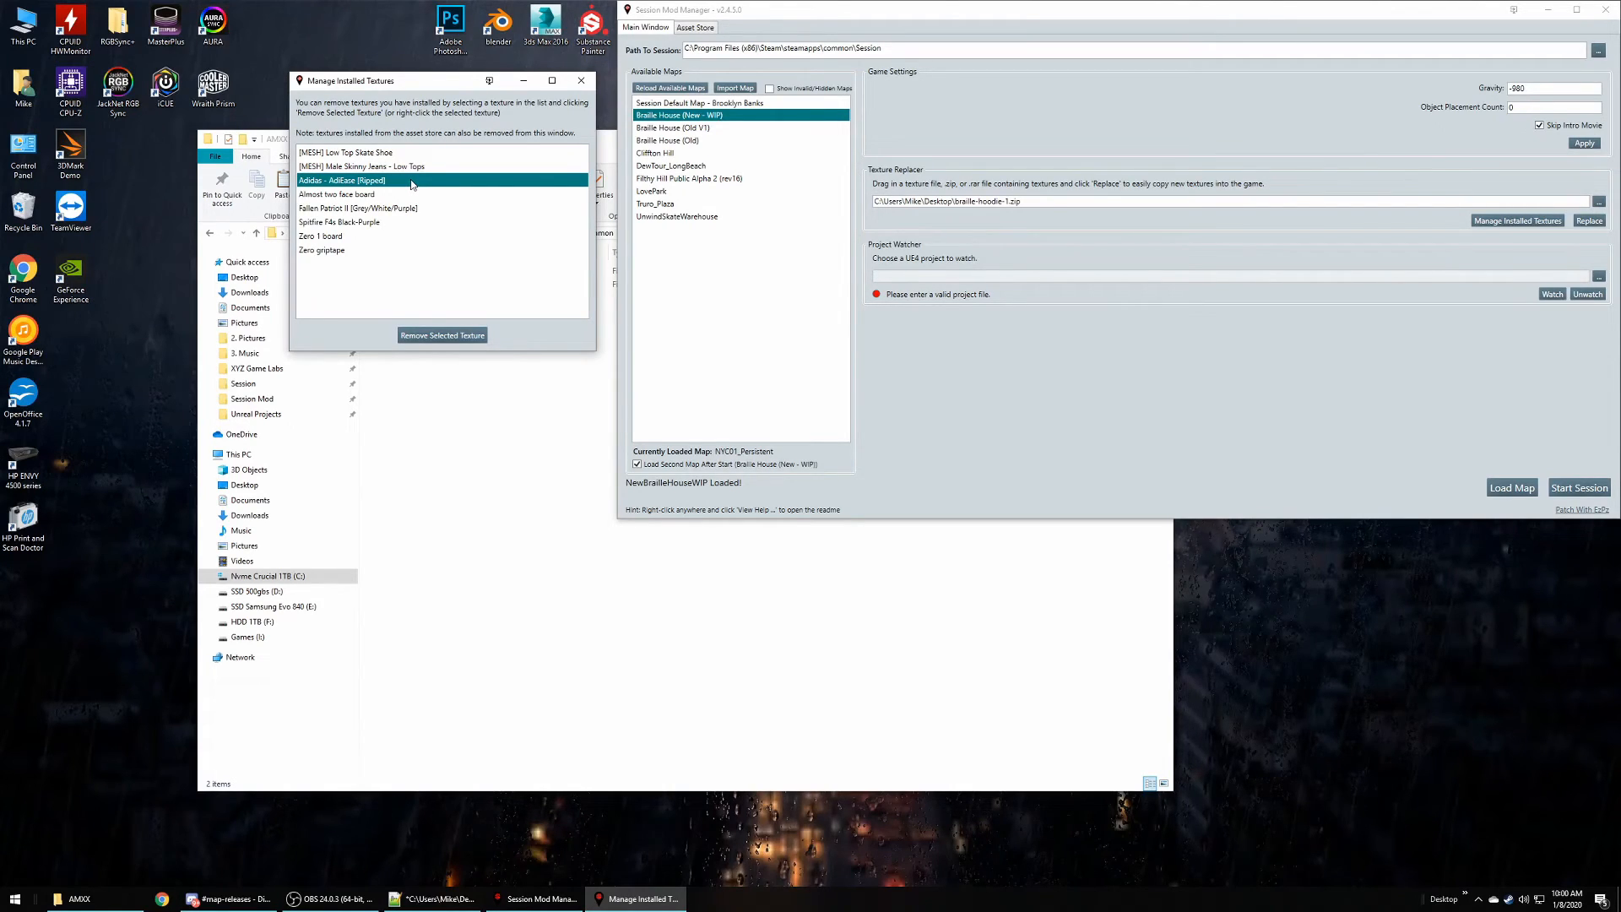
left_click(361, 166)
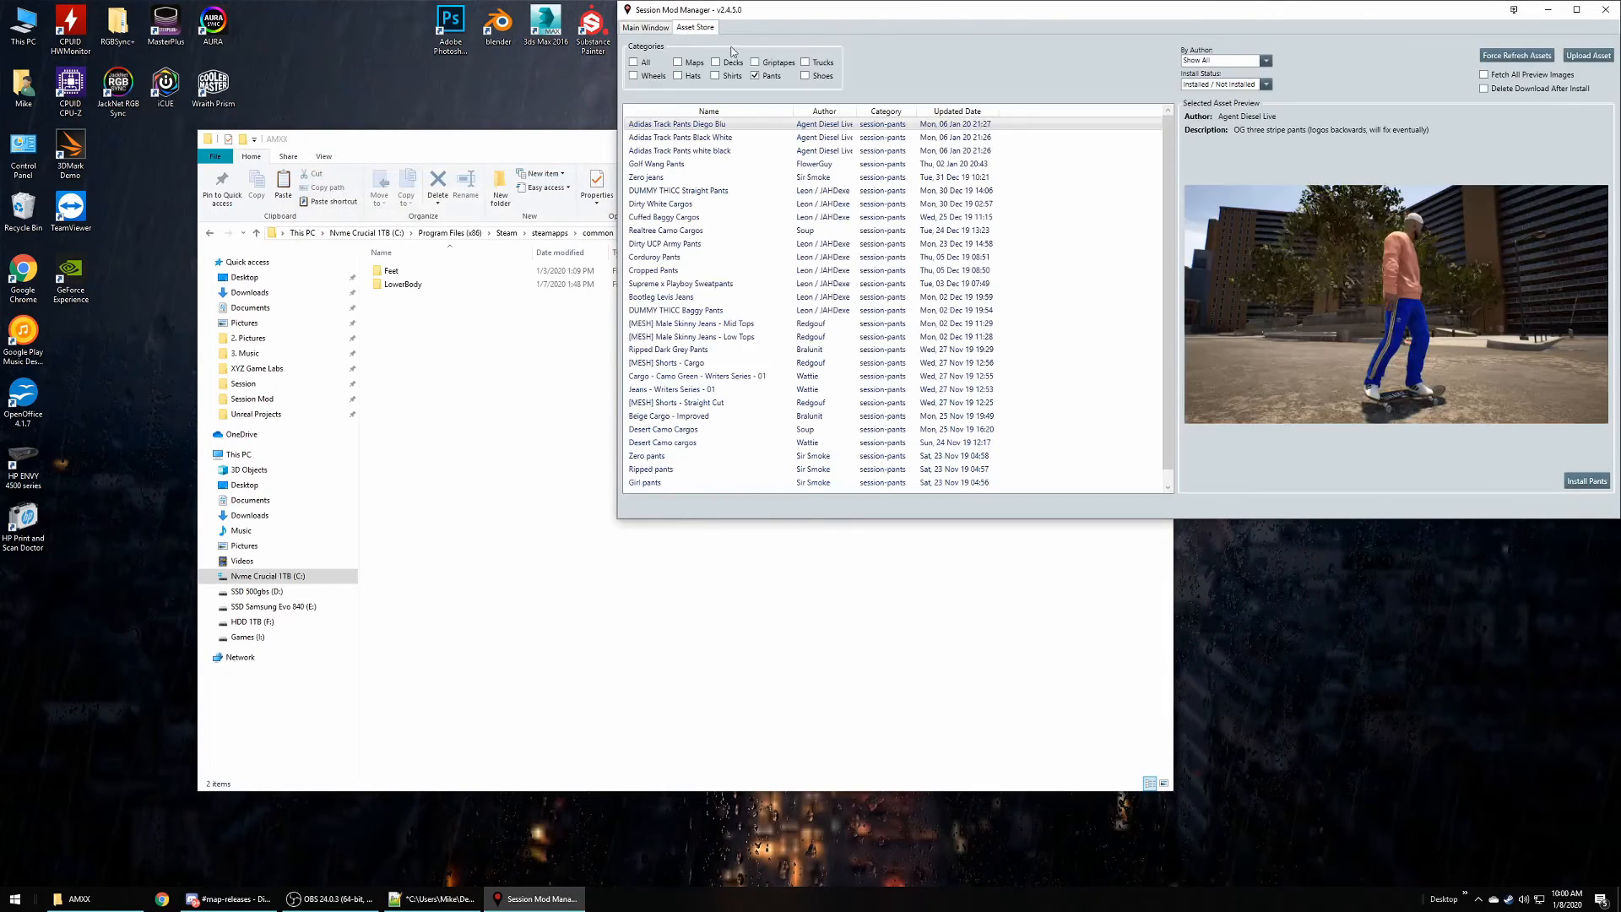
mouse_move(759, 76)
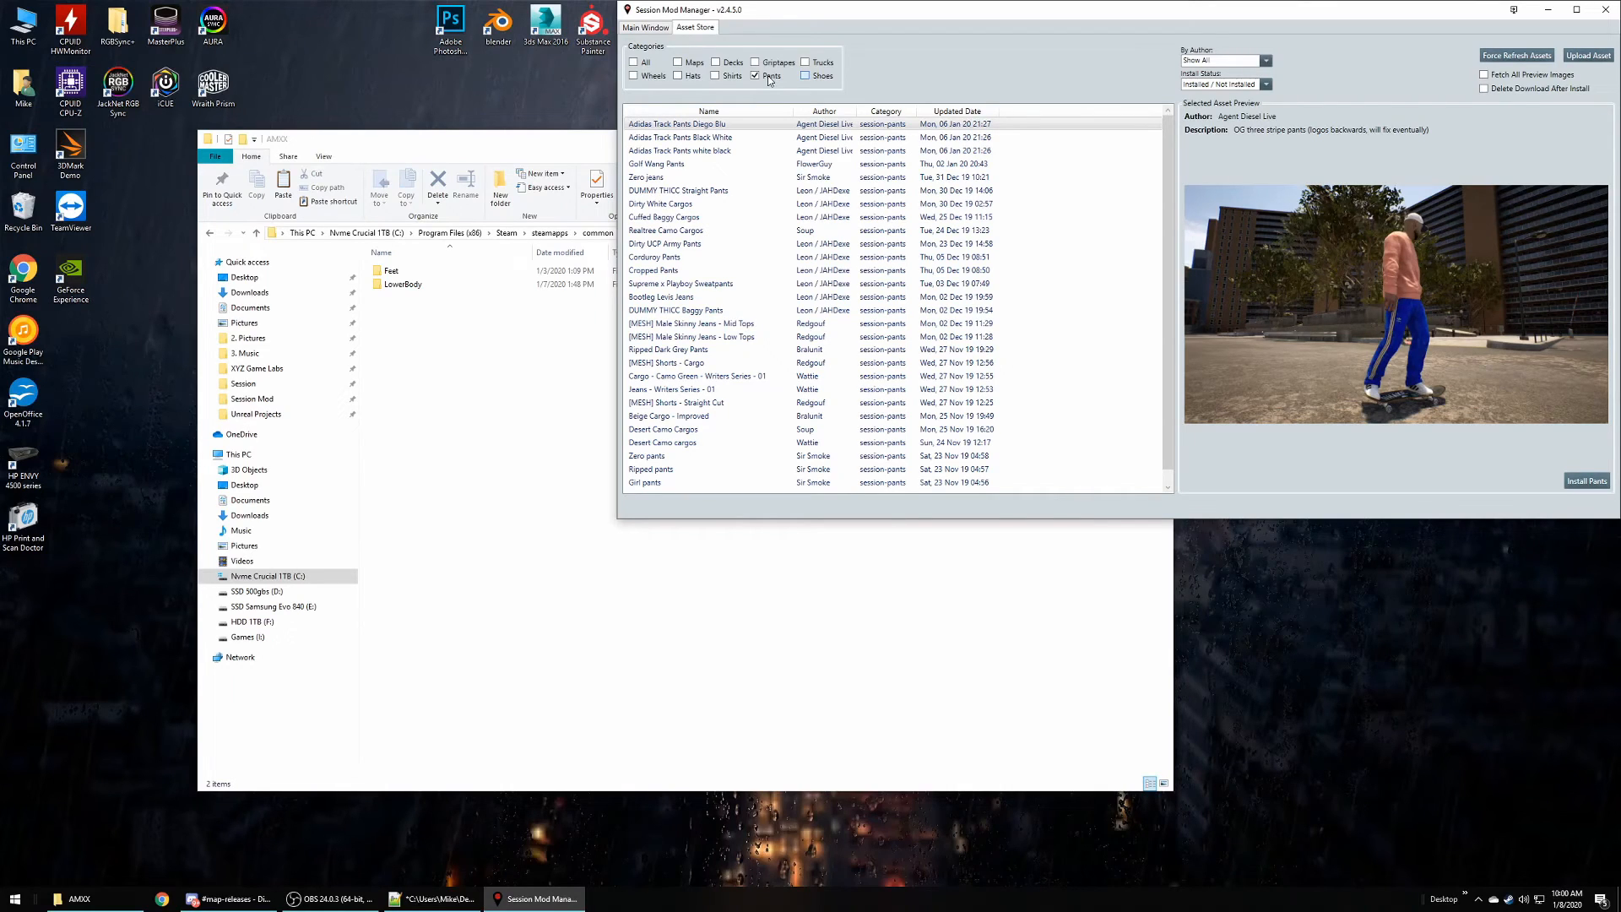
- Switch the Asset Store filter to Shoes and preview Checkered Vans
left_click(804, 75)
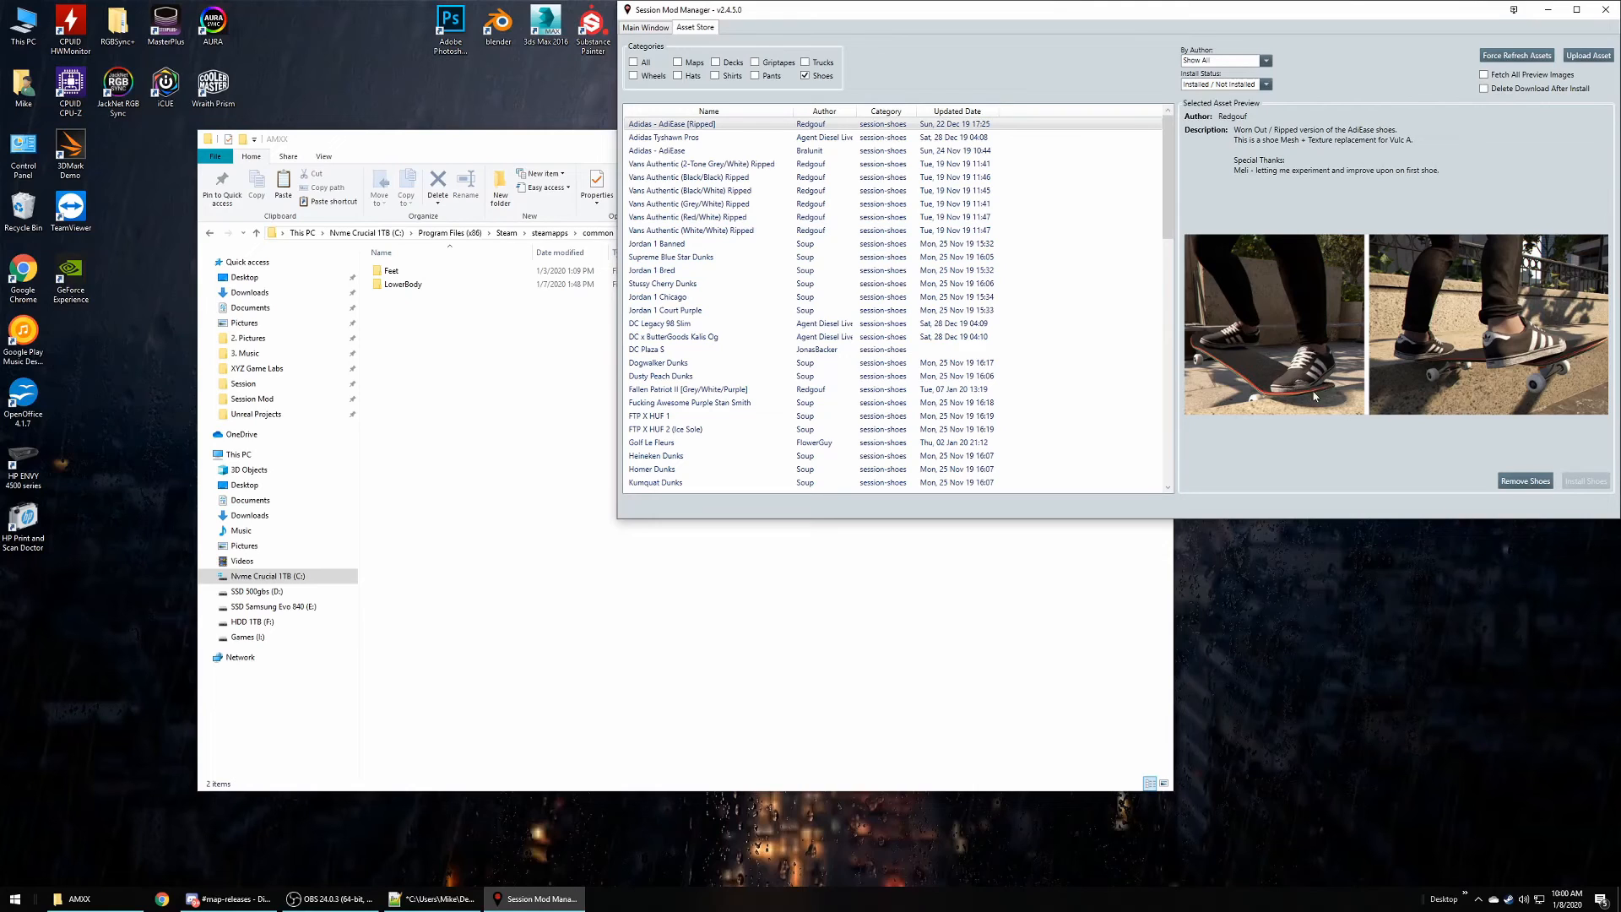
left_click(662, 284)
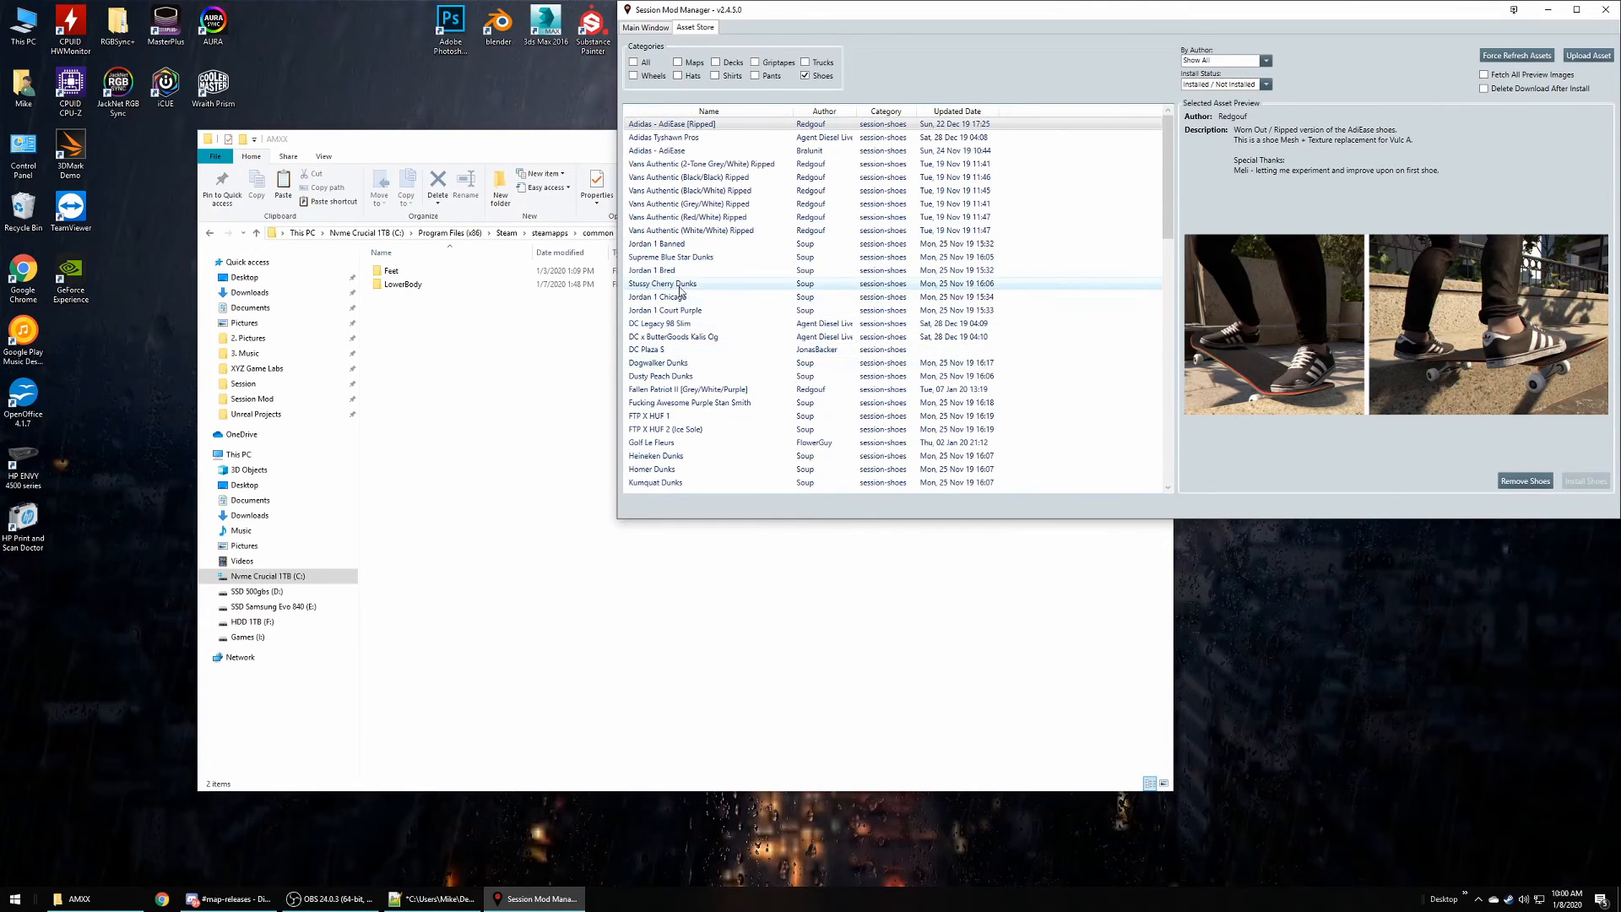
scroll("down", 3)
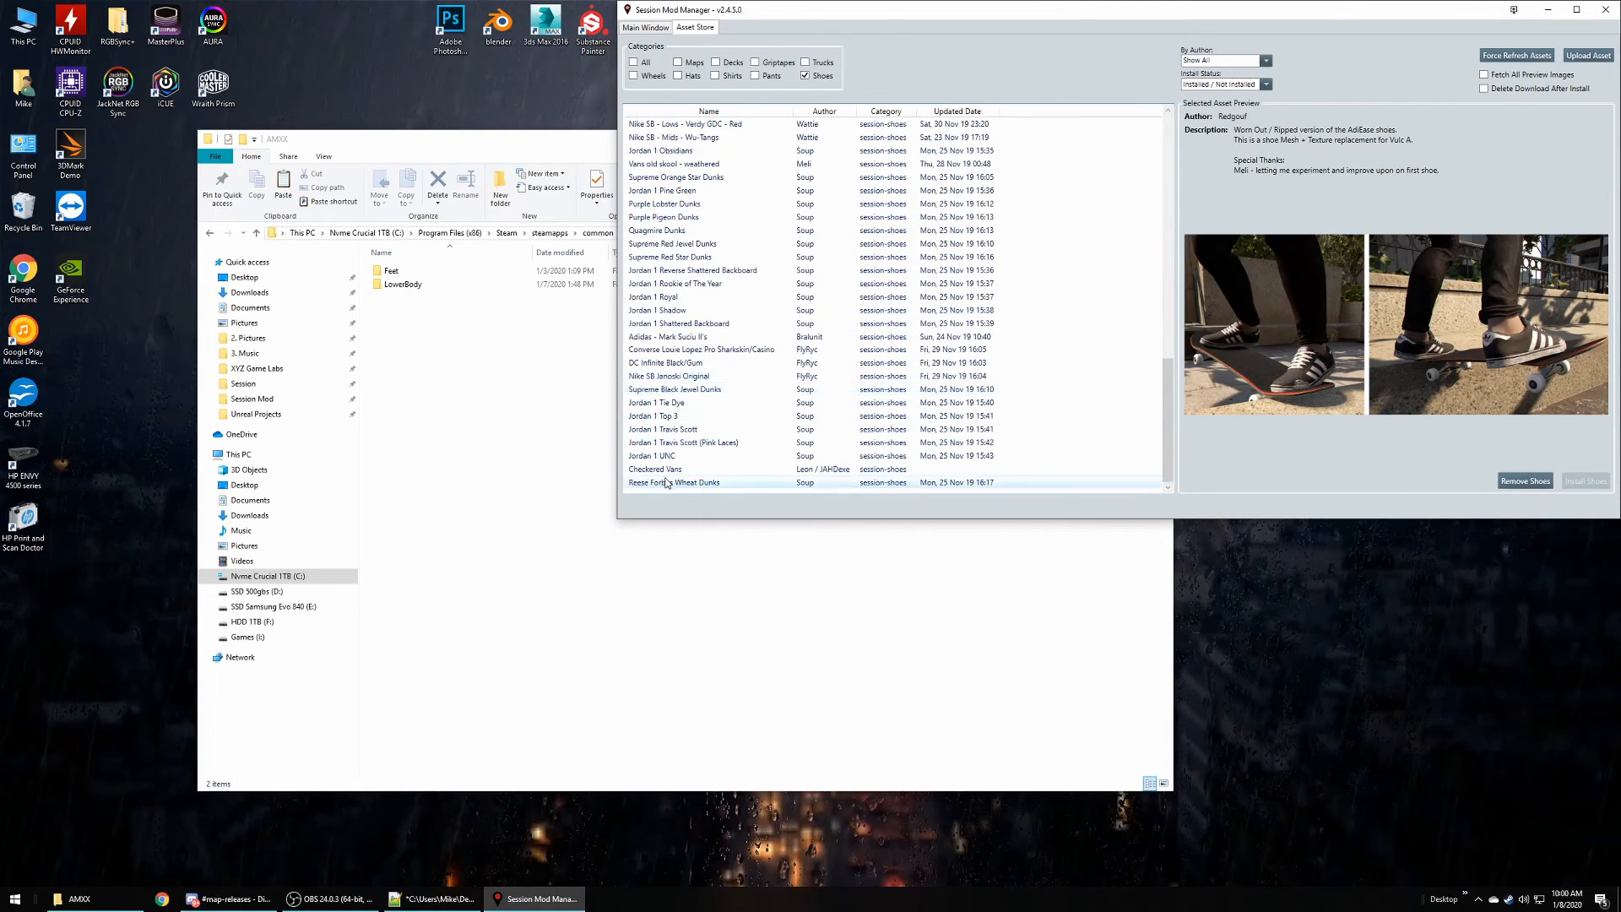
left_click(654, 469)
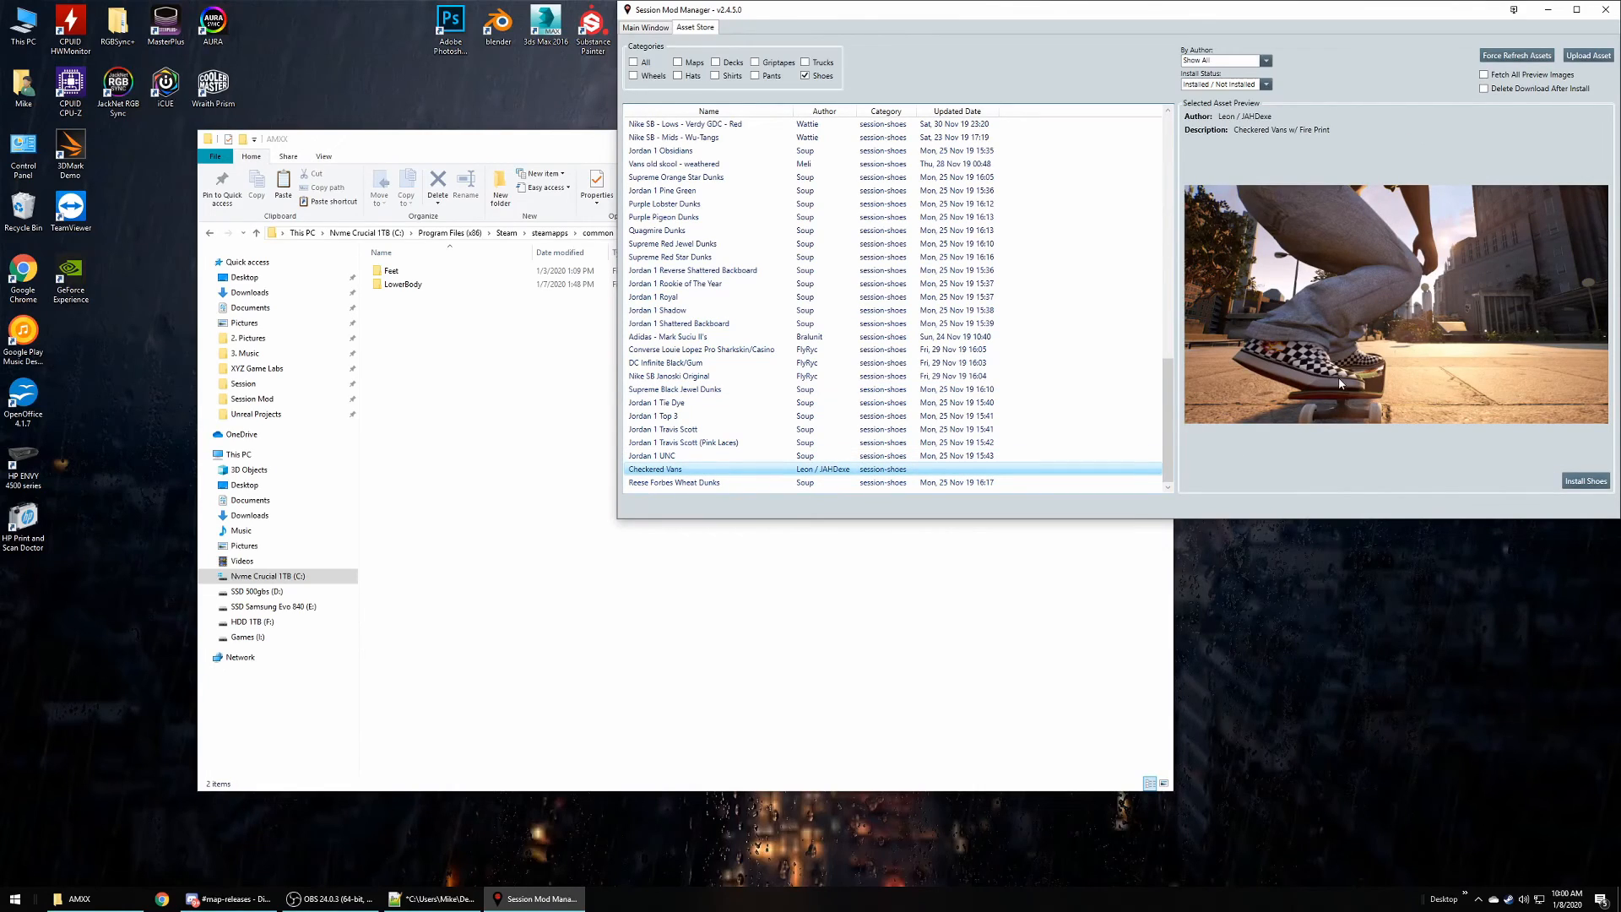
mouse_move(1300, 360)
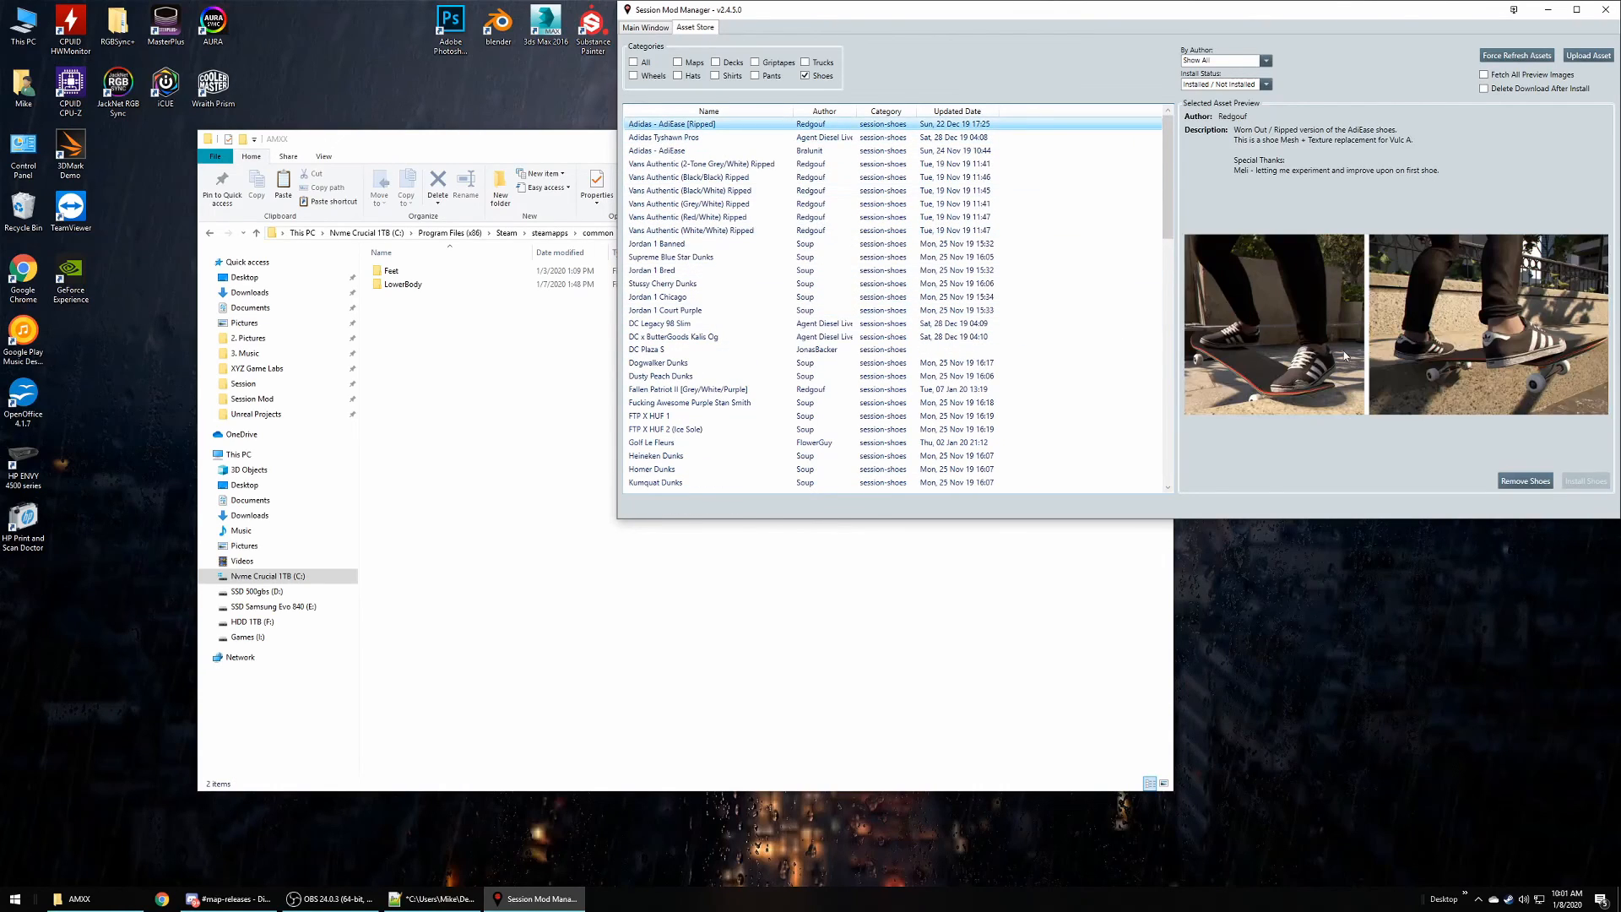
- Switch to the Main Window tab showing the map list and game settings
left_click(645, 27)
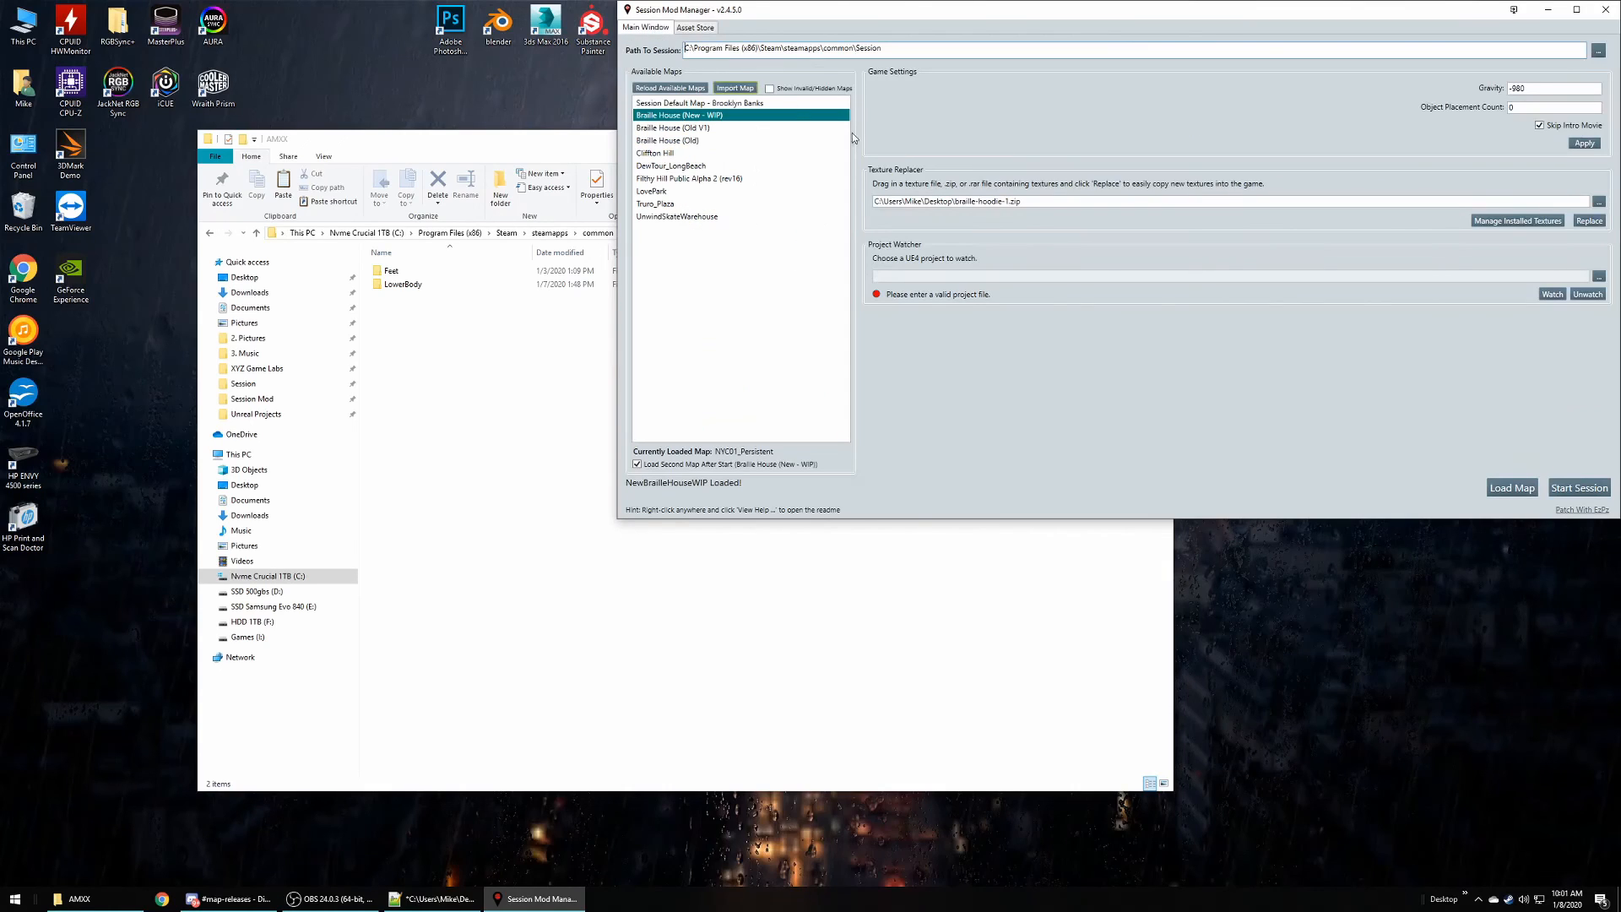
mouse_move(1102, 382)
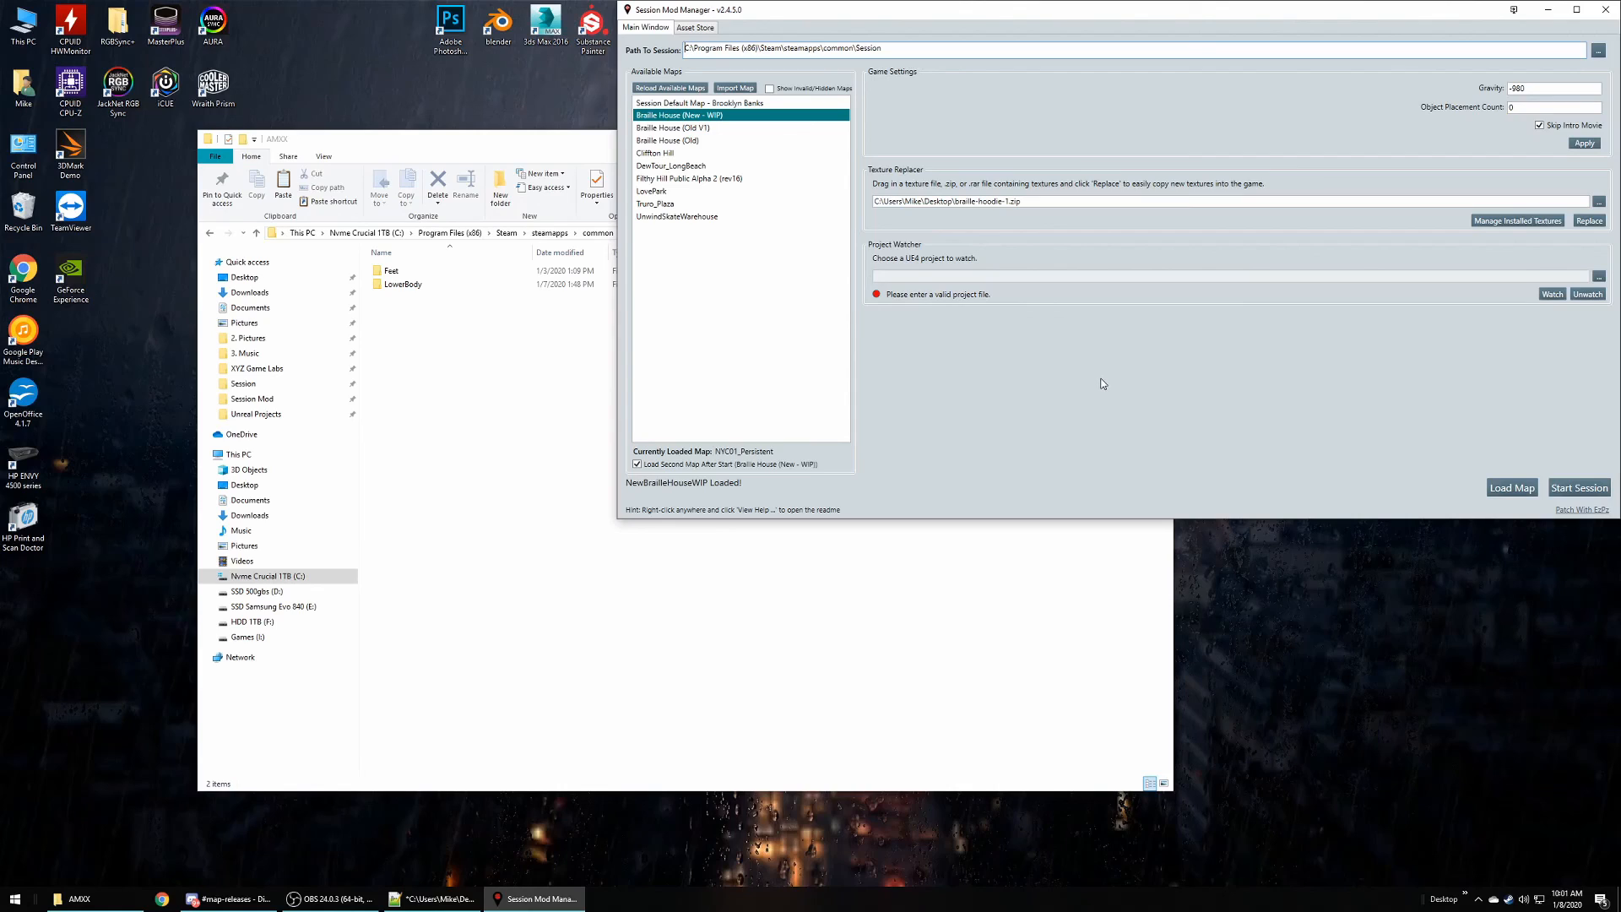
mouse_move(1110, 373)
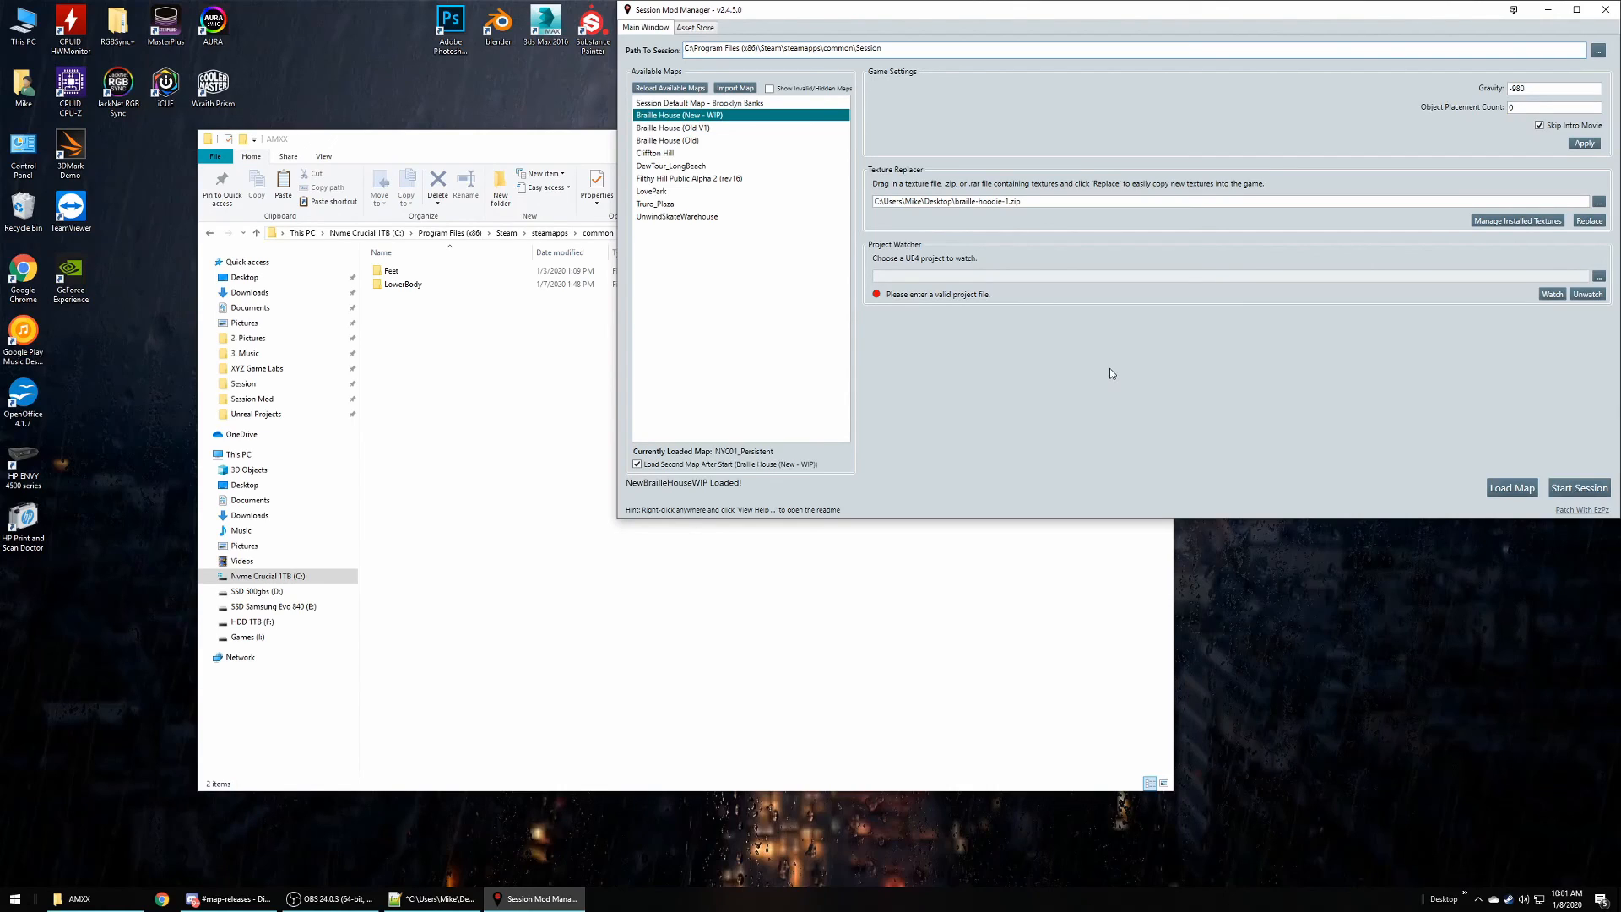